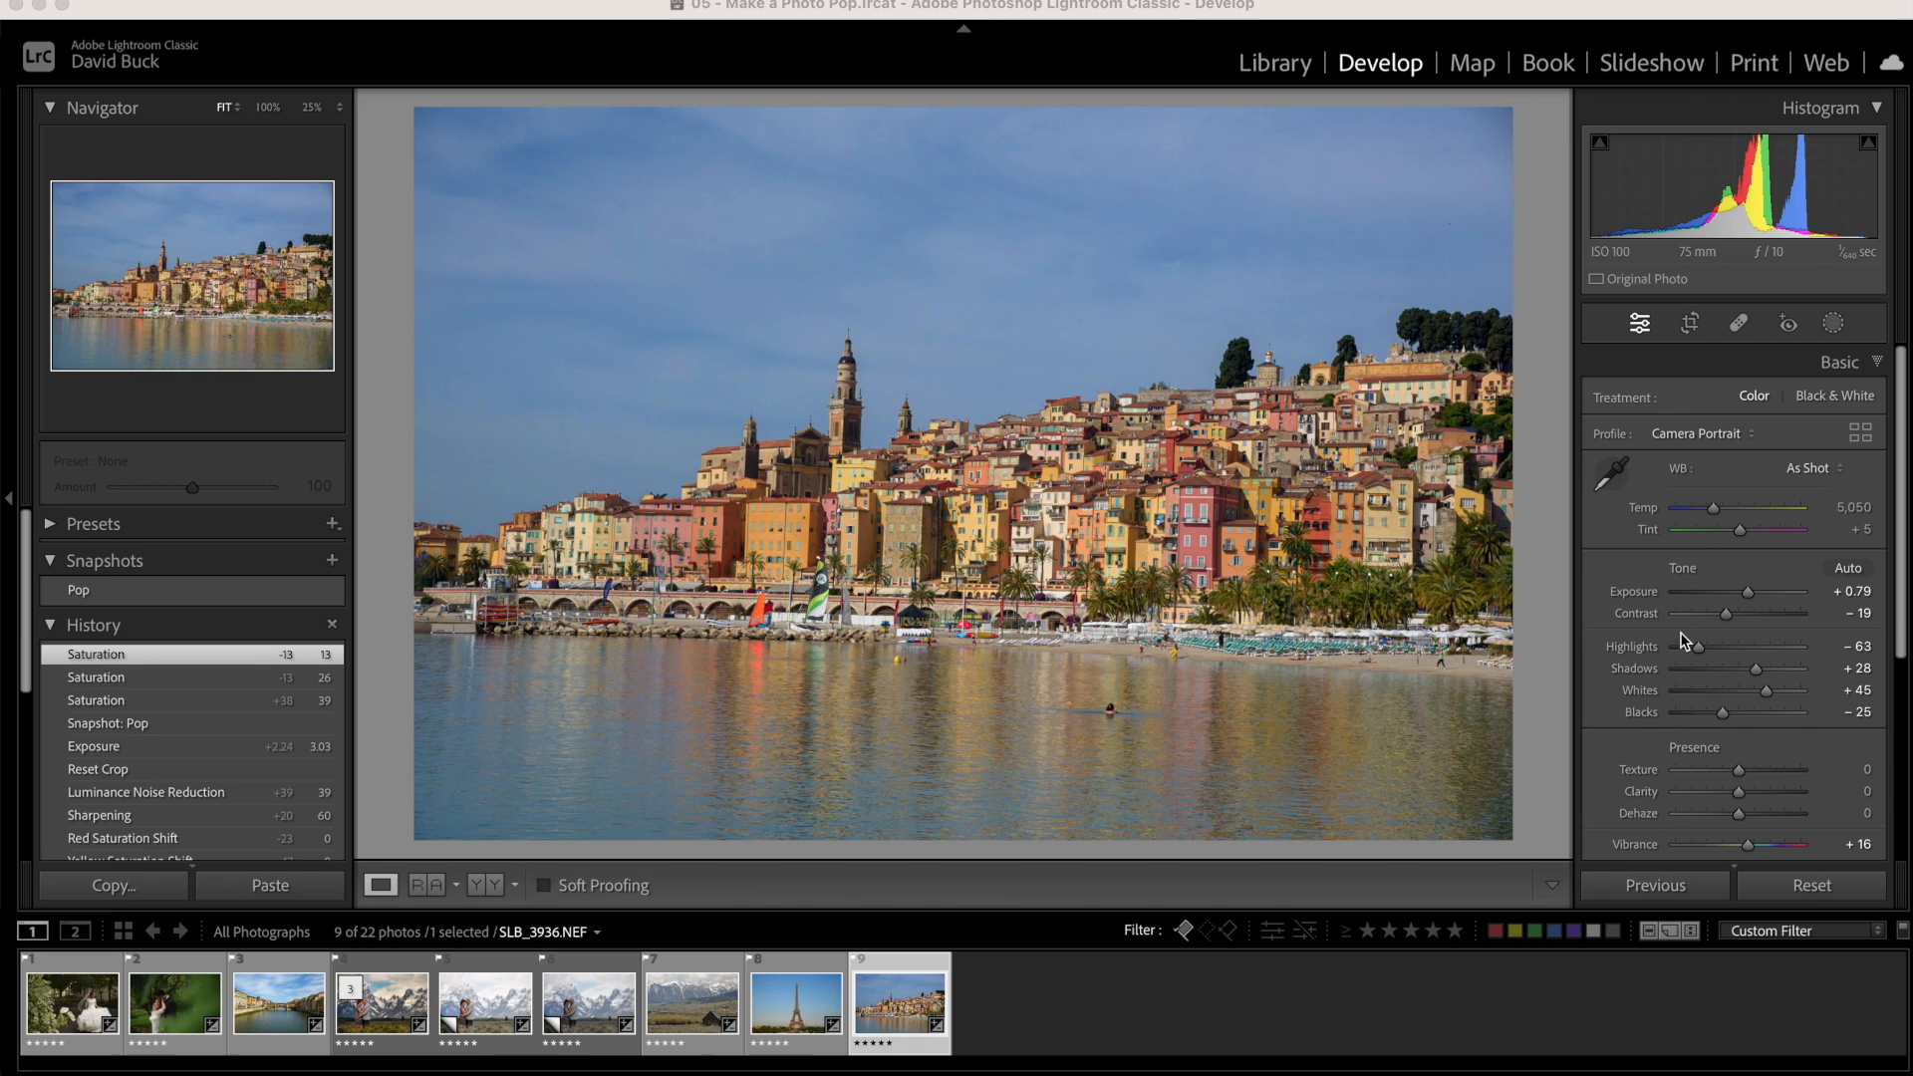
Apply Auto Upright perspective correction to straighten the Menton harbour buildings
left_click(1841, 363)
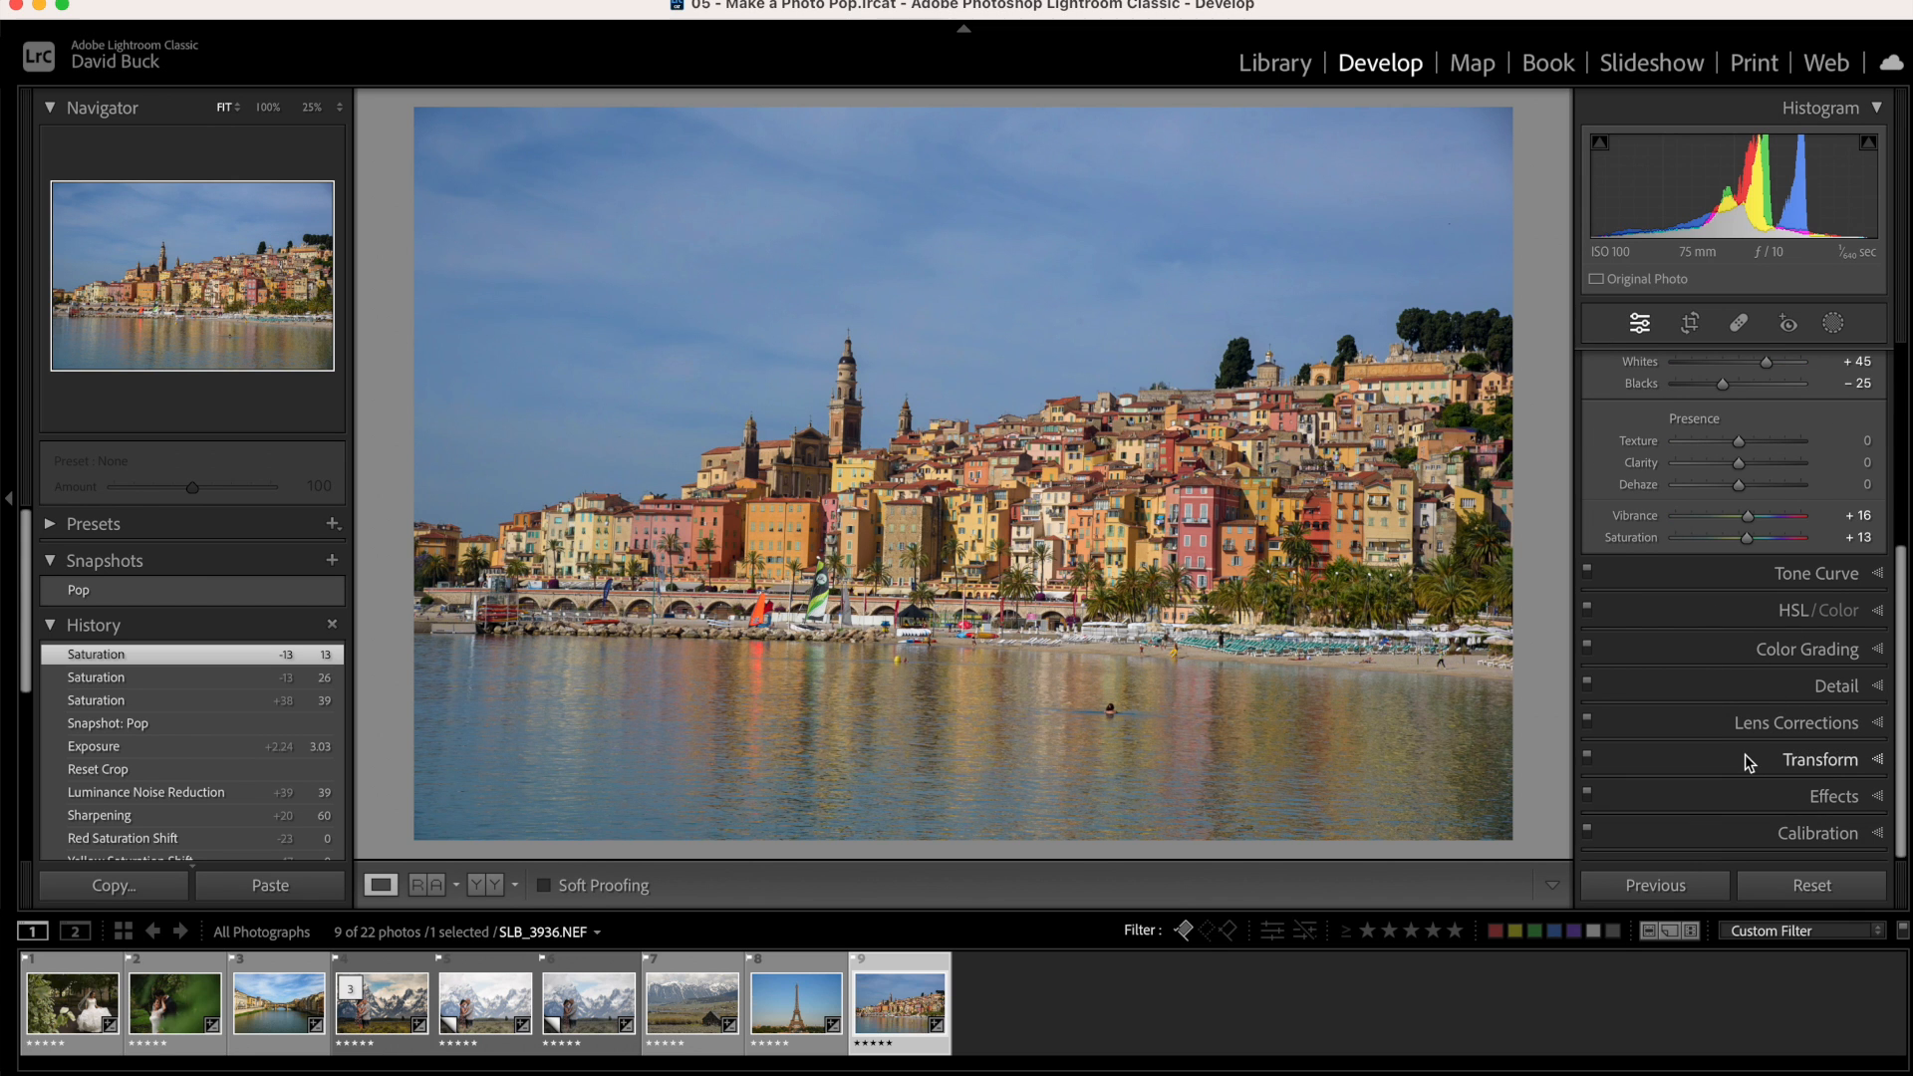
left_click(1819, 759)
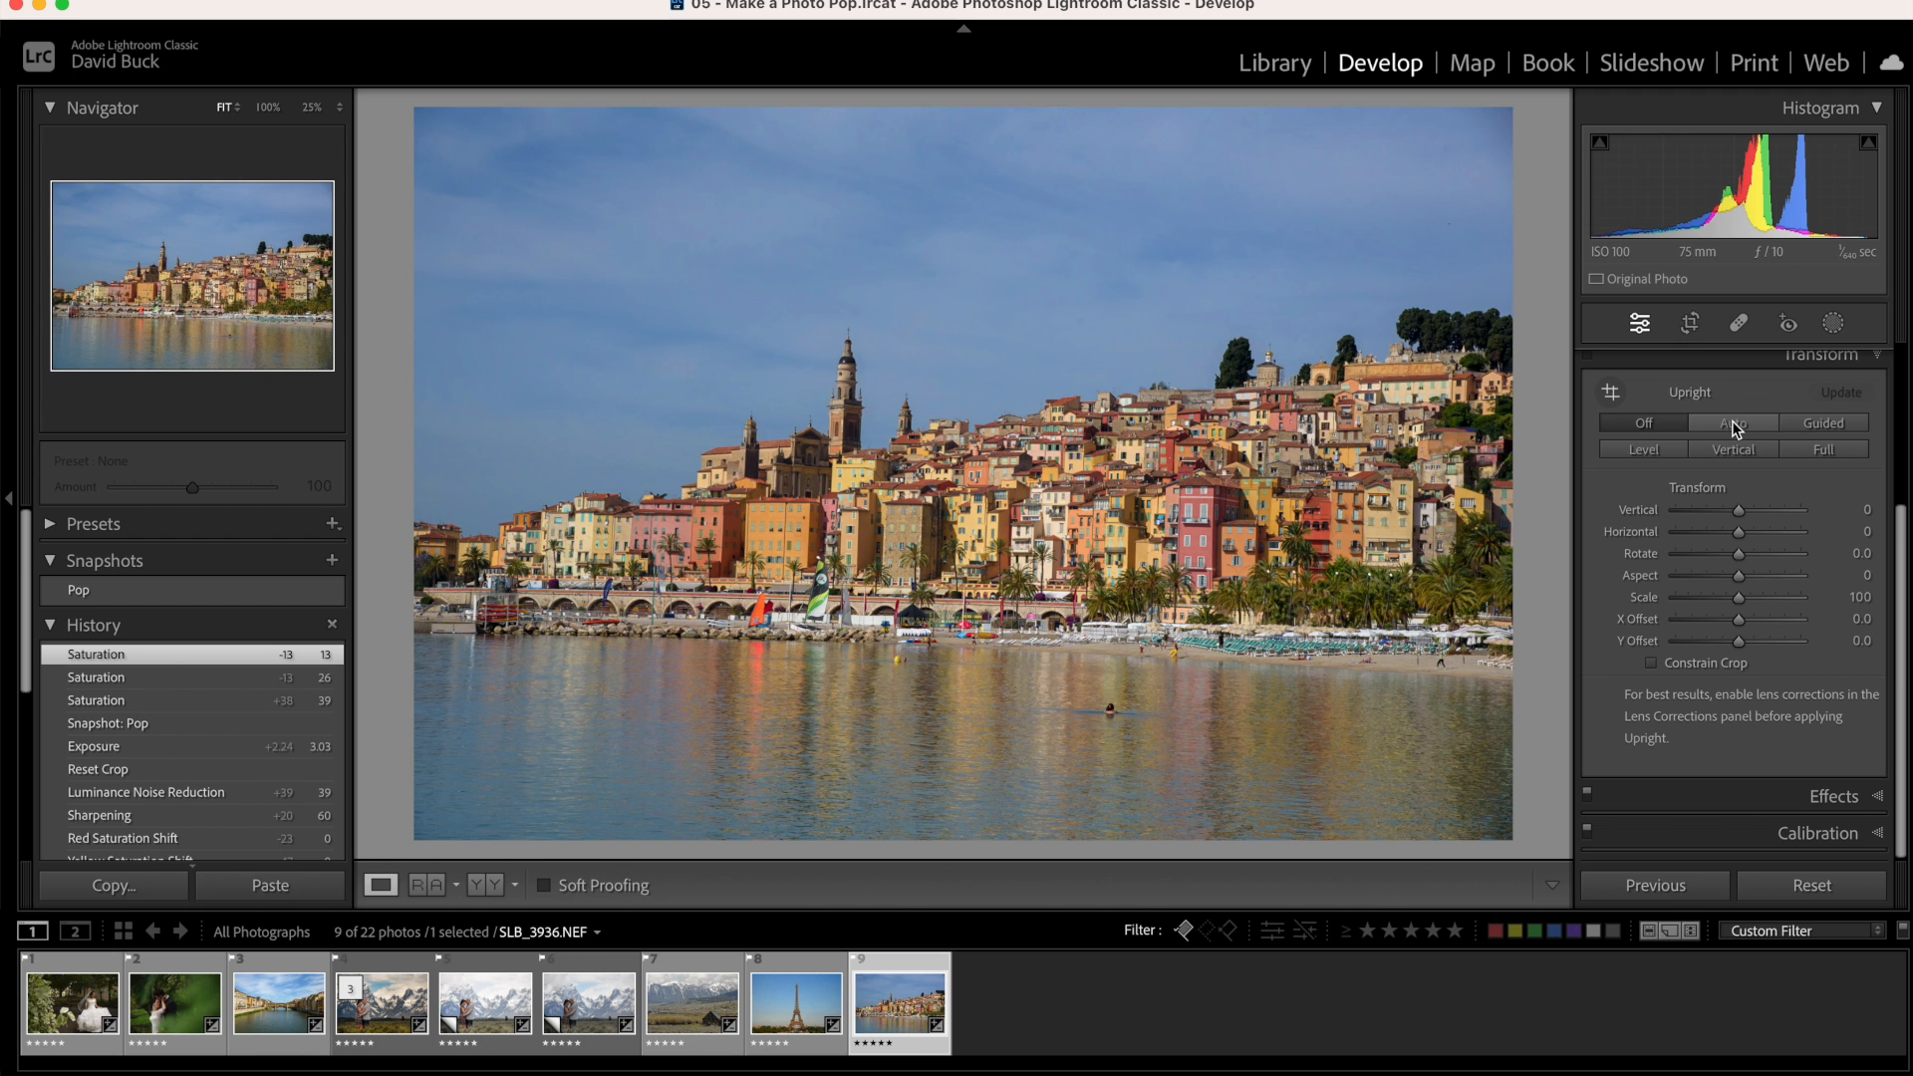
left_click(1733, 423)
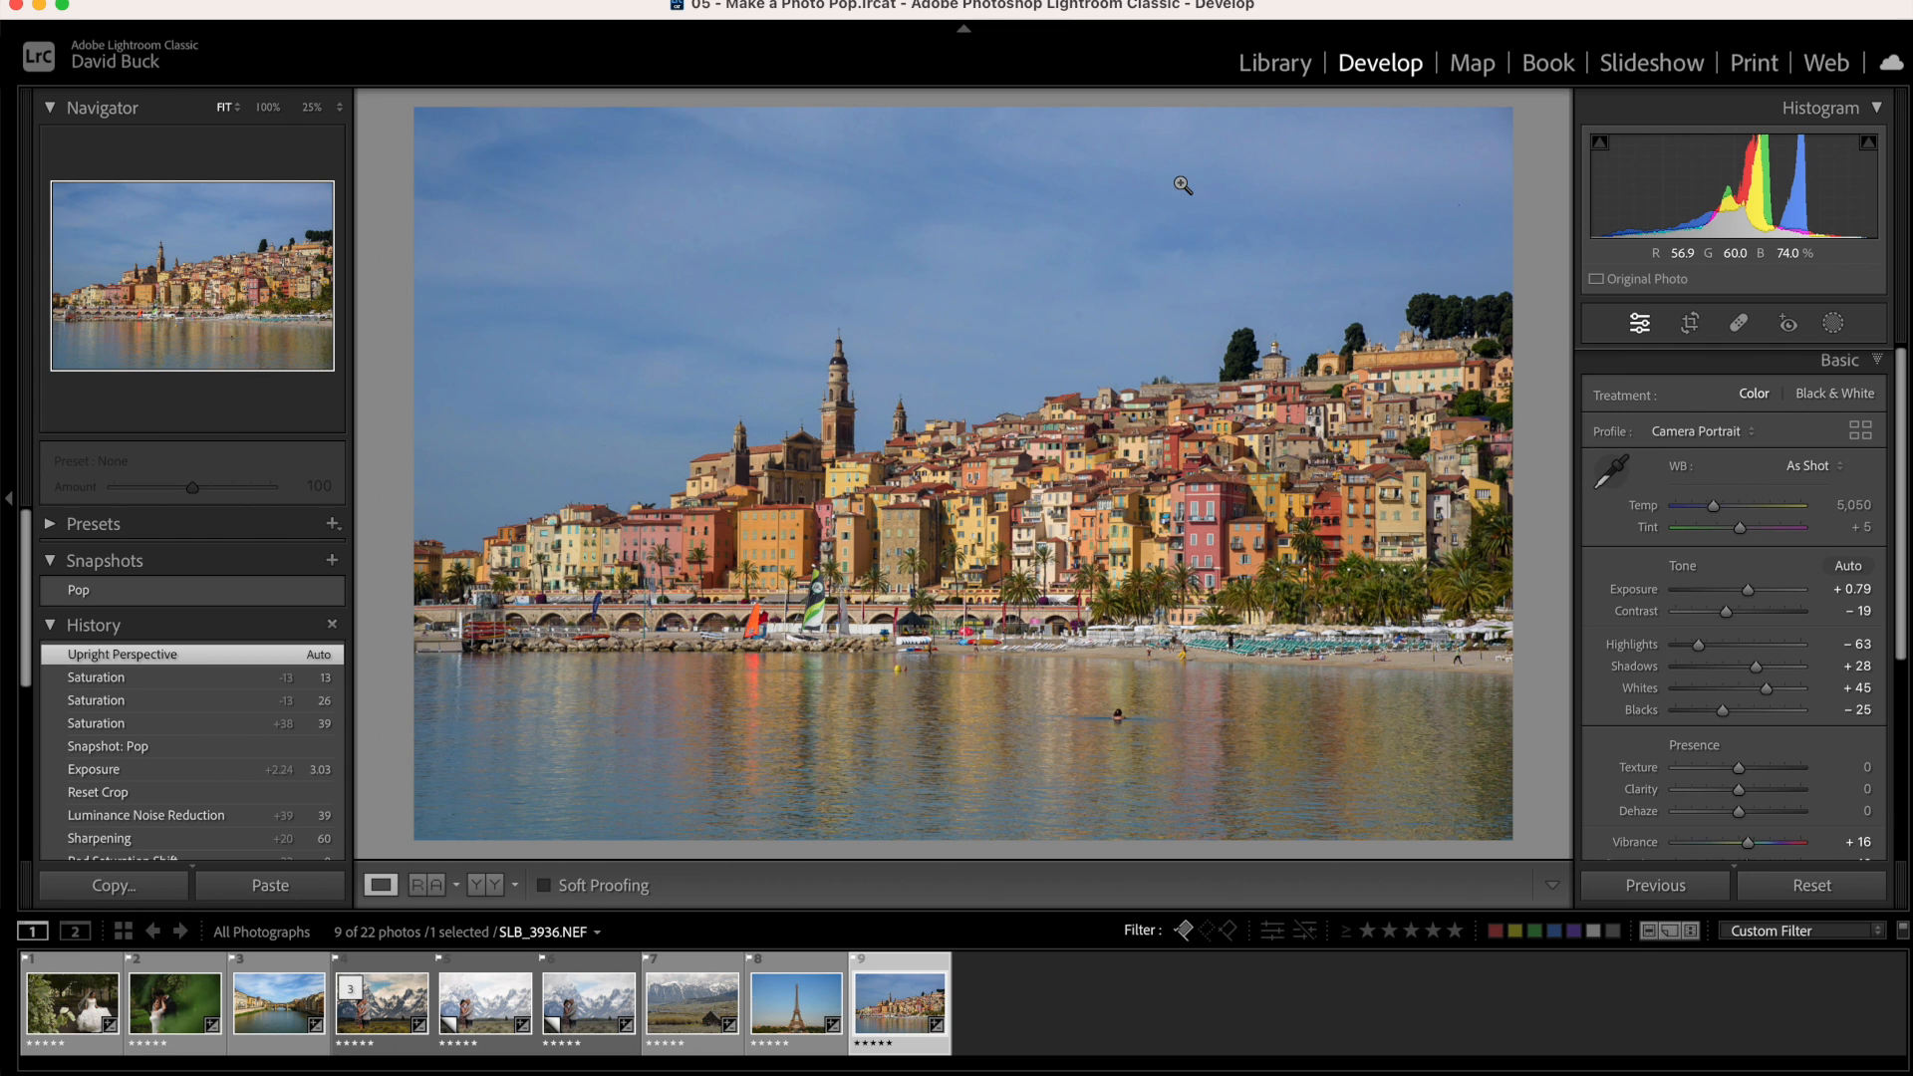
left_click(1807, 474)
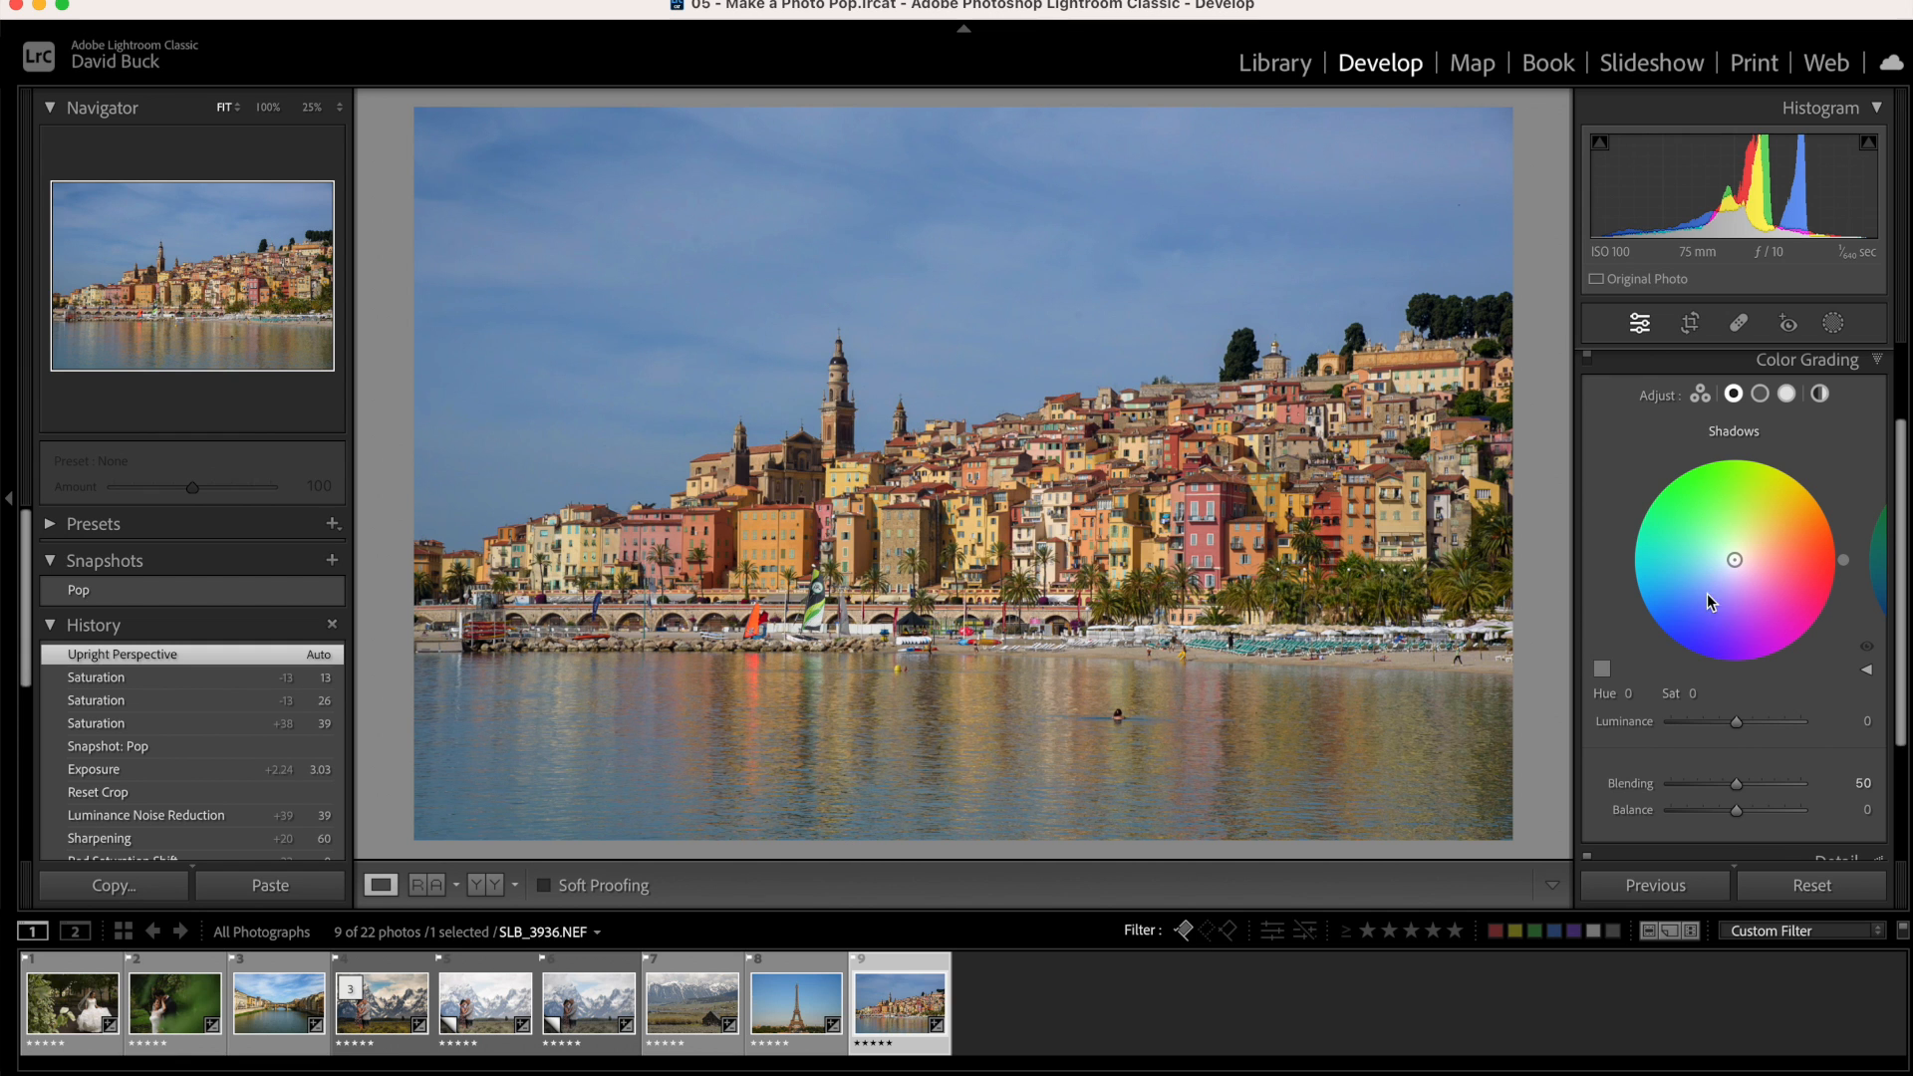
mouse_move(1768, 517)
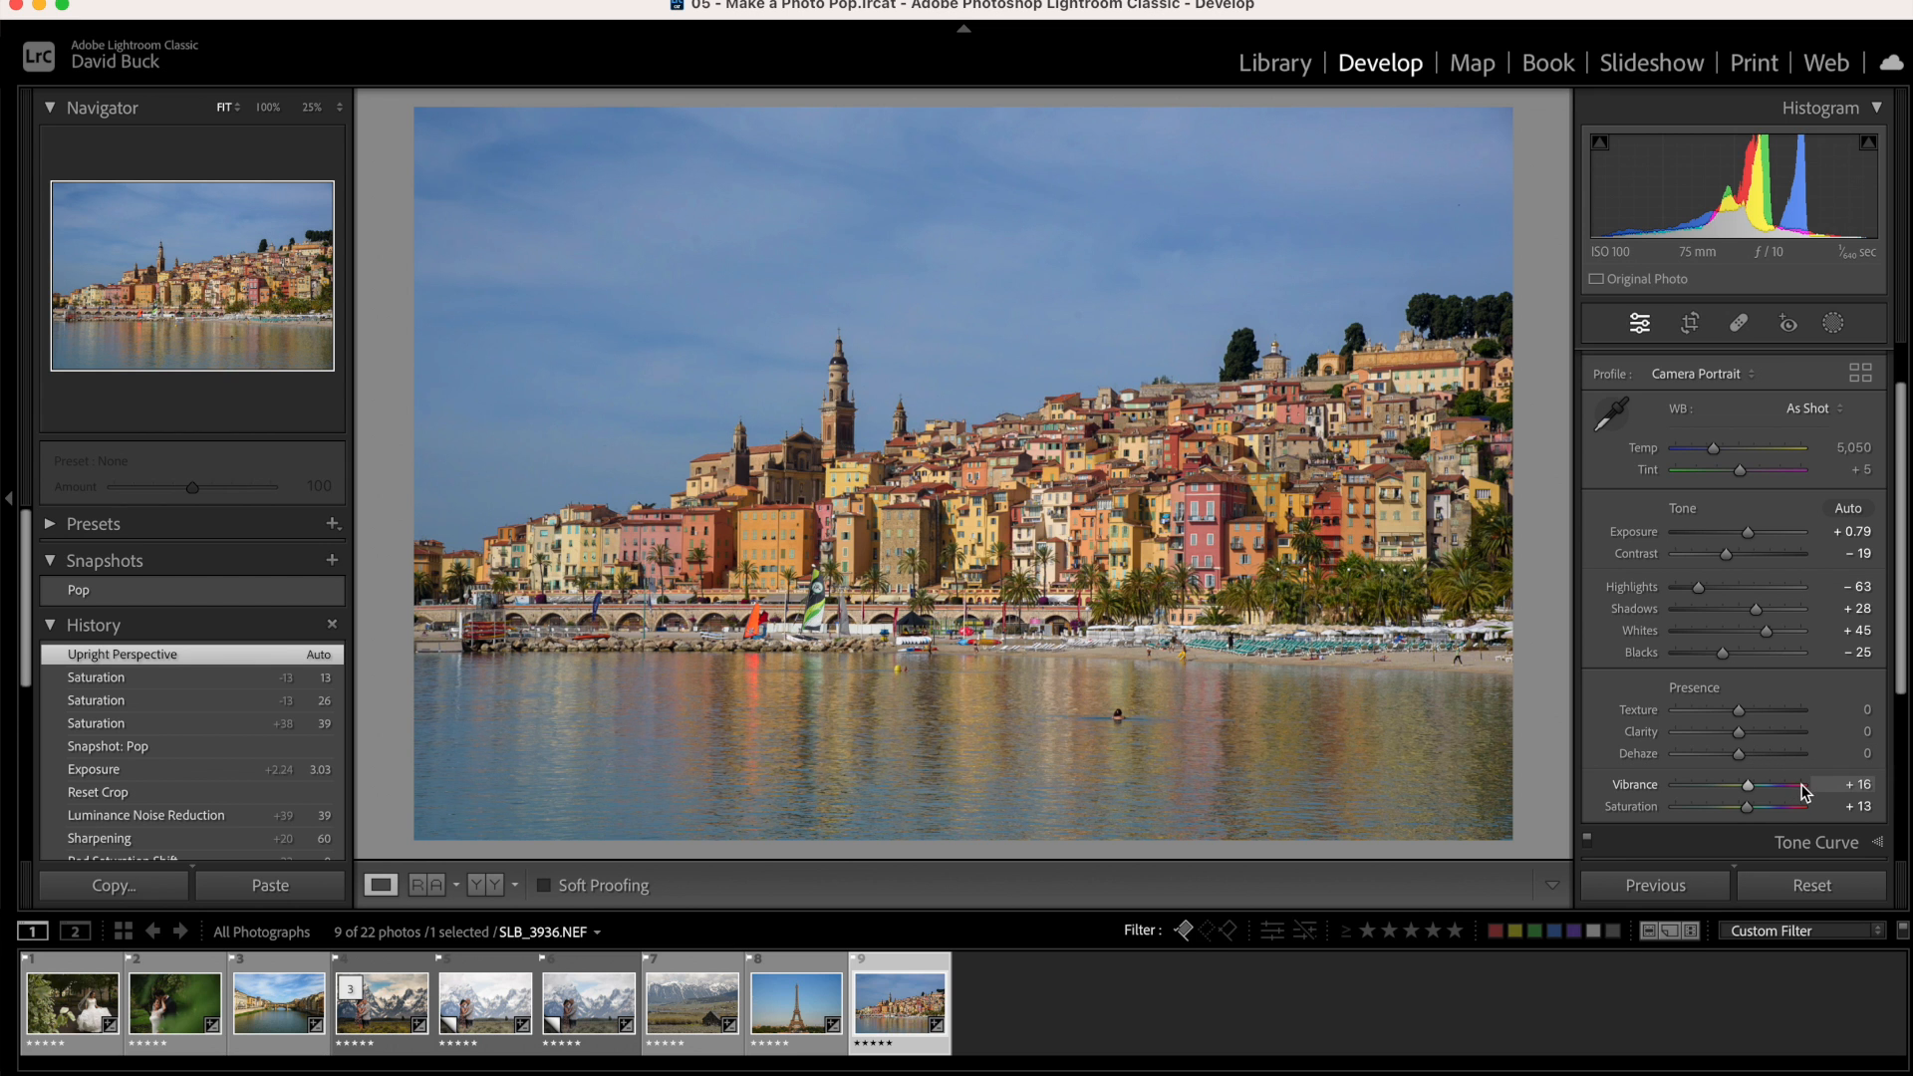
Test extreme vibrance and saturation values, settling saturation at +66
left_click_drag(1782, 805, 1805, 805)
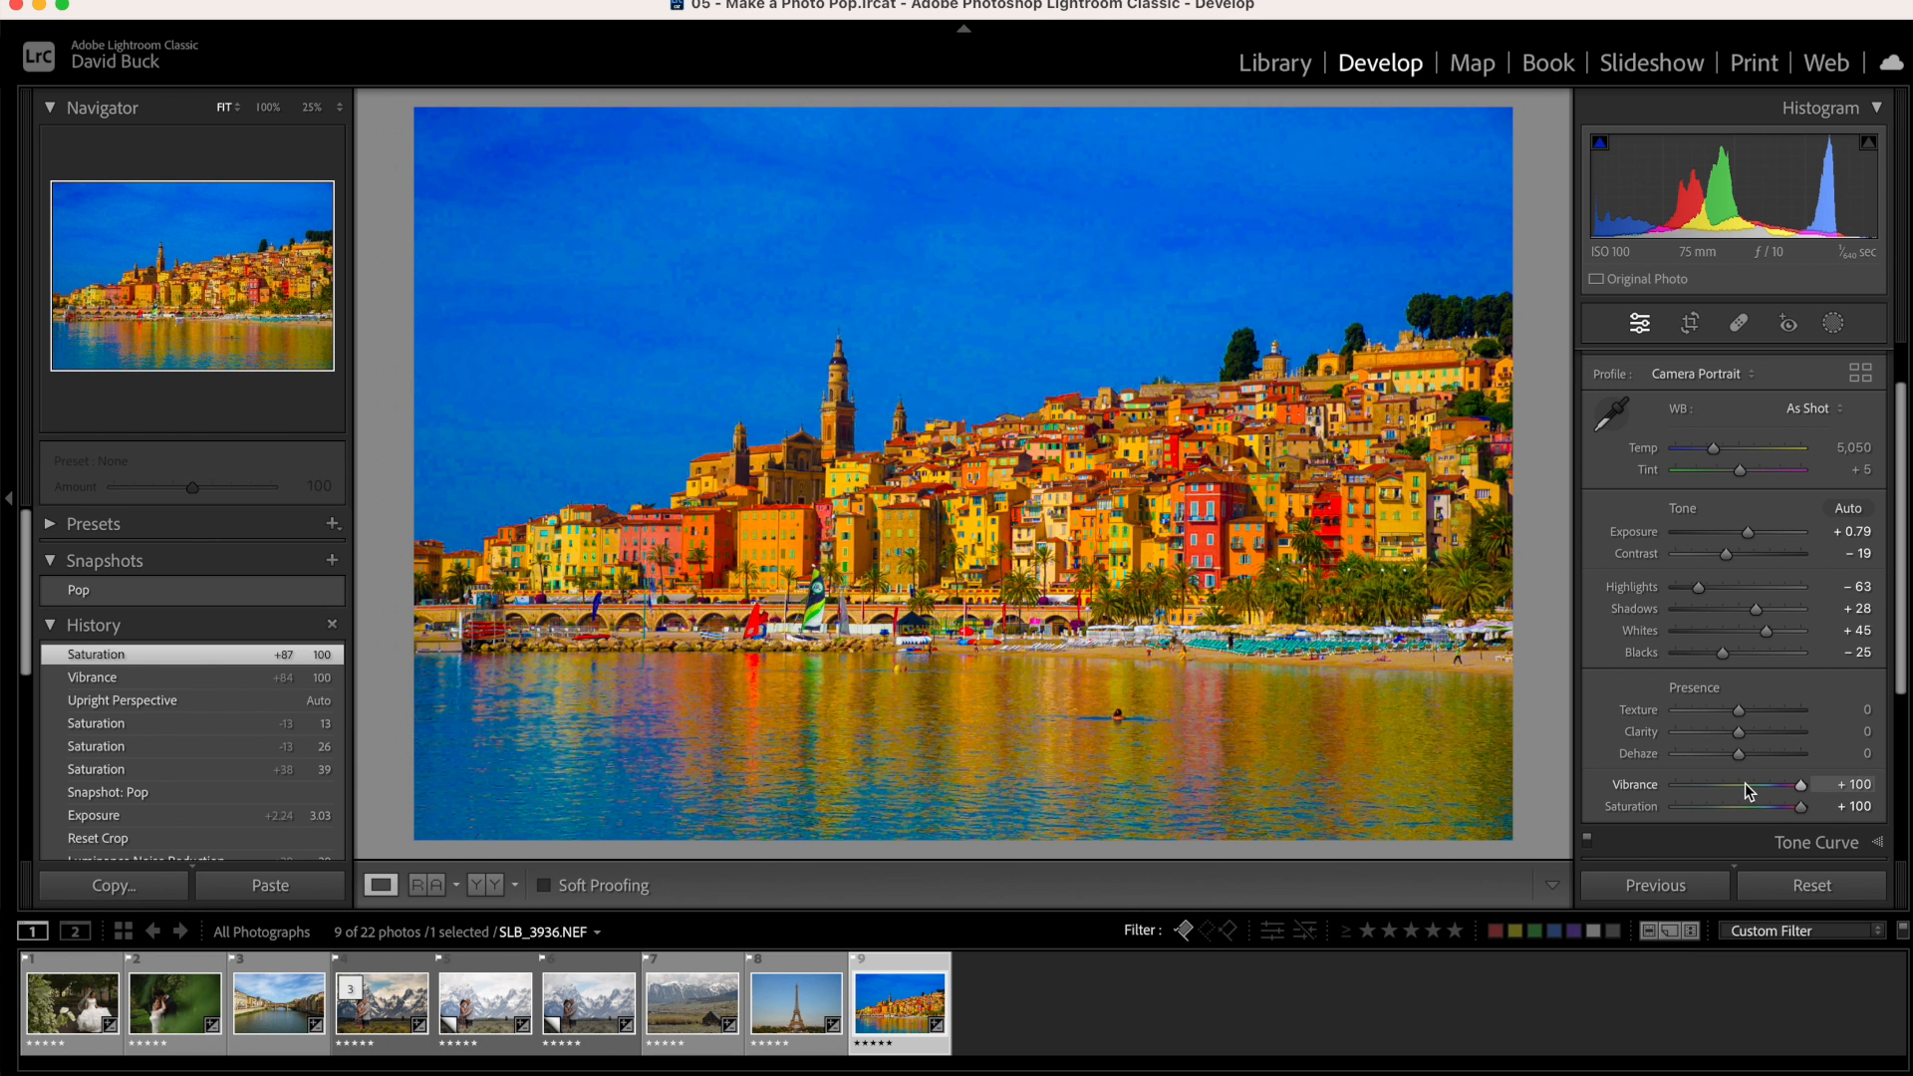
left_click_drag(1801, 806, 1766, 806)
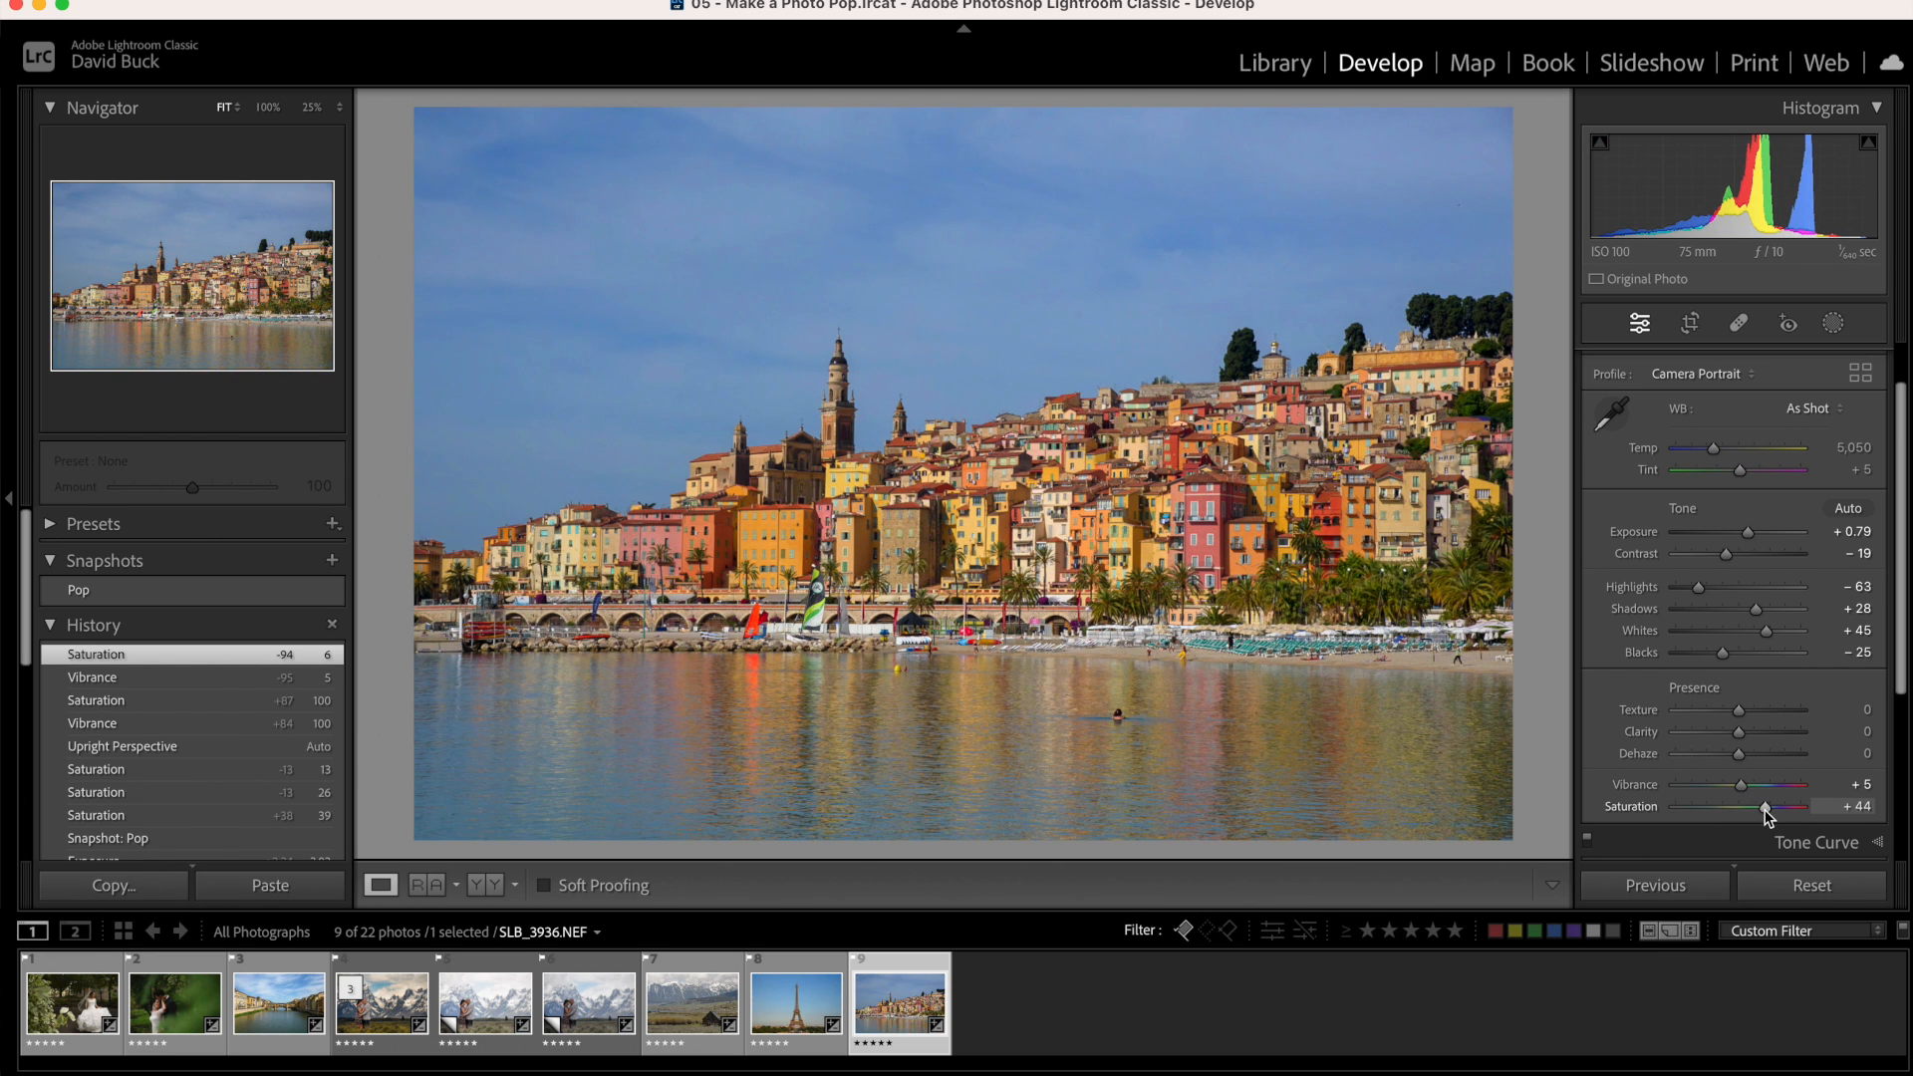
left_click_drag(1765, 807, 1772, 807)
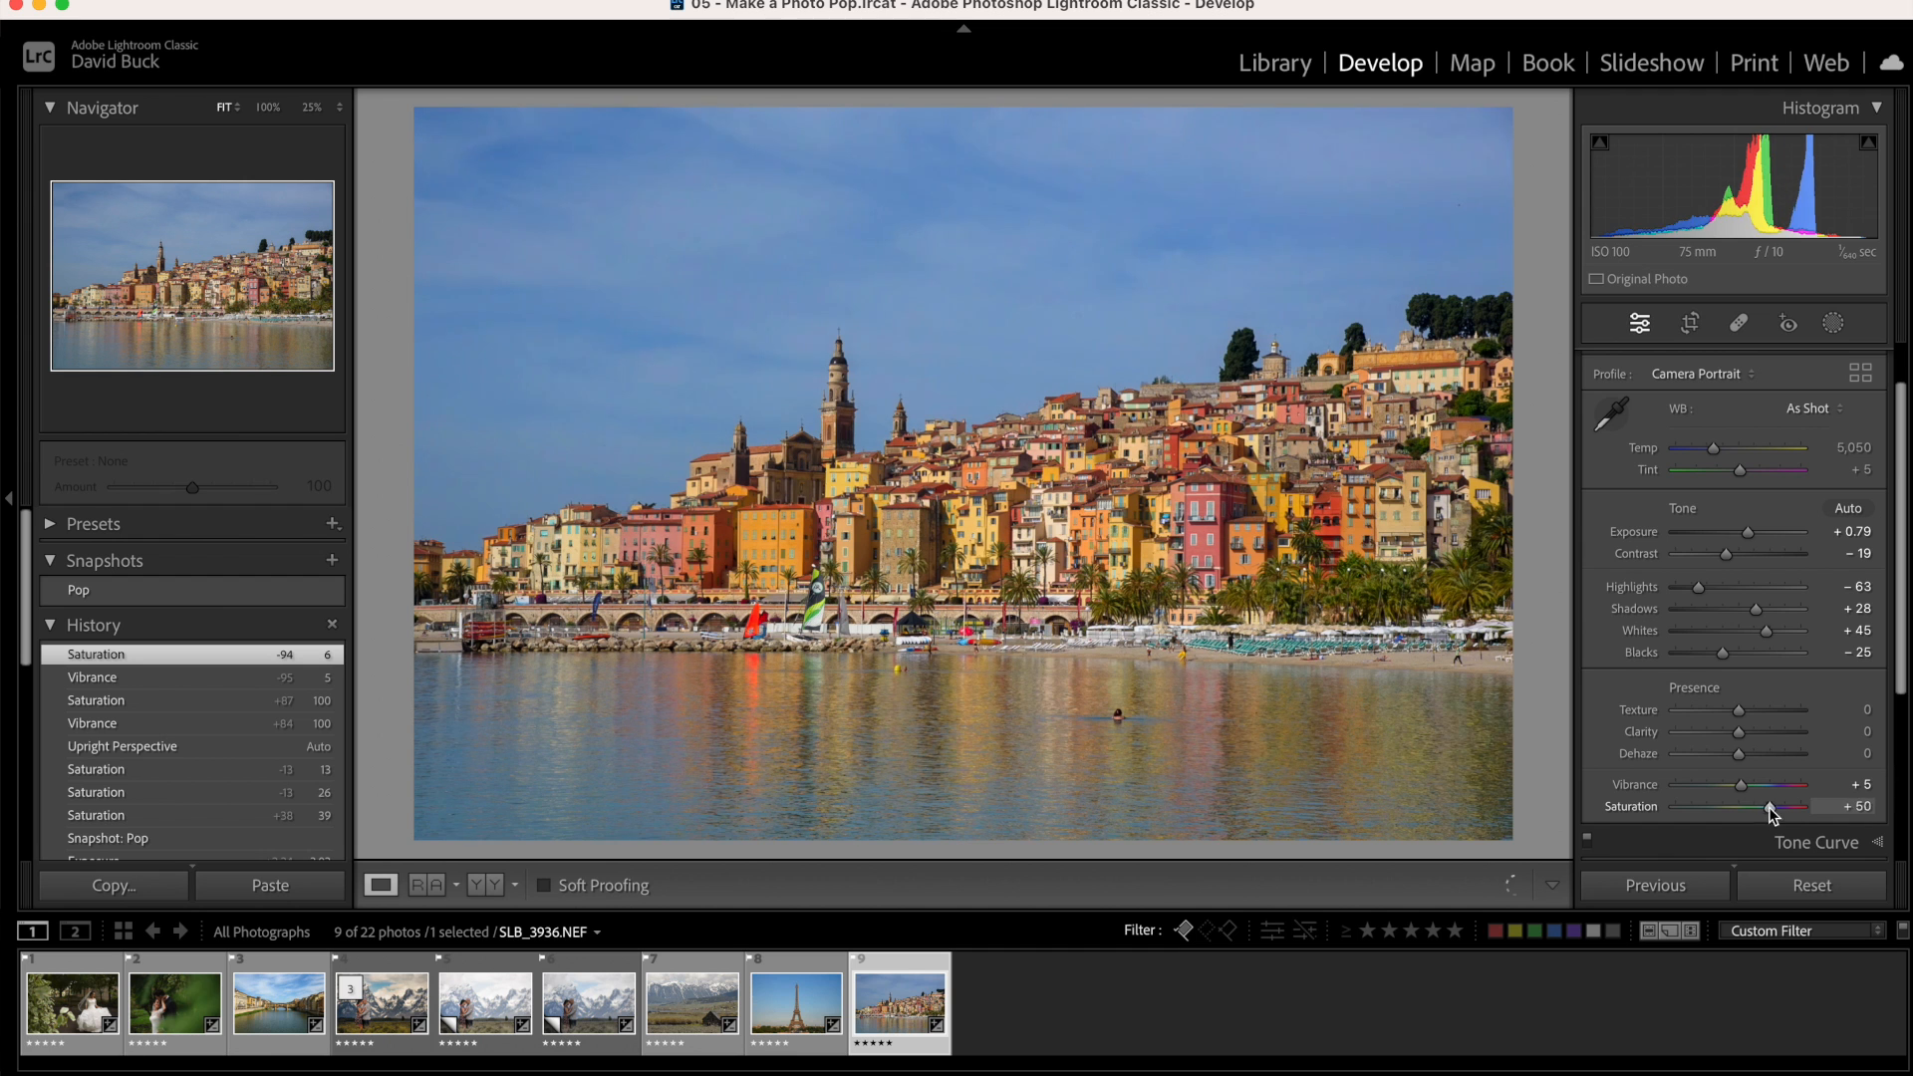
left_click_drag(1771, 806, 1823, 806)
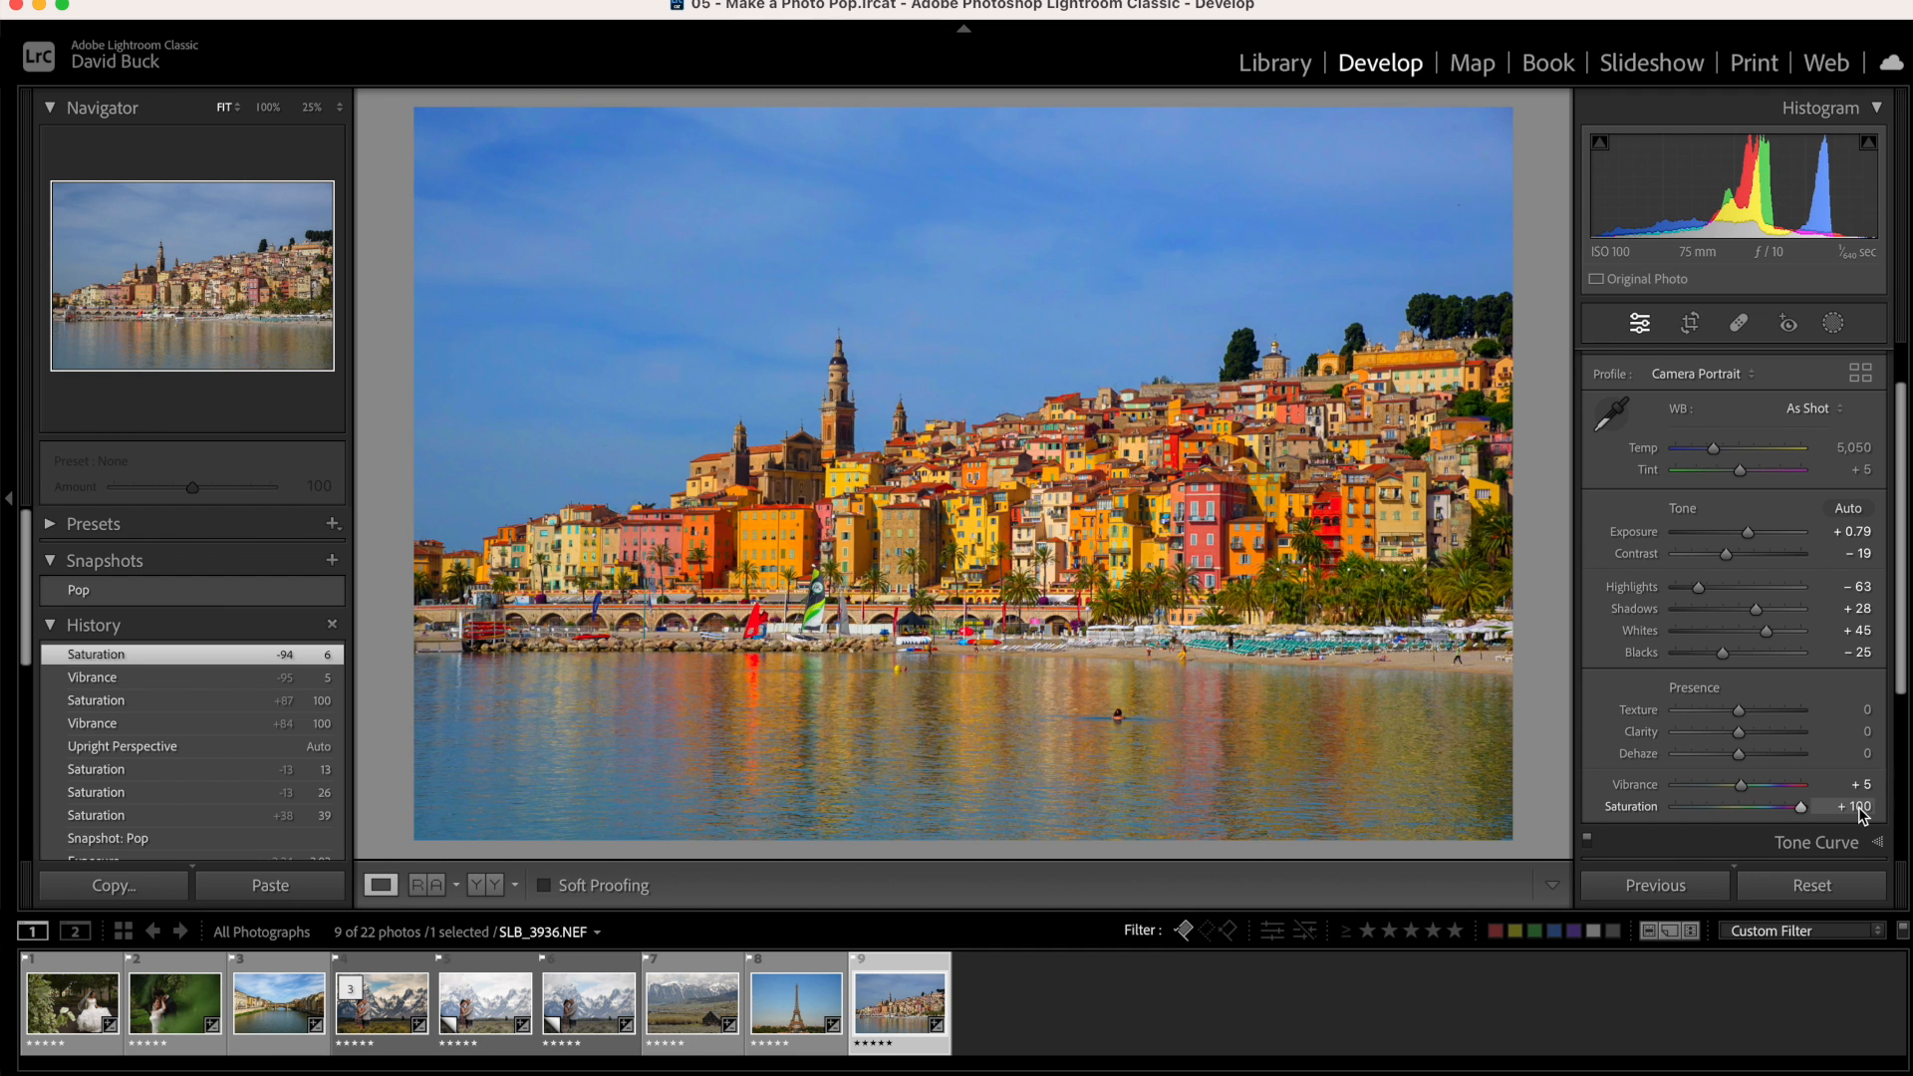
left_click_drag(1818, 805, 1770, 806)
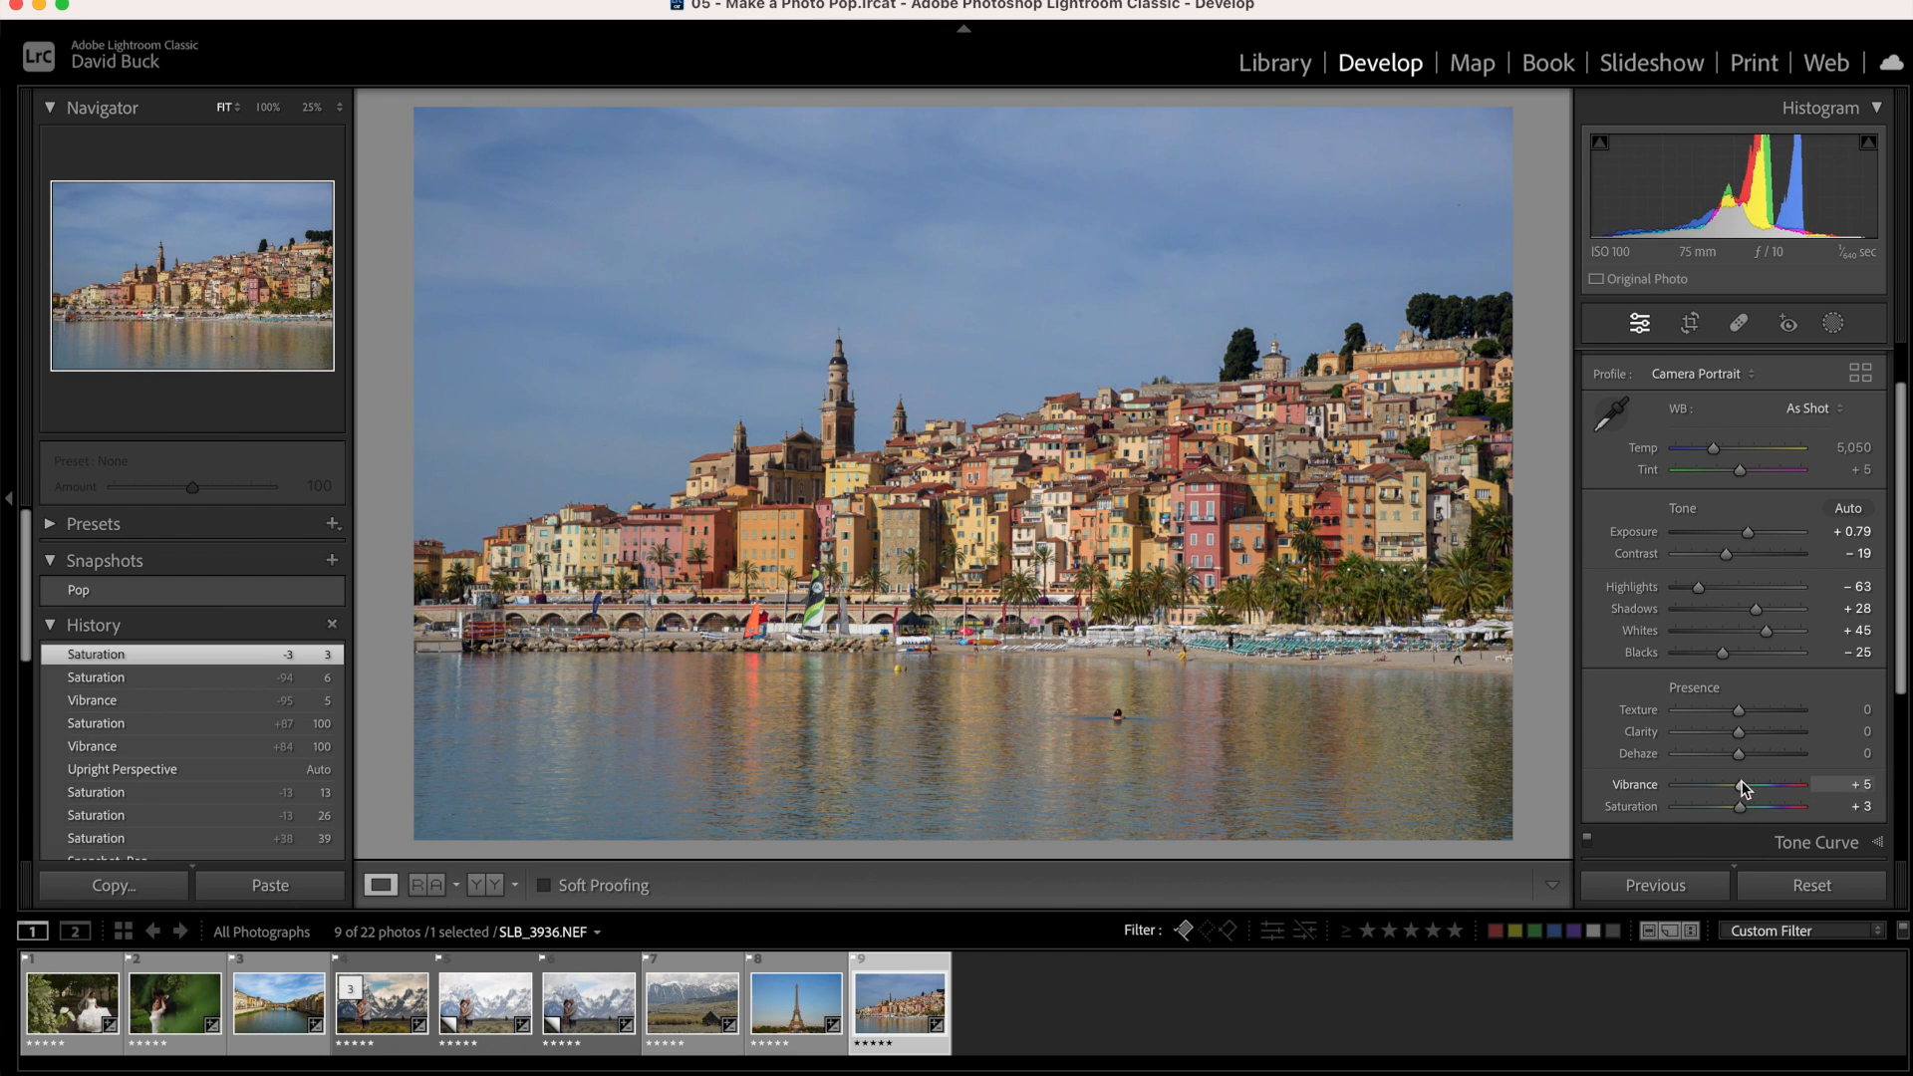
left_click_drag(1745, 785, 1817, 784)
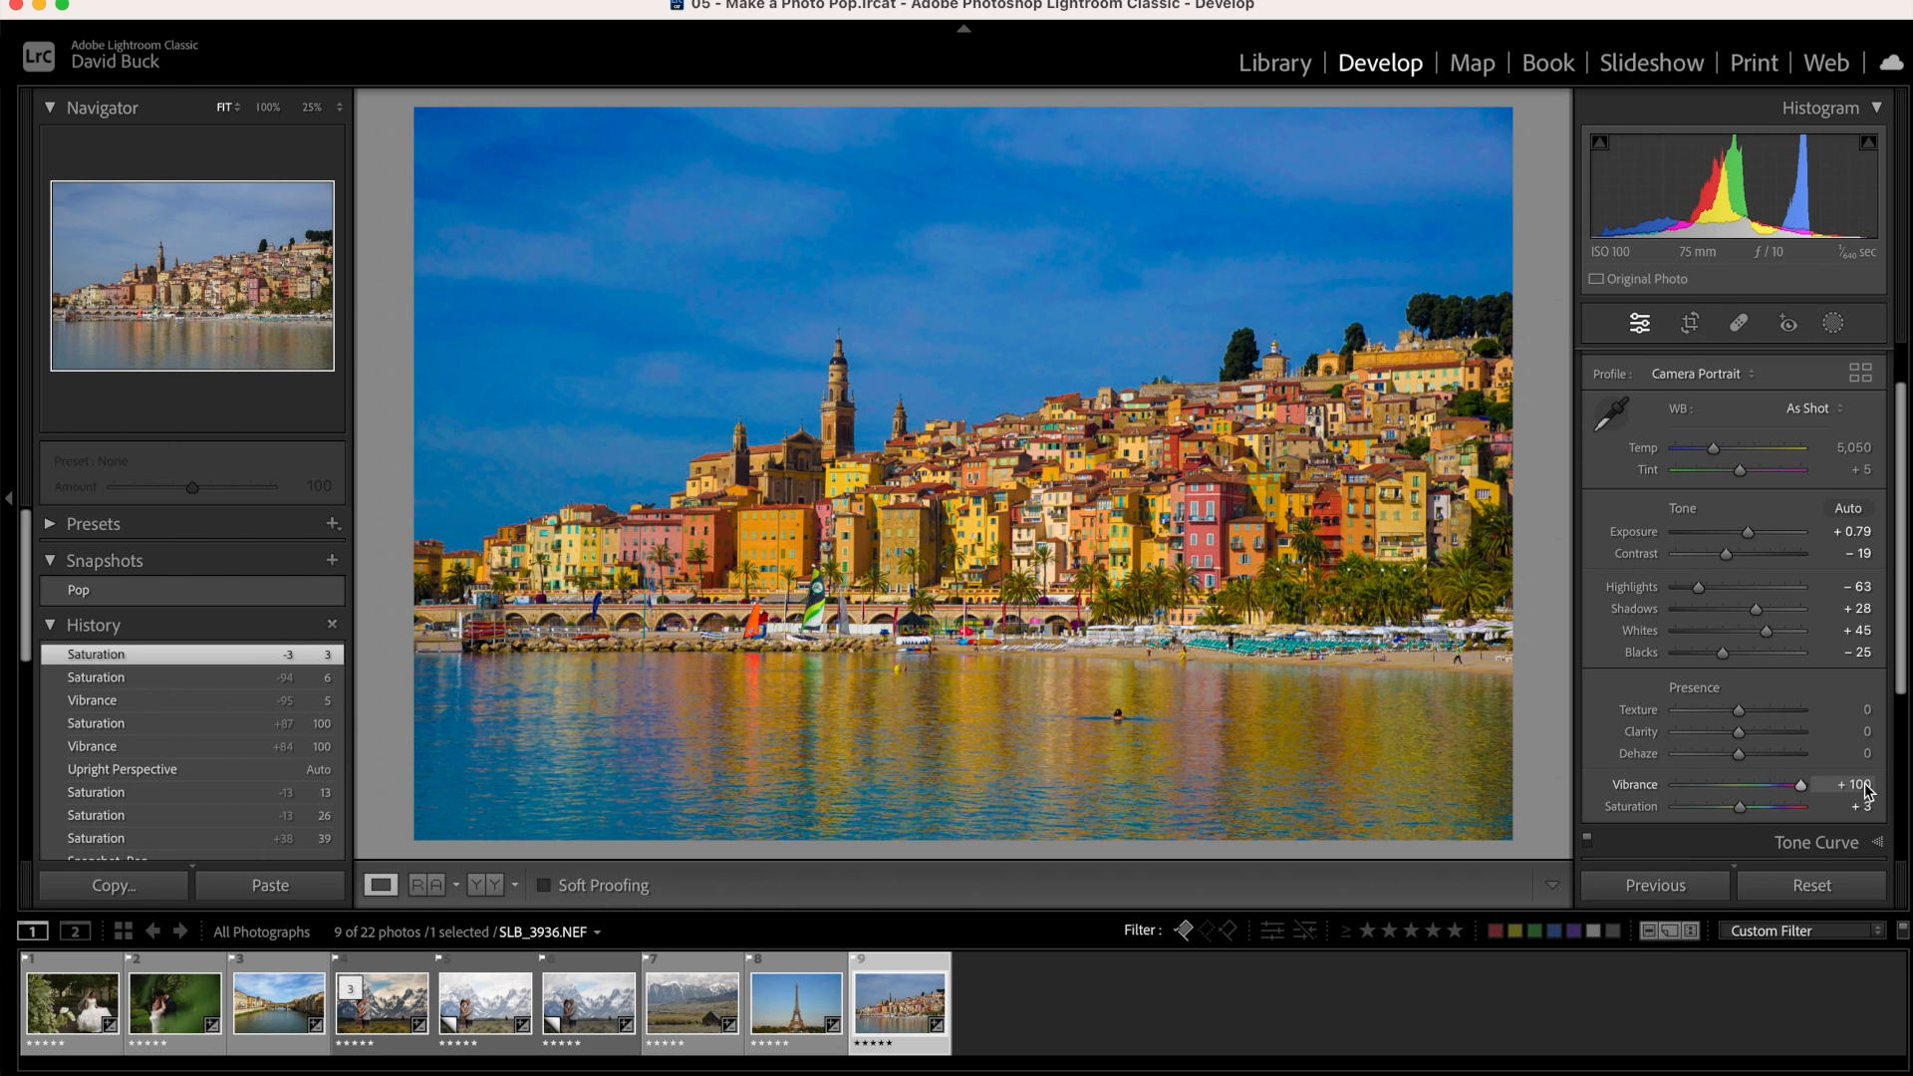
left_click_drag(1814, 784, 1744, 786)
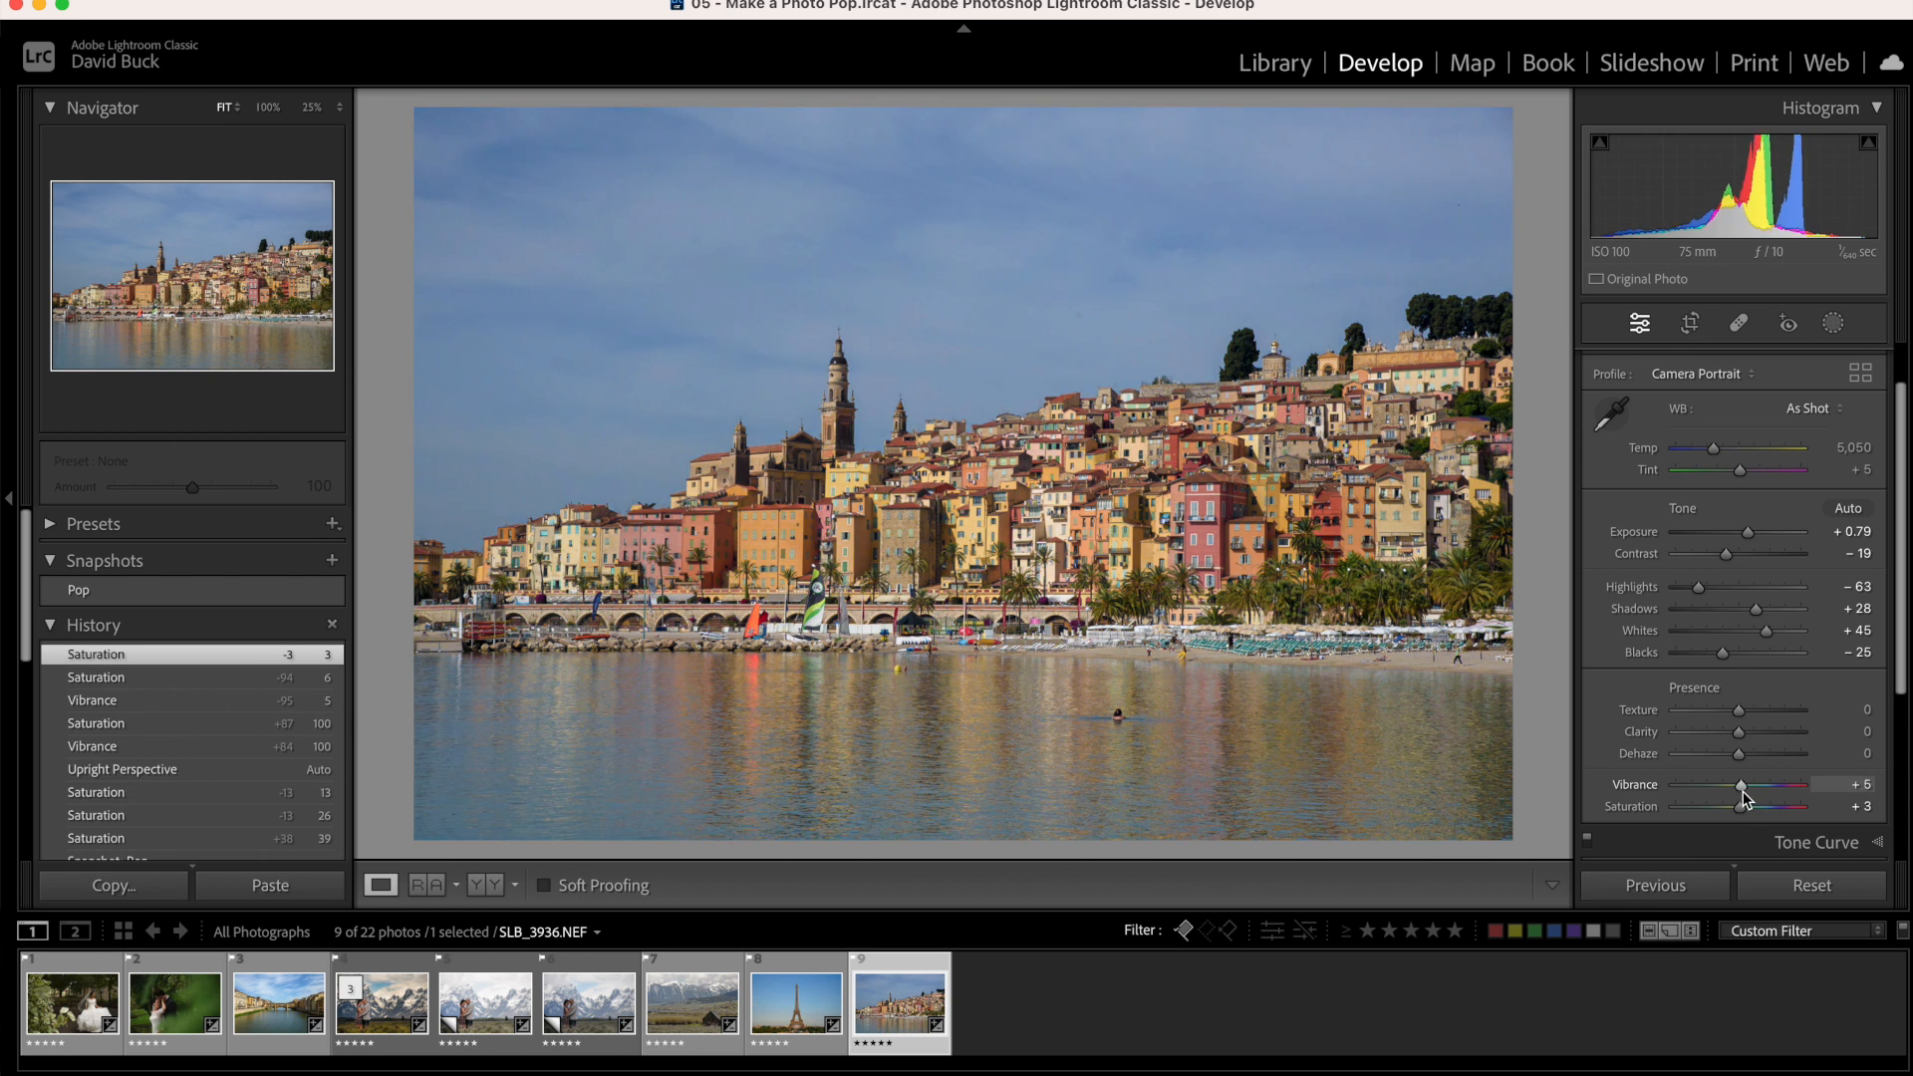
left_click_drag(1741, 806, 1776, 806)
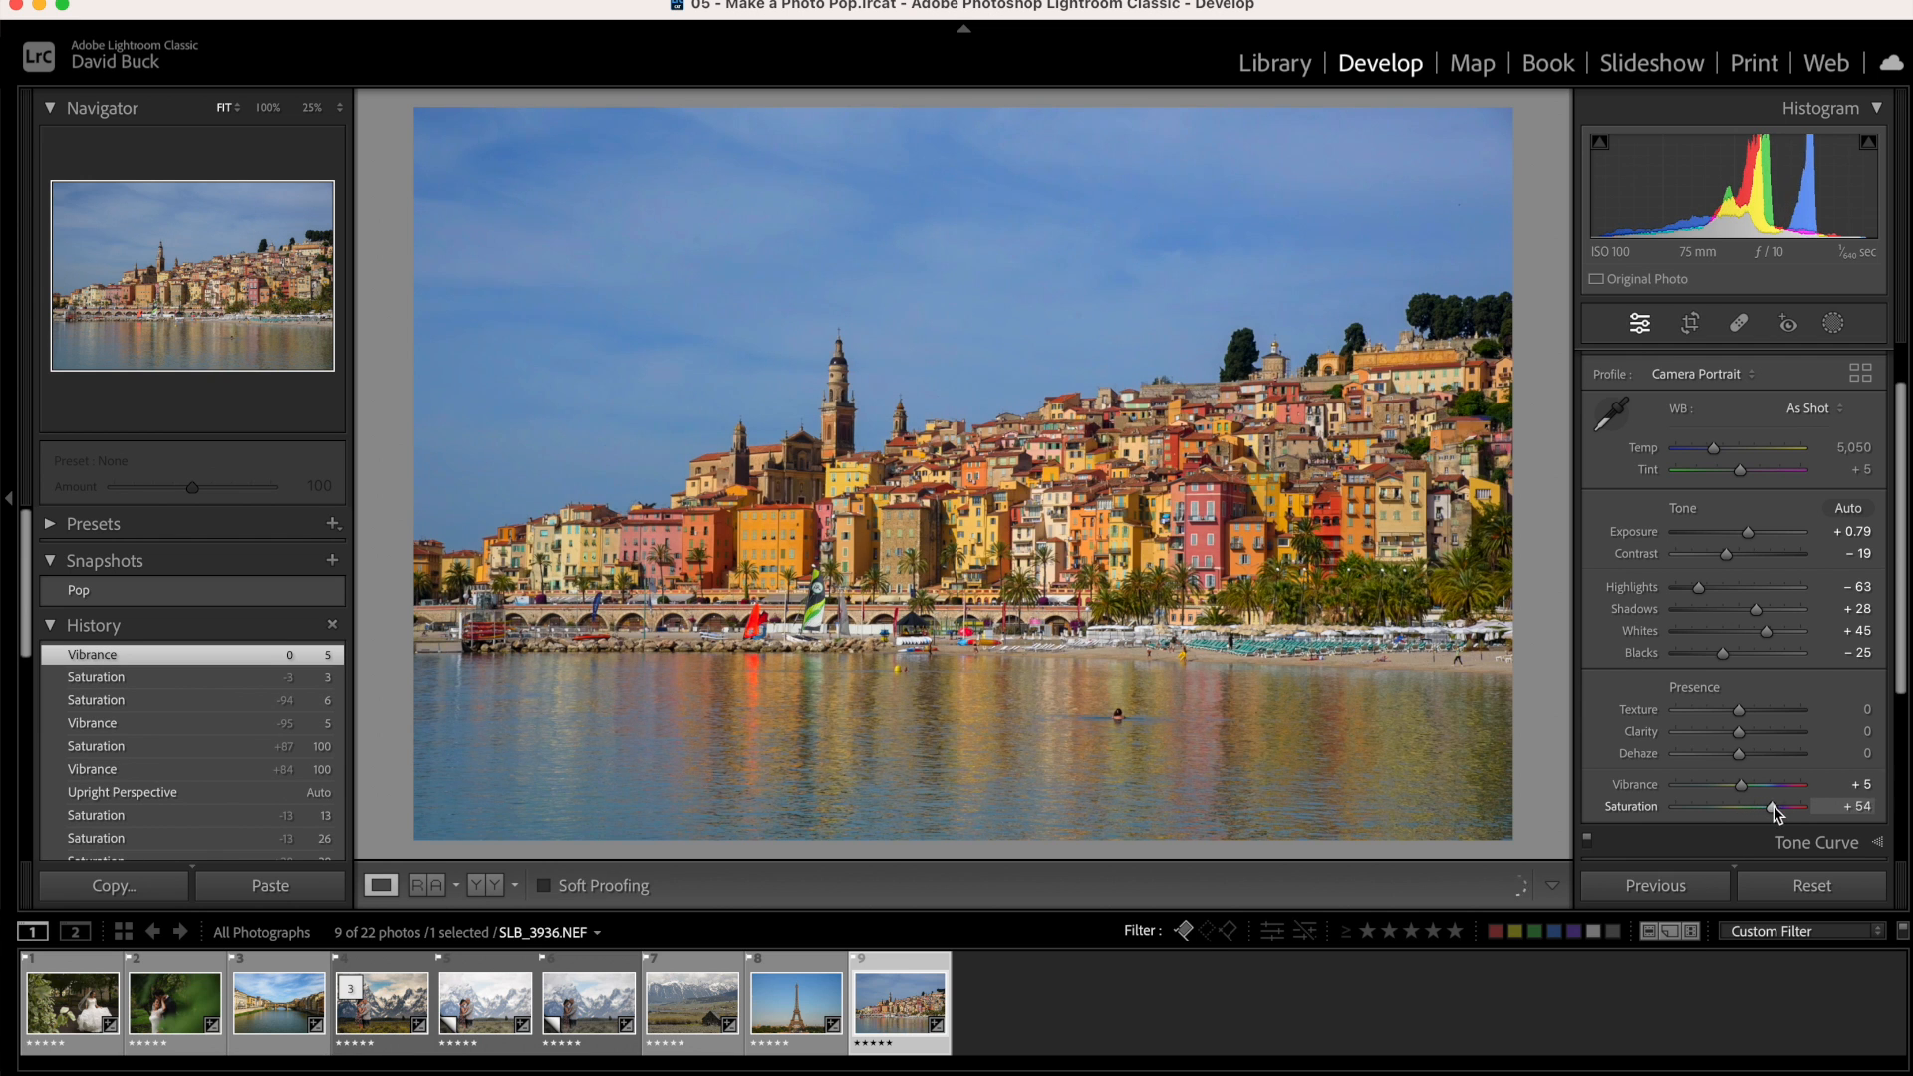
left_click_drag(1774, 808, 1794, 808)
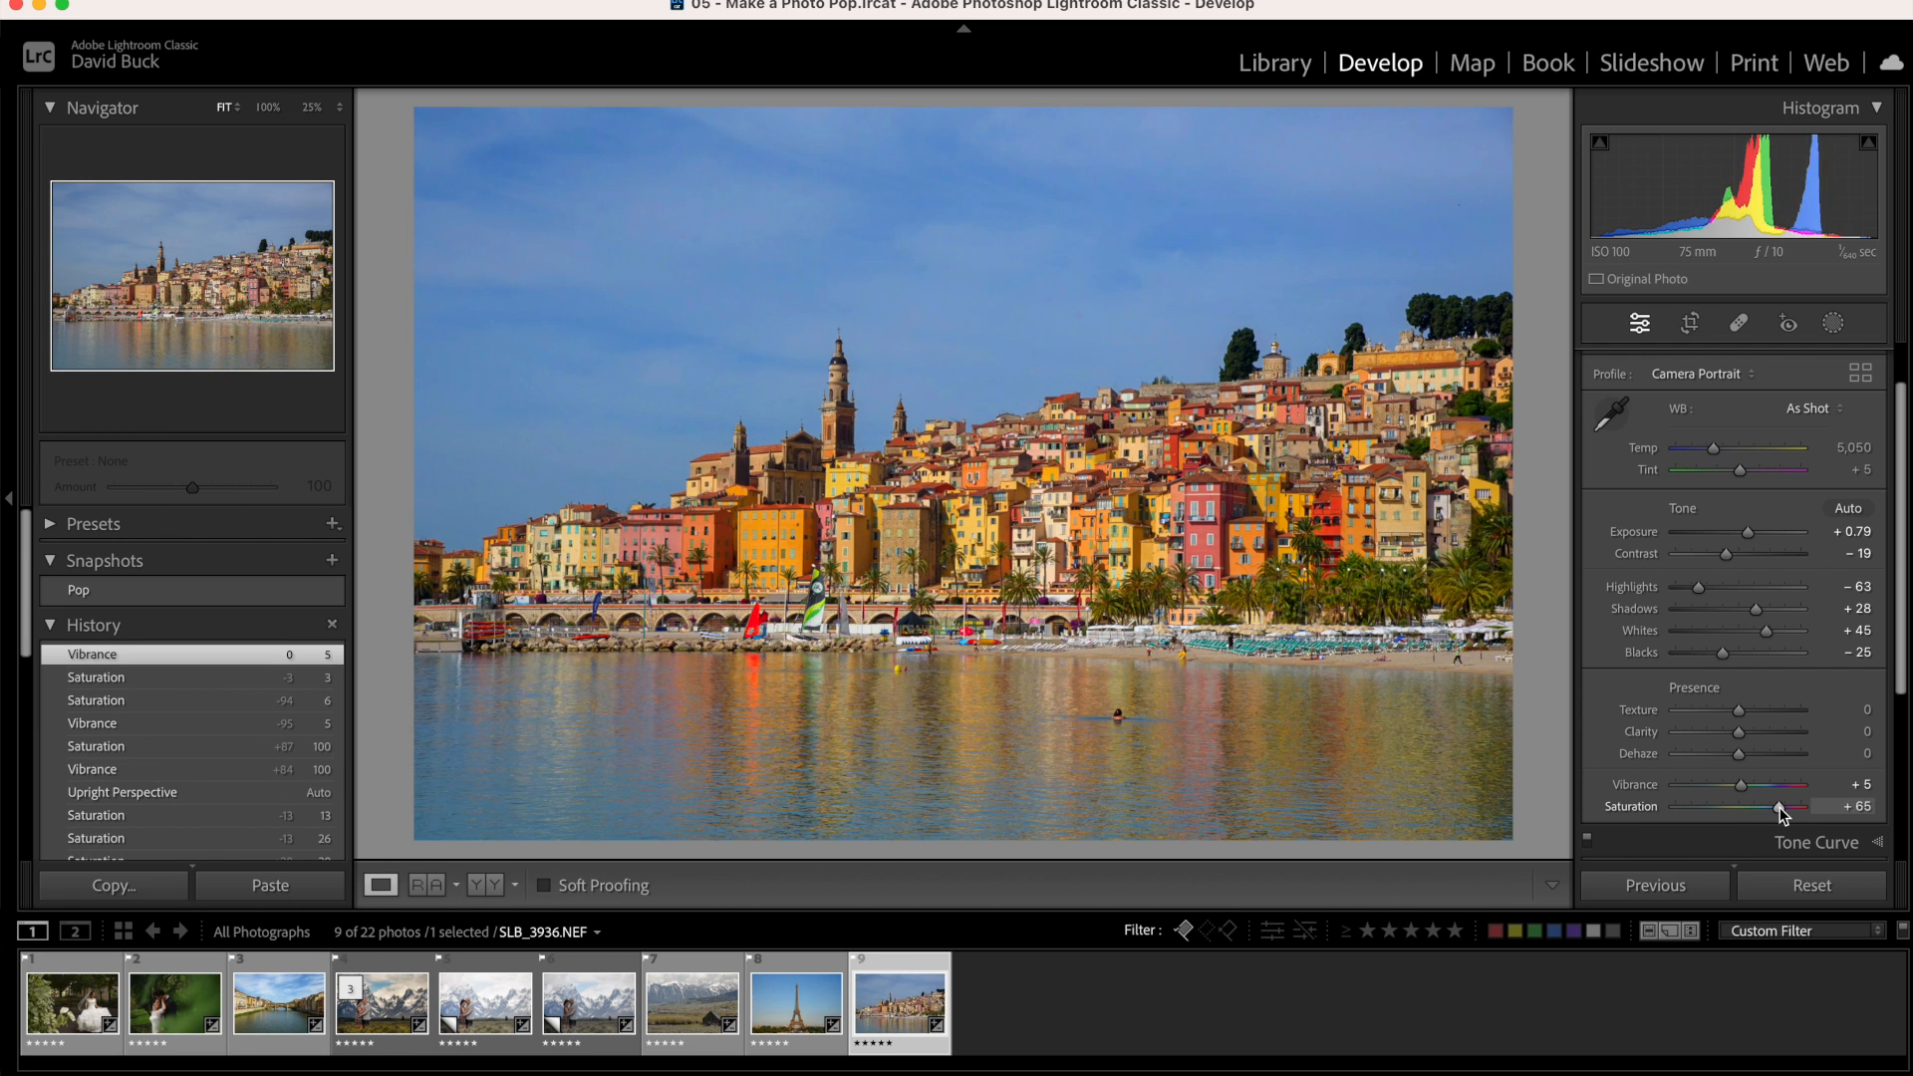
left_click_drag(1776, 809, 1779, 809)
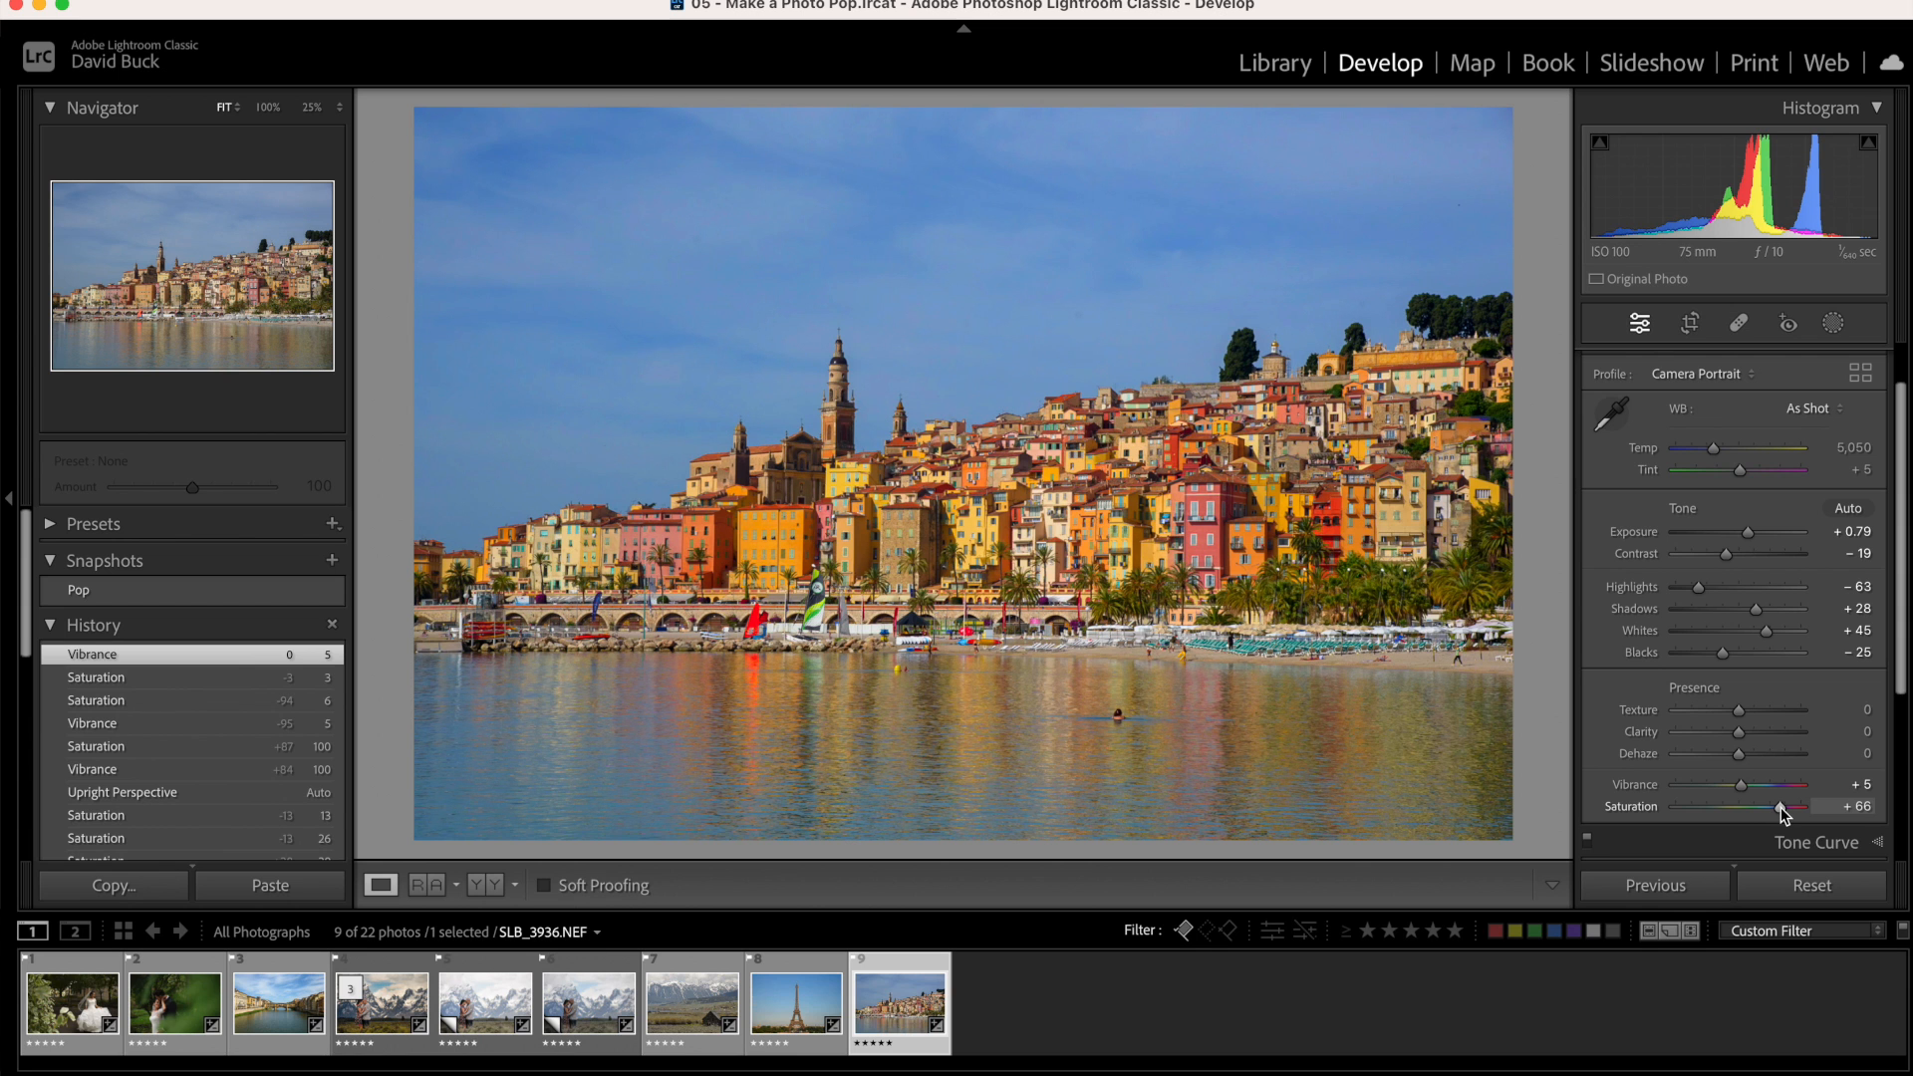
Try several vibrance levels before settling vibrance at +34
left_click_drag(1779, 808, 1777, 808)
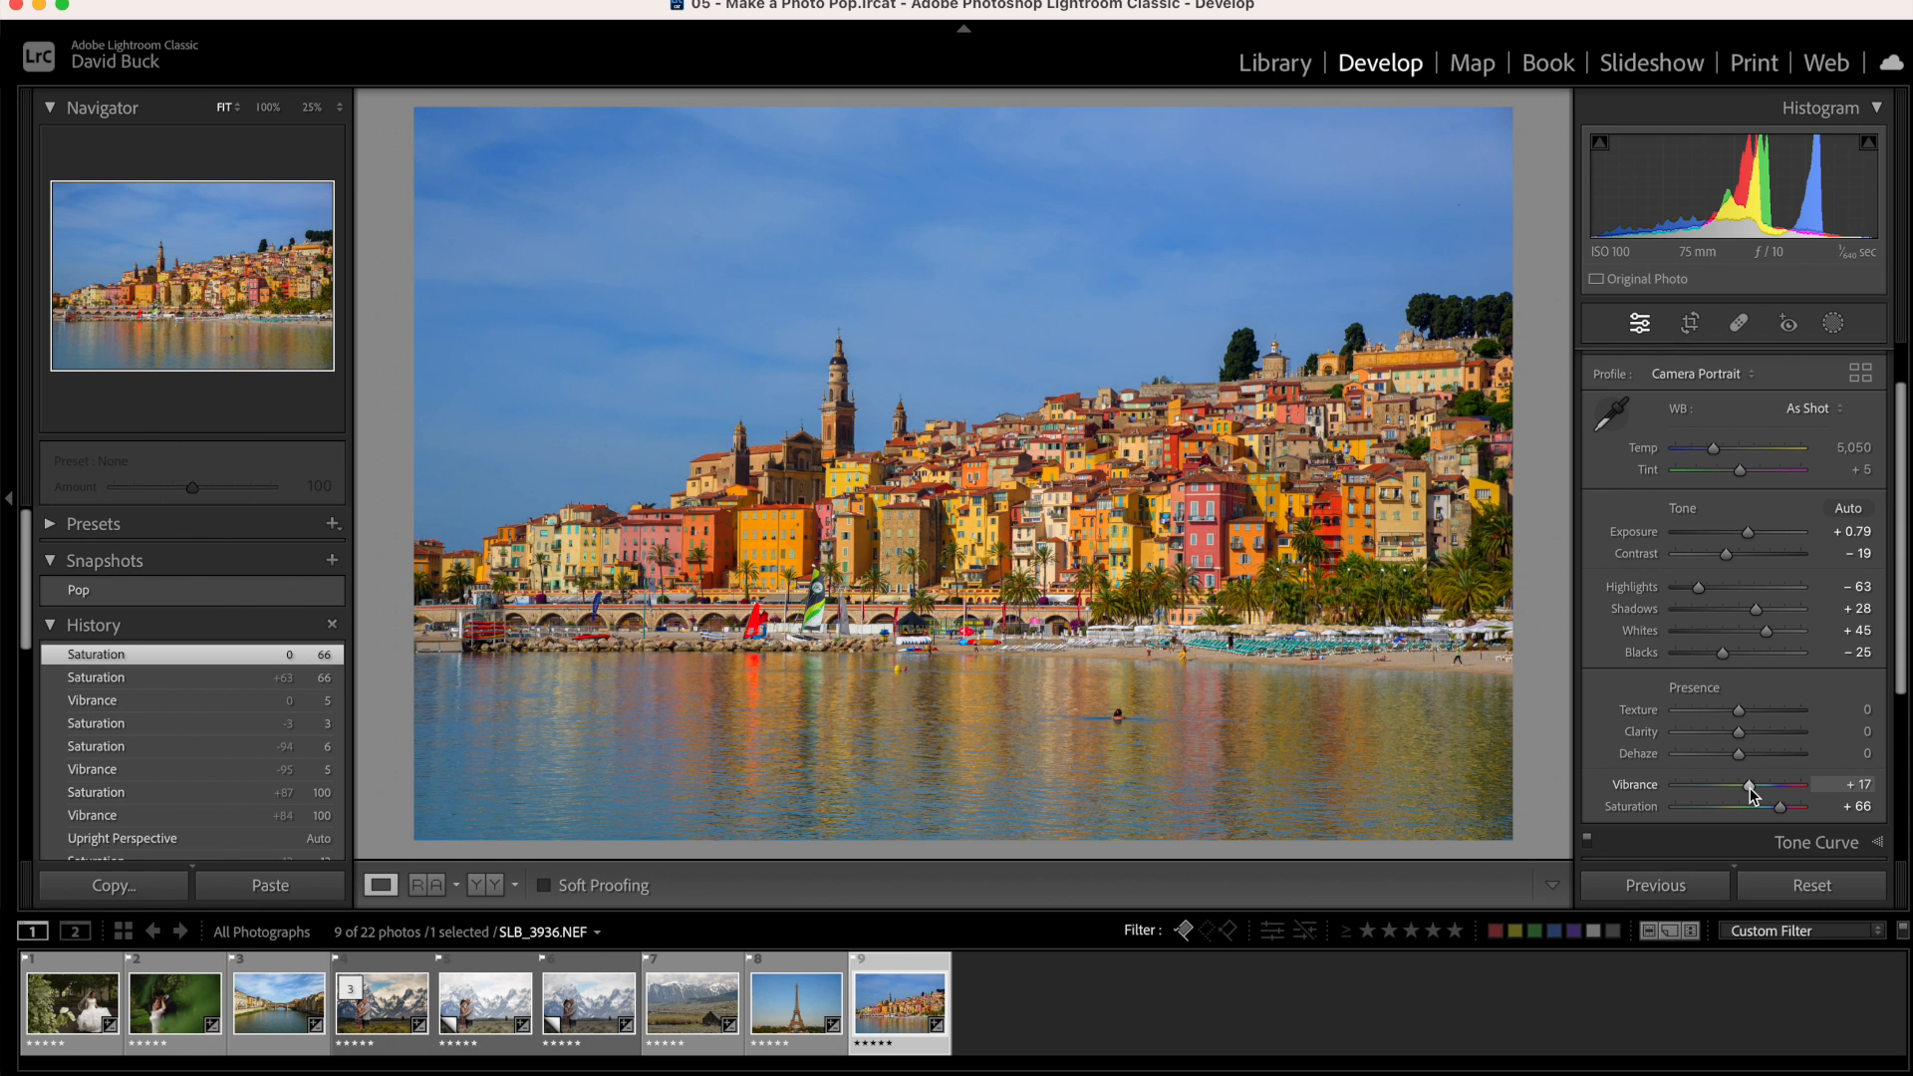
left_click_drag(1749, 788, 1785, 788)
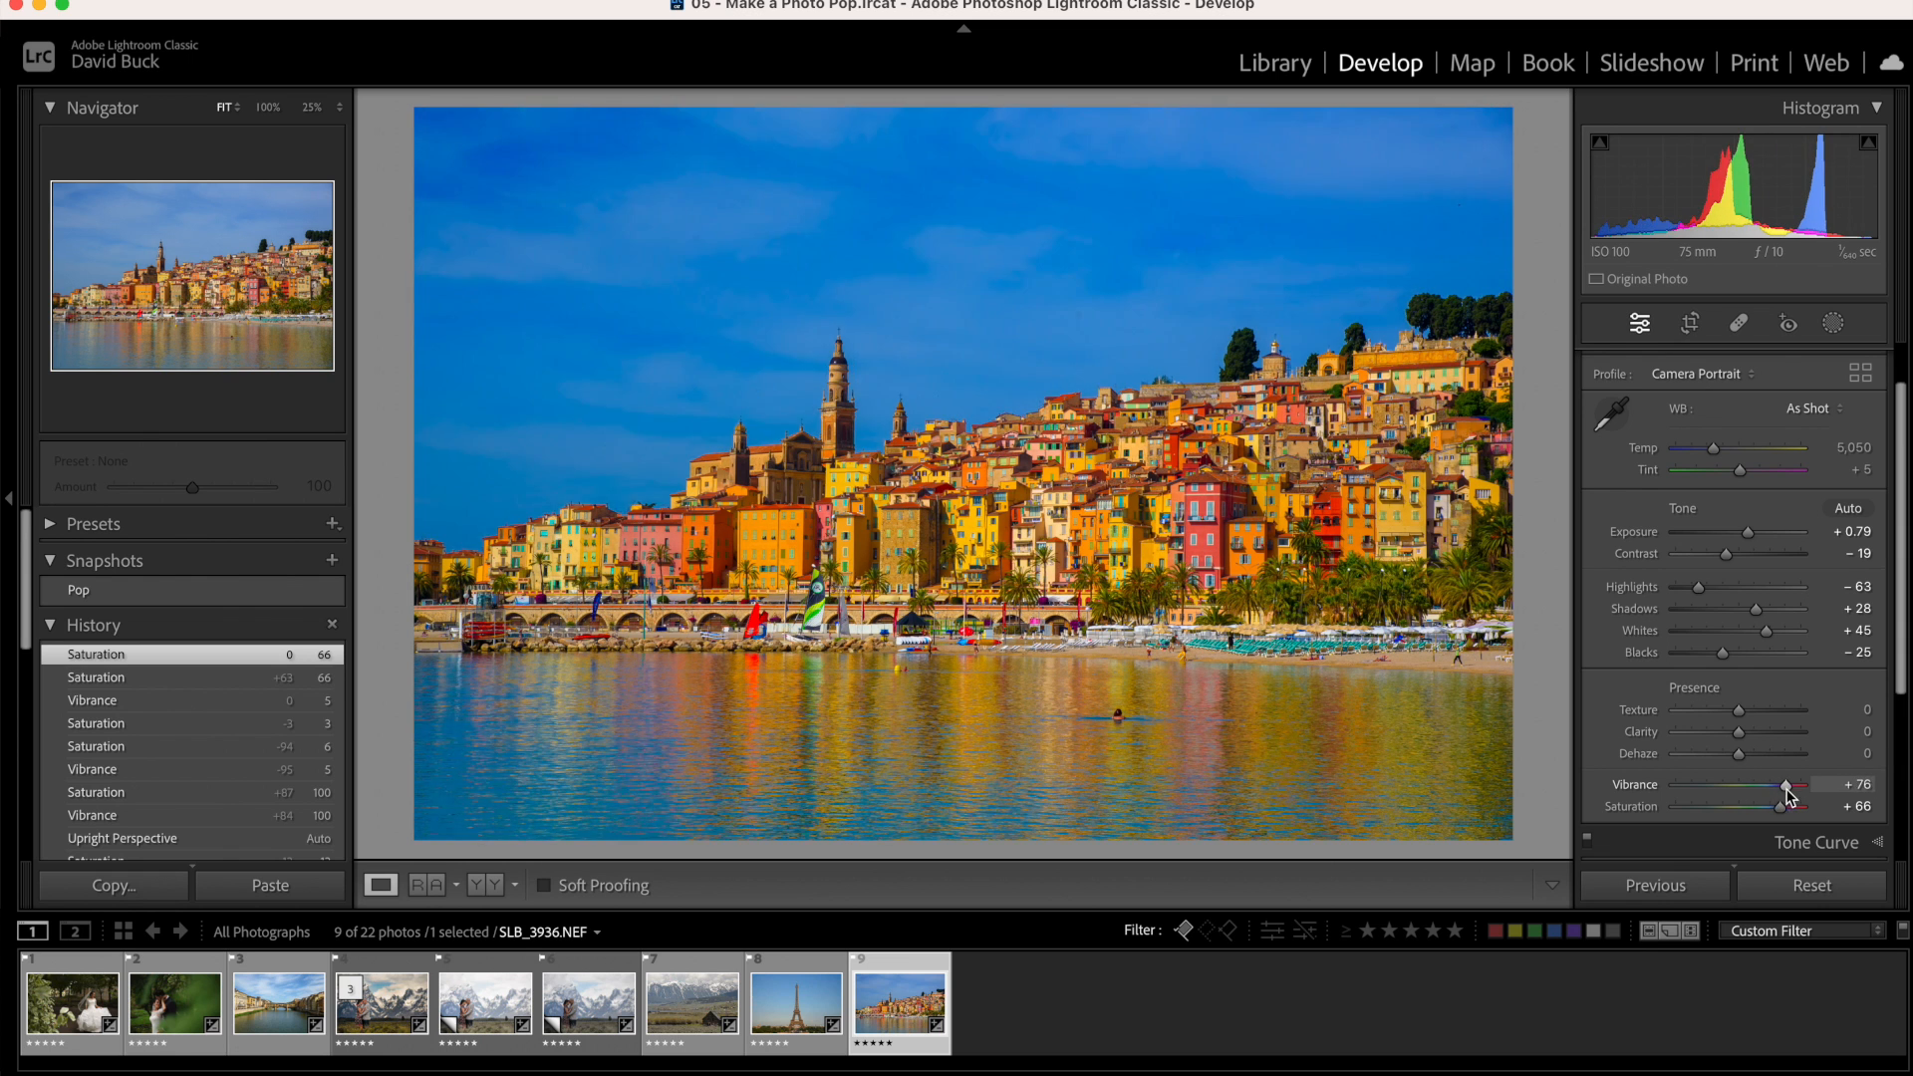
left_click_drag(1785, 788, 1755, 787)
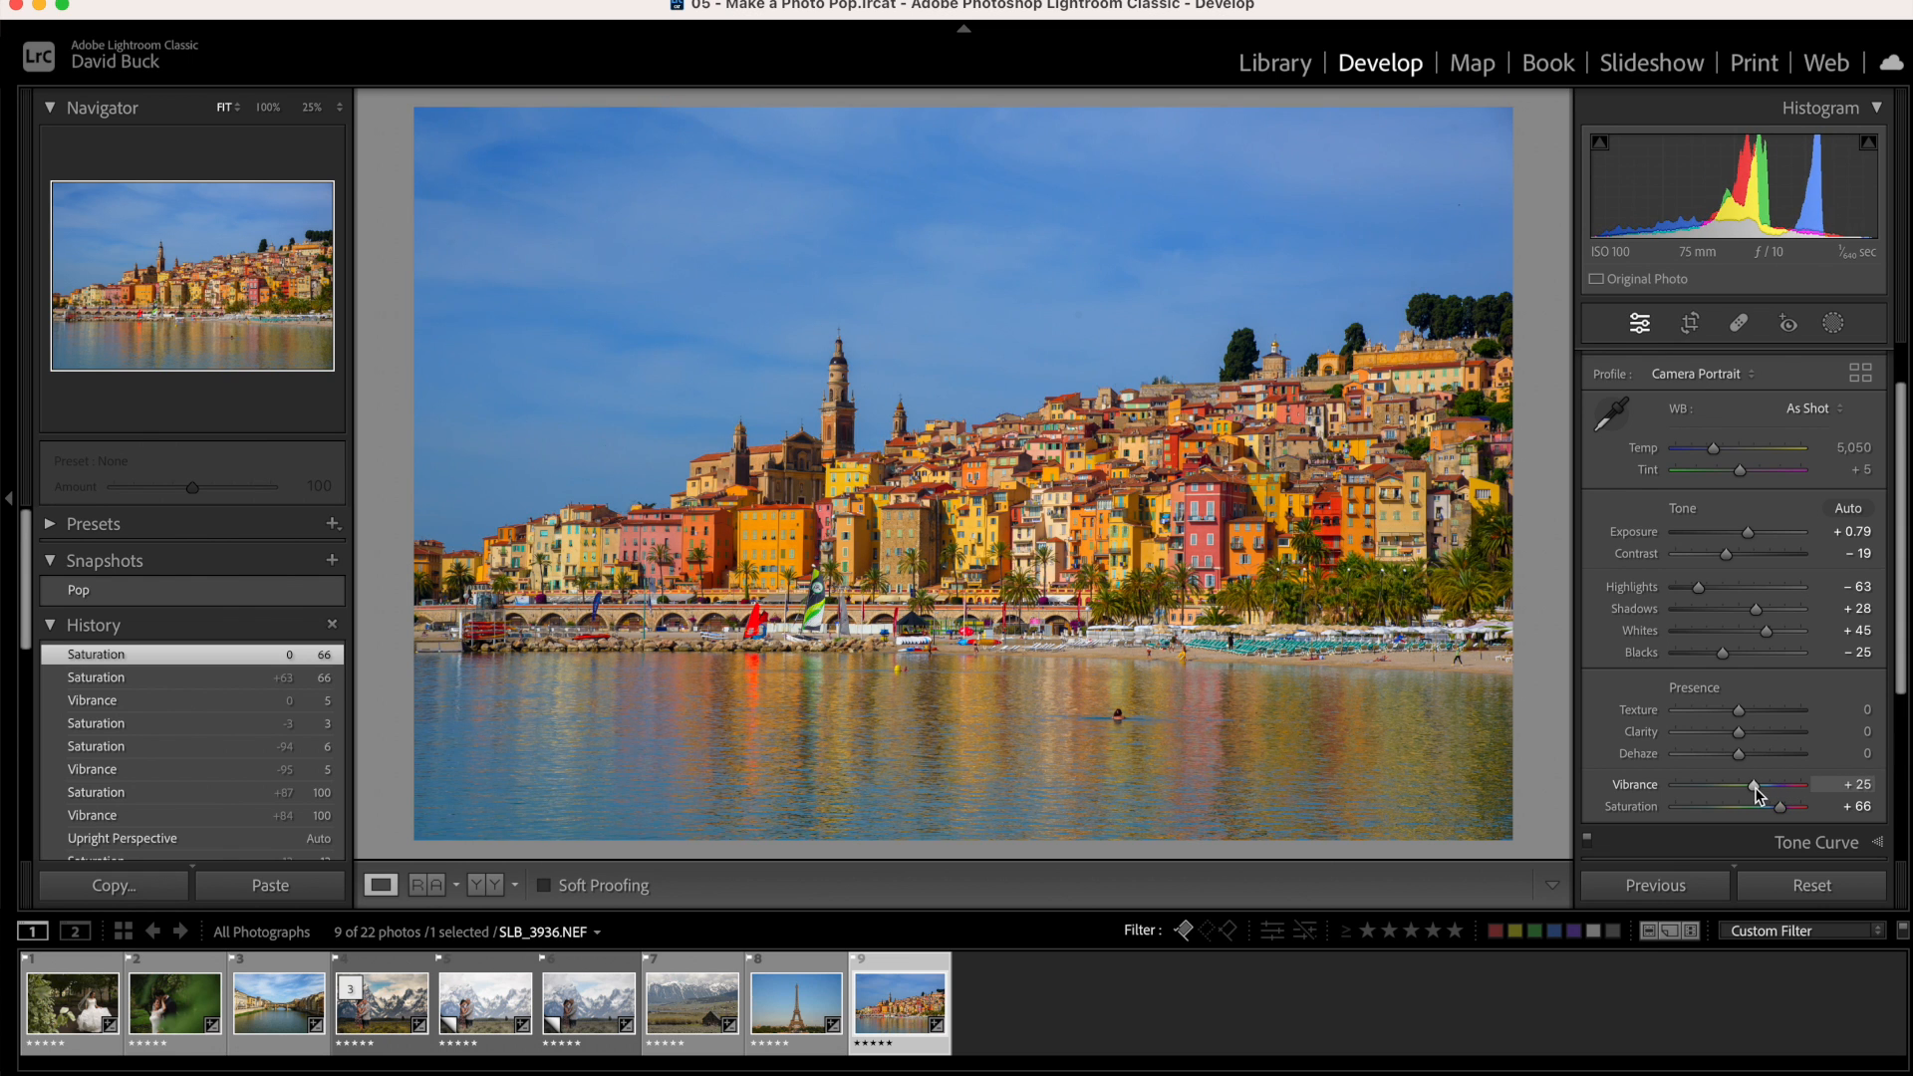
left_click_drag(1754, 788, 1765, 788)
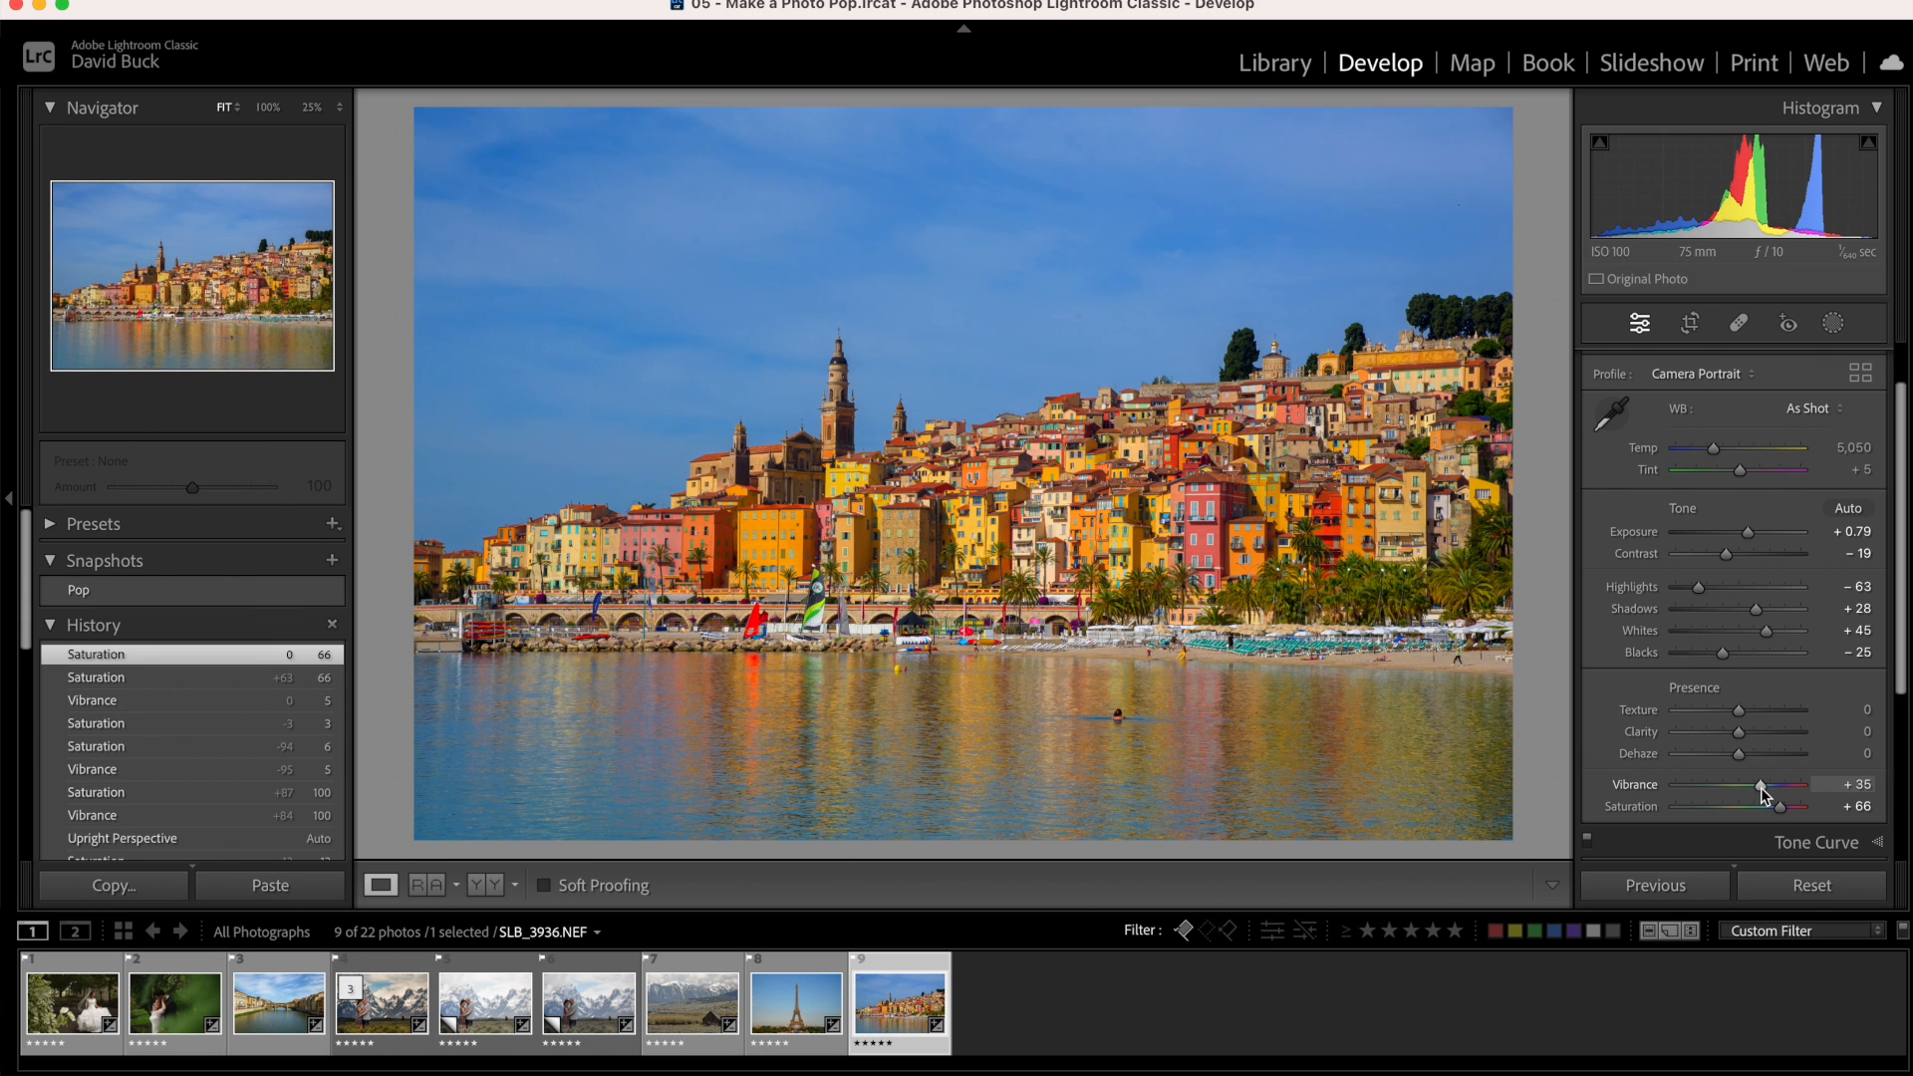
left_click_drag(1761, 789, 1777, 789)
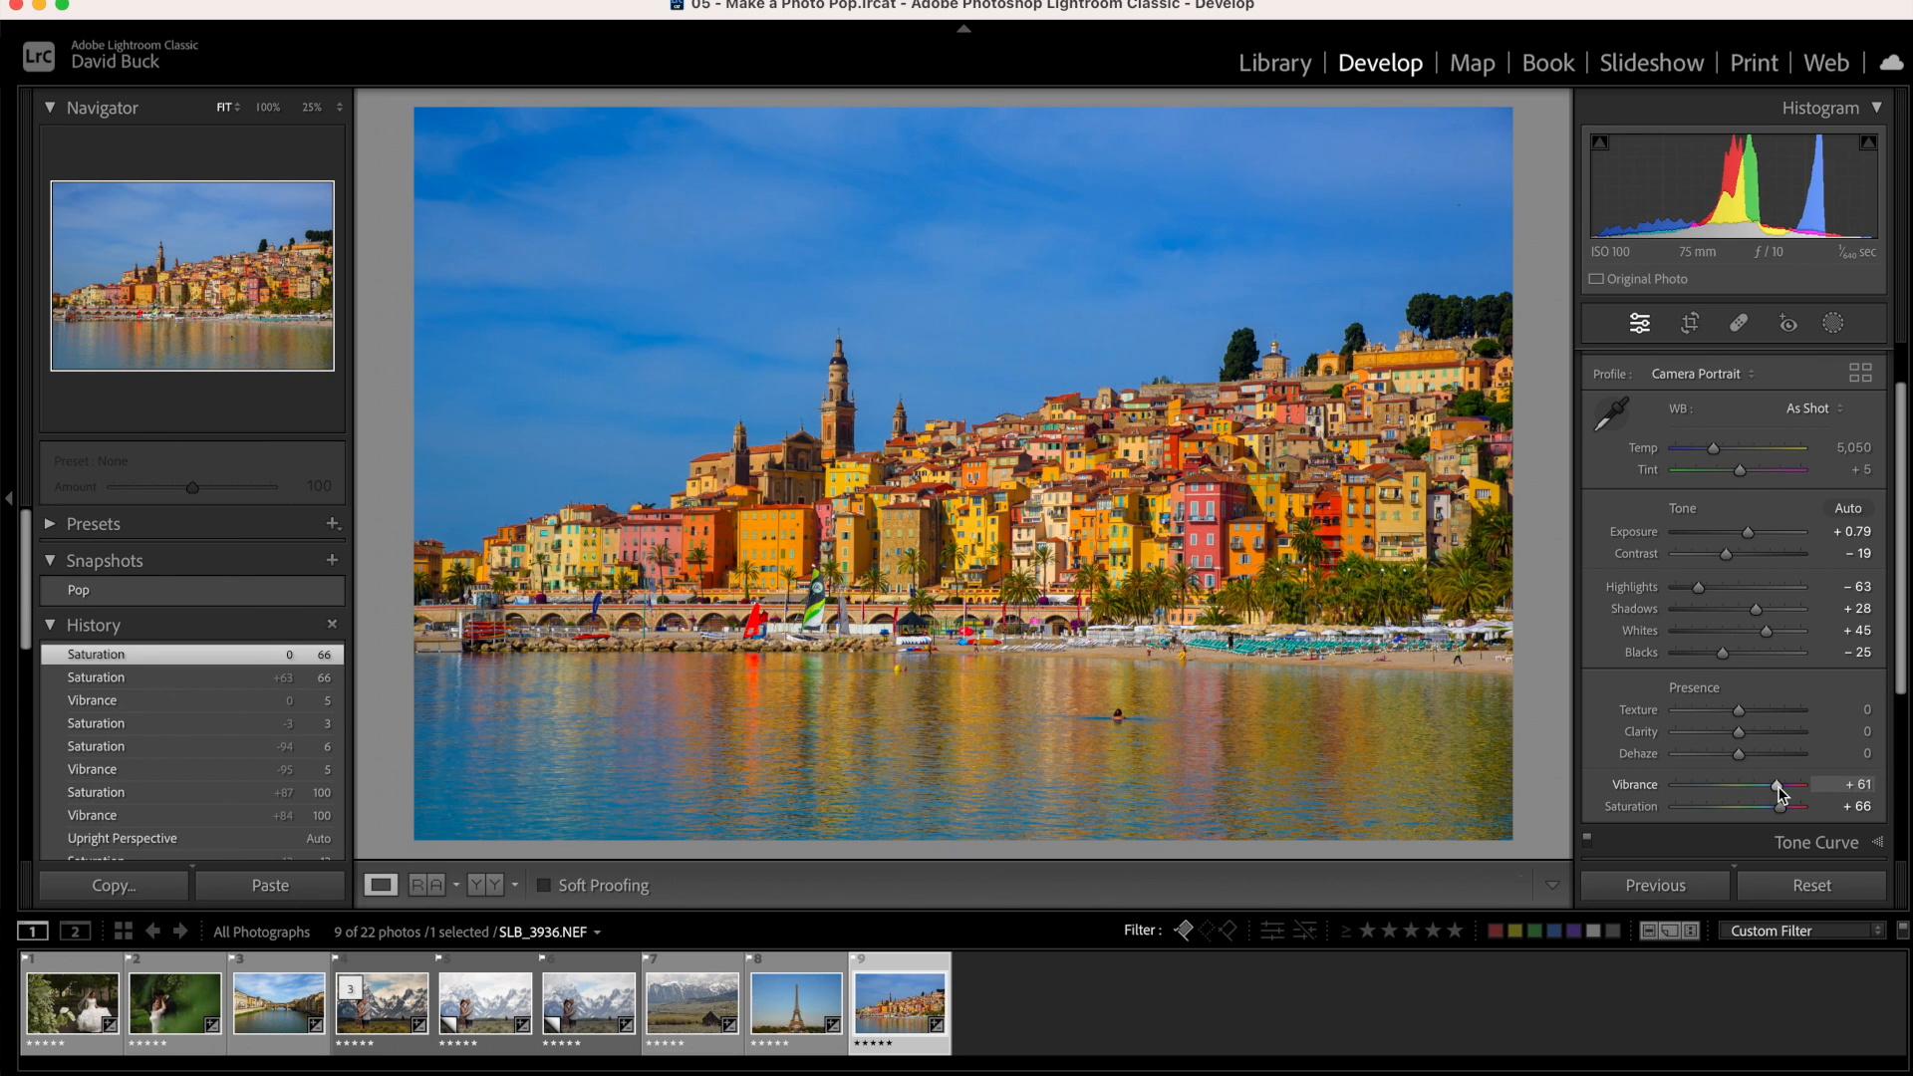
left_click_drag(1782, 788, 1771, 789)
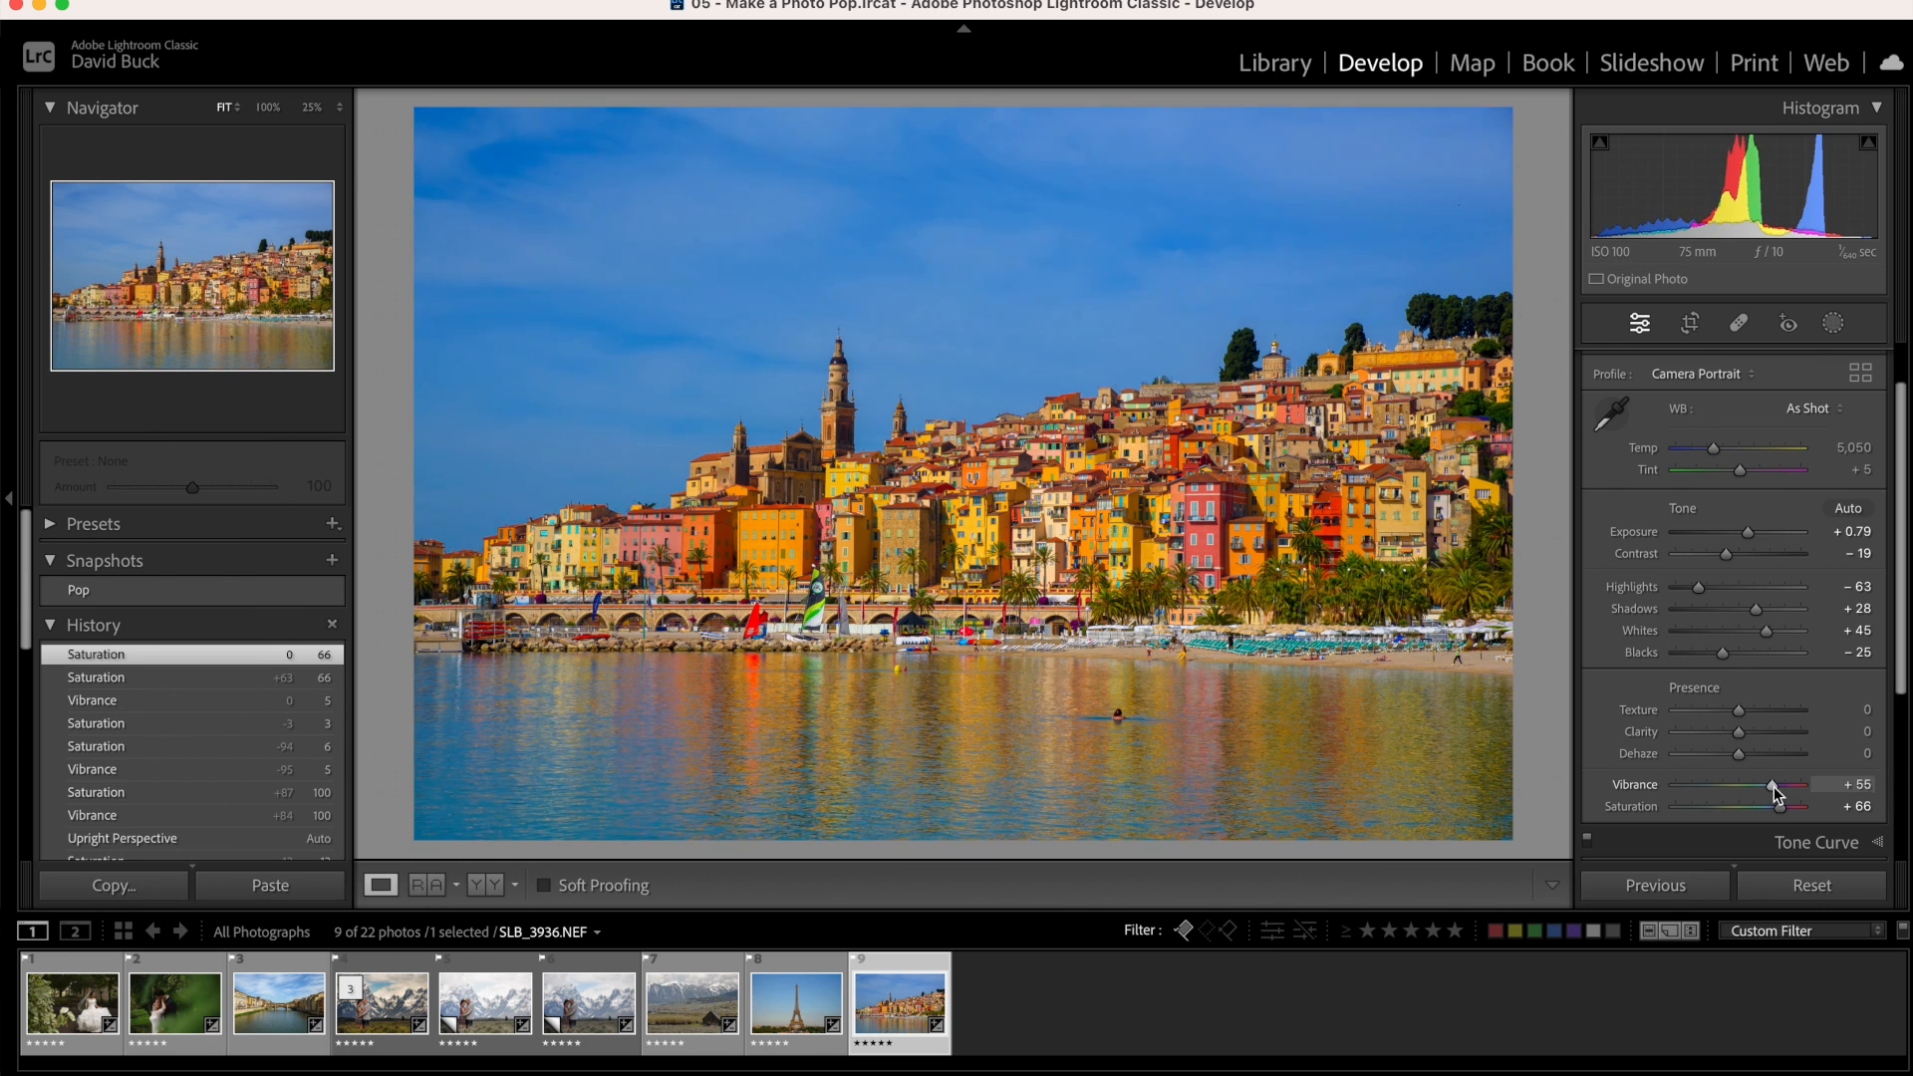
left_click_drag(1774, 788, 1758, 789)
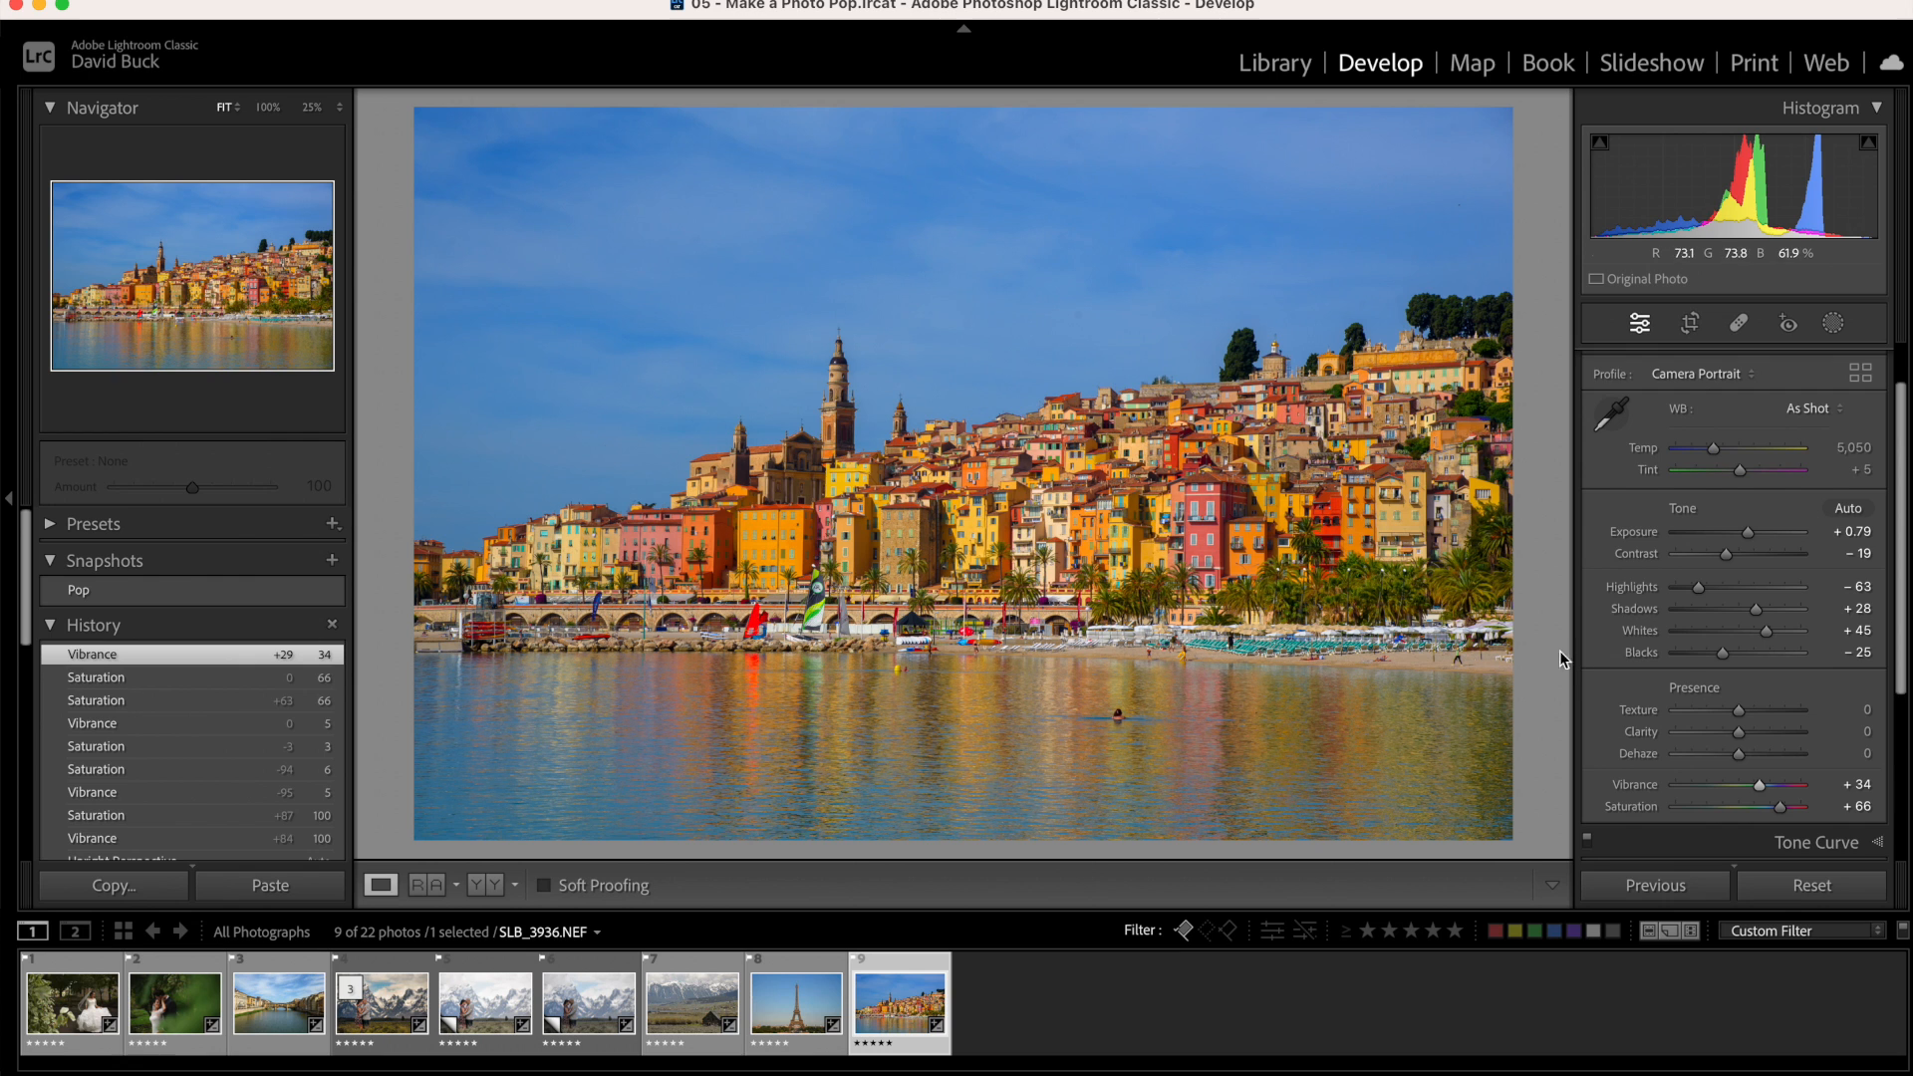
Adjust red luminance in HSL/Color, ending at +13
left_click(1826, 436)
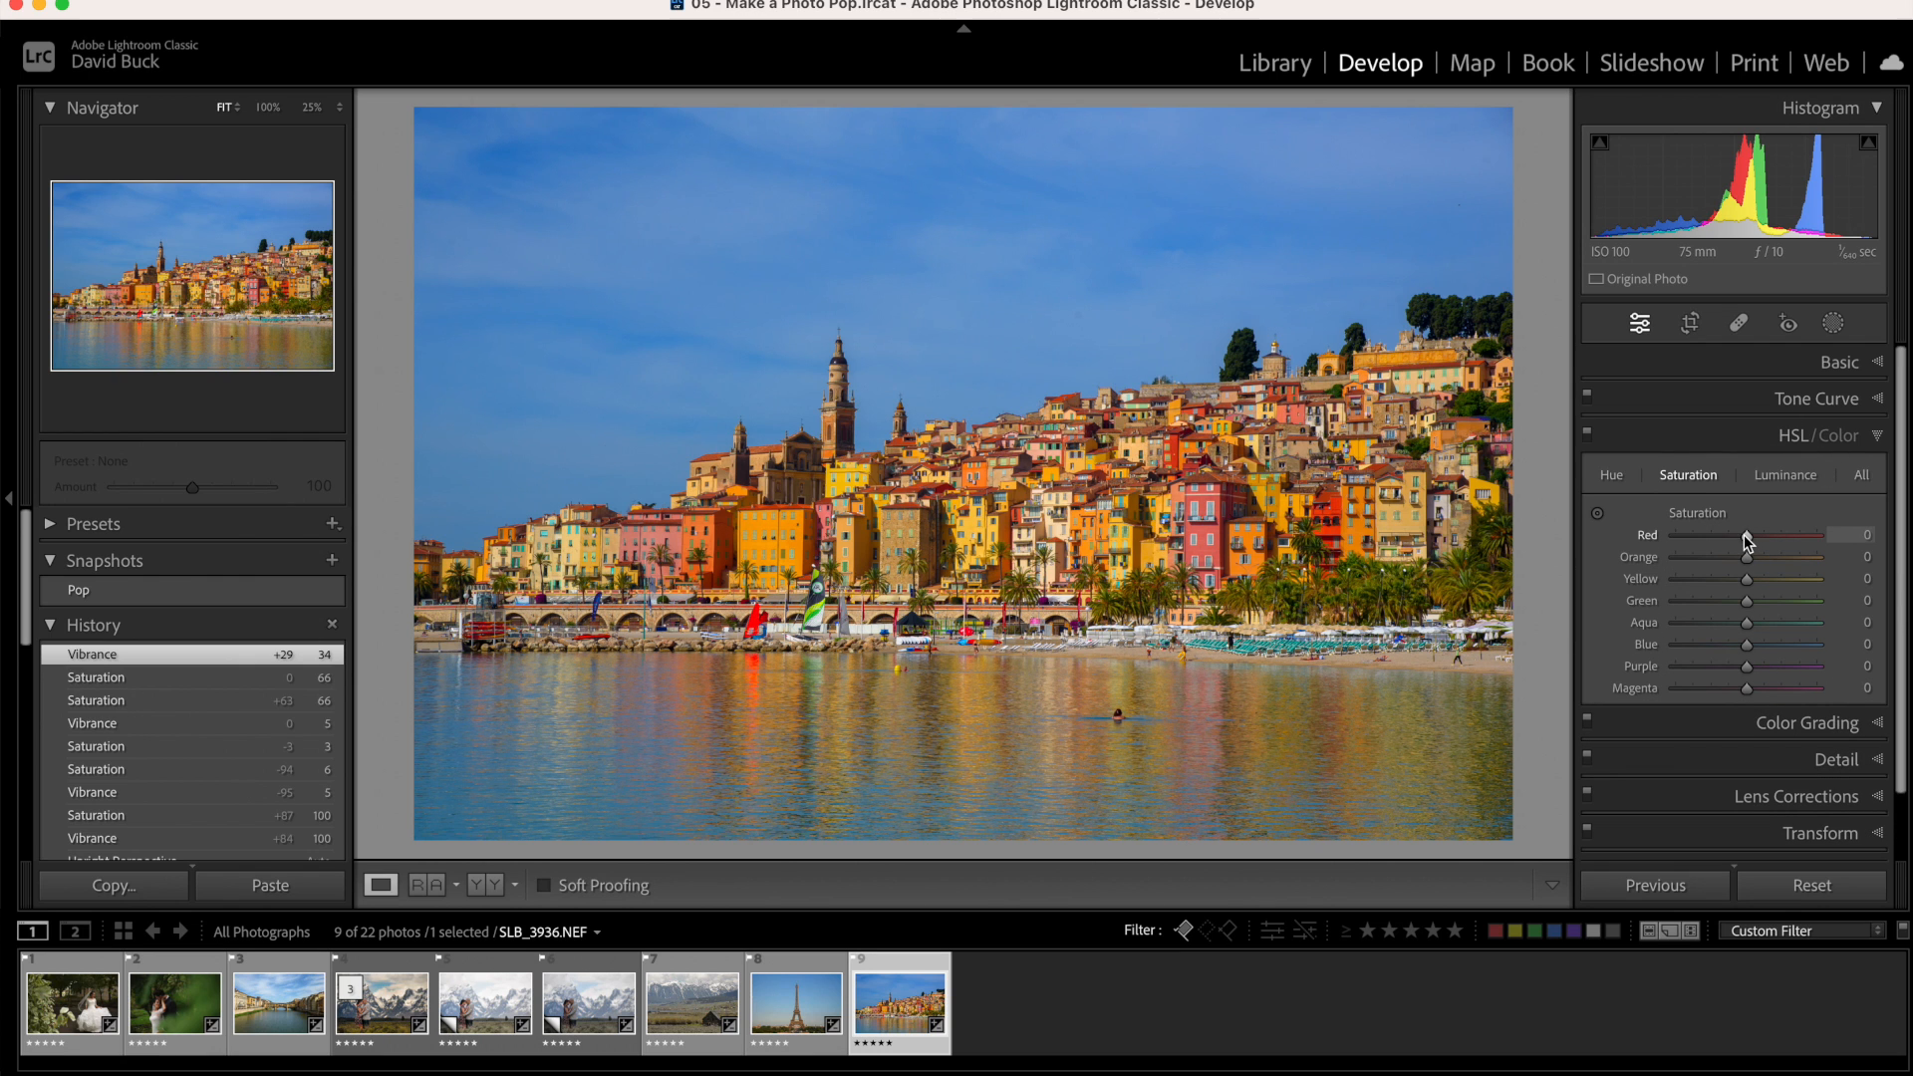
left_click(1784, 474)
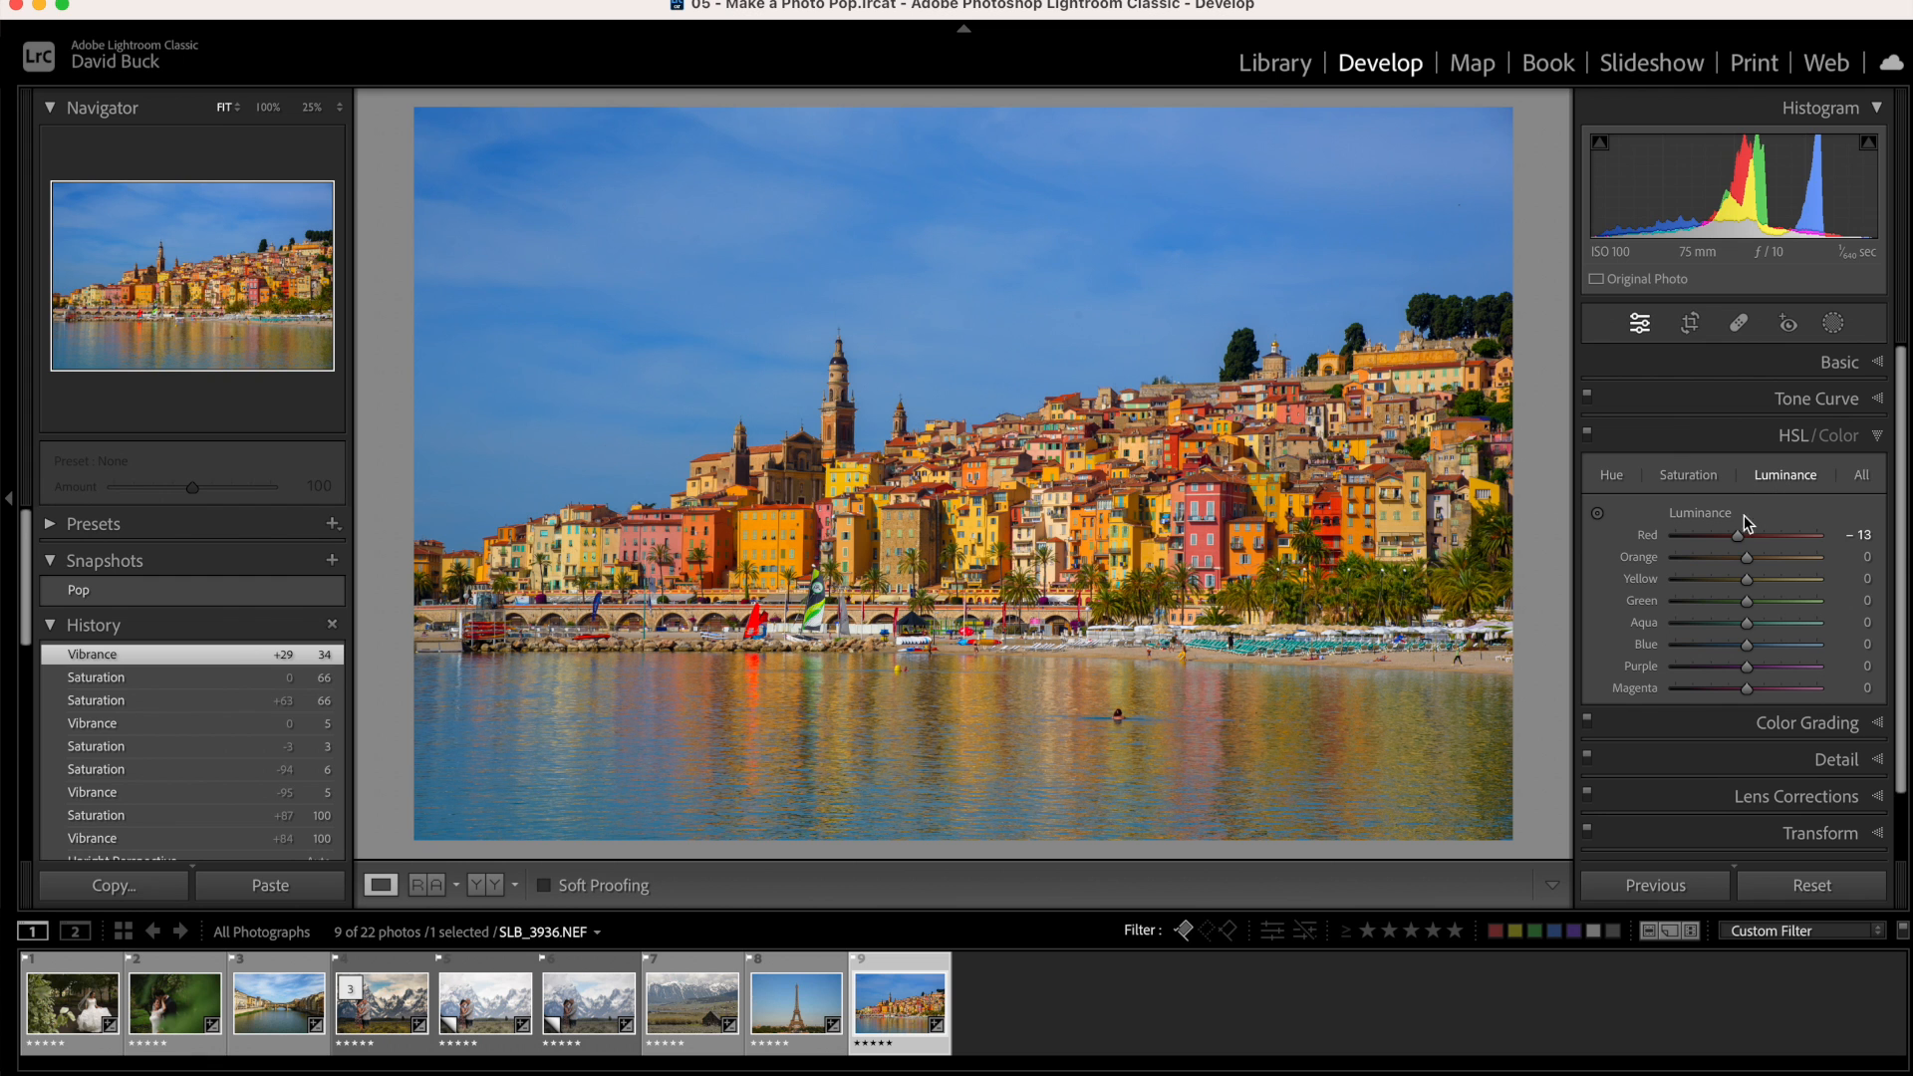
left_click_drag(1745, 535, 1818, 534)
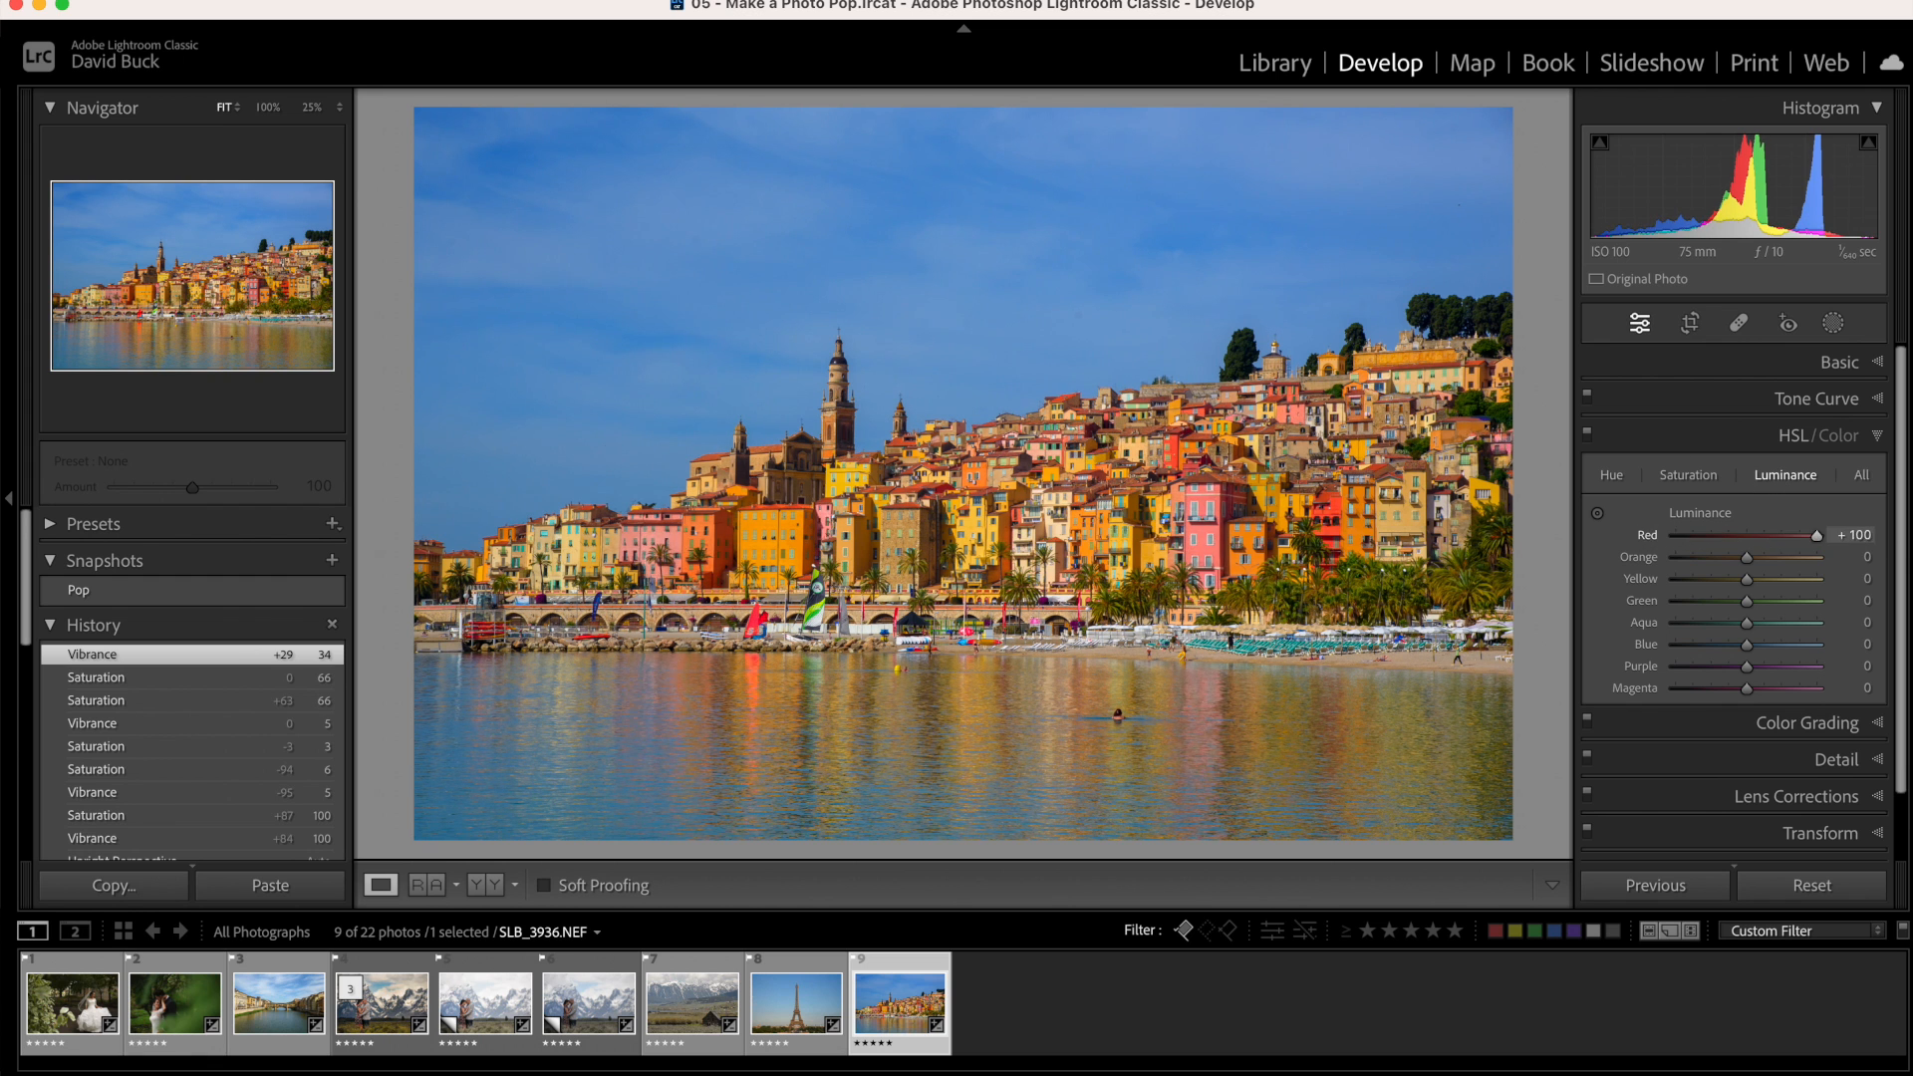
left_click_drag(1806, 534, 1678, 534)
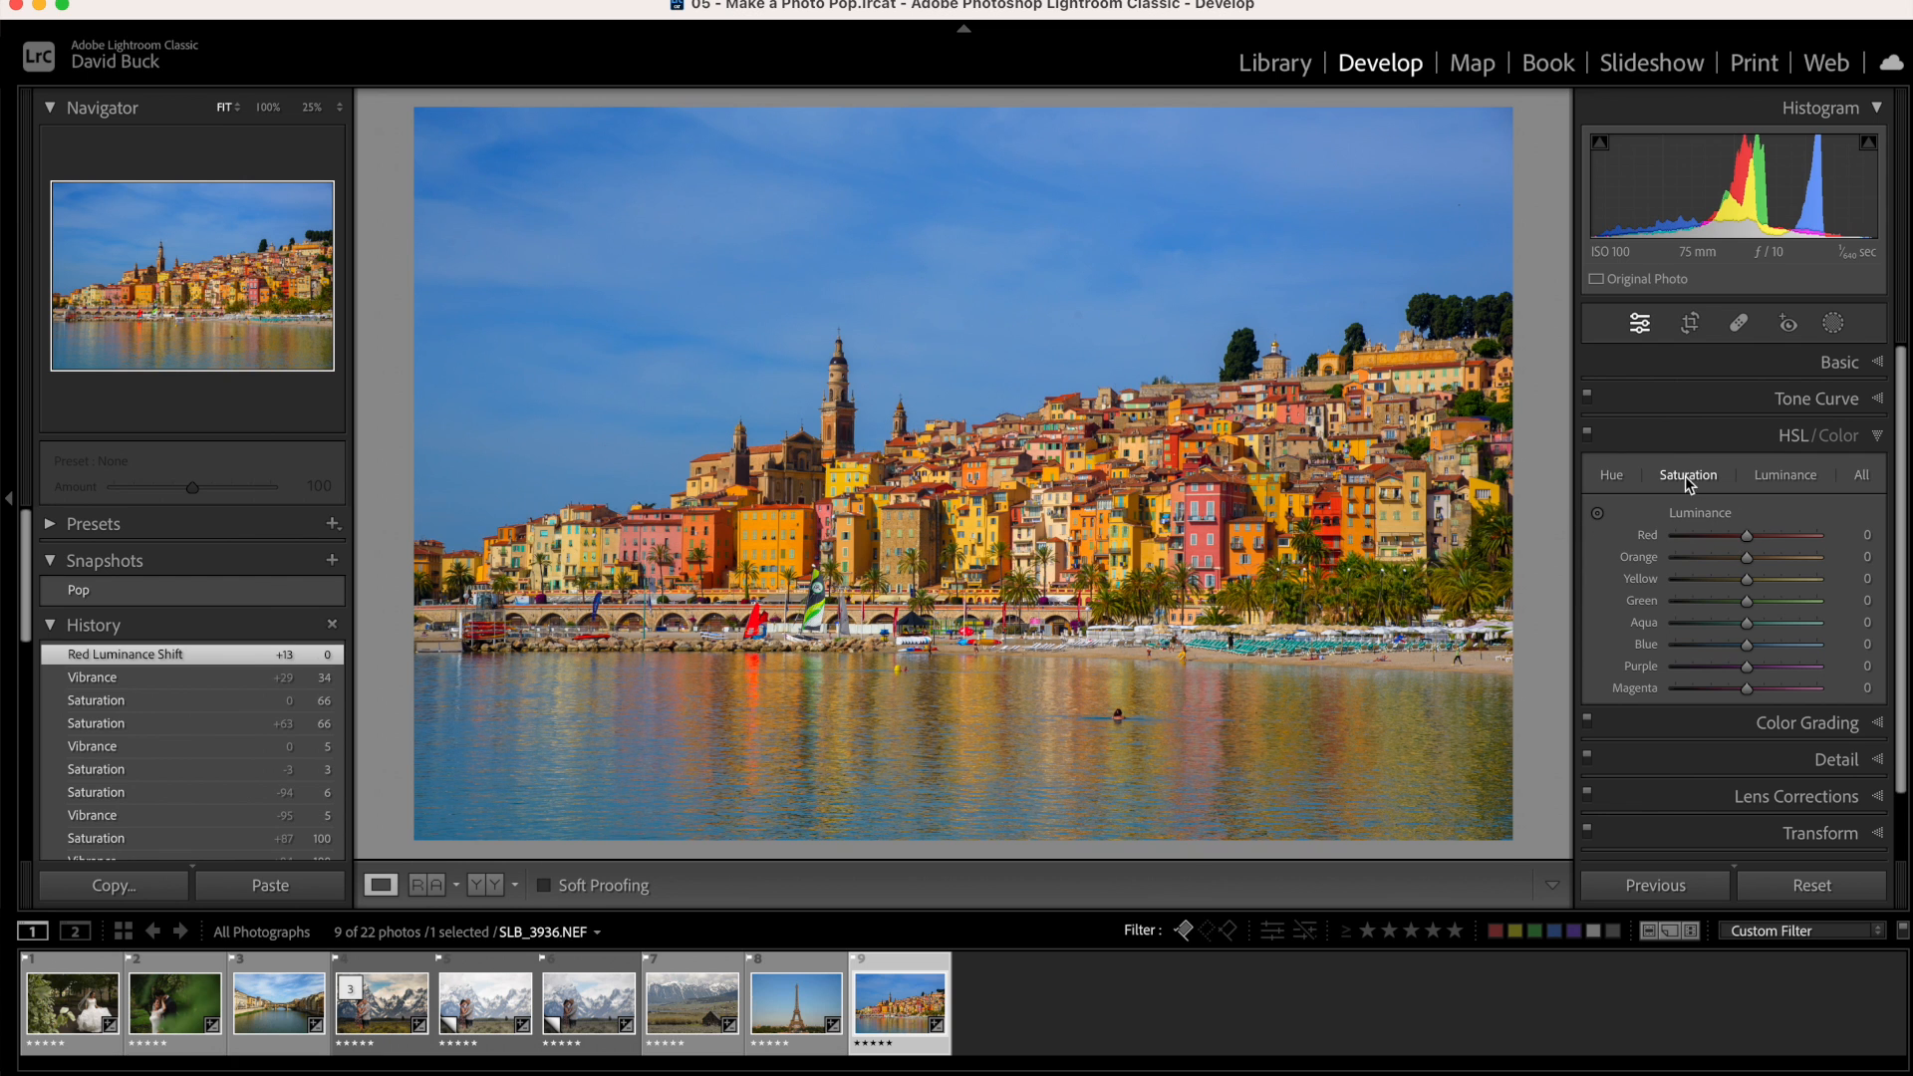
Set red saturation to -11, then add and delete a trial healing spot
left_click_drag(1745, 534, 1721, 534)
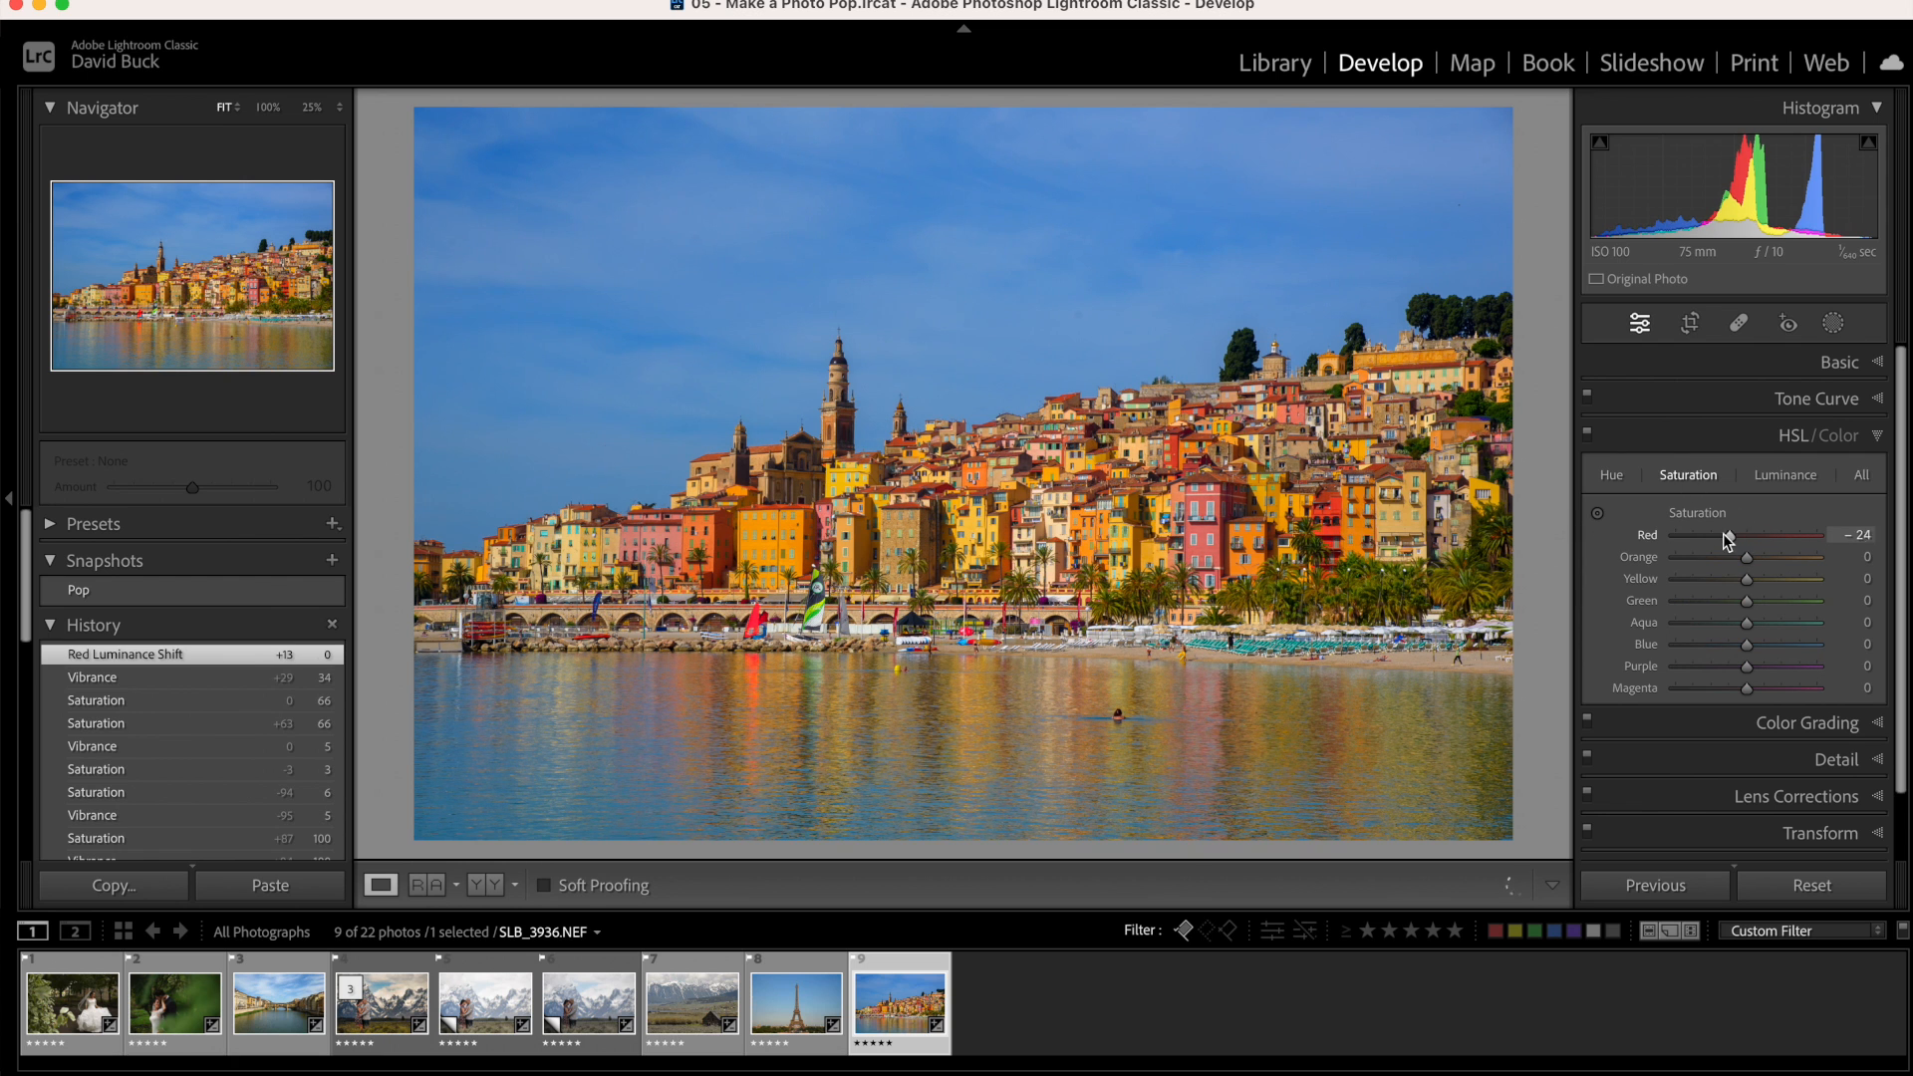
left_click_drag(1727, 534, 1842, 534)
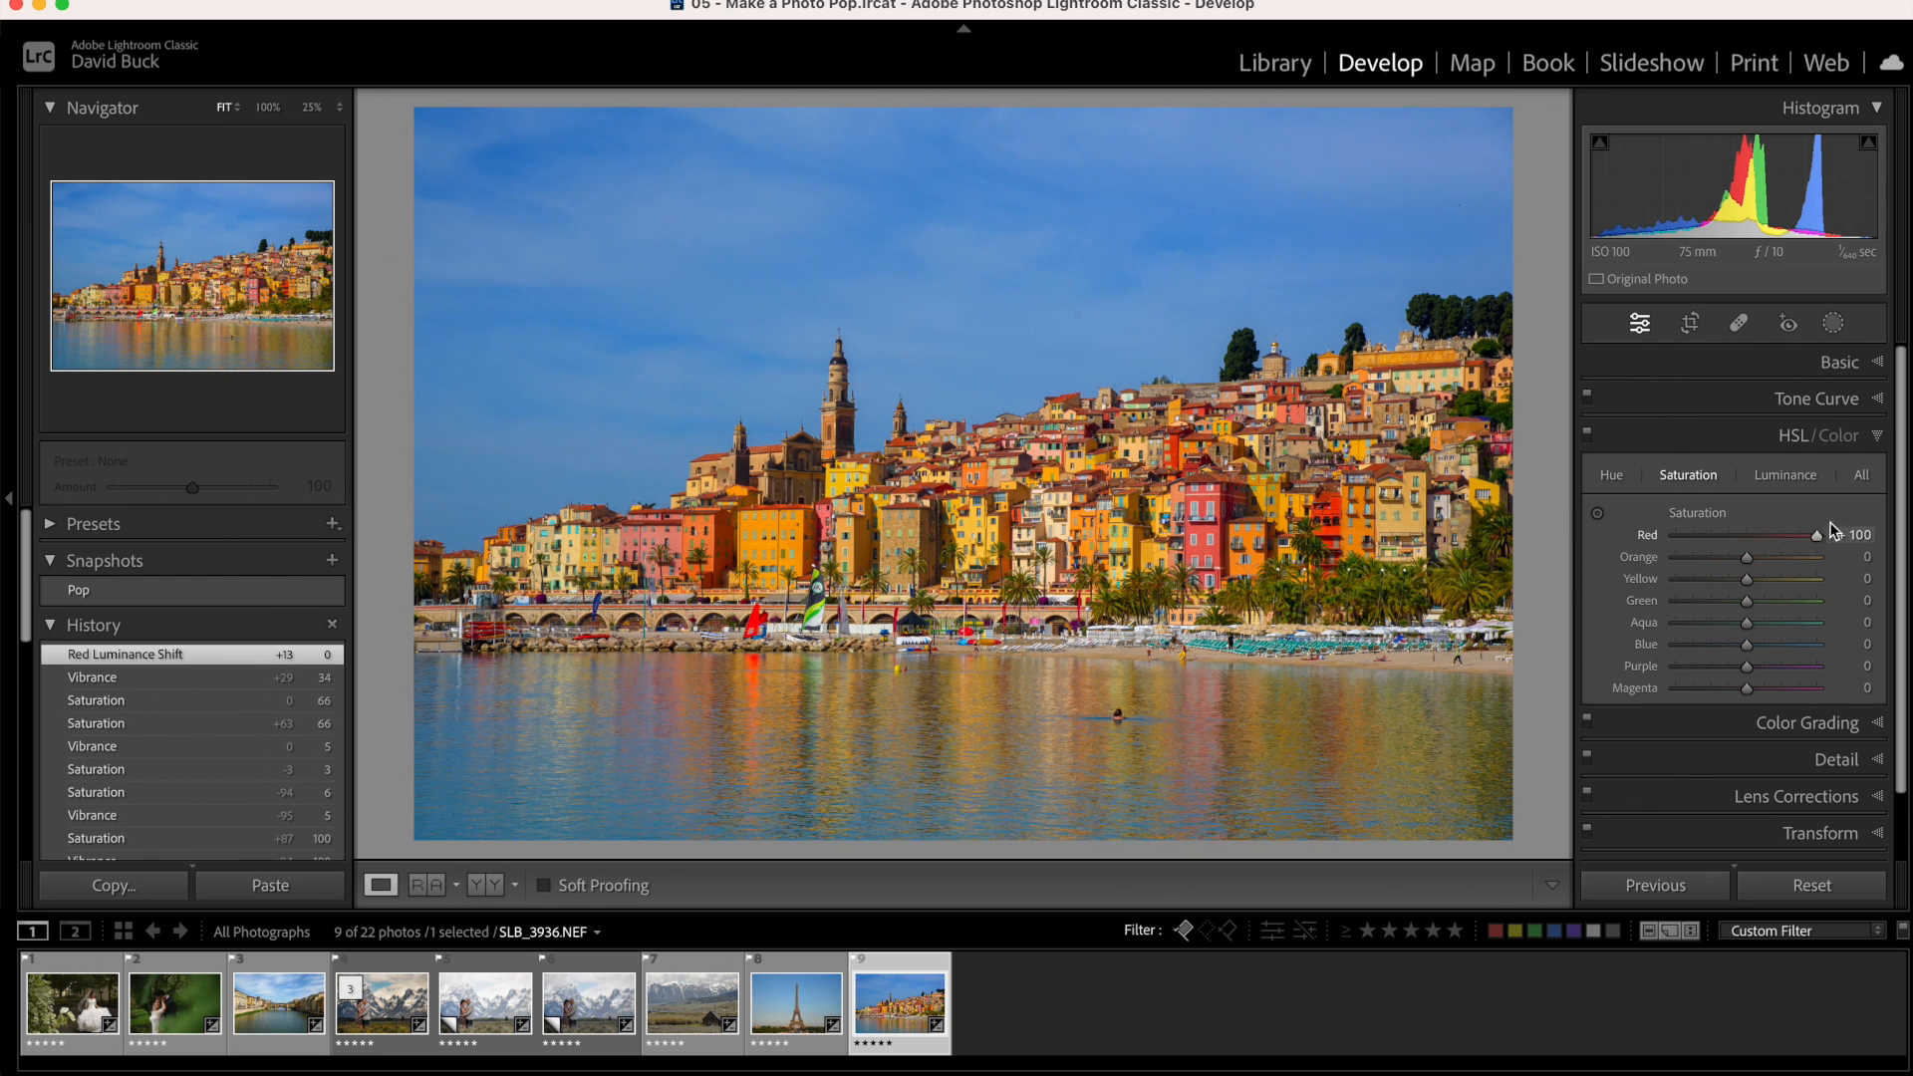
left_click_drag(1852, 534, 1697, 535)
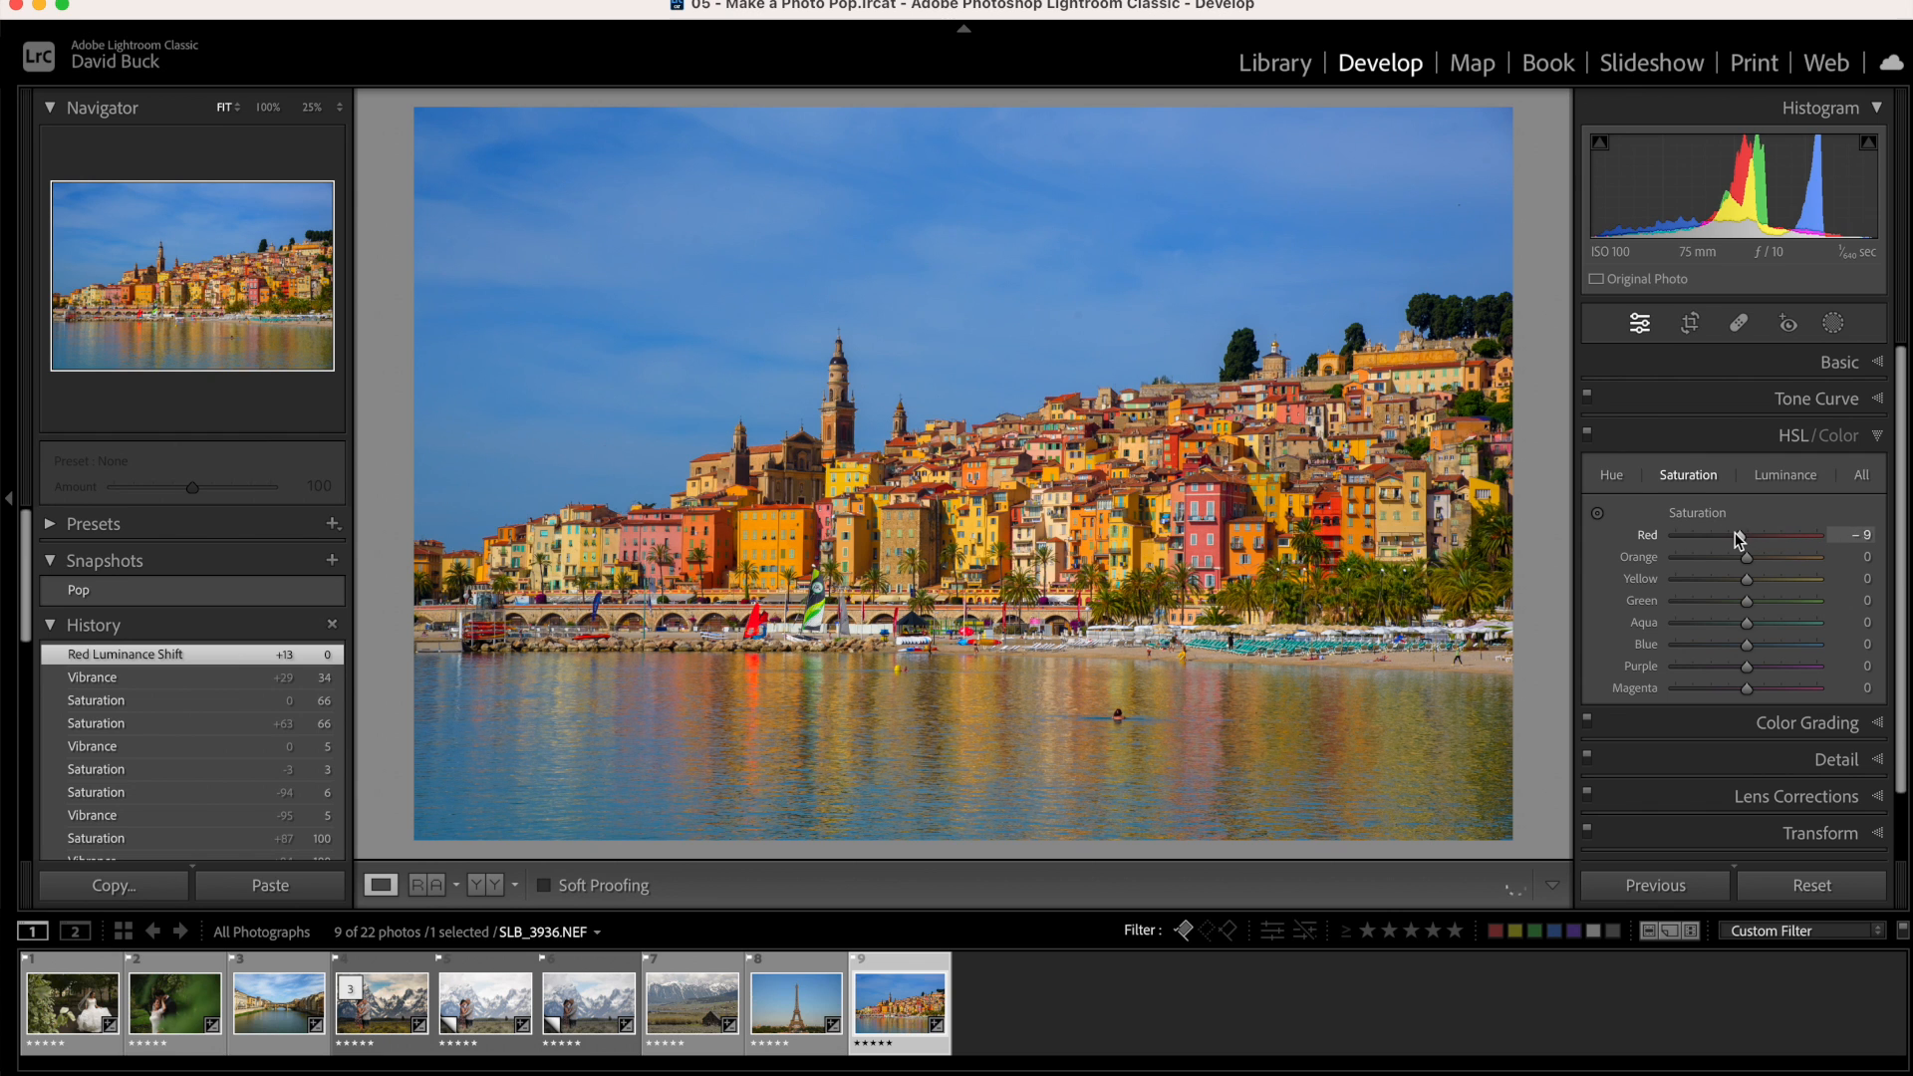
left_click_drag(1739, 537, 1722, 538)
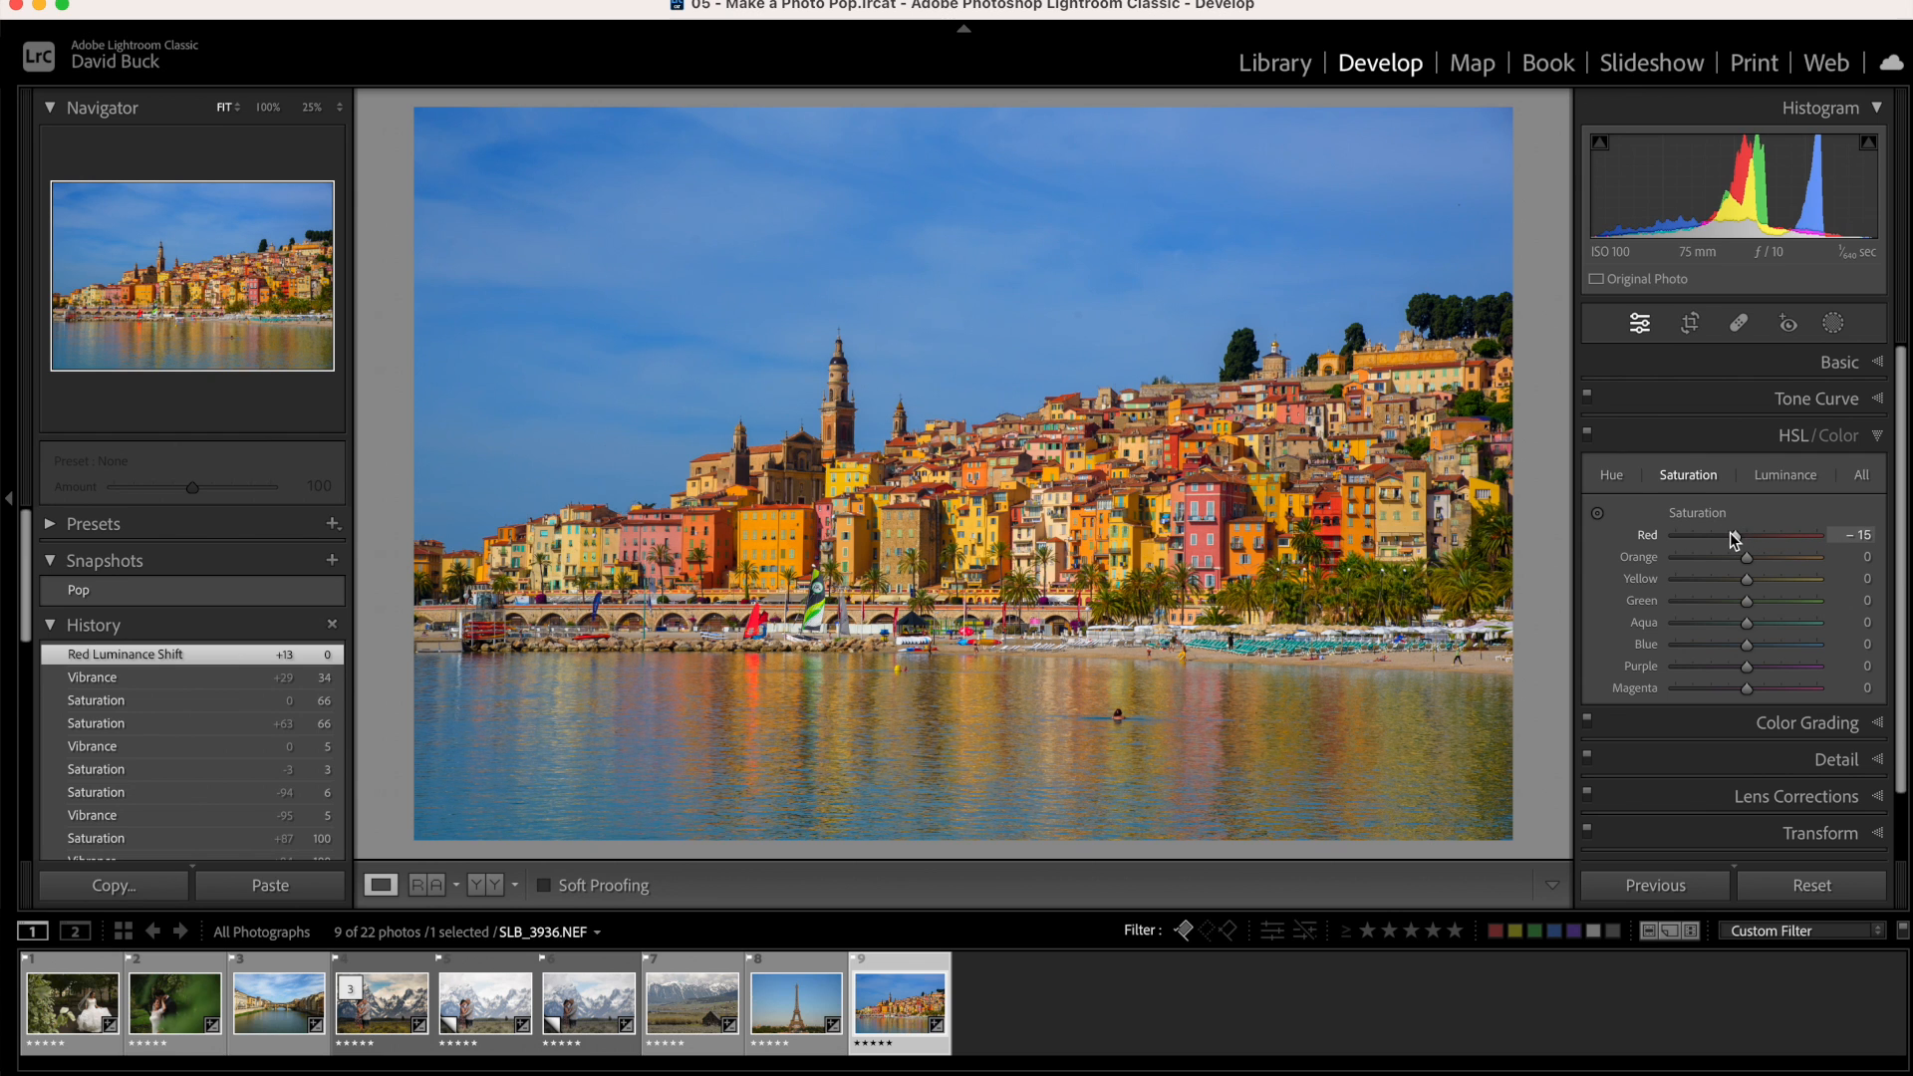
left_click_drag(1701, 534, 1738, 534)
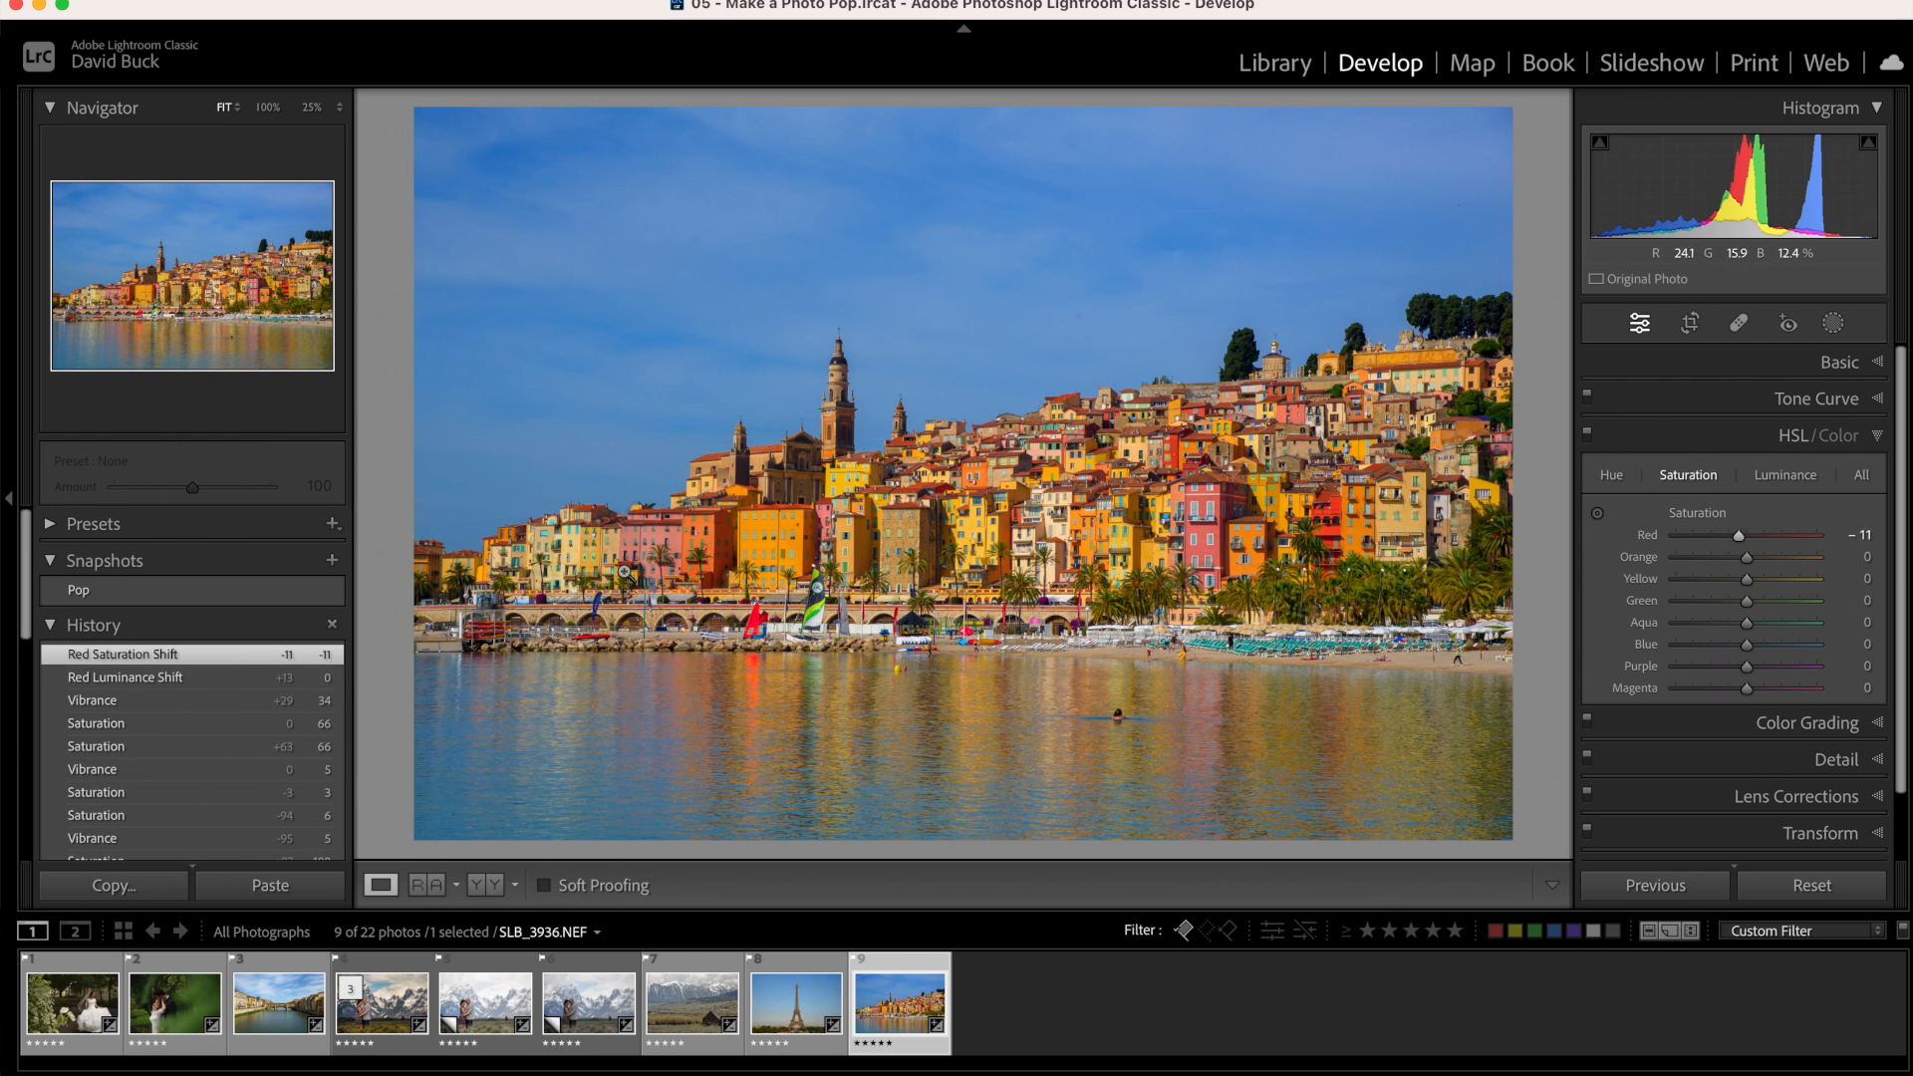
left_click(1738, 323)
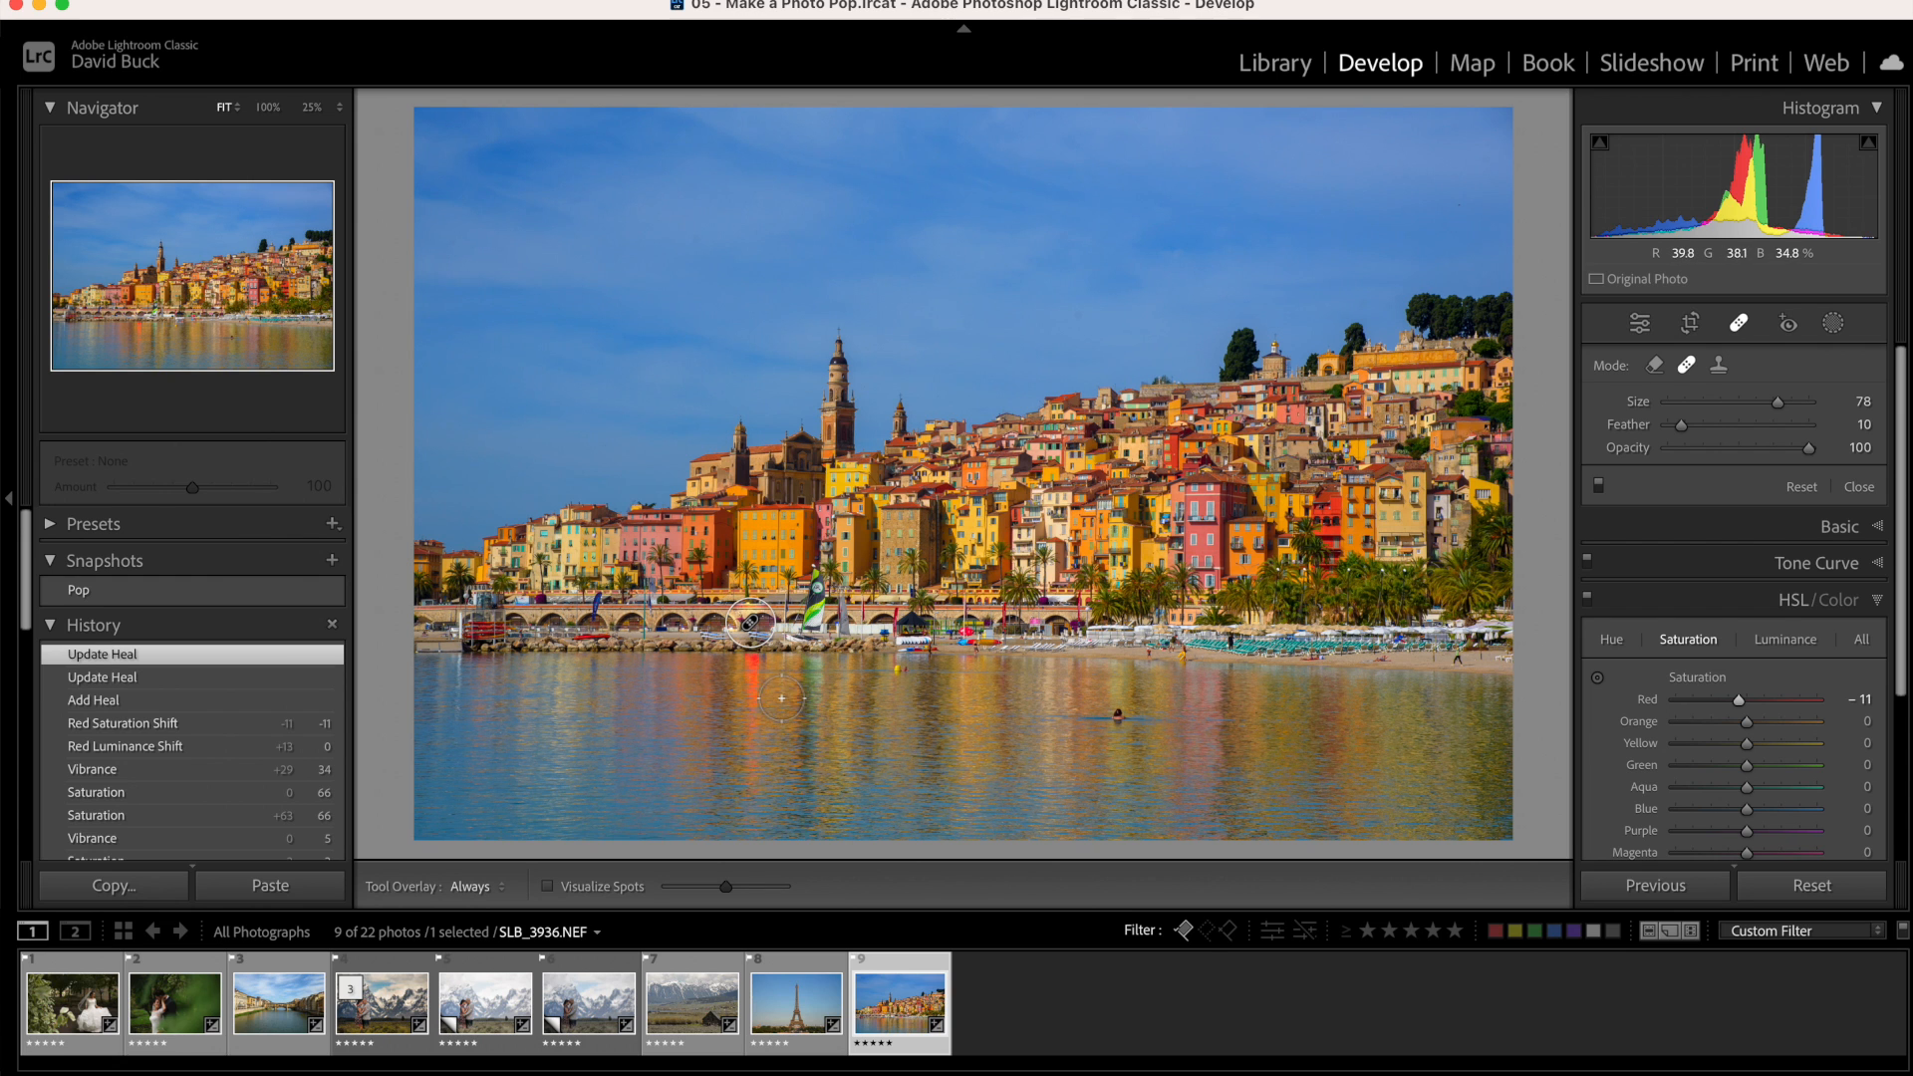
left_click(751, 621)
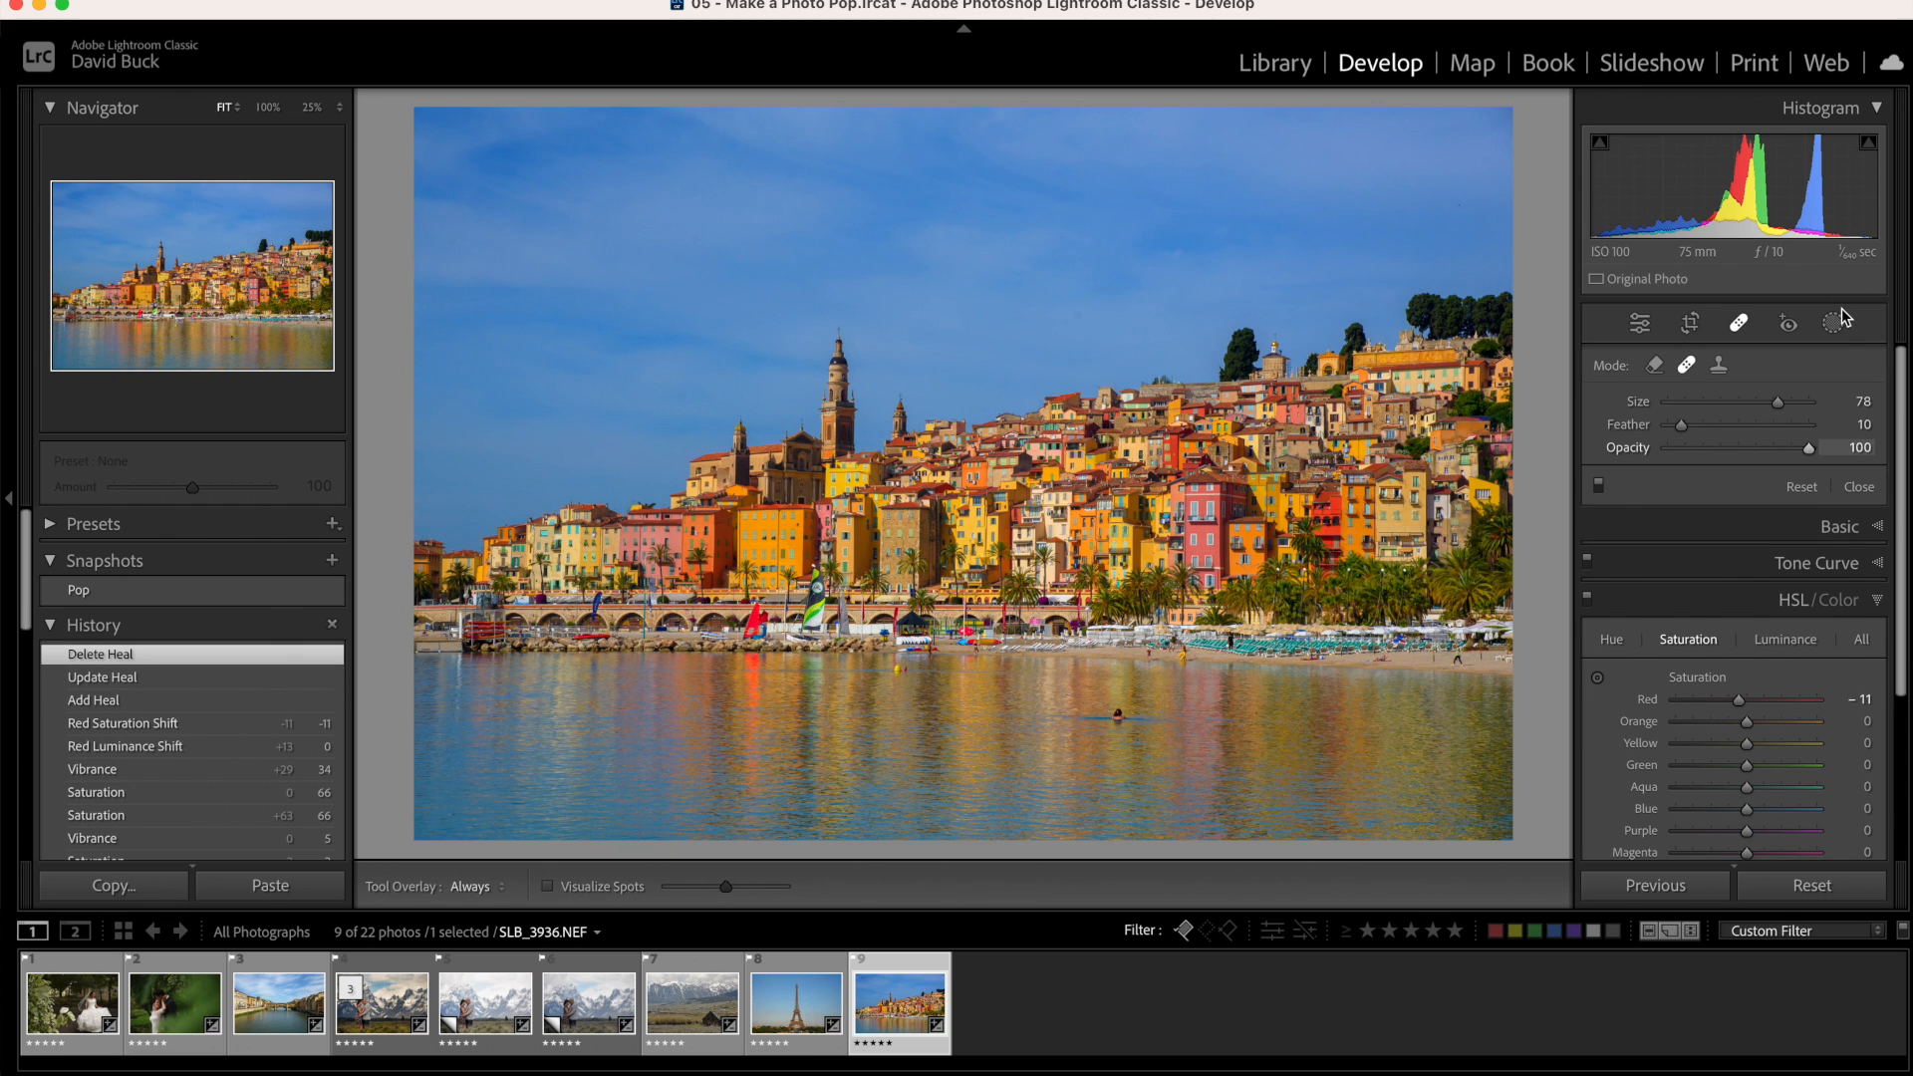
Add a Brush mask with its saturation reduced to -34
left_click(1836, 322)
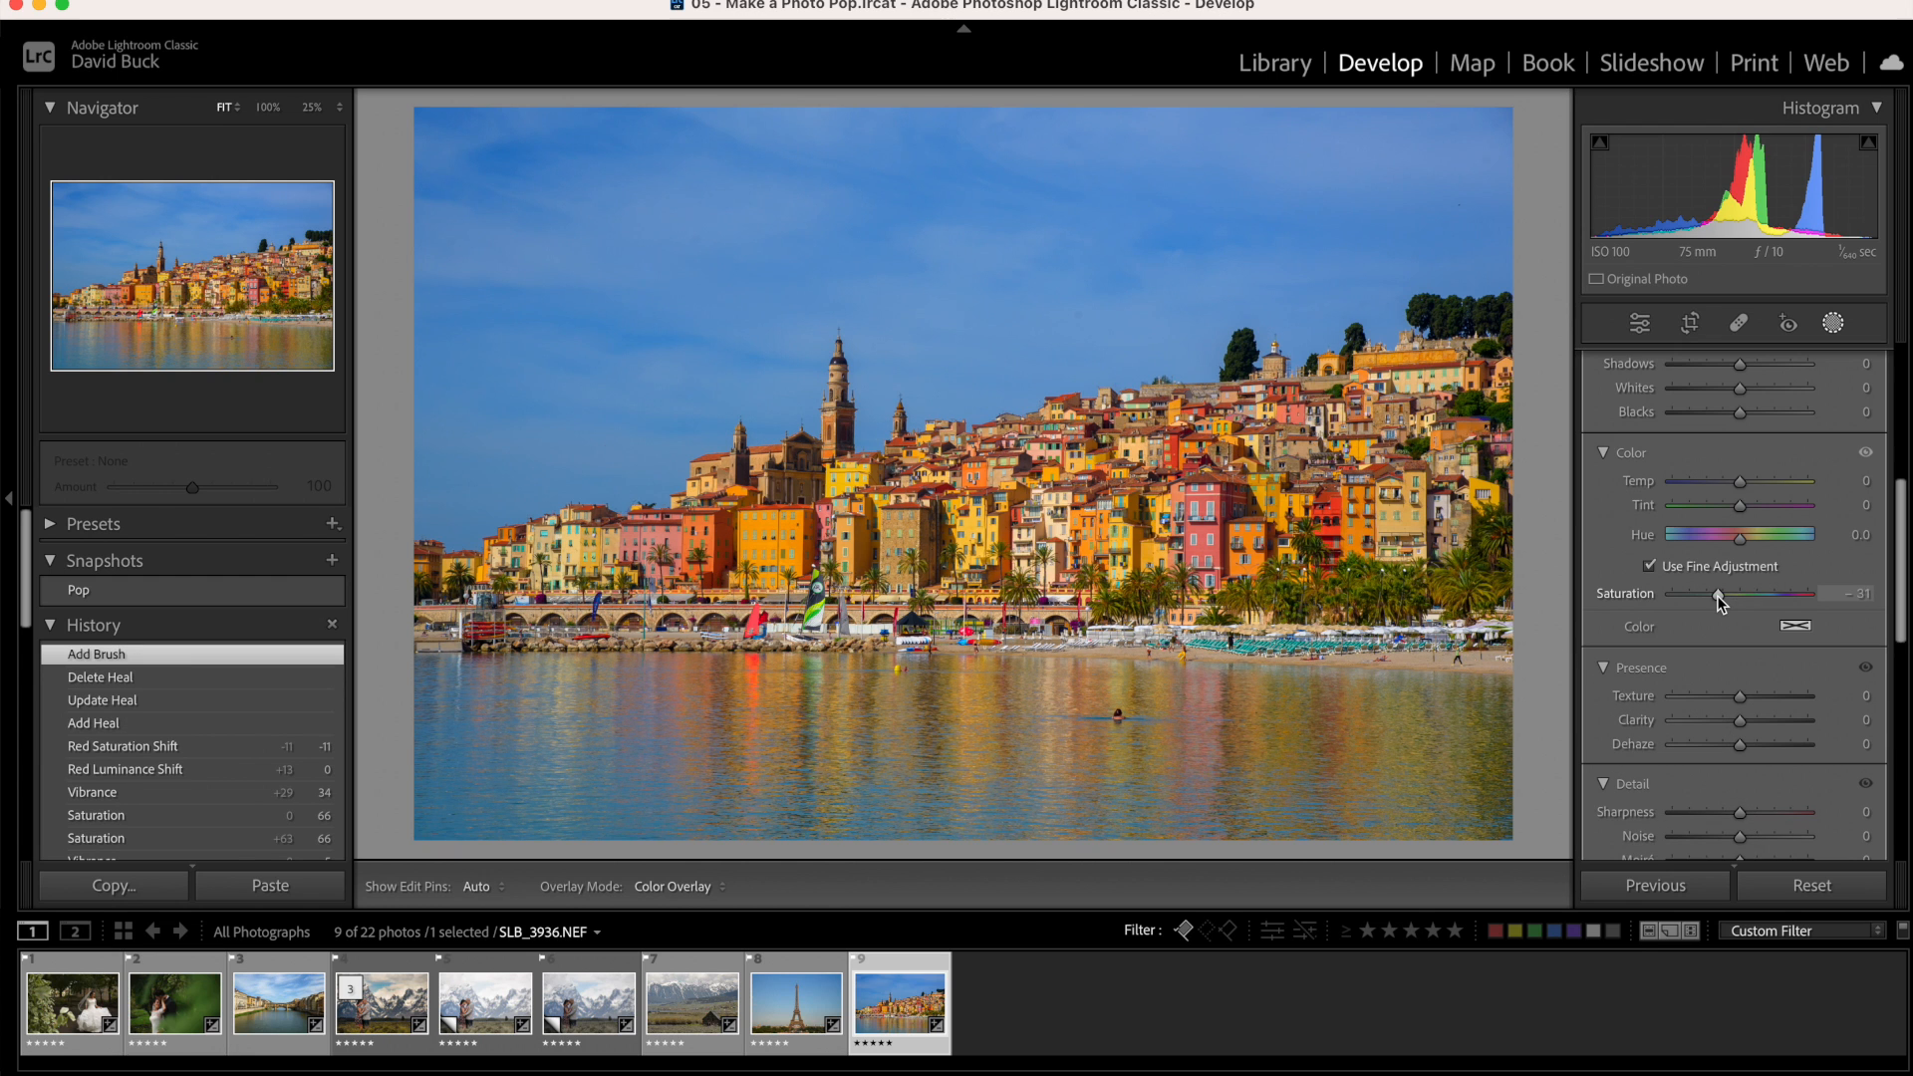
left_click_drag(1714, 602, 1721, 602)
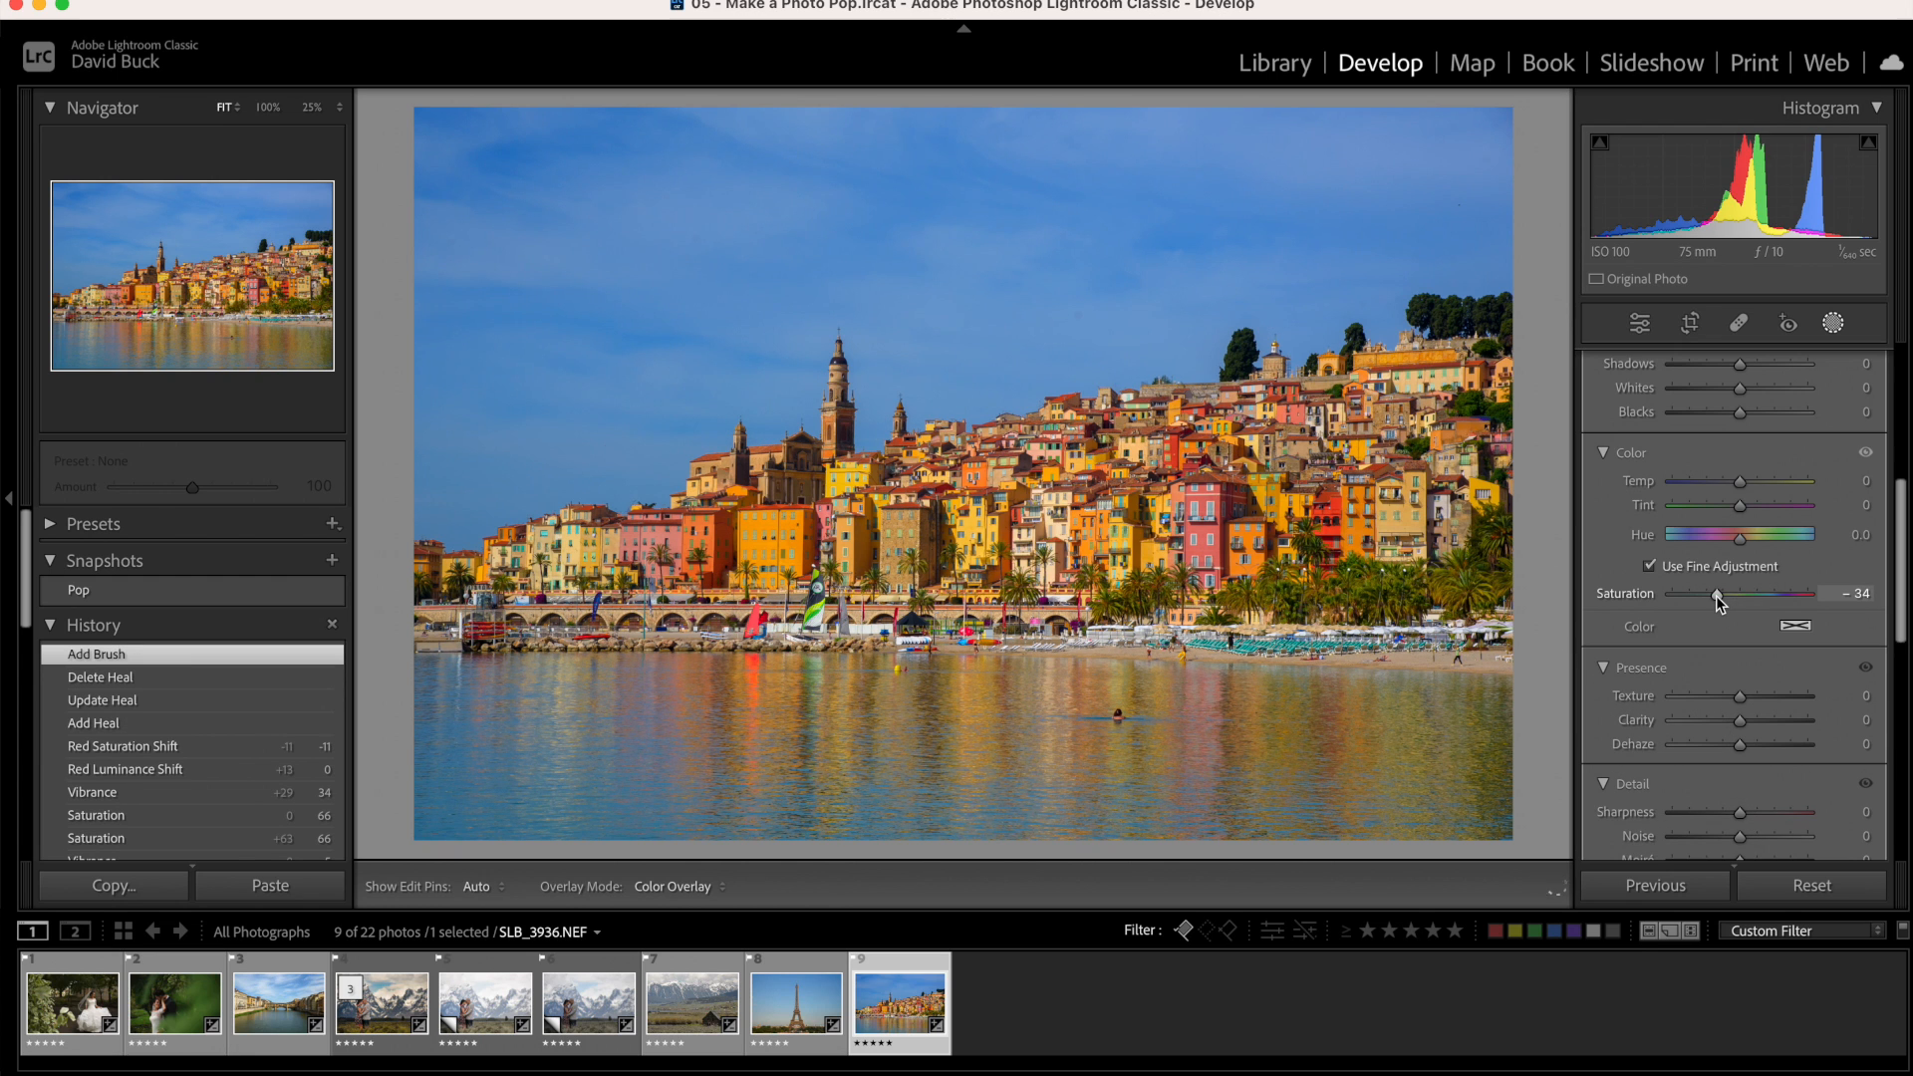
left_click_drag(1719, 593, 1712, 593)
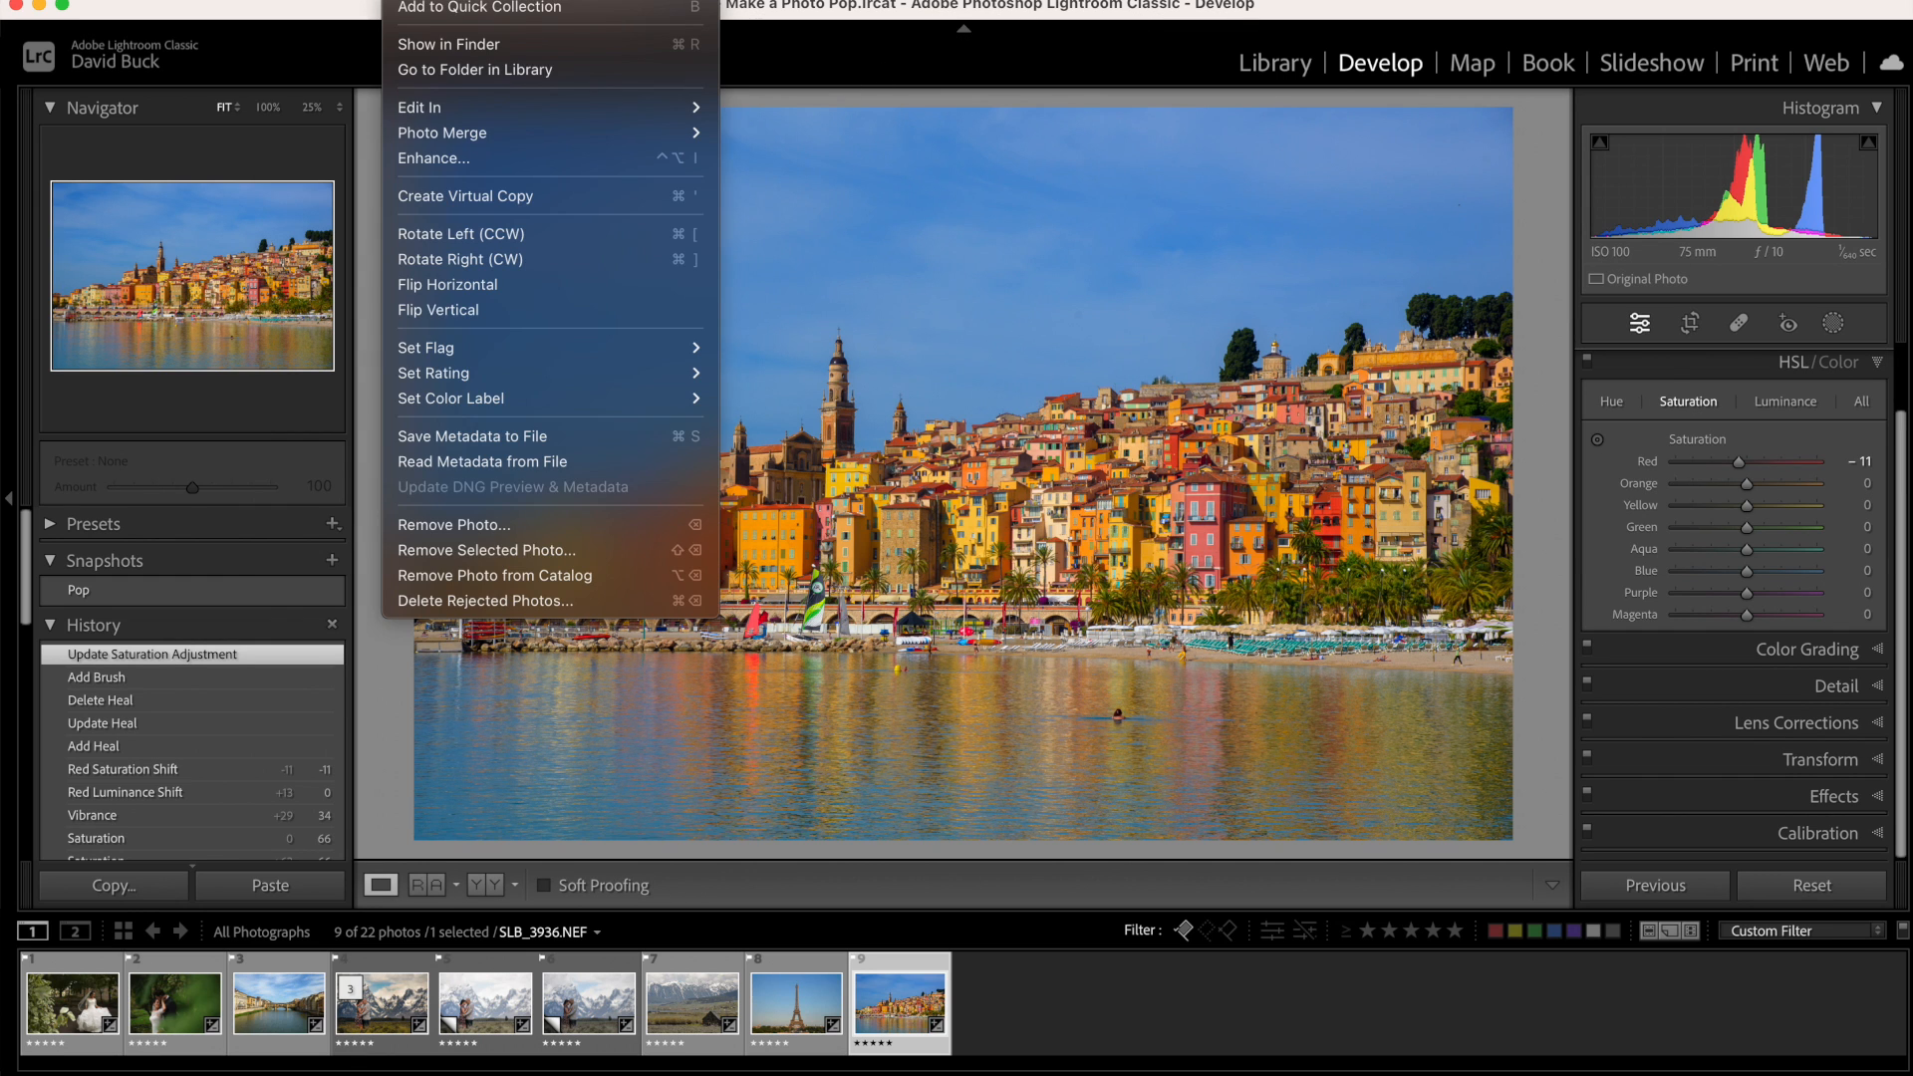
mouse_move(420, 34)
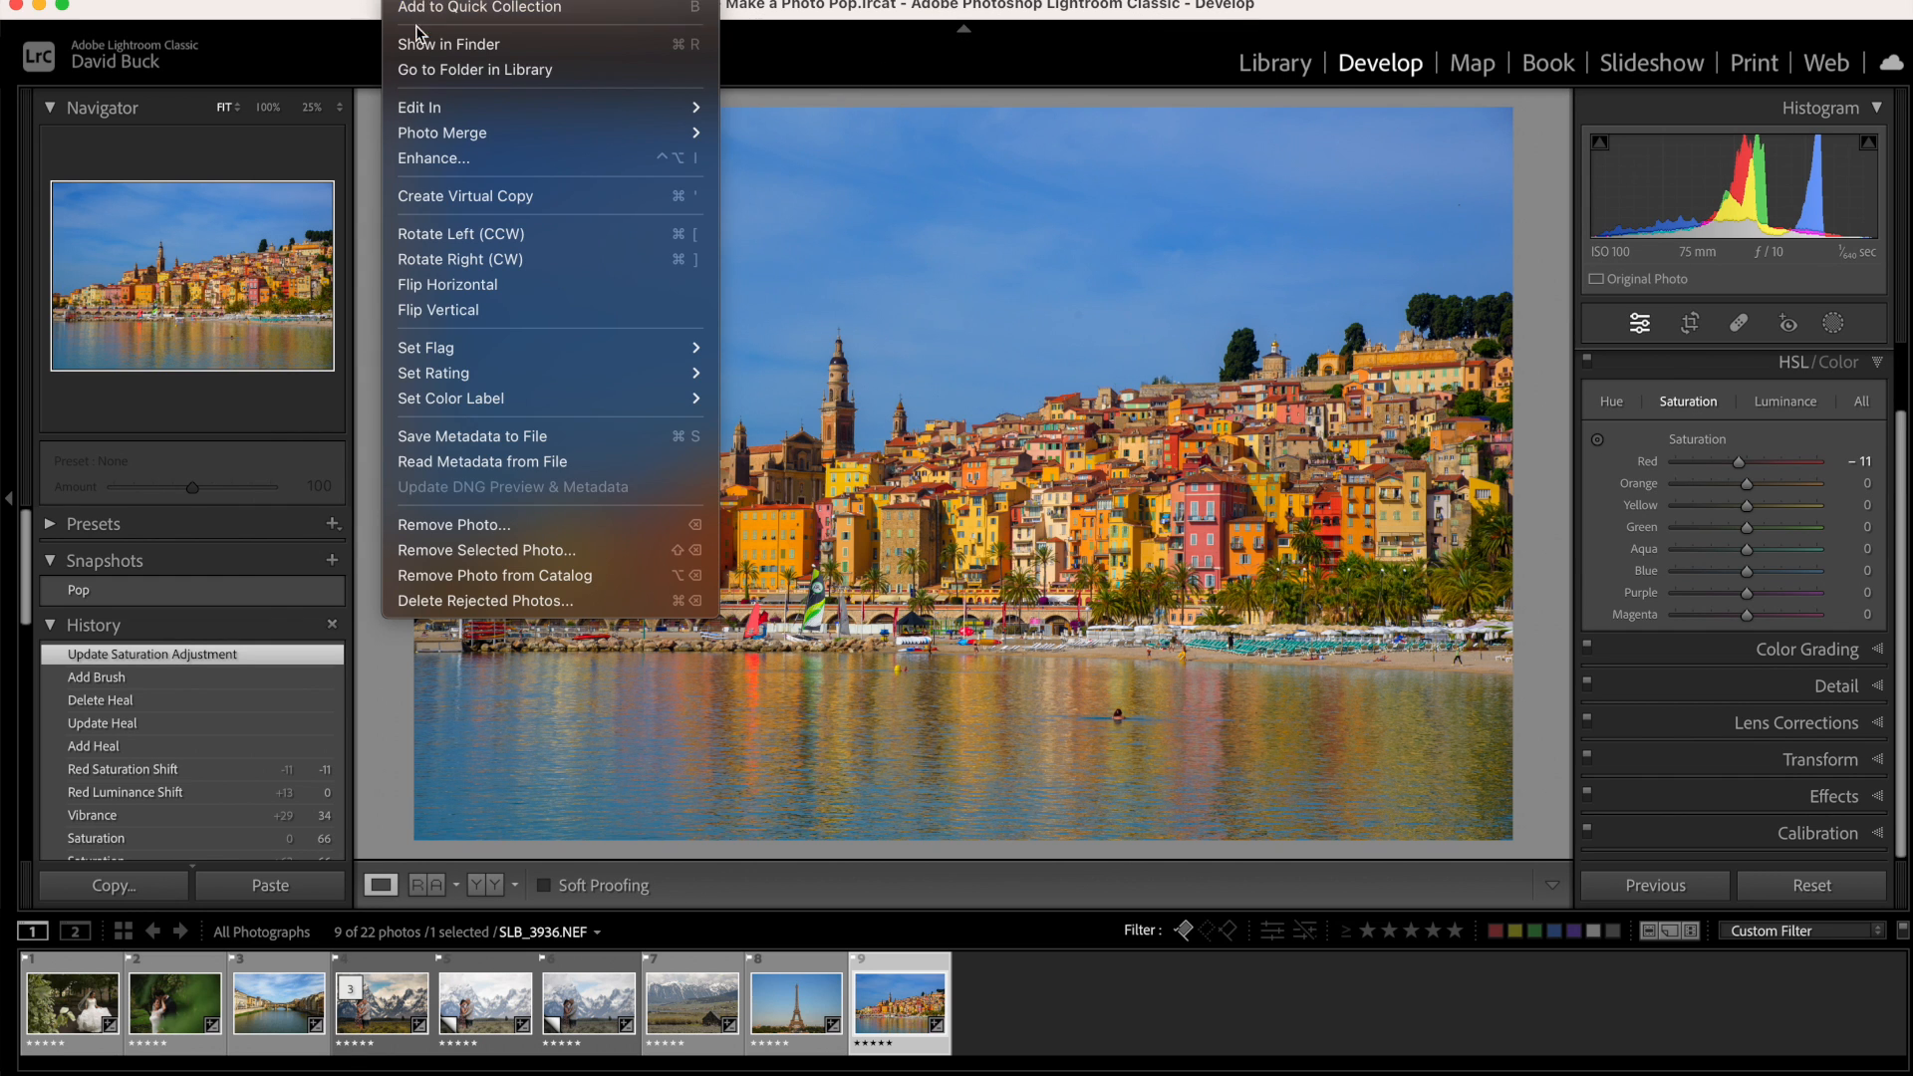
mouse_move(458, 284)
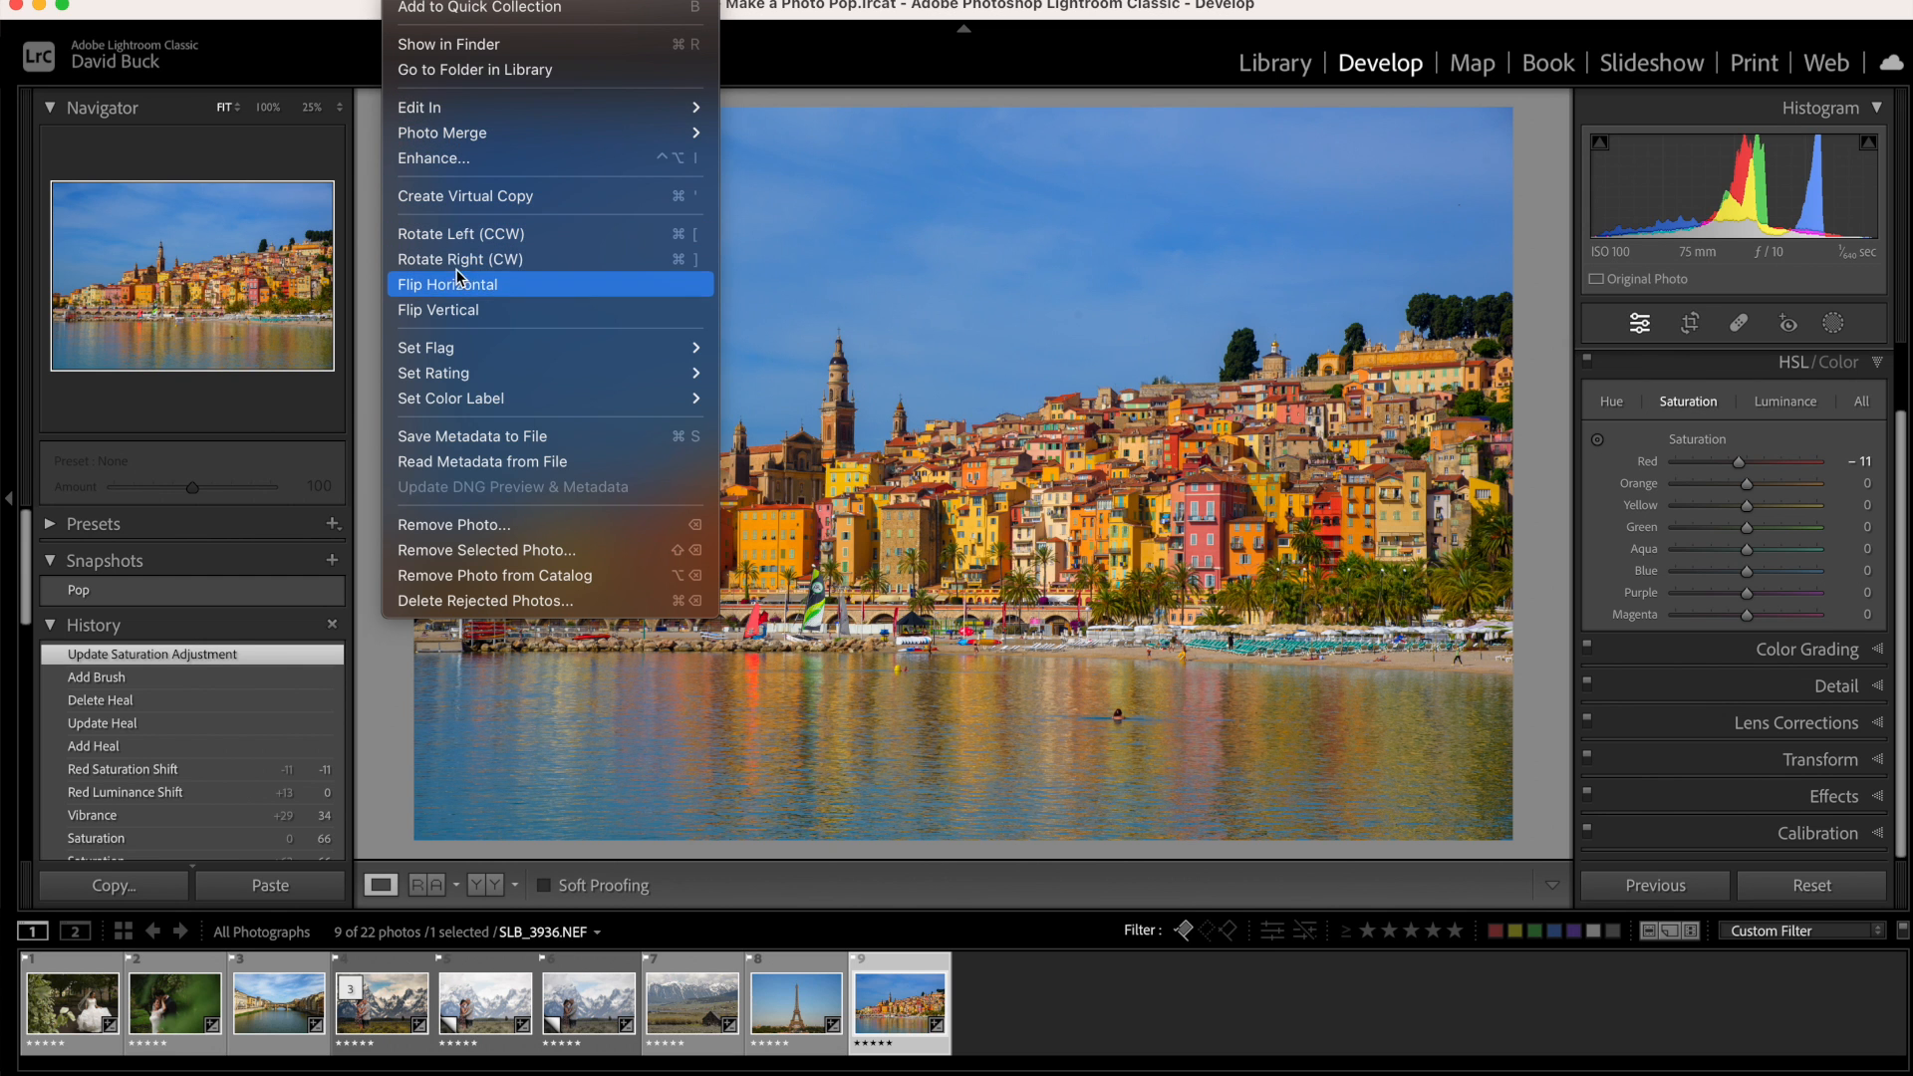
Close Masking and browse the Photo menu, returning to HSL/Color unchanged
left_click(442, 309)
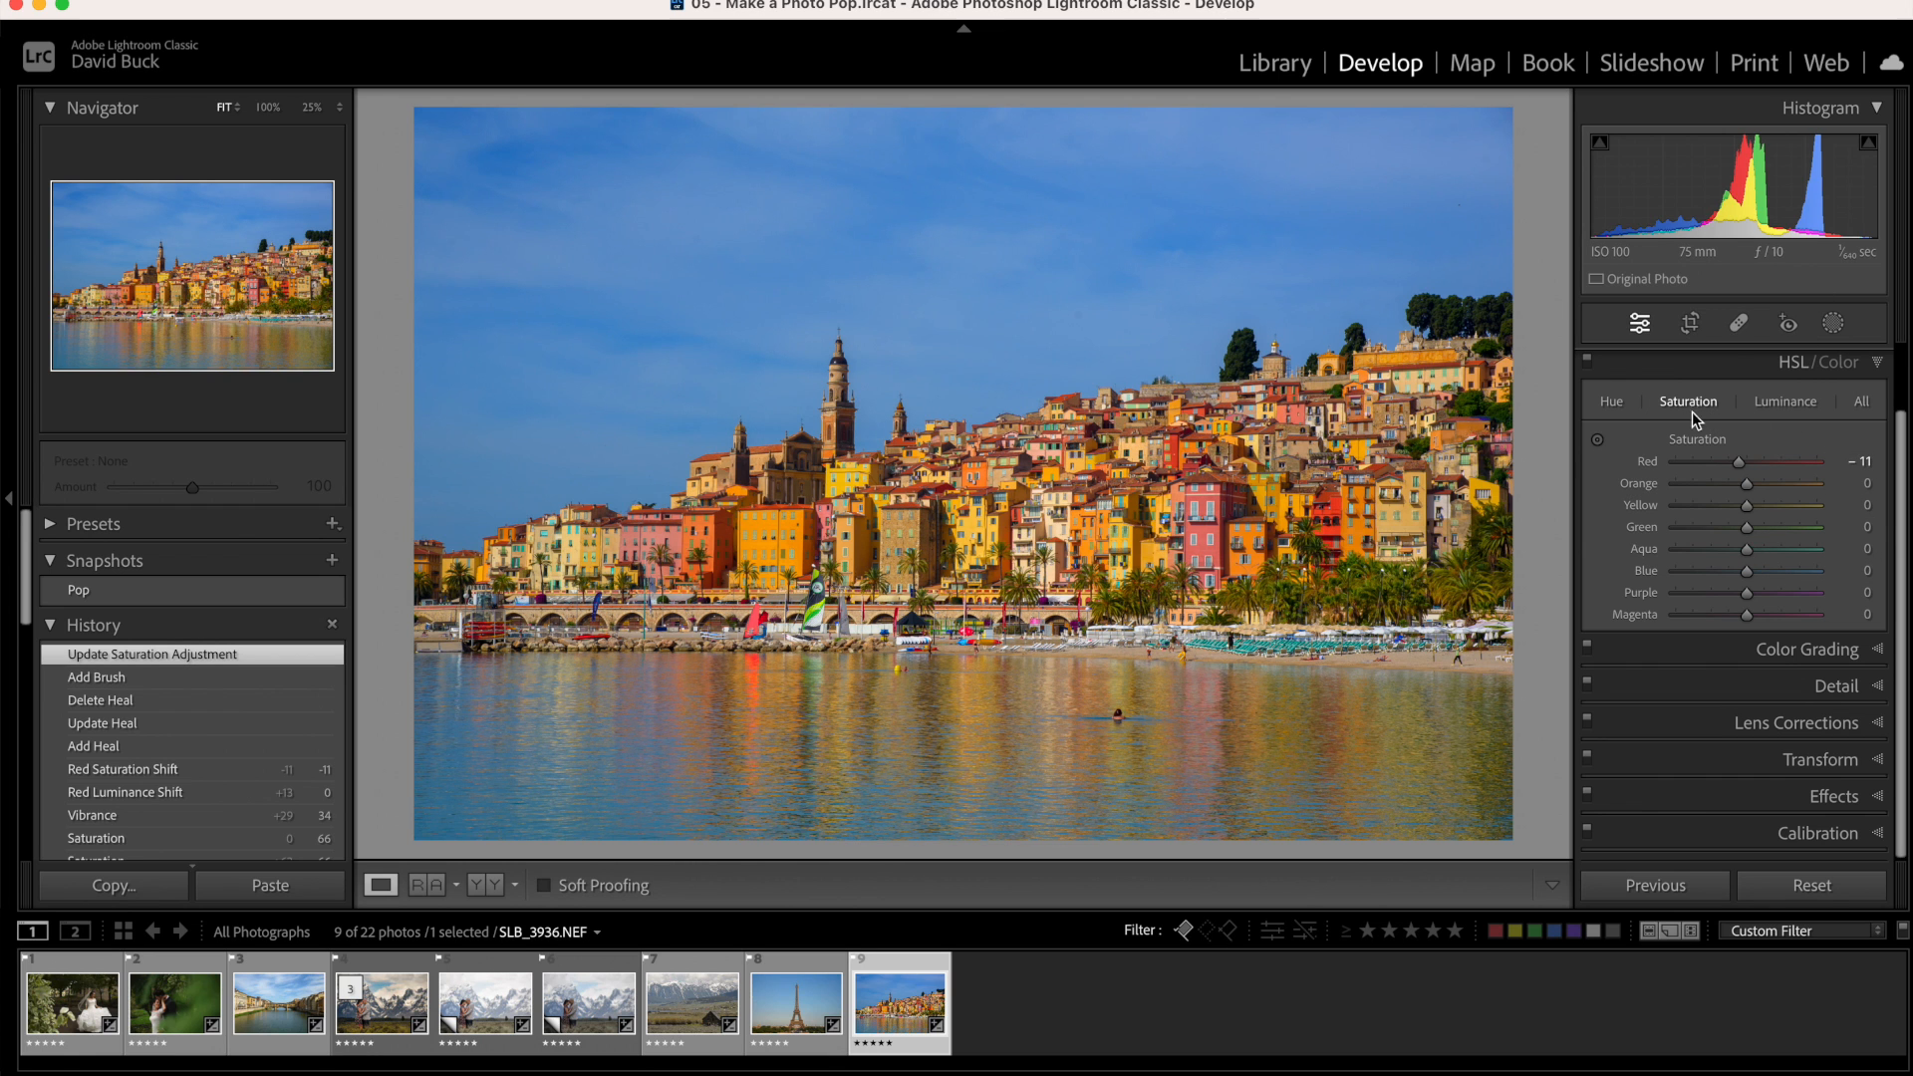
Set aqua saturation to -83 and aqua luminance to -22
left_click_drag(1747, 549, 1712, 549)
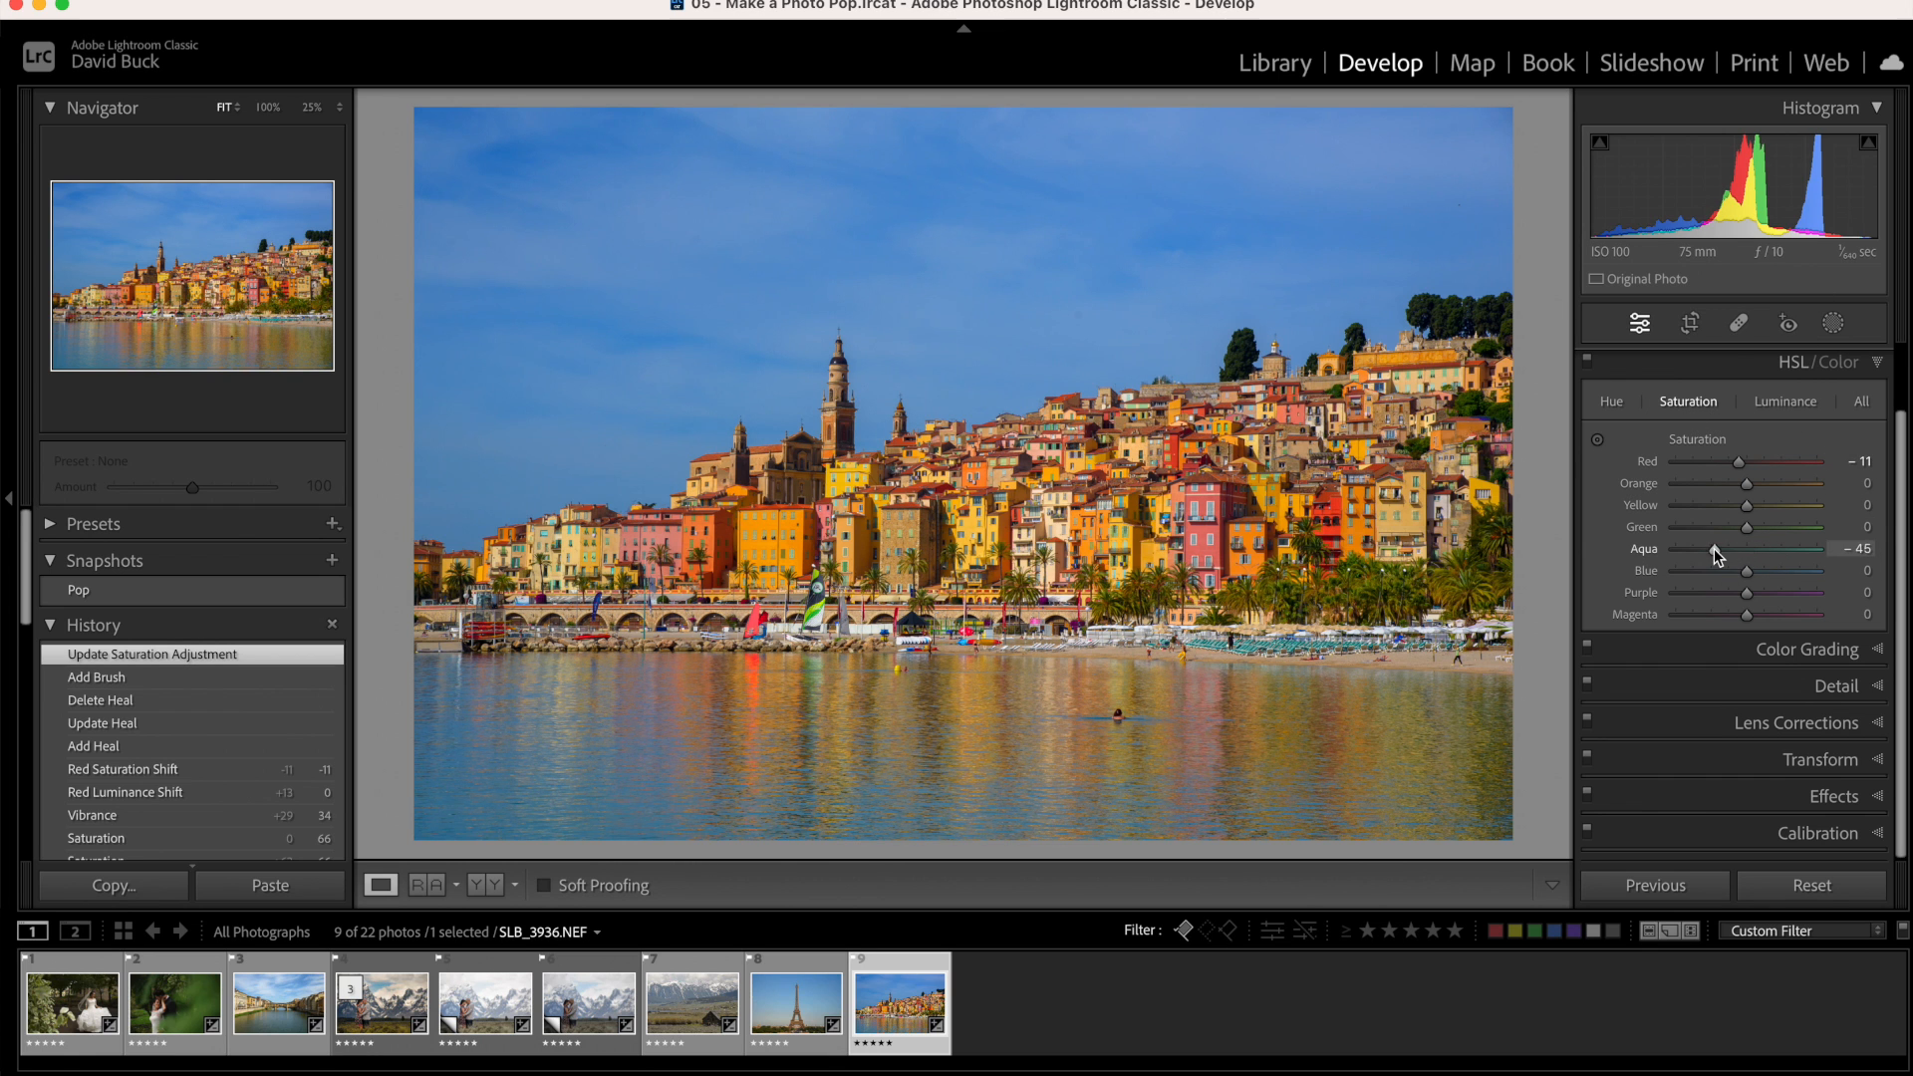
left_click_drag(1714, 550, 1647, 549)
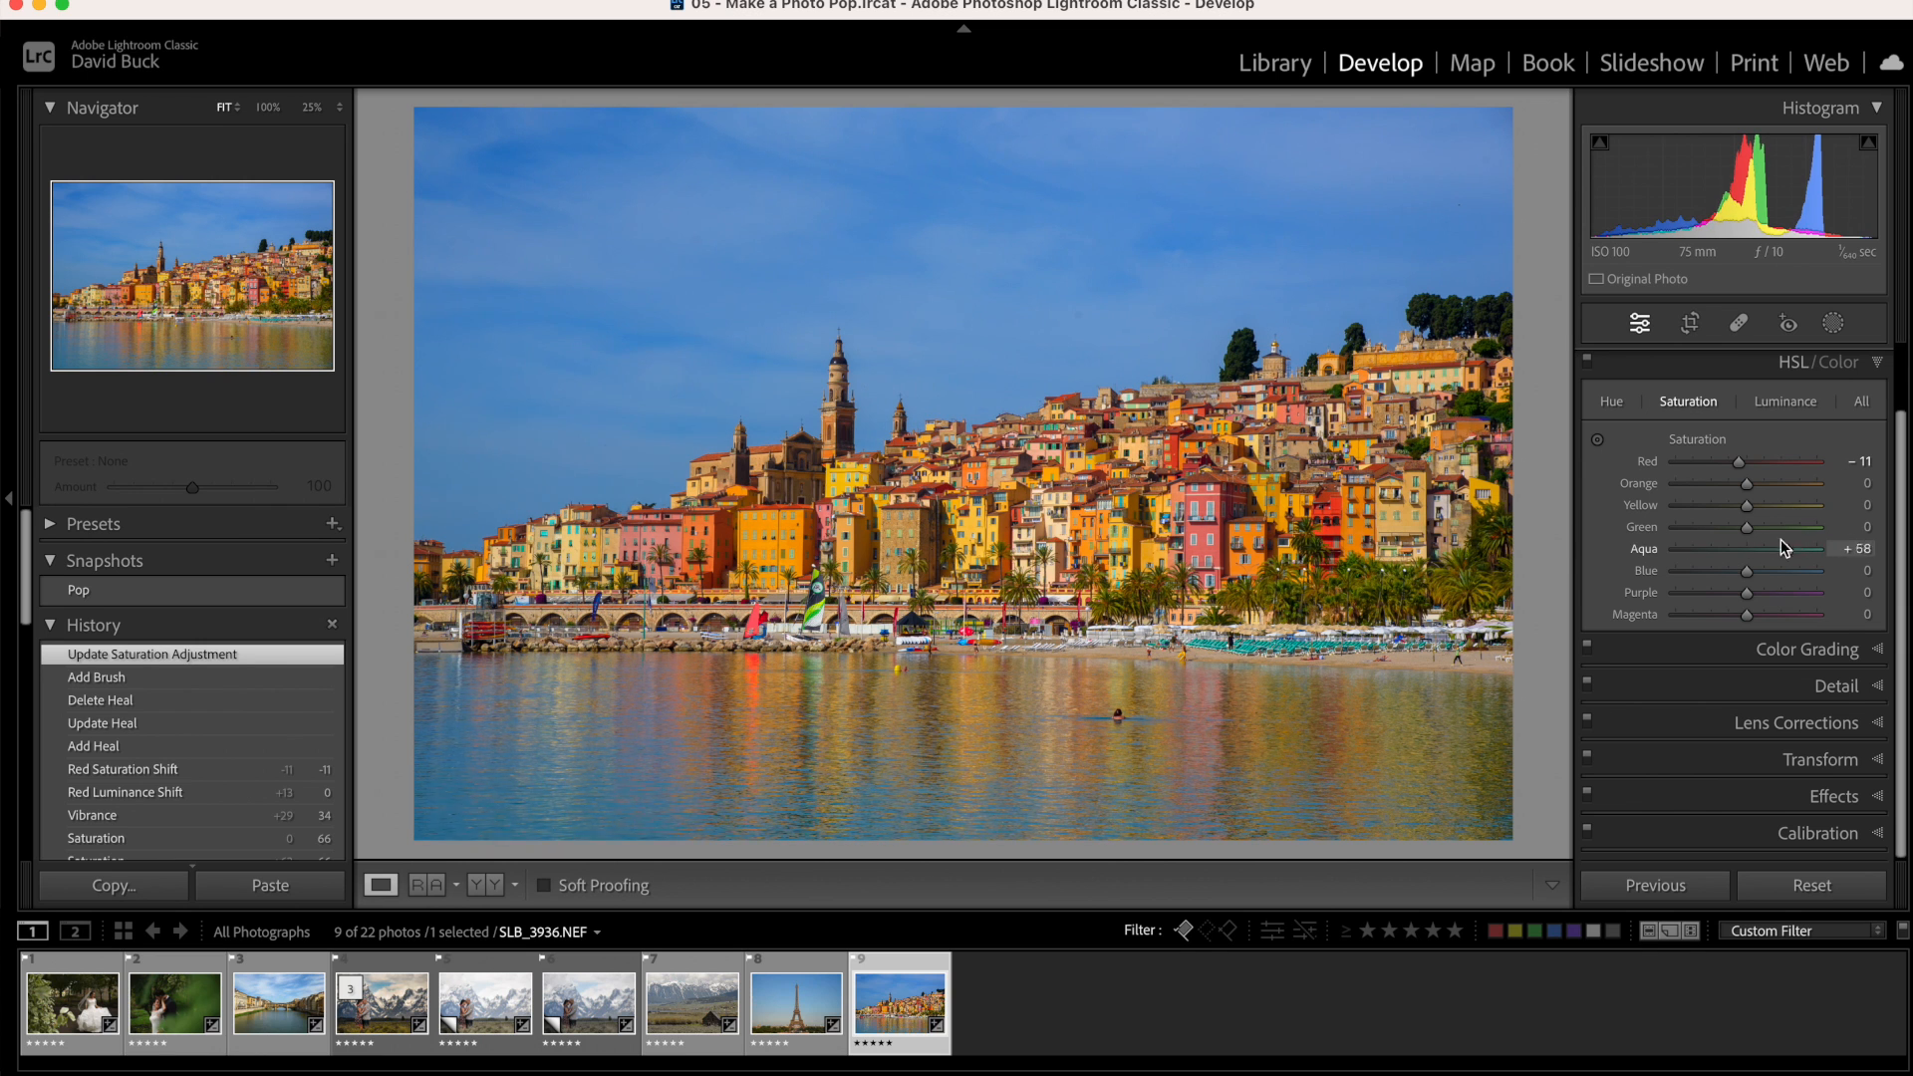
left_click_drag(1782, 549, 1687, 553)
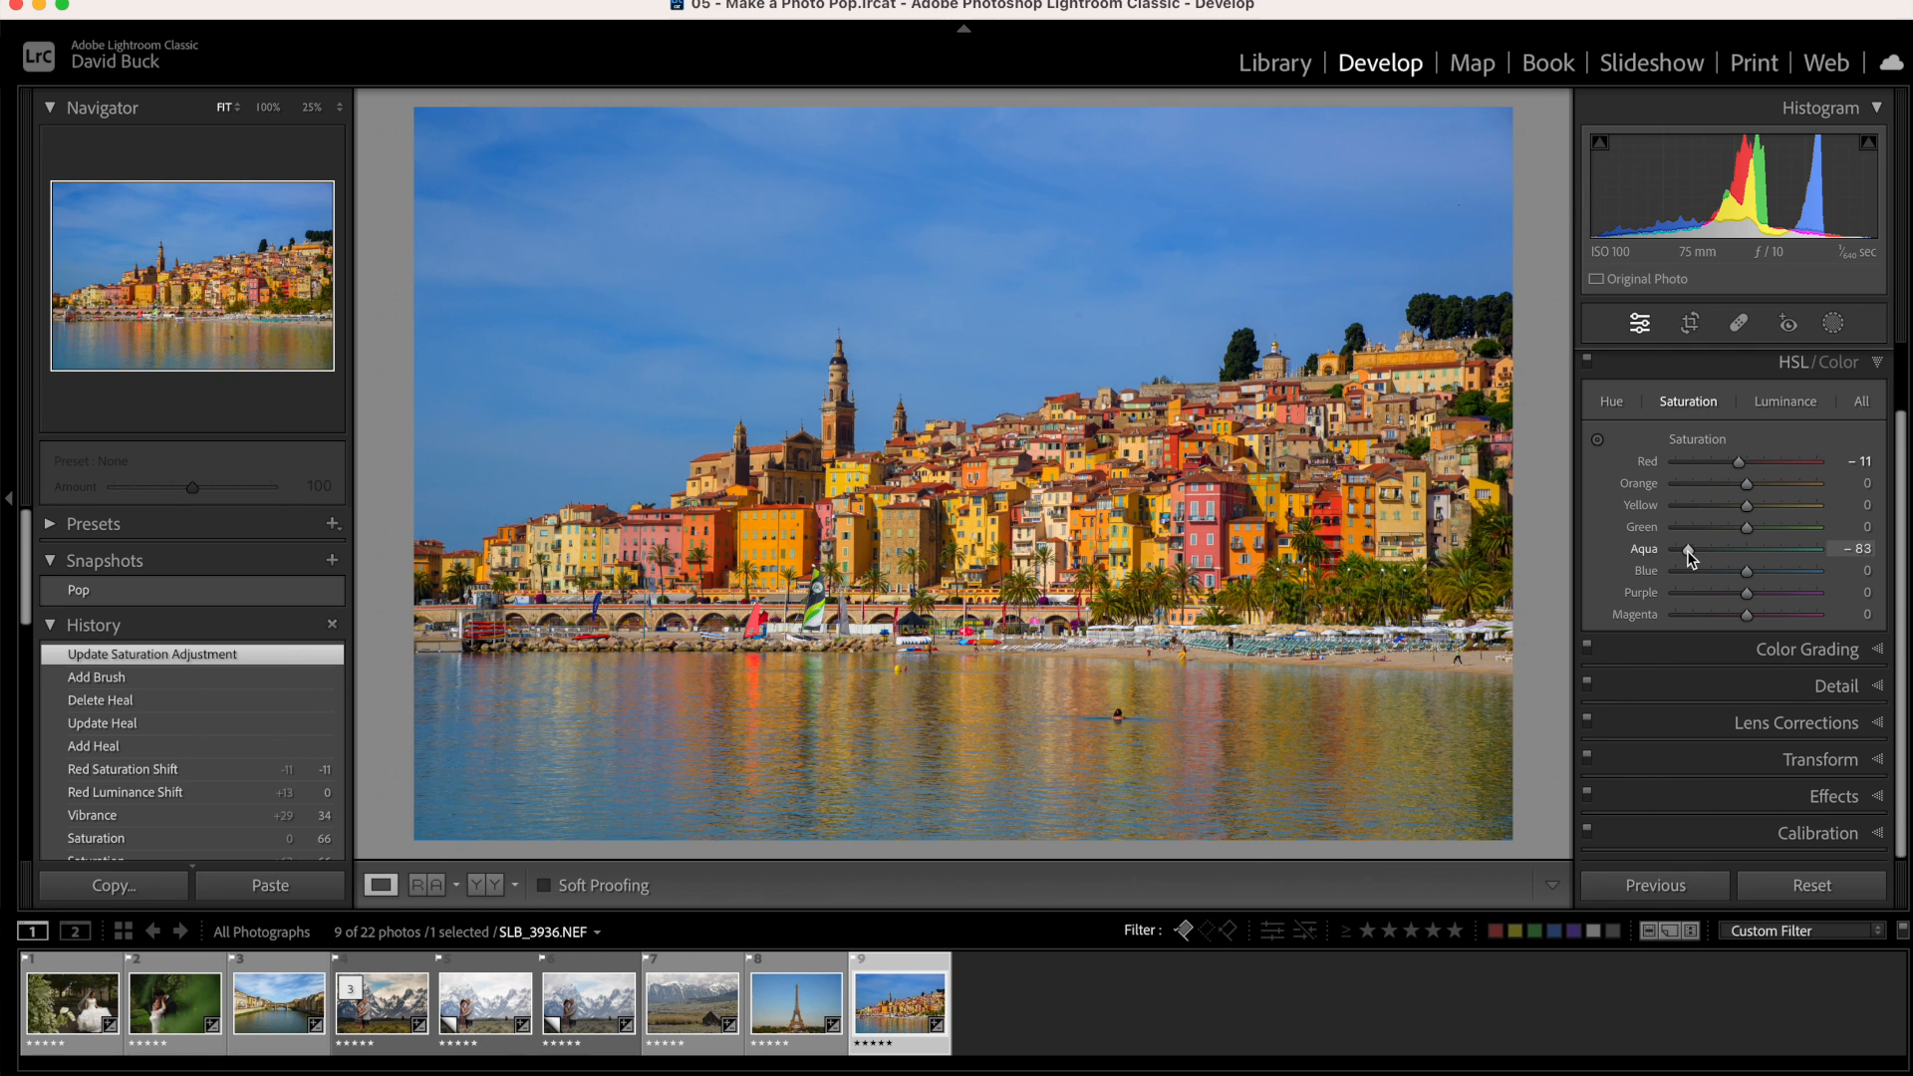
left_click(1785, 400)
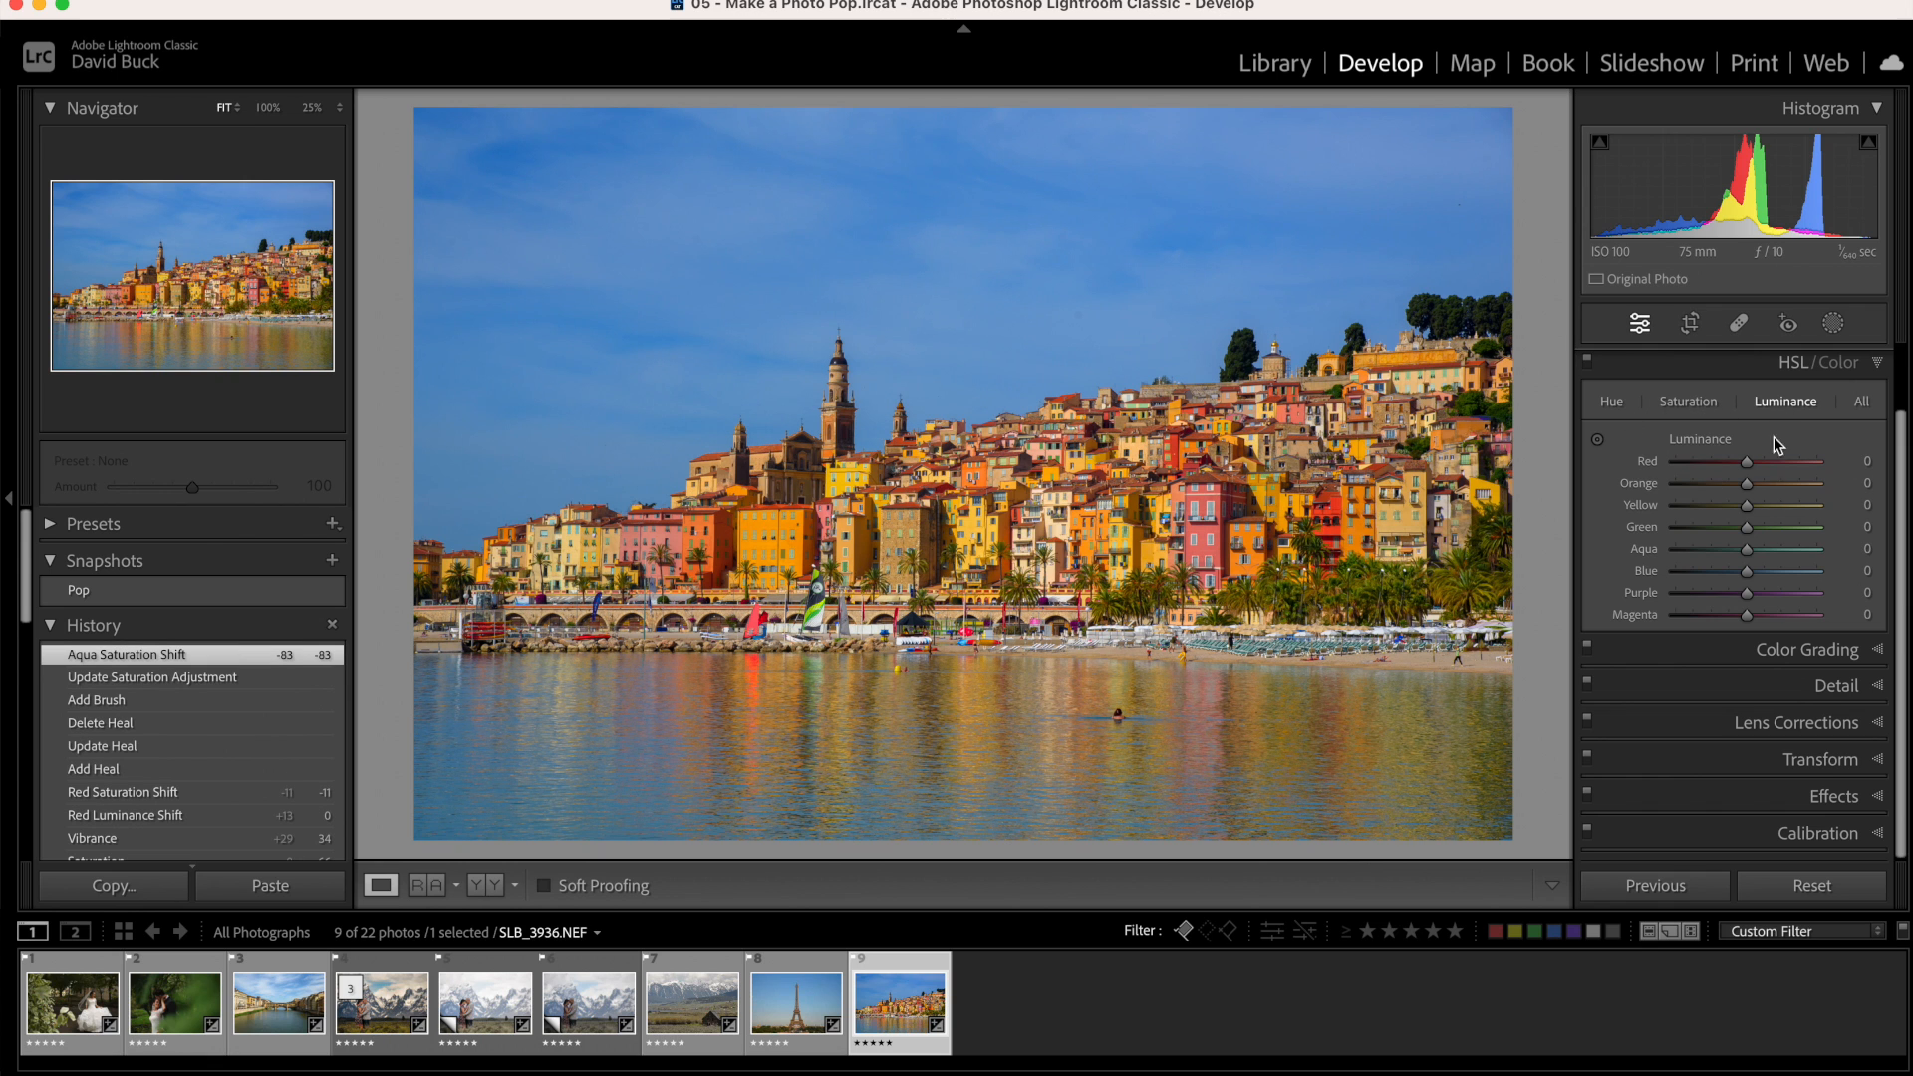
left_click_drag(1747, 549, 1724, 549)
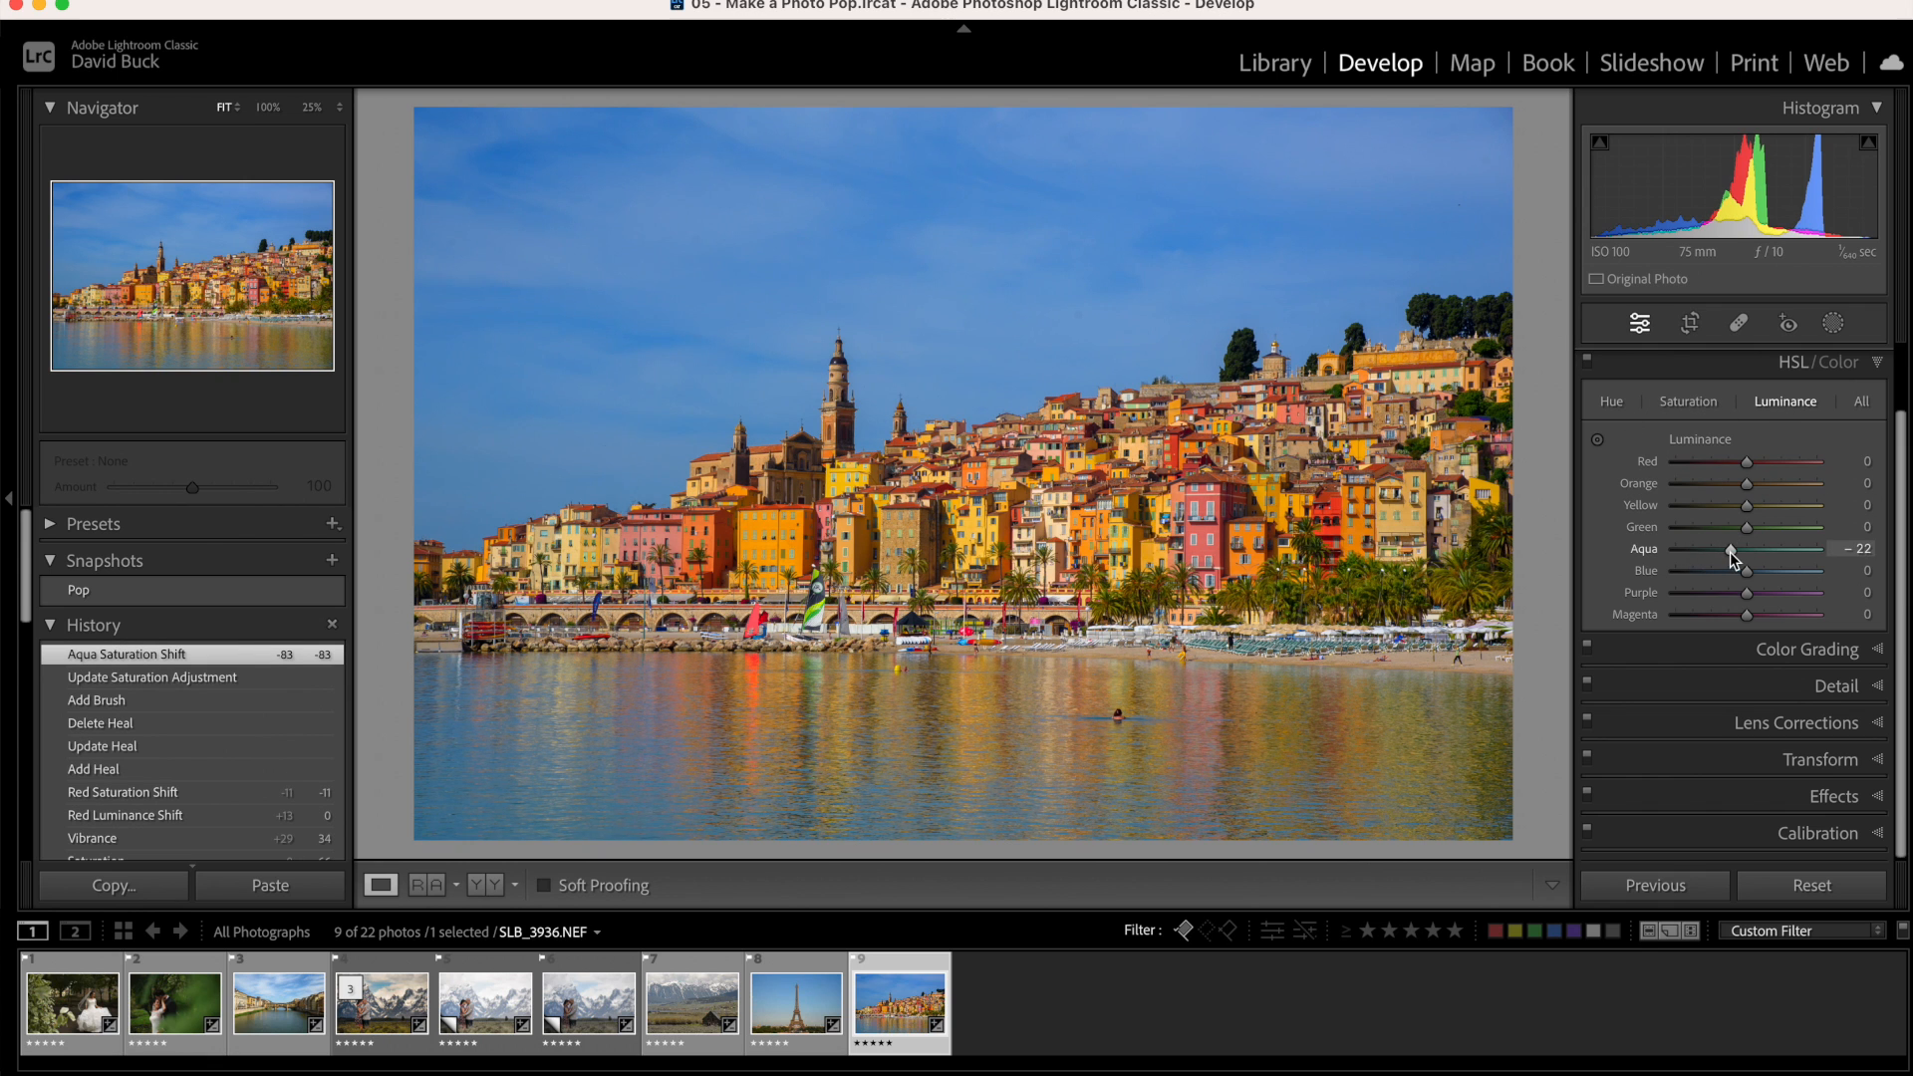
left_click_drag(1757, 550, 1729, 550)
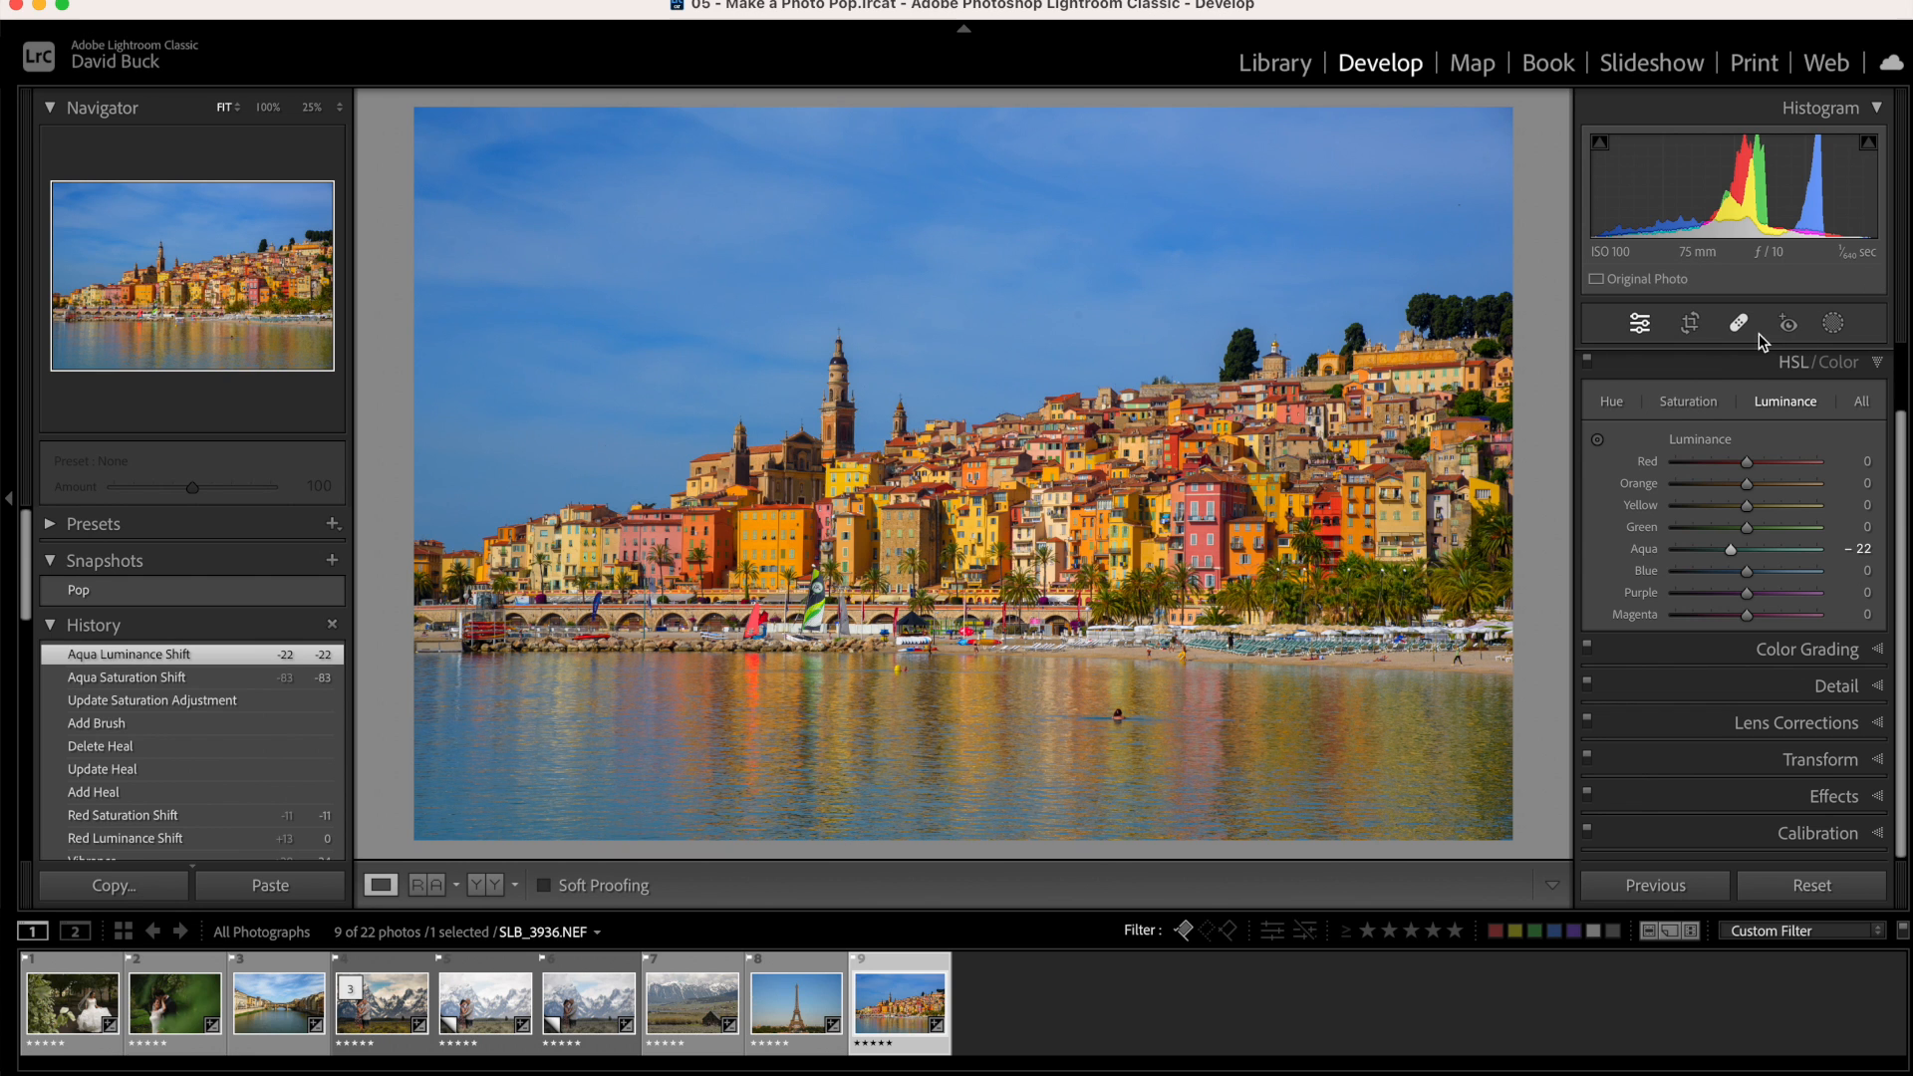
Heal two small distracting spots with the Healing tool
left_click(1738, 323)
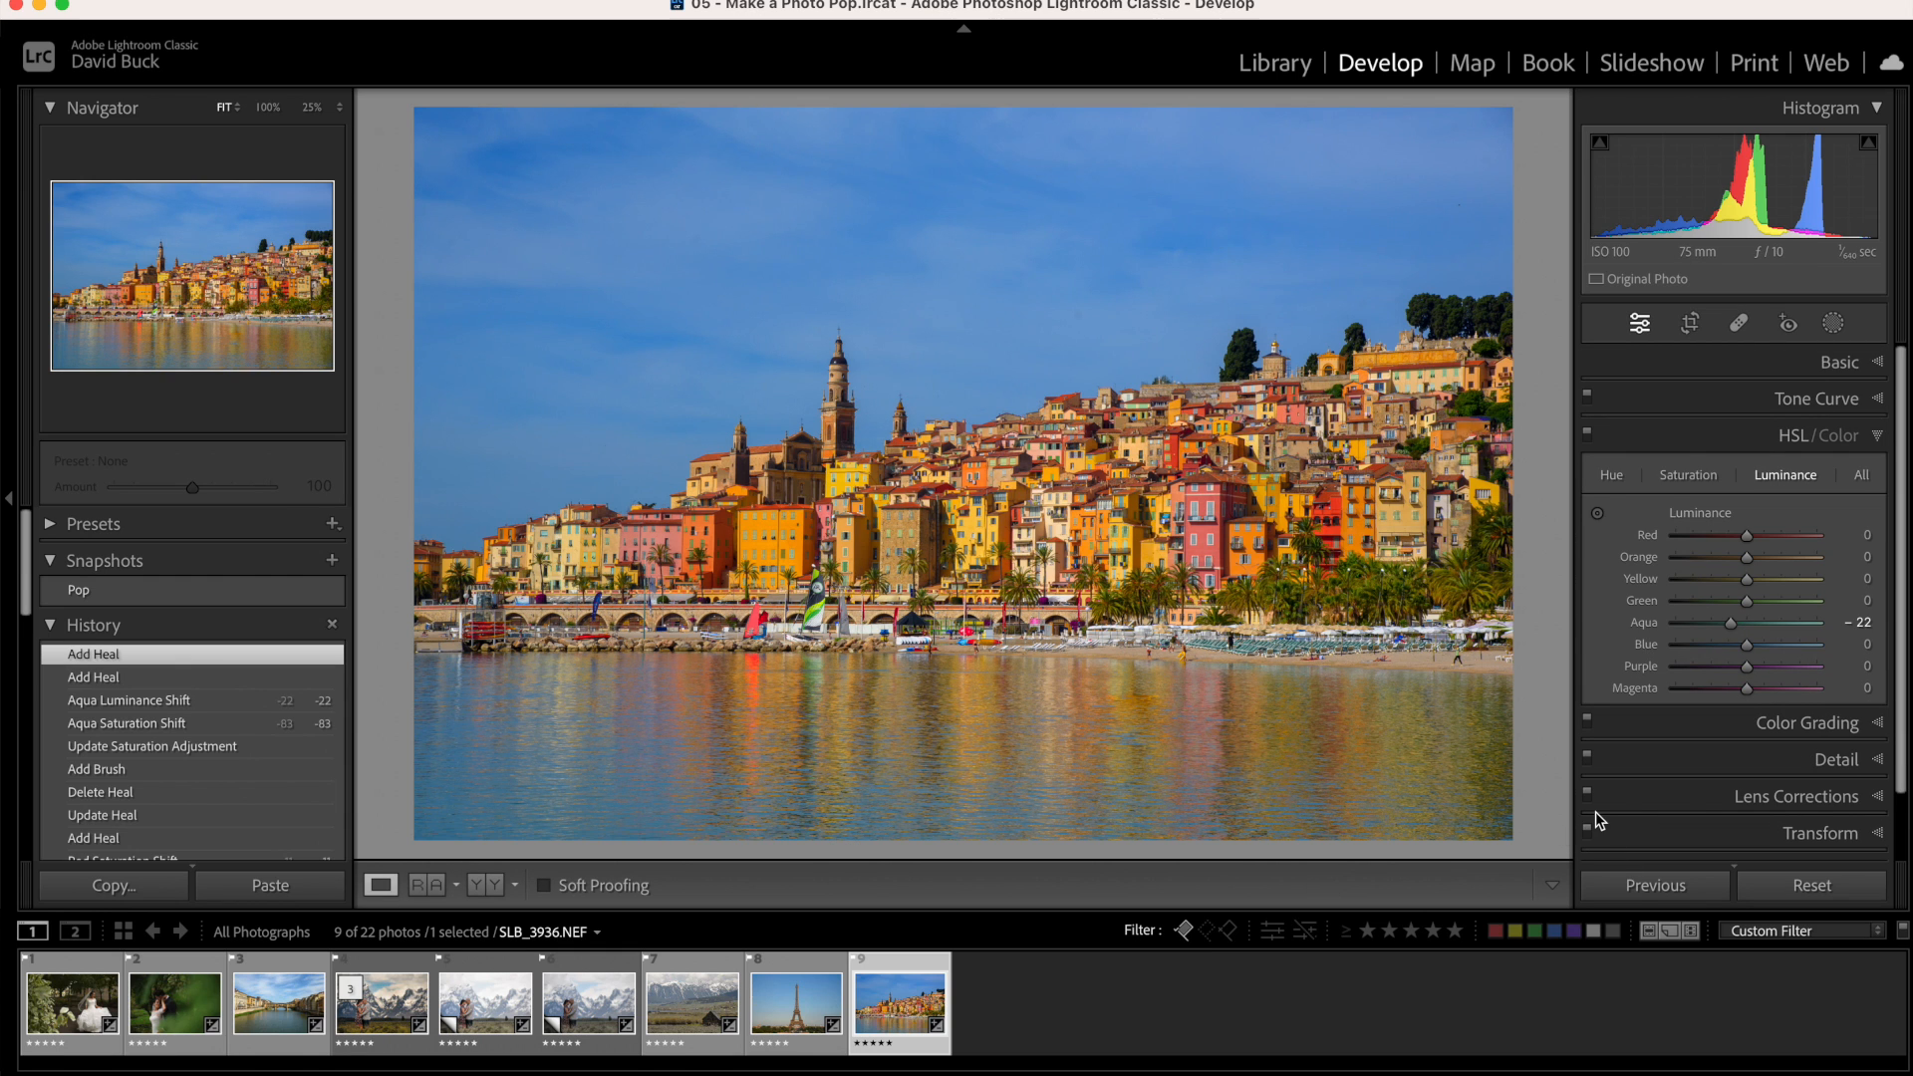
Return to the Basic panel and set Blacks to -29
left_click(1841, 363)
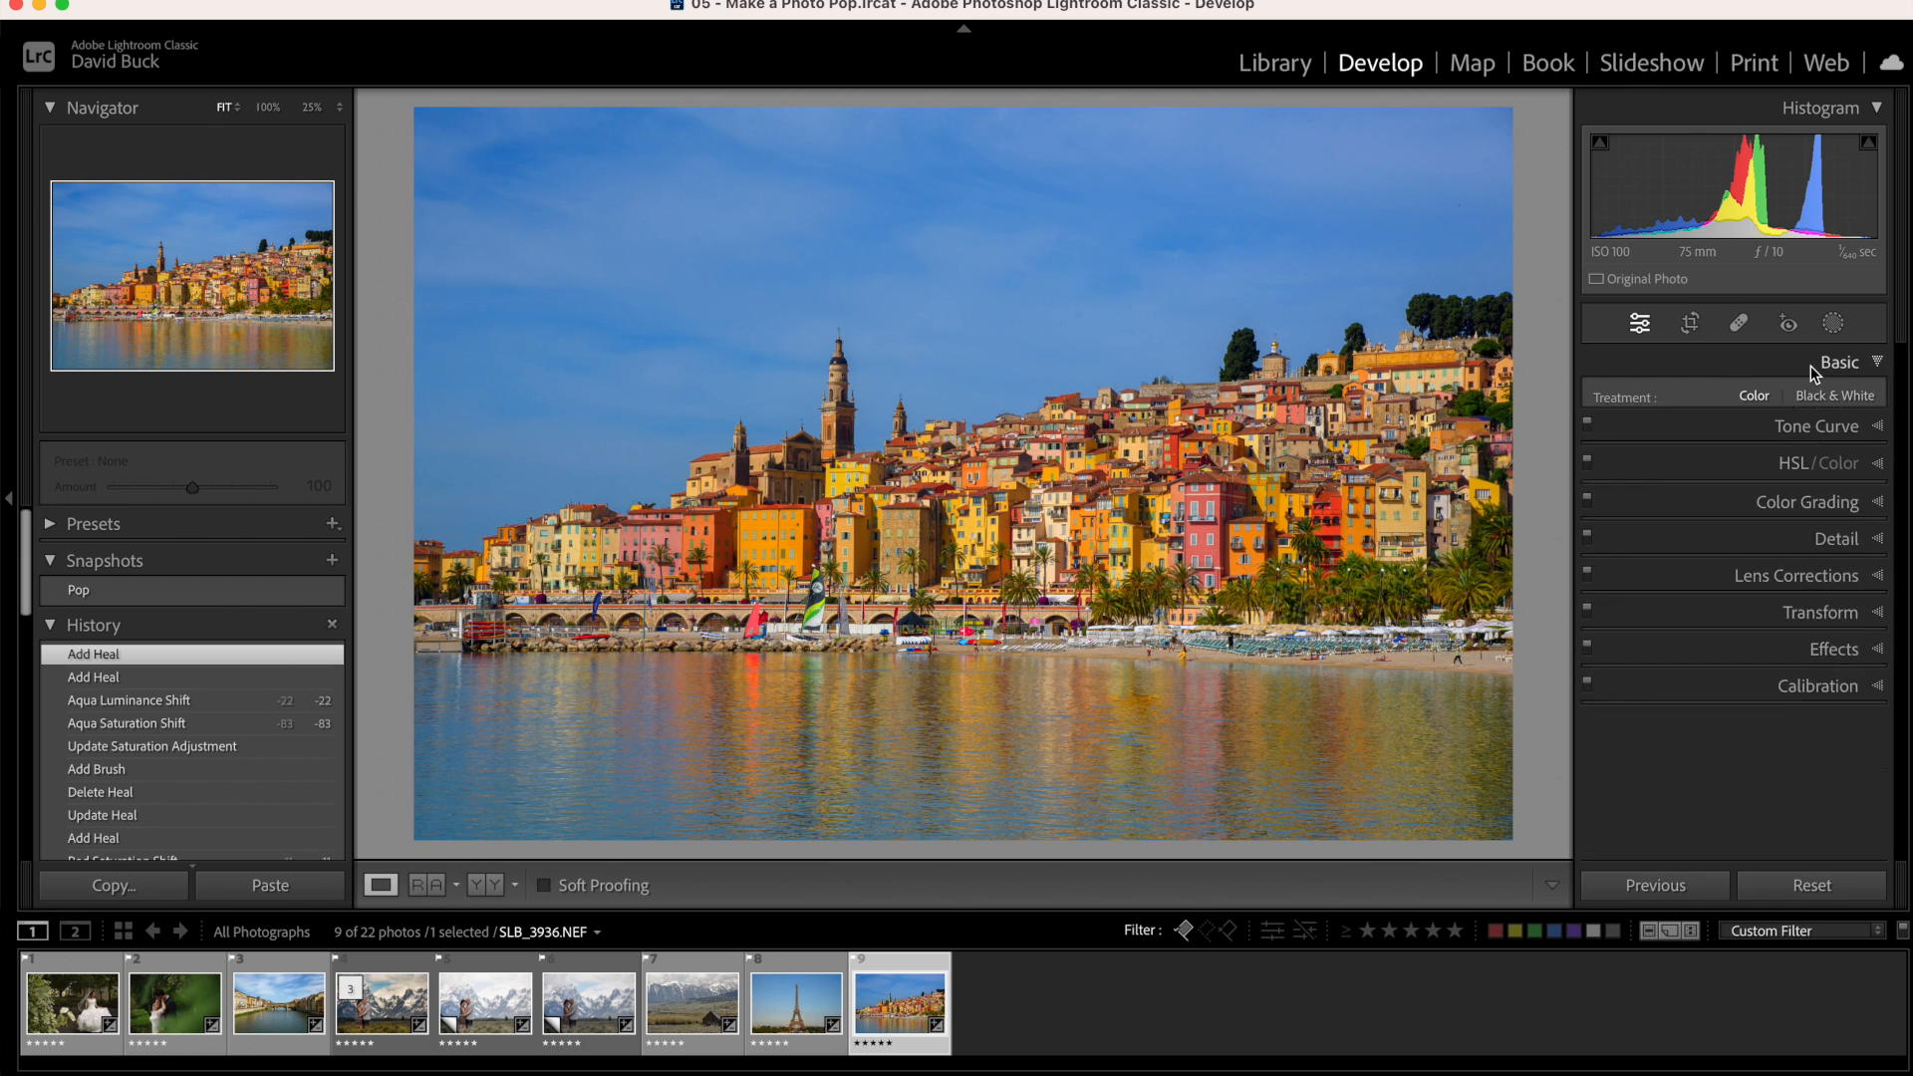
left_click(78, 591)
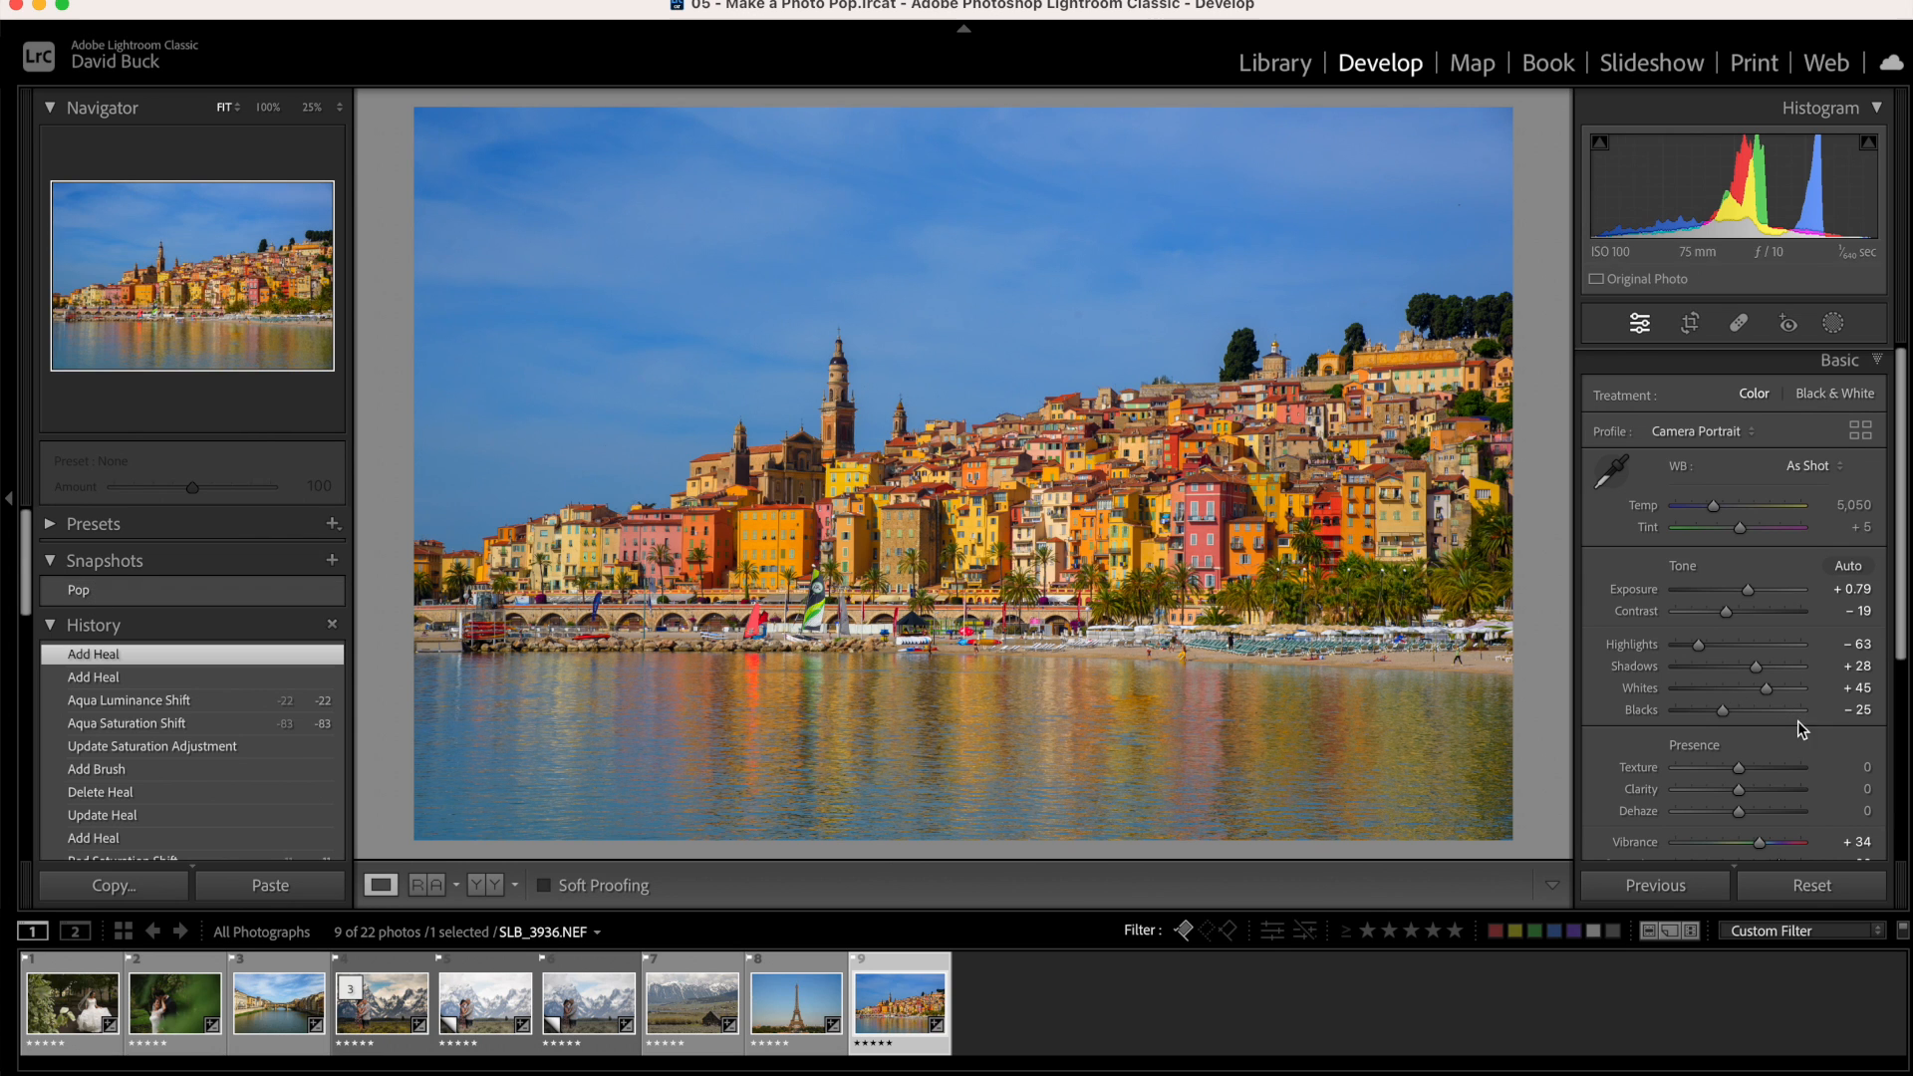
left_click_drag(1725, 711, 1715, 711)
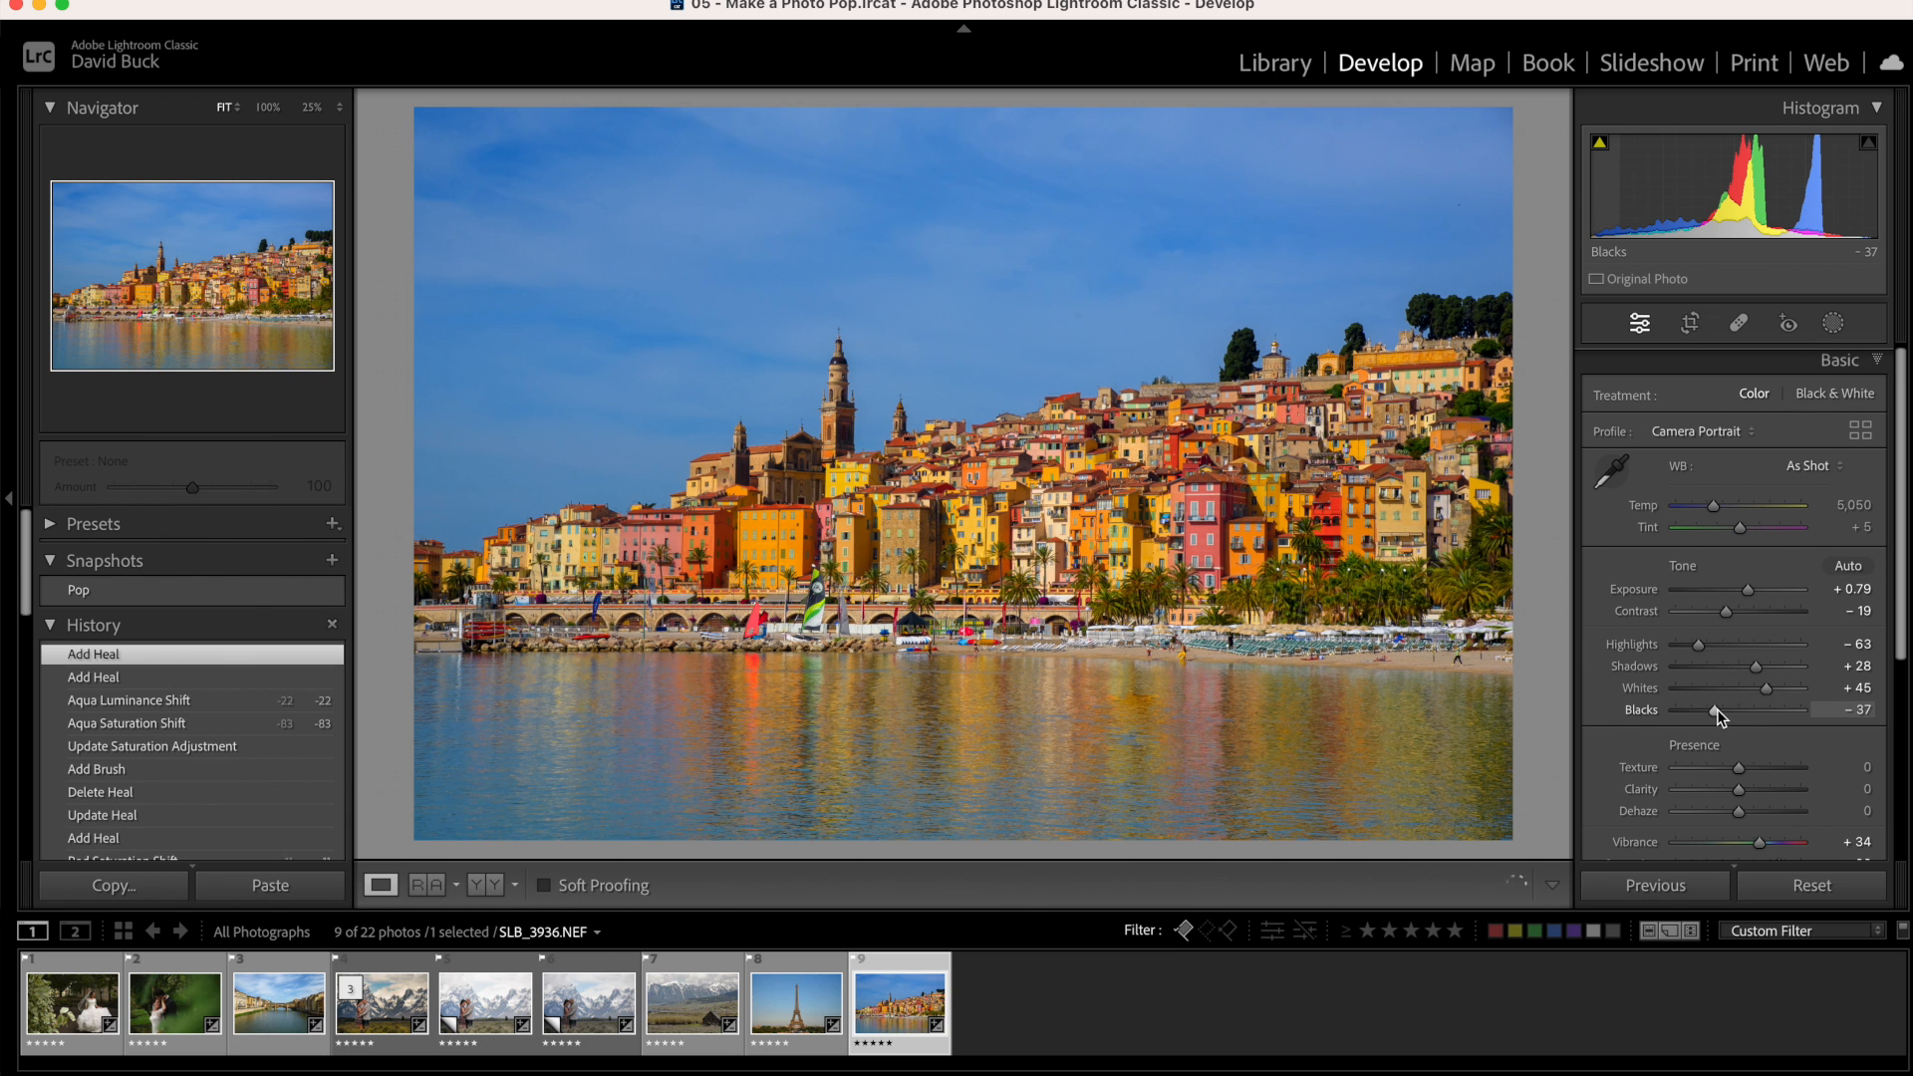
left_click_drag(1686, 711, 1721, 711)
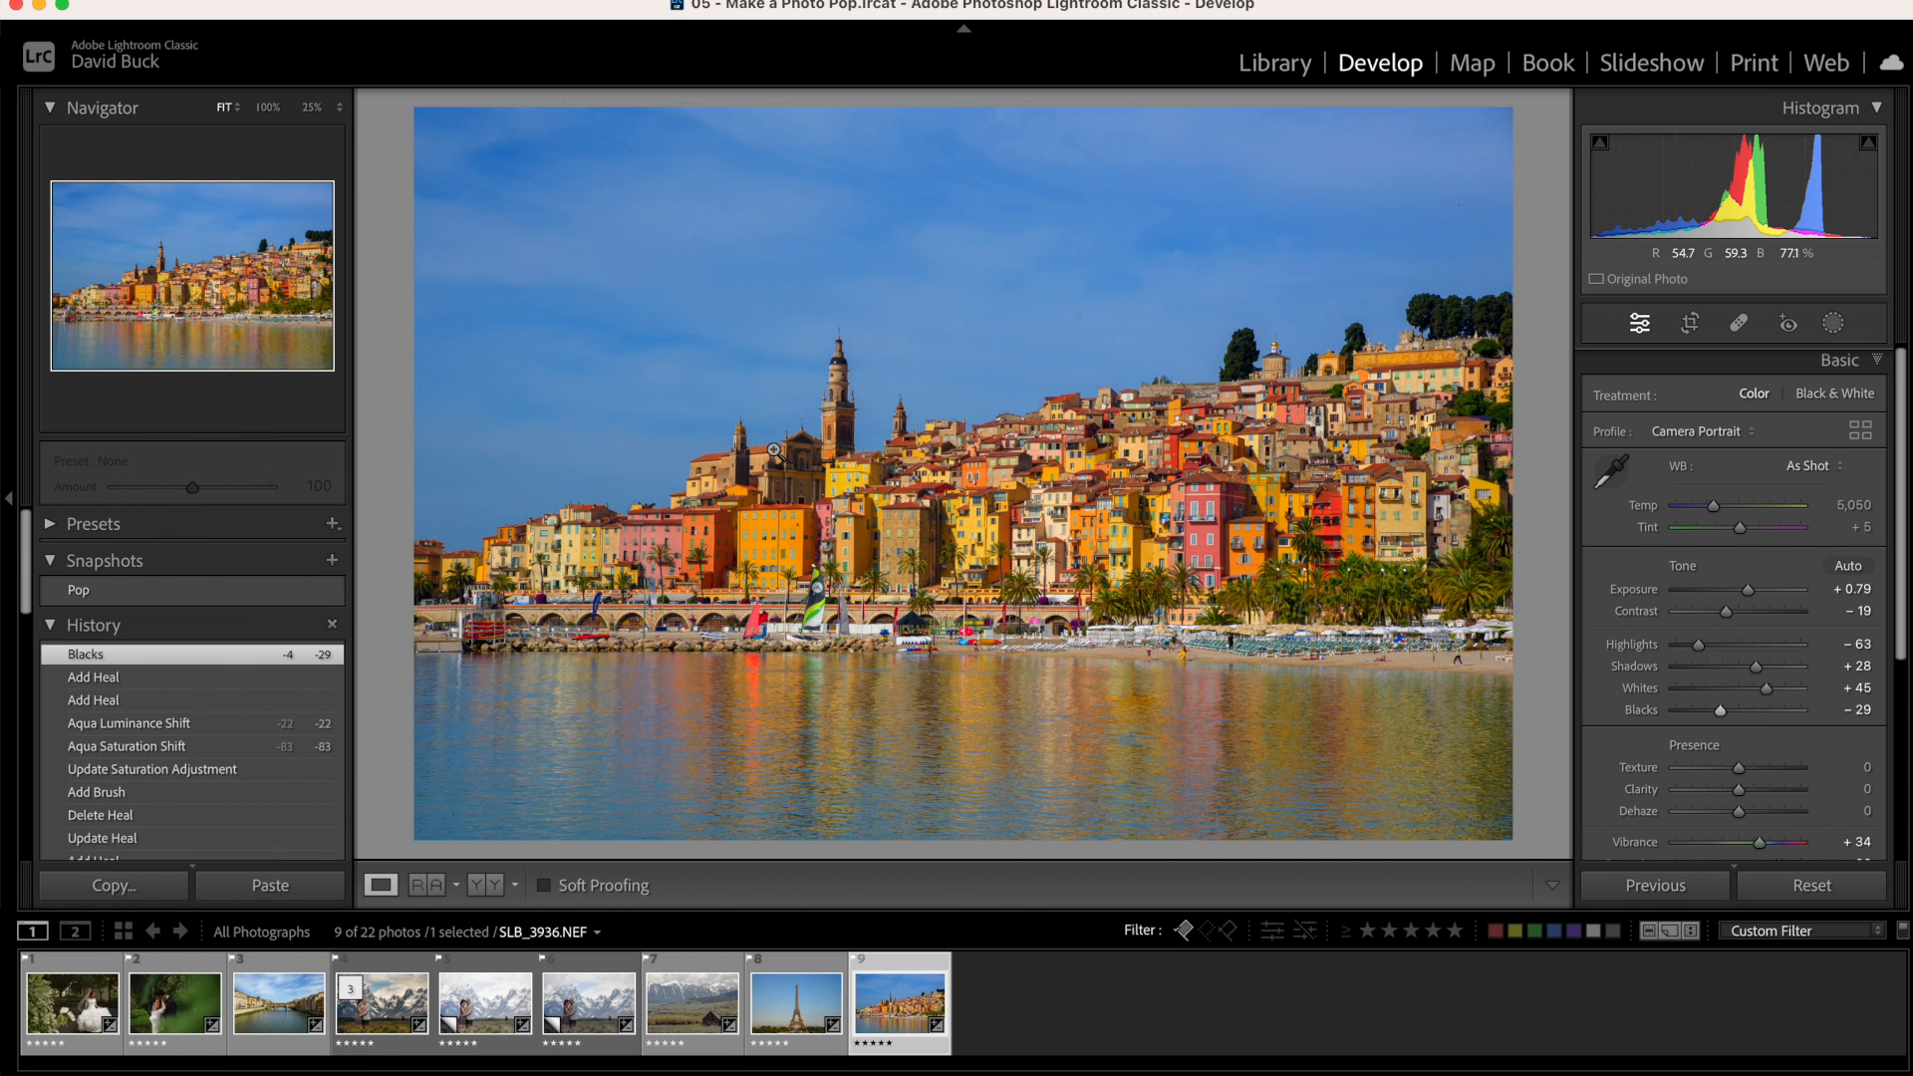
left_click(772, 449)
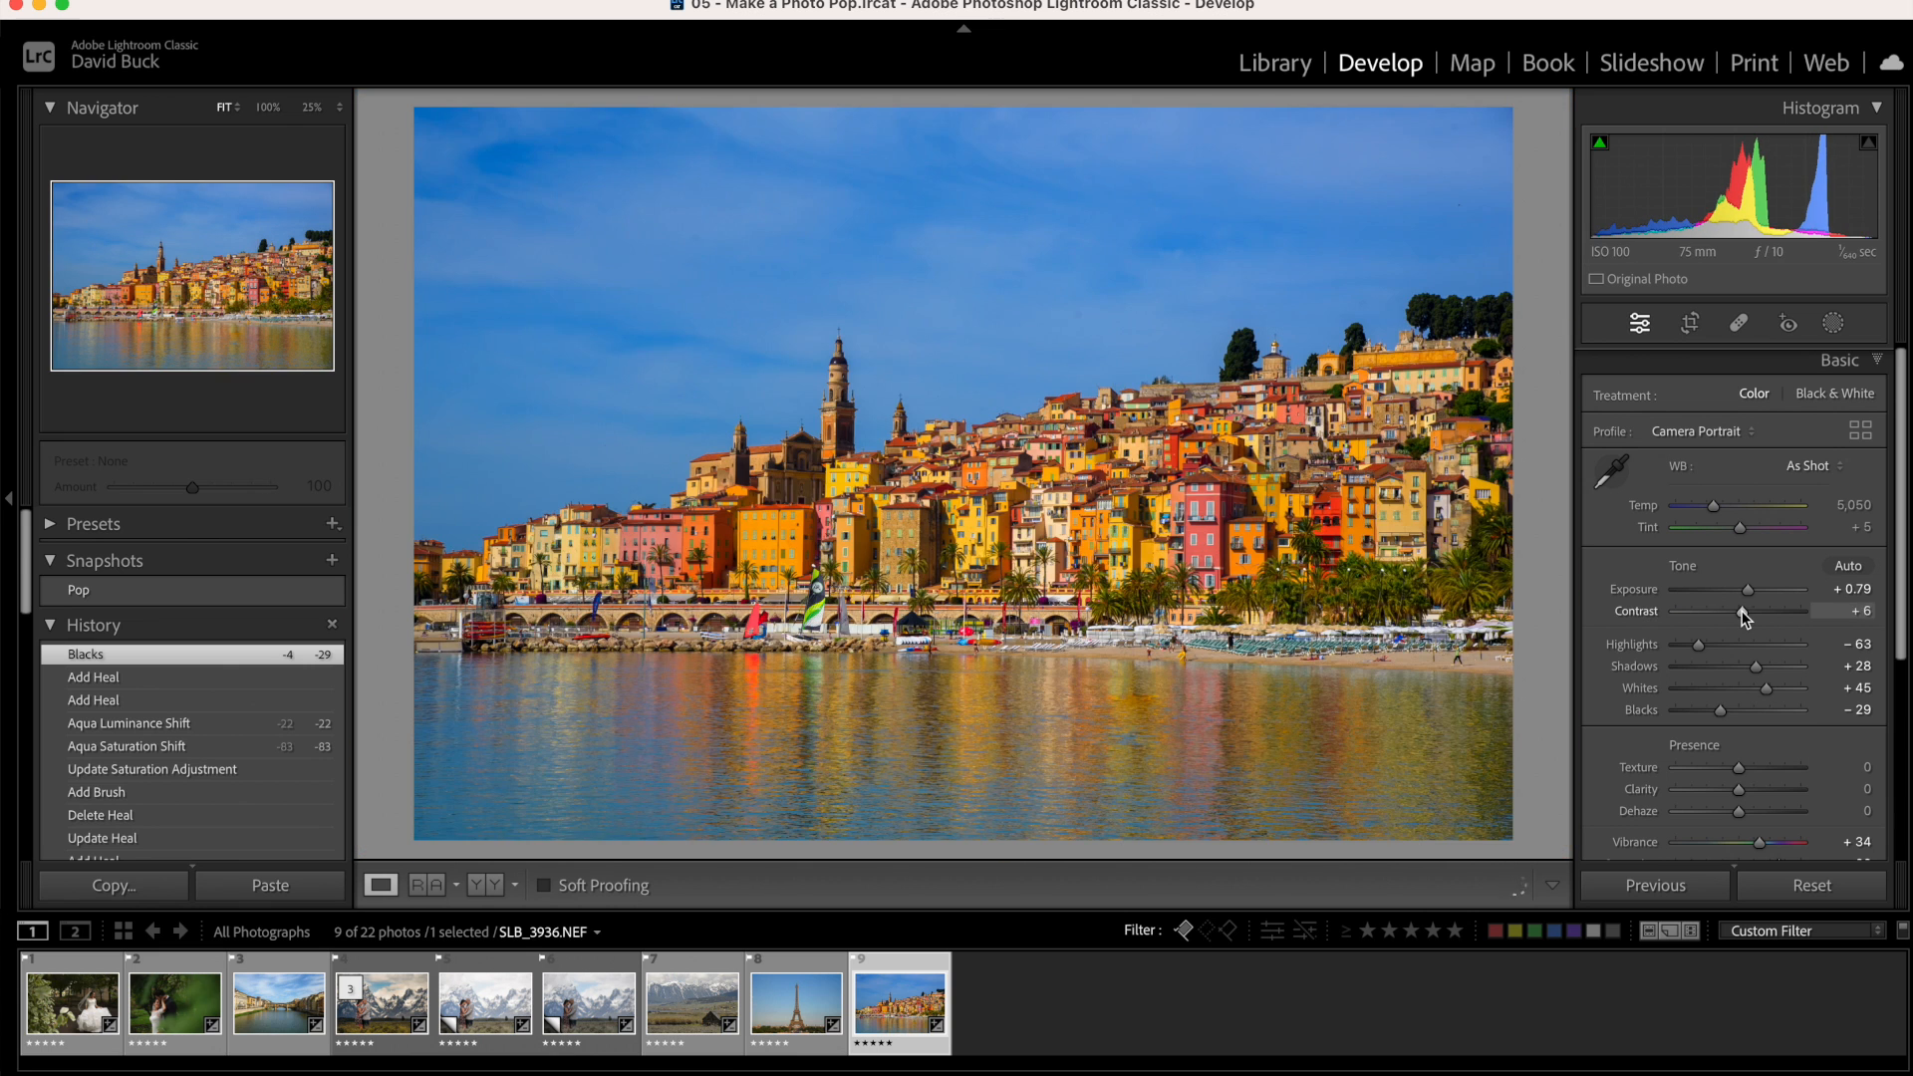
Try a few contrast values, settling contrast at -1
left_click_drag(1745, 610, 1727, 610)
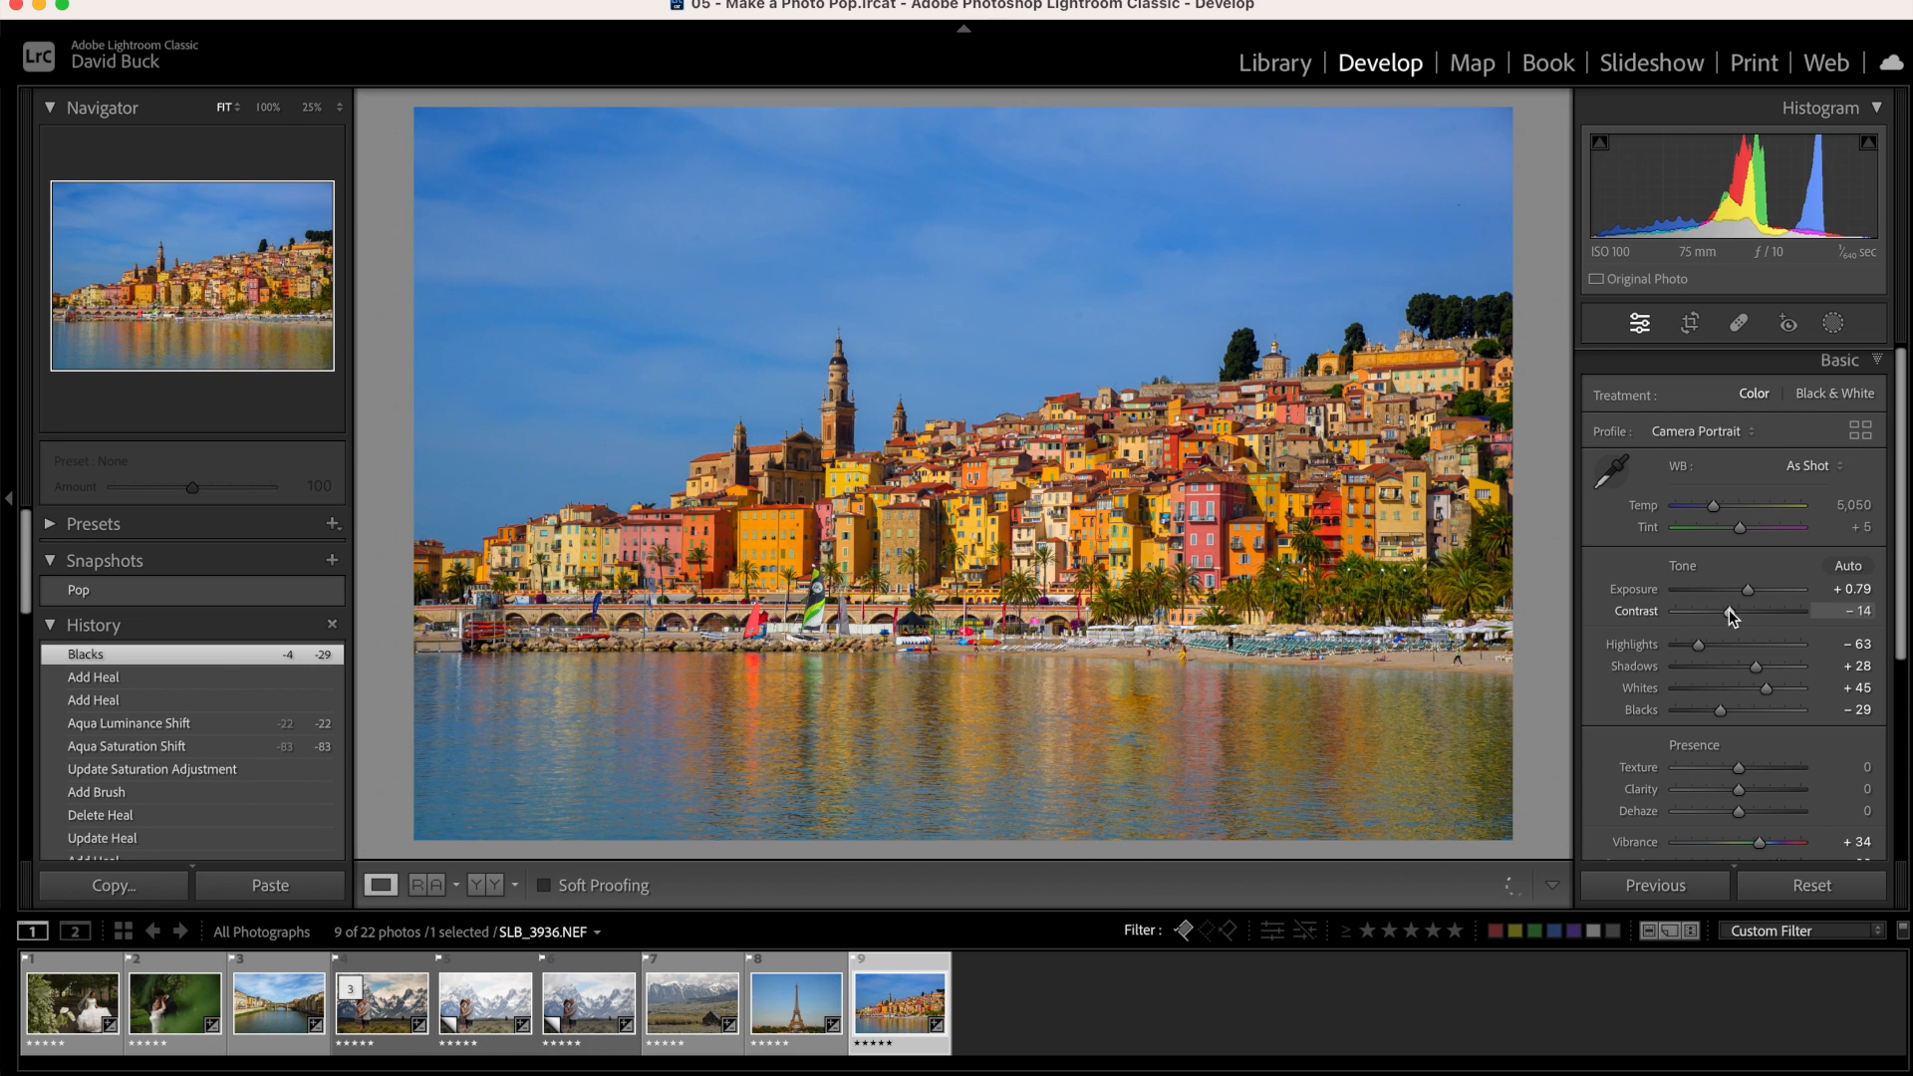
left_click_drag(1712, 611, 1722, 611)
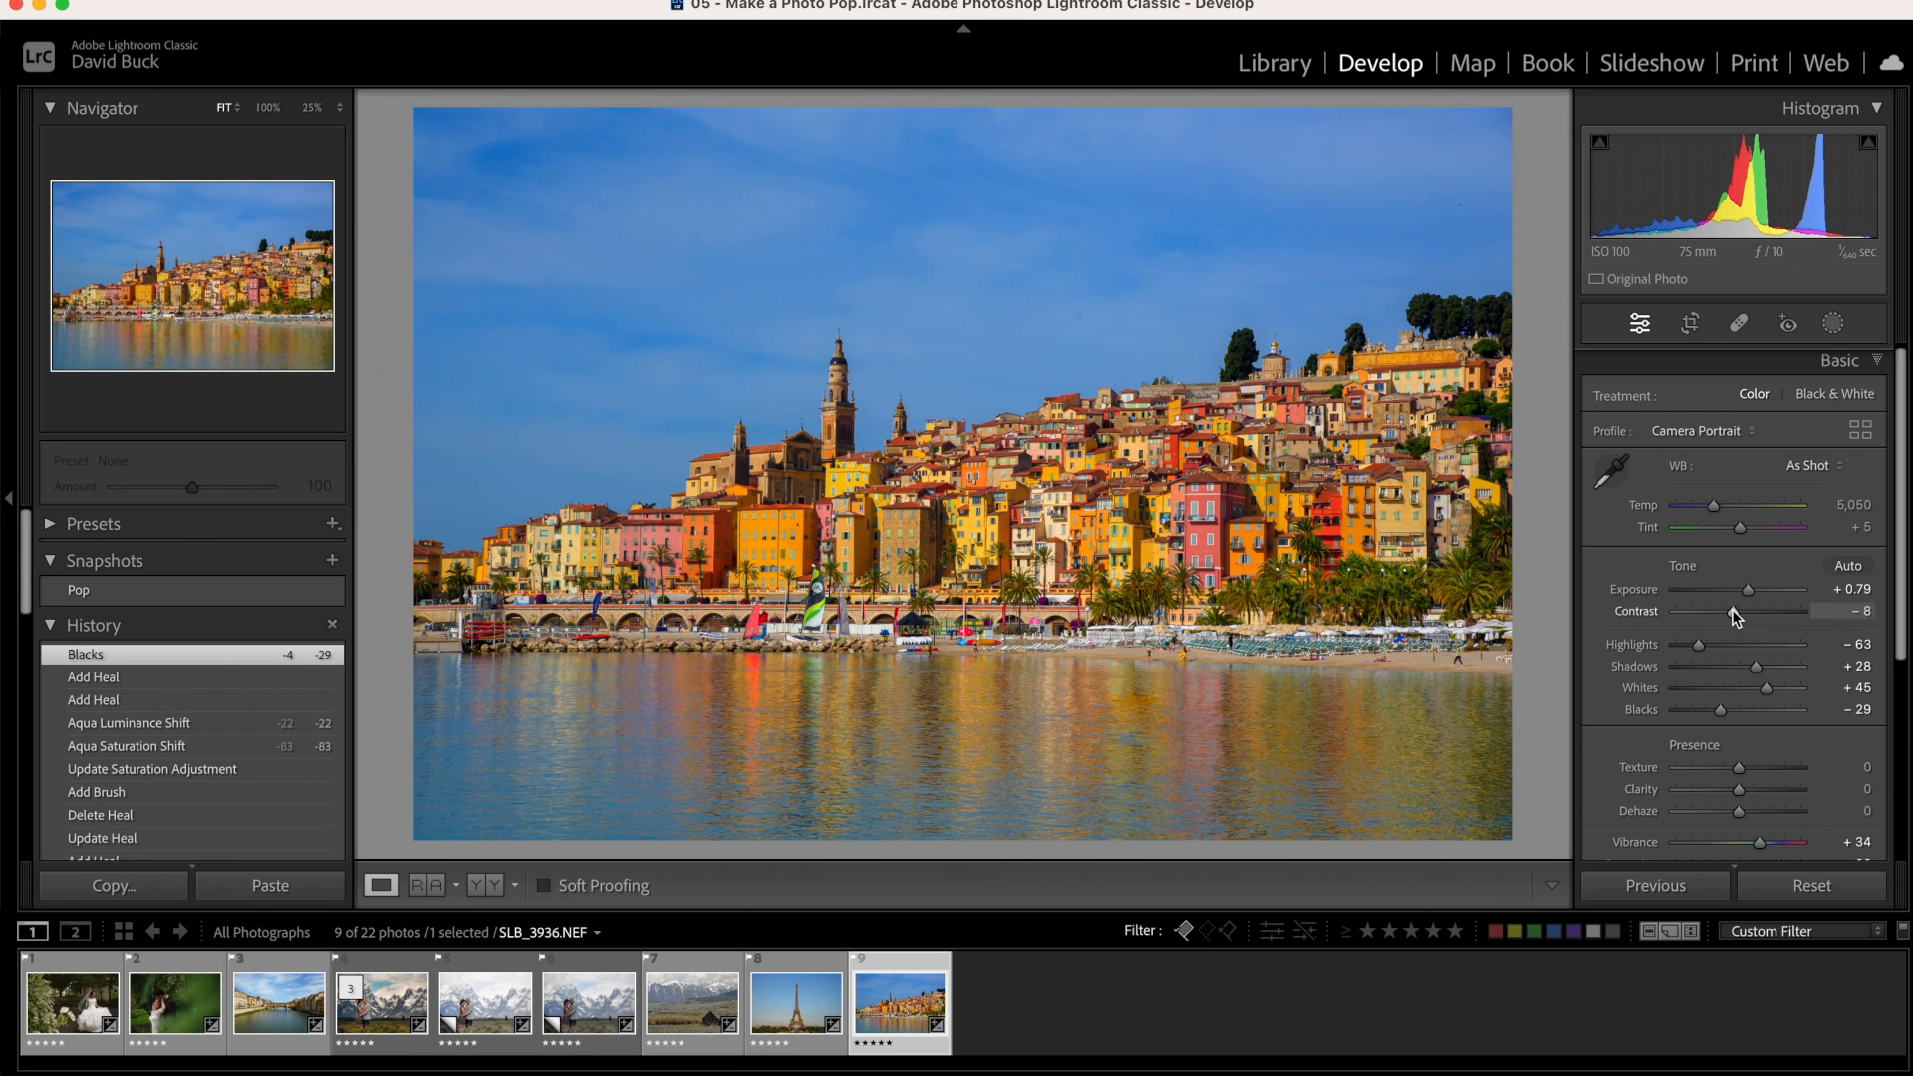
left_click_drag(1782, 610, 1792, 610)
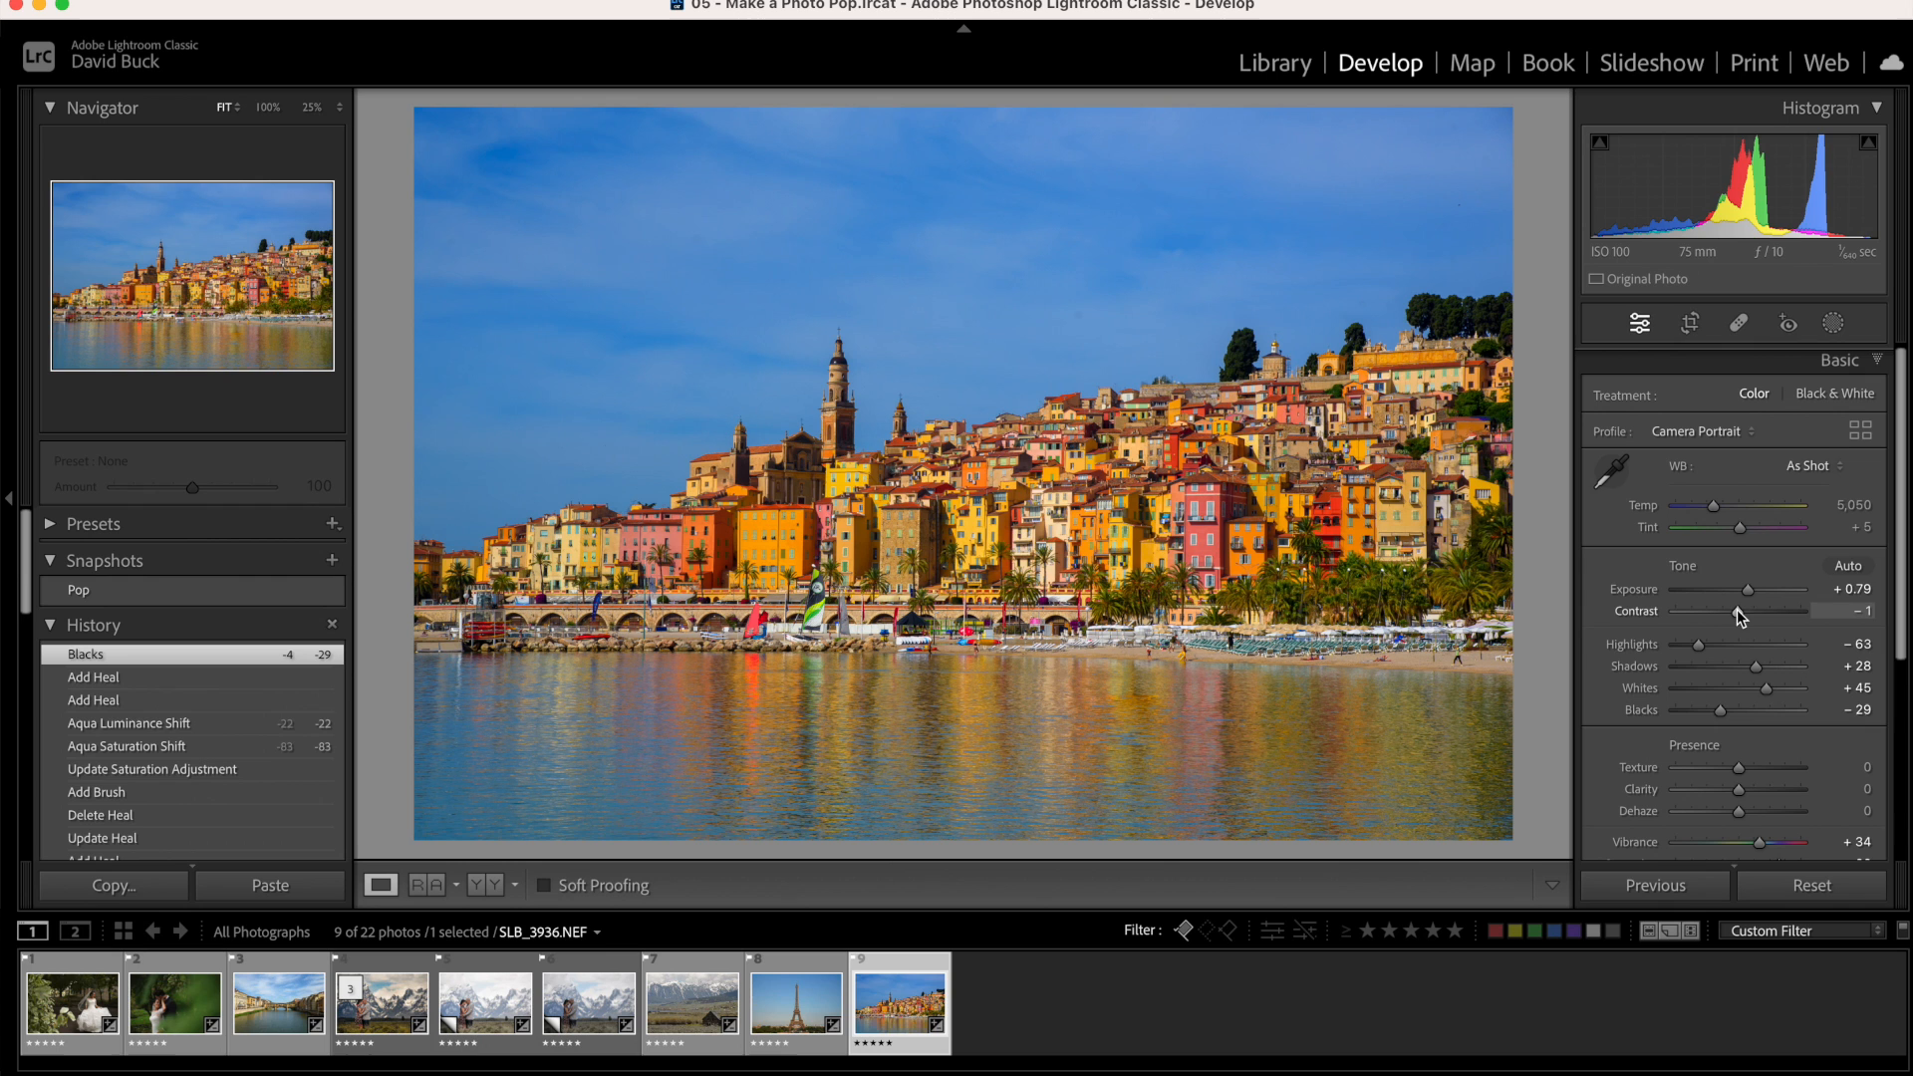
left_click_drag(1794, 611, 1745, 611)
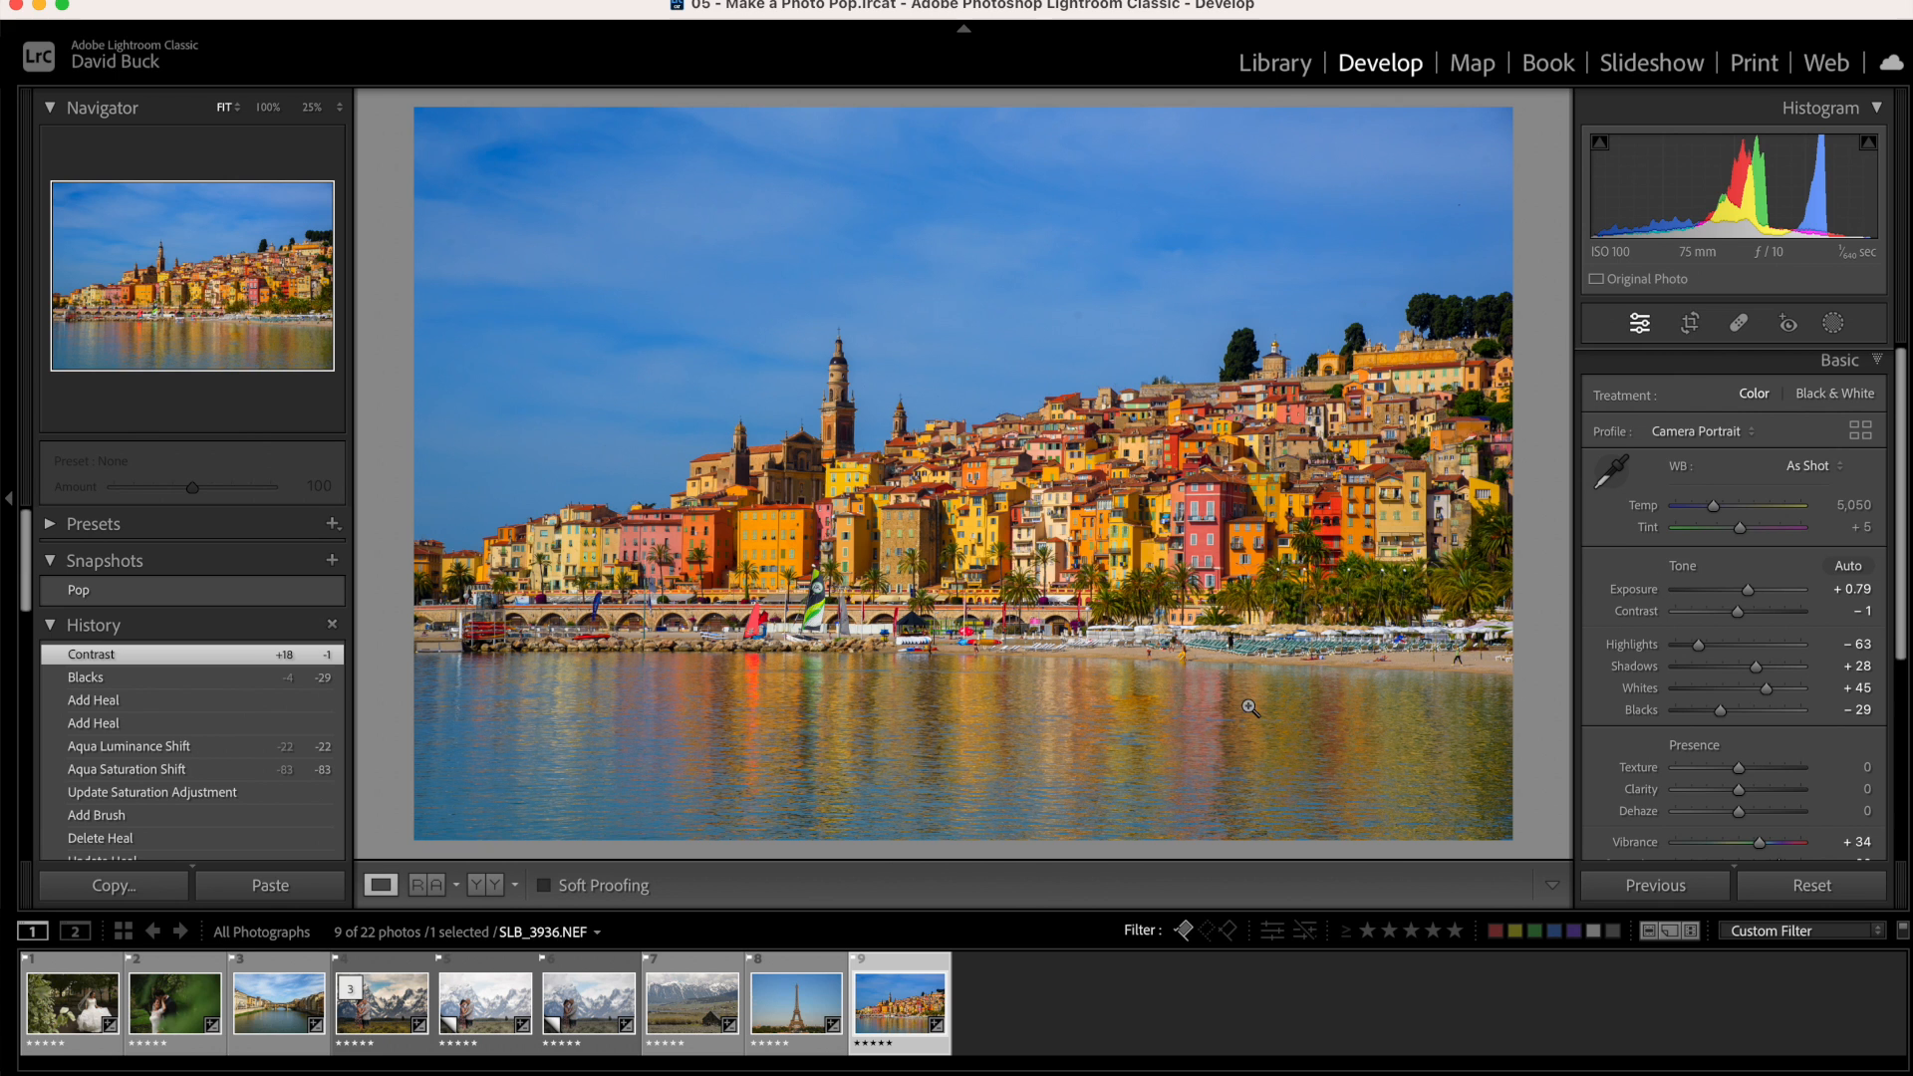
mouse_move(1342, 711)
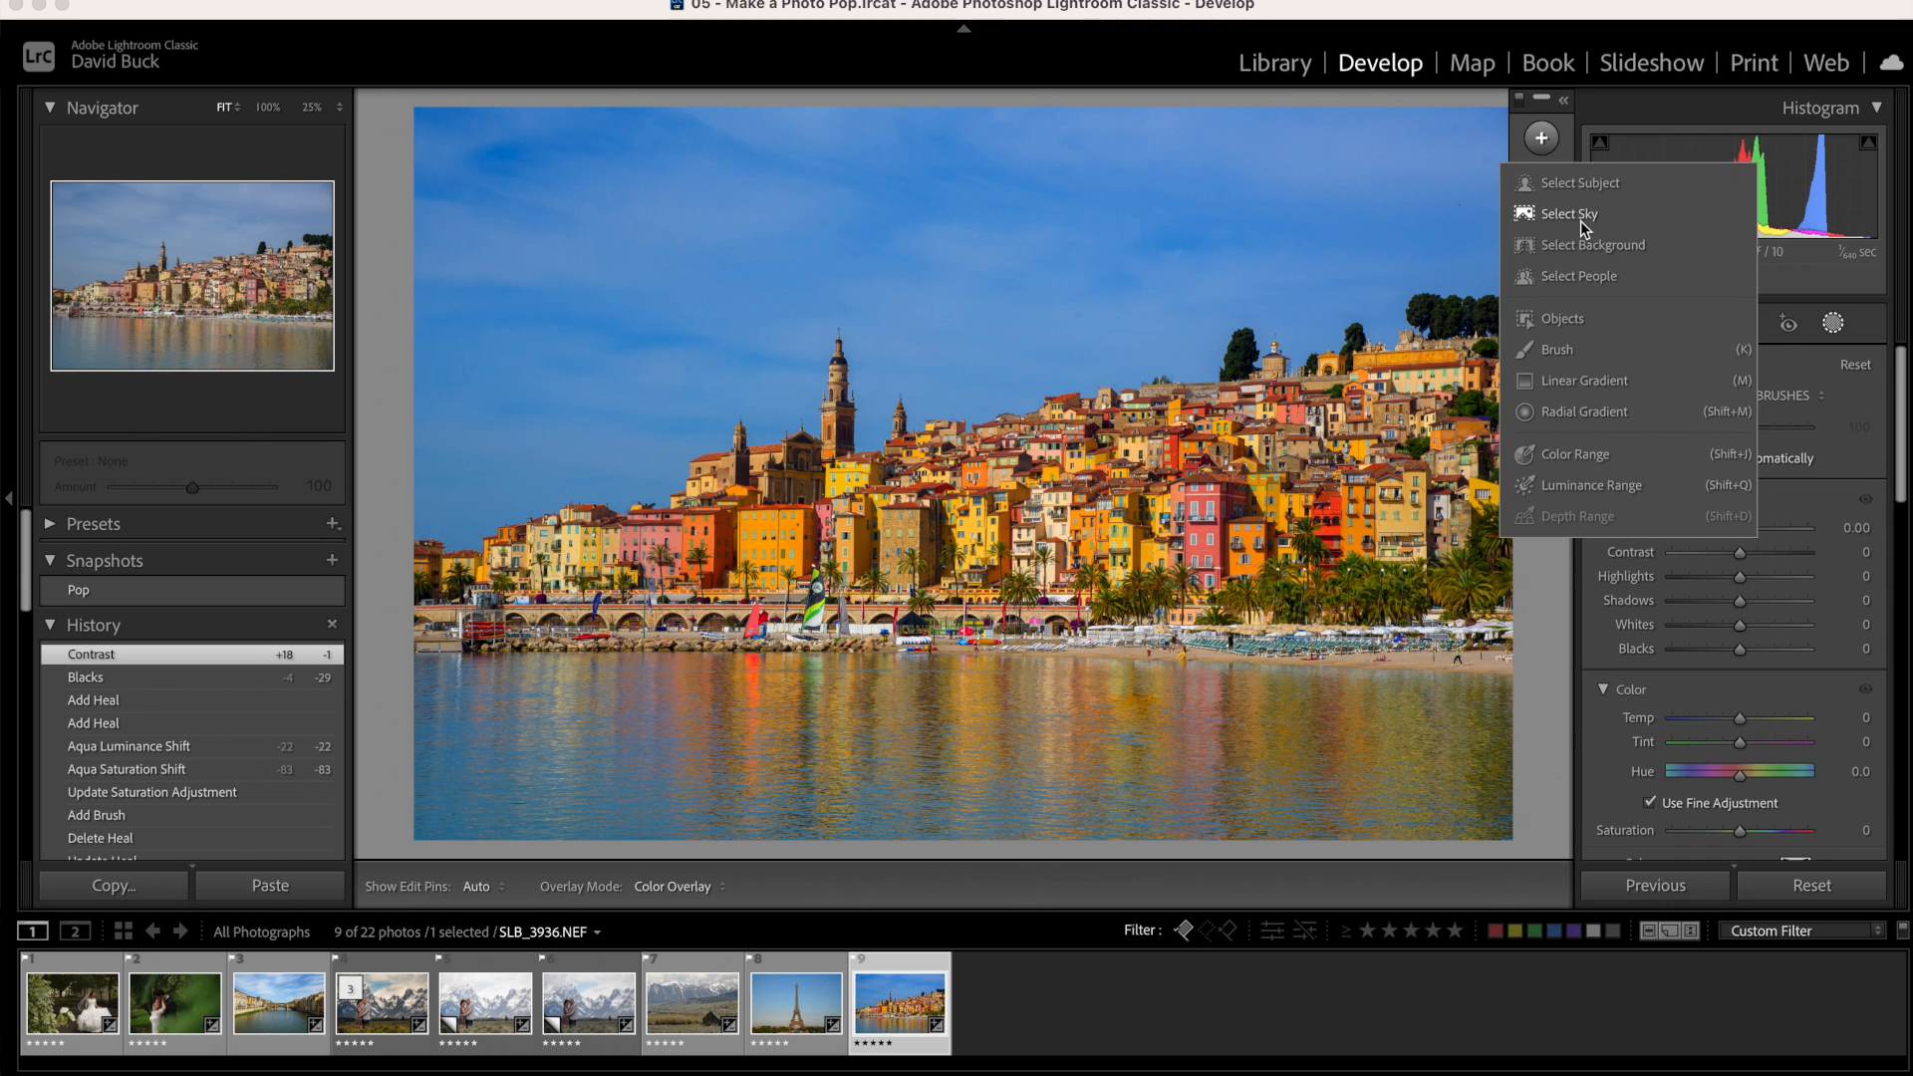
Add a background mask: exposure -0.39, highlights -2, whites +19, saturation +17
left_click(1593, 244)
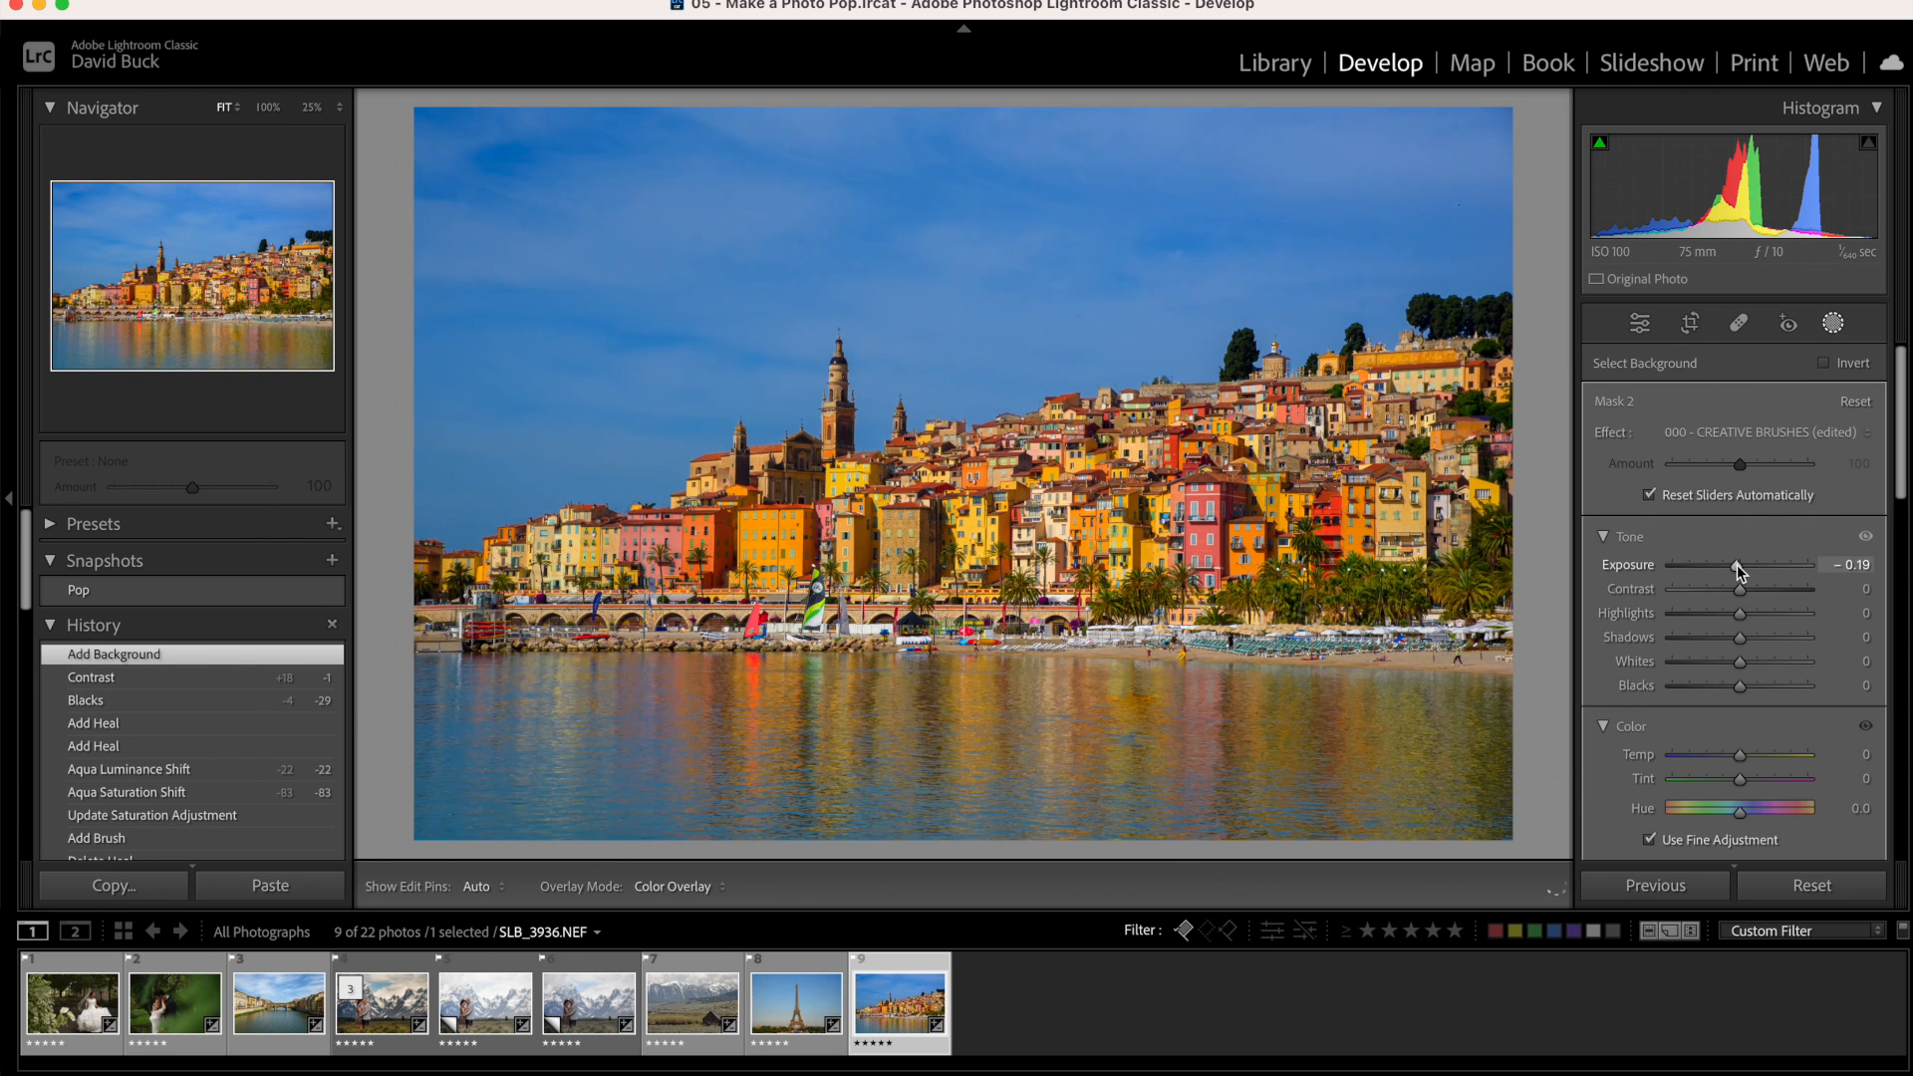
left_click_drag(1745, 566, 1739, 565)
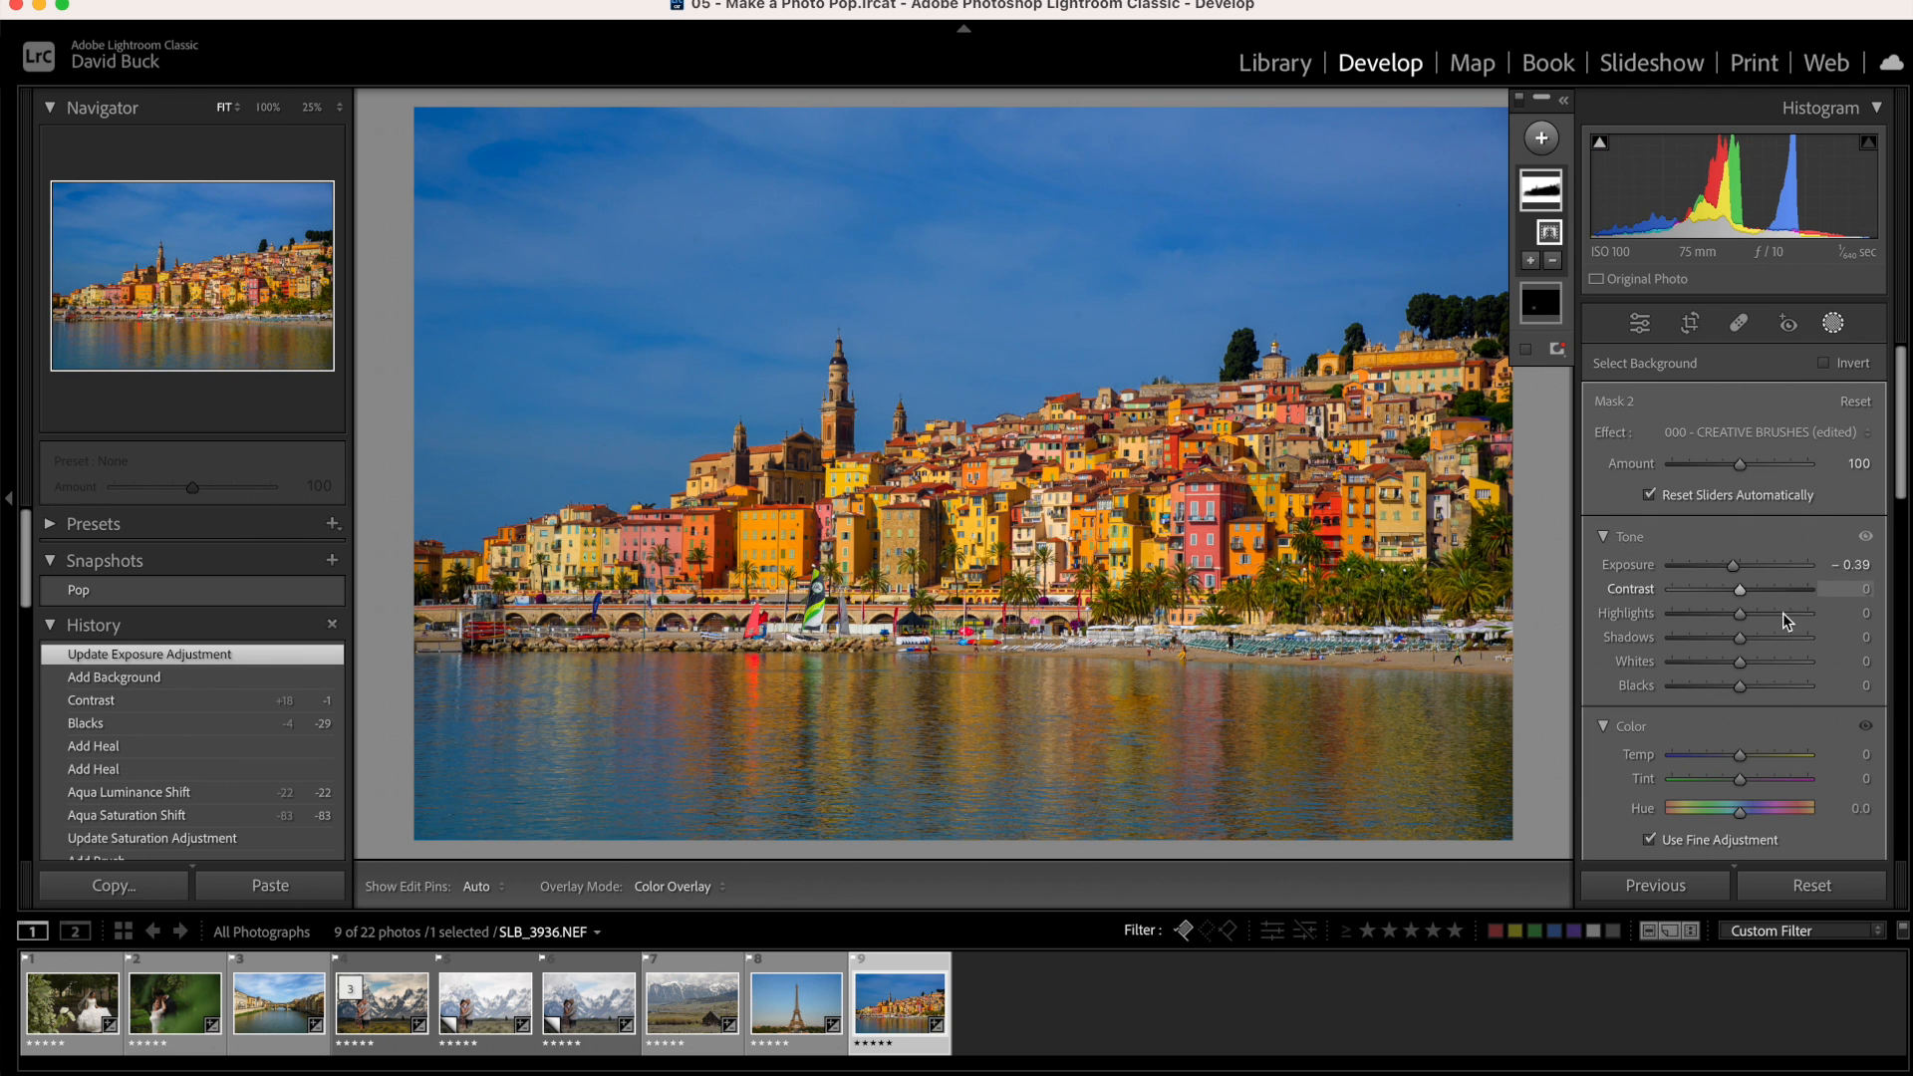
left_click_drag(1742, 661, 1751, 662)
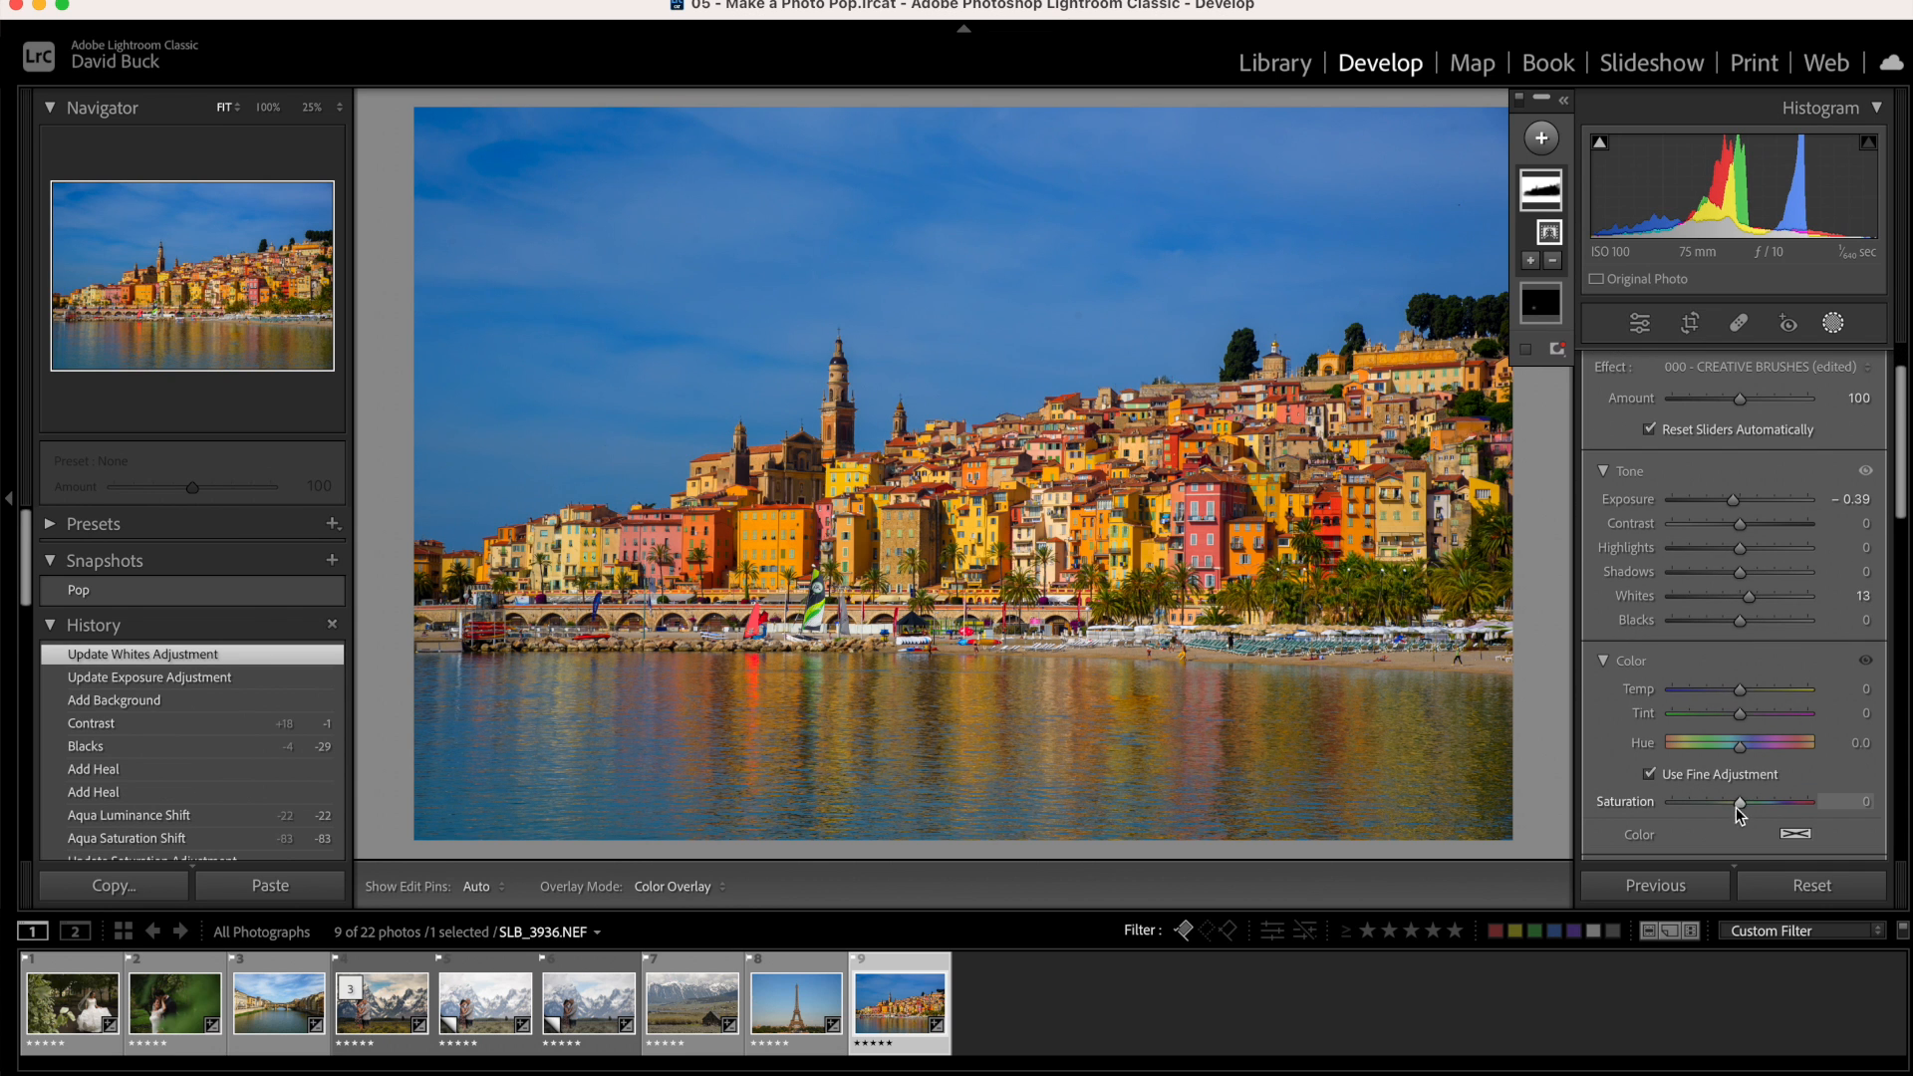
left_click_drag(1743, 801, 1788, 802)
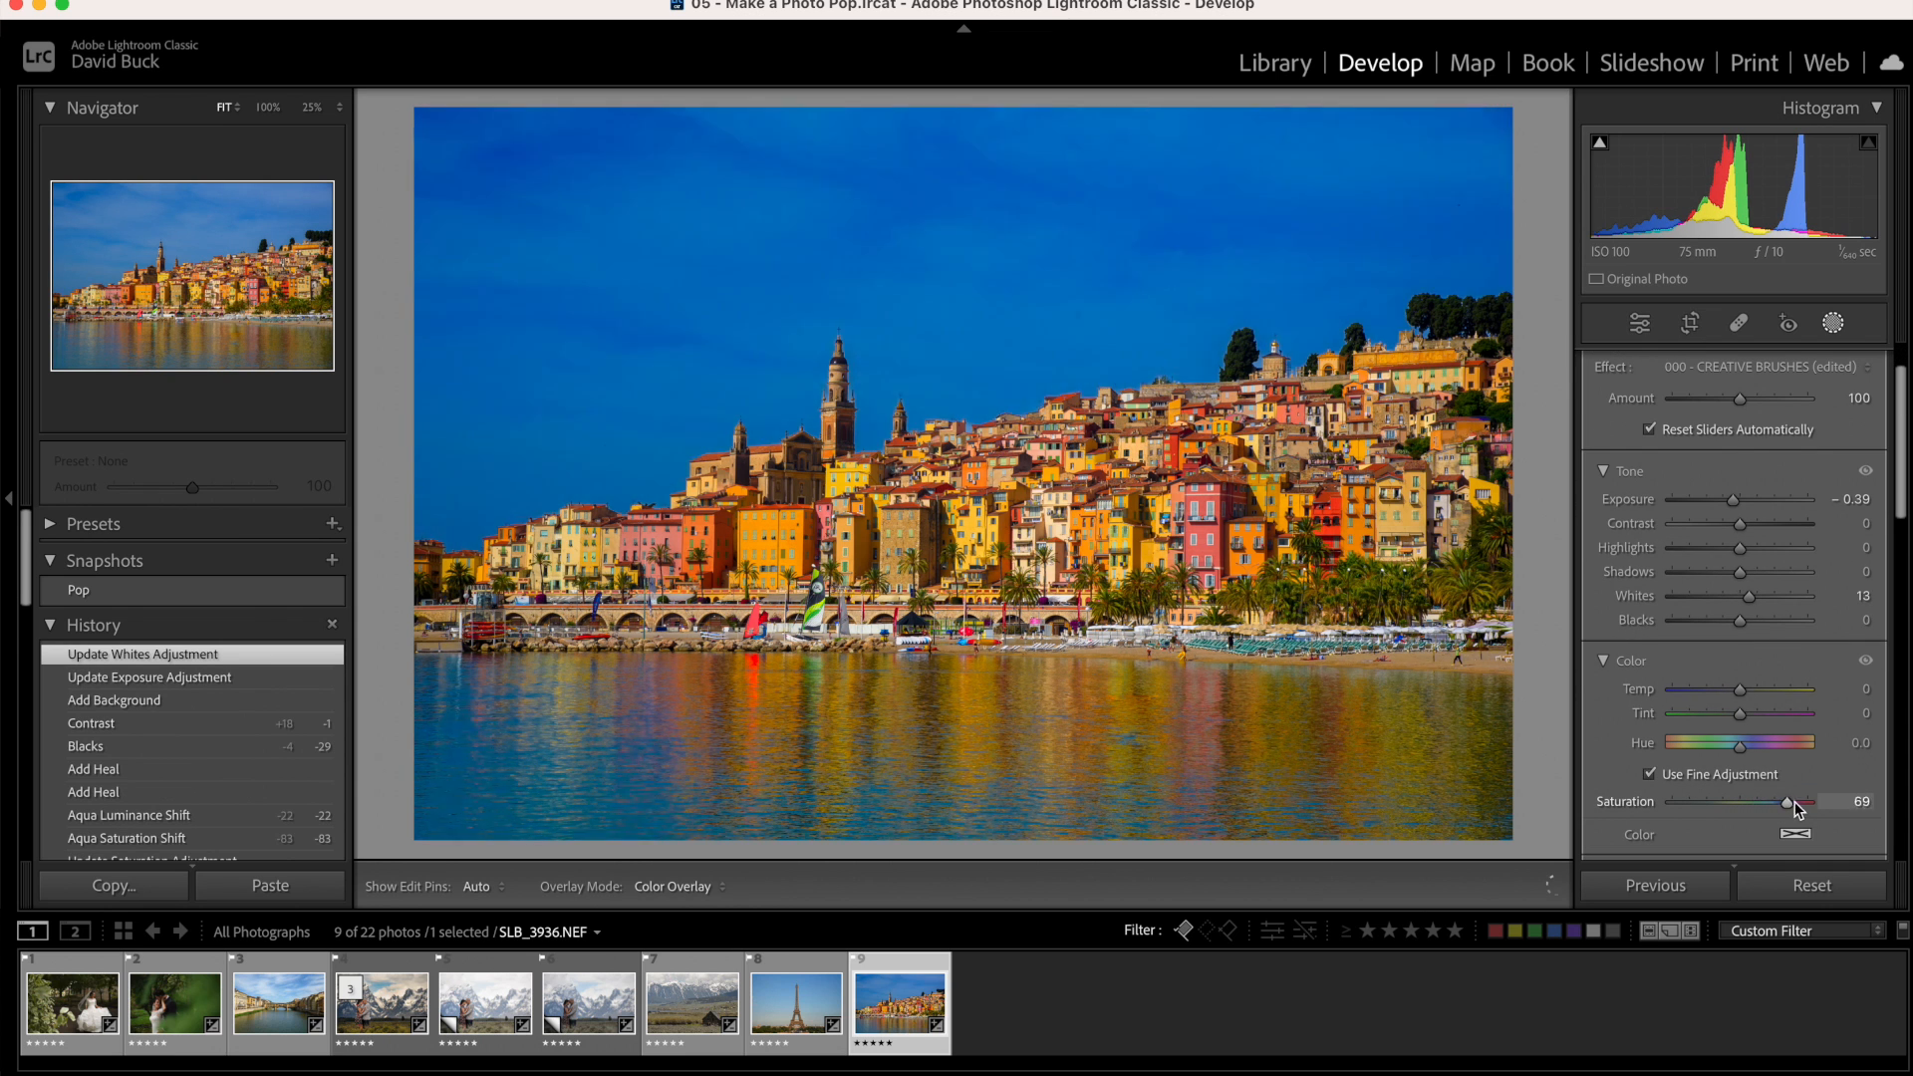
left_click_drag(1790, 801, 1826, 801)
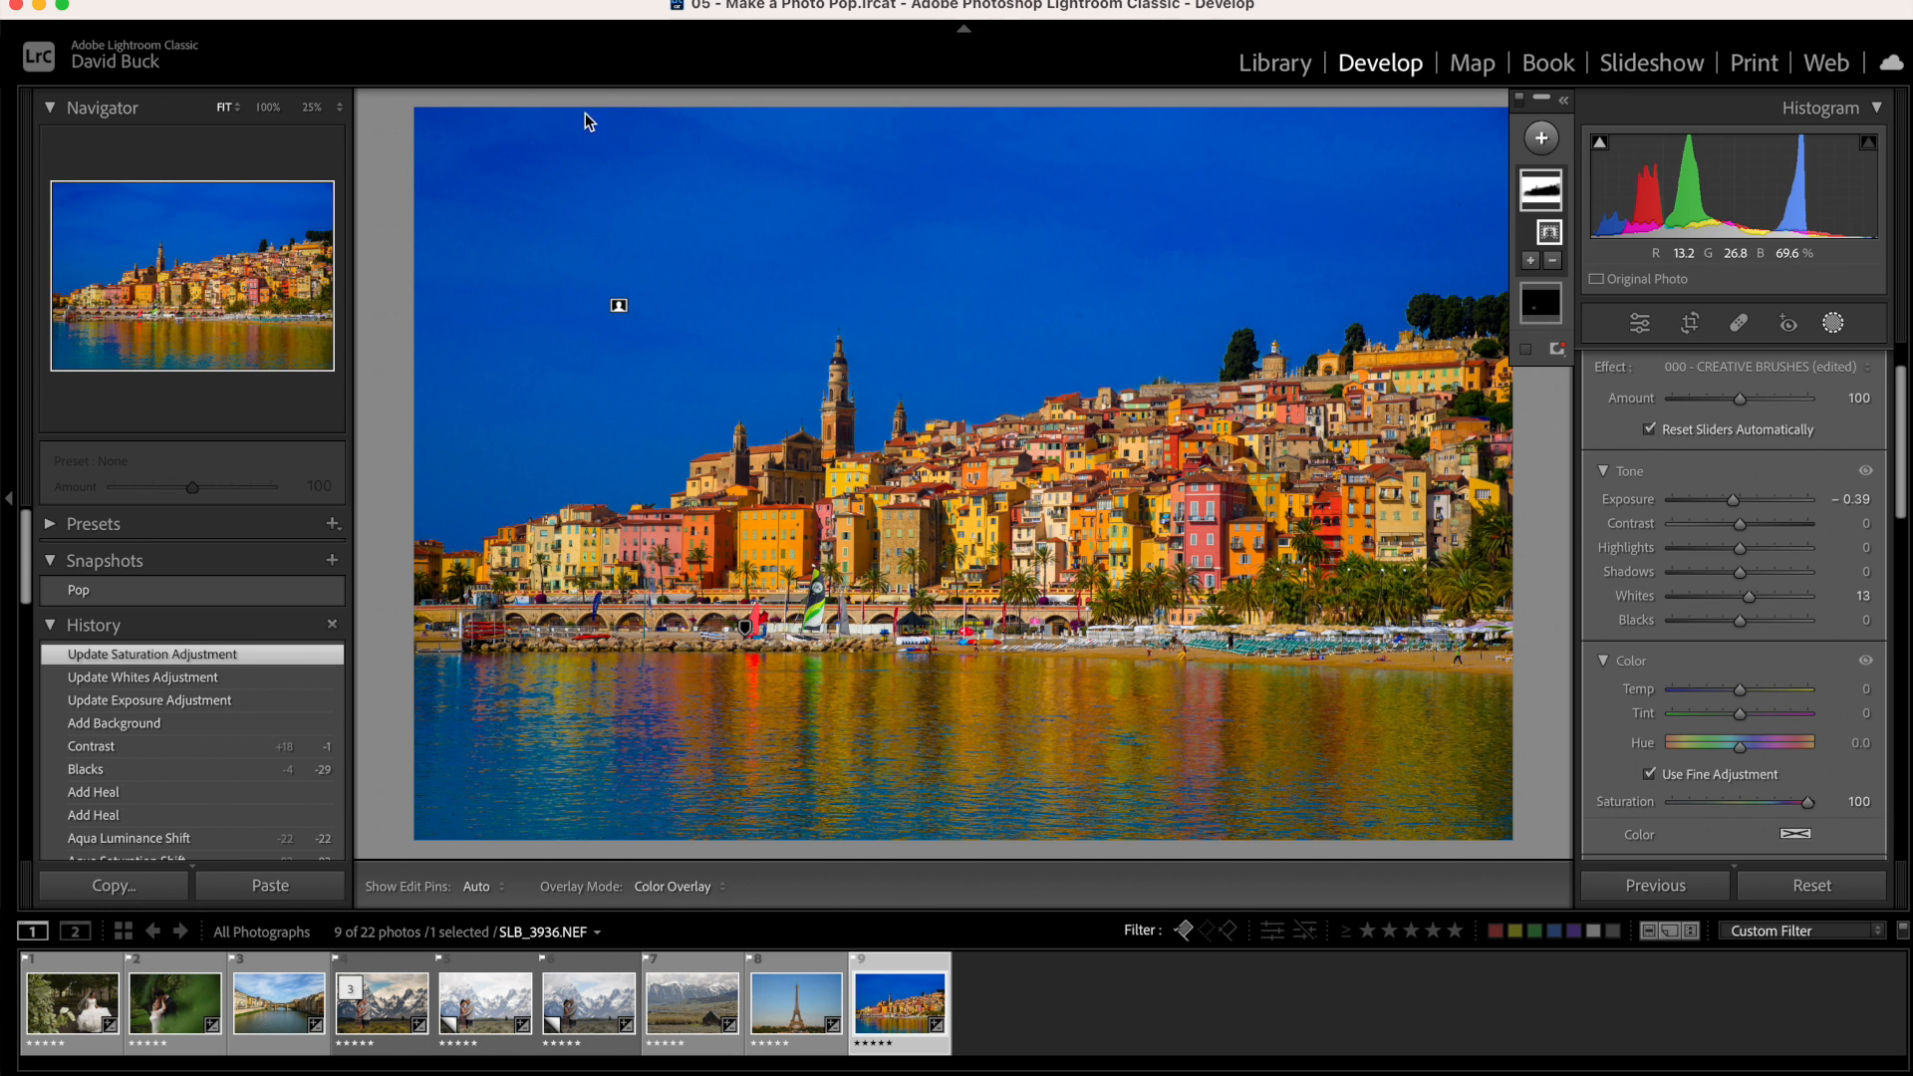
left_click(266, 107)
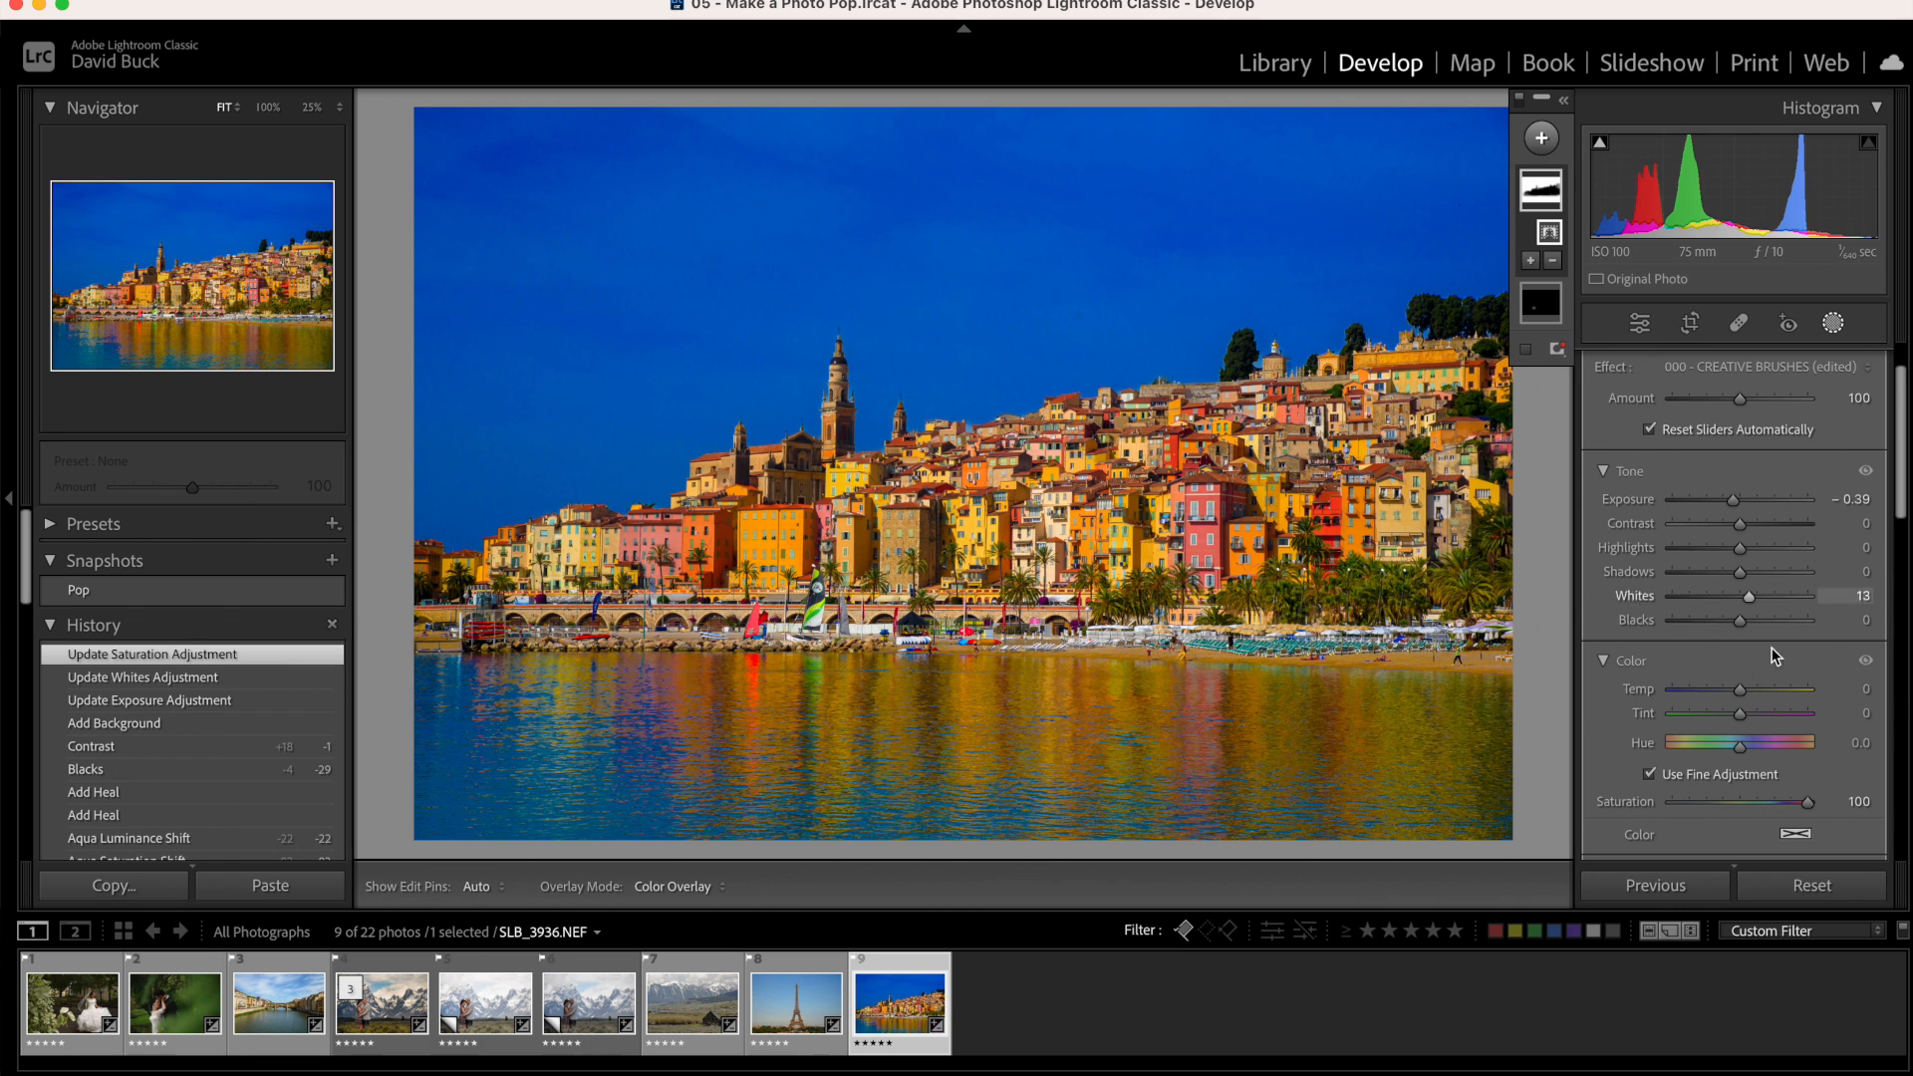
left_click_drag(1793, 802, 1757, 801)
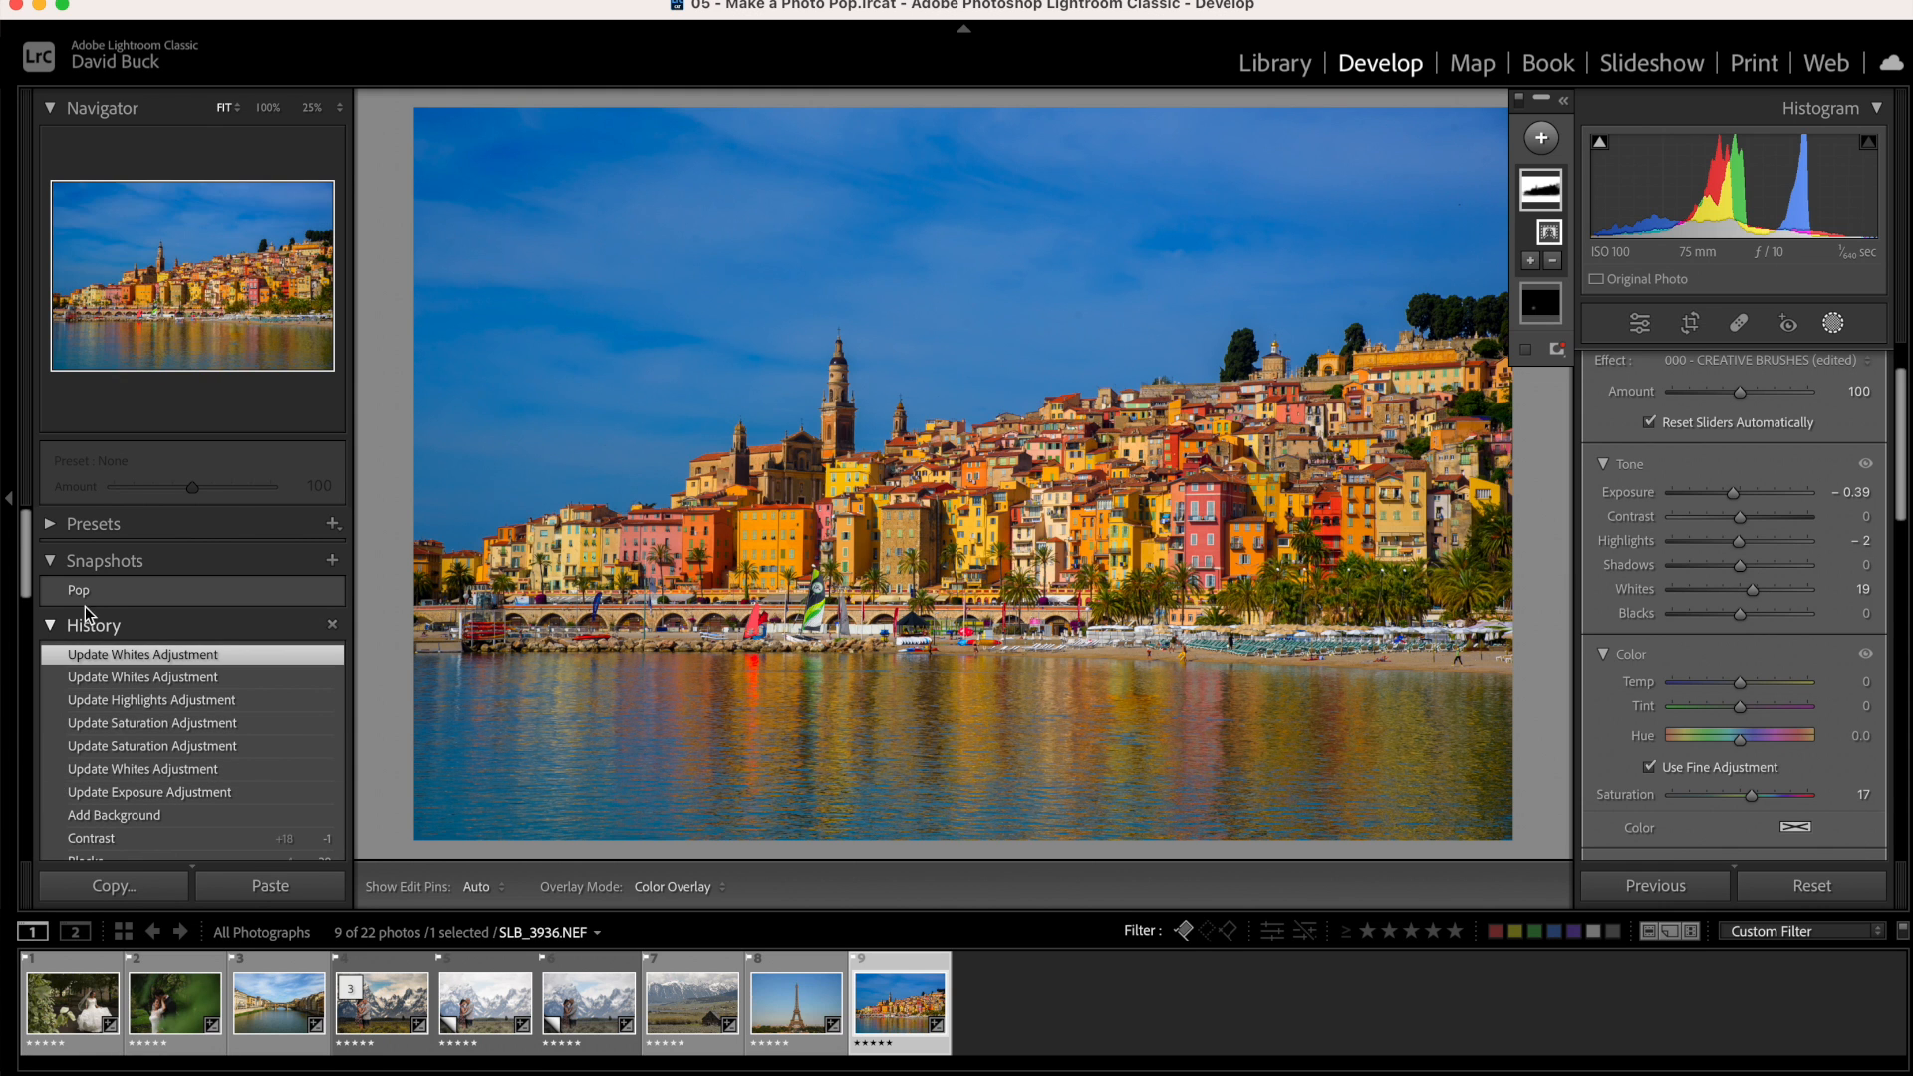
left_click(77, 591)
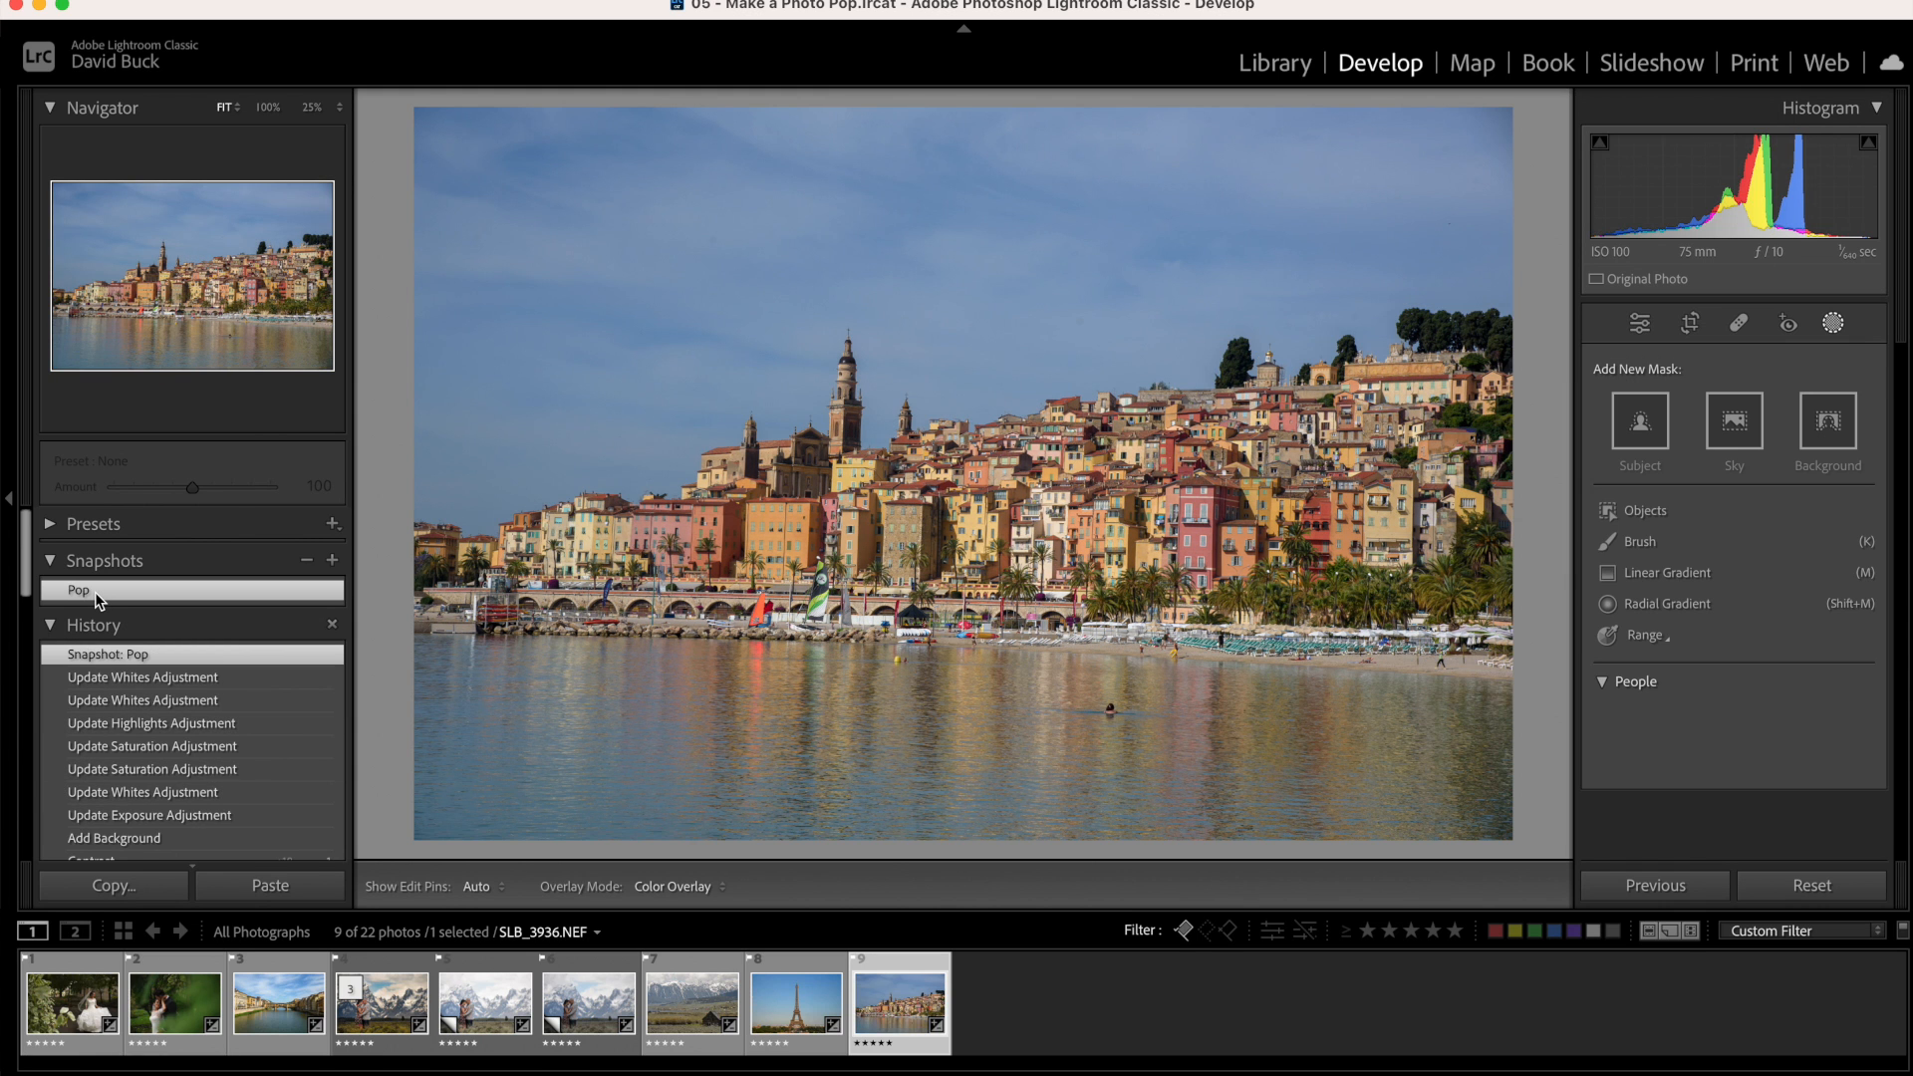
left_click(1635, 681)
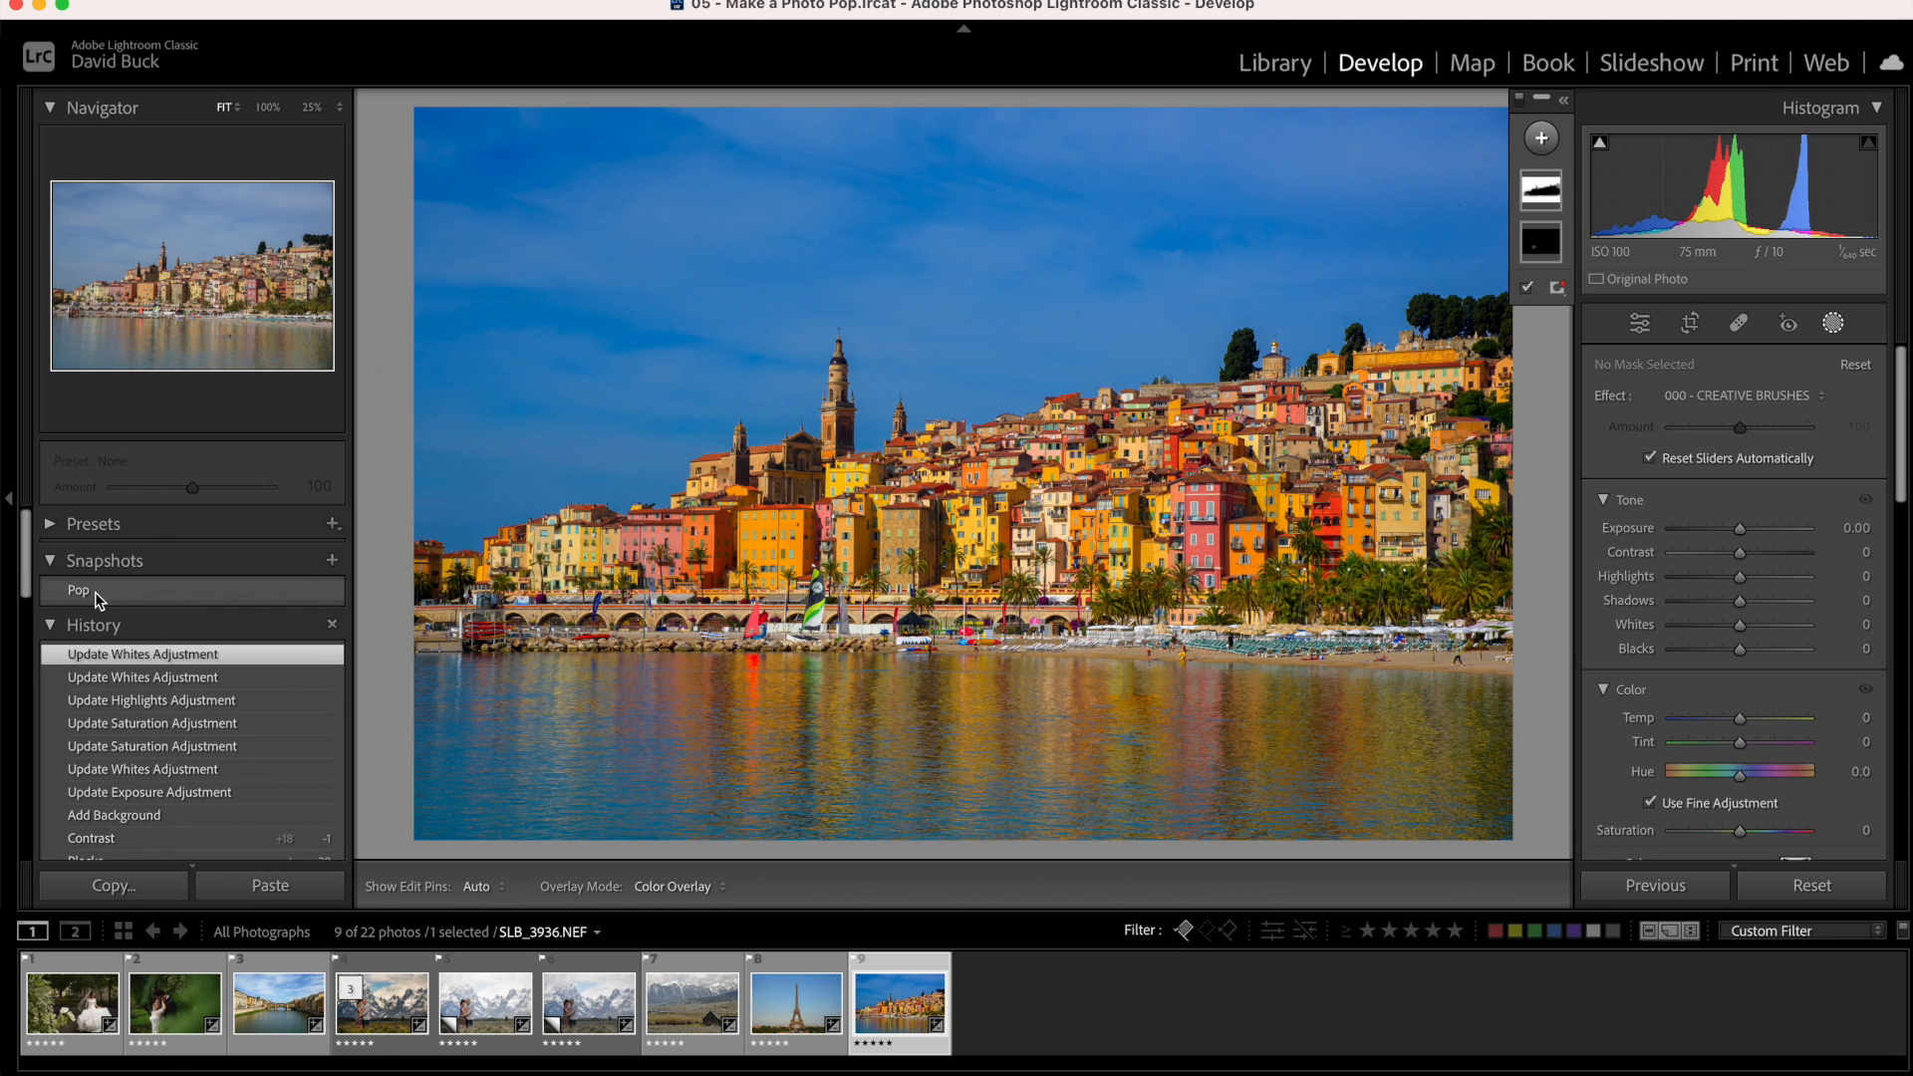
Open DNS_2475.NEF, the couple before snowy mountains, from the filmstrip
left_click(380, 1004)
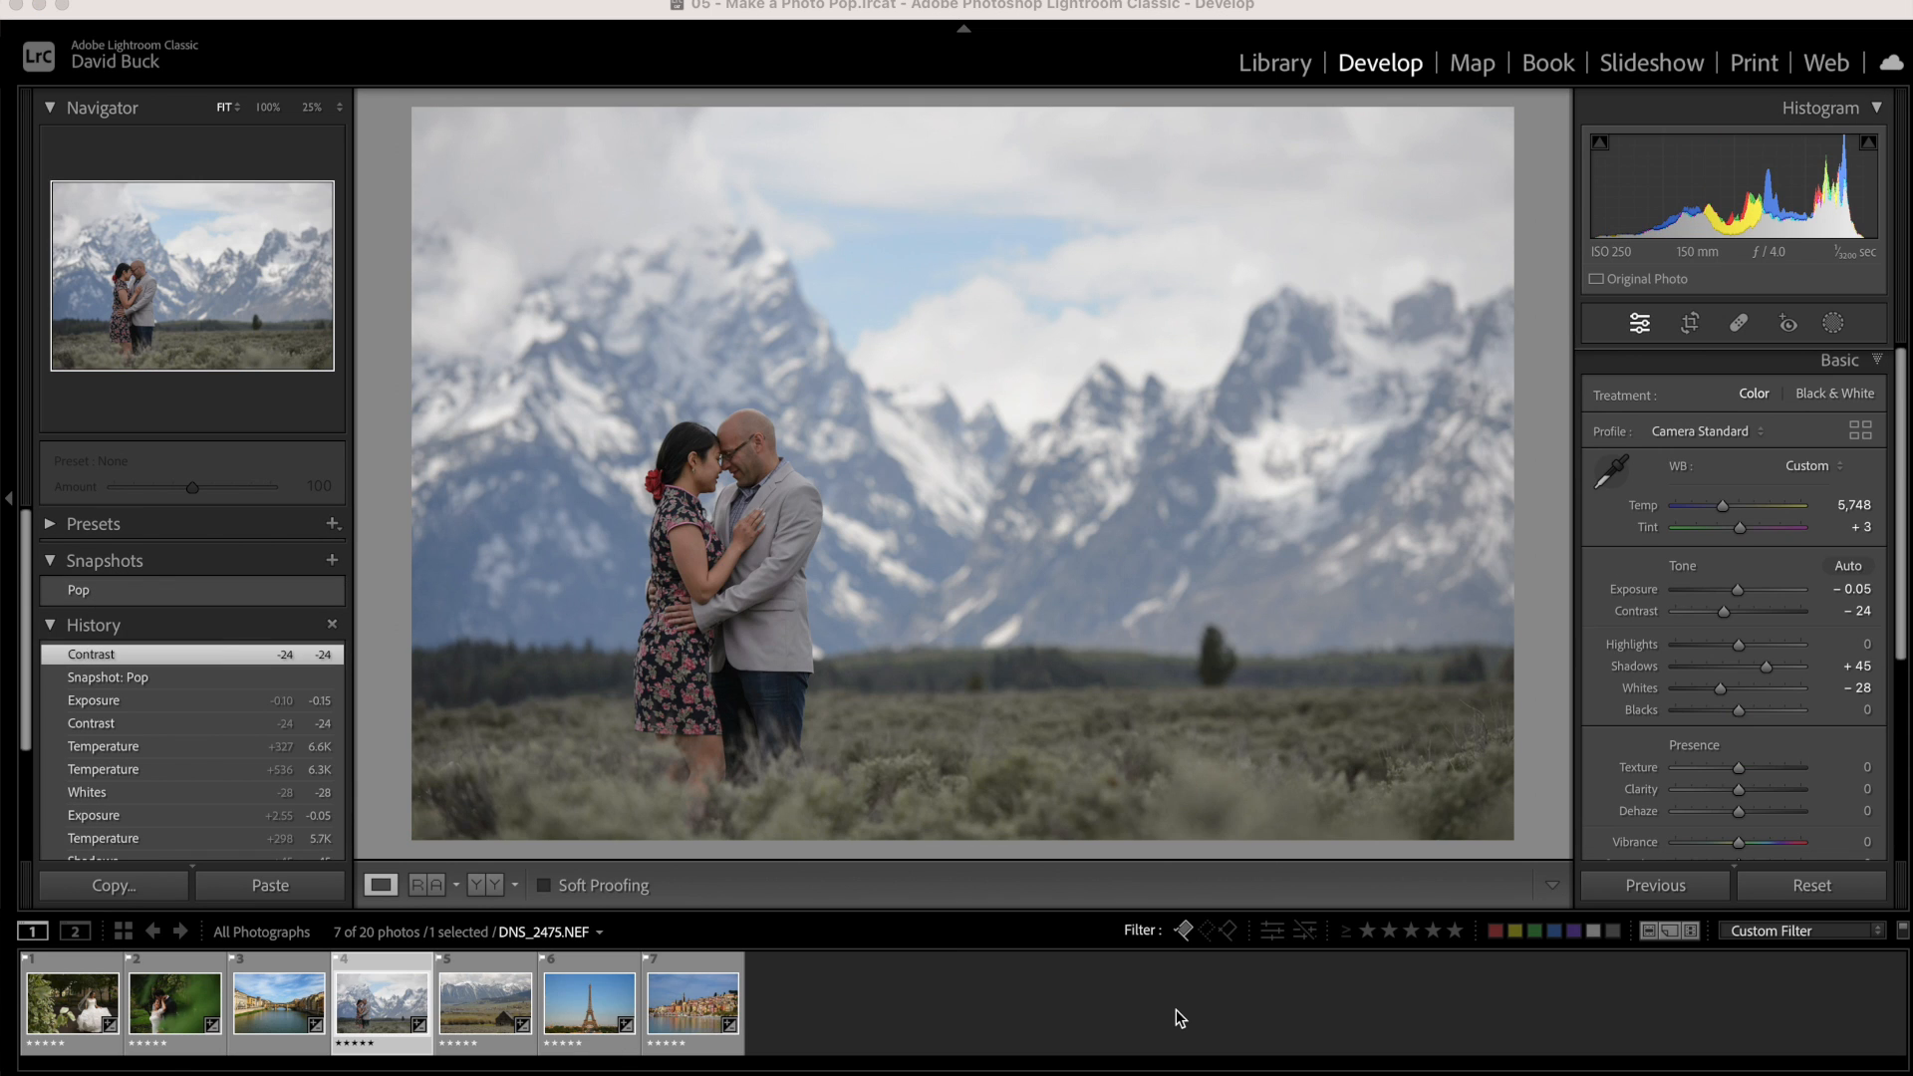
mouse_move(1667, 682)
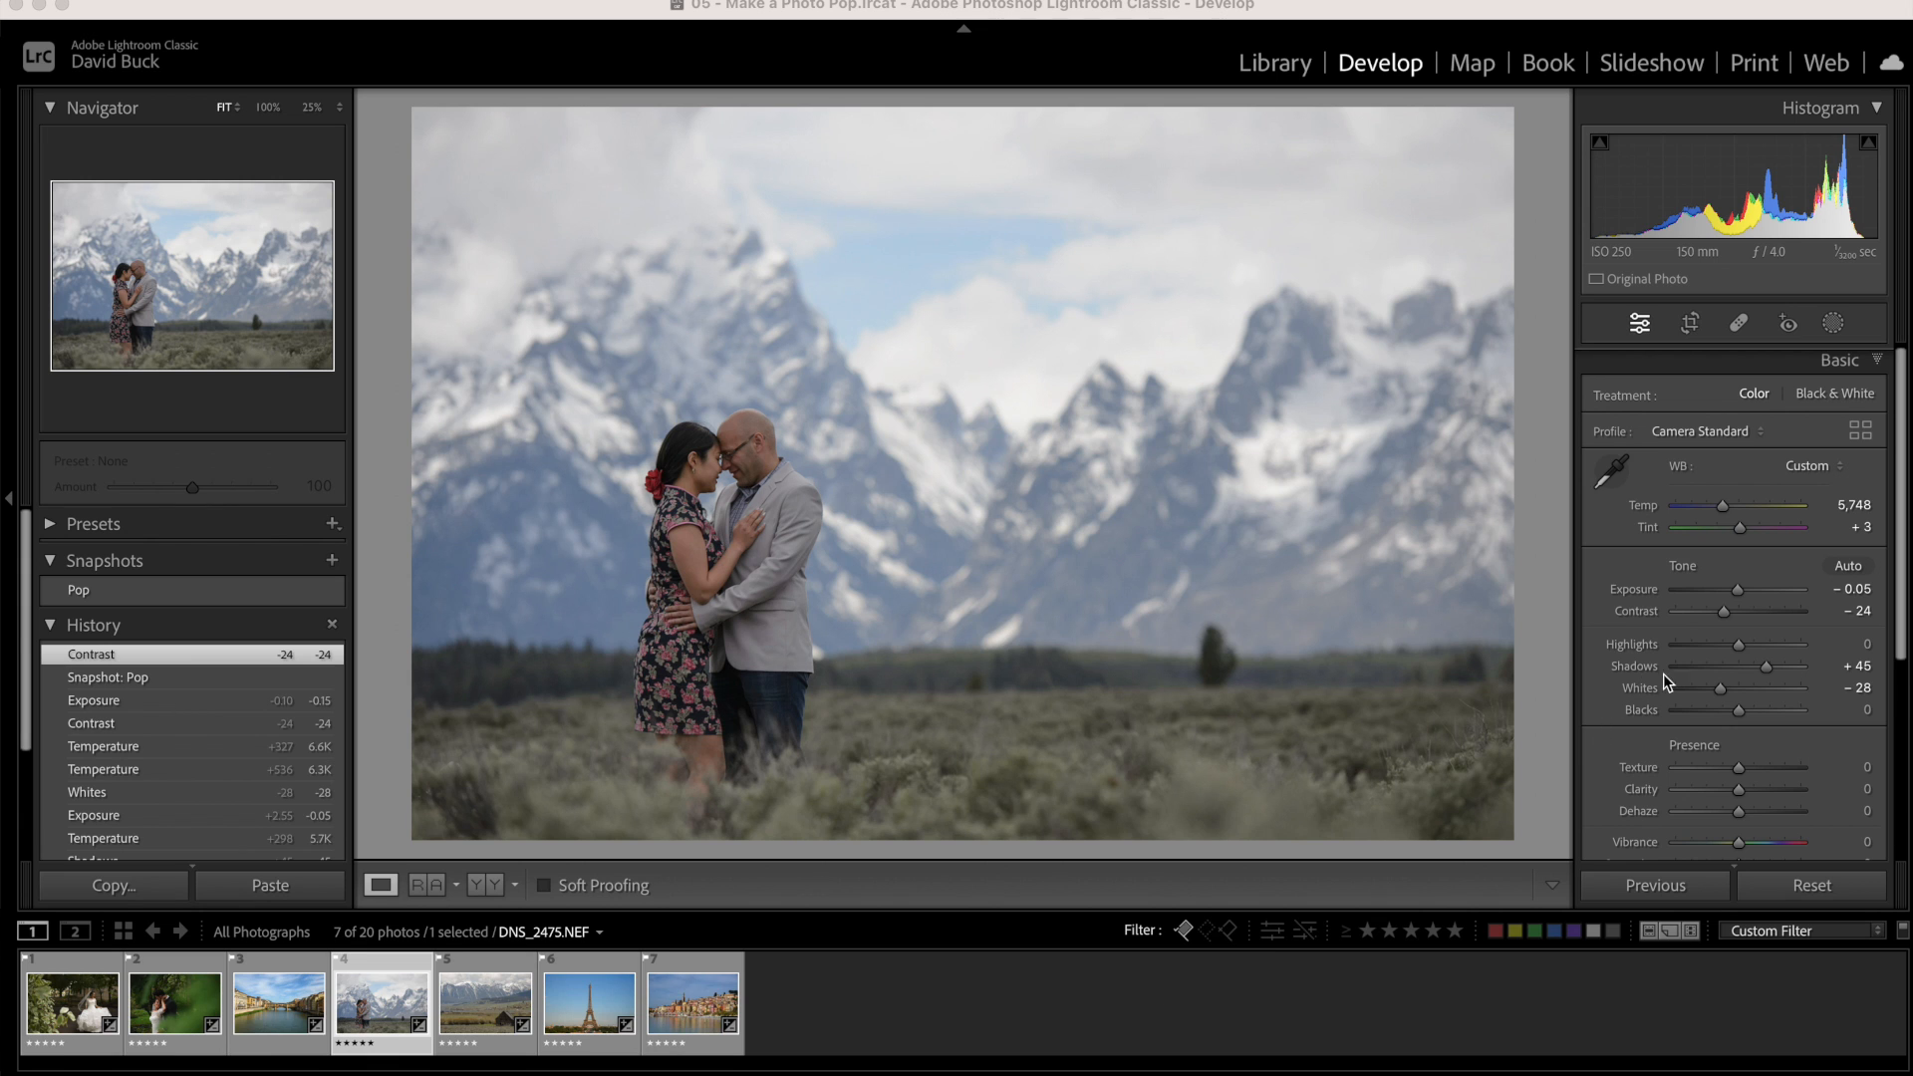
mouse_move(1730, 621)
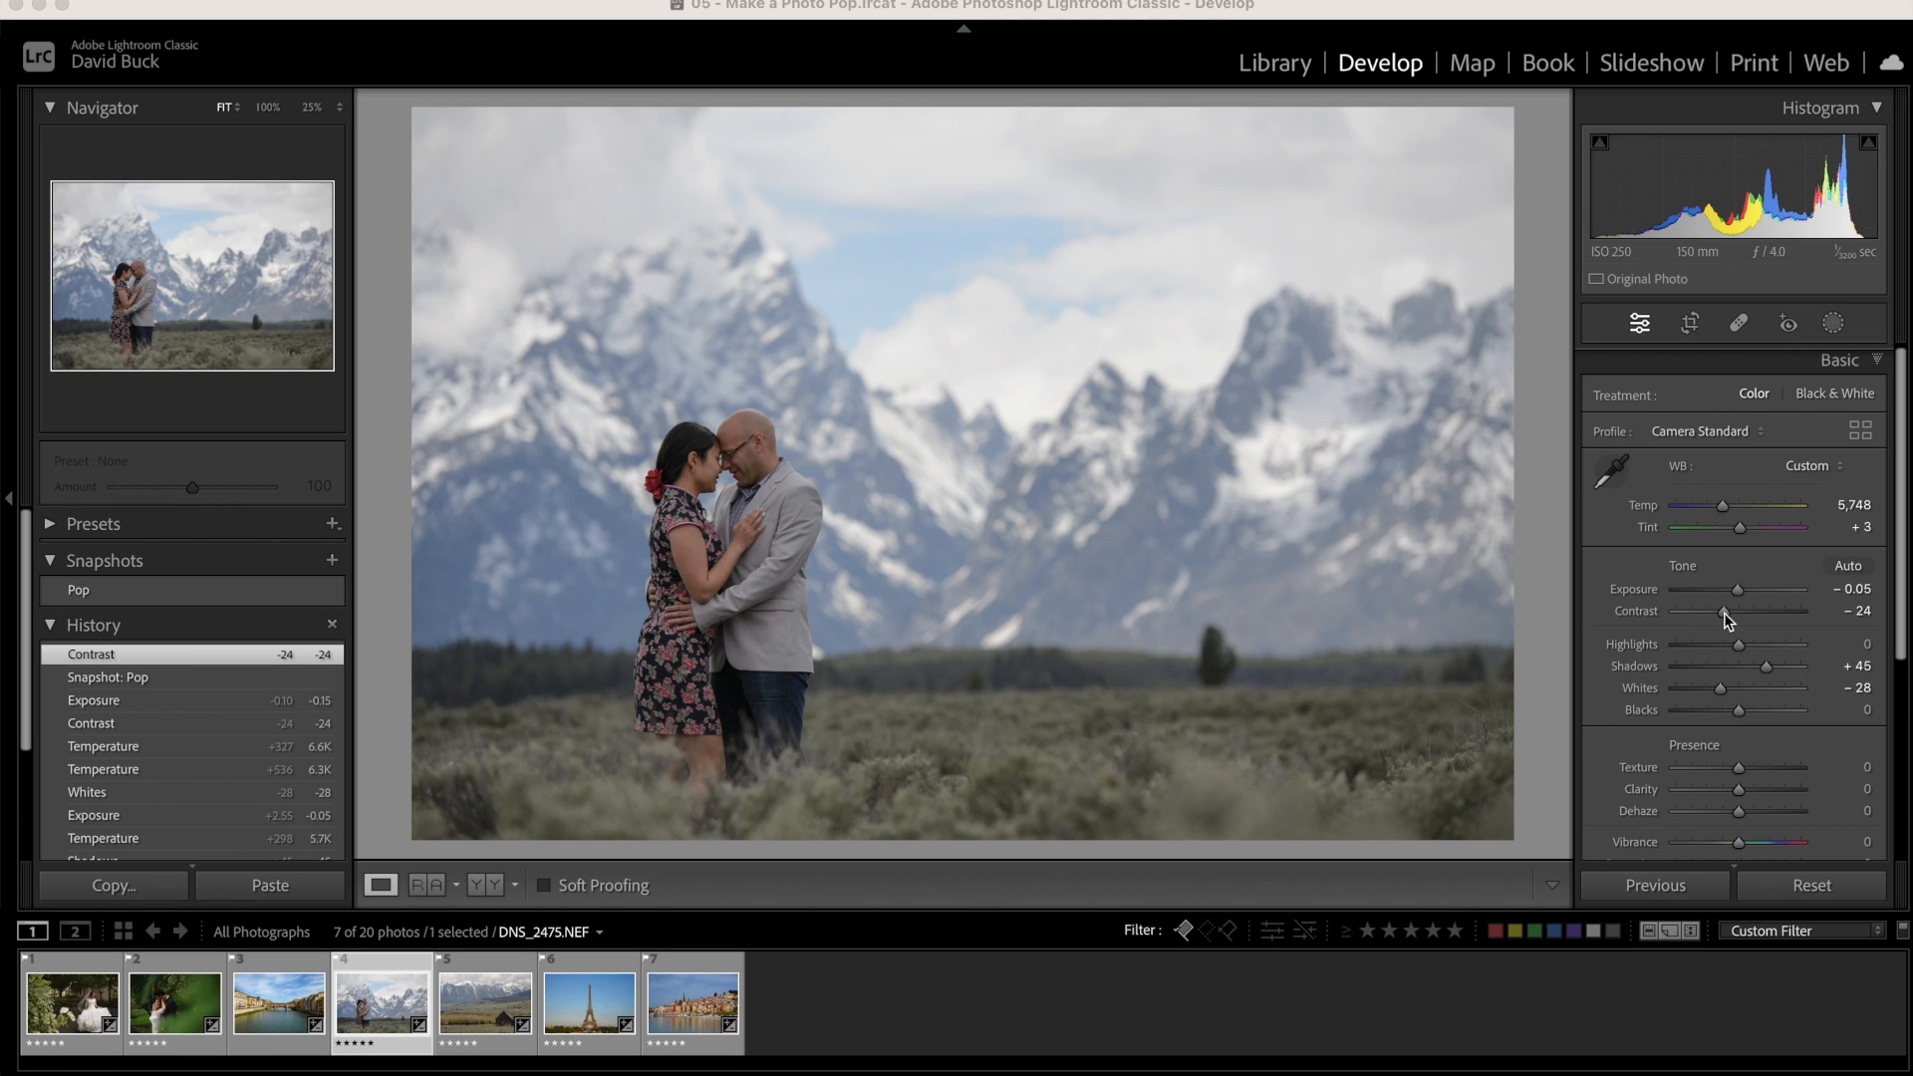
mouse_move(1623, 693)
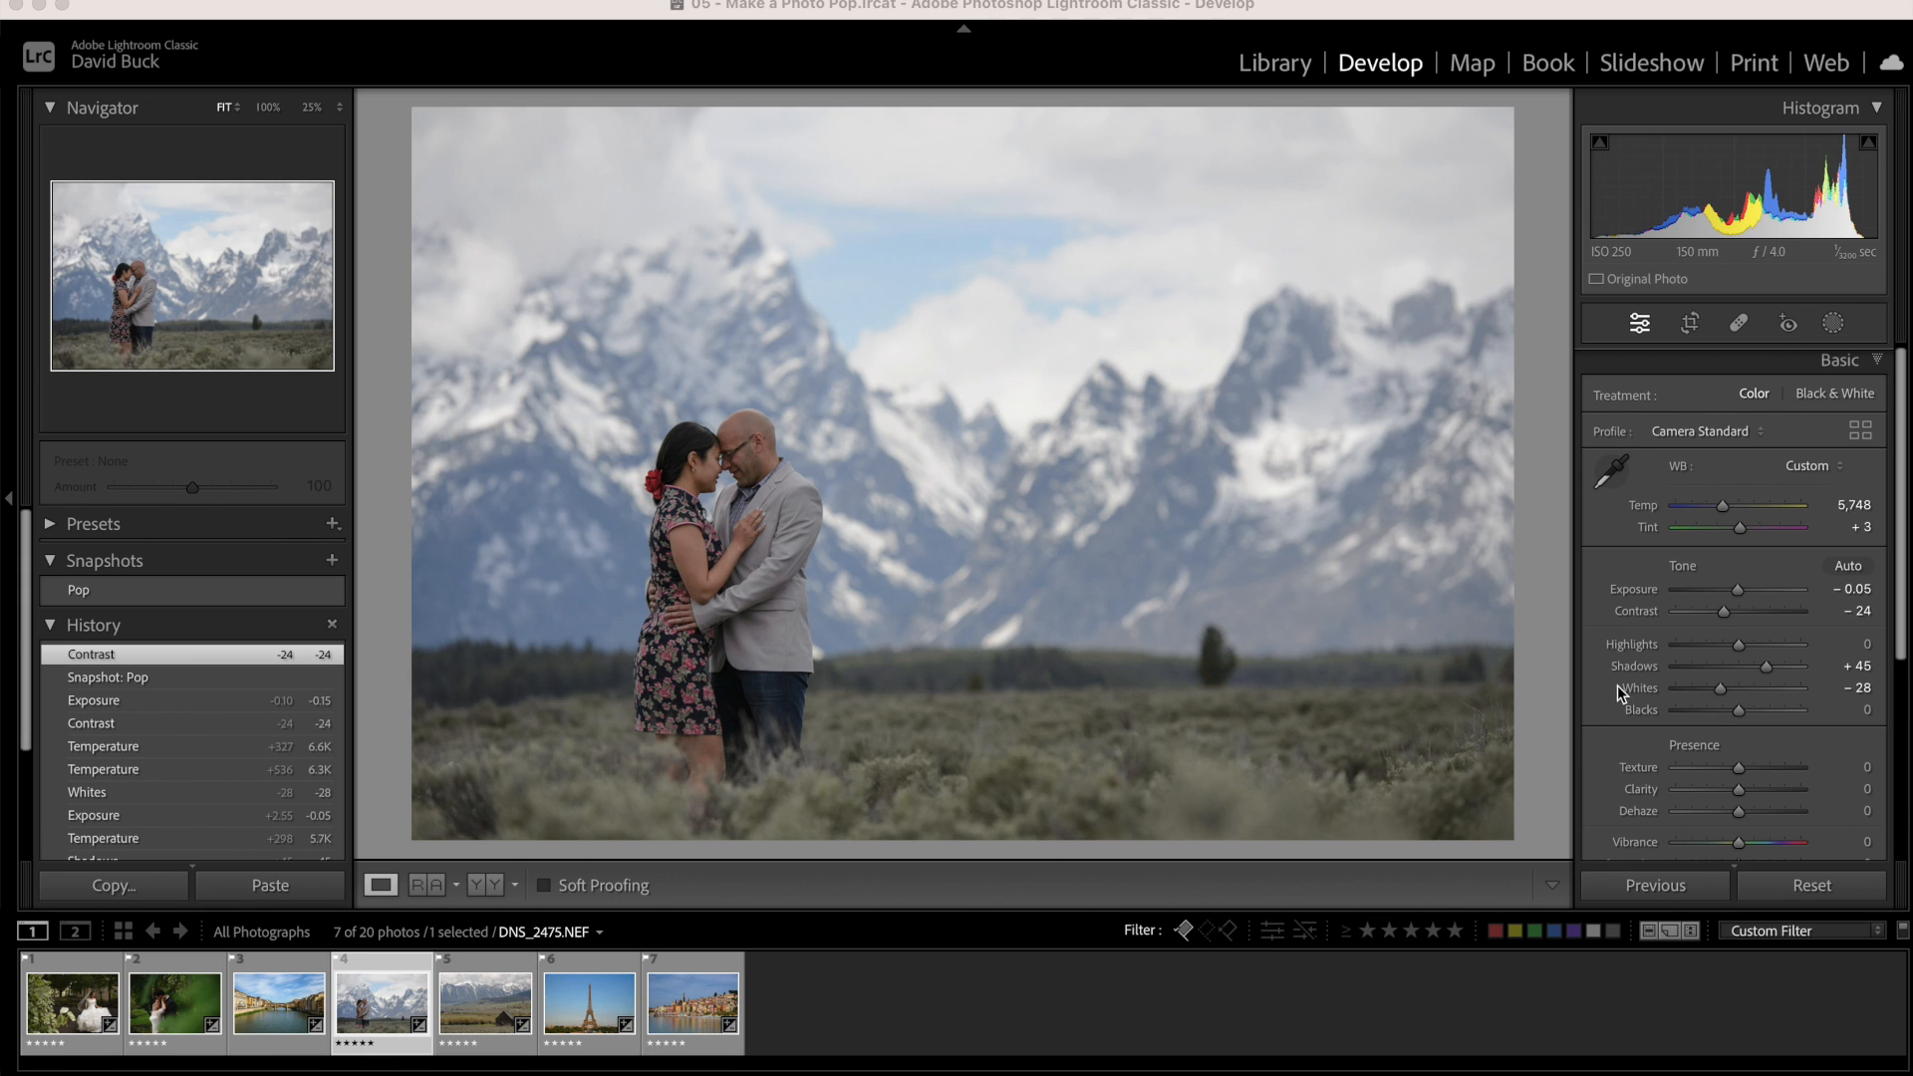
mouse_move(1625, 657)
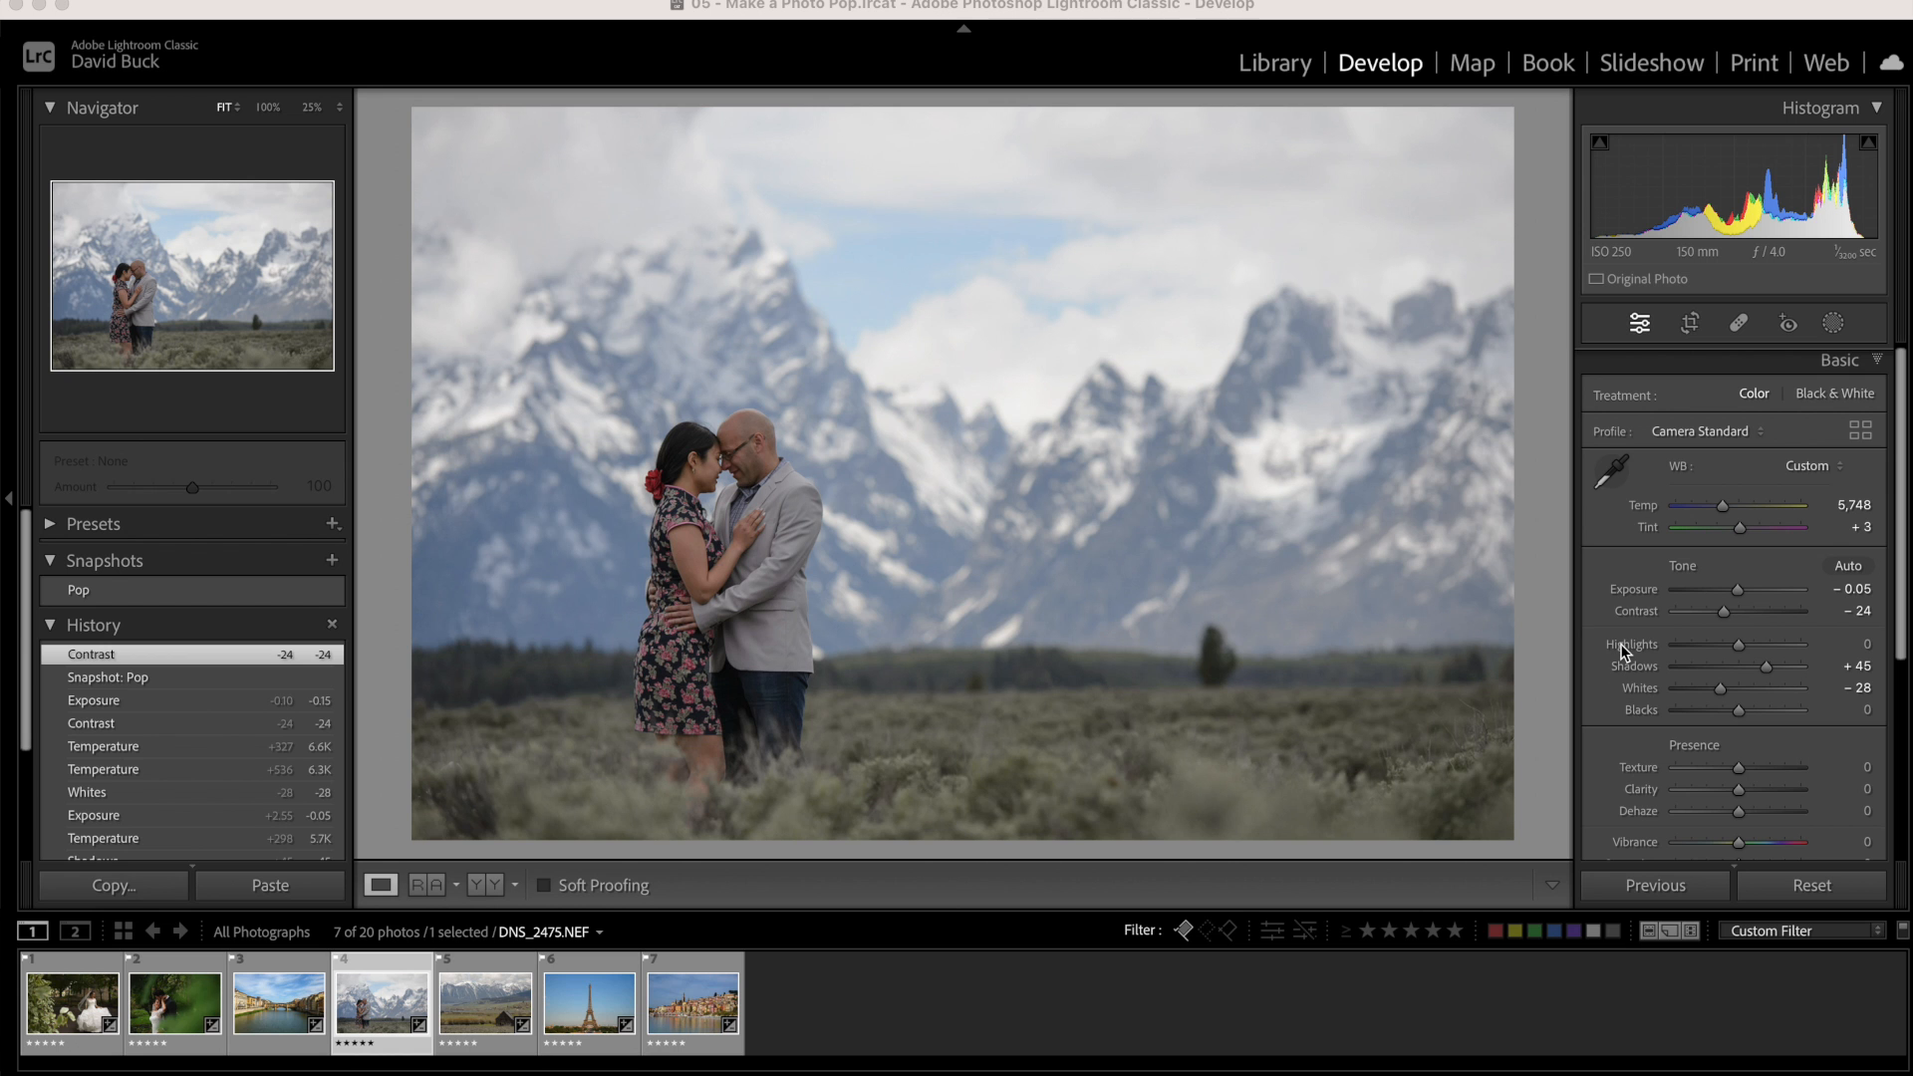
mouse_move(923, 287)
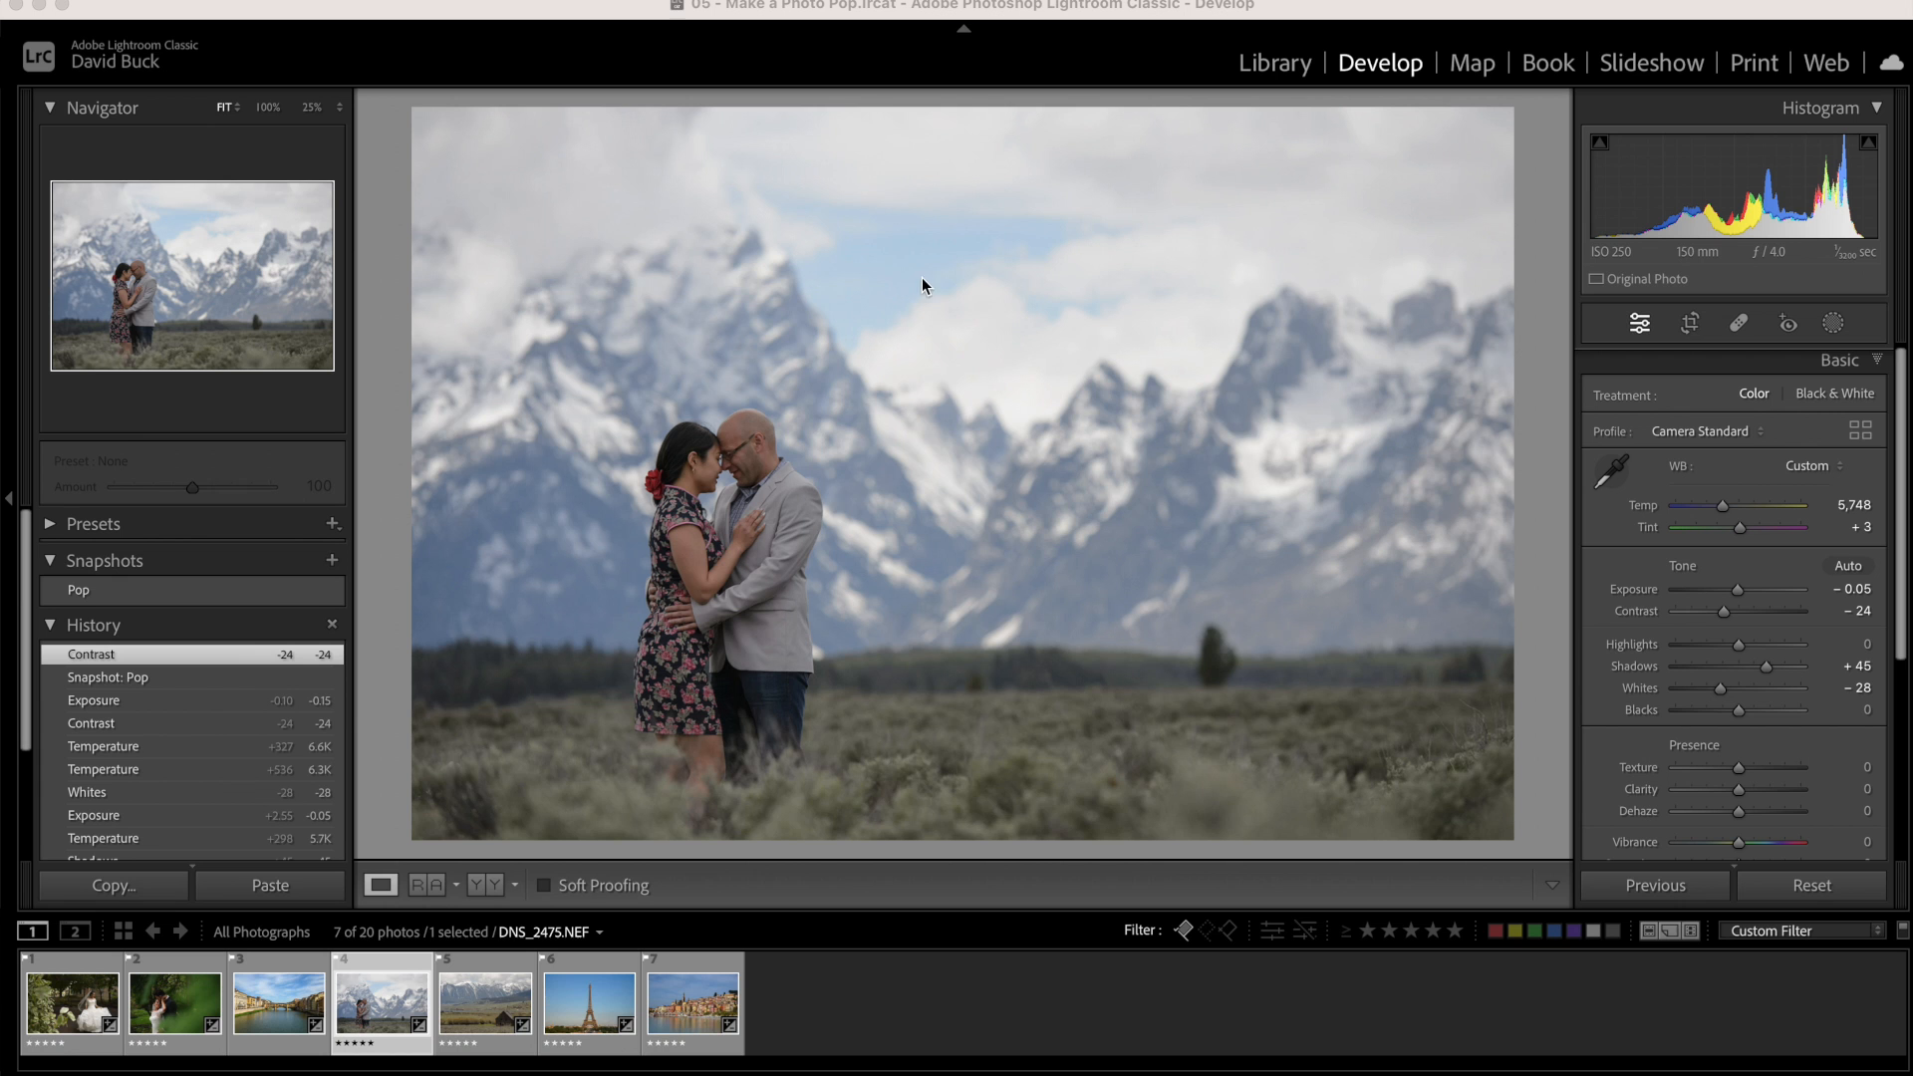
mouse_move(873, 137)
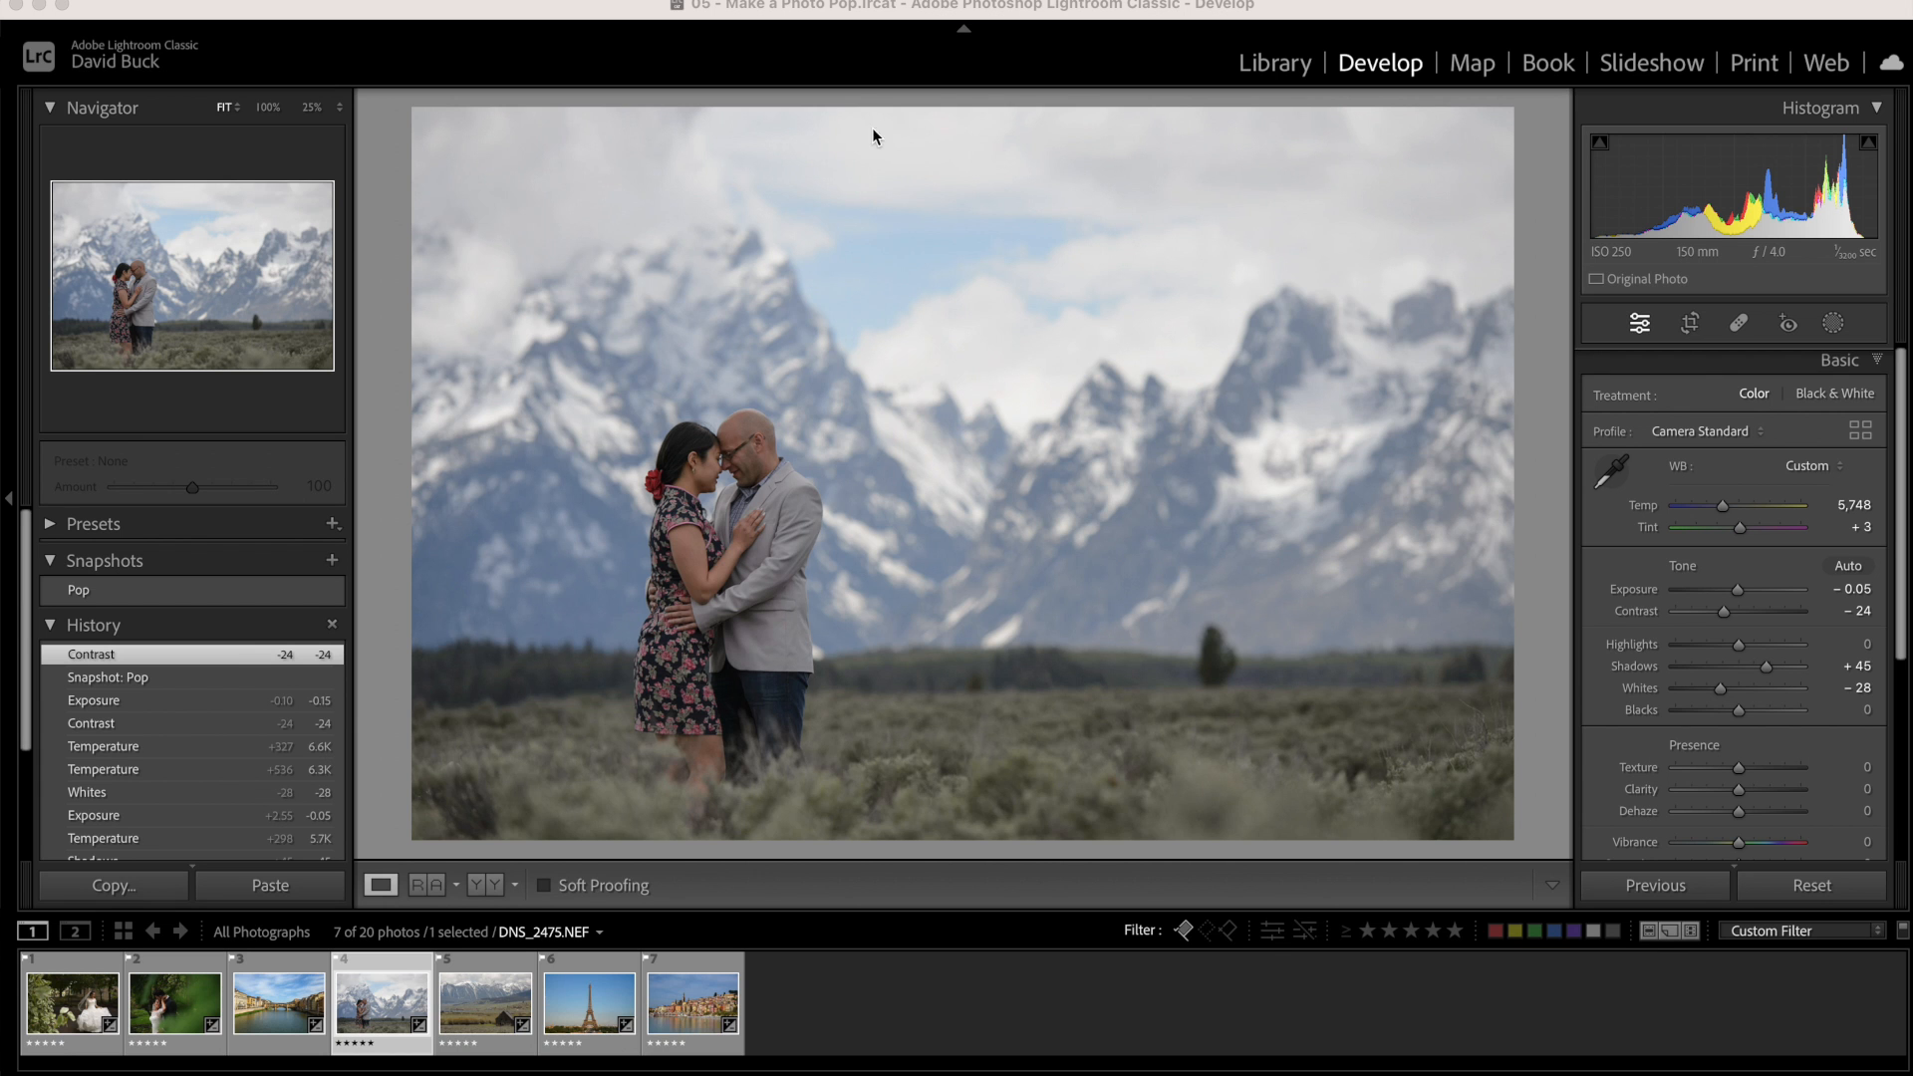
left_click(265, 108)
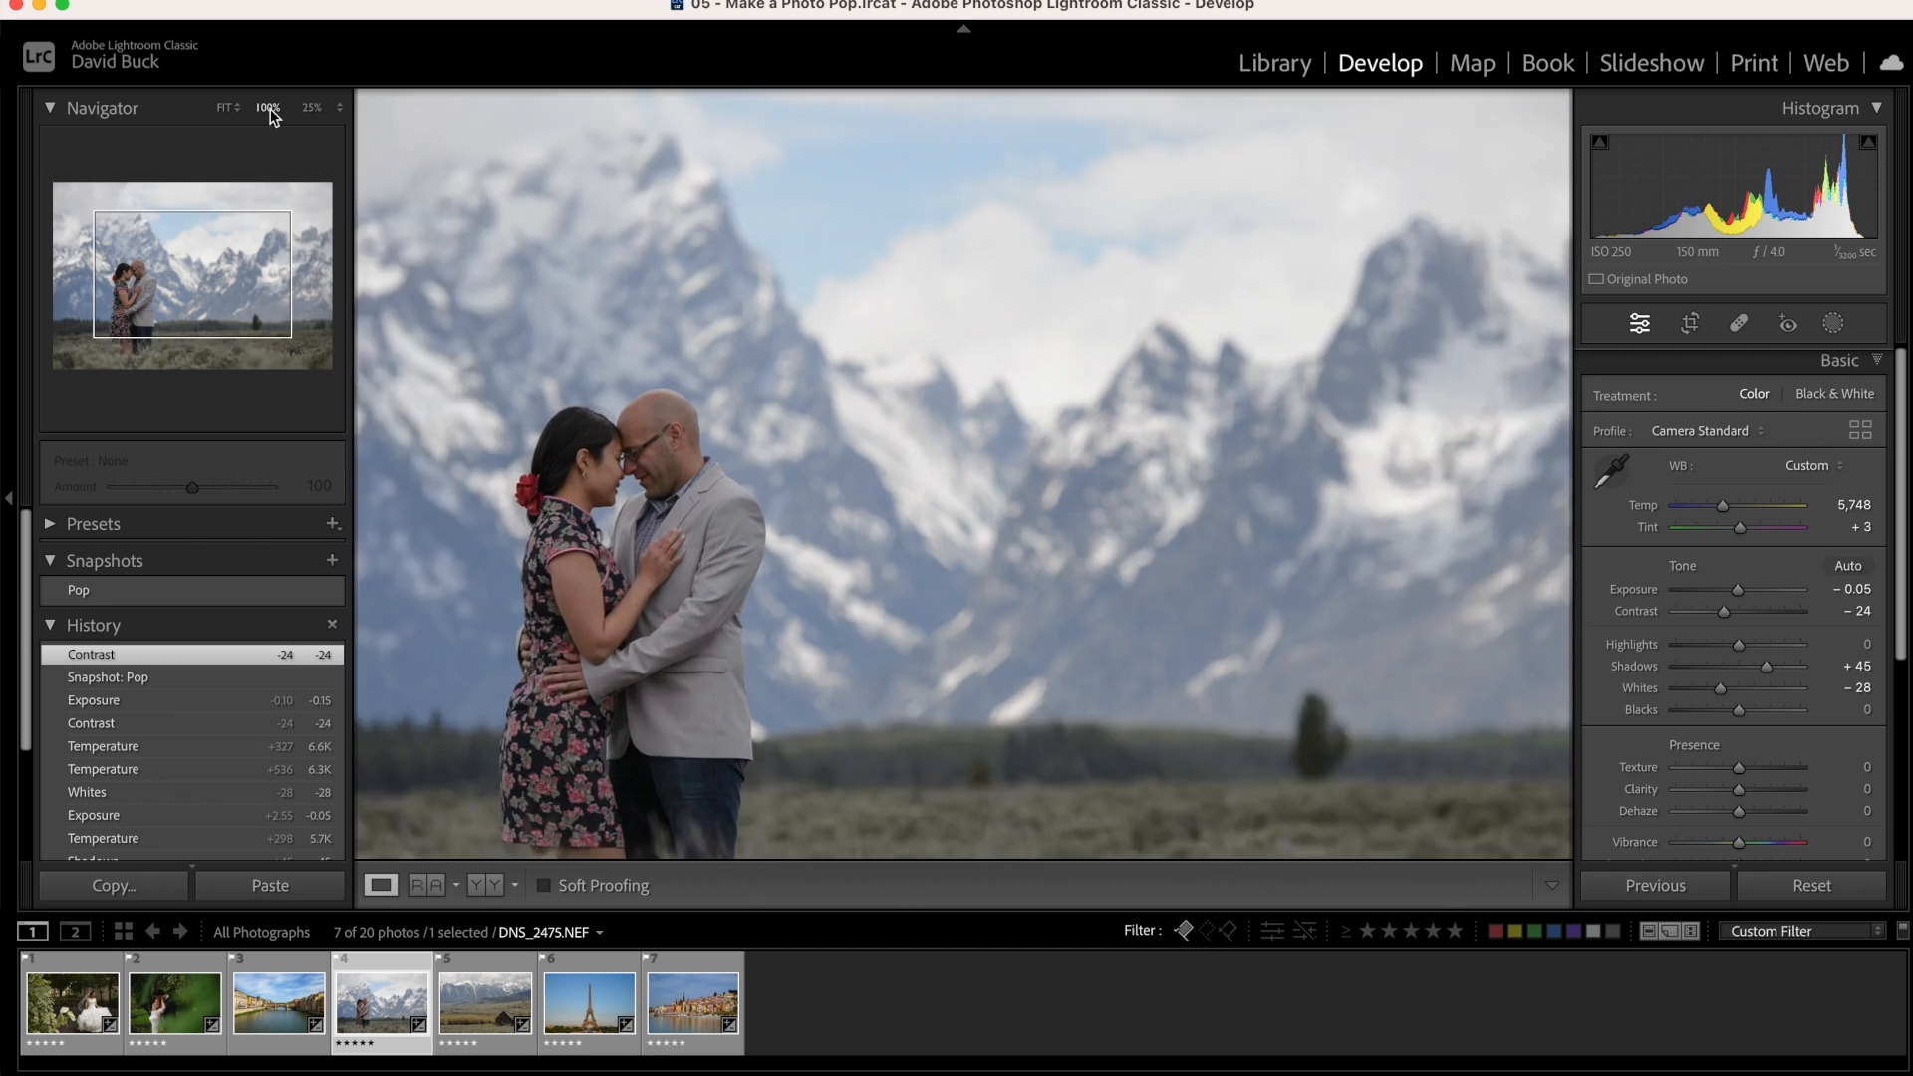
left_click(265, 107)
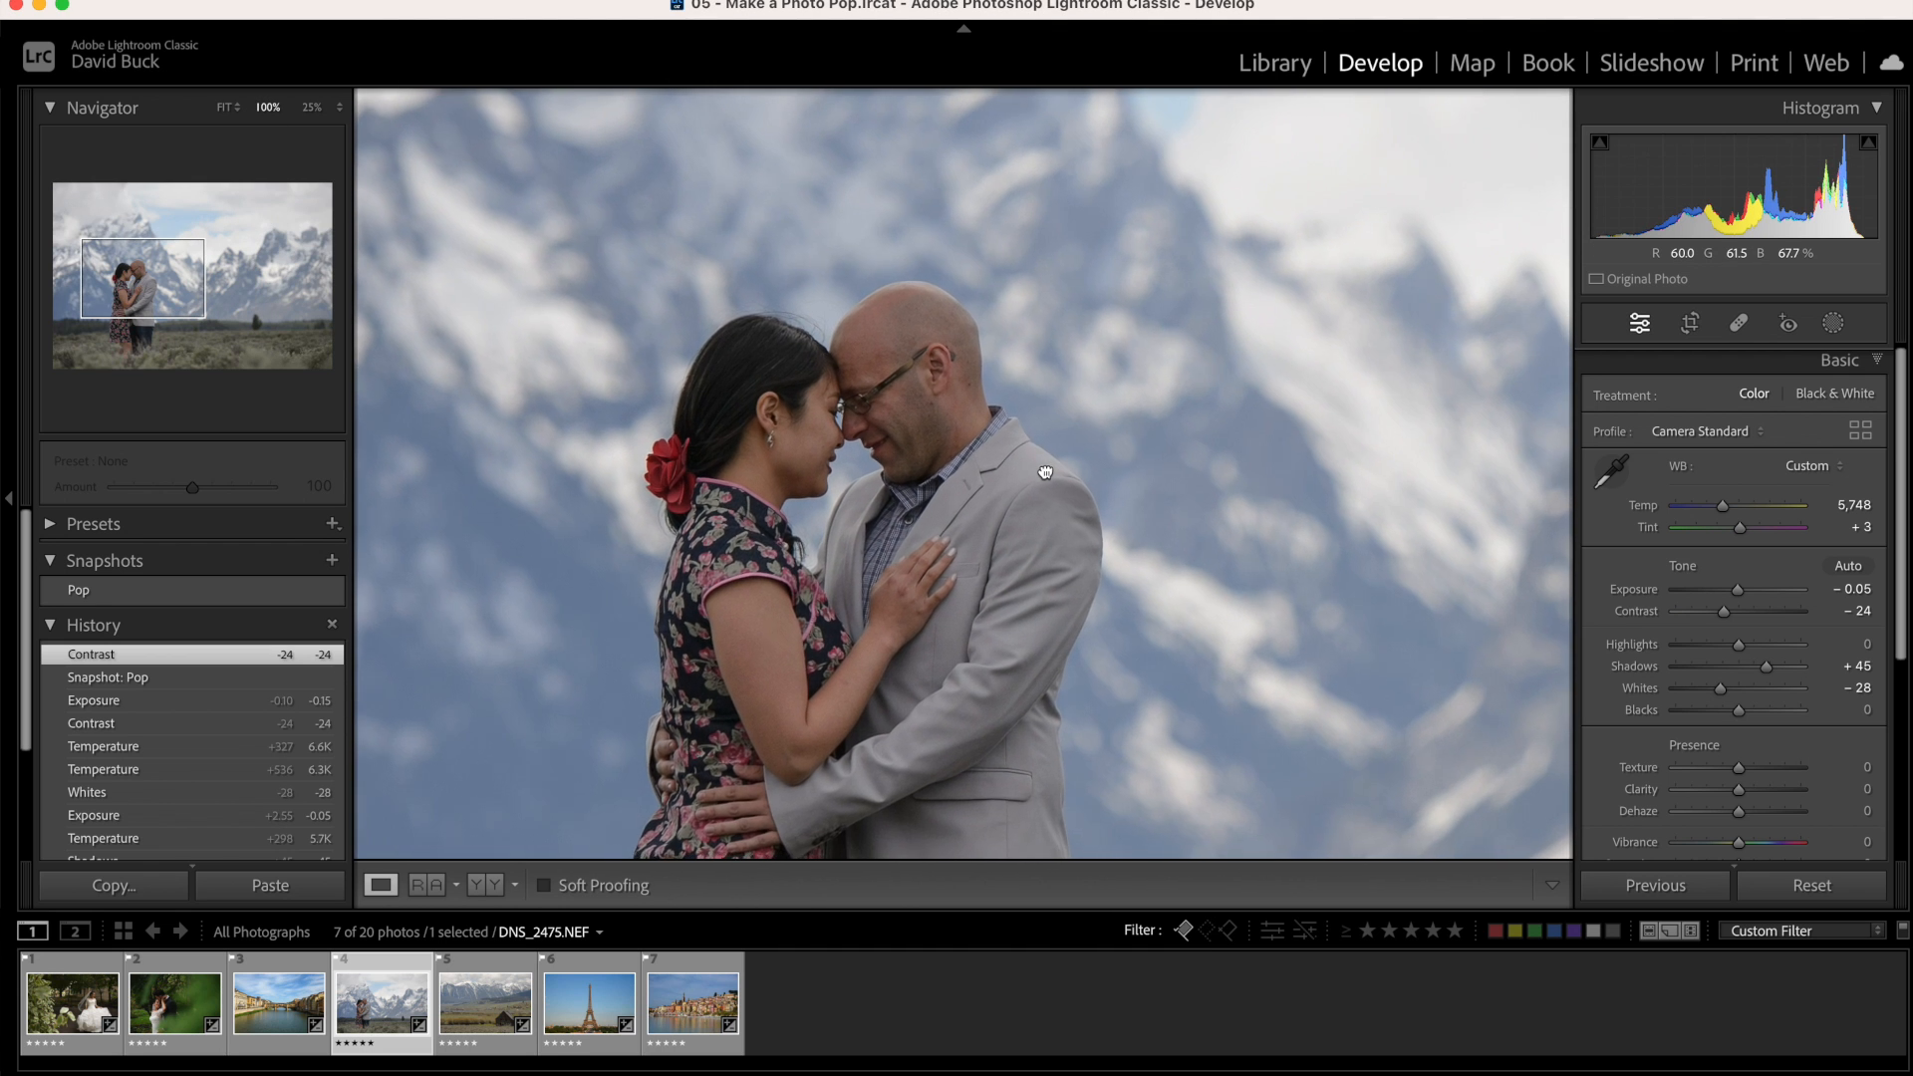
left_click_drag(1043, 472, 848, 355)
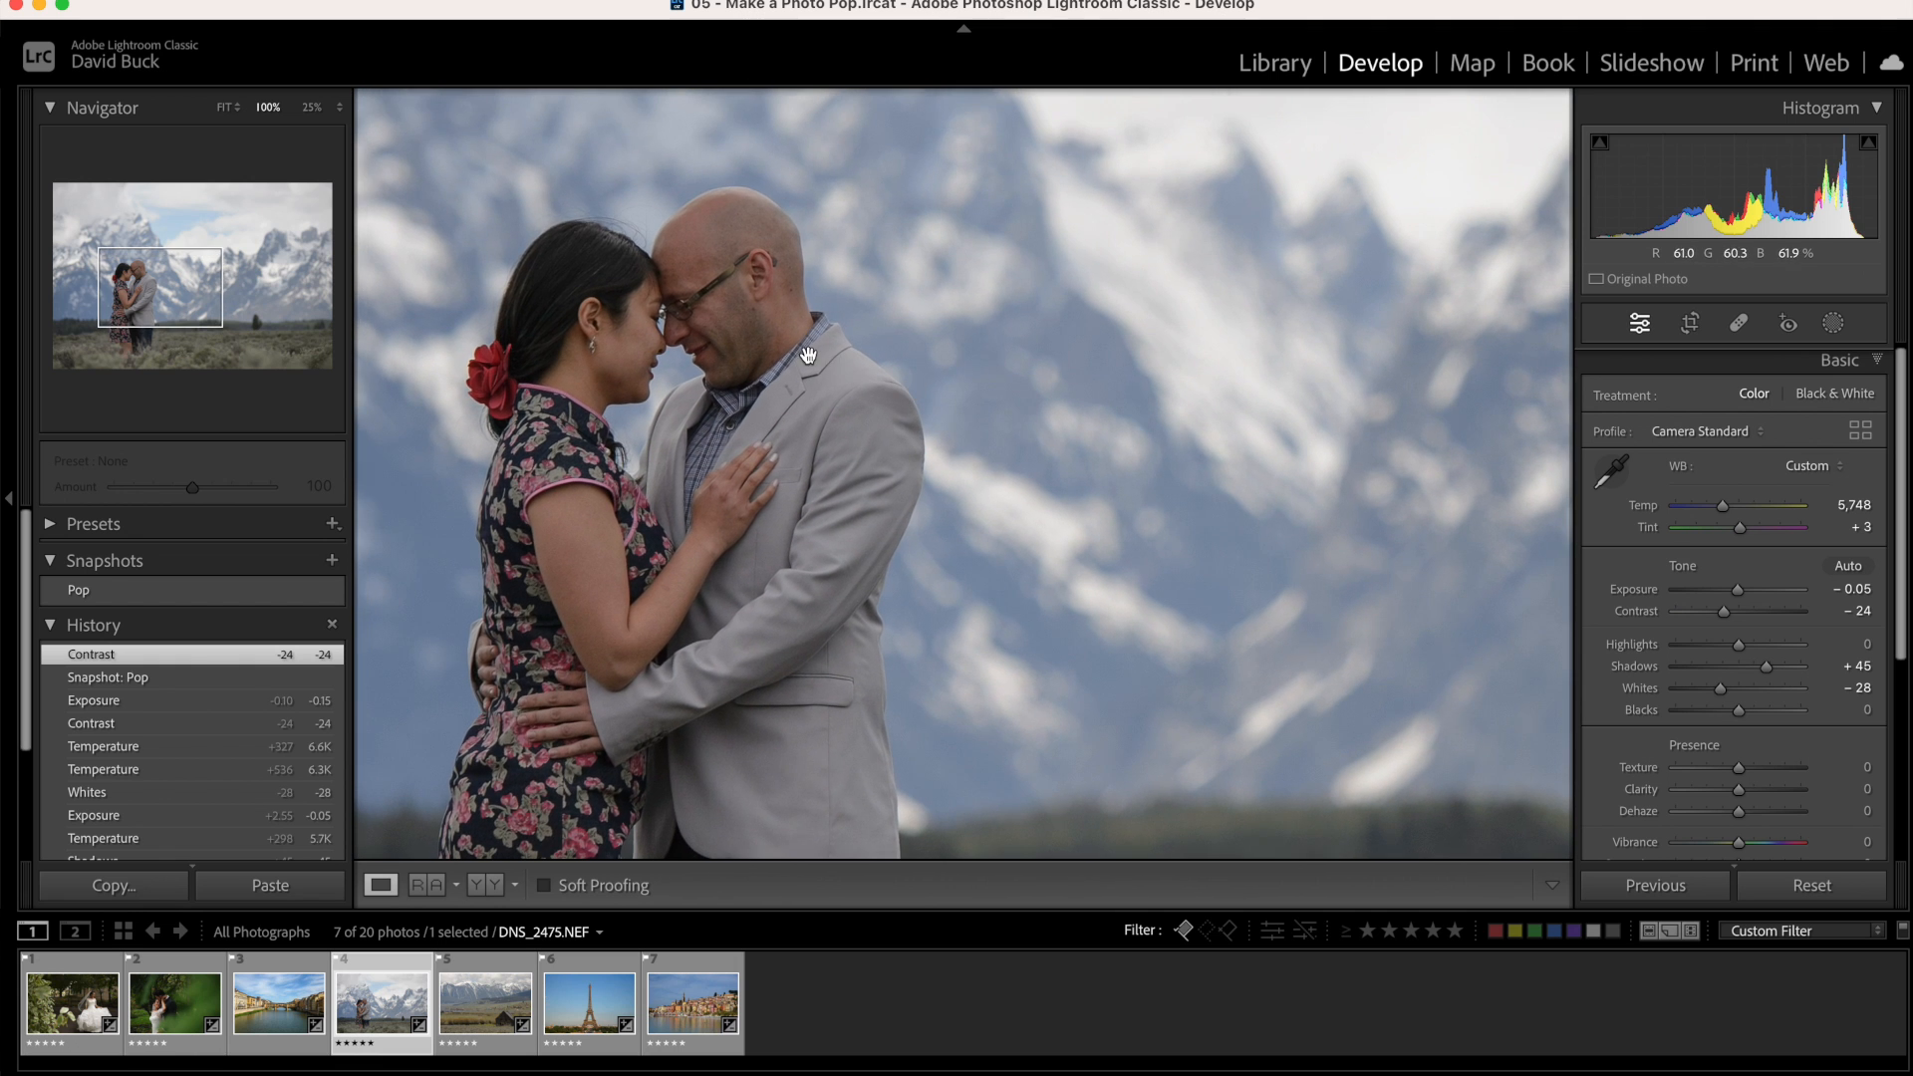
left_click(805, 354)
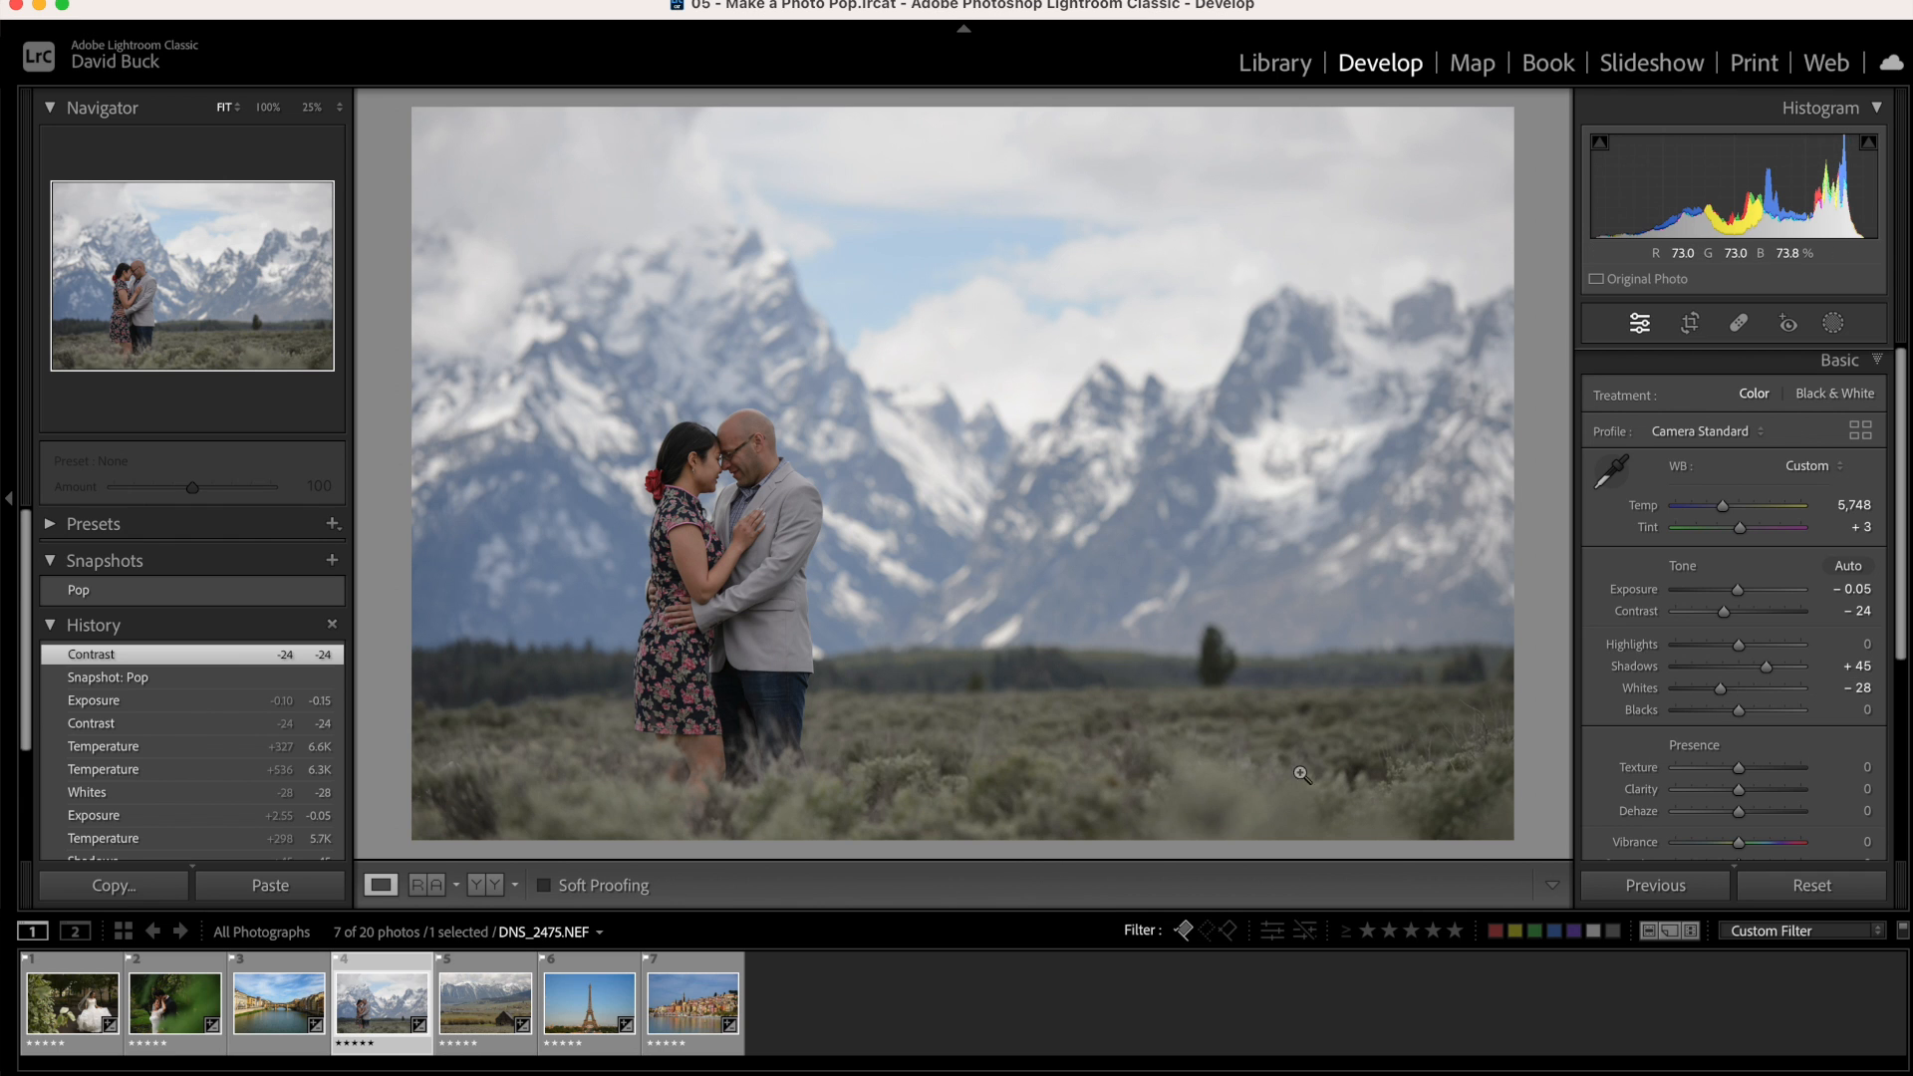
mouse_move(1310, 645)
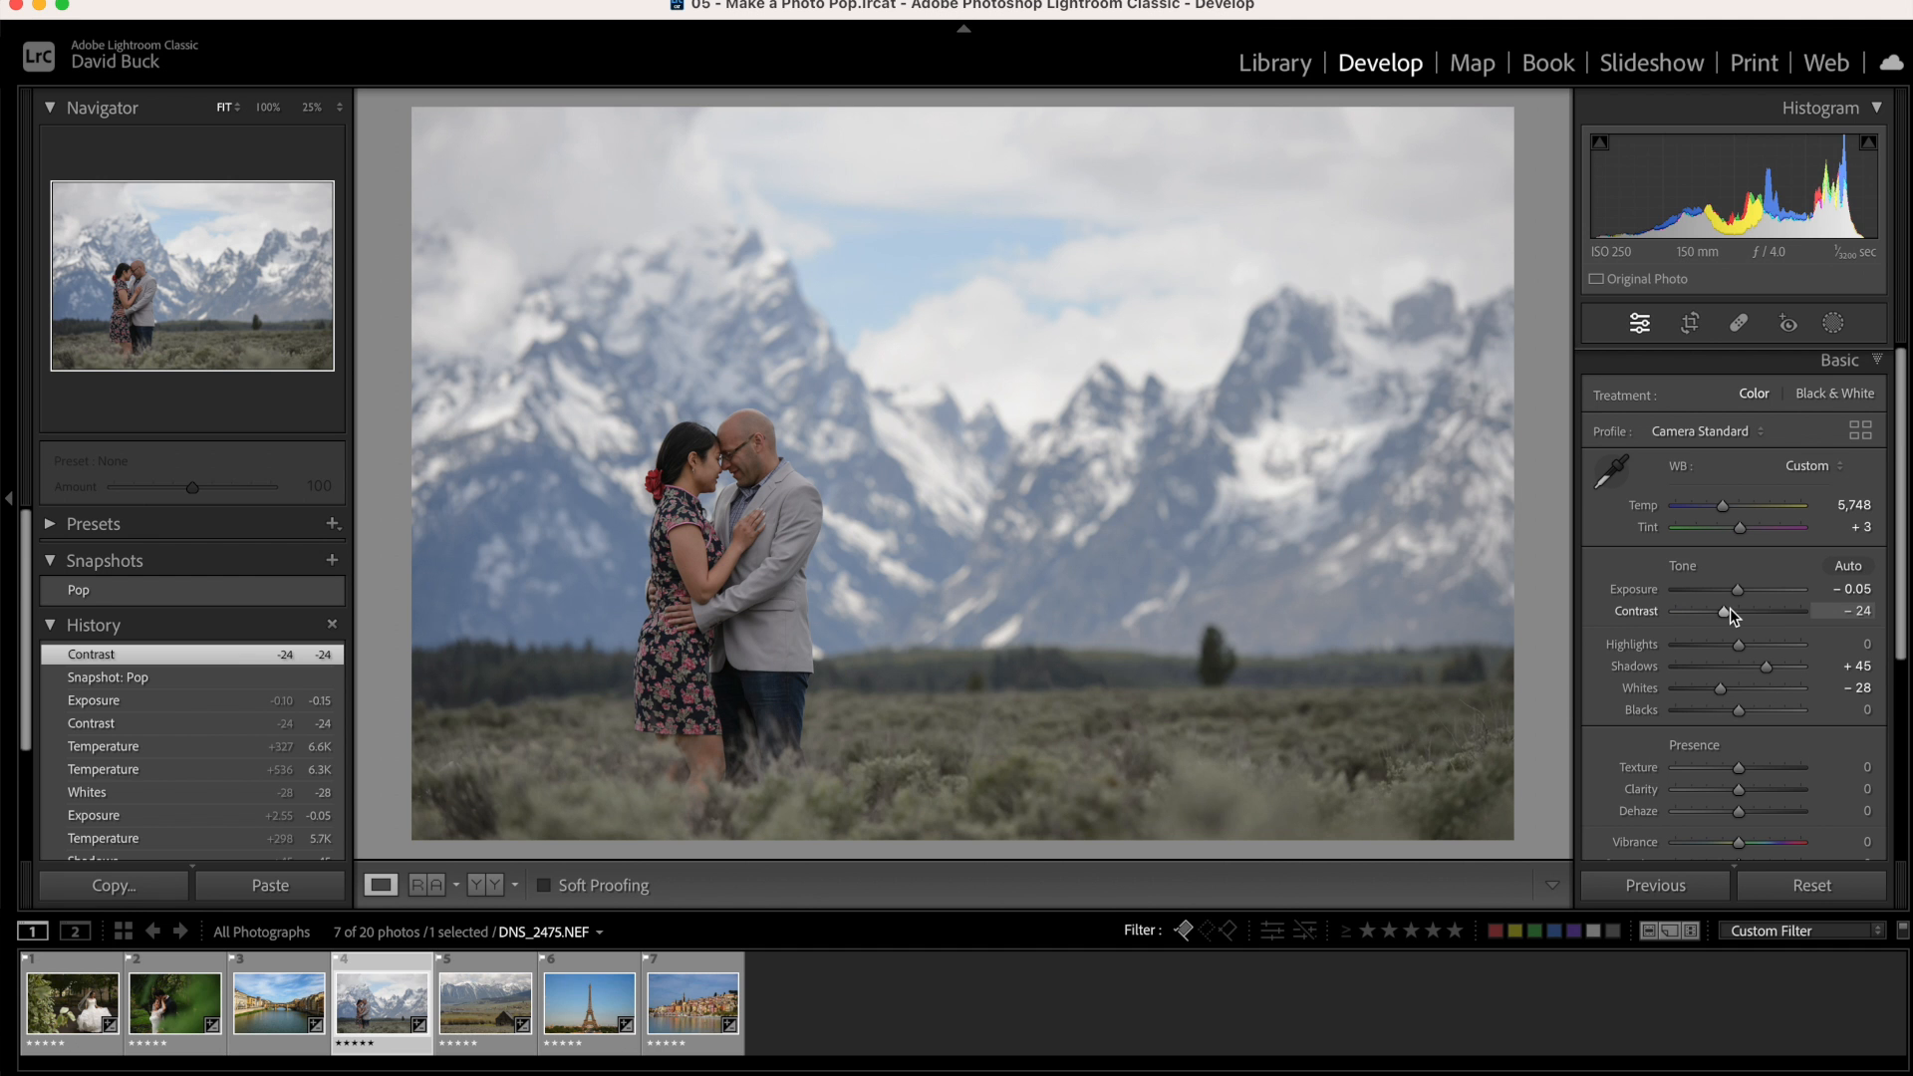
Raise the Basic panel Contrast from -24 to -12
left_click_drag(1739, 611, 1763, 611)
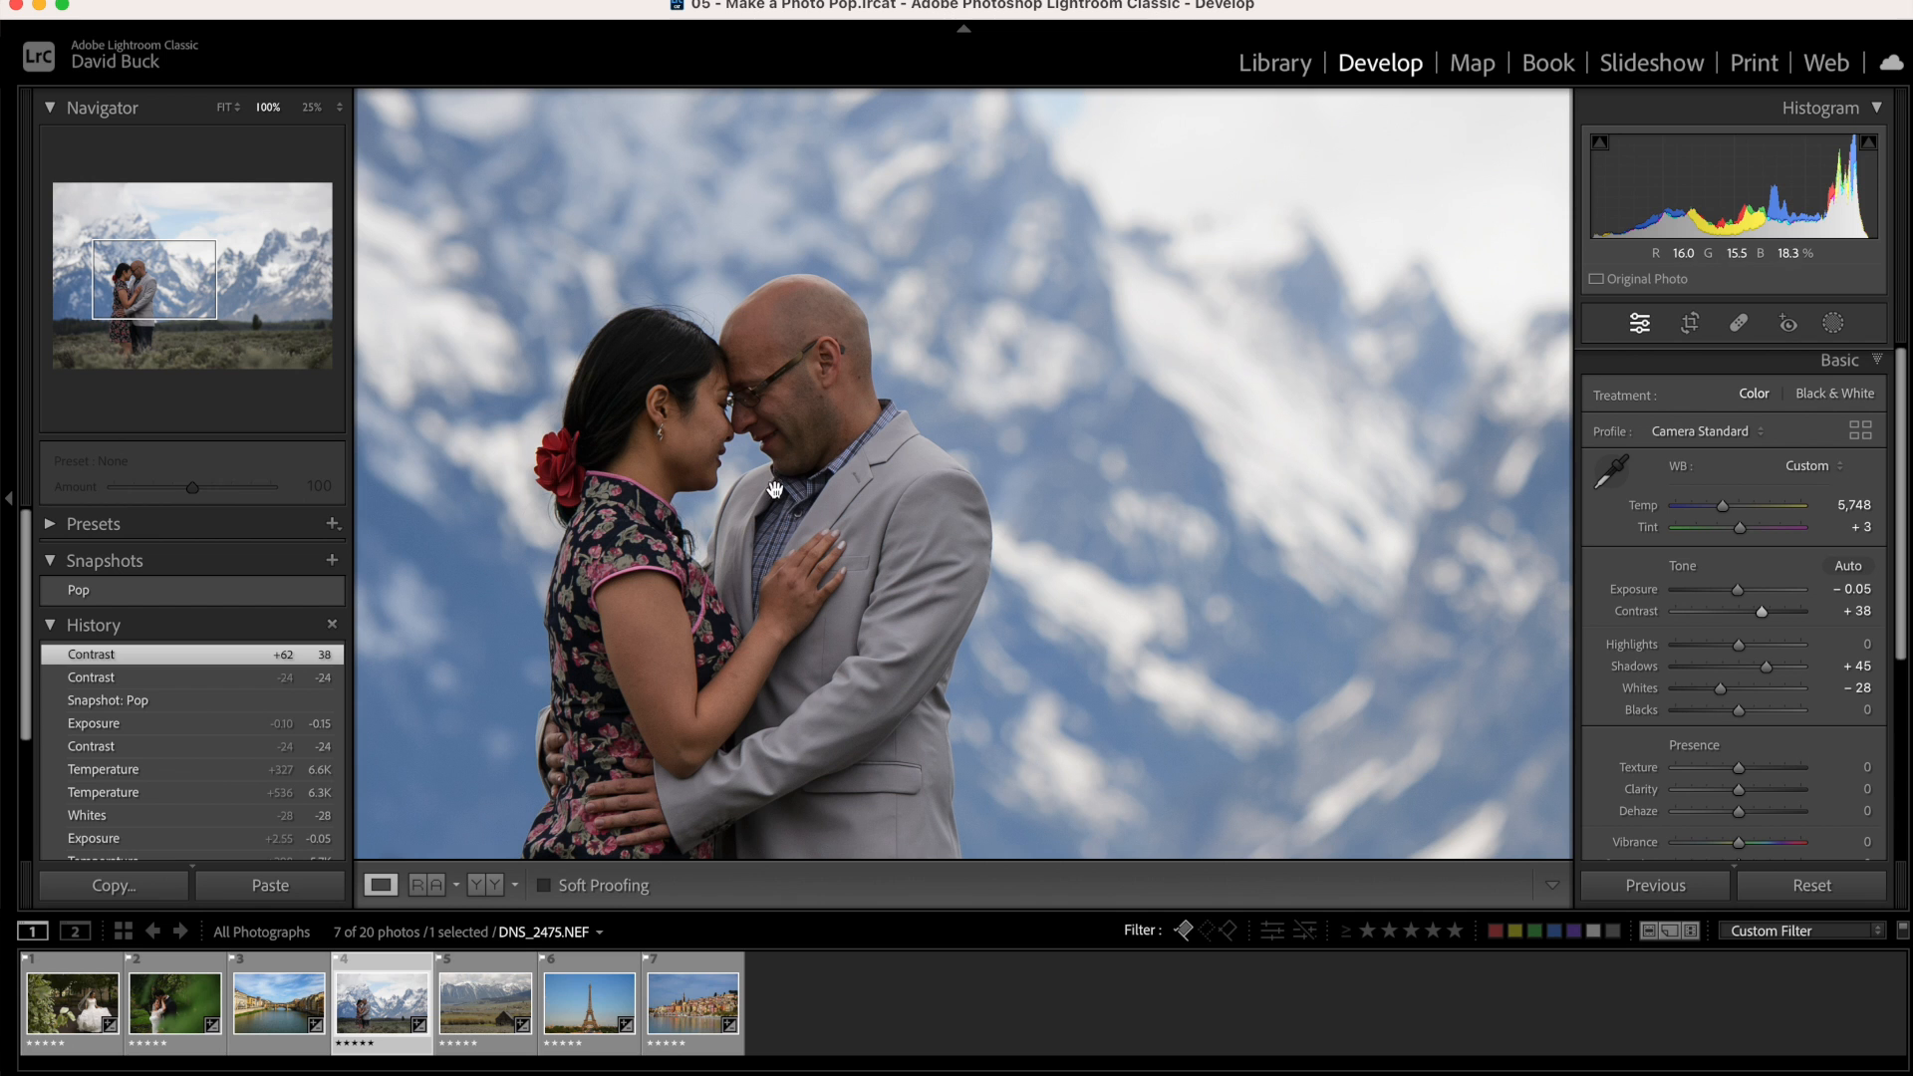
left_click_drag(1782, 611, 1736, 611)
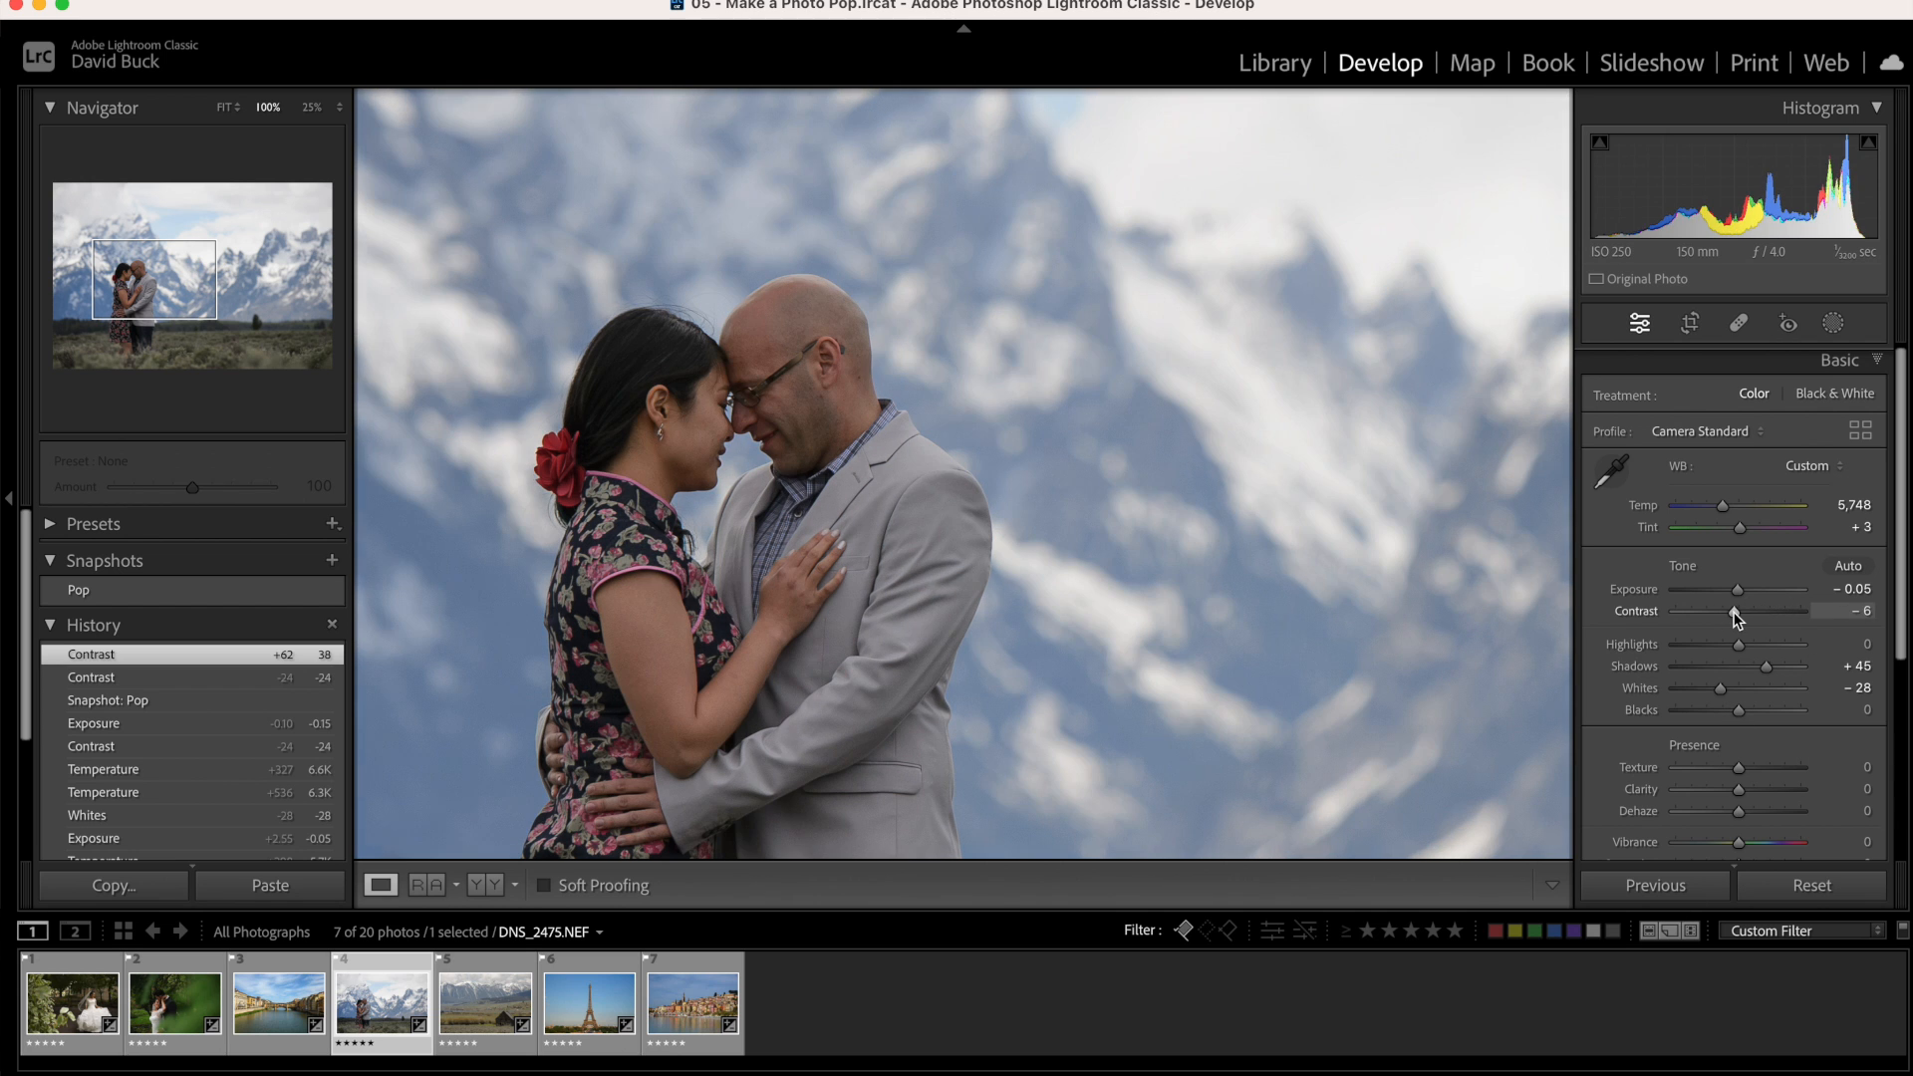
left_click_drag(1738, 613, 1731, 613)
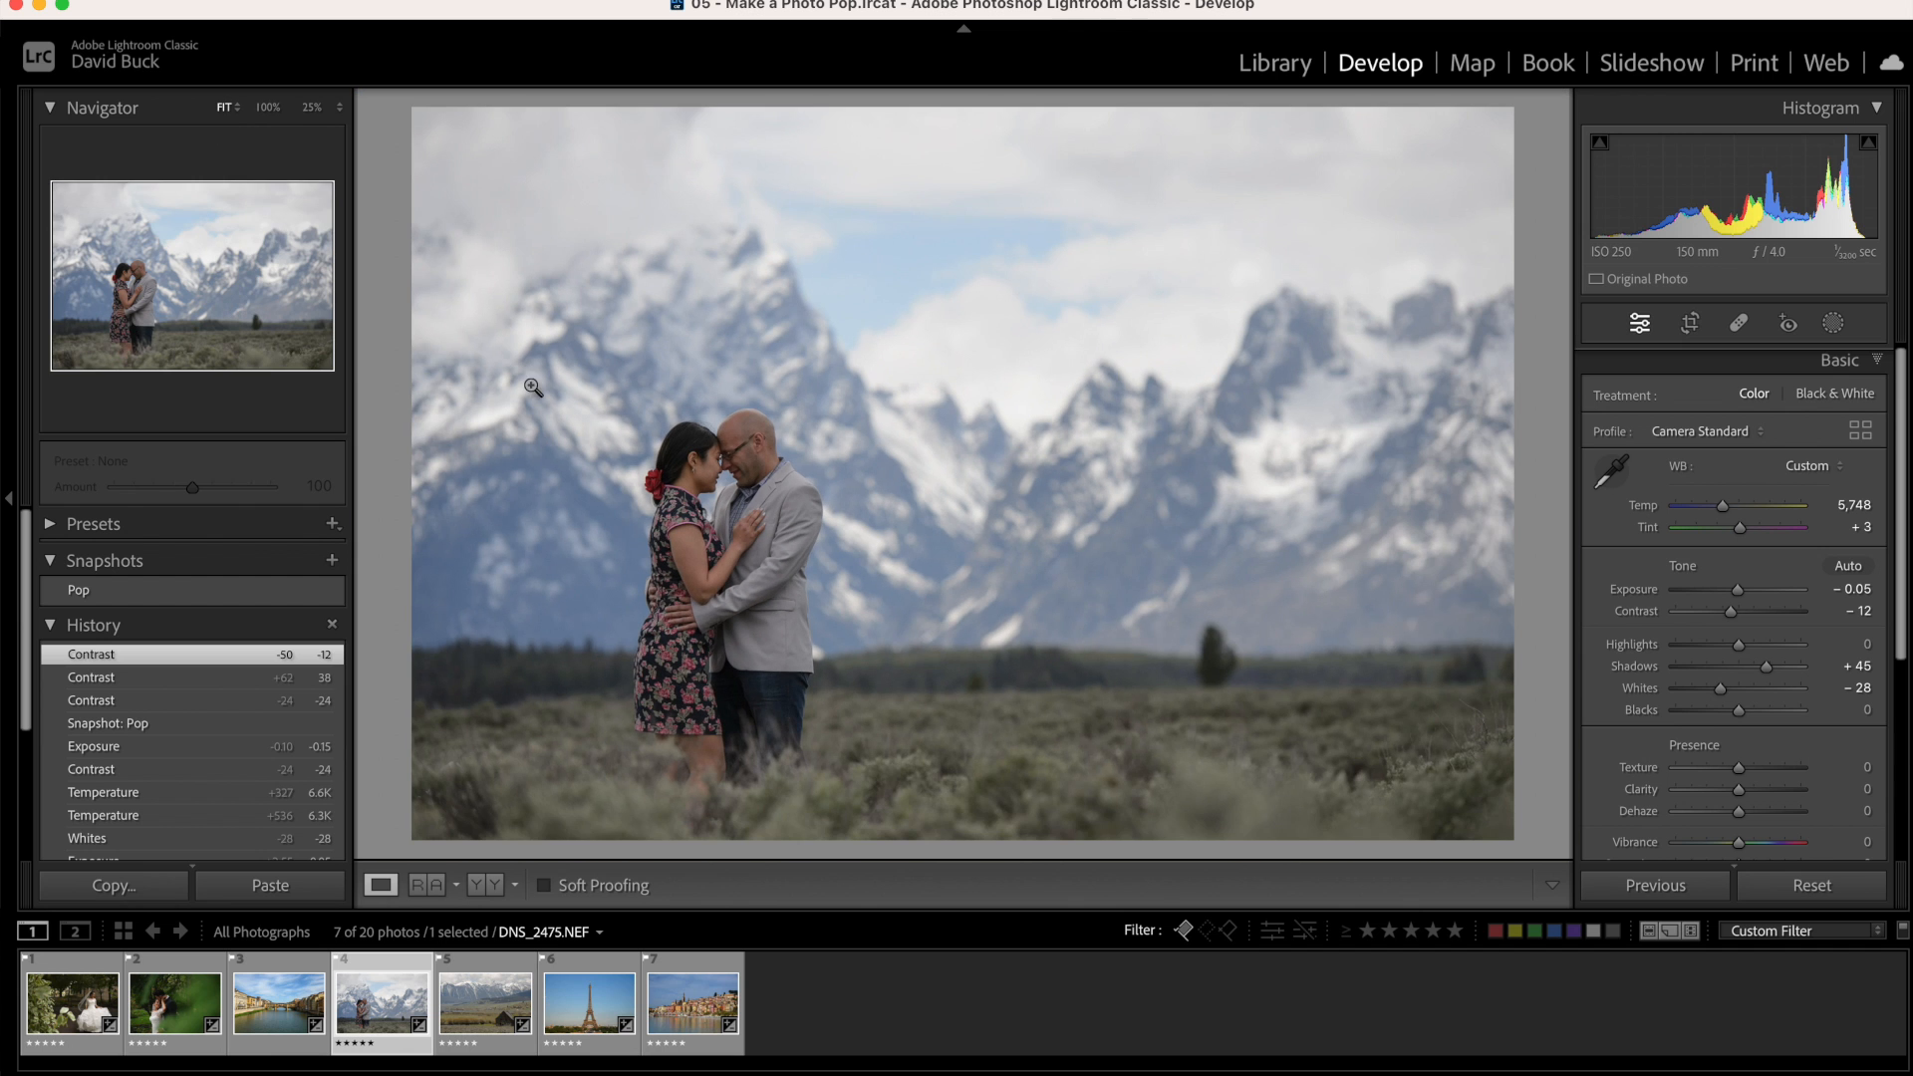
Set Exposure to +0.70 and deepen Blacks to -50
left_click_drag(1724, 589, 1751, 589)
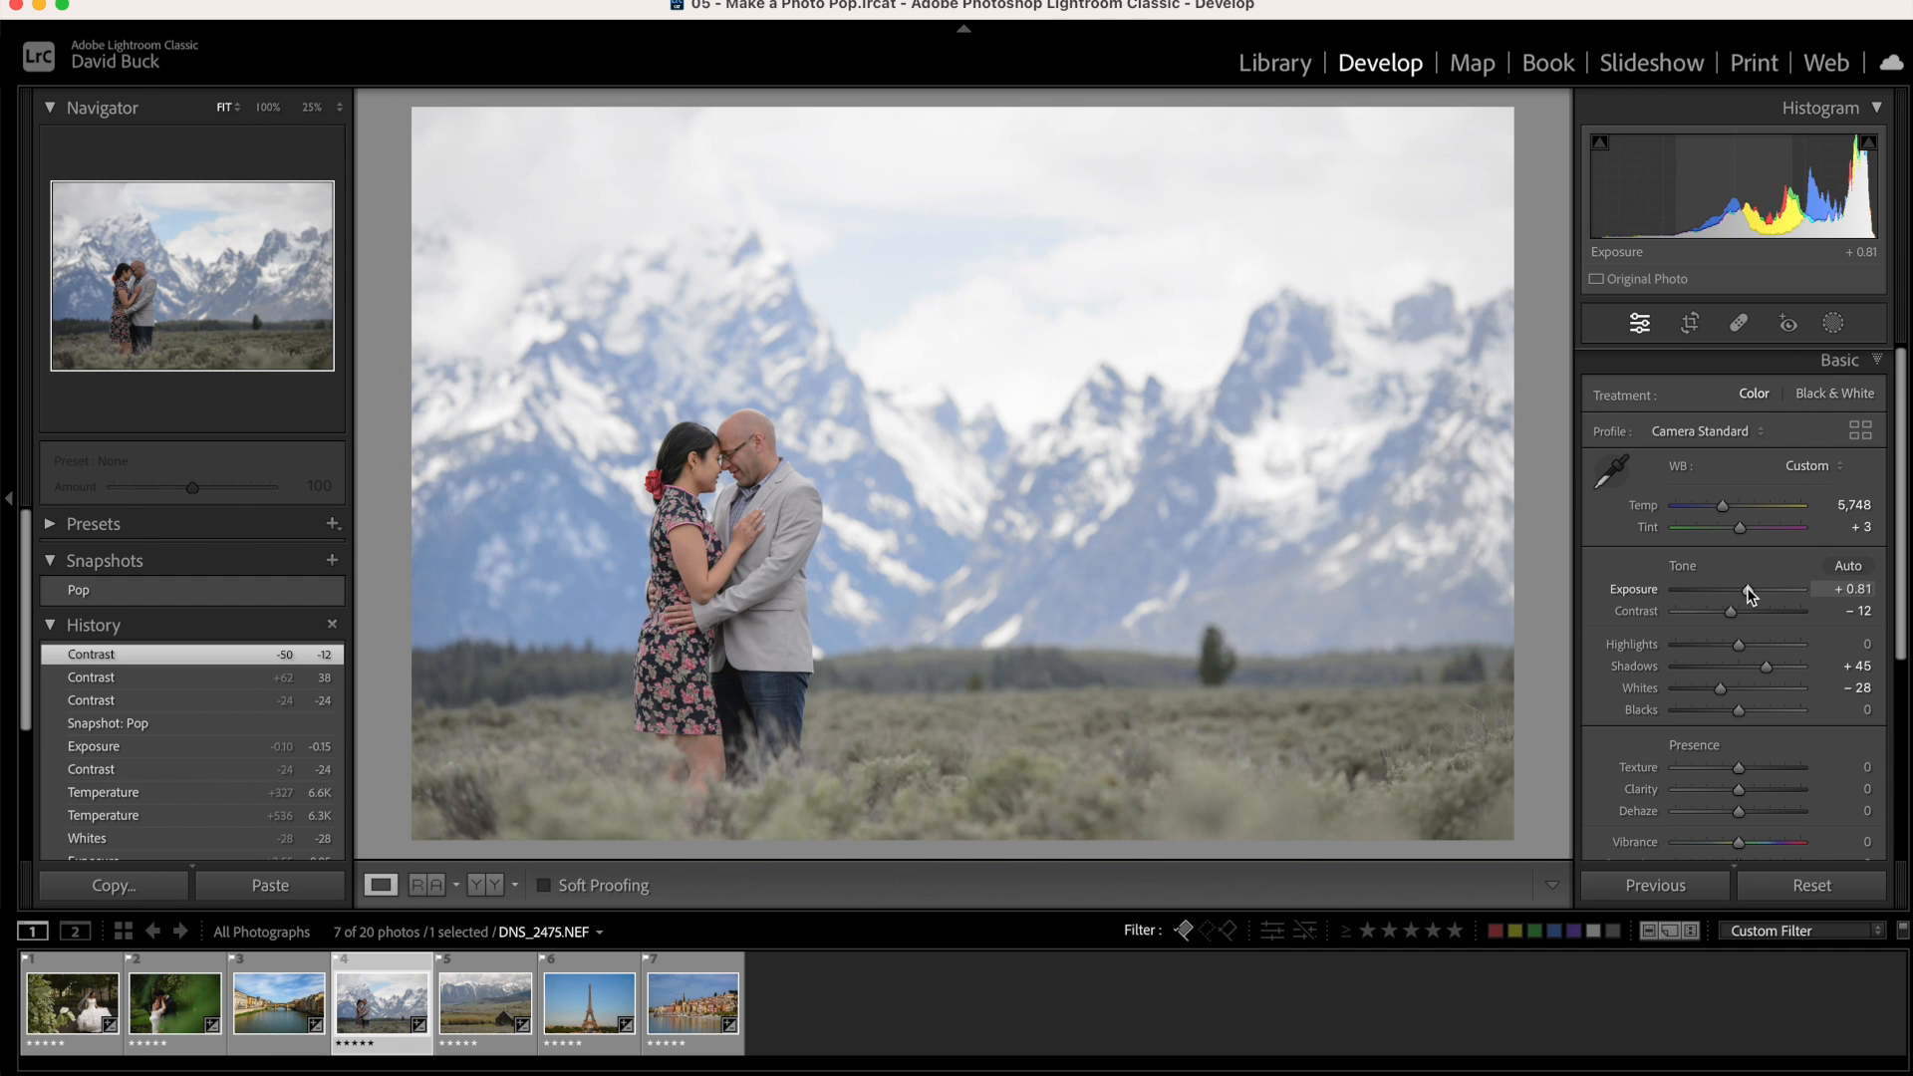
left_click_drag(1772, 589, 1779, 589)
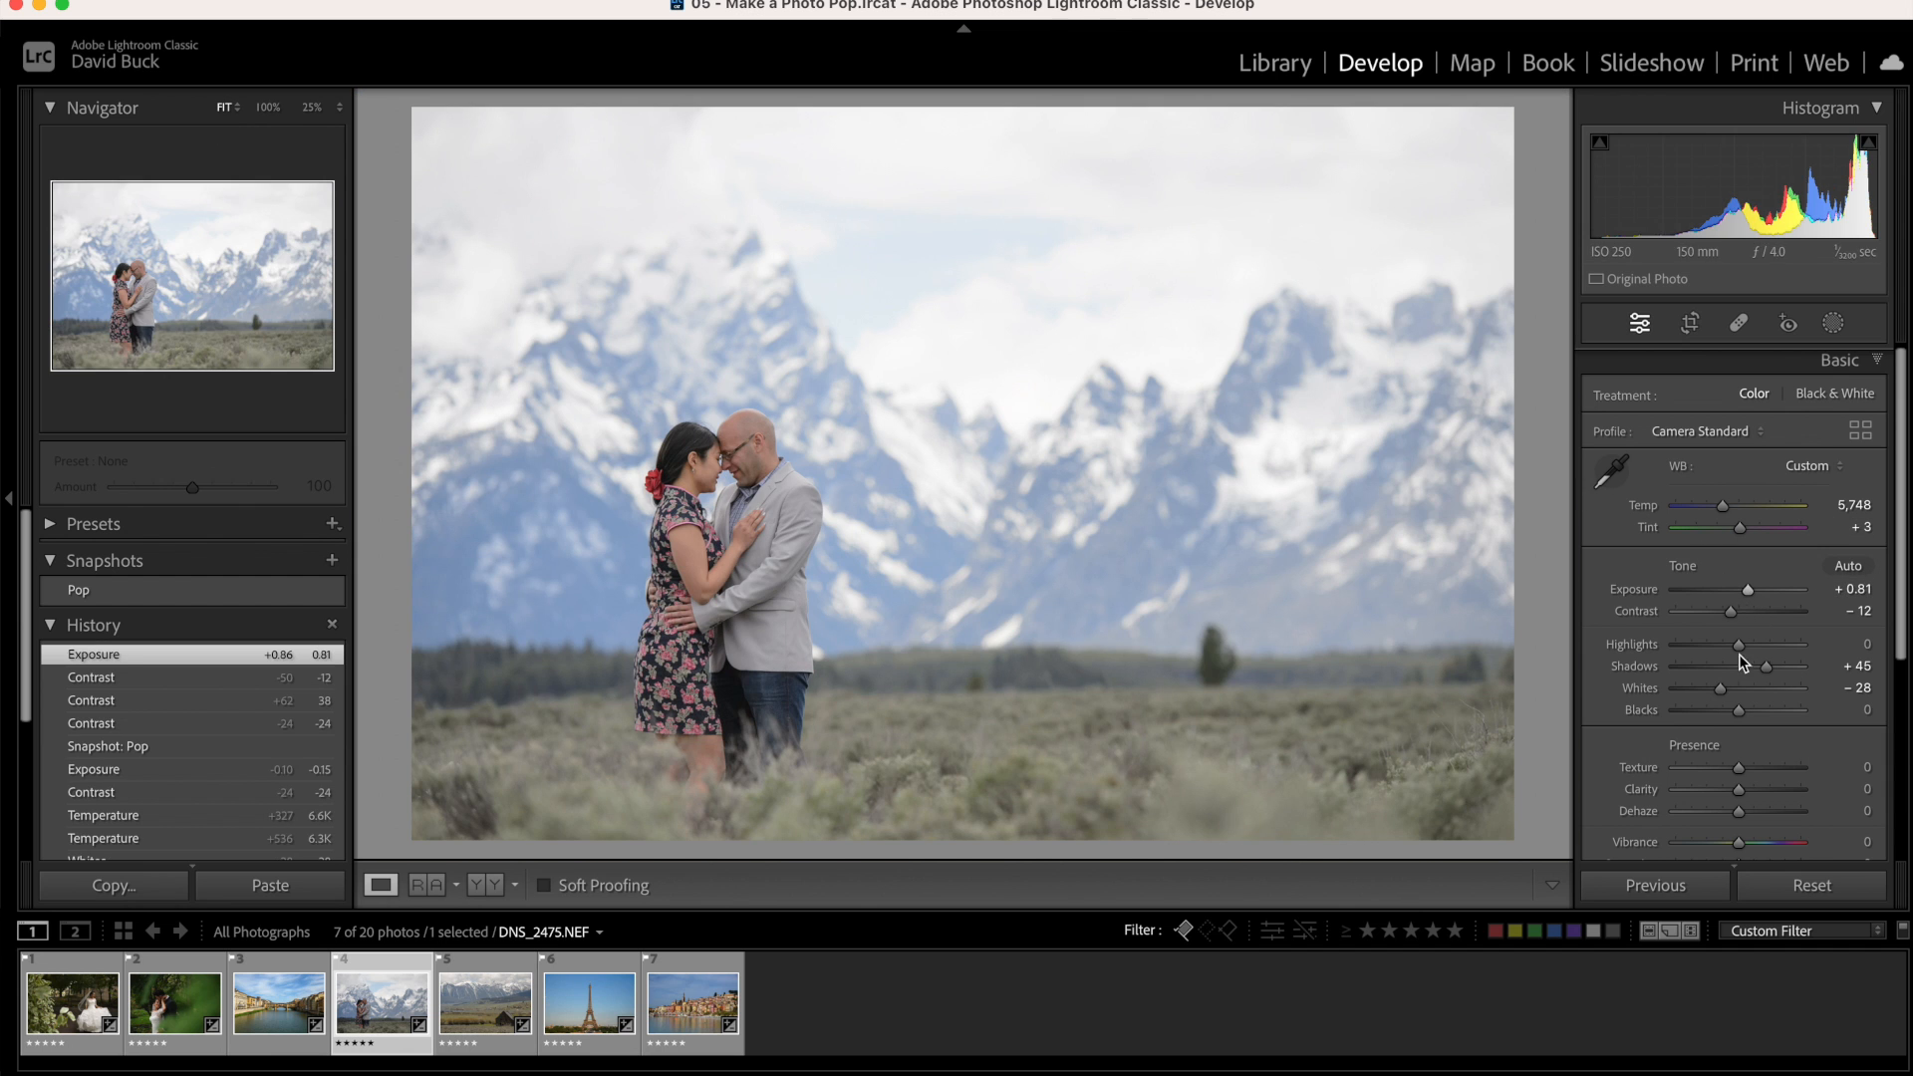
left_click_drag(1794, 710, 1708, 711)
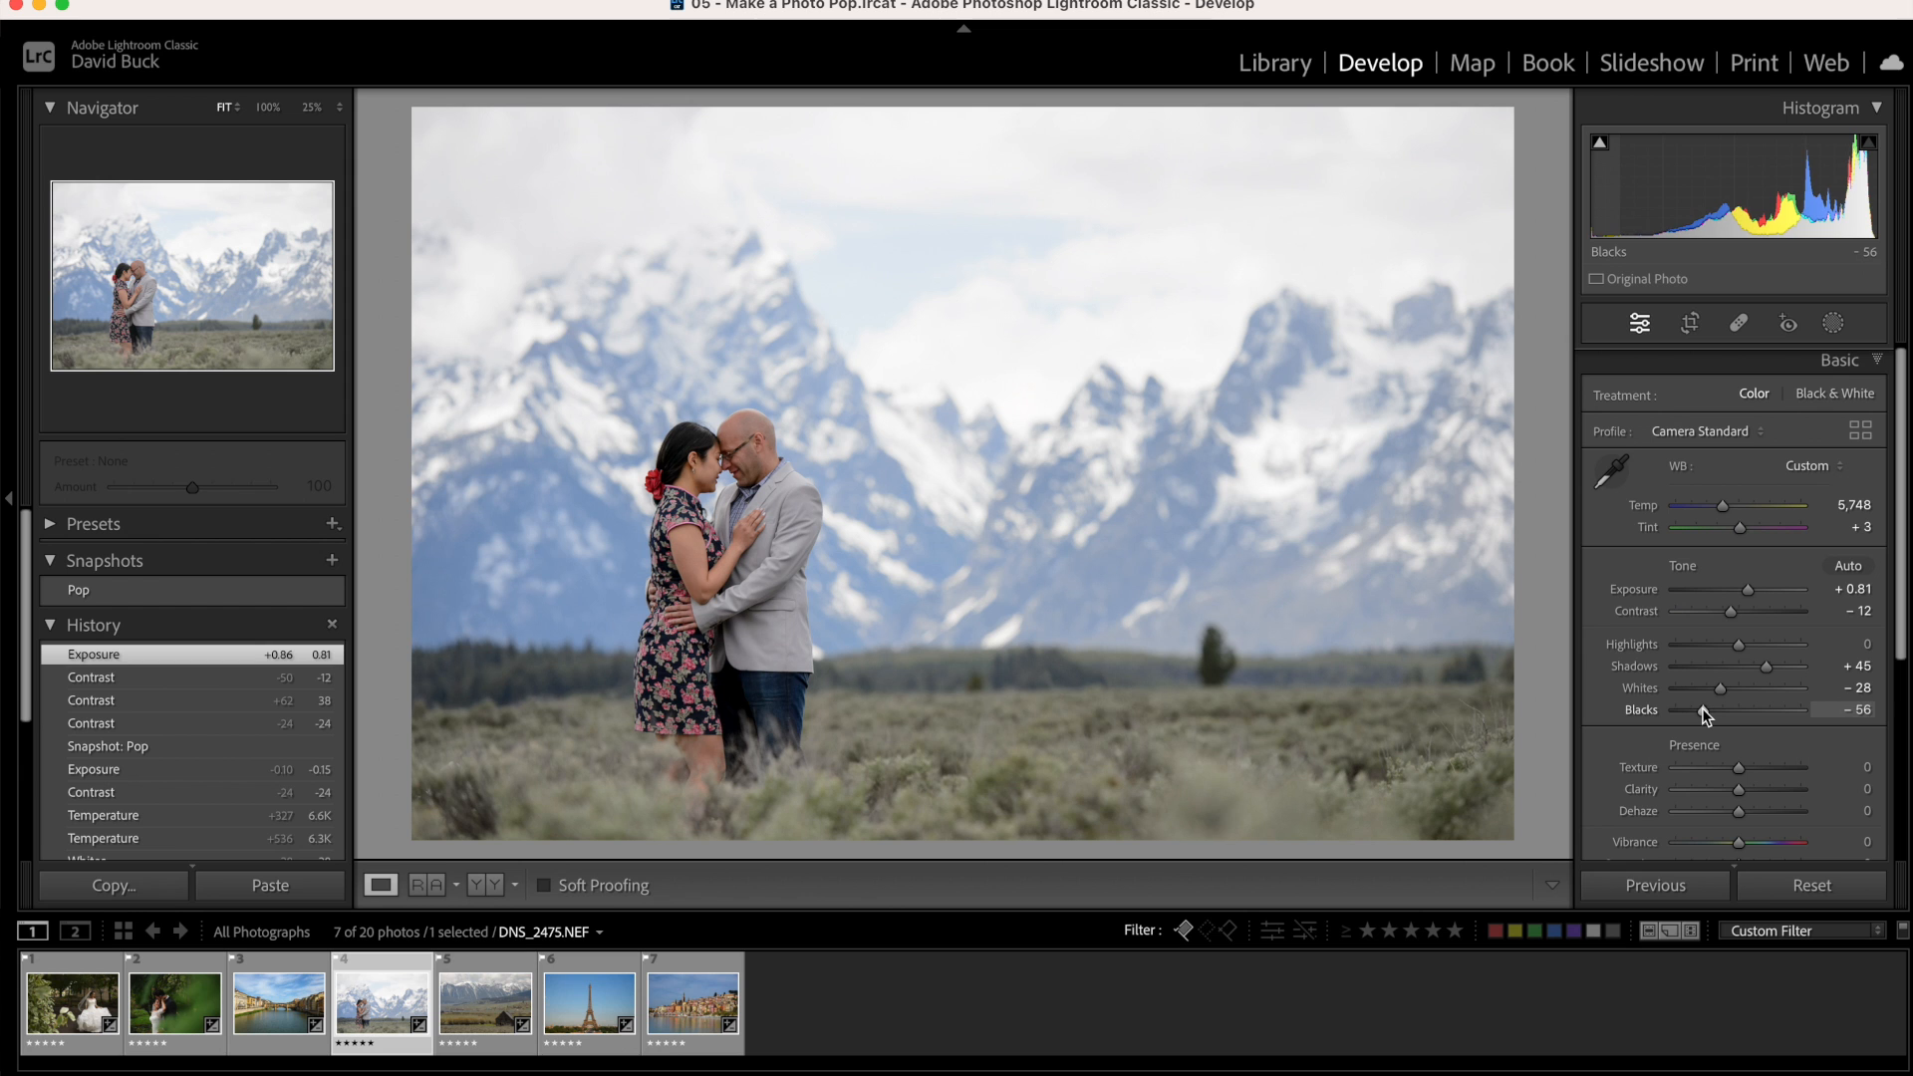
left_click_drag(1707, 709, 1714, 708)
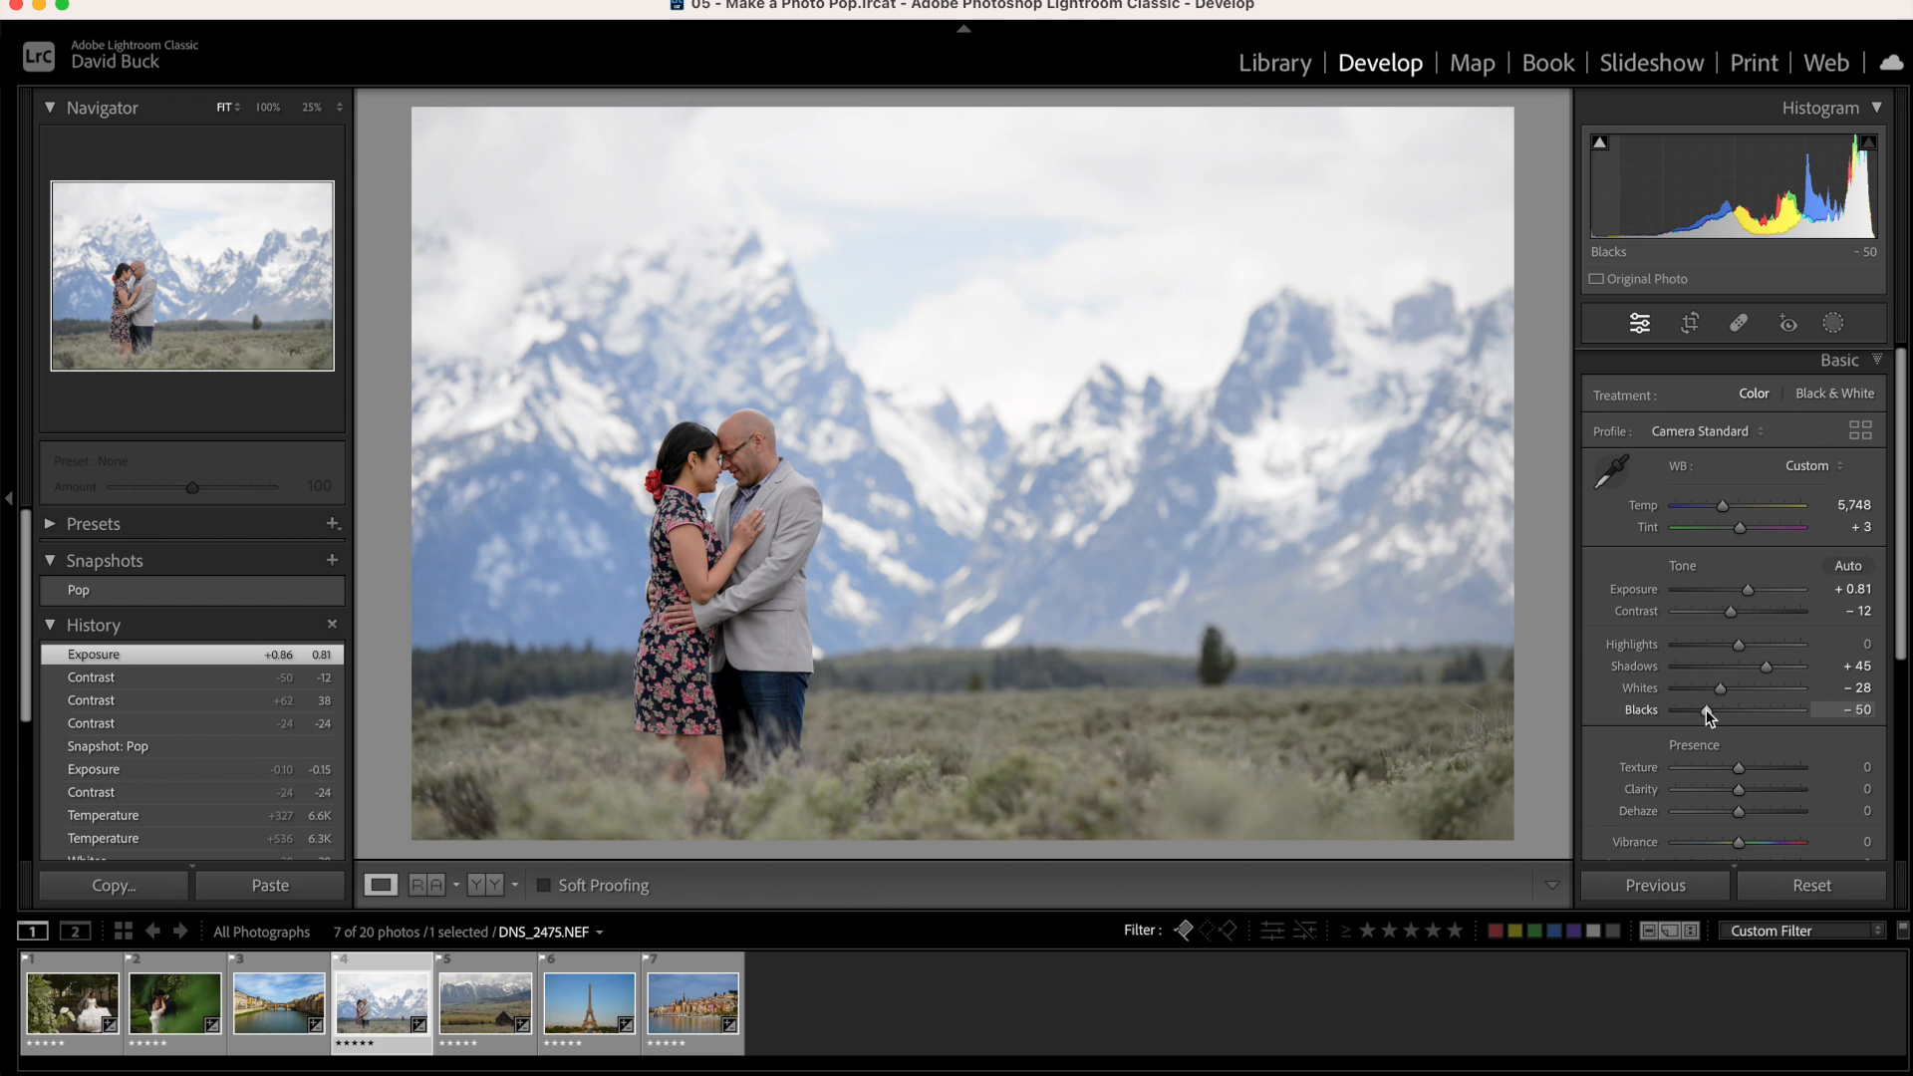
left_click_drag(1723, 589, 1708, 589)
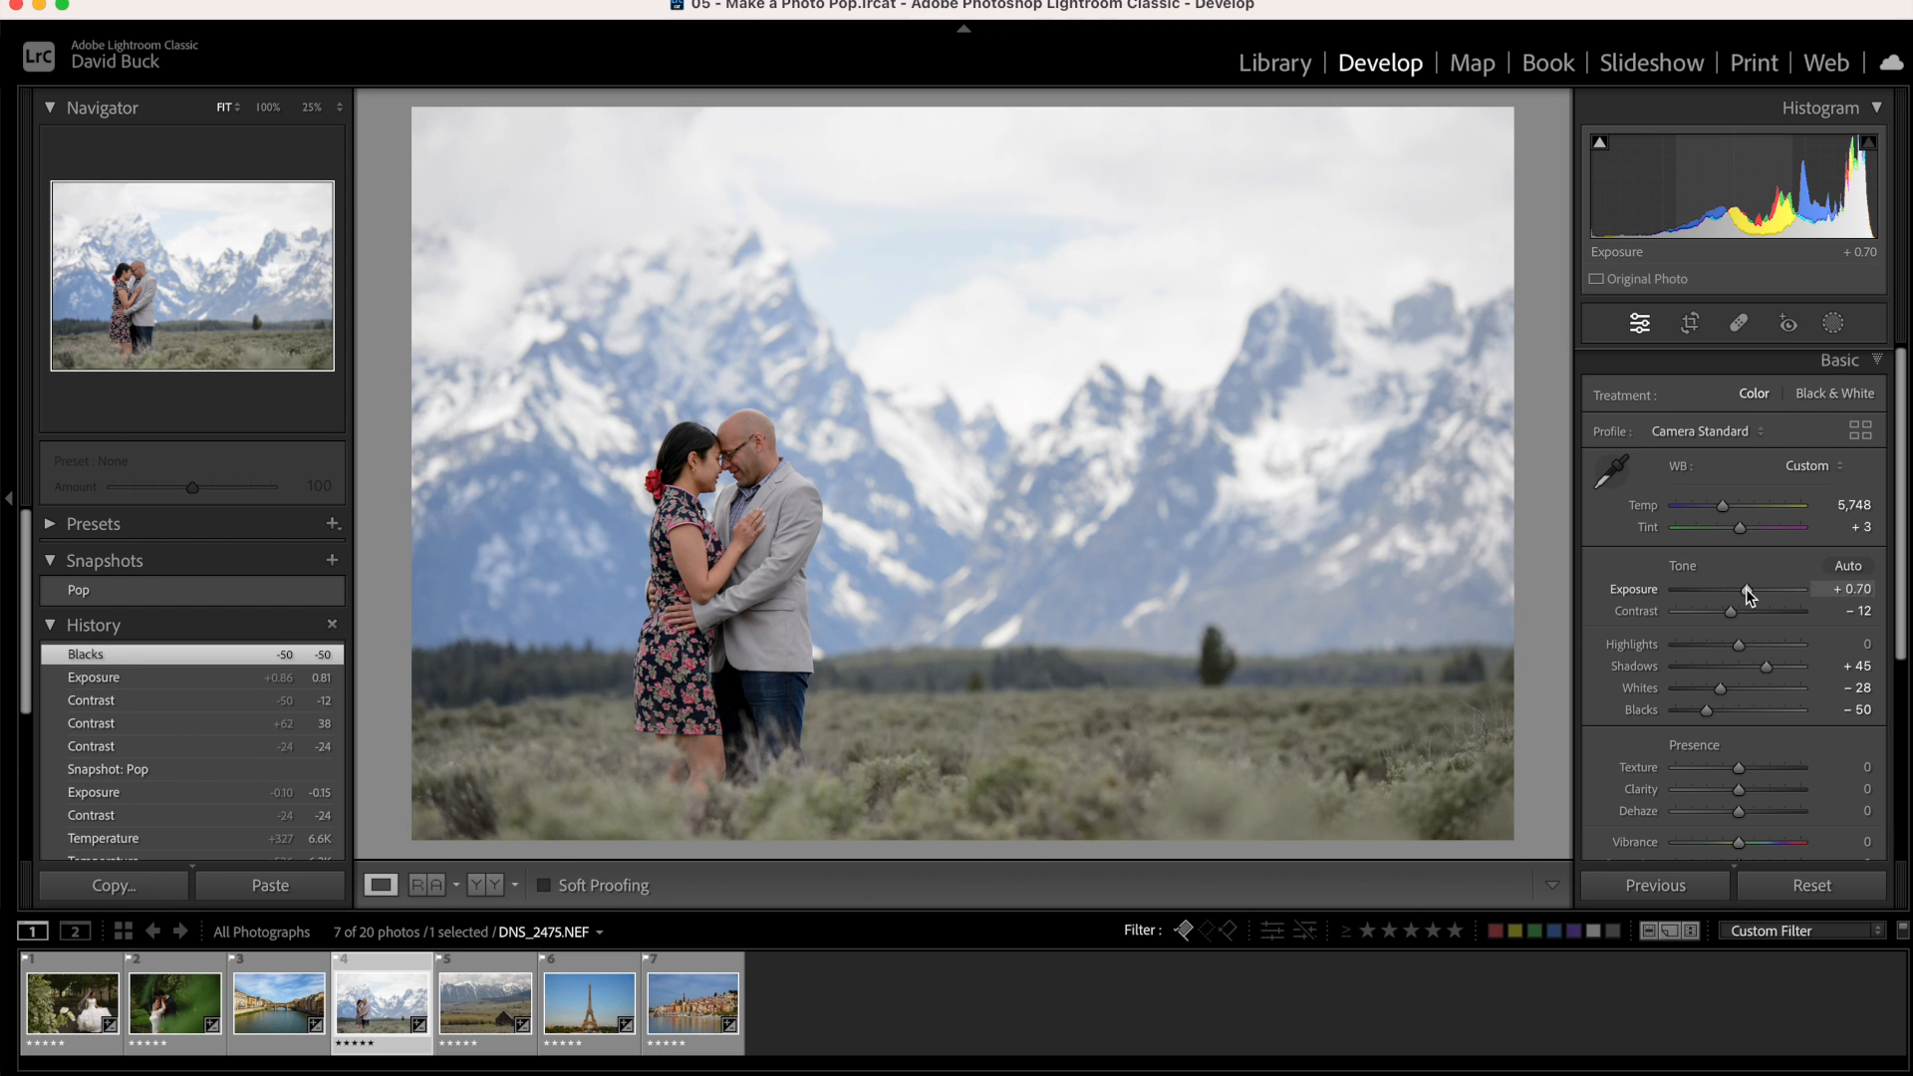
left_click_drag(1770, 591, 1745, 591)
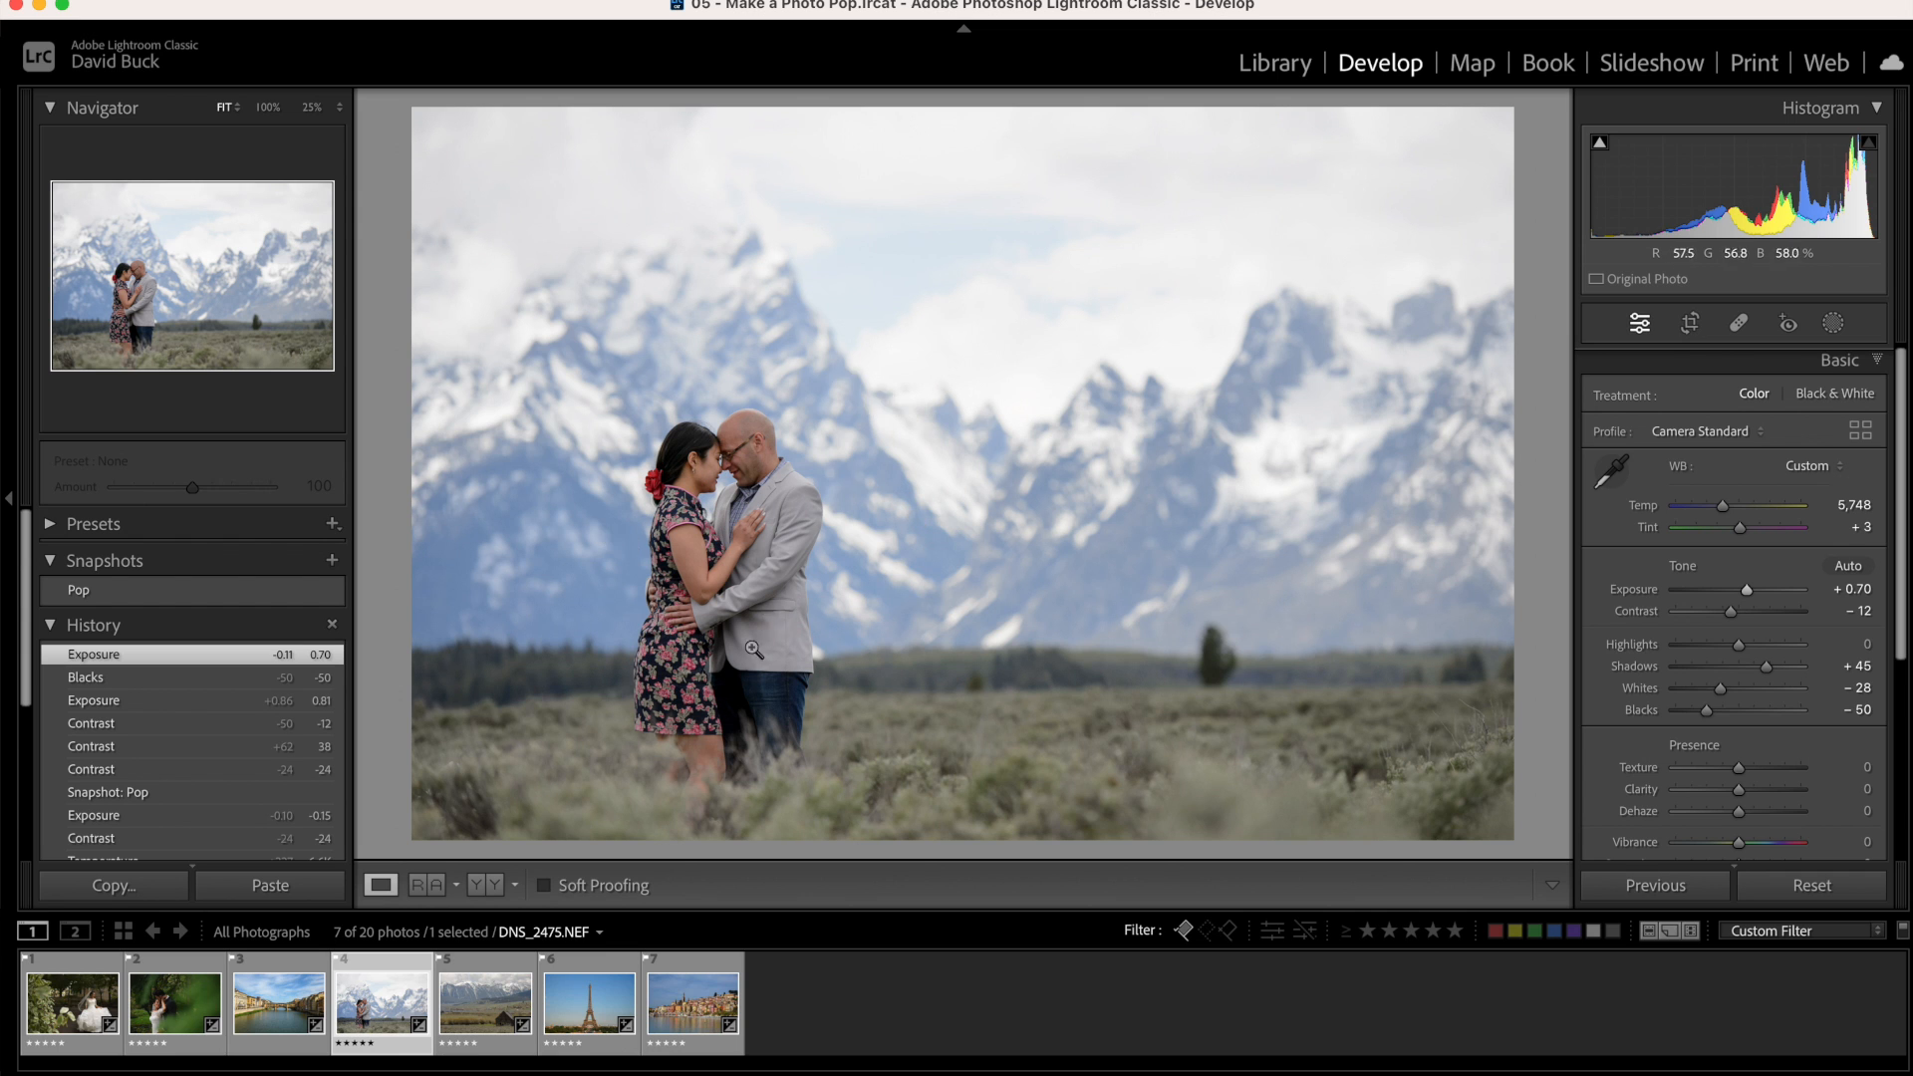
Warm Temp to 6,209 and add Vibrance +15 and Clarity +6
left_click_drag(1721, 504, 1728, 505)
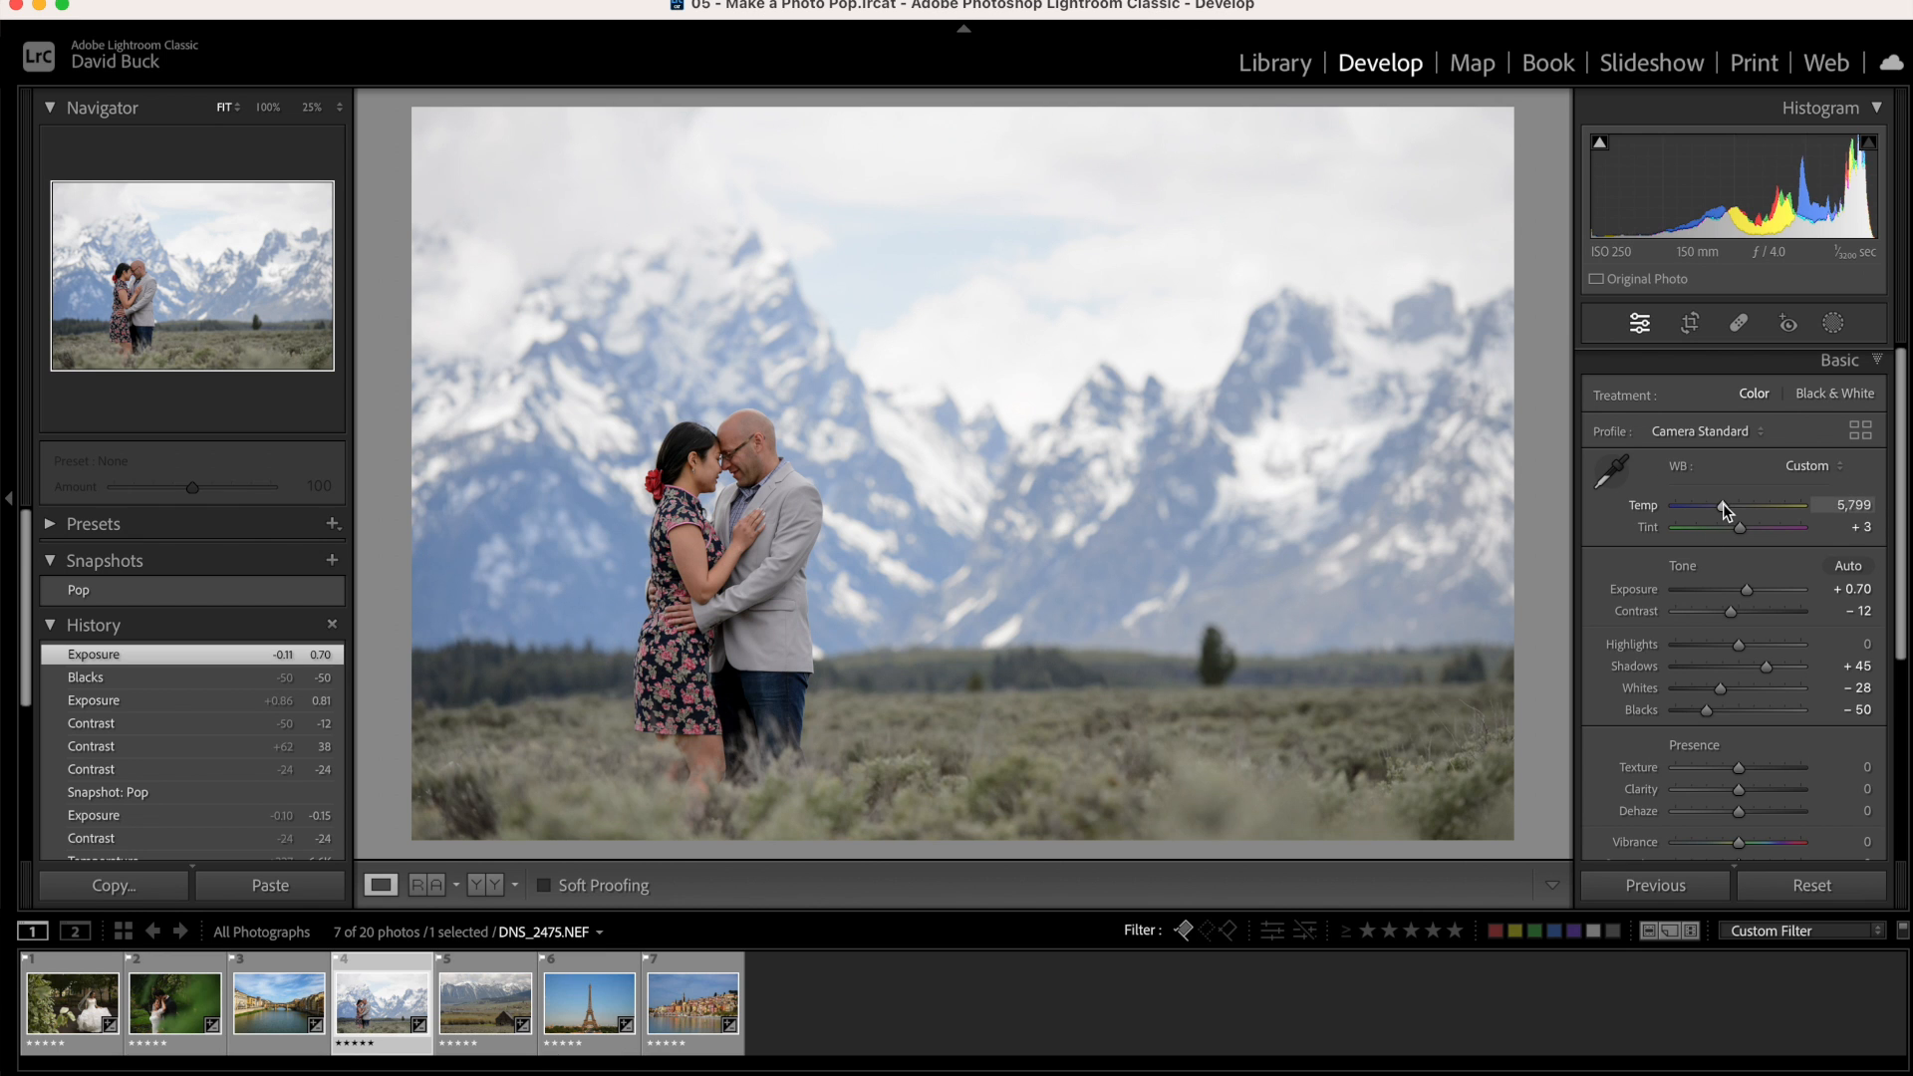
left_click_drag(1724, 507, 1739, 508)
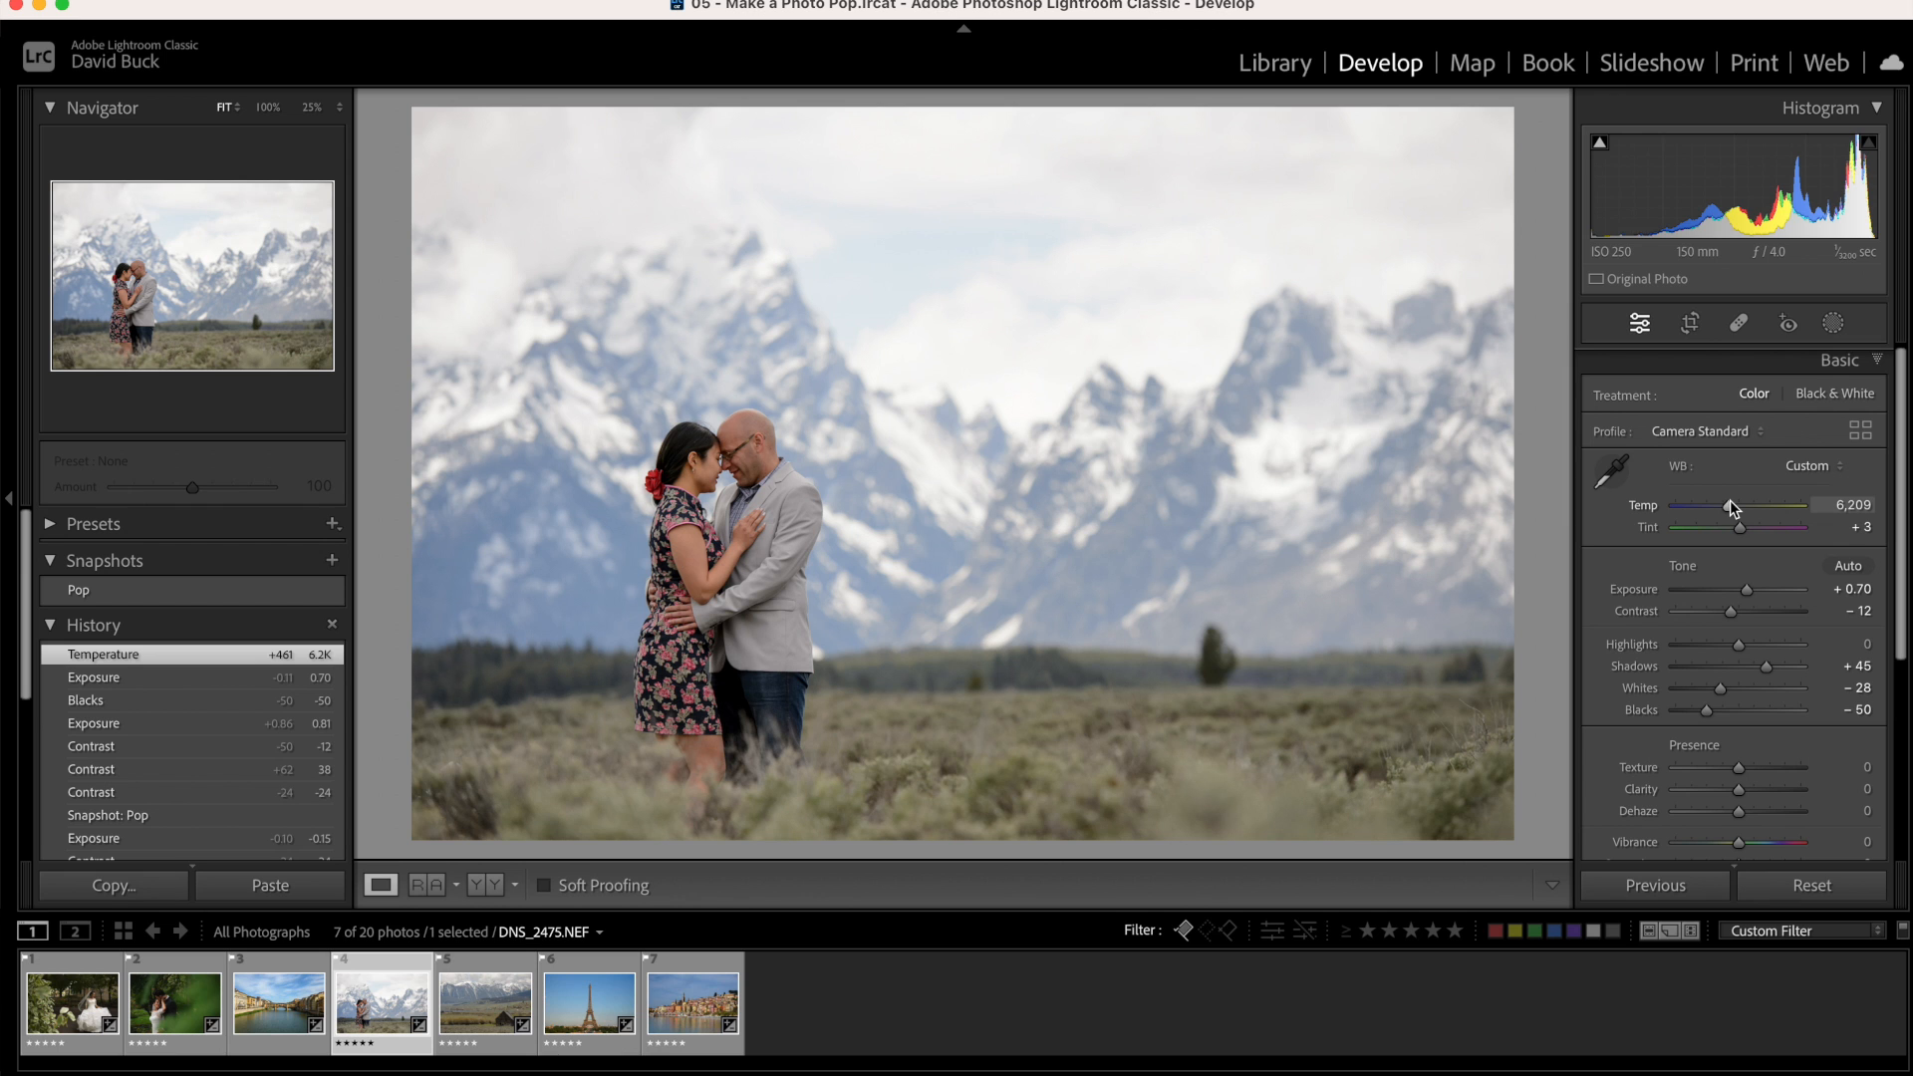
mouse_move(1745, 854)
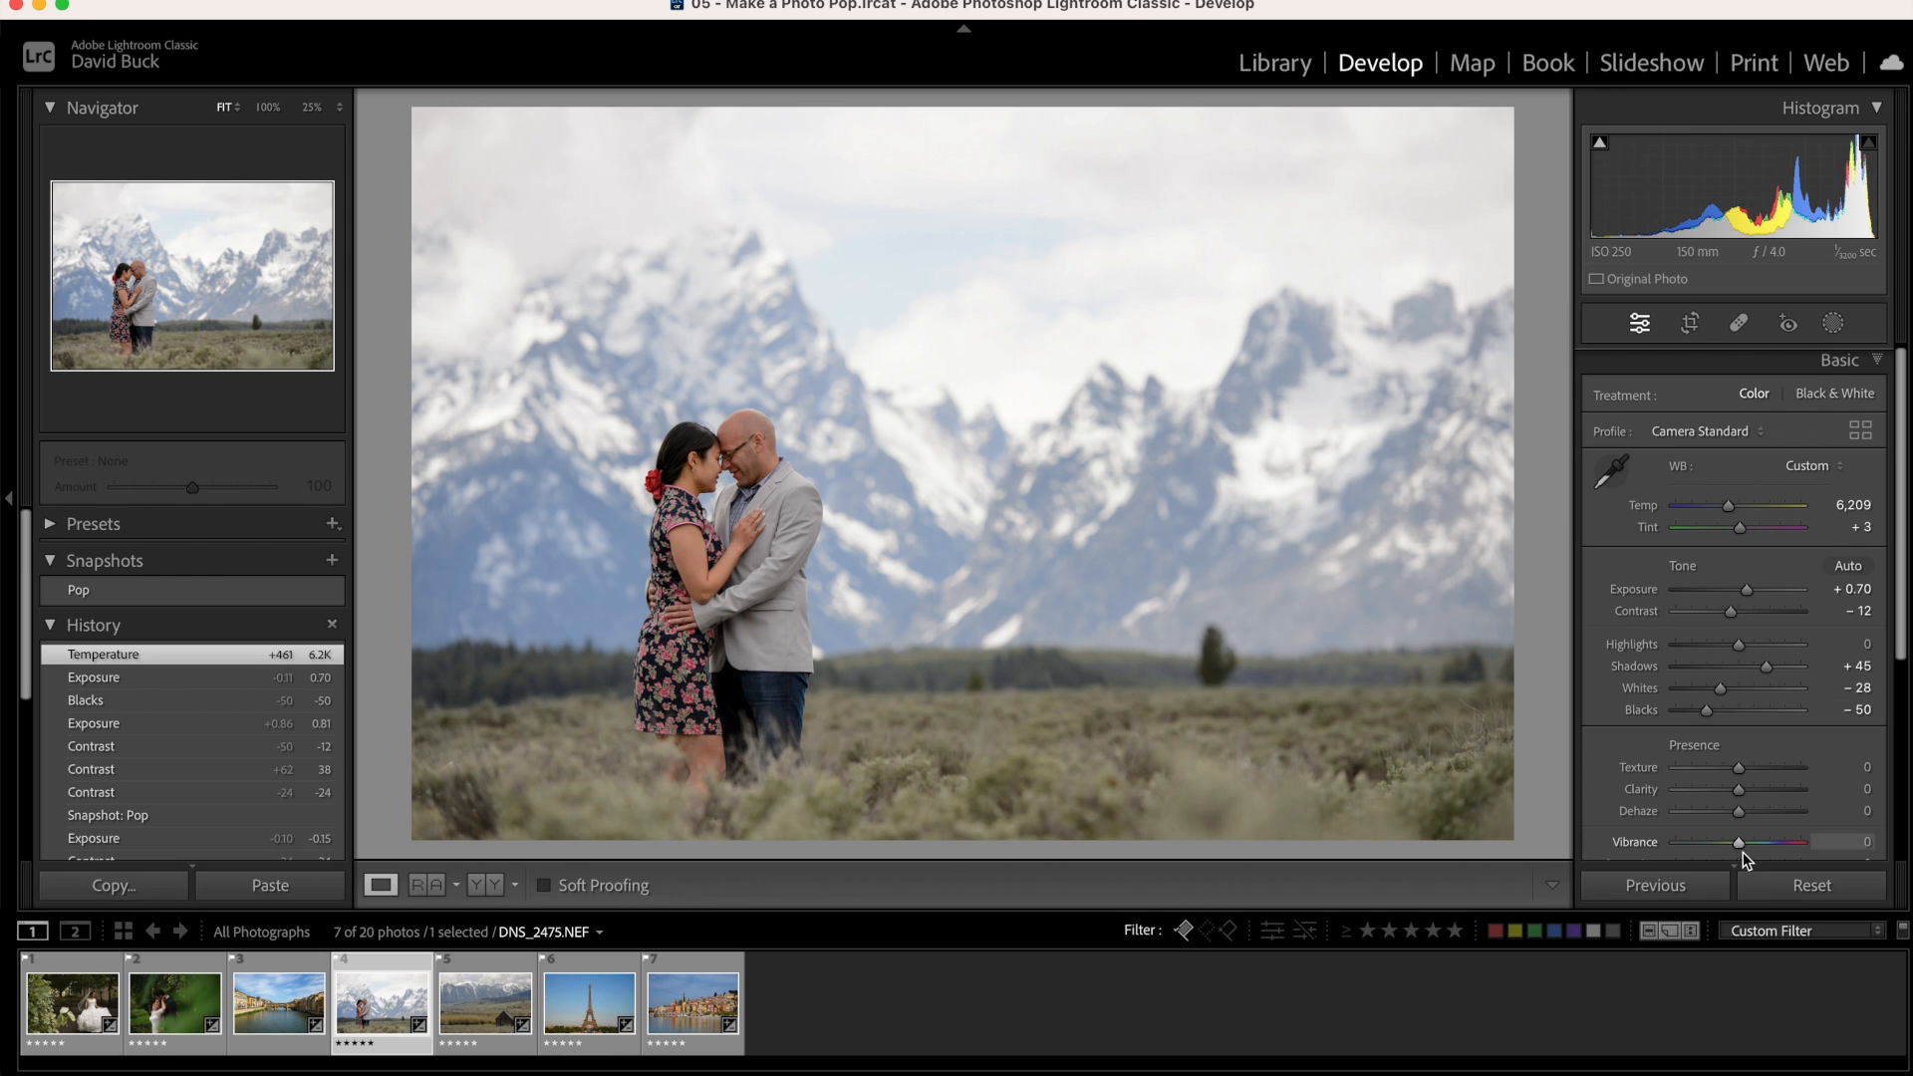
left_click_drag(1768, 842, 1743, 843)
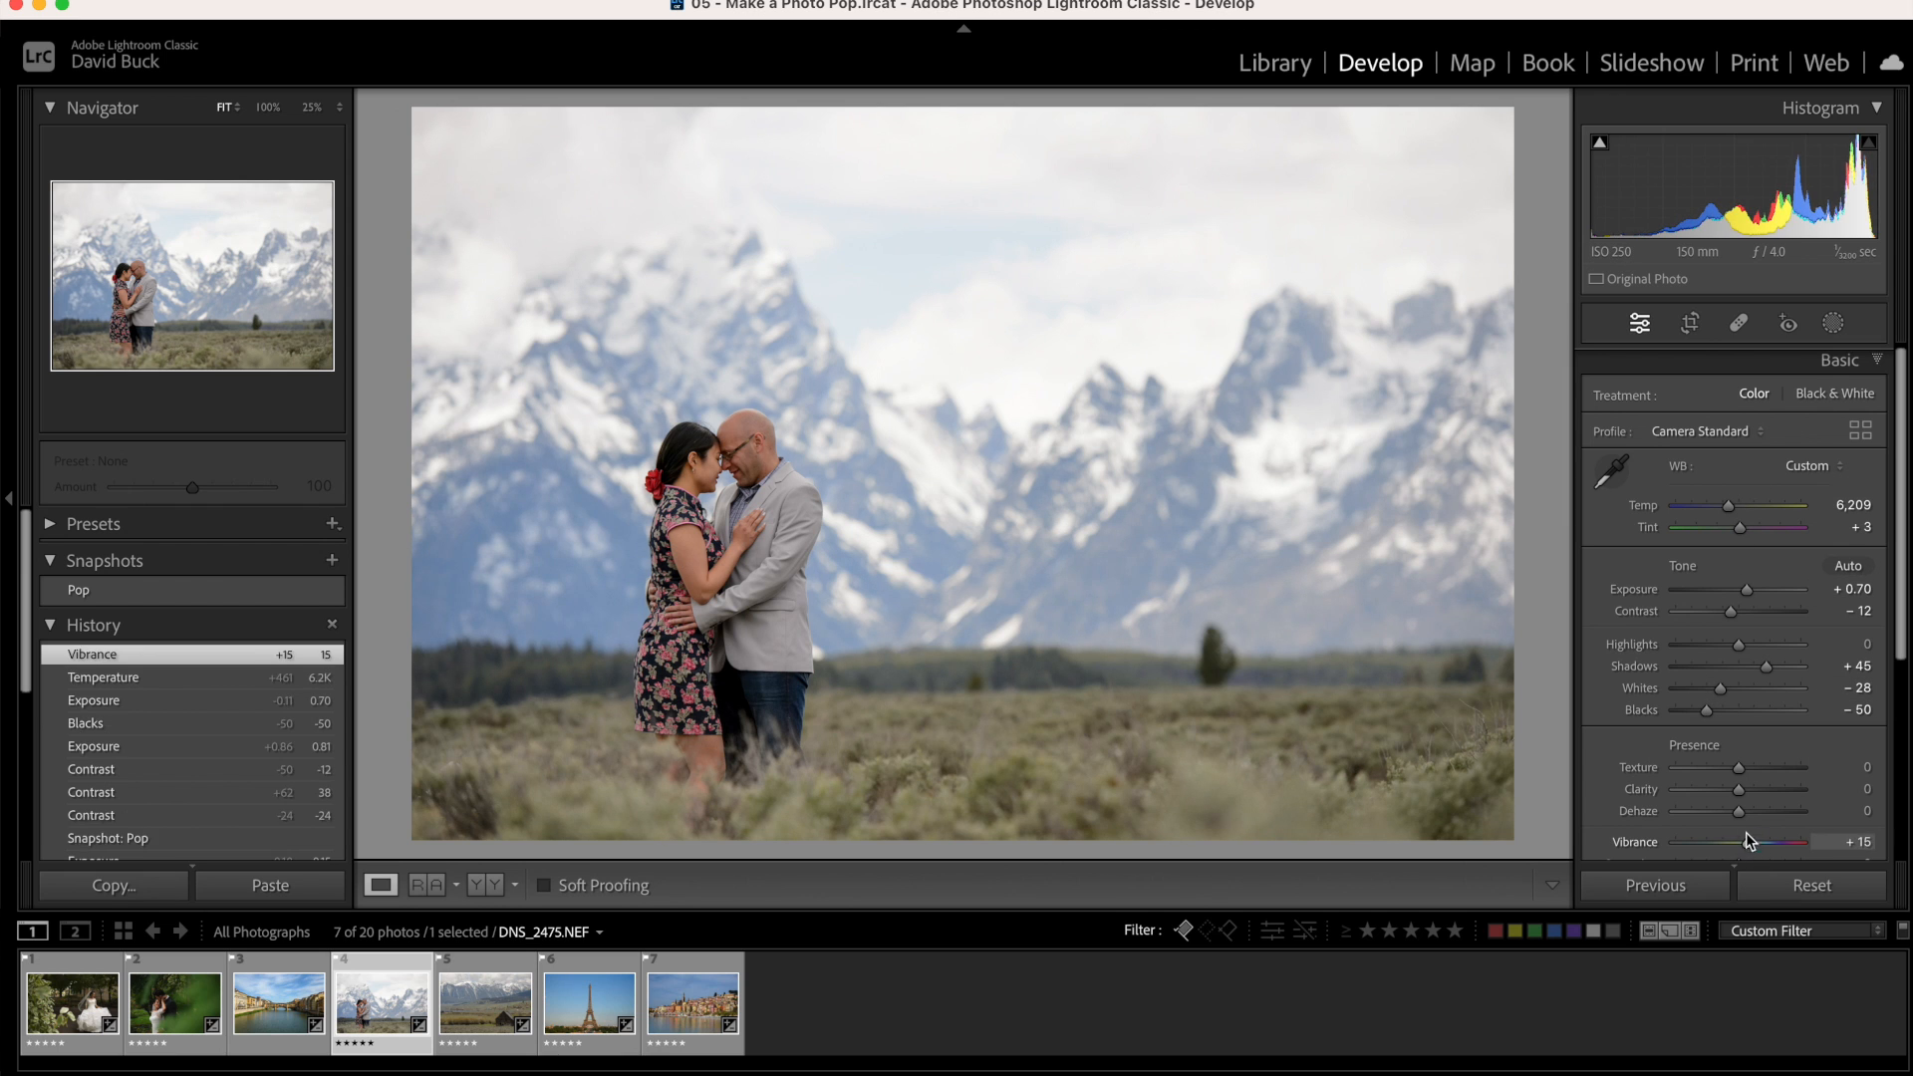
left_click_drag(1739, 744, 1743, 745)
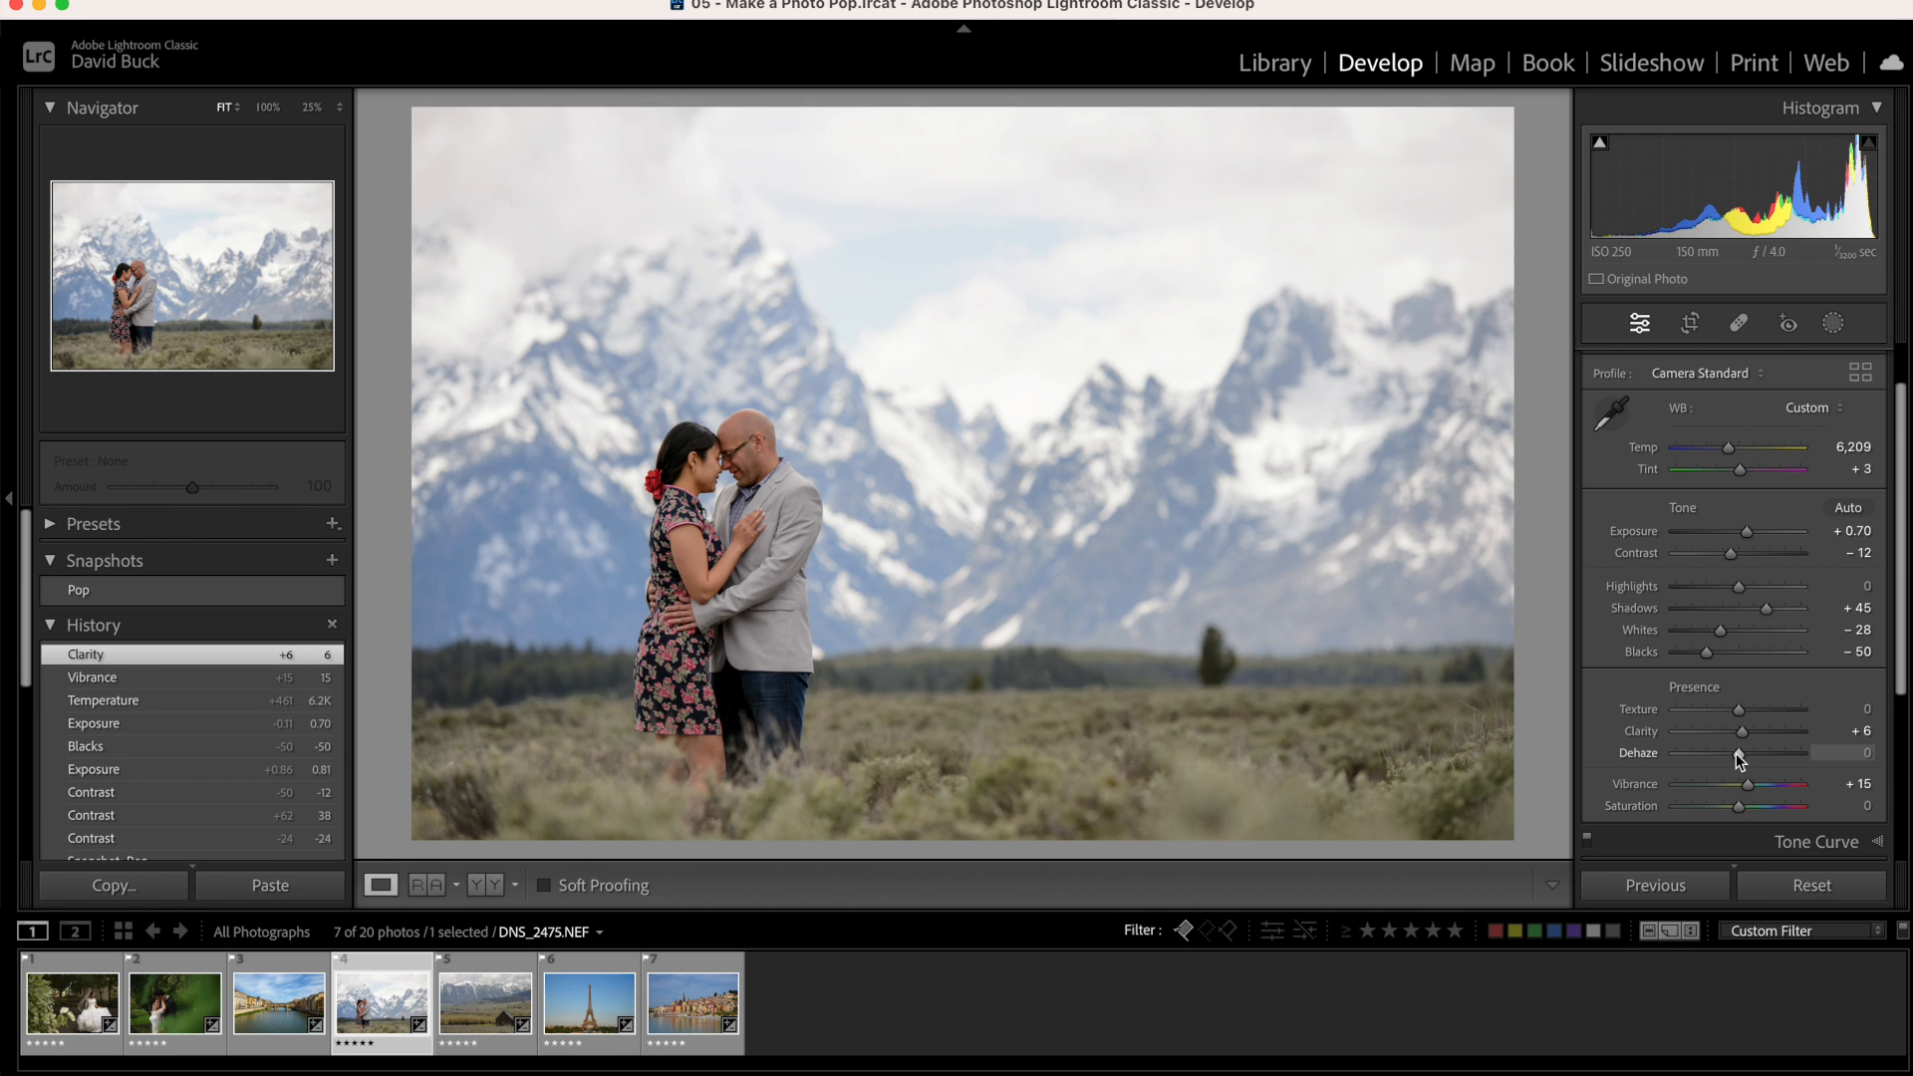
Try a brush mask at Contrast -18, Exposure 0.17, then revert to the Pop snapshot
left_click(1832, 323)
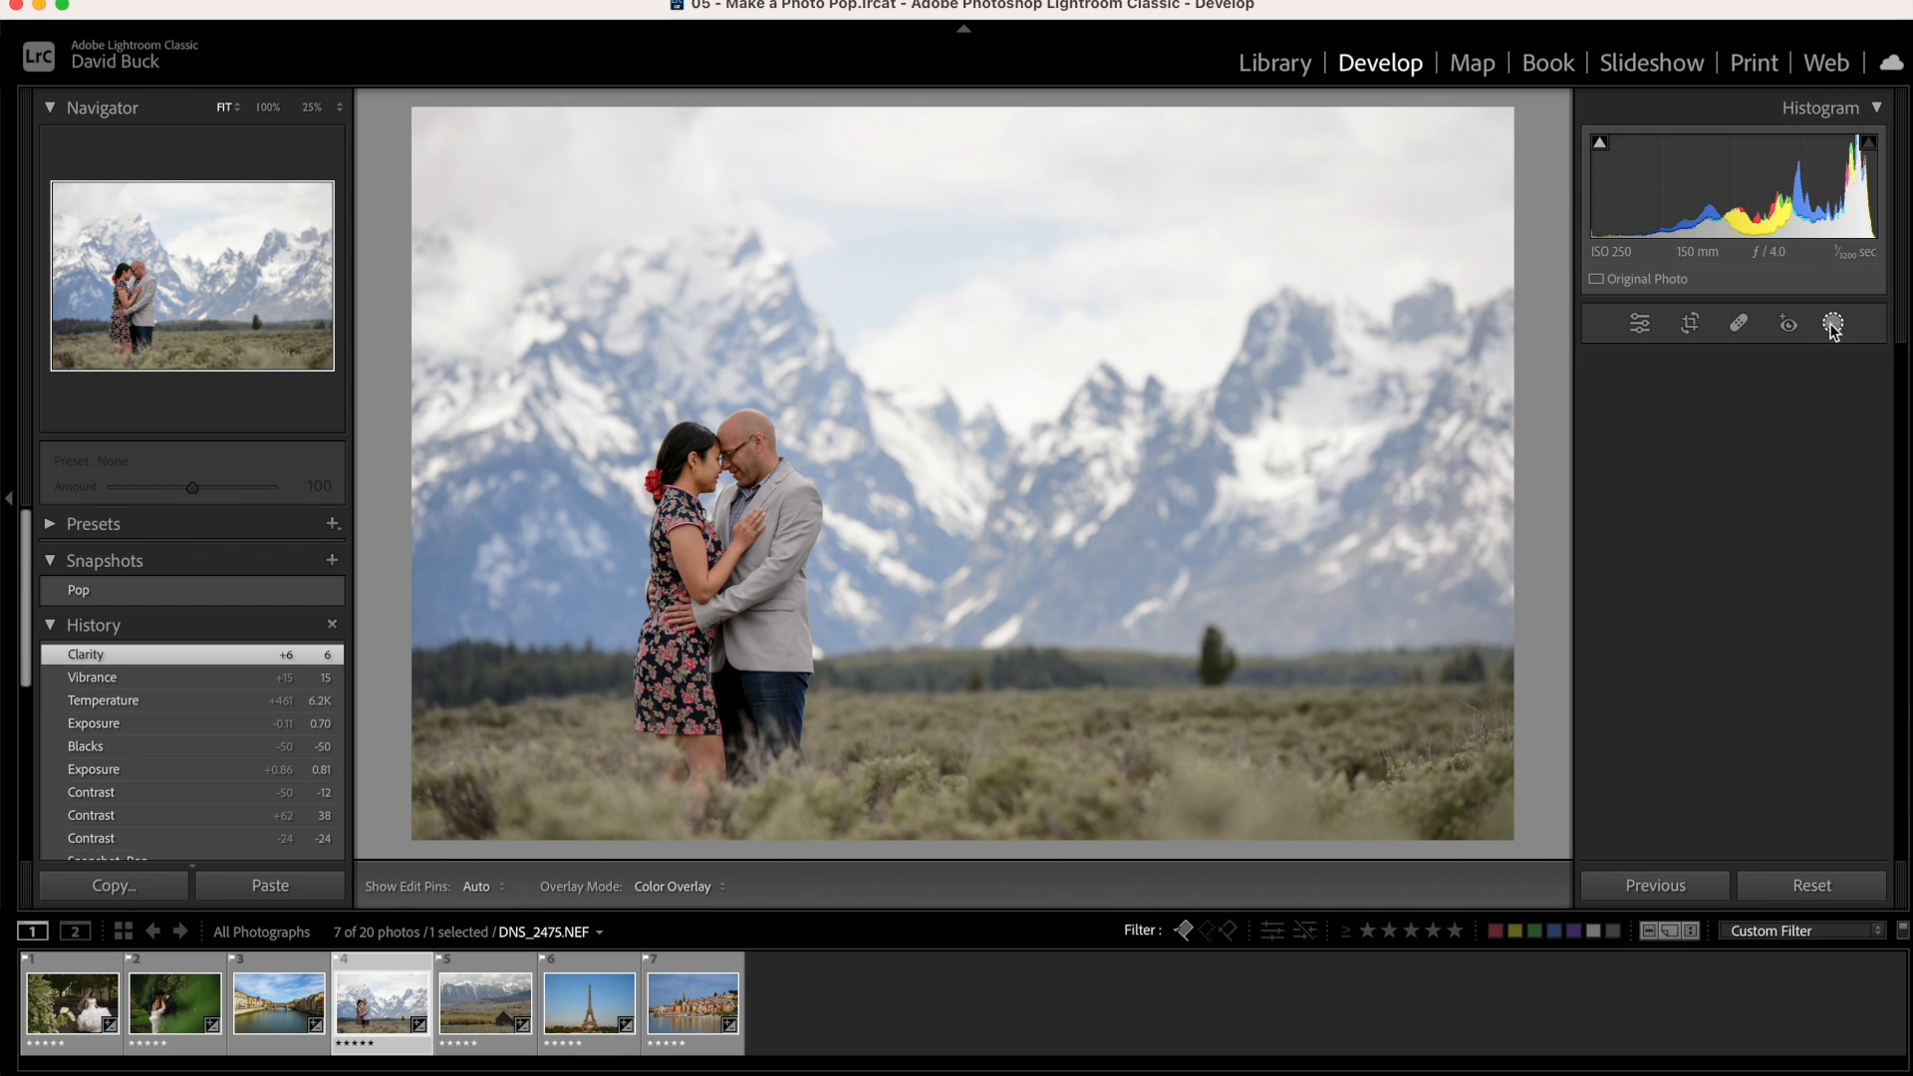
left_click(1833, 323)
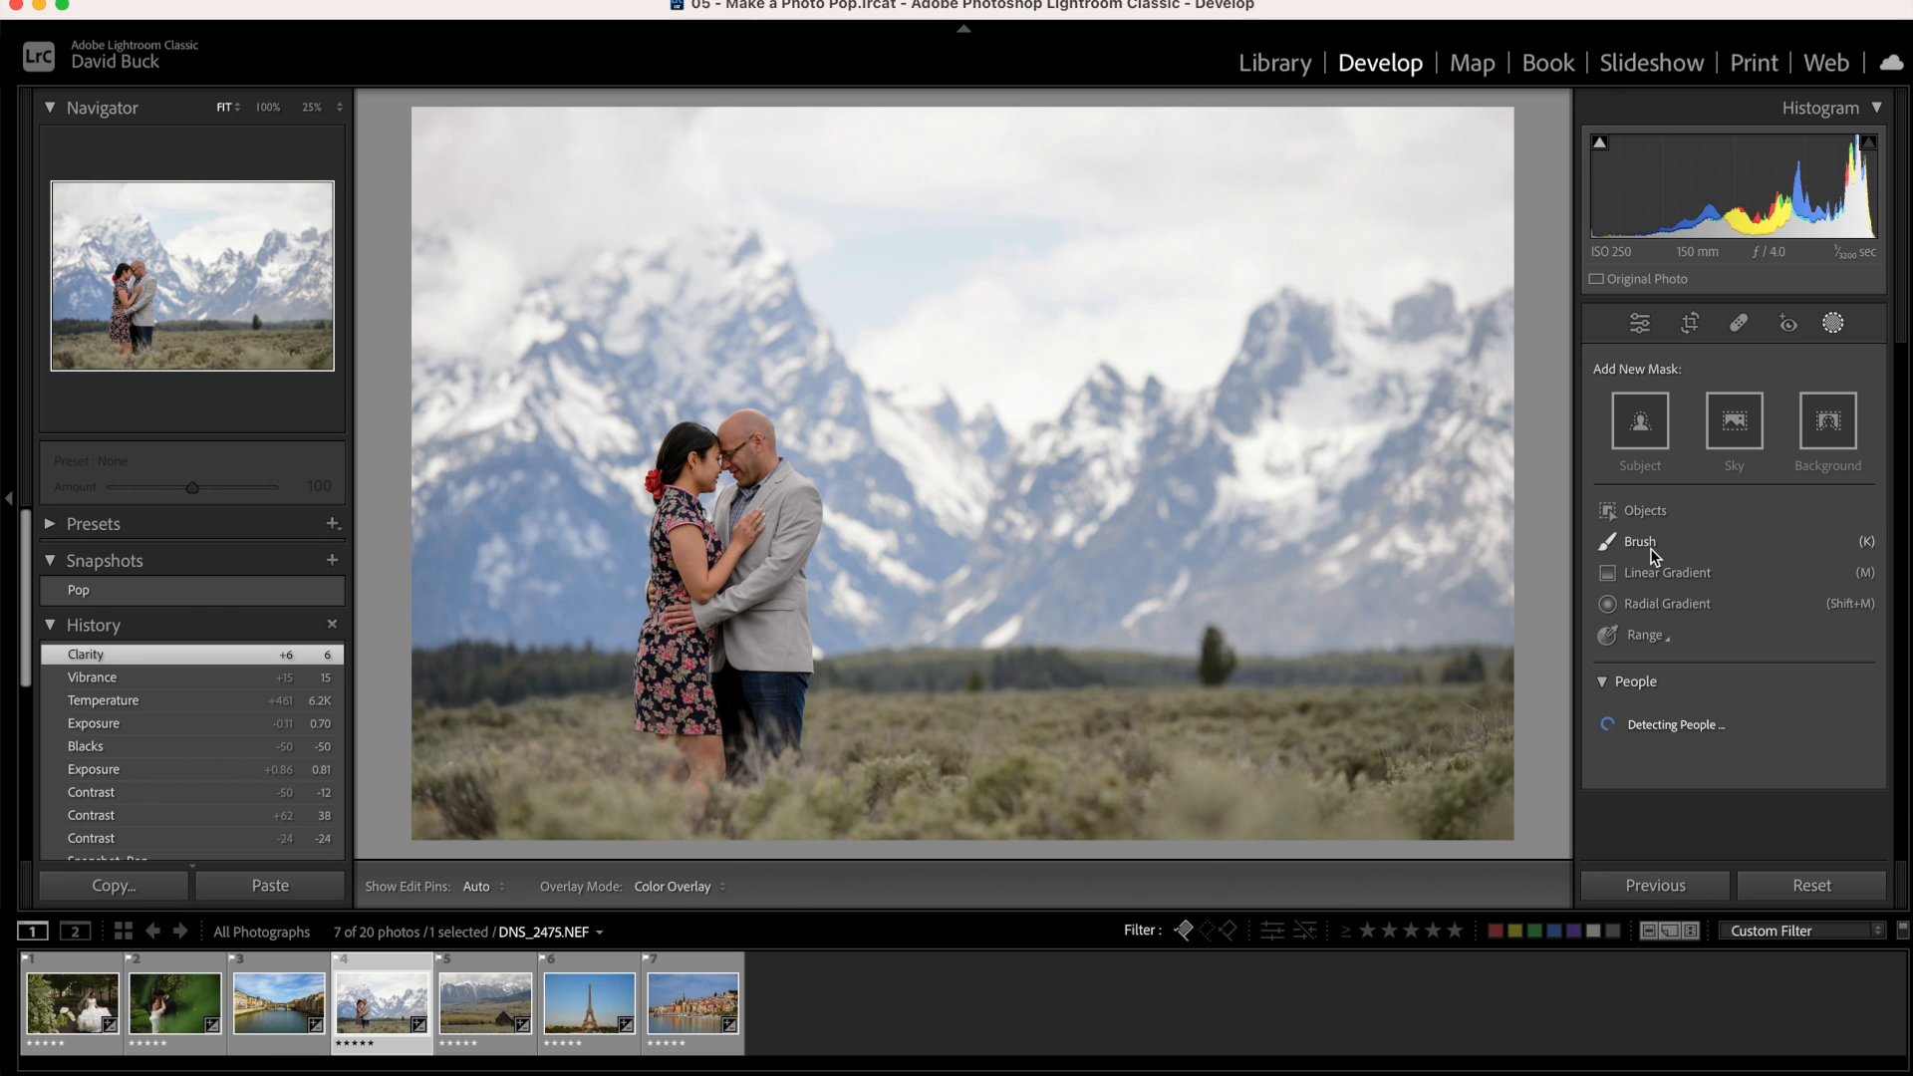
left_click(1638, 542)
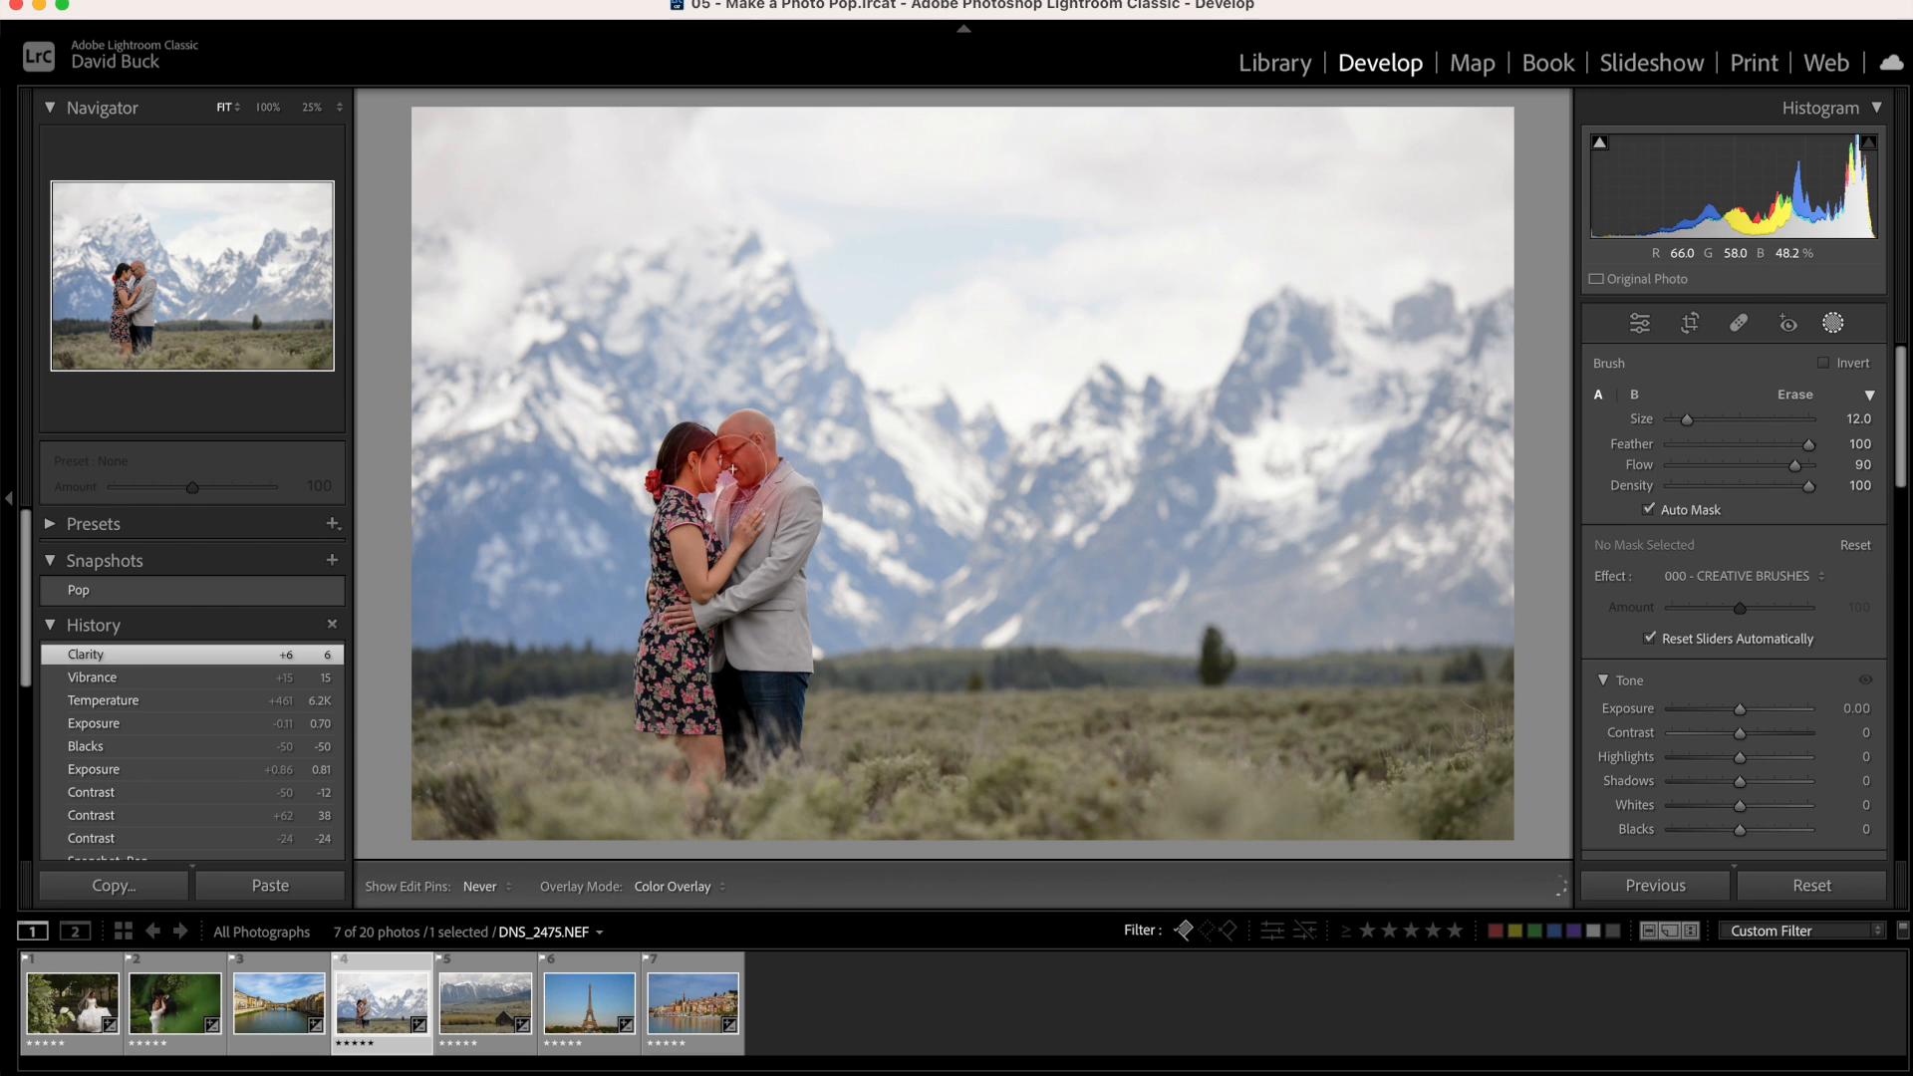
left_click(733, 472)
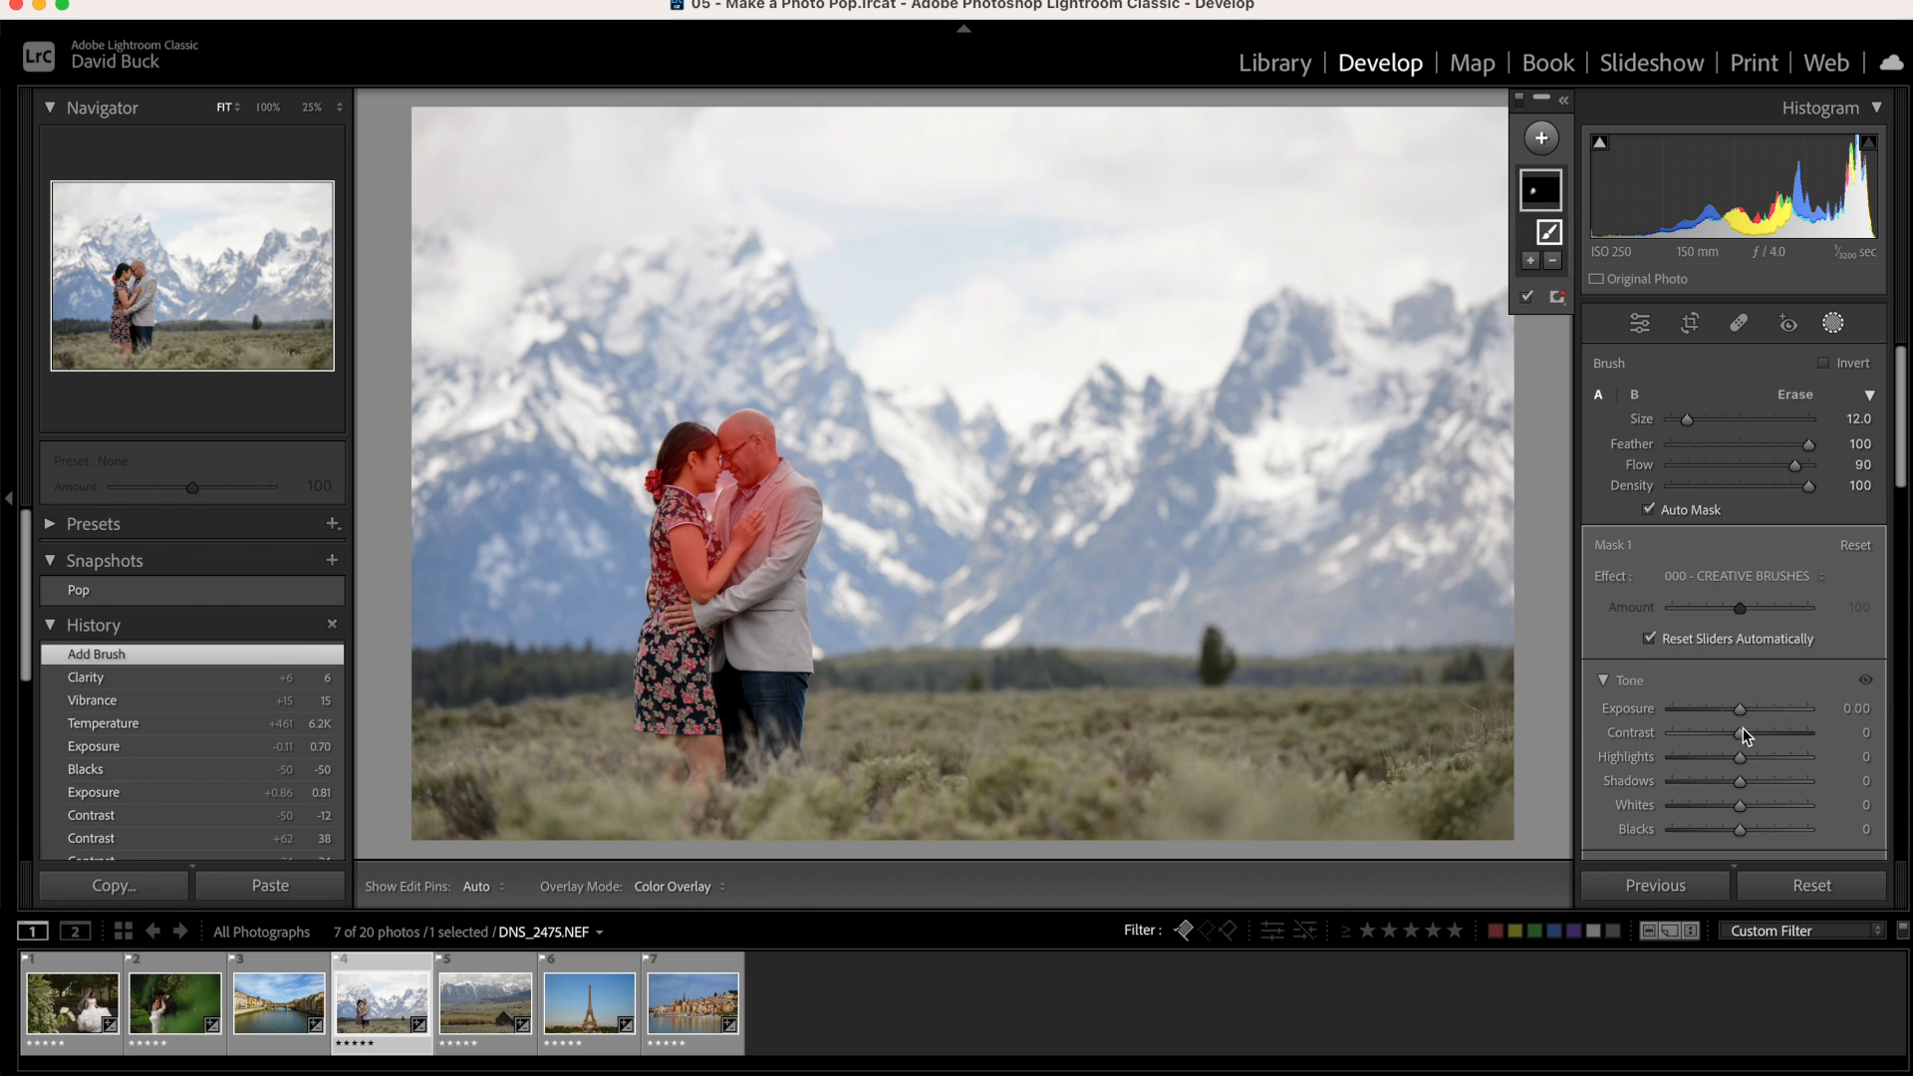
left_click_drag(1745, 732, 1724, 732)
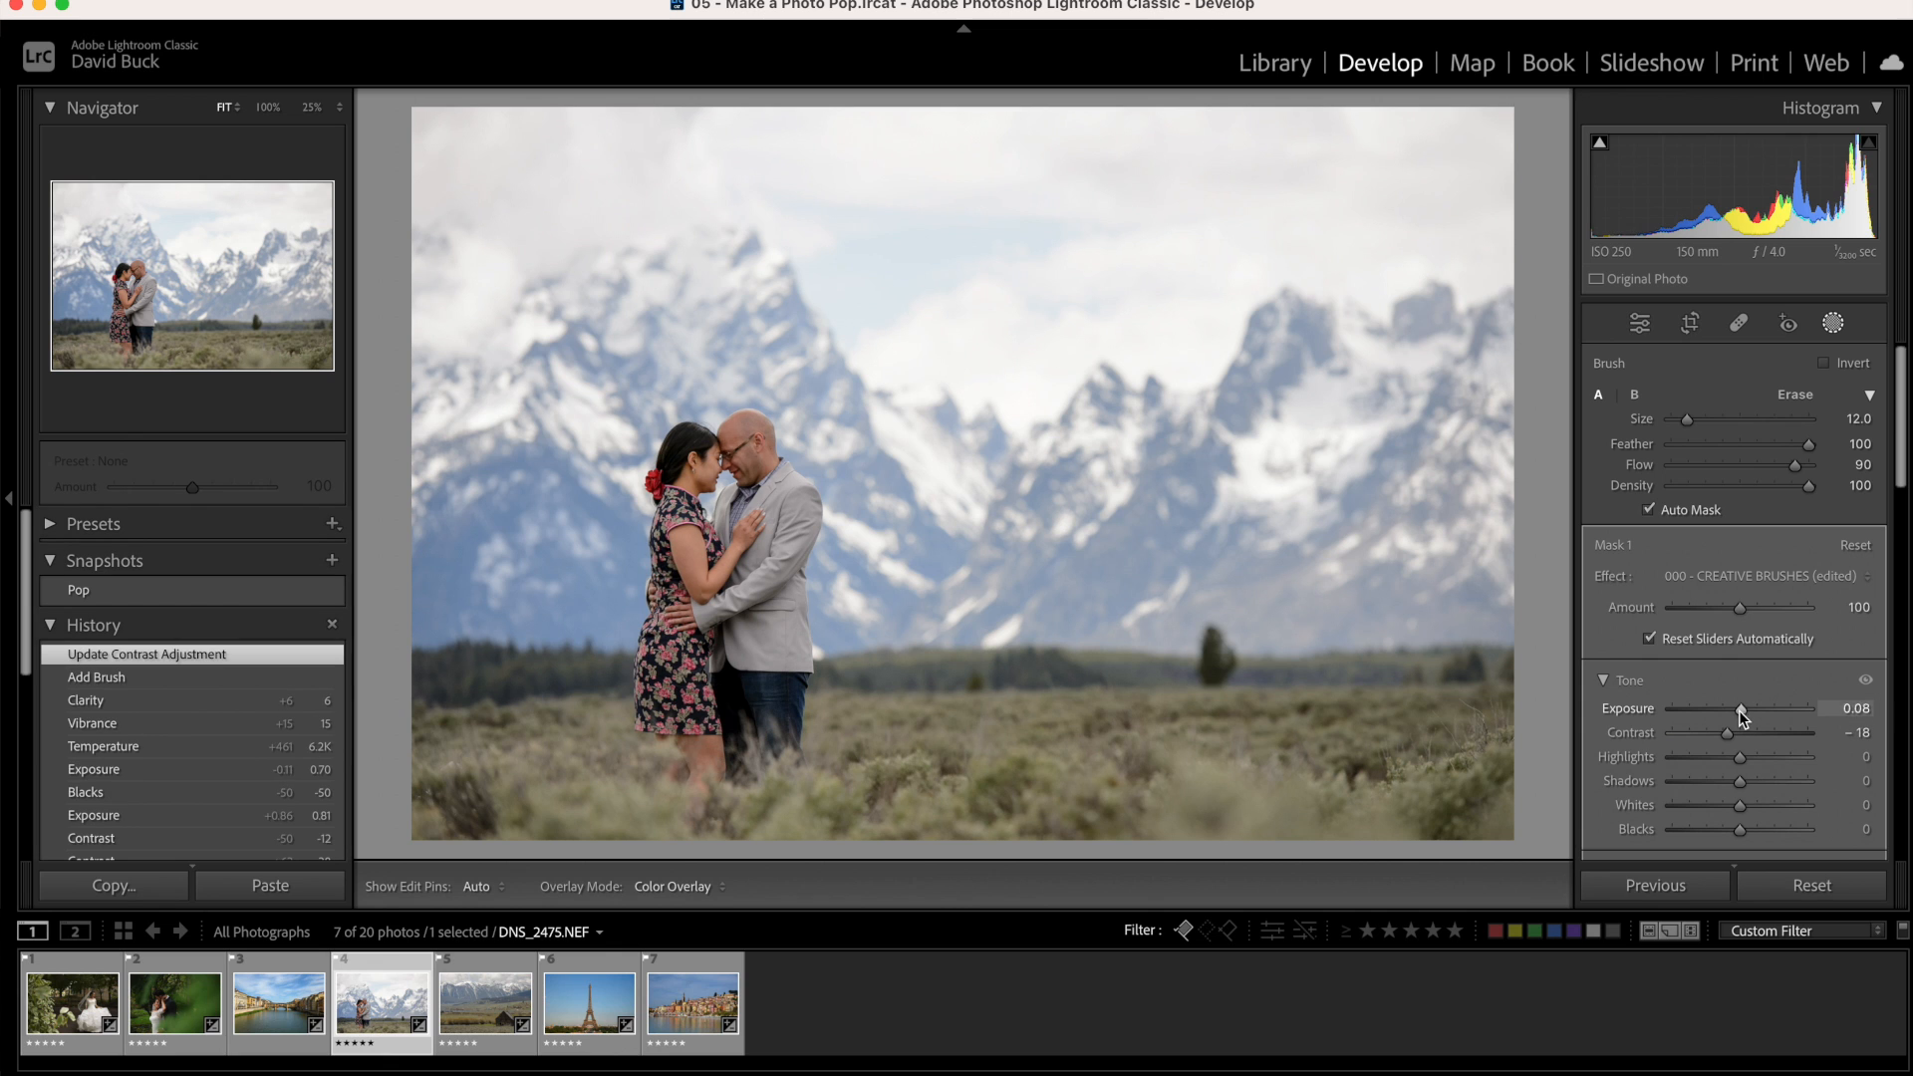
left_click_drag(1733, 708, 1746, 708)
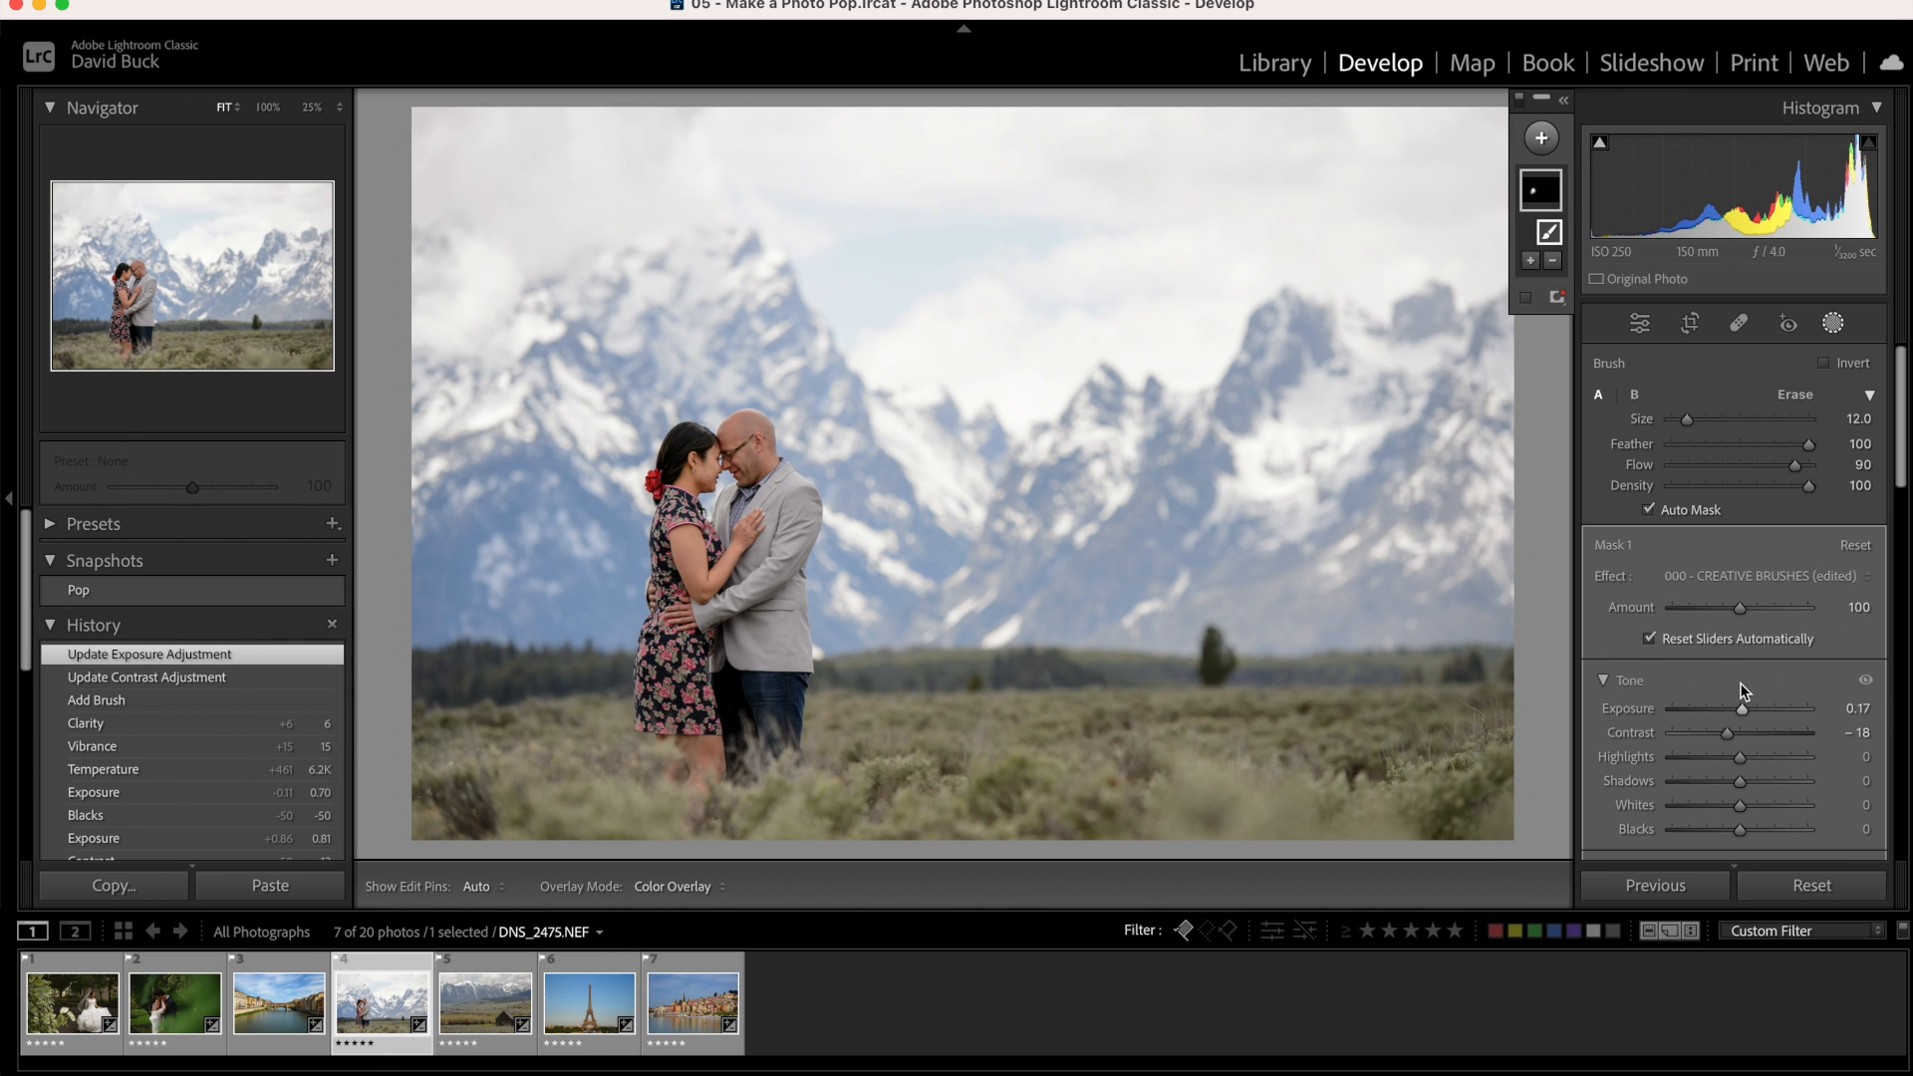
left_click(78, 589)
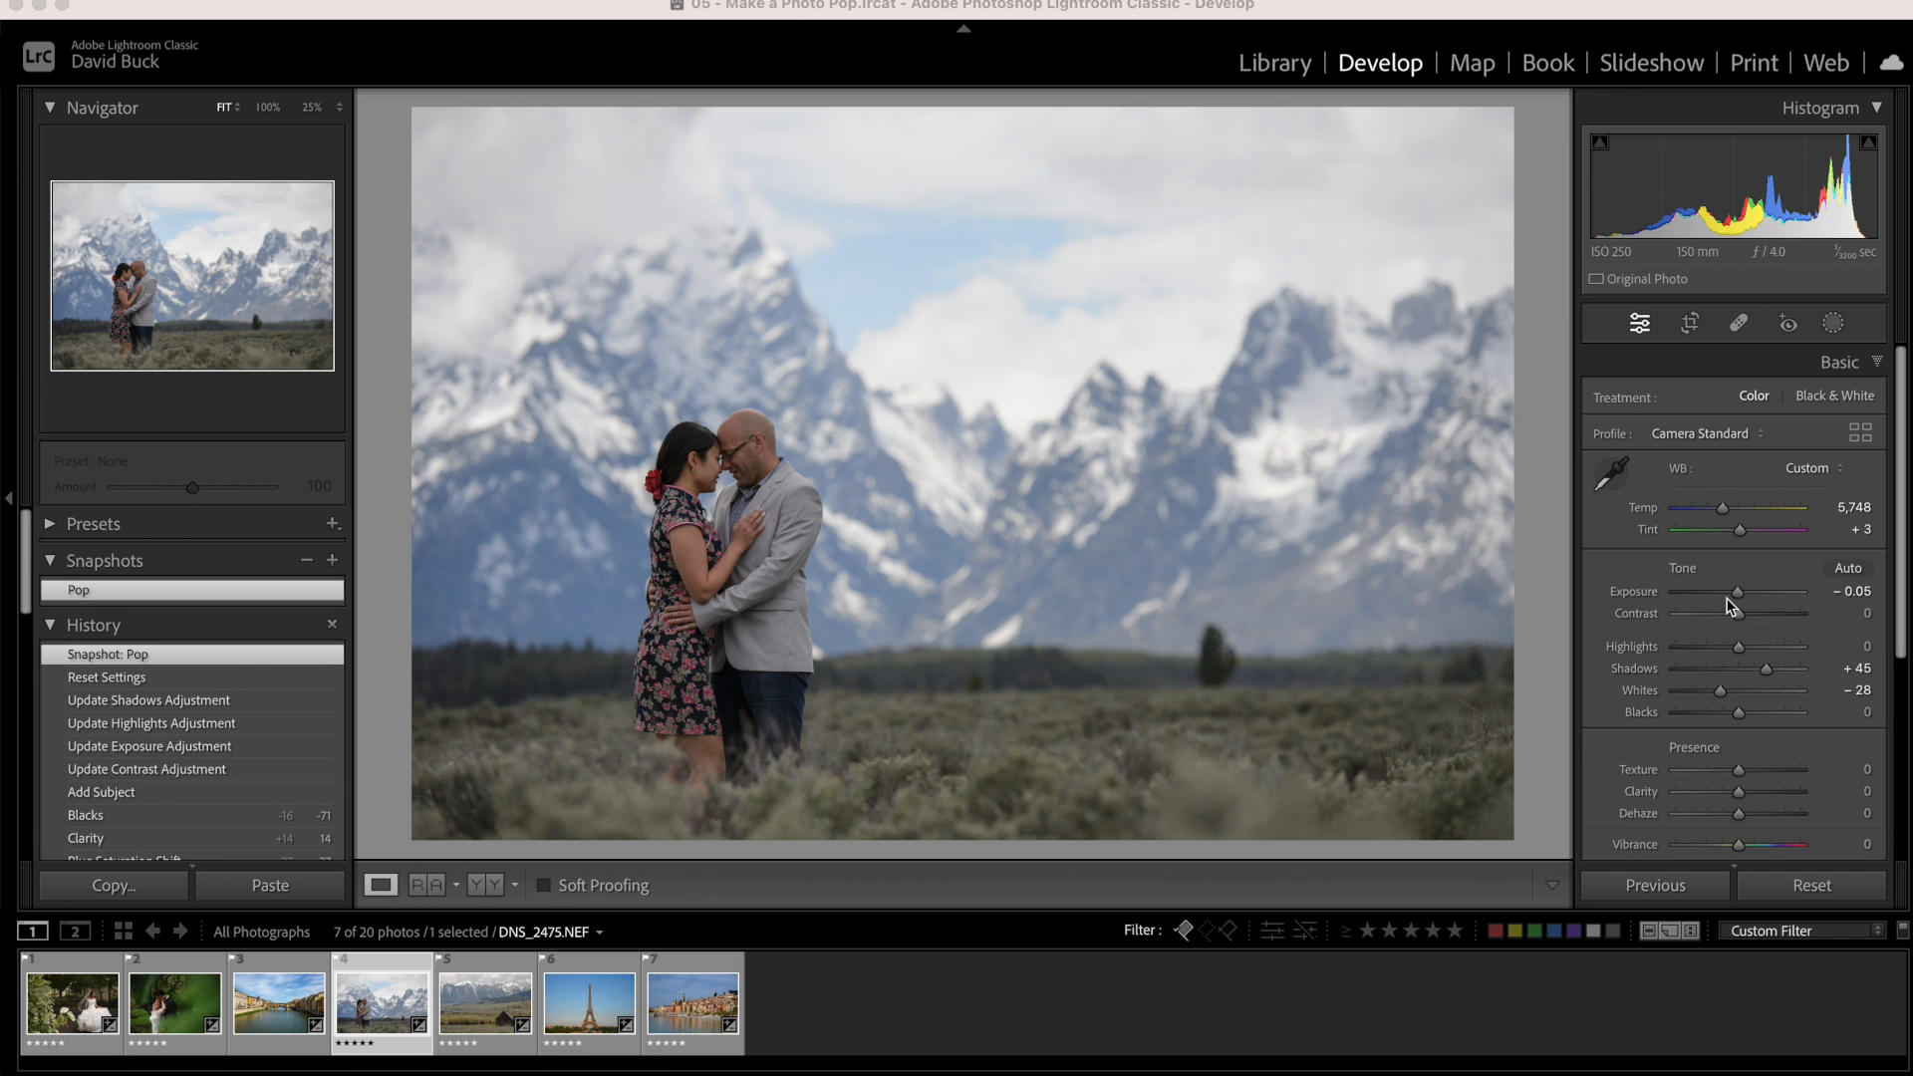
mouse_move(1227, 593)
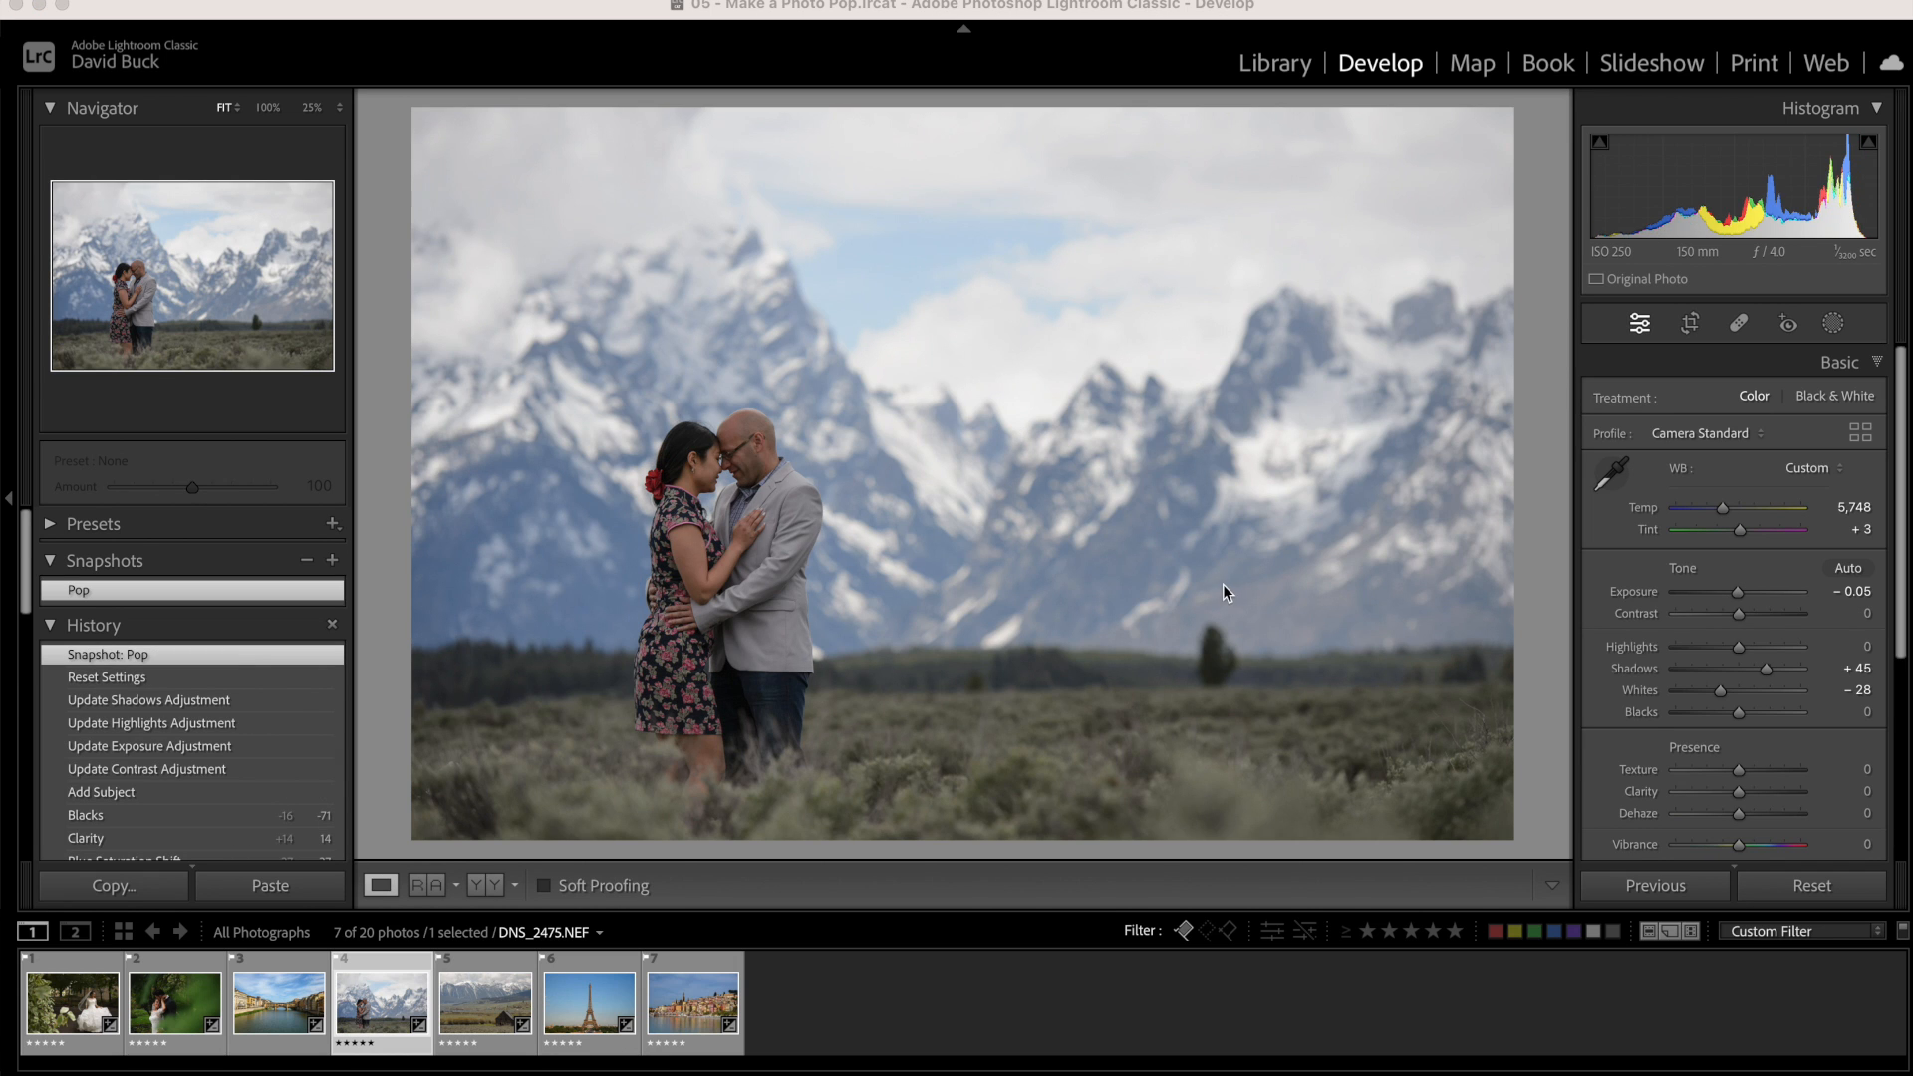
mouse_move(873, 519)
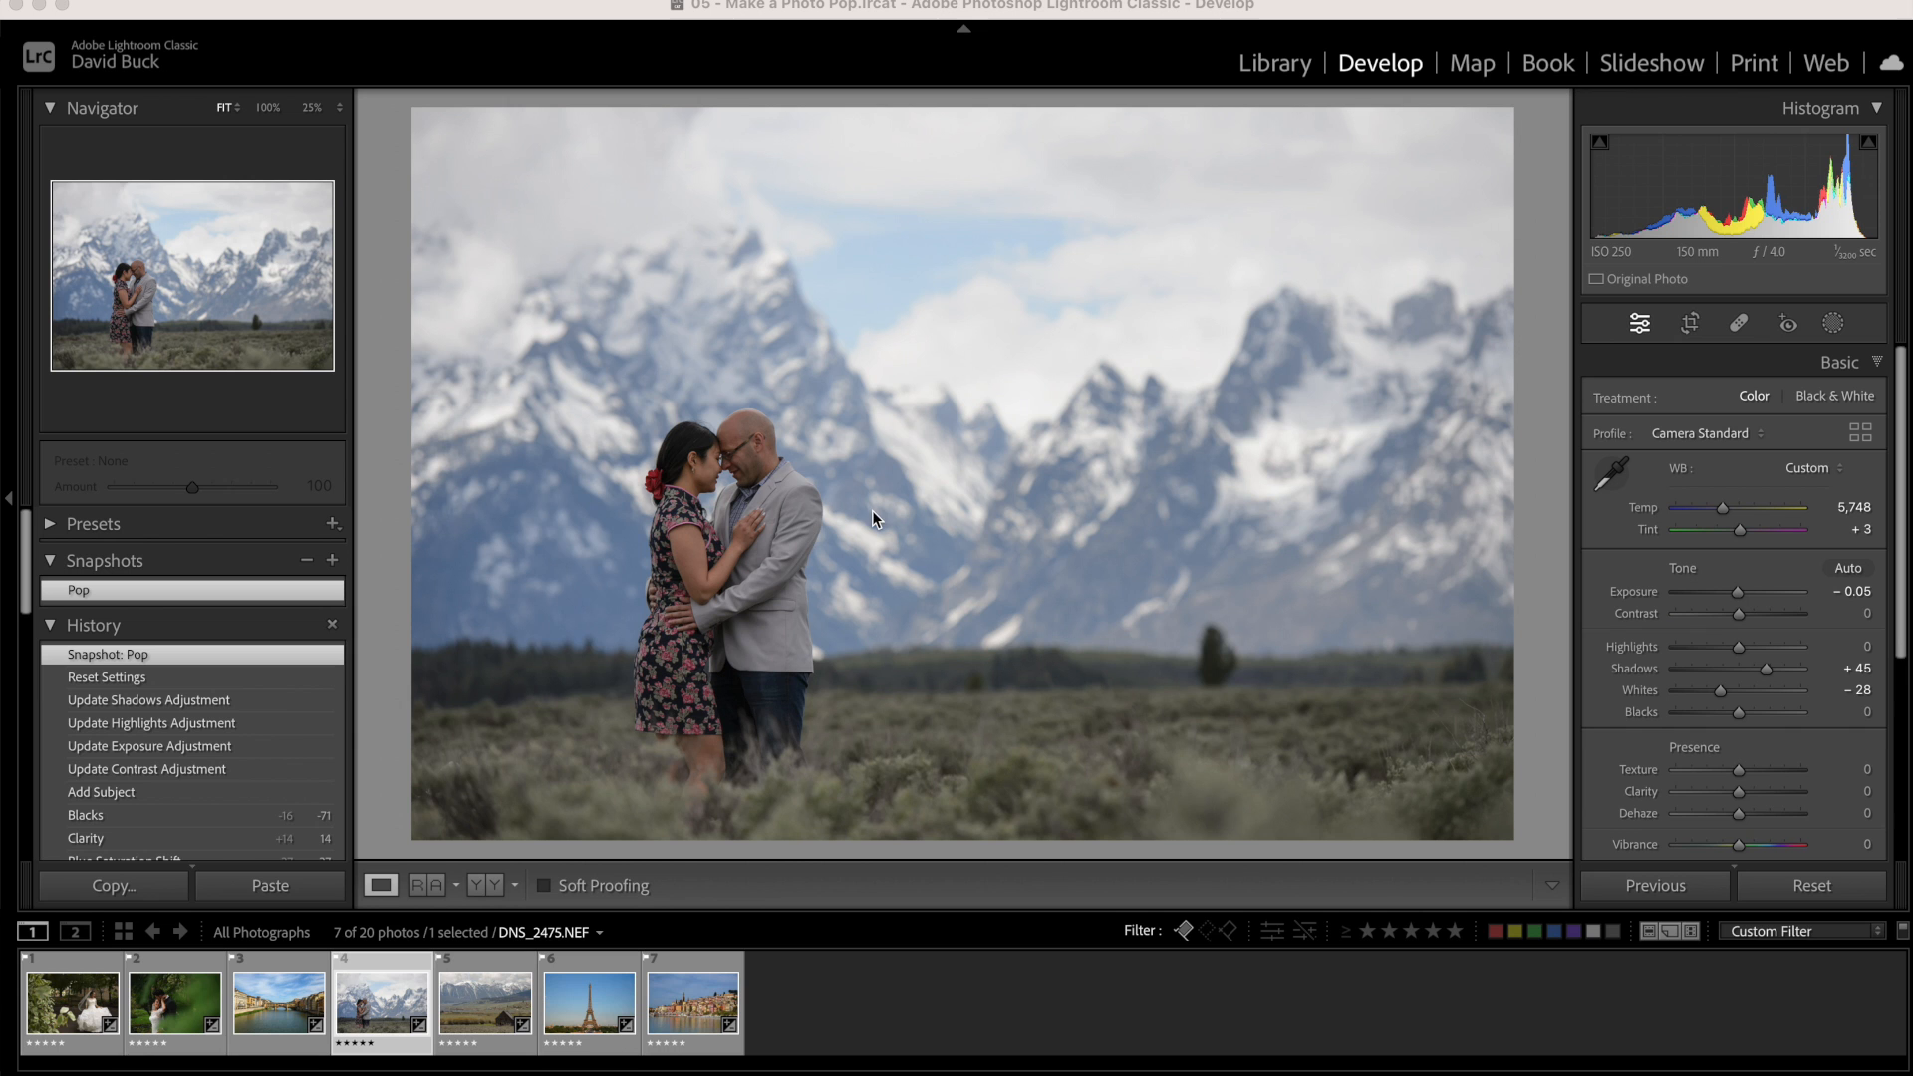
mouse_move(1827, 596)
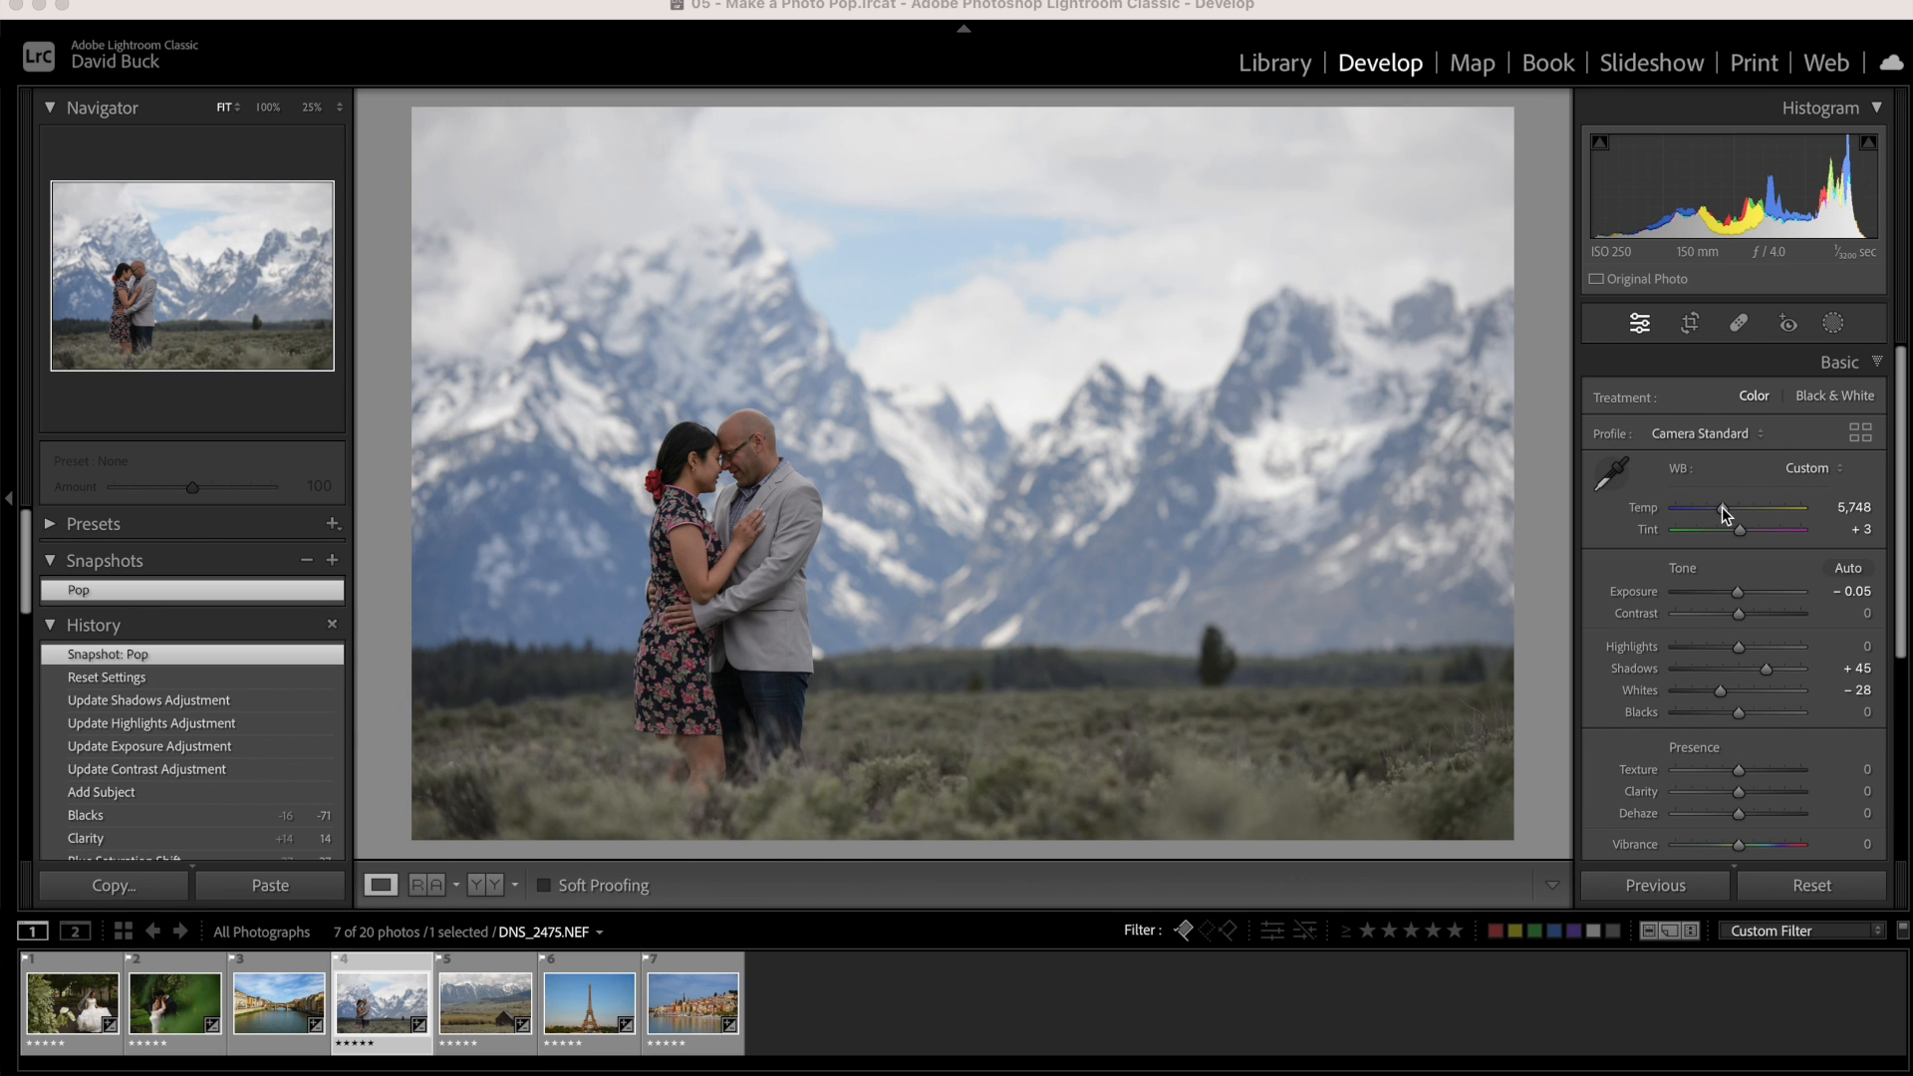
Warm Temp to about 6,943 and lower Exposure to -0.10
left_click_drag(1702, 516, 1738, 515)
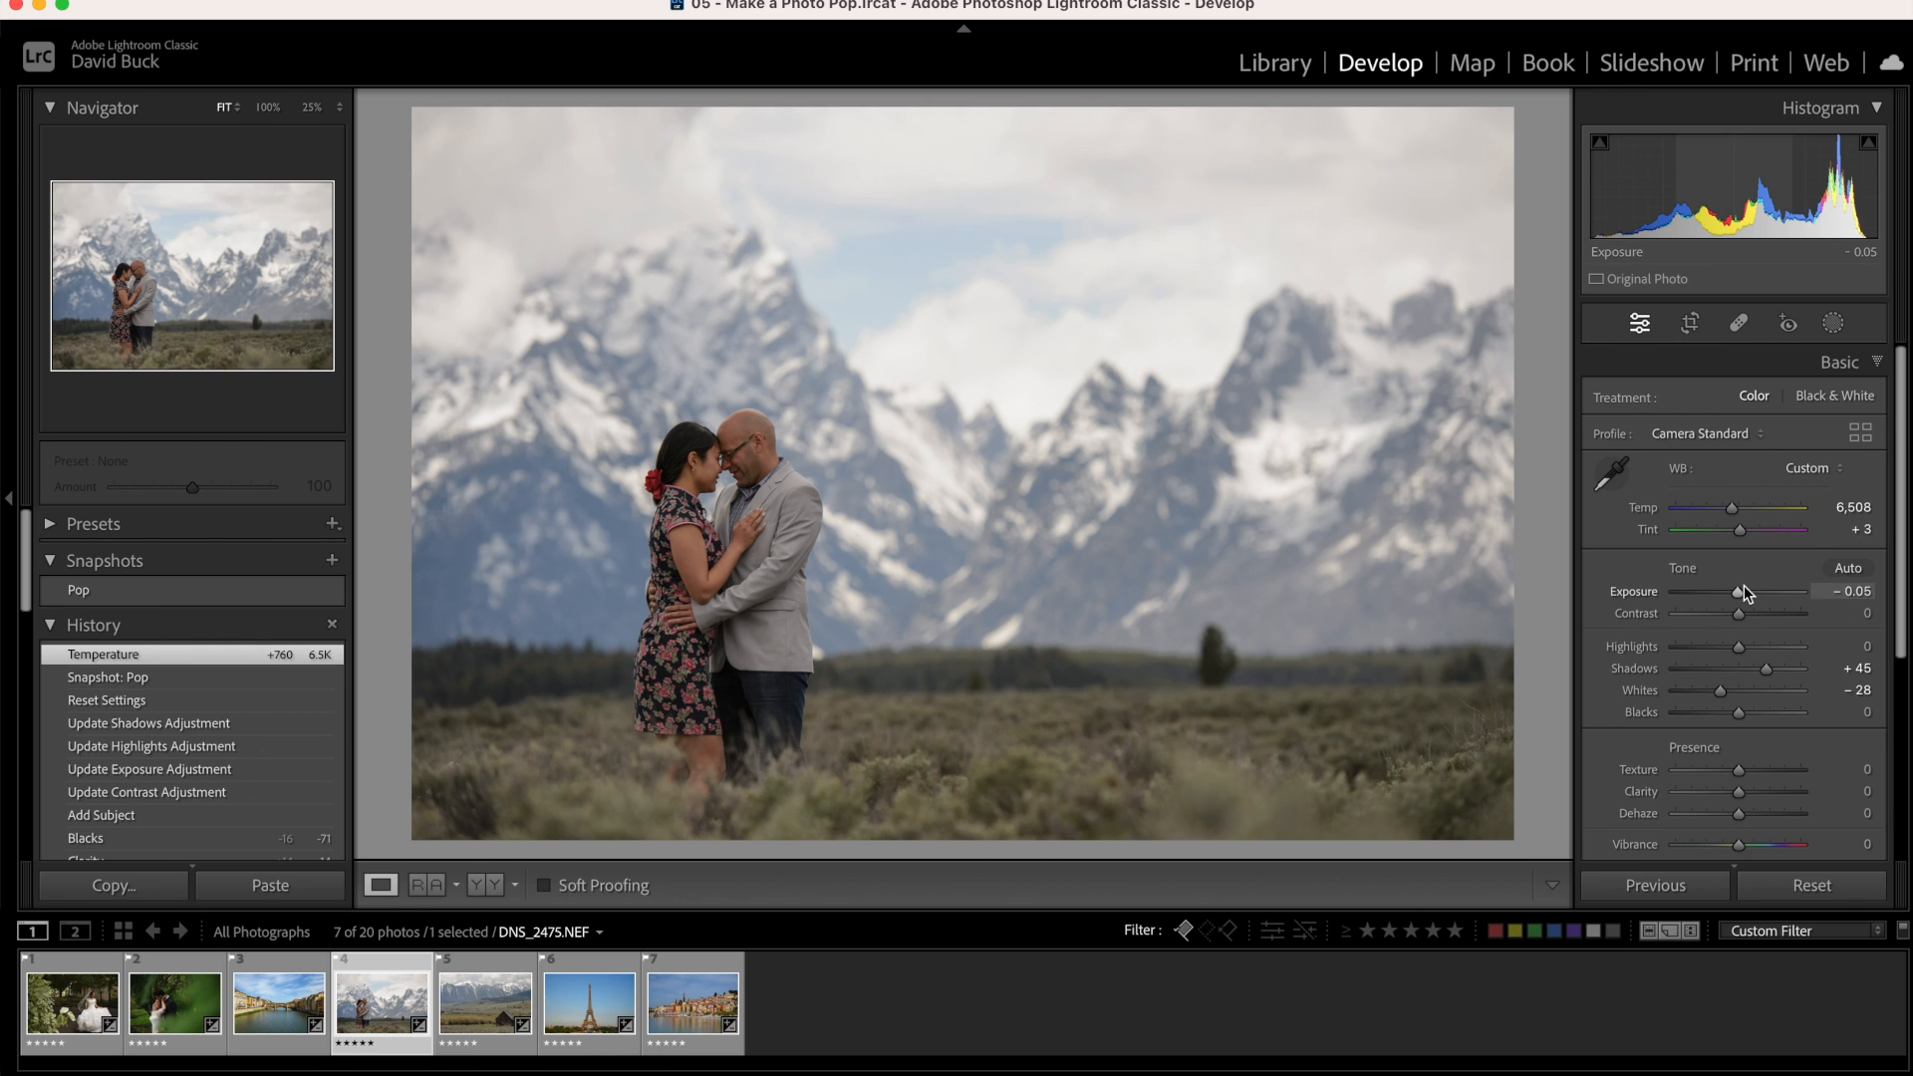
left_click_drag(1731, 506, 1743, 506)
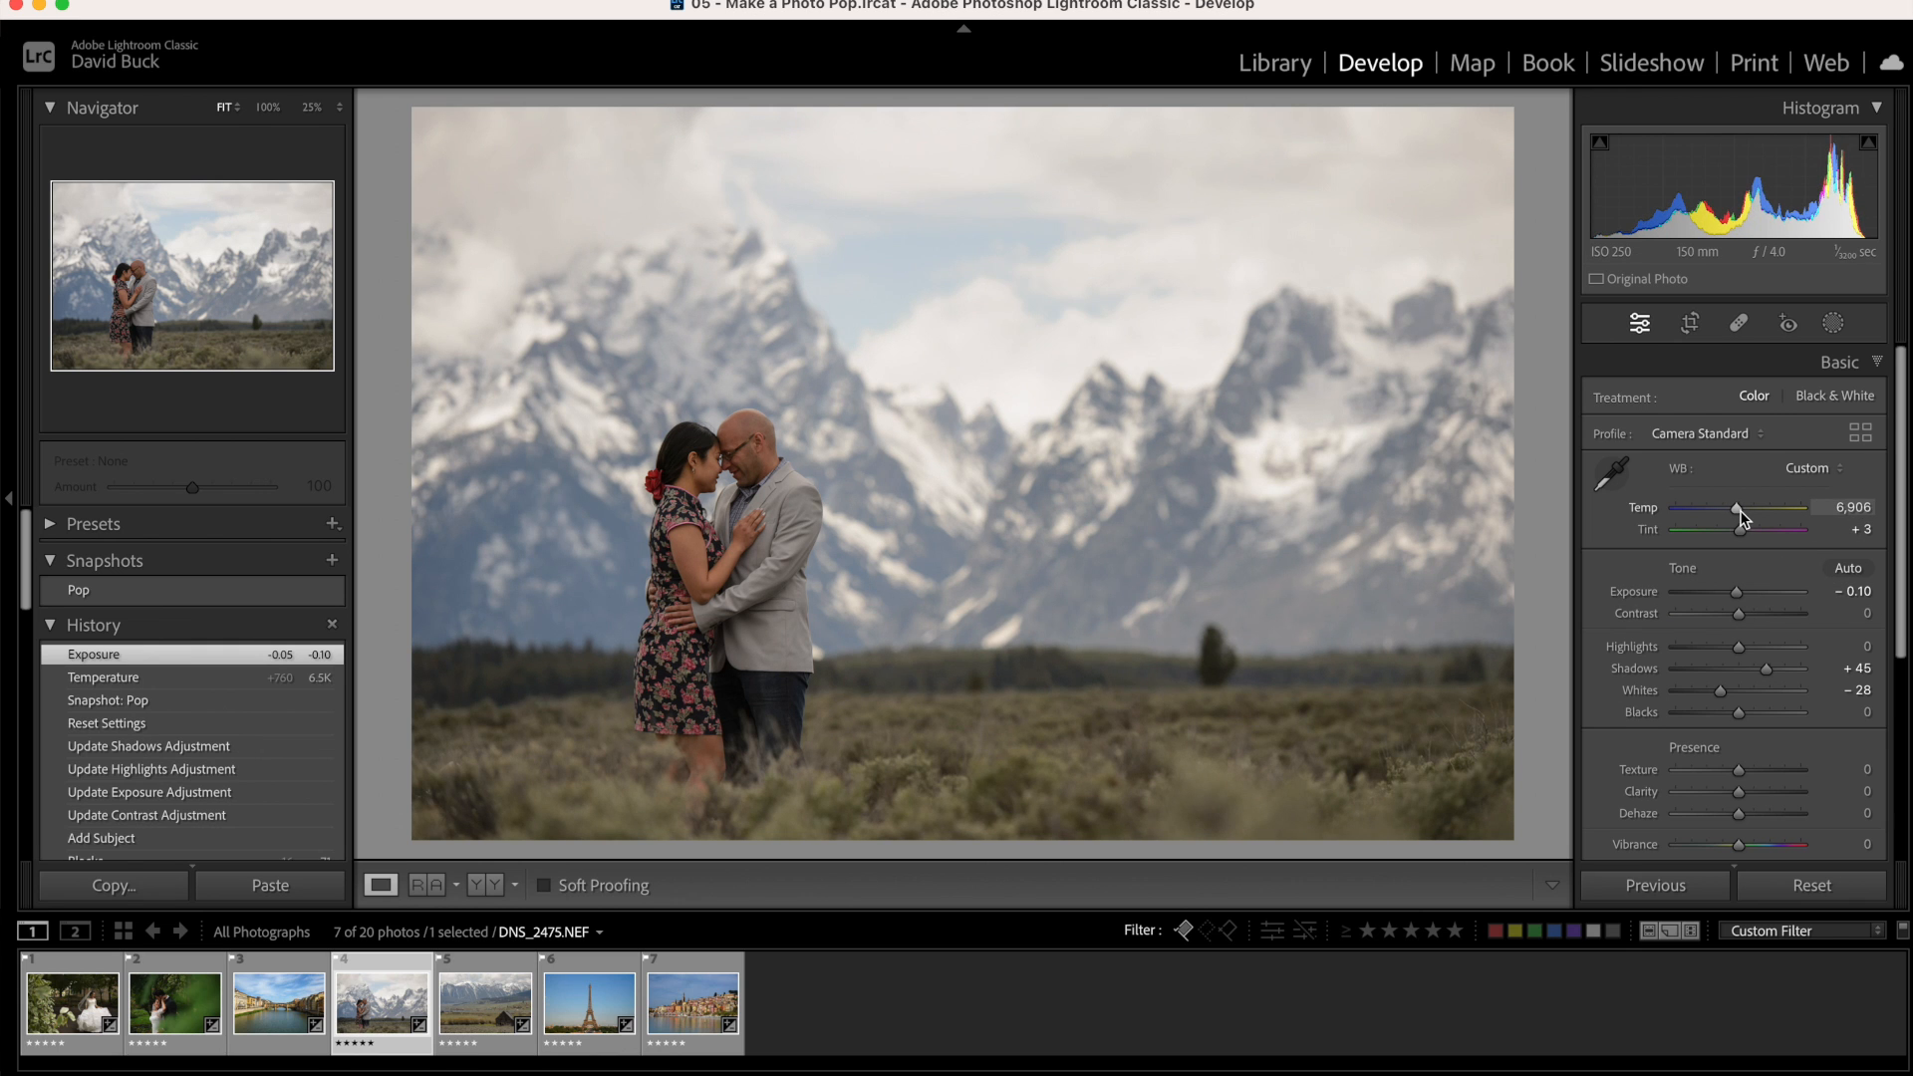
left_click_drag(1738, 508, 1740, 507)
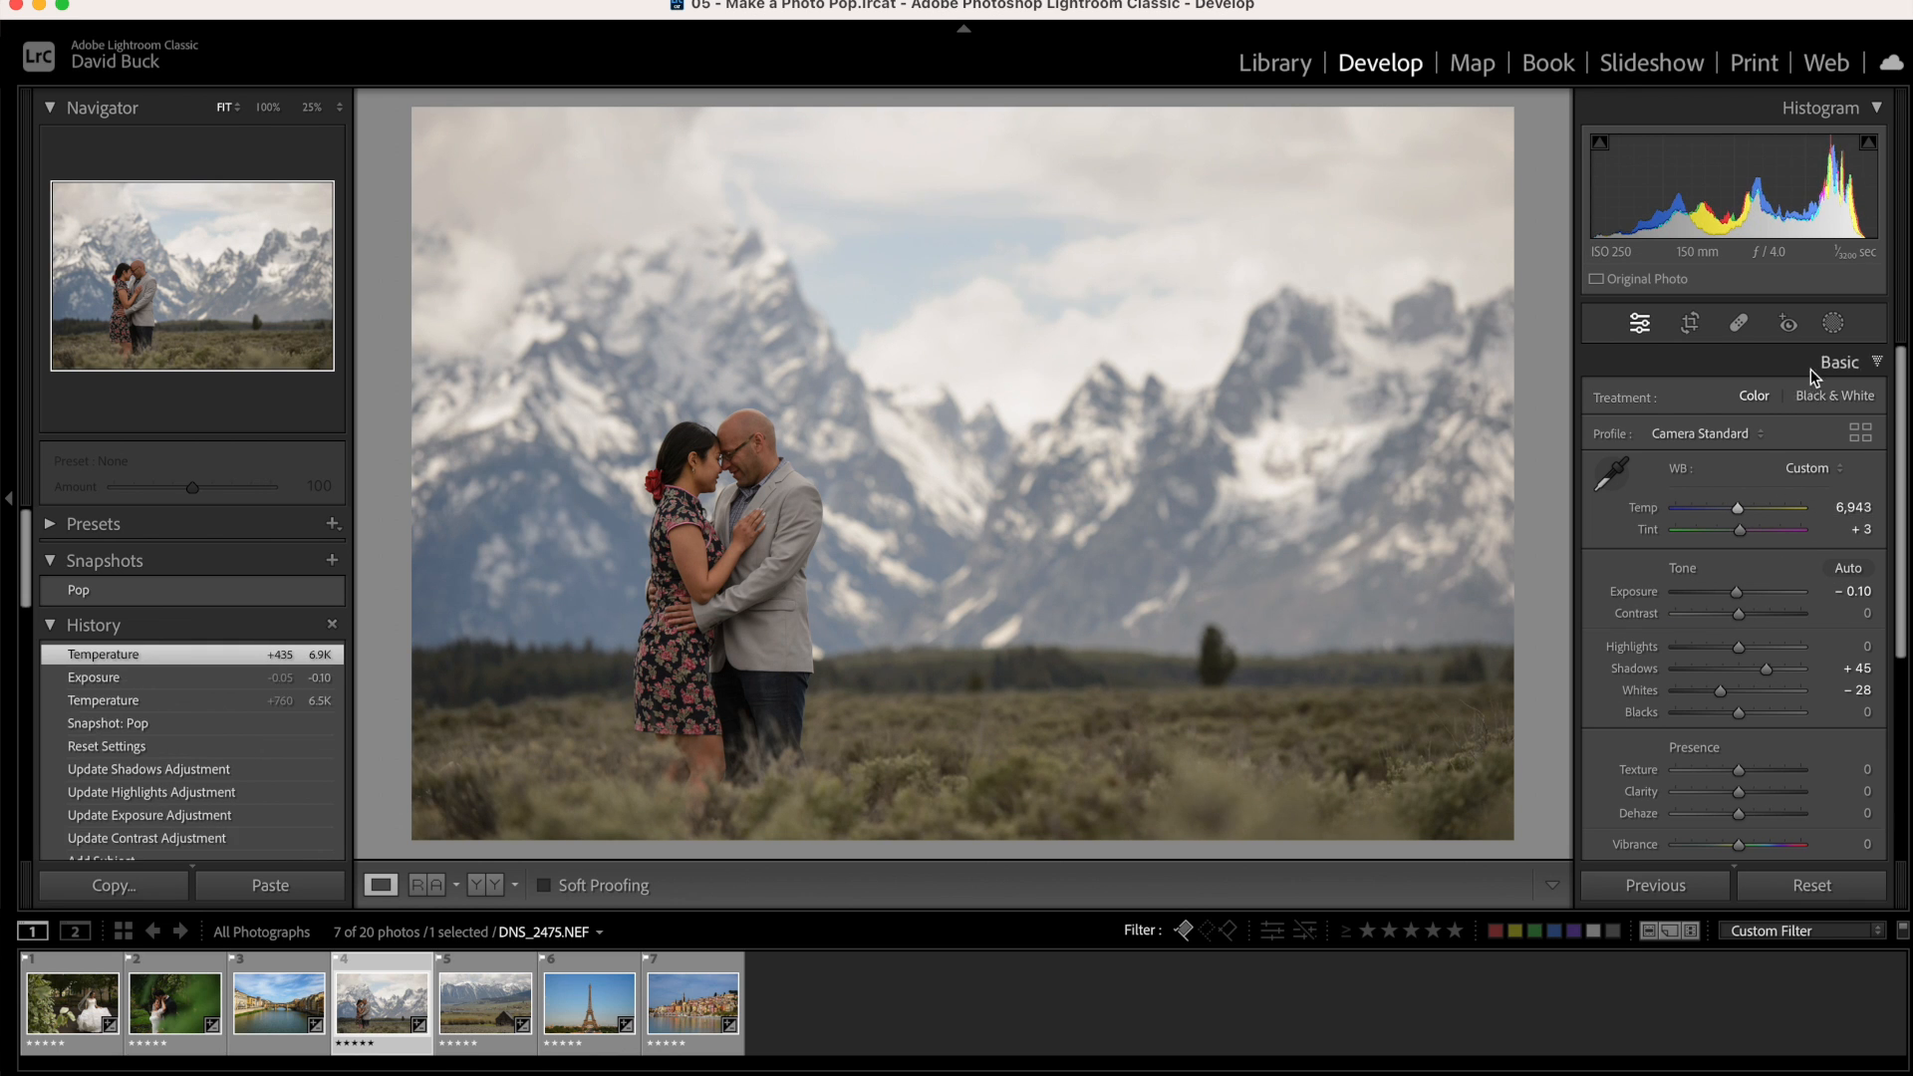
left_click(1833, 323)
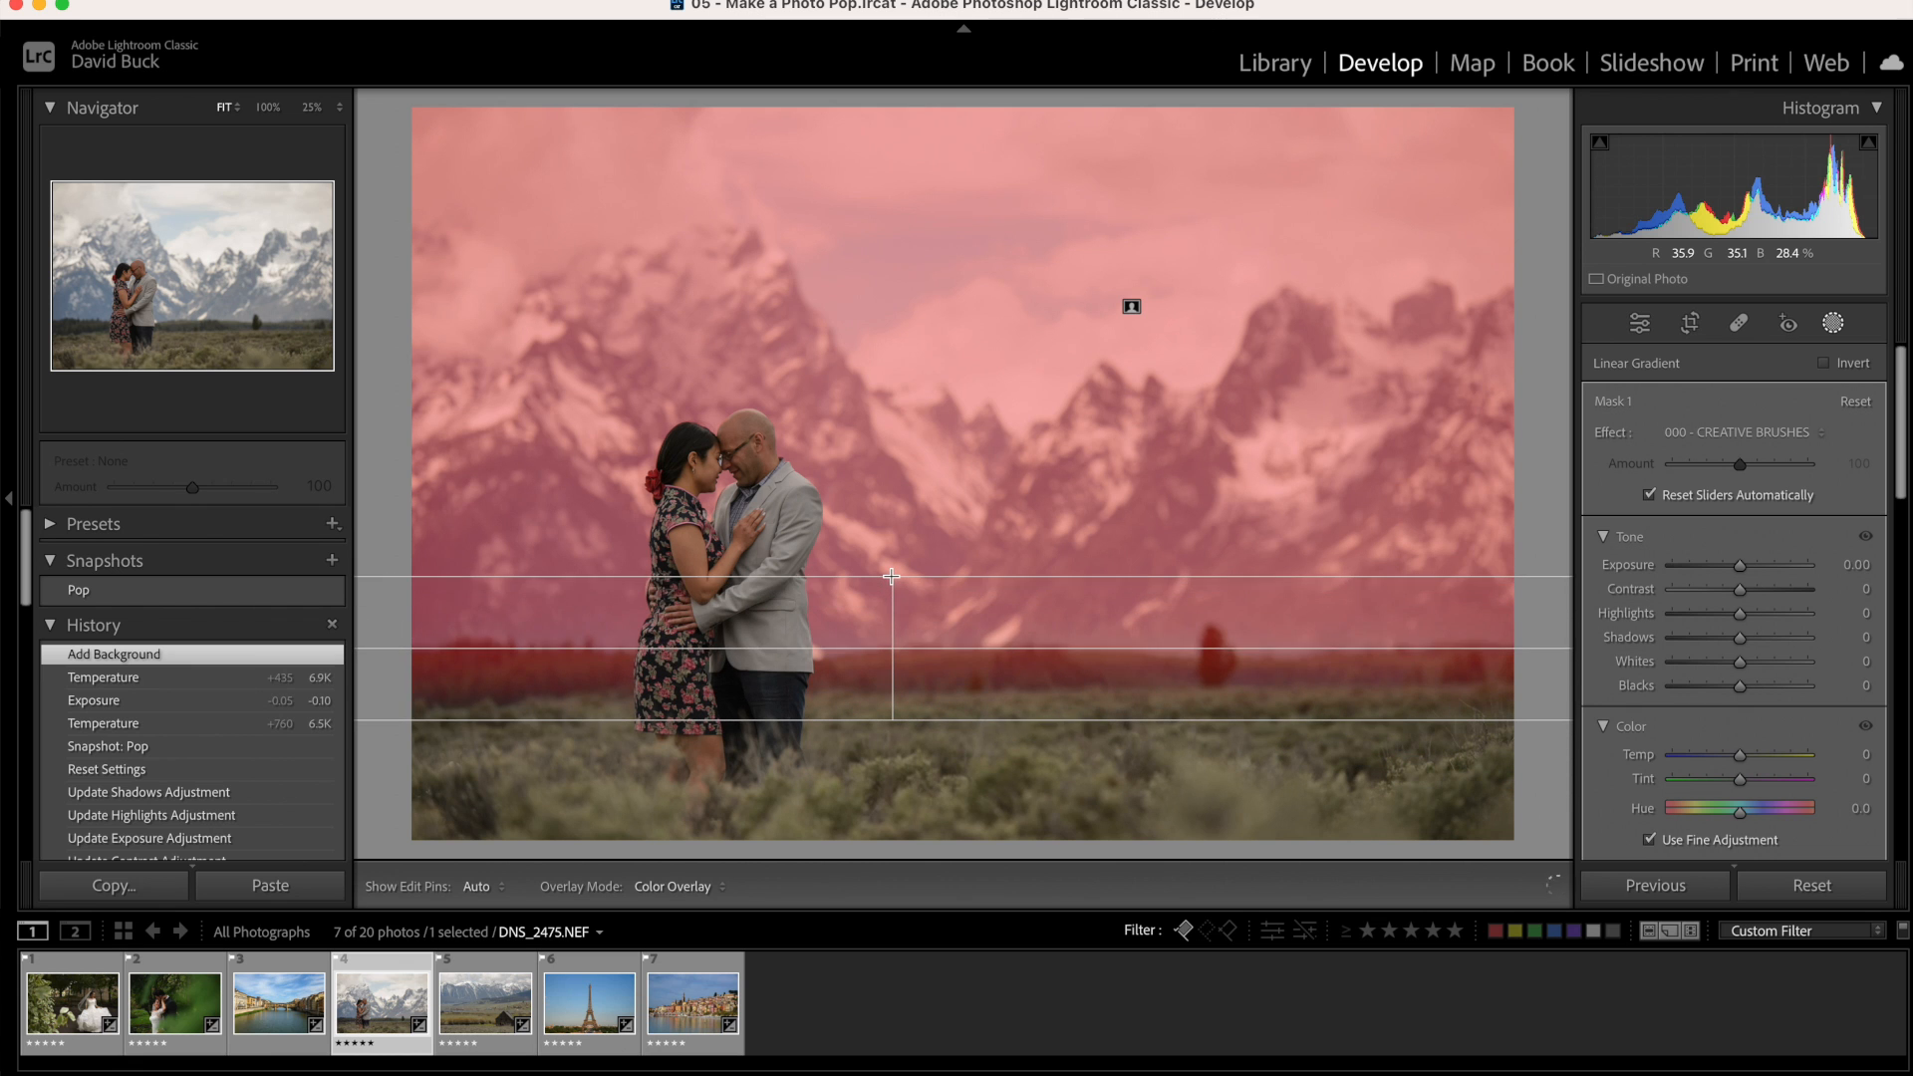
Subtract a linear gradient over the grass from the background mask and set Exposure -0.91
left_click_drag(891, 575, 891, 555)
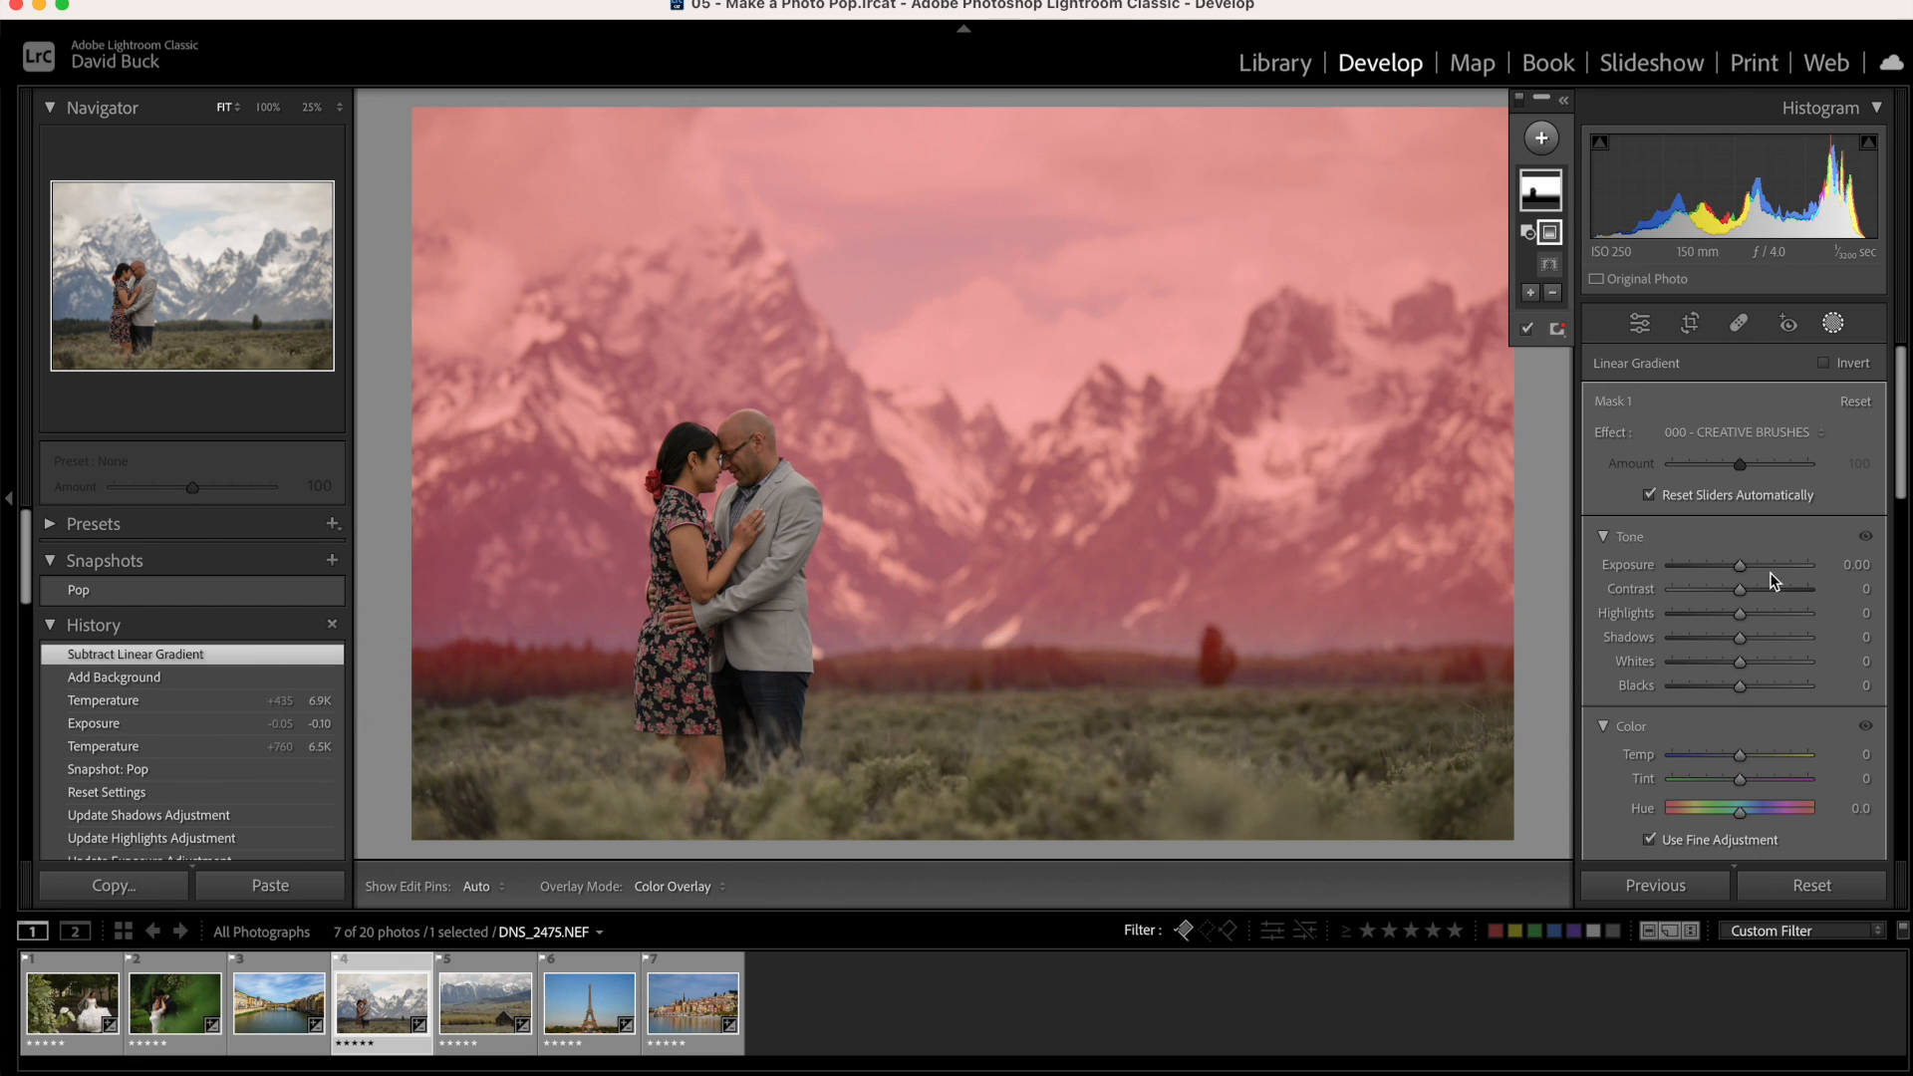
left_click_drag(1770, 565, 1733, 564)
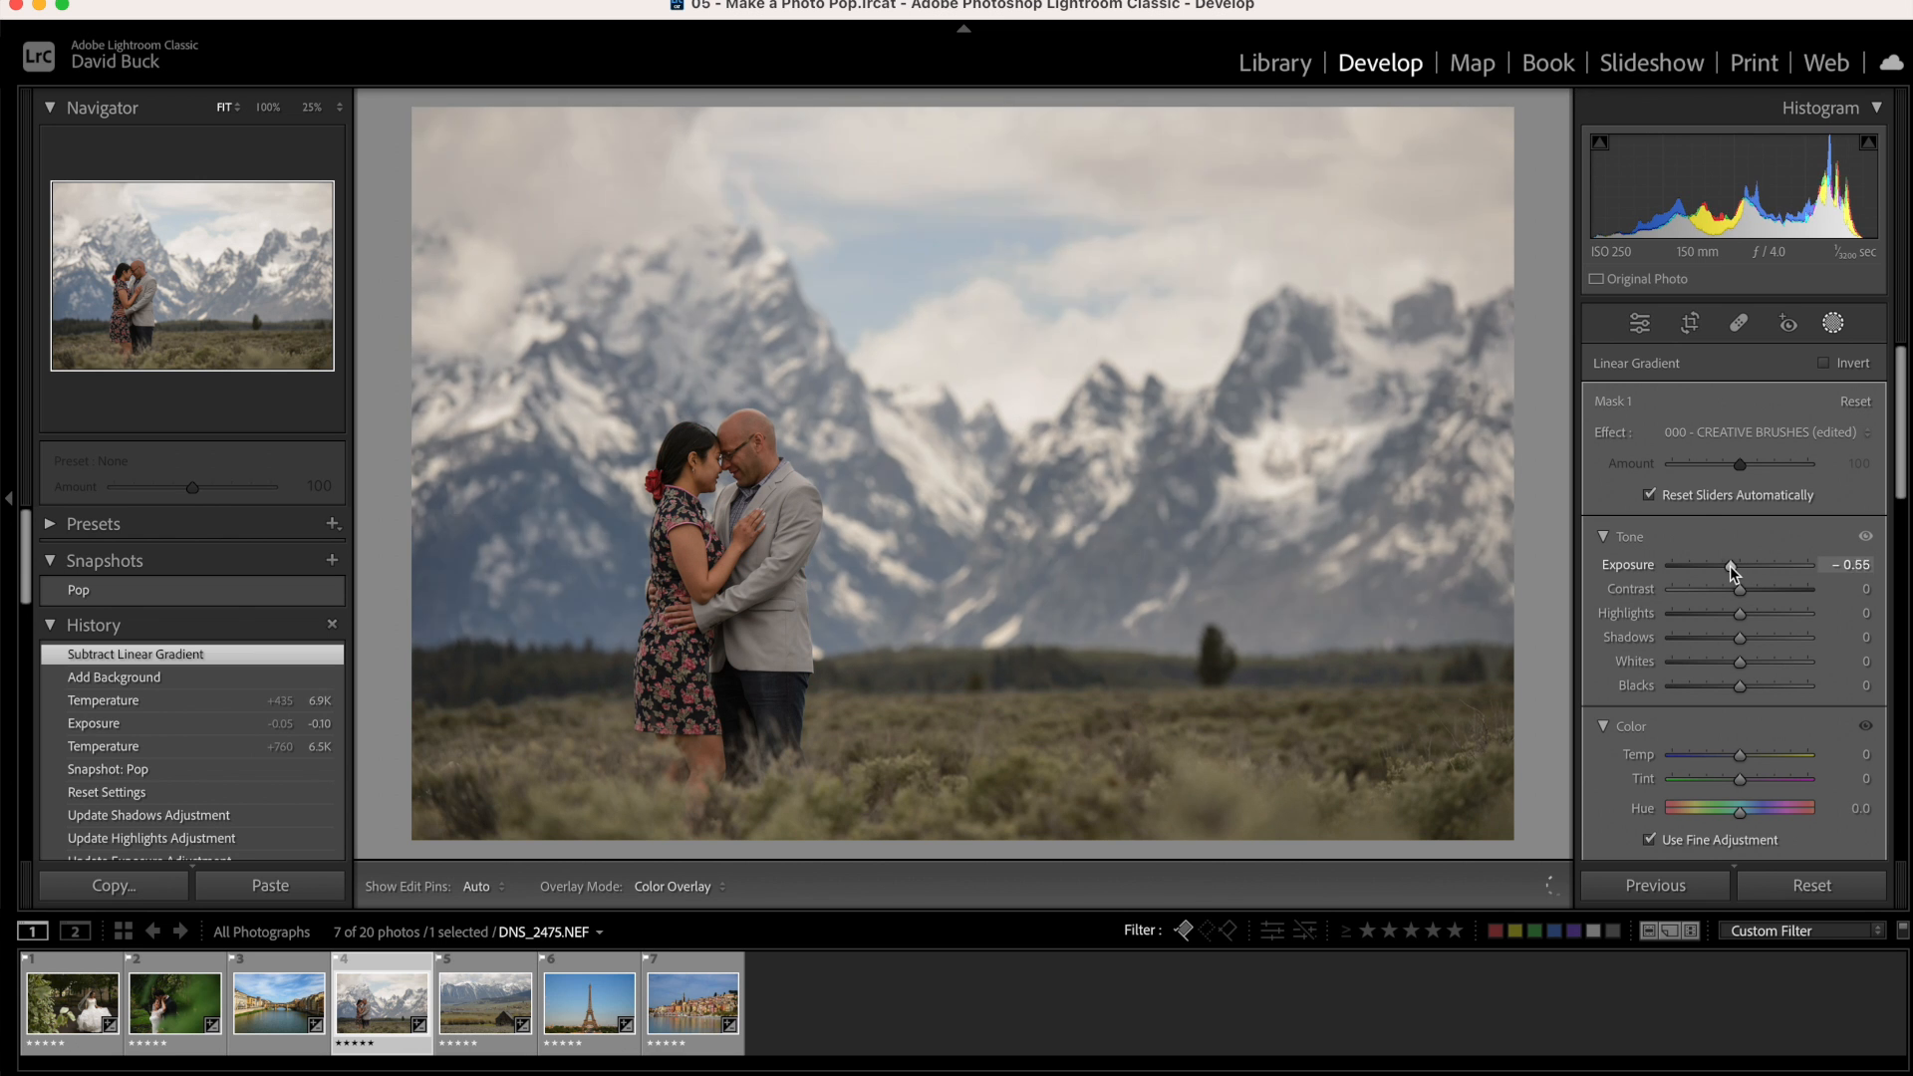
left_click_drag(1745, 565, 1727, 565)
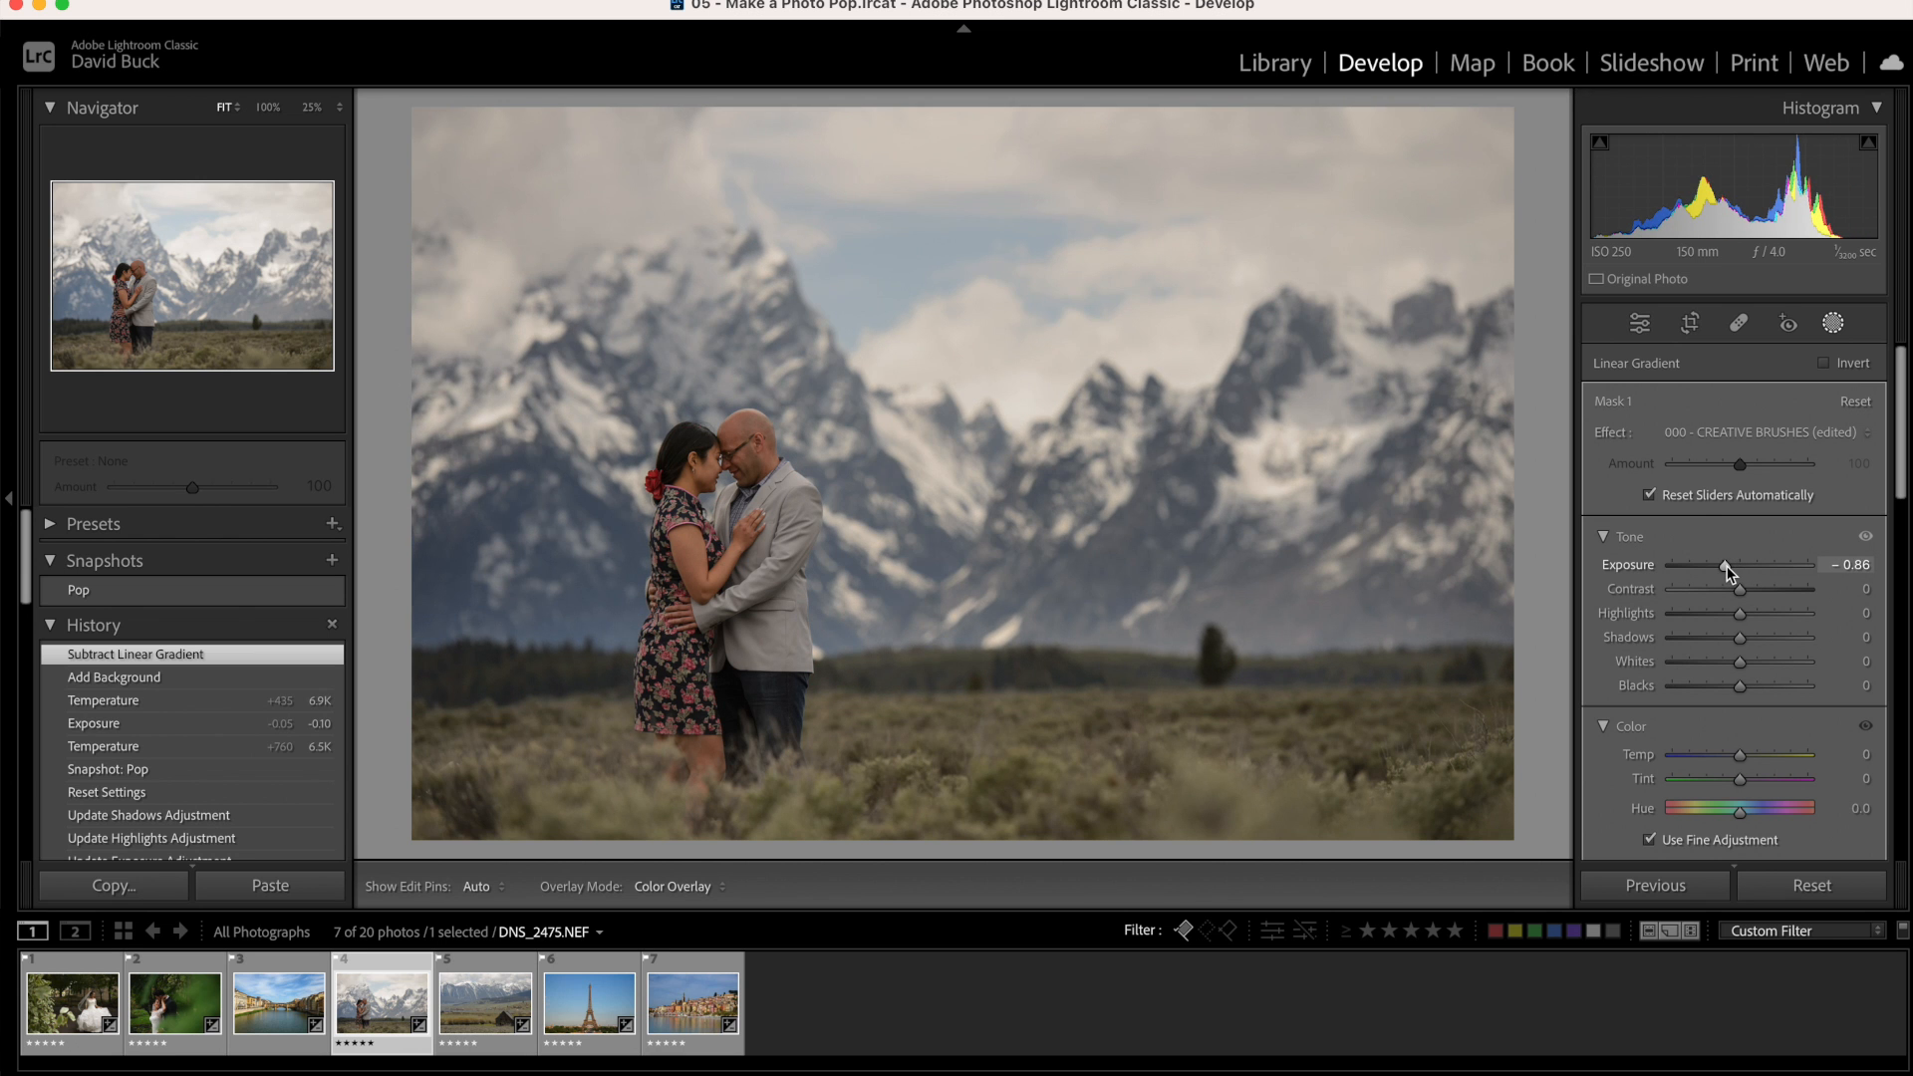
left_click_drag(1727, 565, 1722, 565)
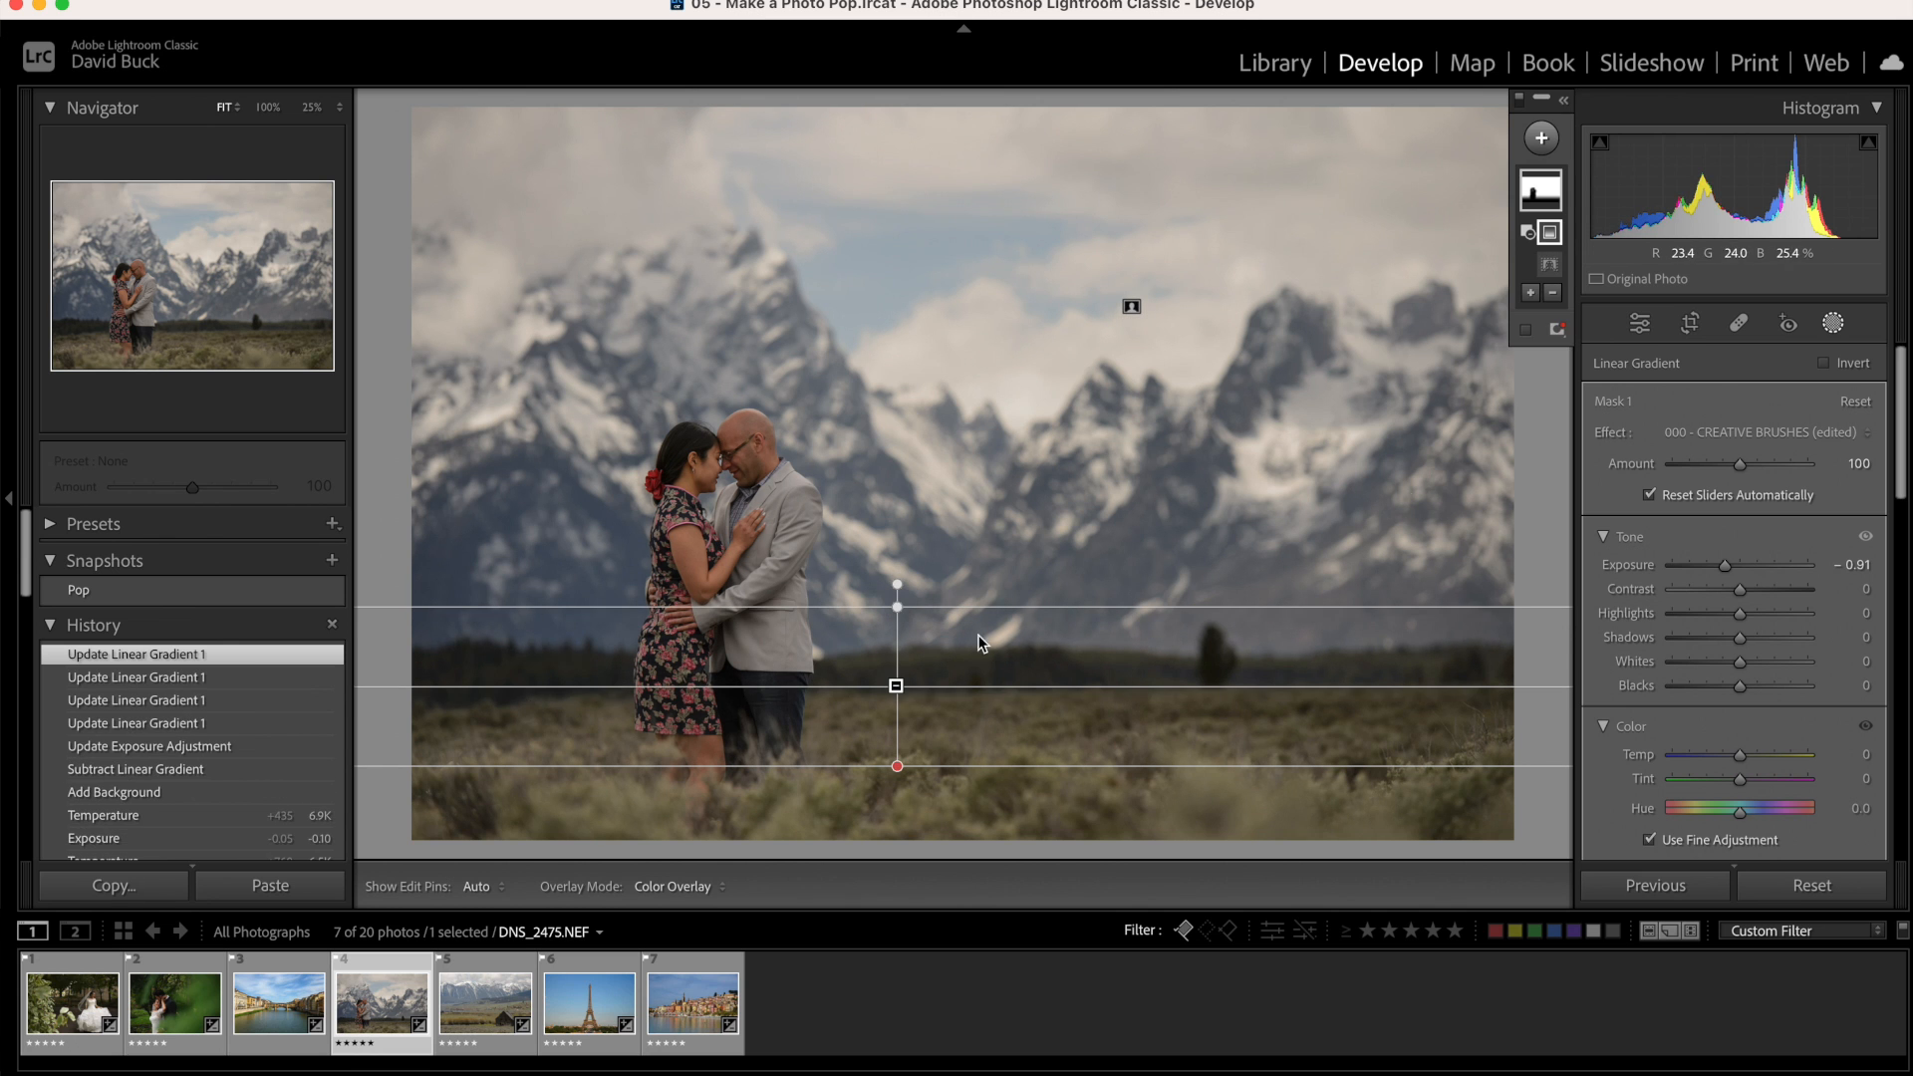
Give the background mask Temp 9, Tint 1 and Dehaze 22
left_click(1555, 293)
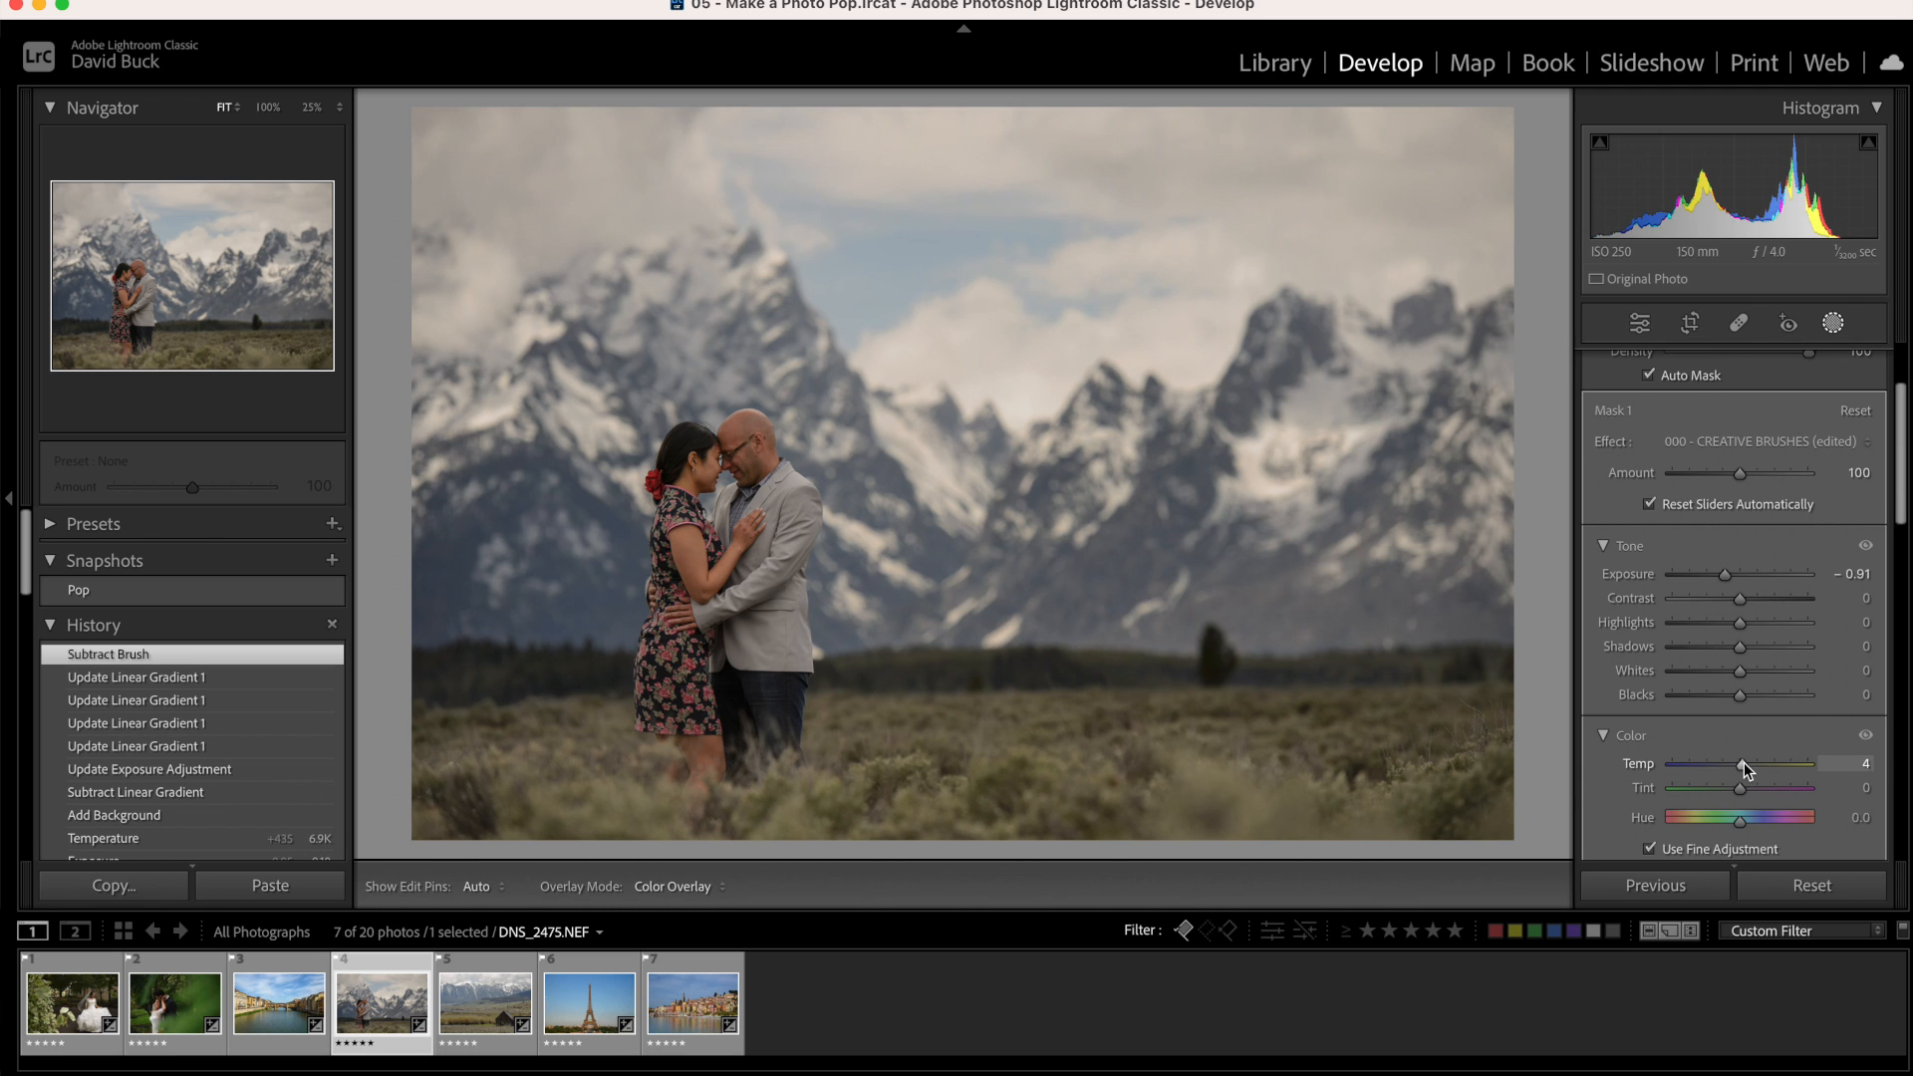
left_click_drag(1743, 771, 1747, 771)
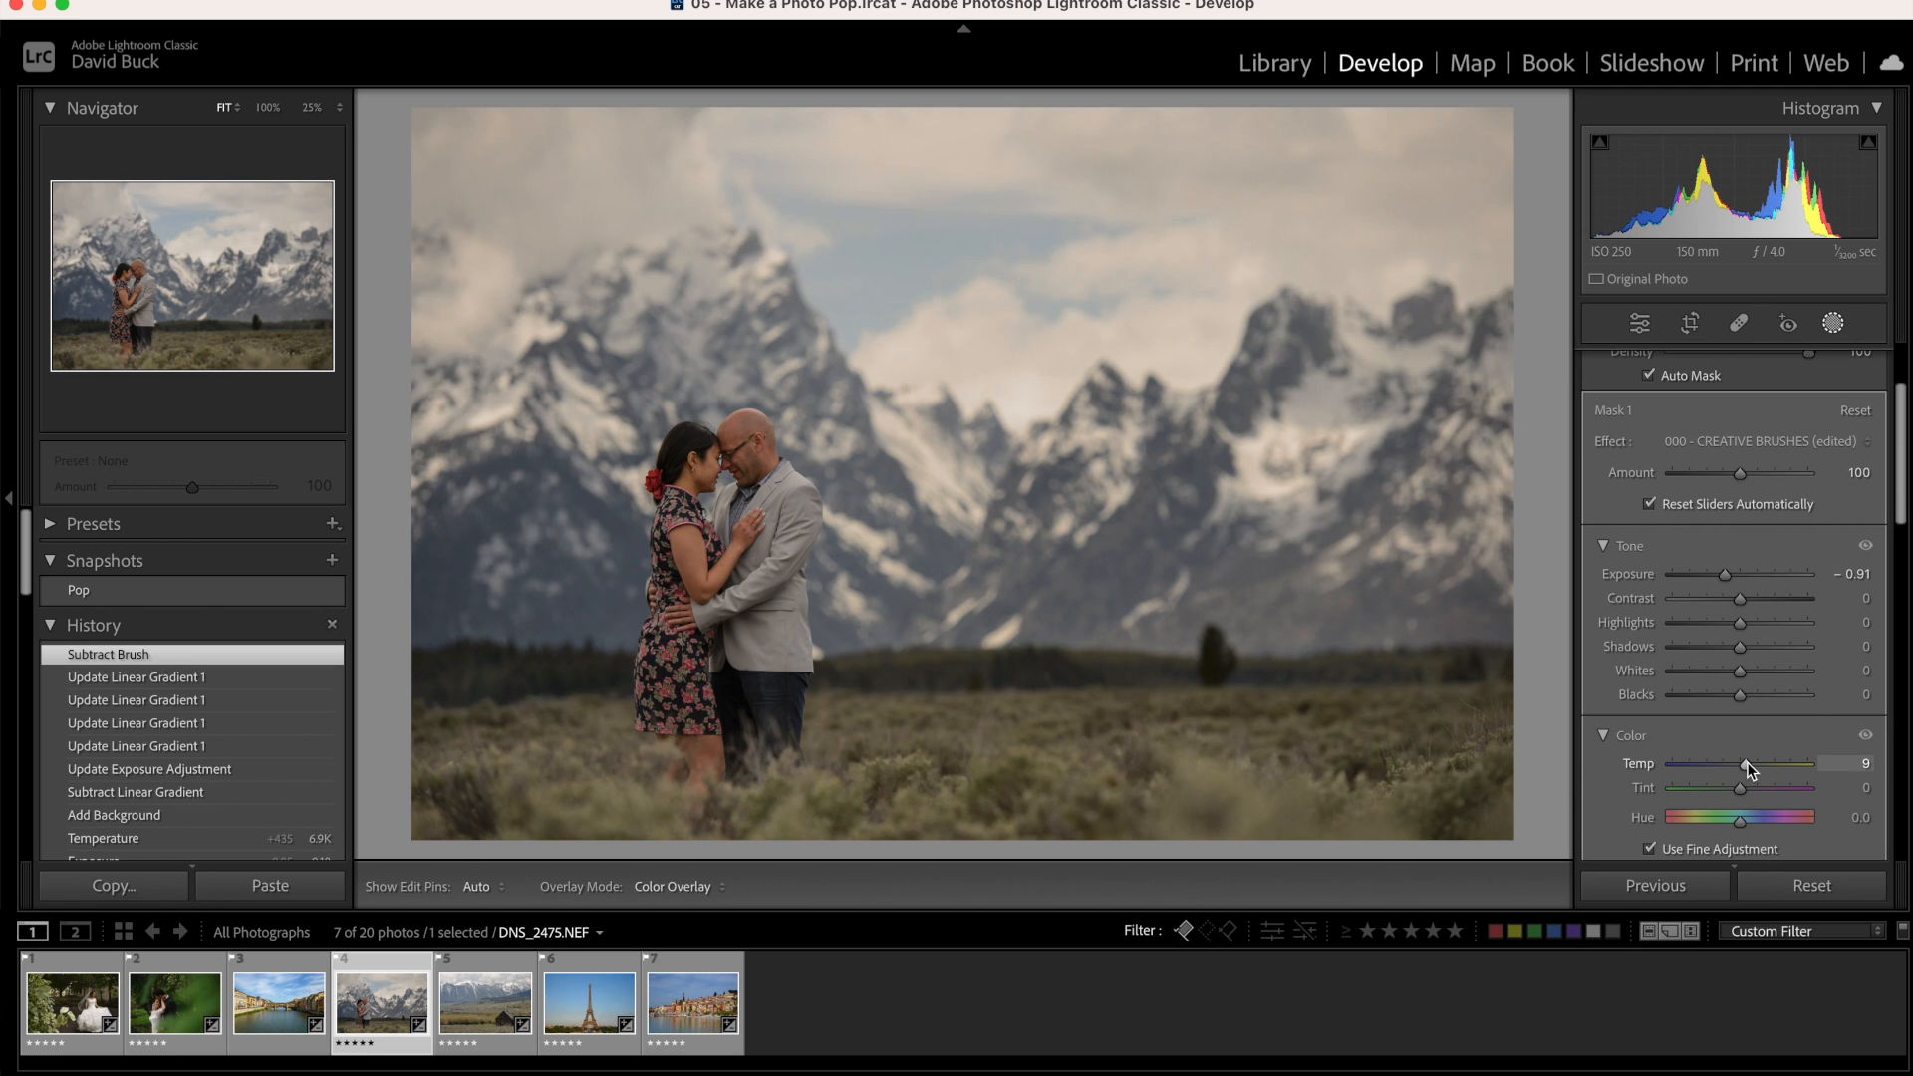
left_click_drag(1782, 789, 1745, 788)
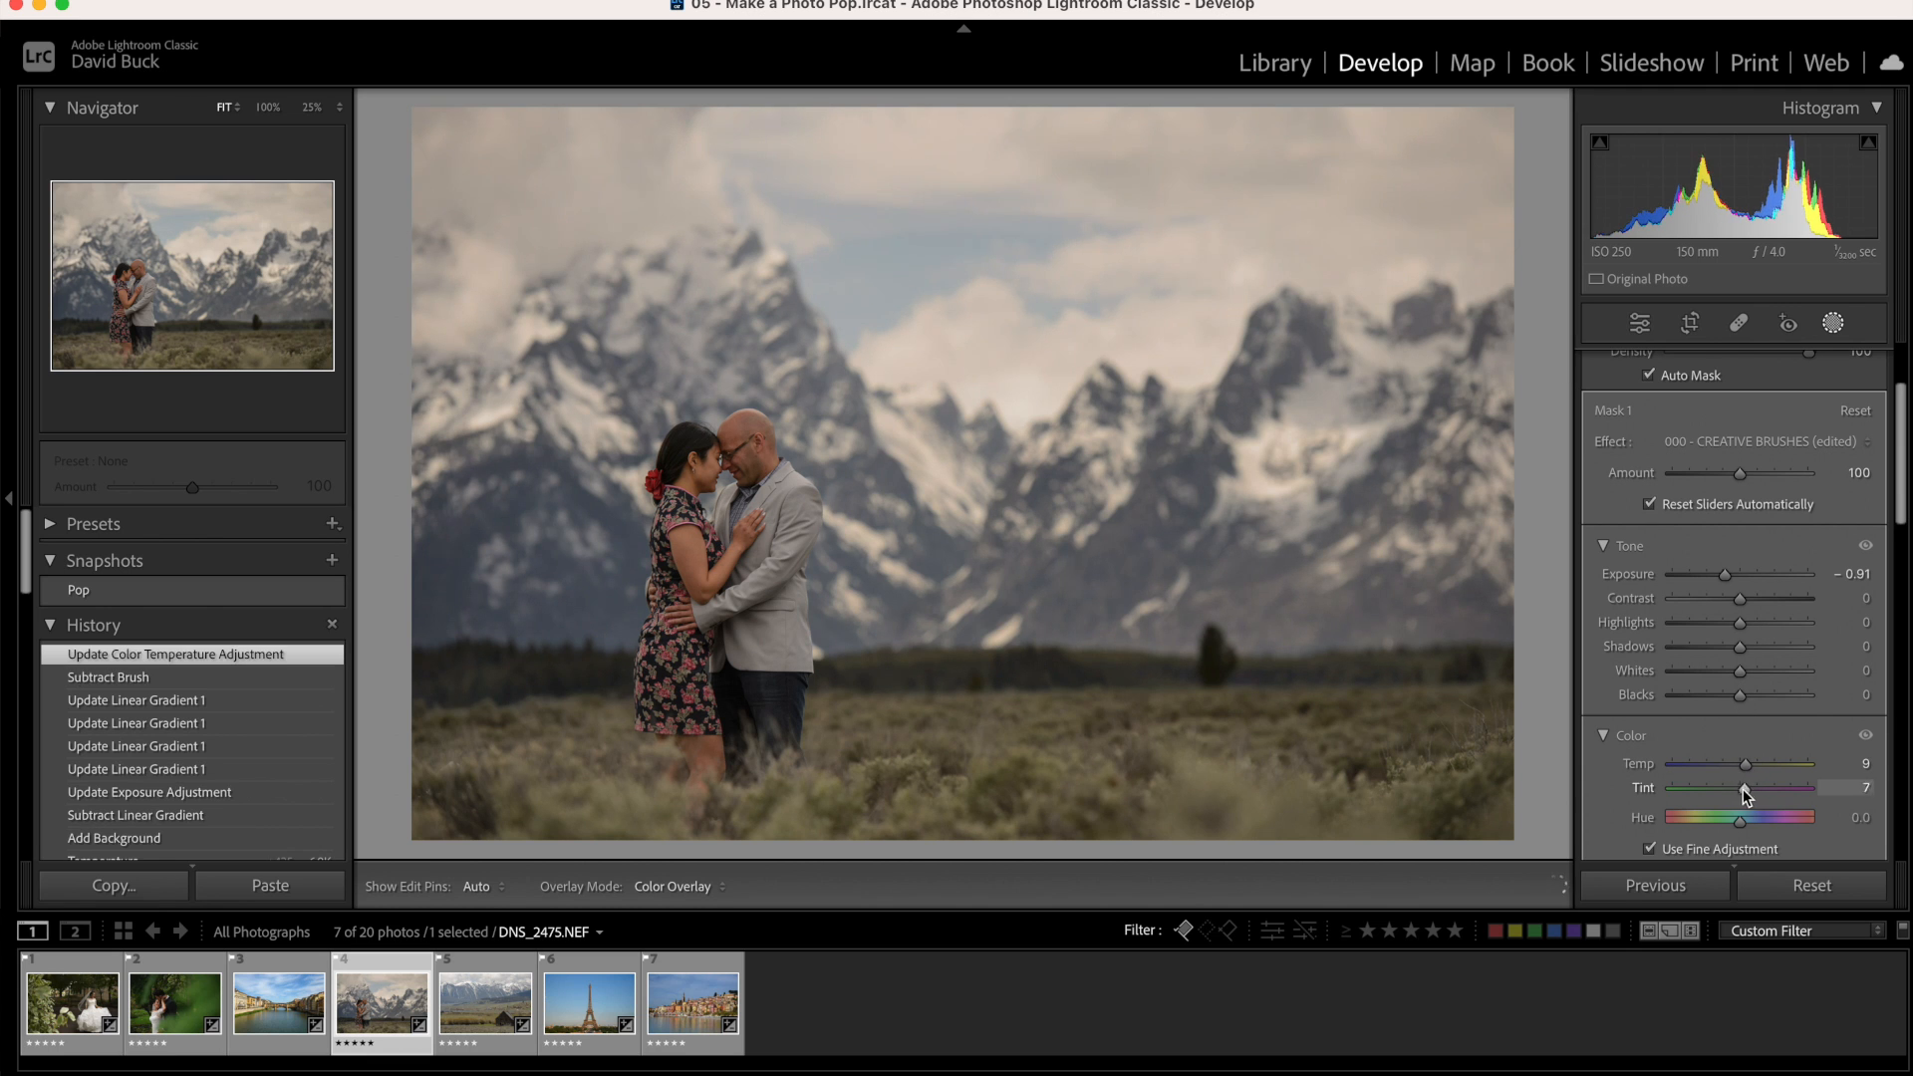
left_click_drag(1743, 791, 1739, 744)
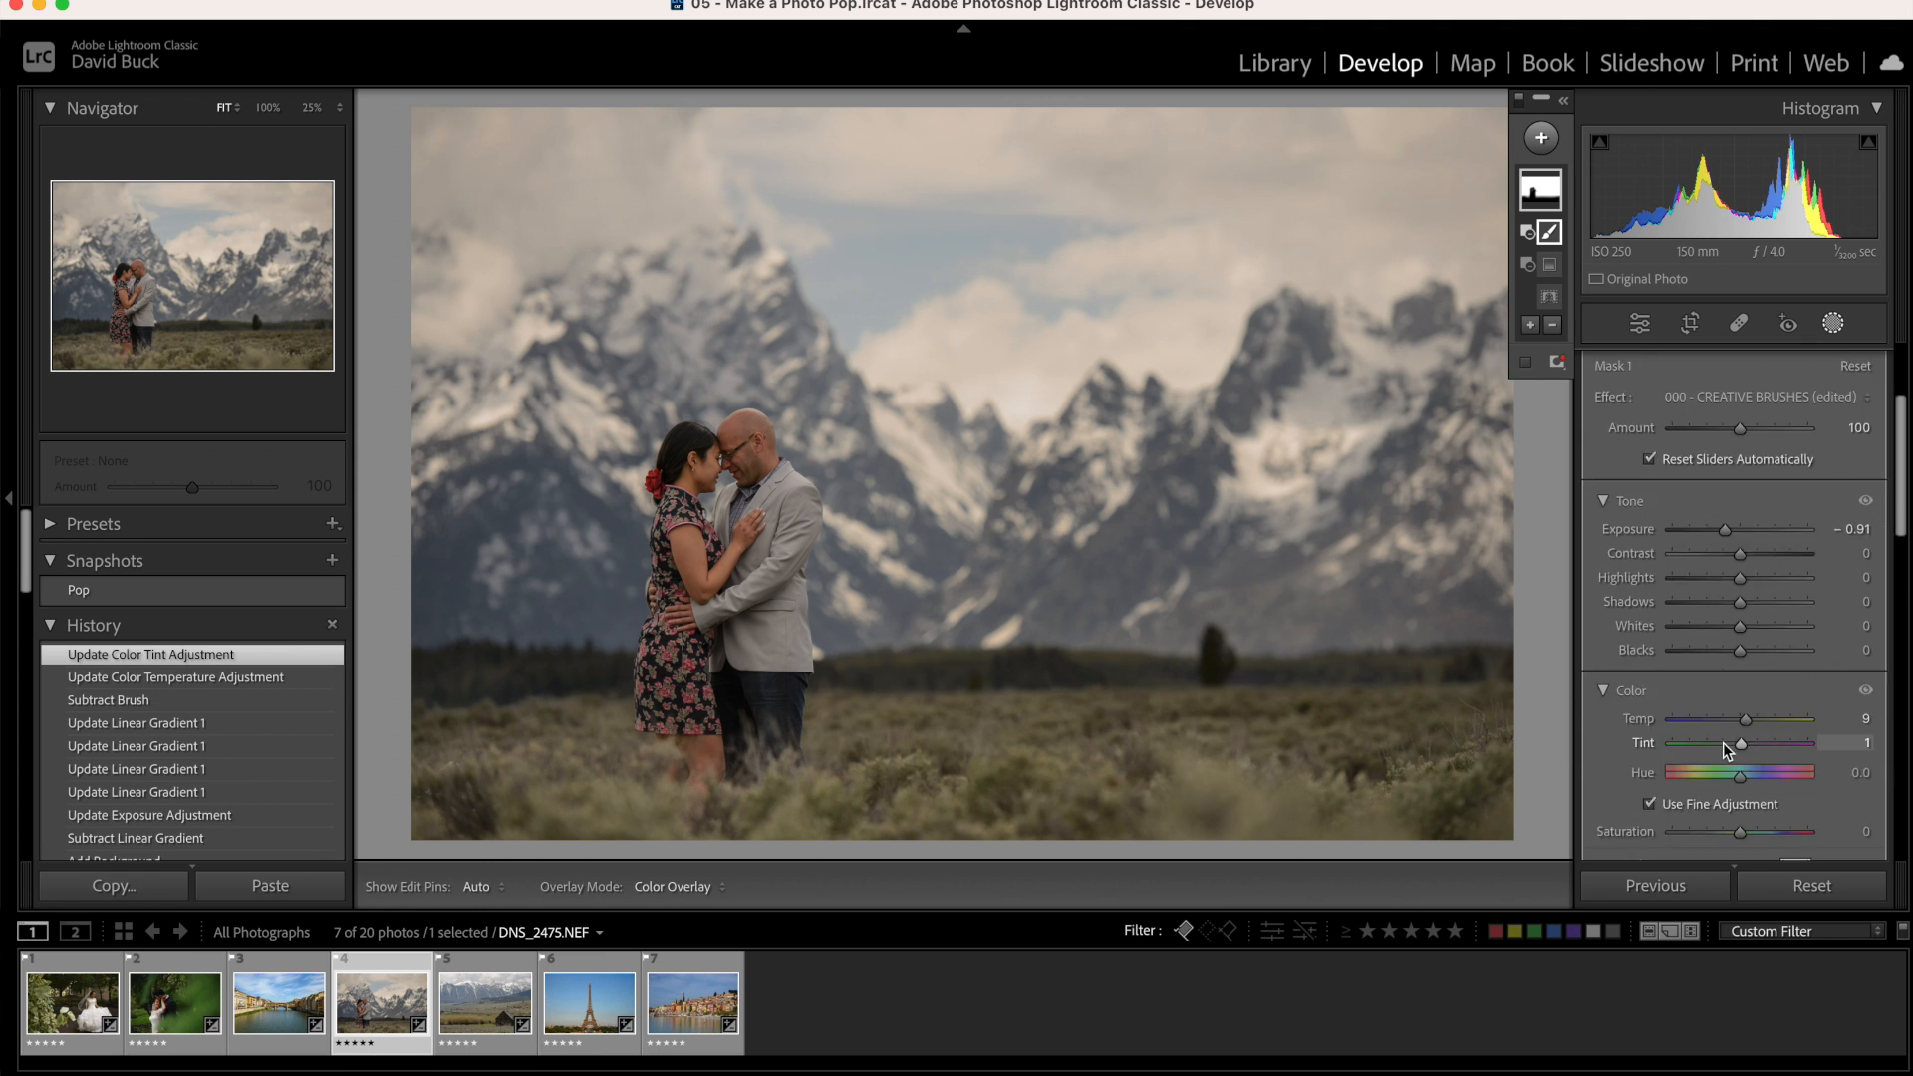
scroll("down", 3)
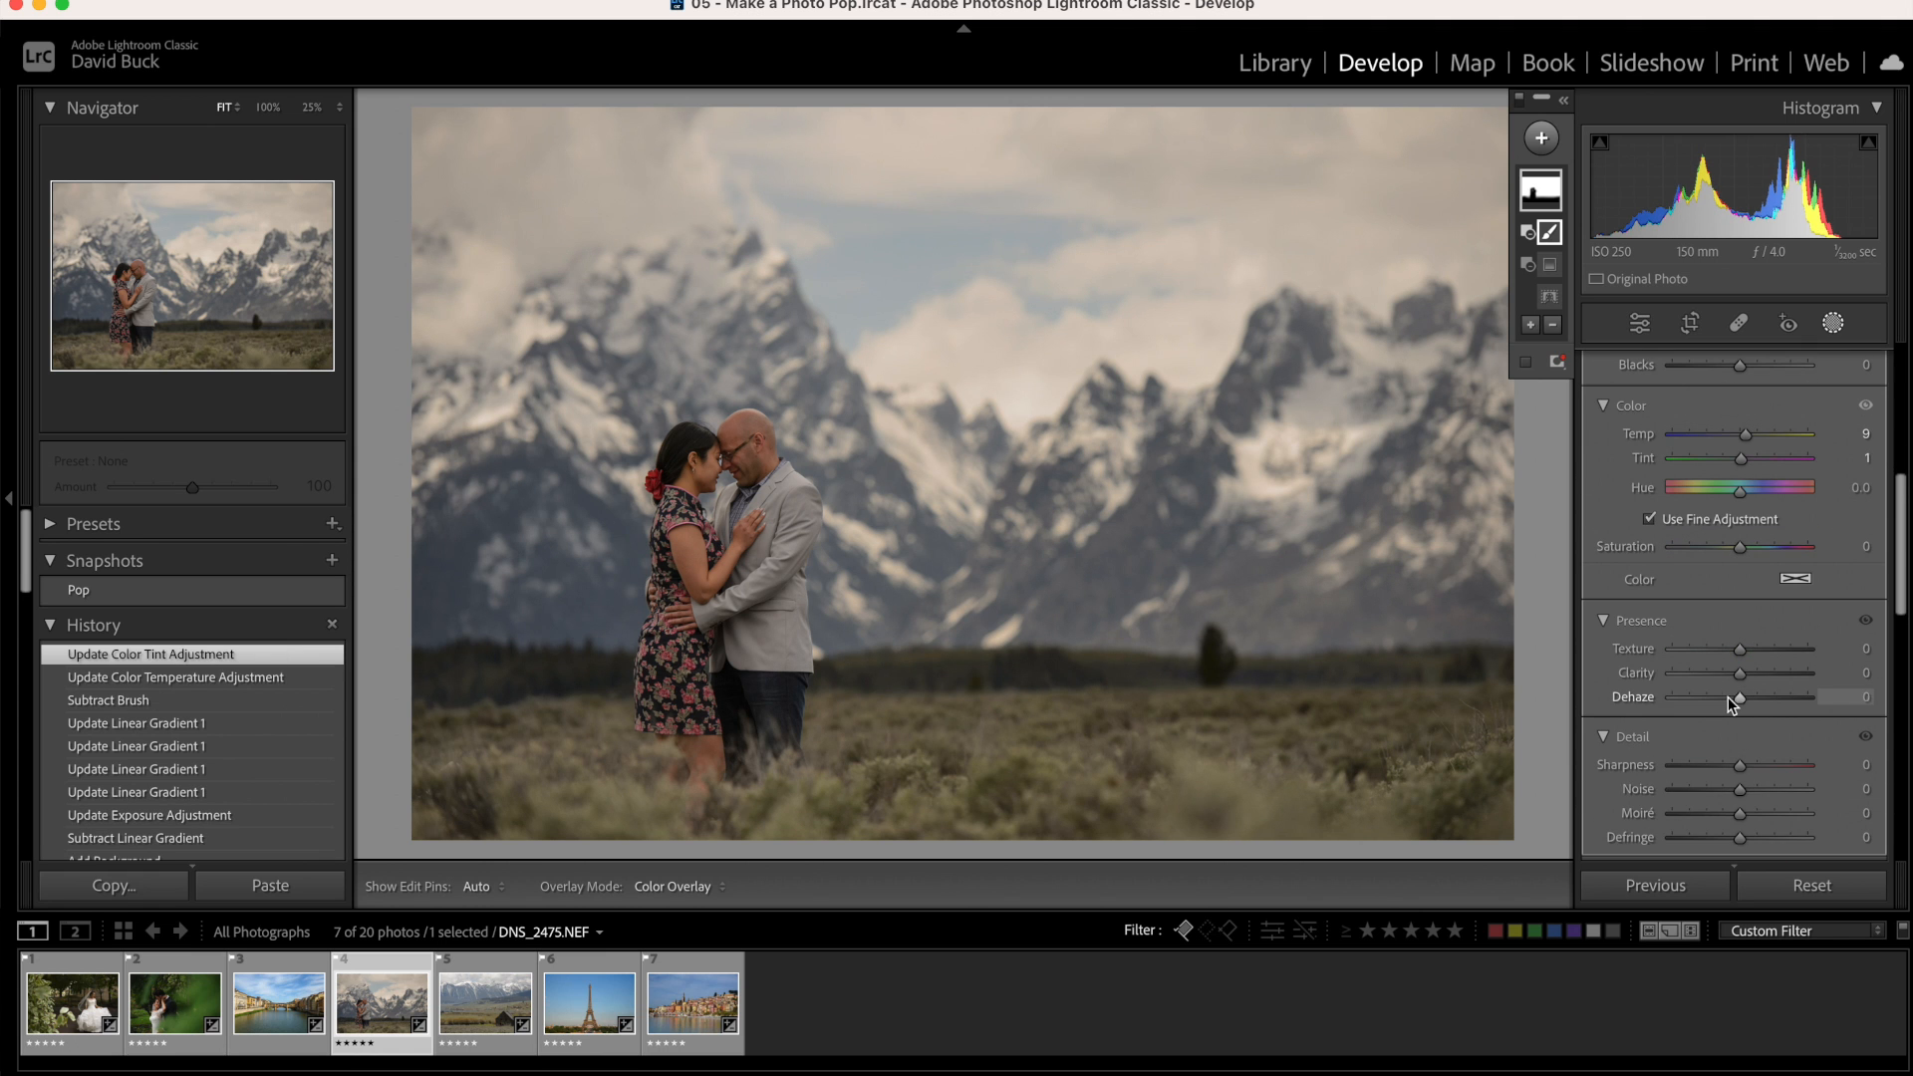
left_click_drag(1739, 698, 1755, 697)
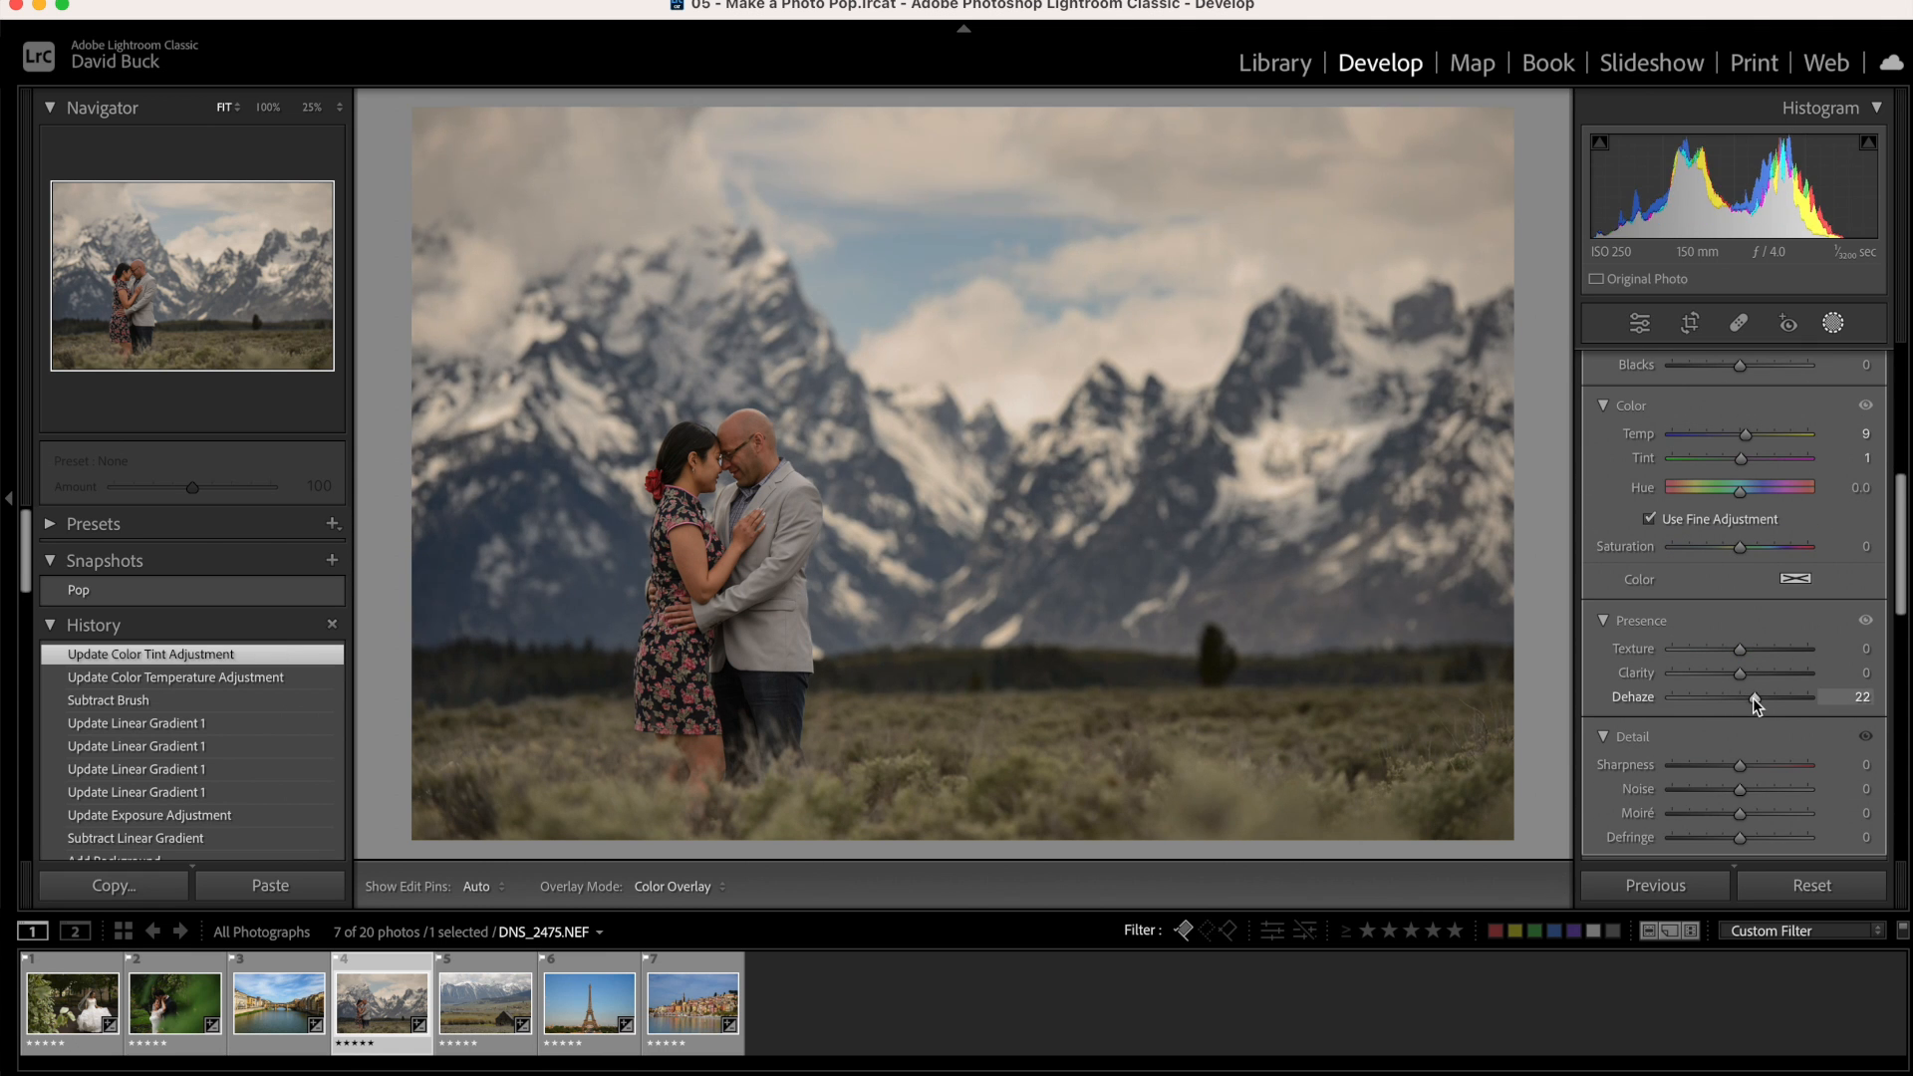
left_click_drag(1754, 697, 1763, 697)
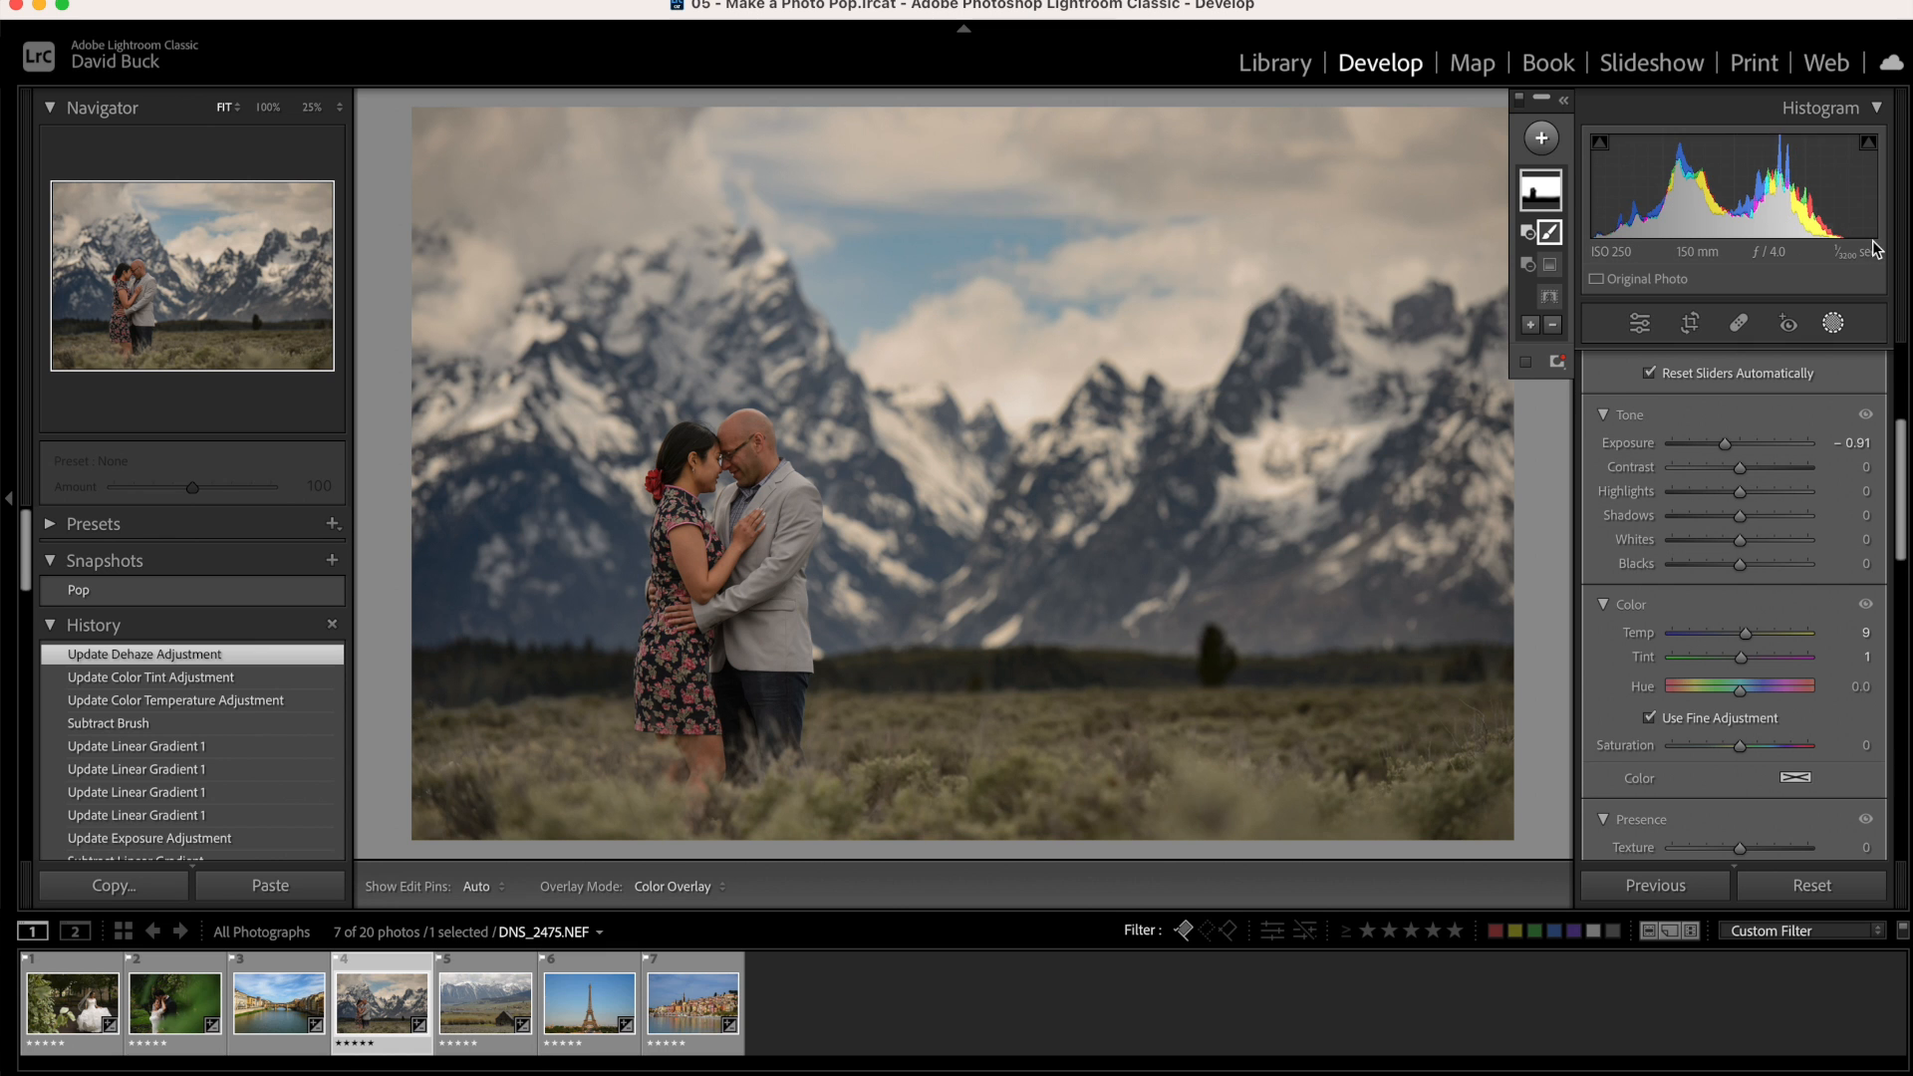
Raise the background mask's Highlights to 10 and Whites to 17
left_click_drag(1773, 490, 1749, 491)
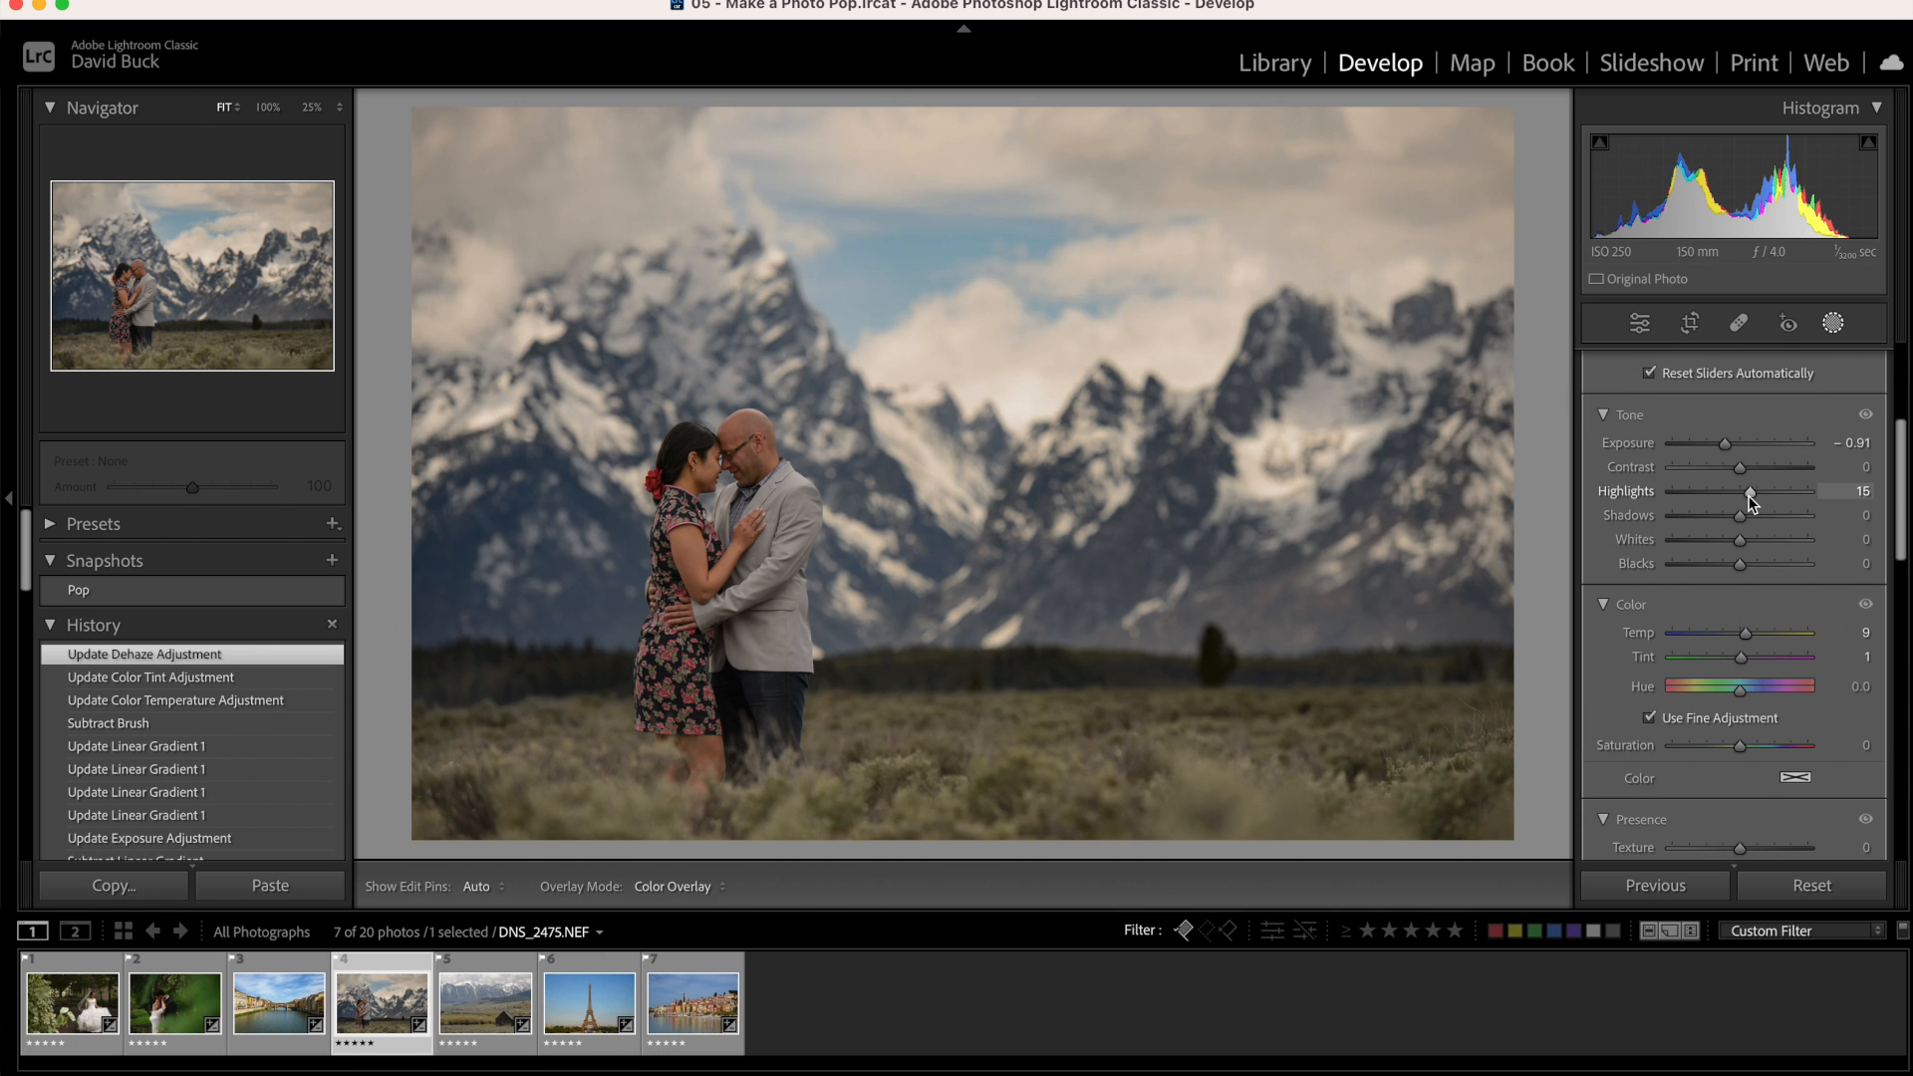
left_click_drag(1740, 539, 1766, 539)
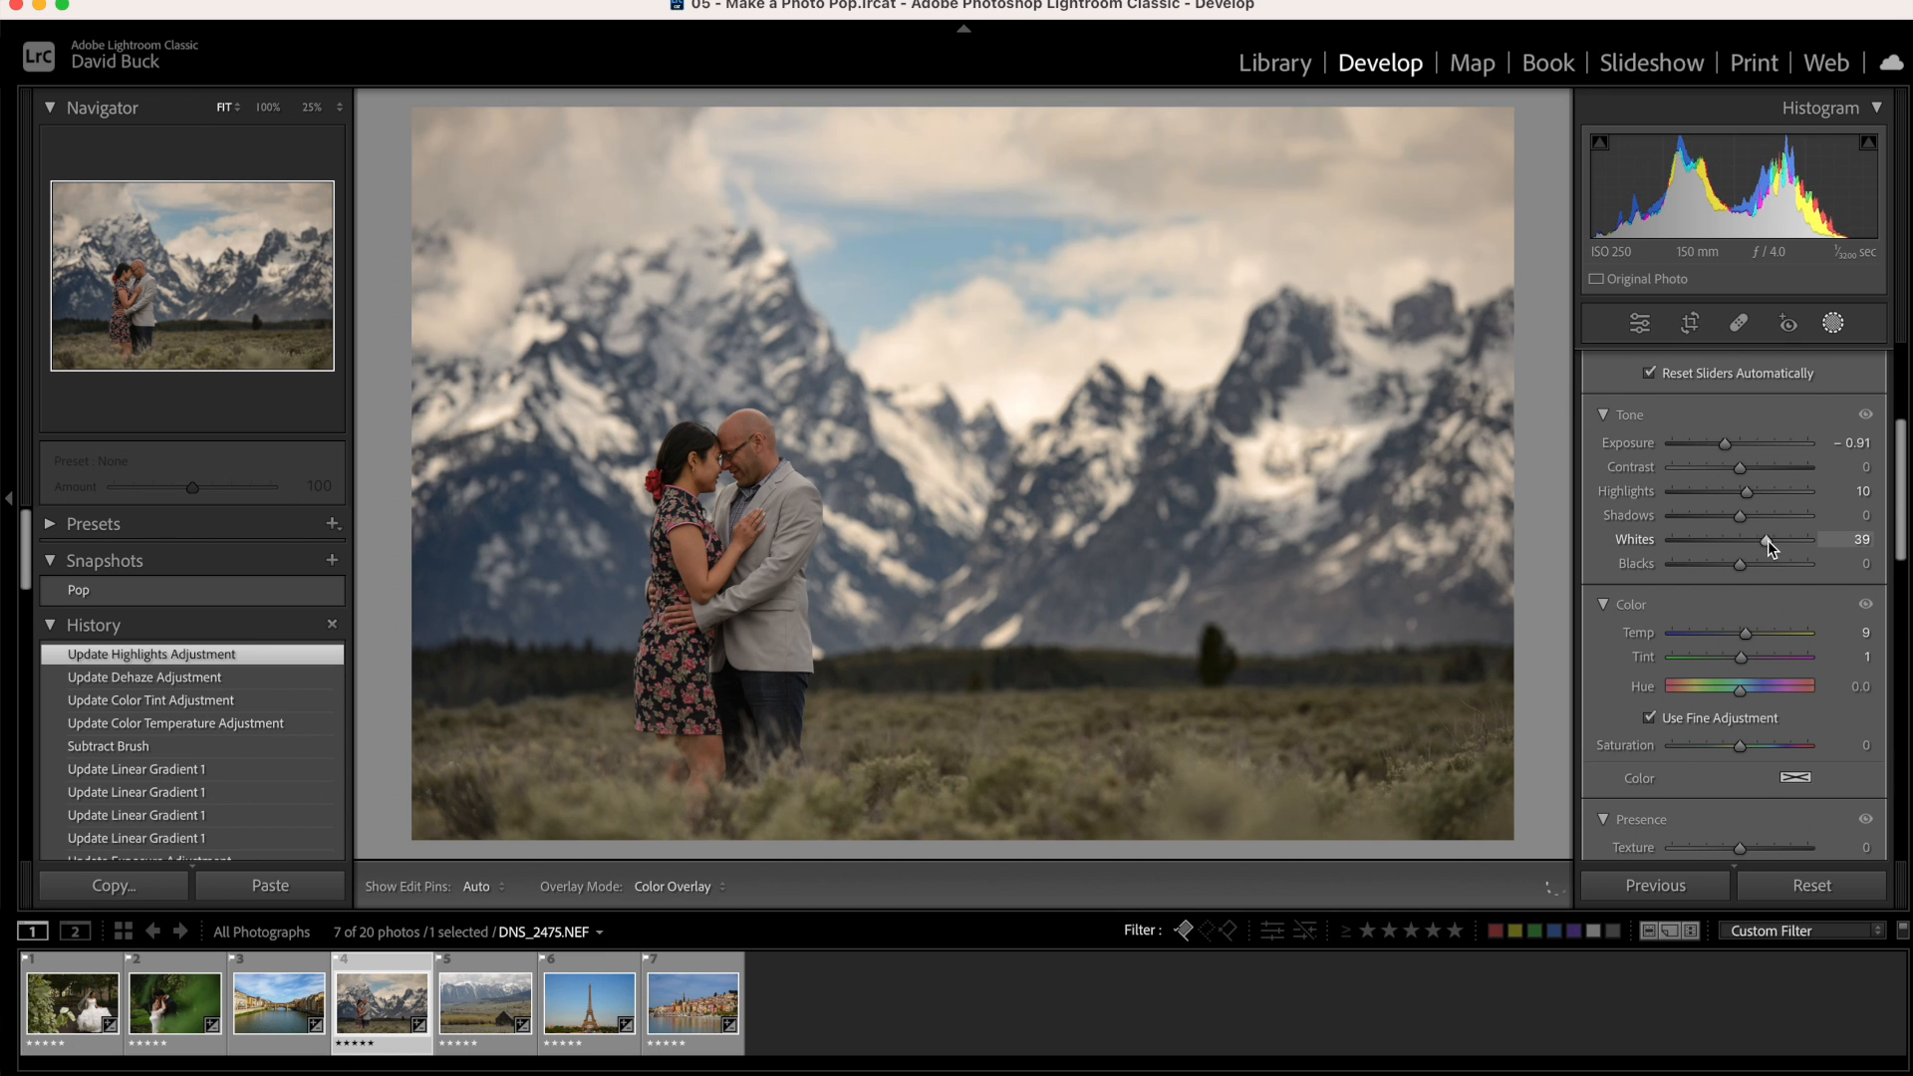
left_click_drag(1770, 539, 1739, 539)
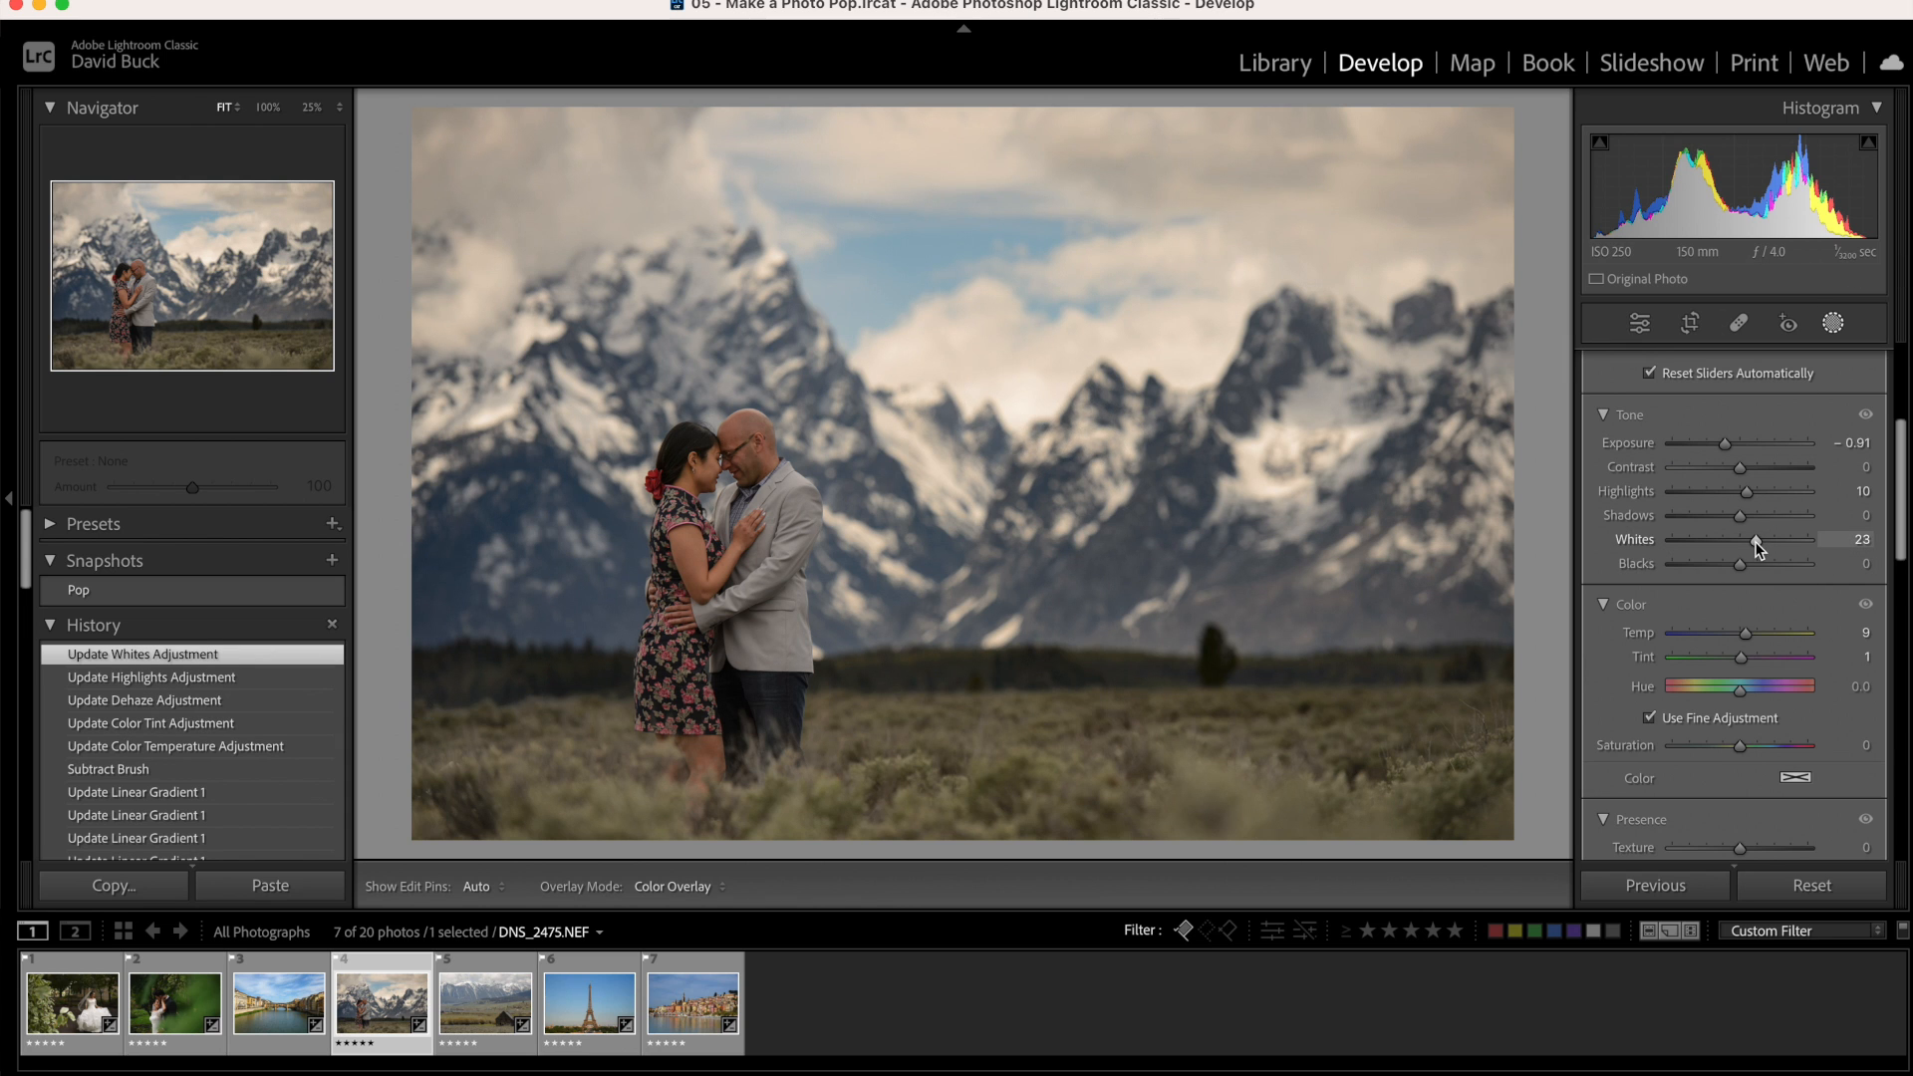
left_click_drag(1763, 539, 1751, 539)
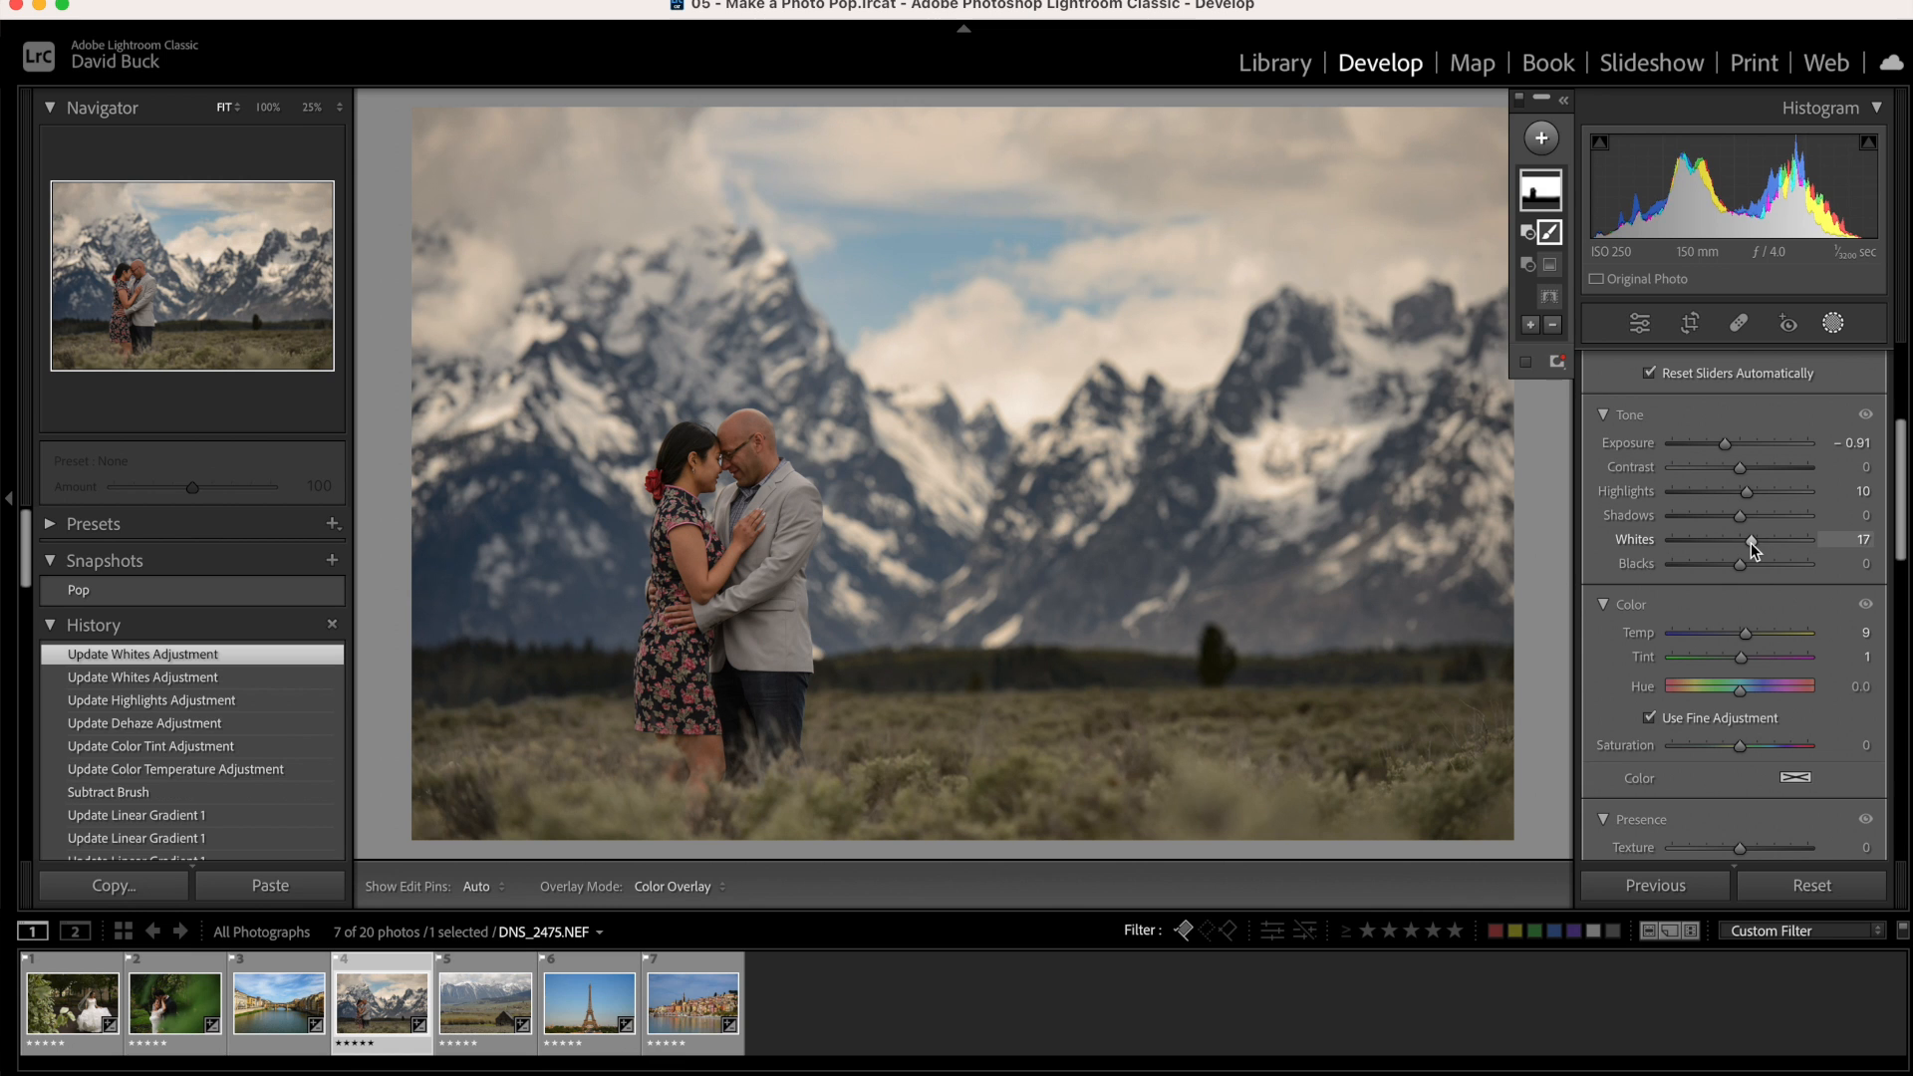
left_click(1542, 136)
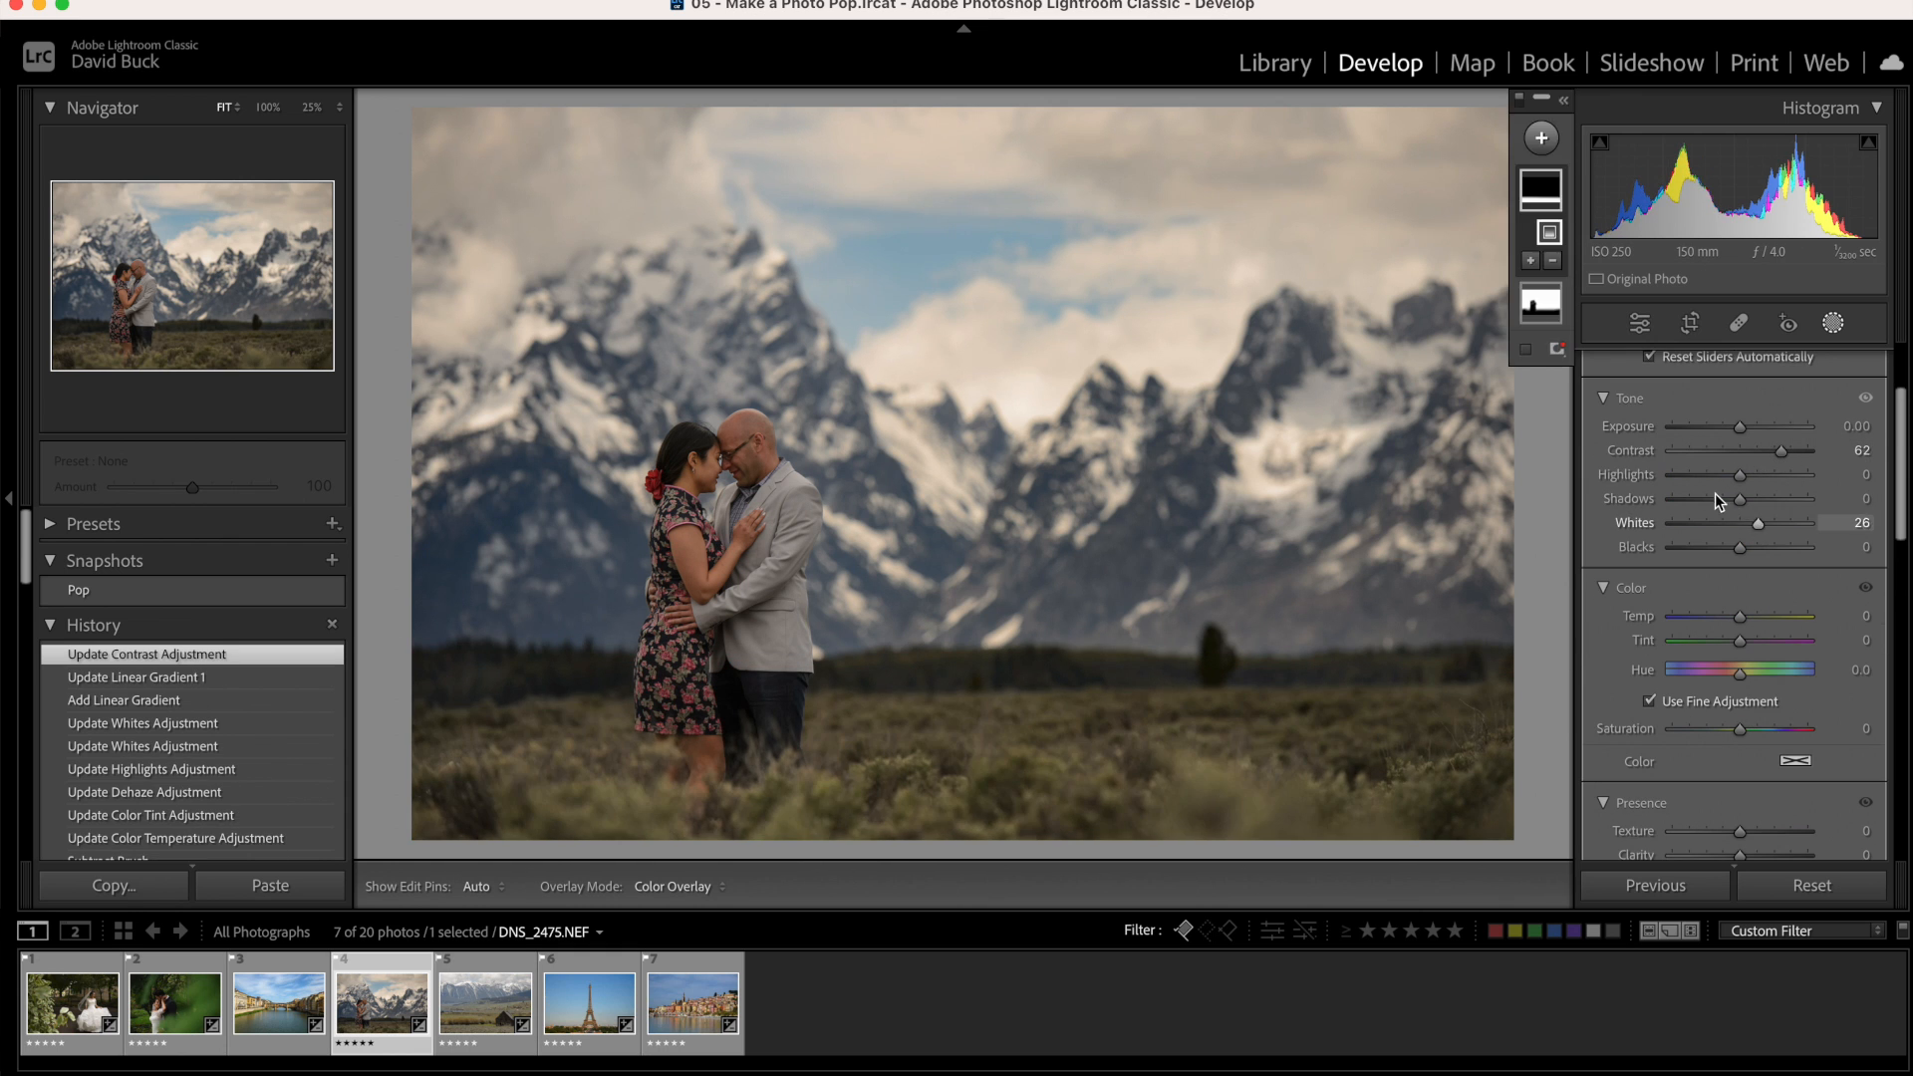
Set the new gradient to Shadows -13, Whites +26 and Saturation +46
left_click_drag(1741, 498, 1721, 499)
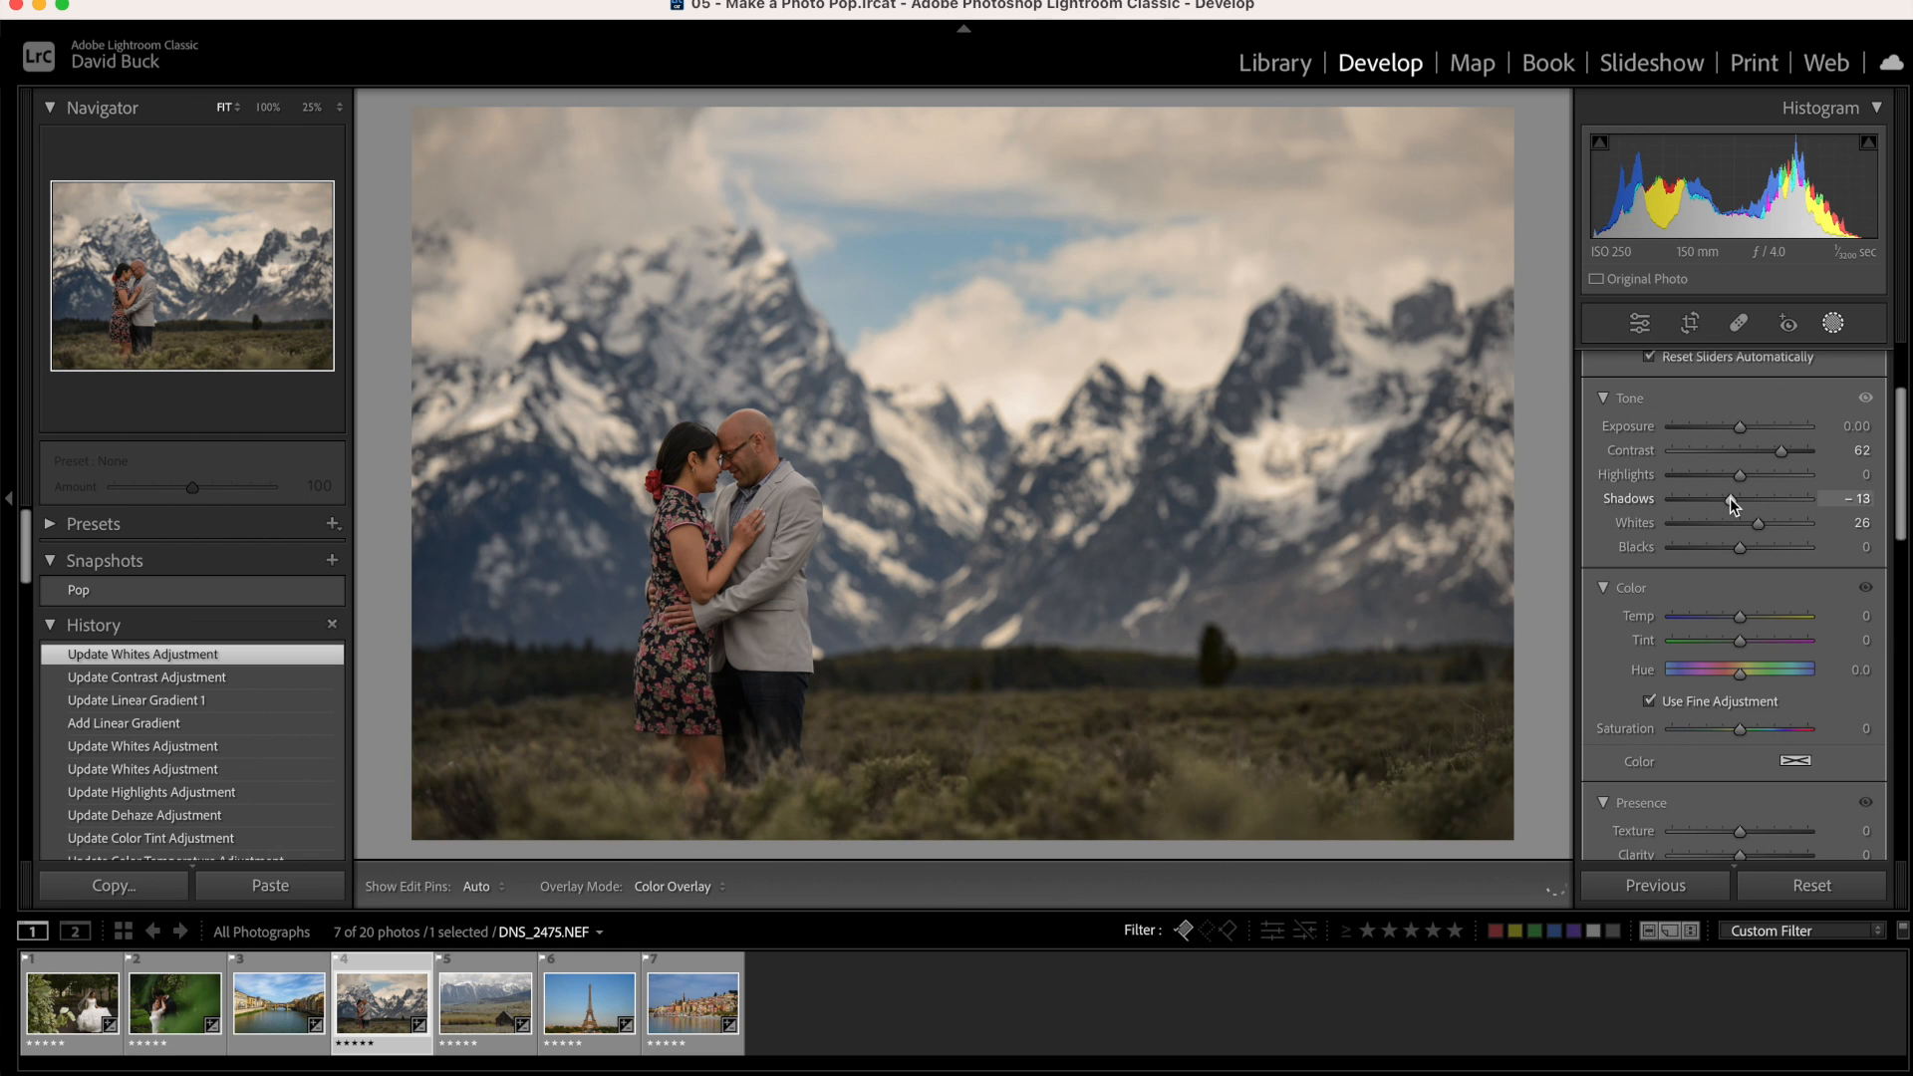
left_click_drag(1743, 474, 1777, 474)
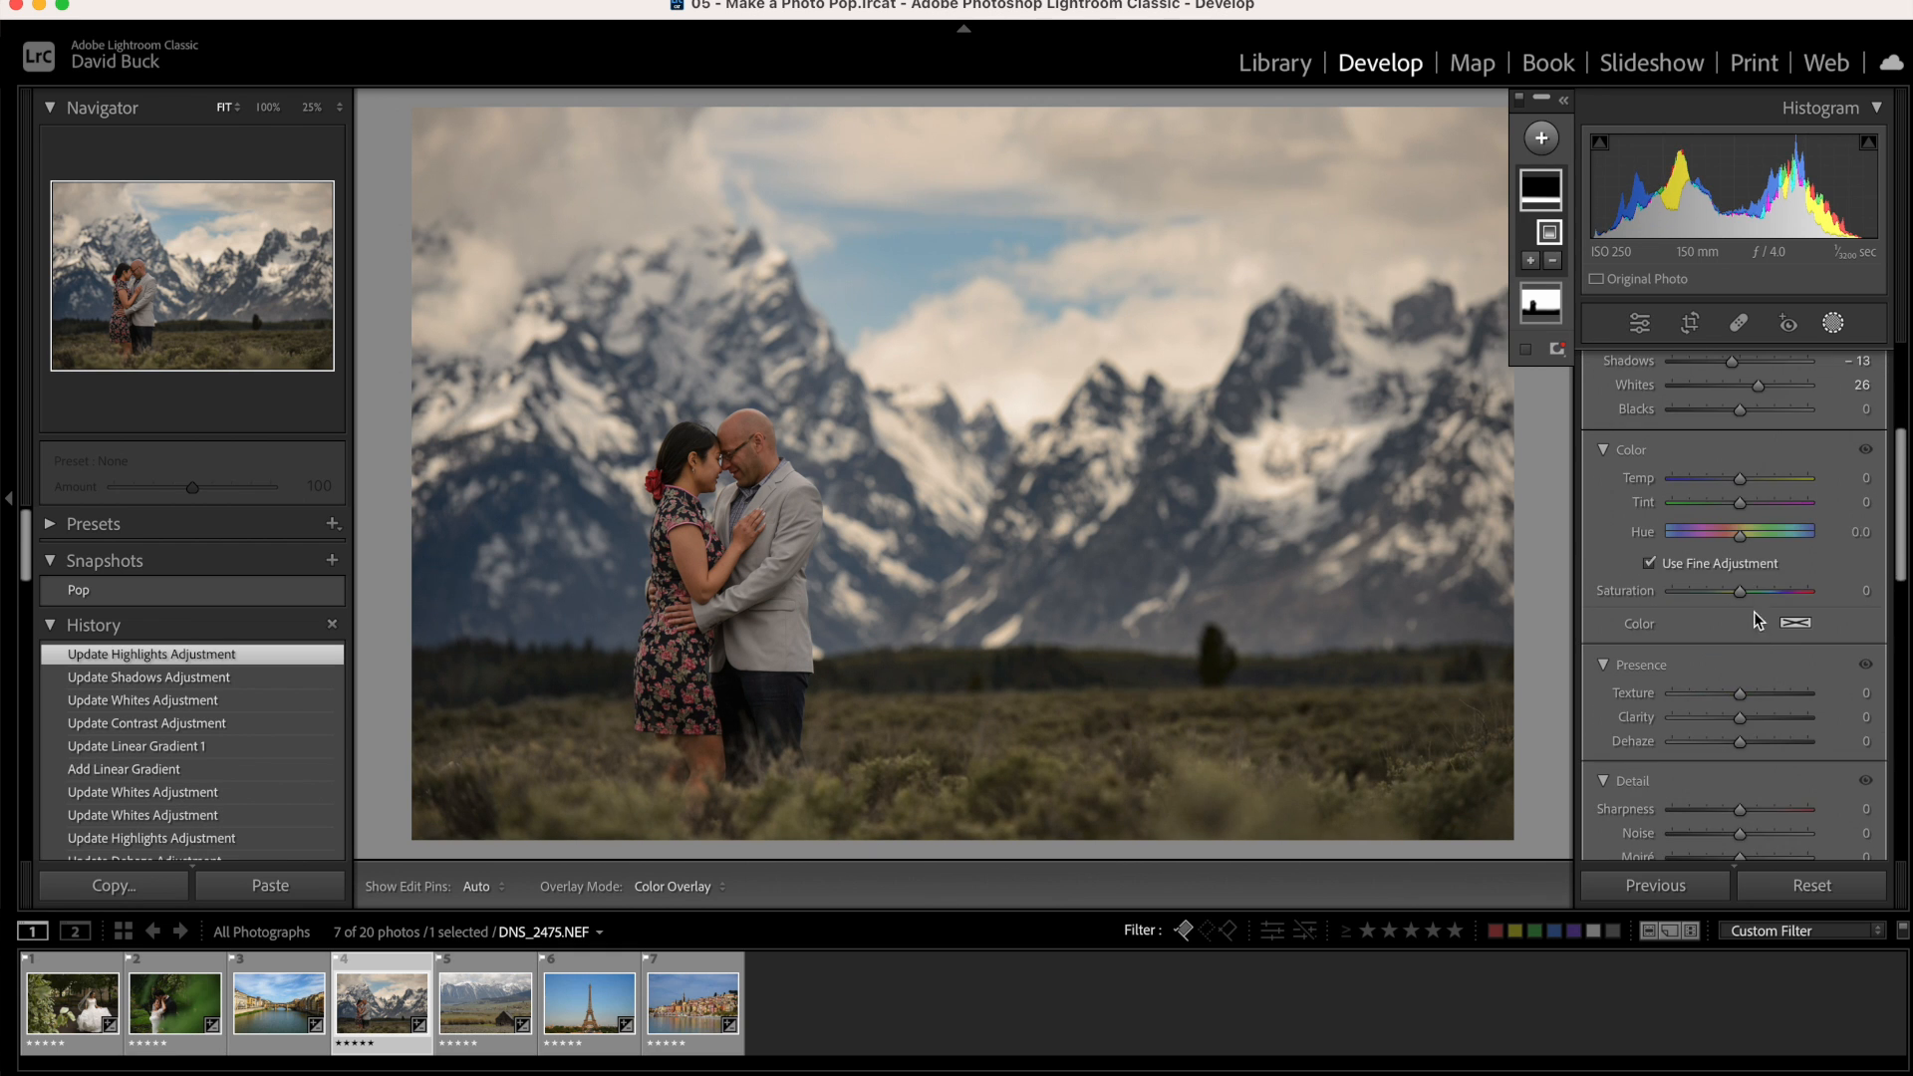
left_click_drag(1706, 590, 1771, 591)
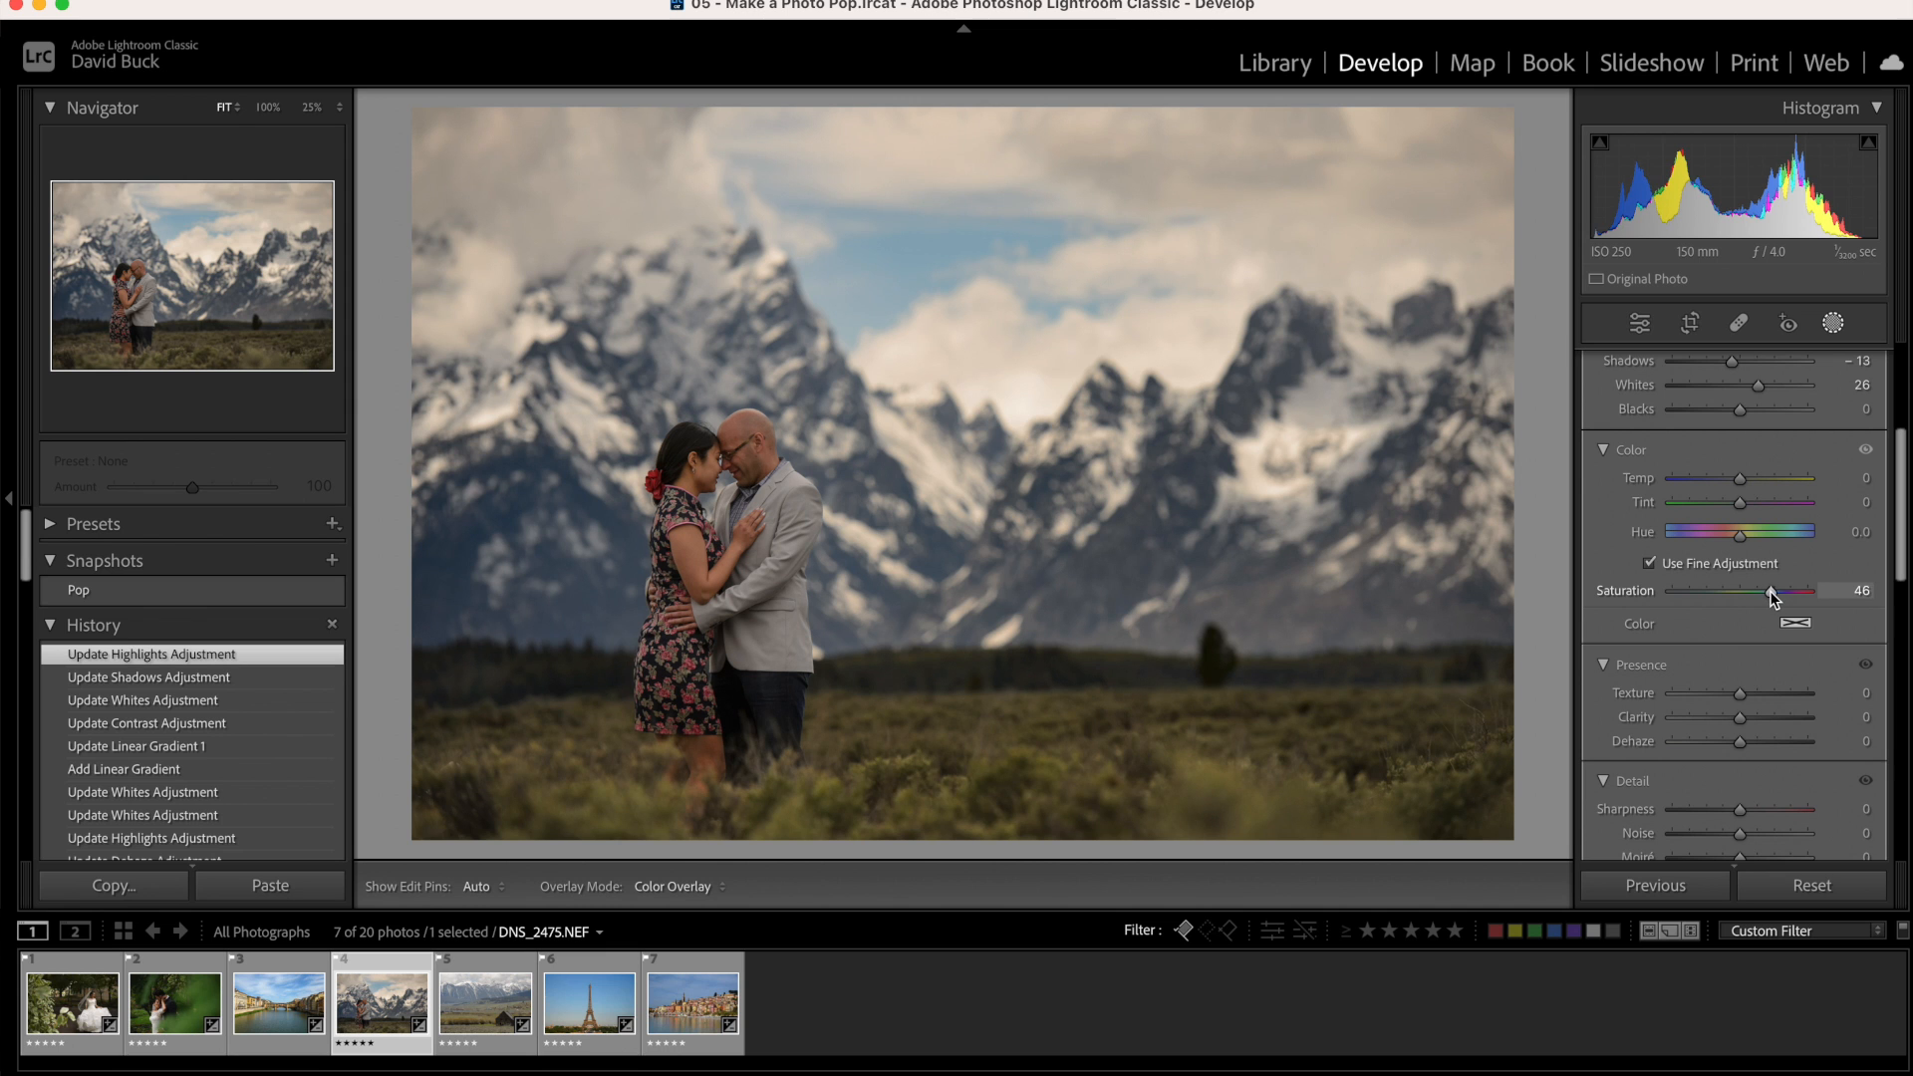
left_click(1543, 135)
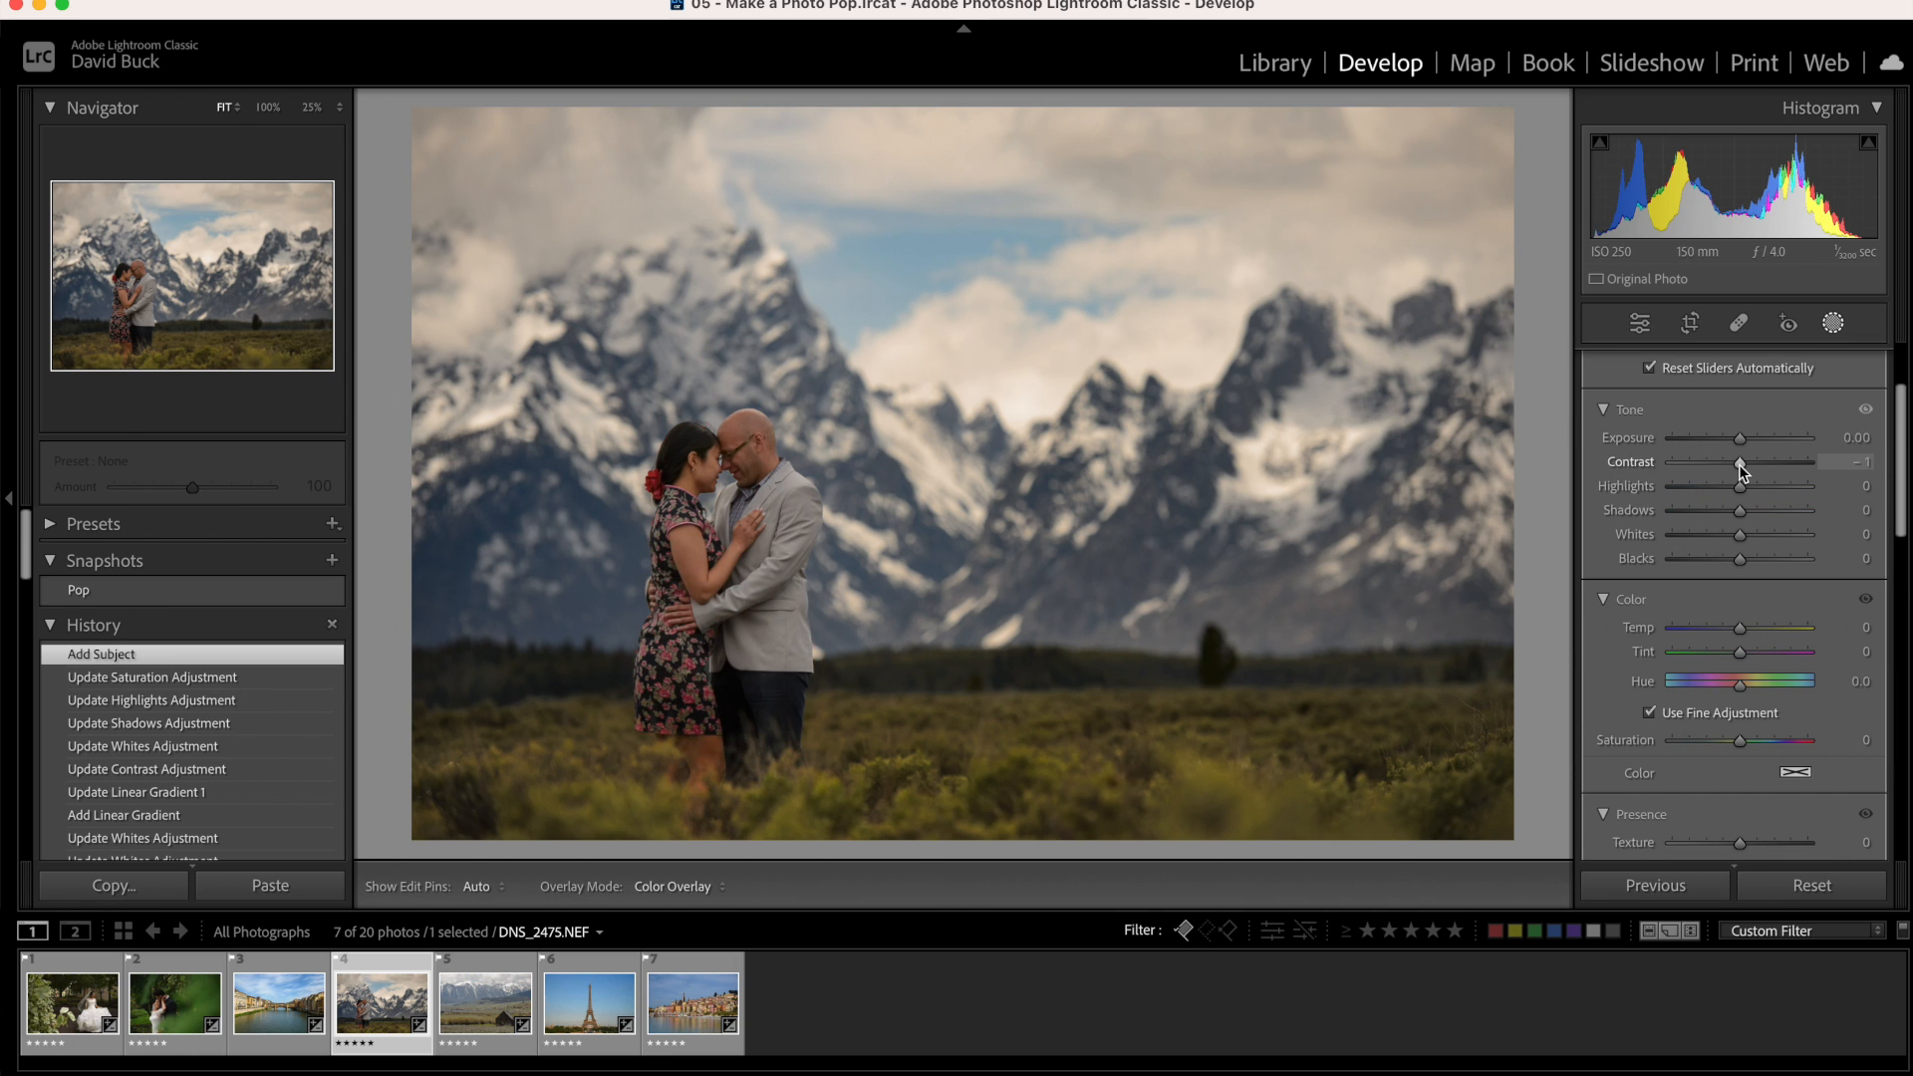
Set the couple's subject mask to Contrast -17, Shadows +17 and Blacks +2
left_click_drag(1763, 461, 1733, 462)
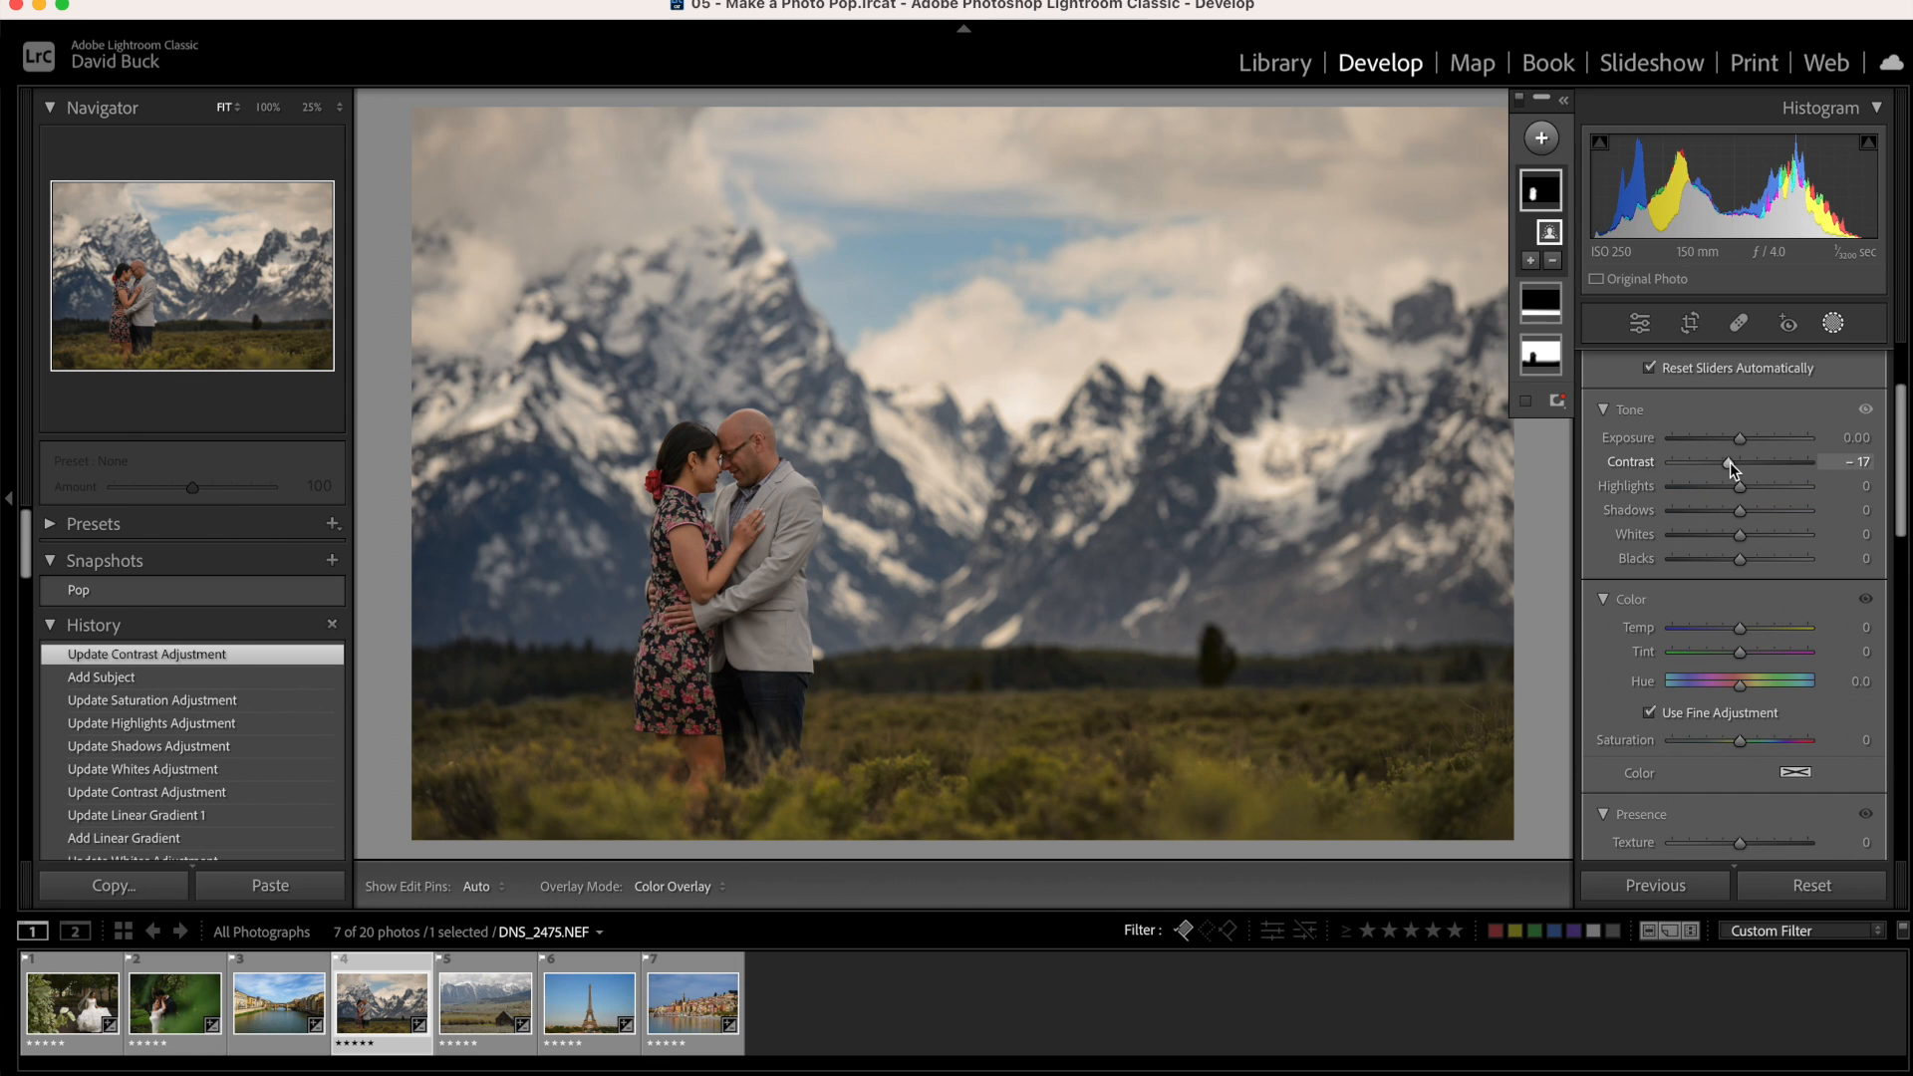
left_click_drag(1740, 510, 1755, 509)
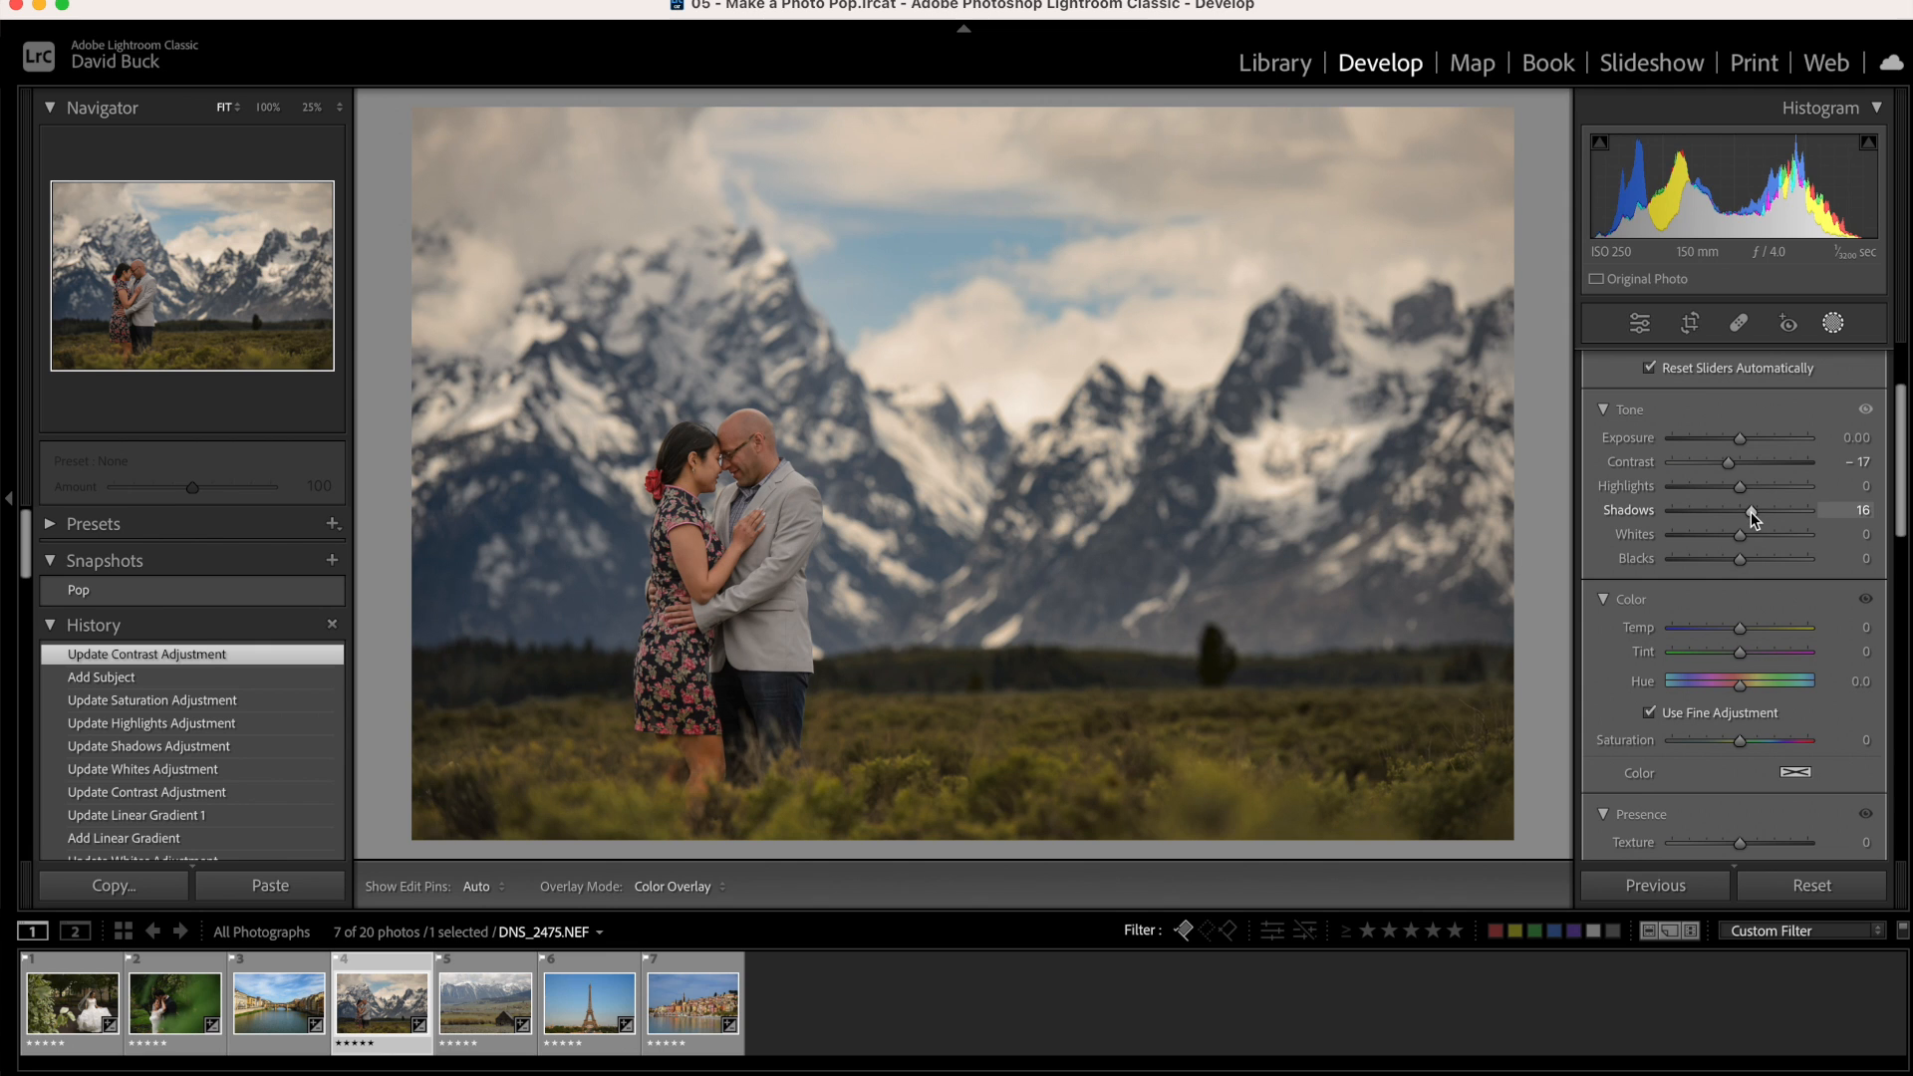
left_click_drag(1747, 511, 1752, 510)
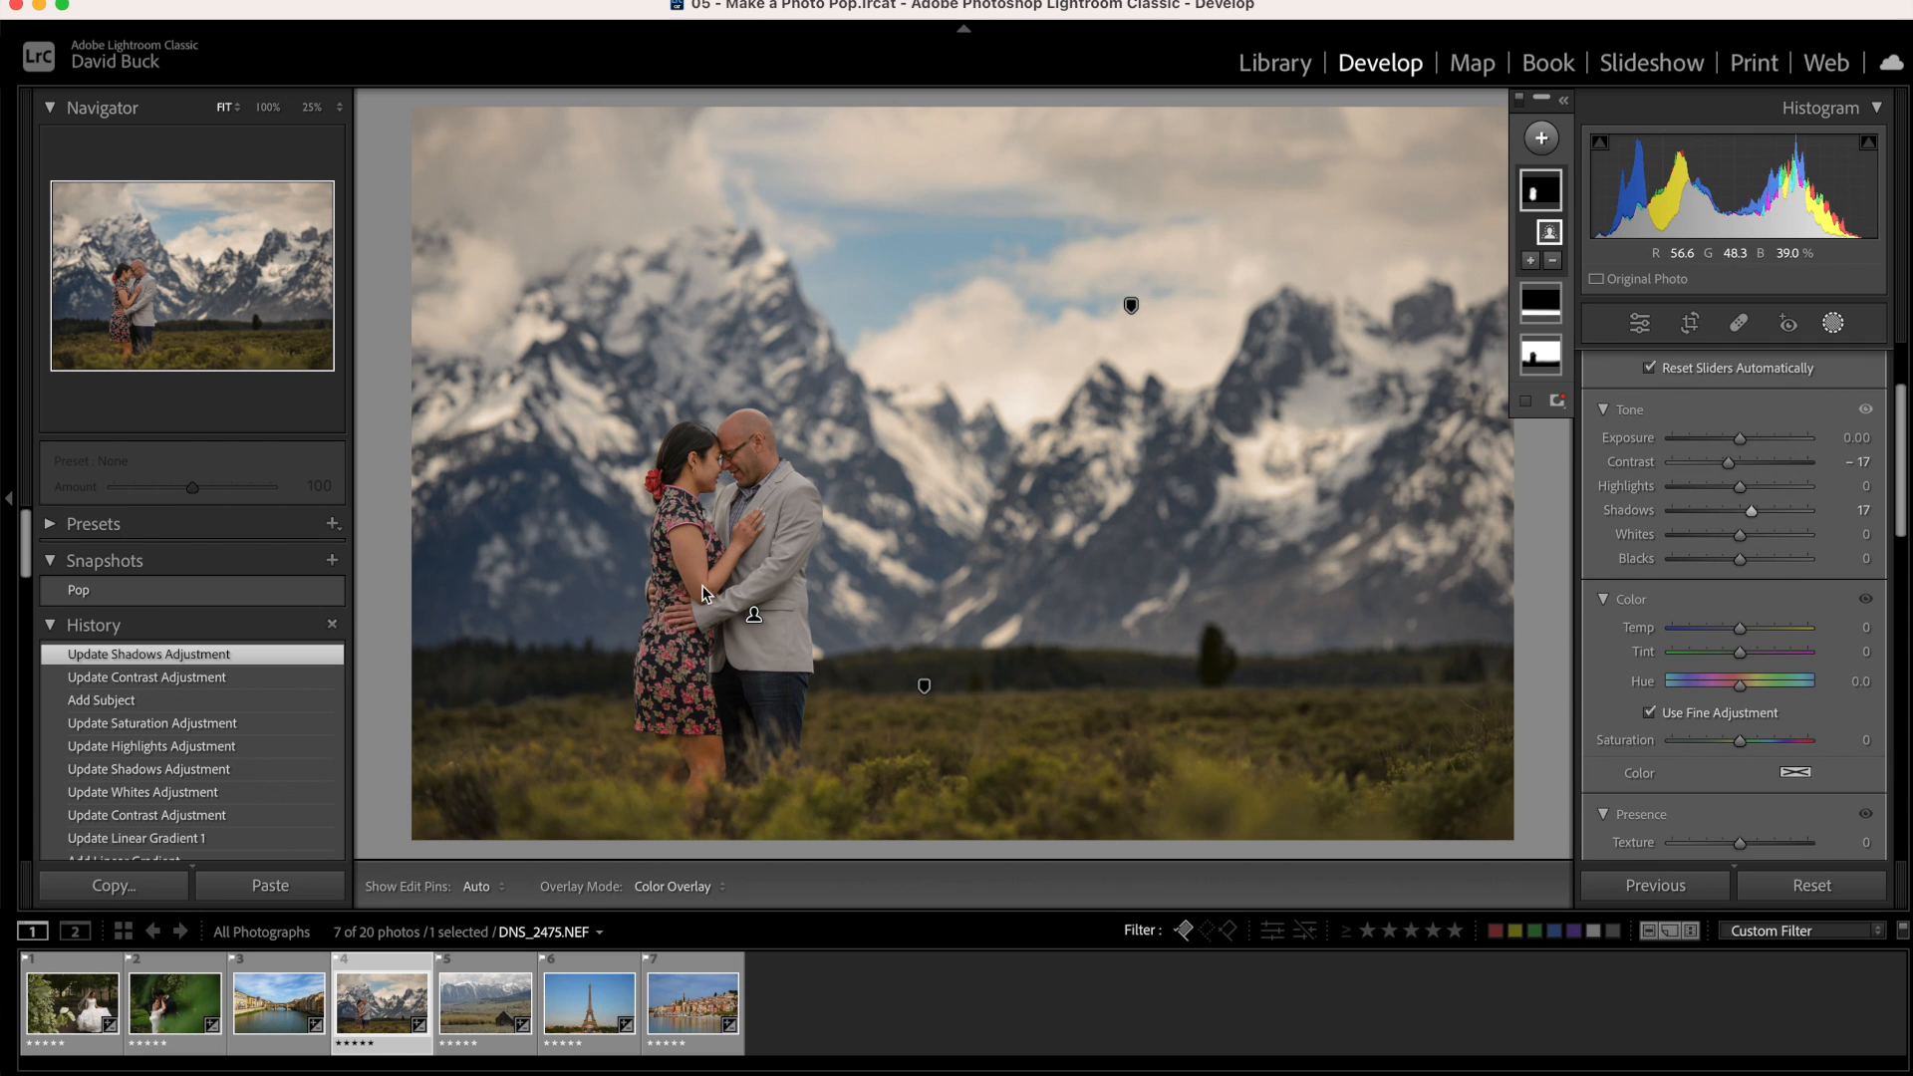
mouse_move(1217, 602)
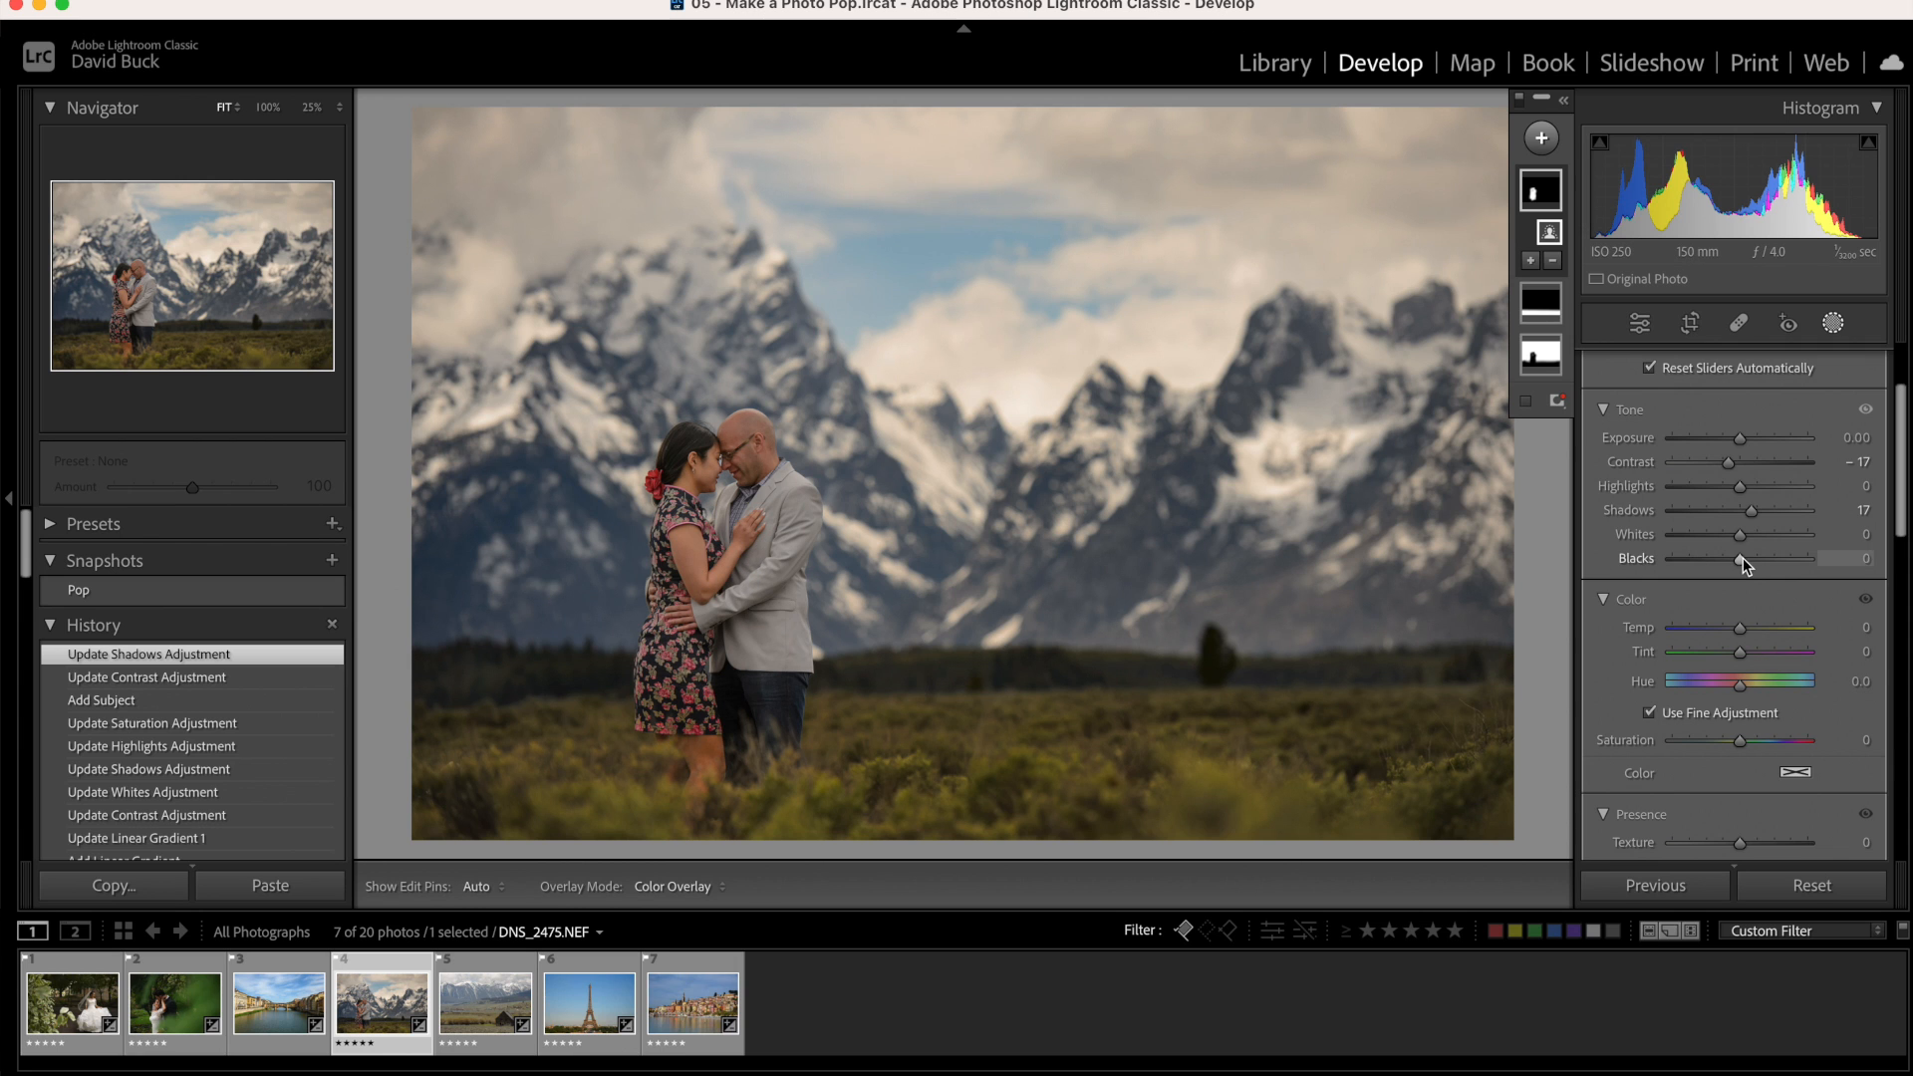
left_click_drag(1741, 559, 1673, 559)
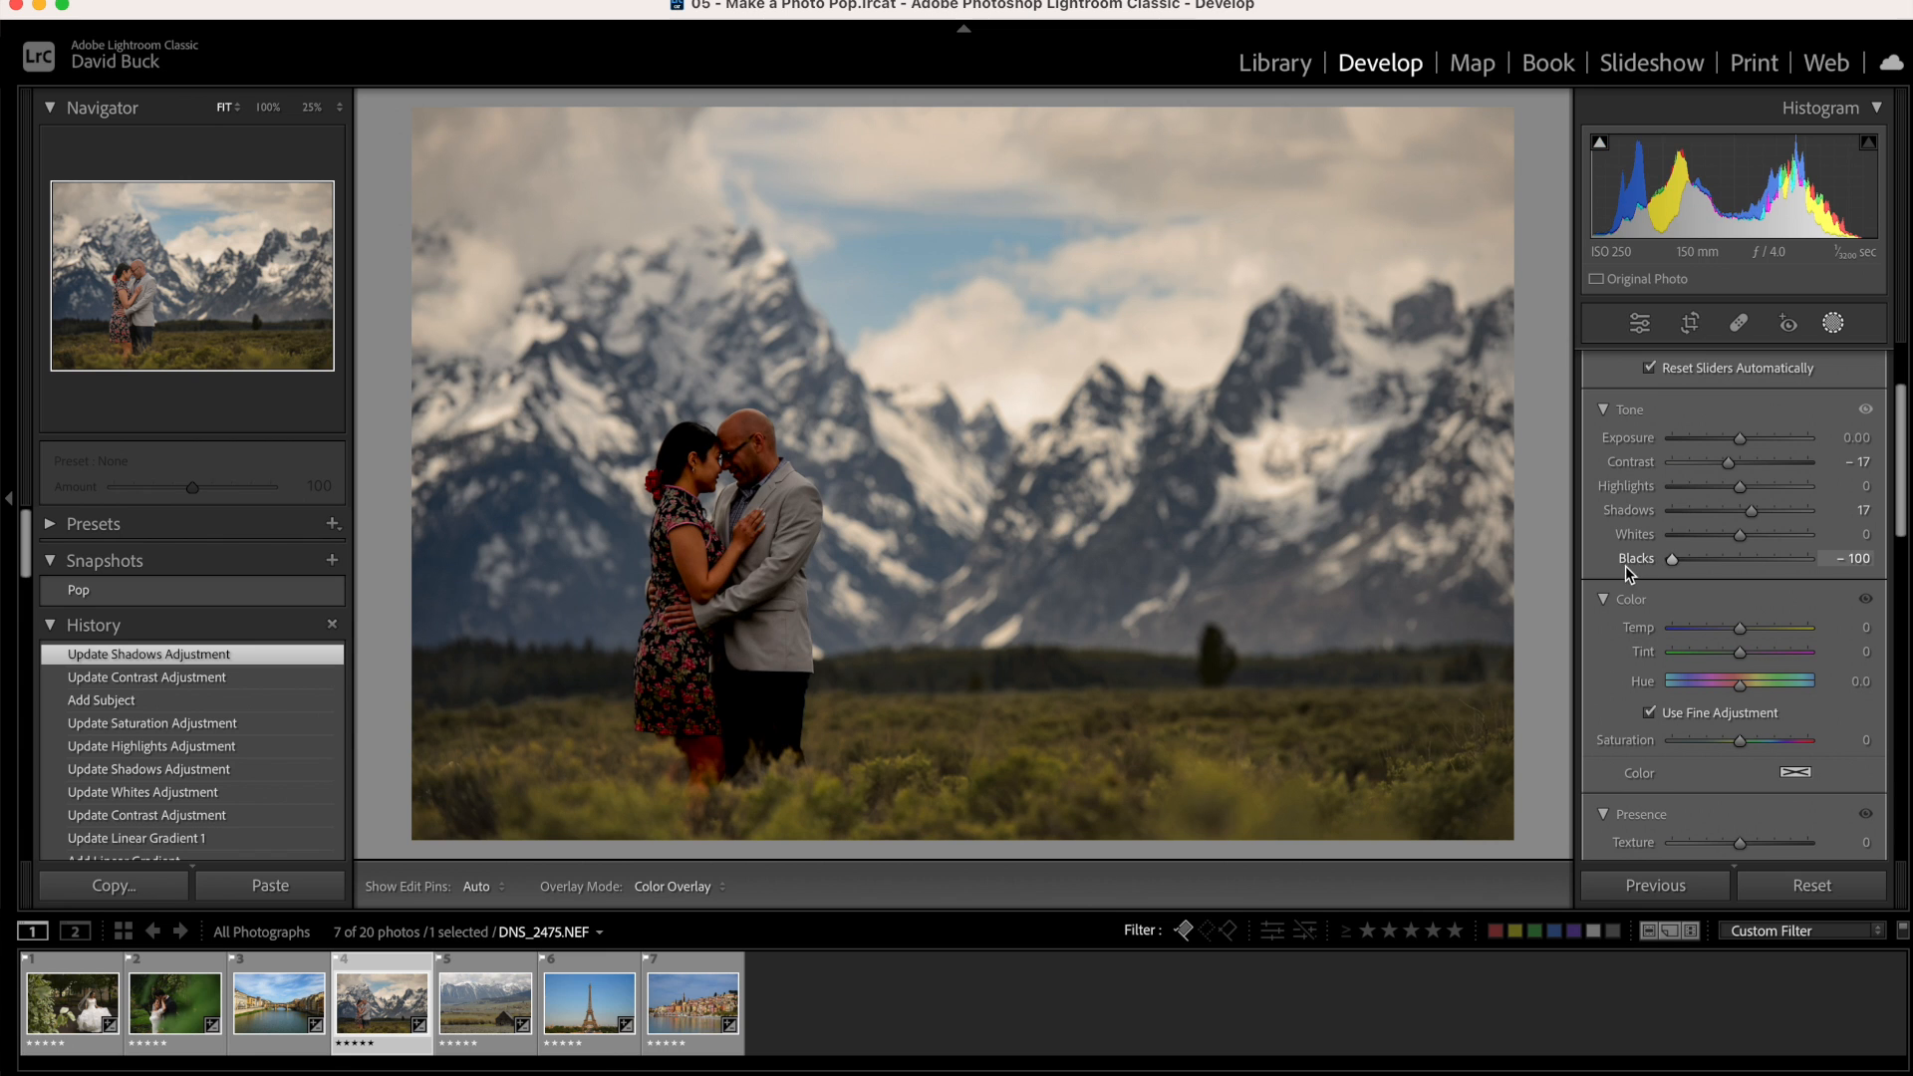
left_click_drag(1675, 559, 1760, 559)
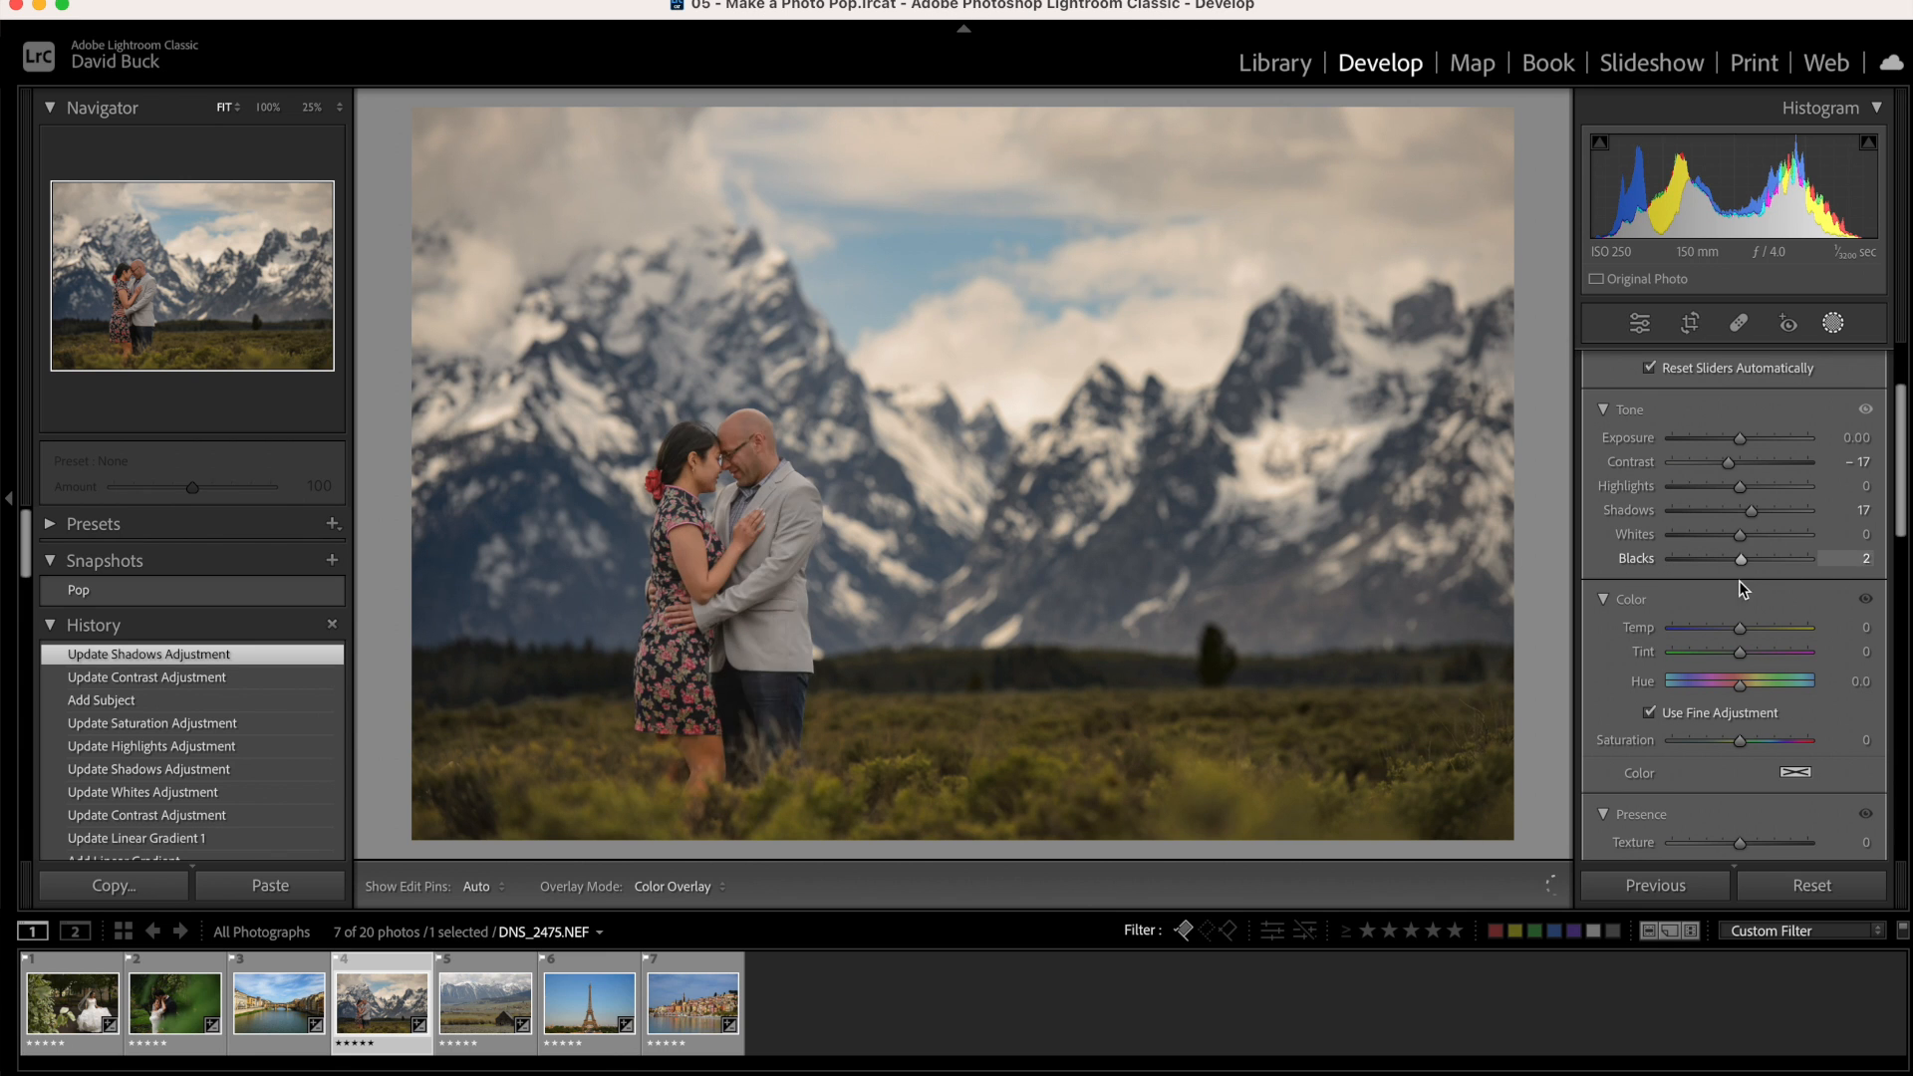
left_click_drag(1770, 559, 1739, 559)
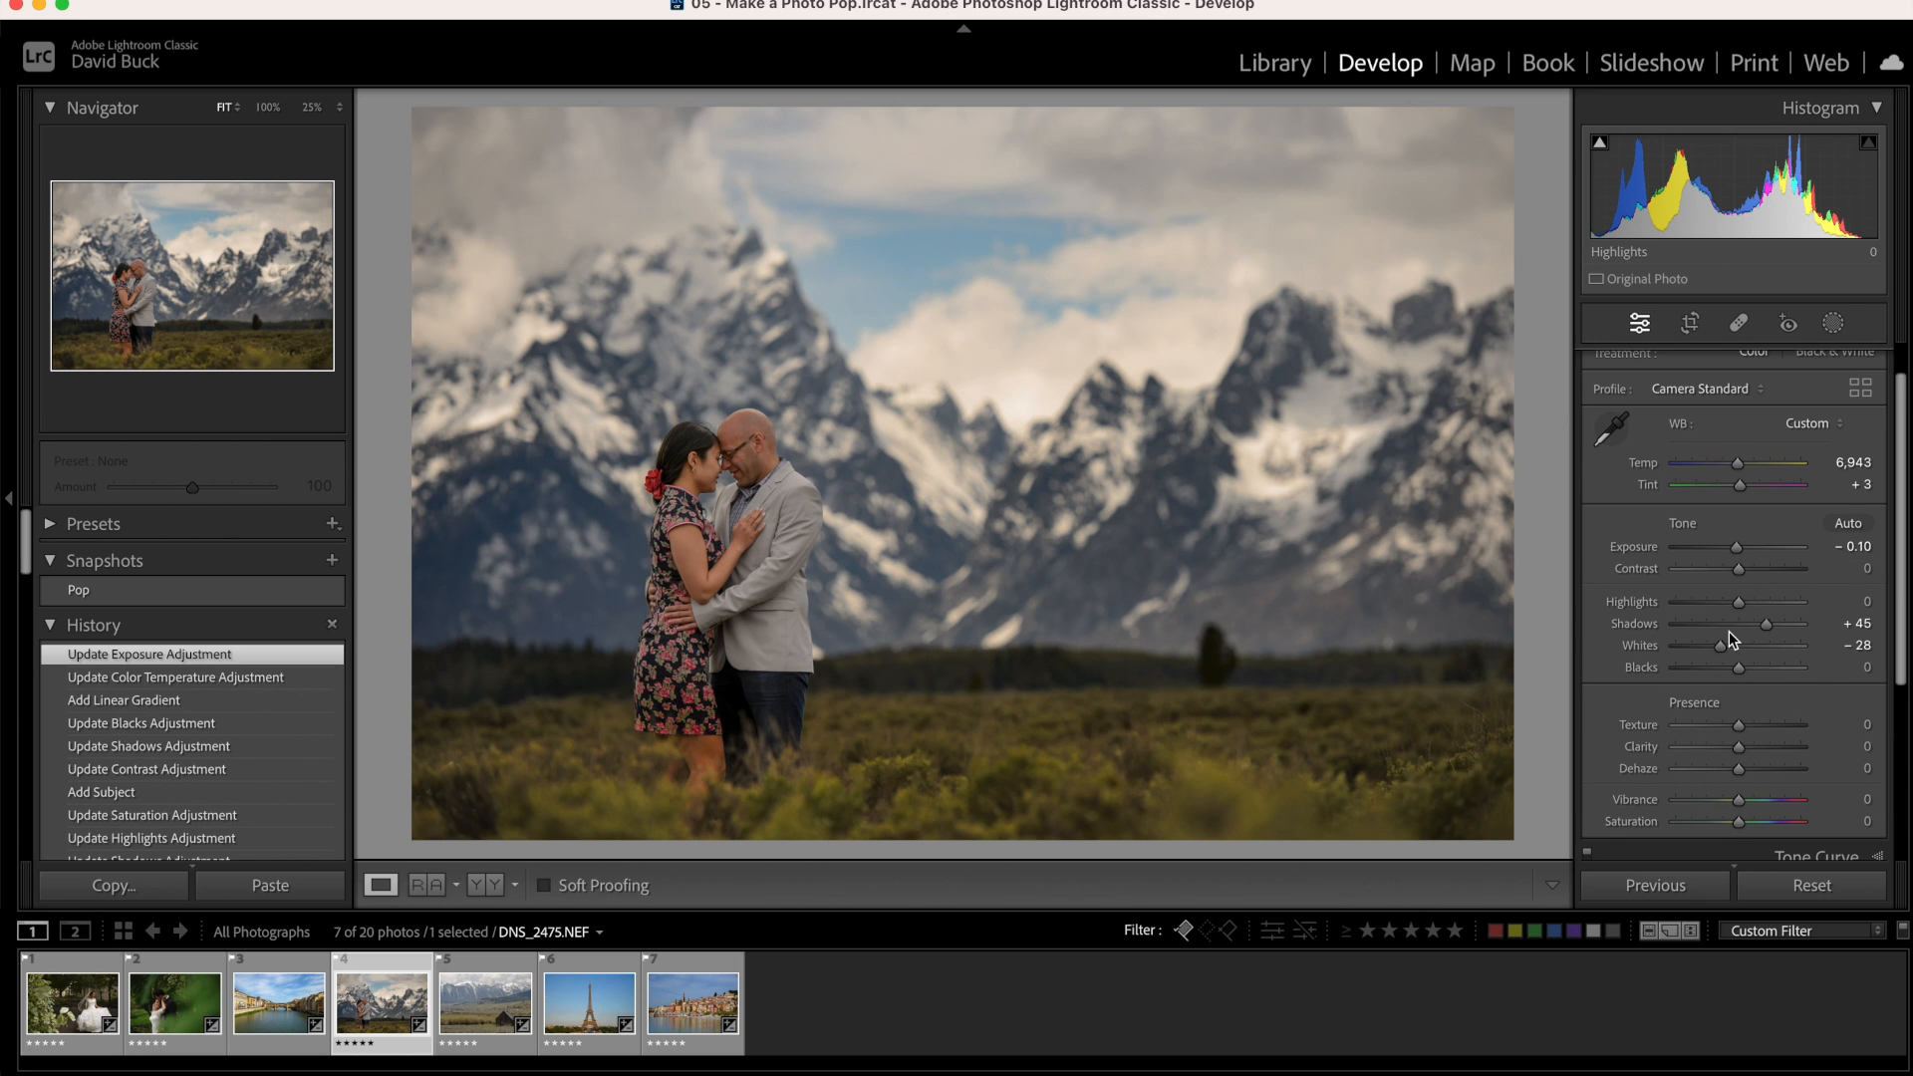
Set global Contrast +20 and add a radial gradient with Feather 79, Highlights -14
left_click_drag(1735, 569, 1747, 569)
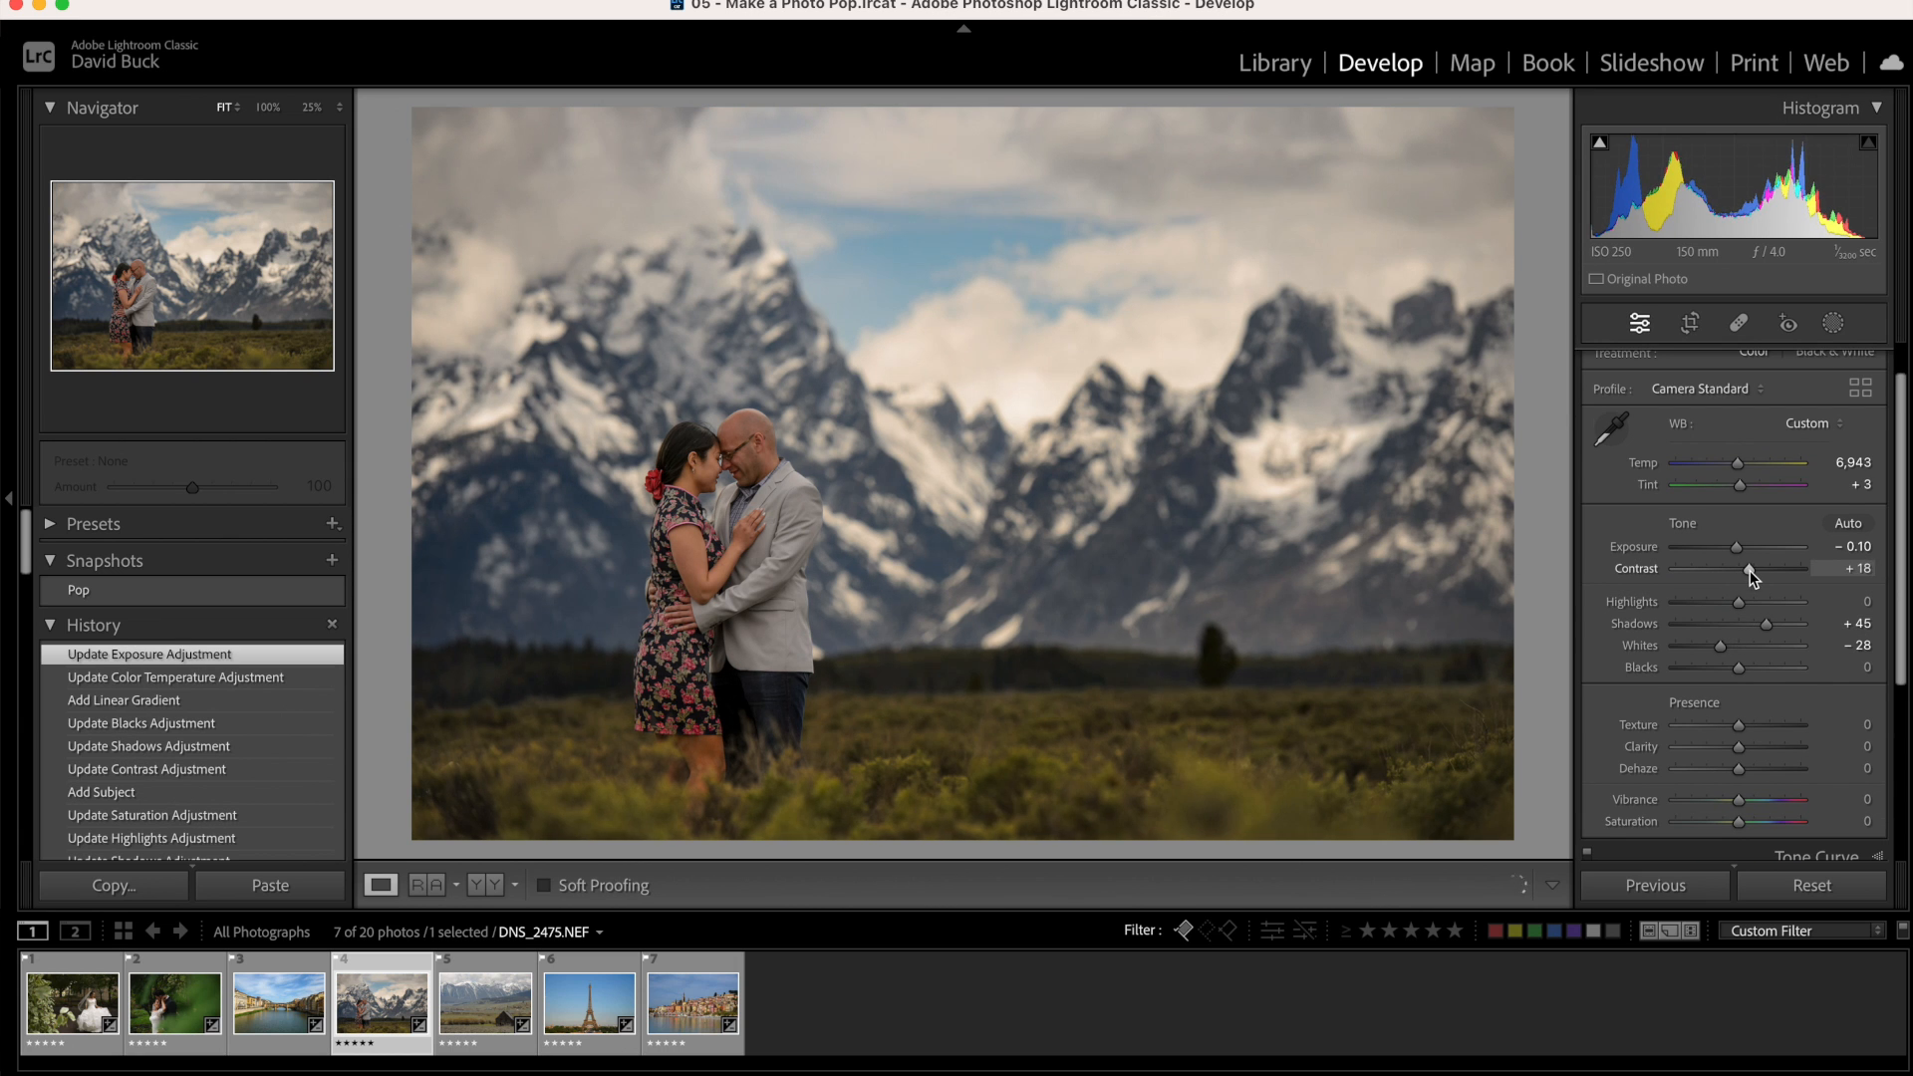
left_click_drag(1745, 569, 1752, 569)
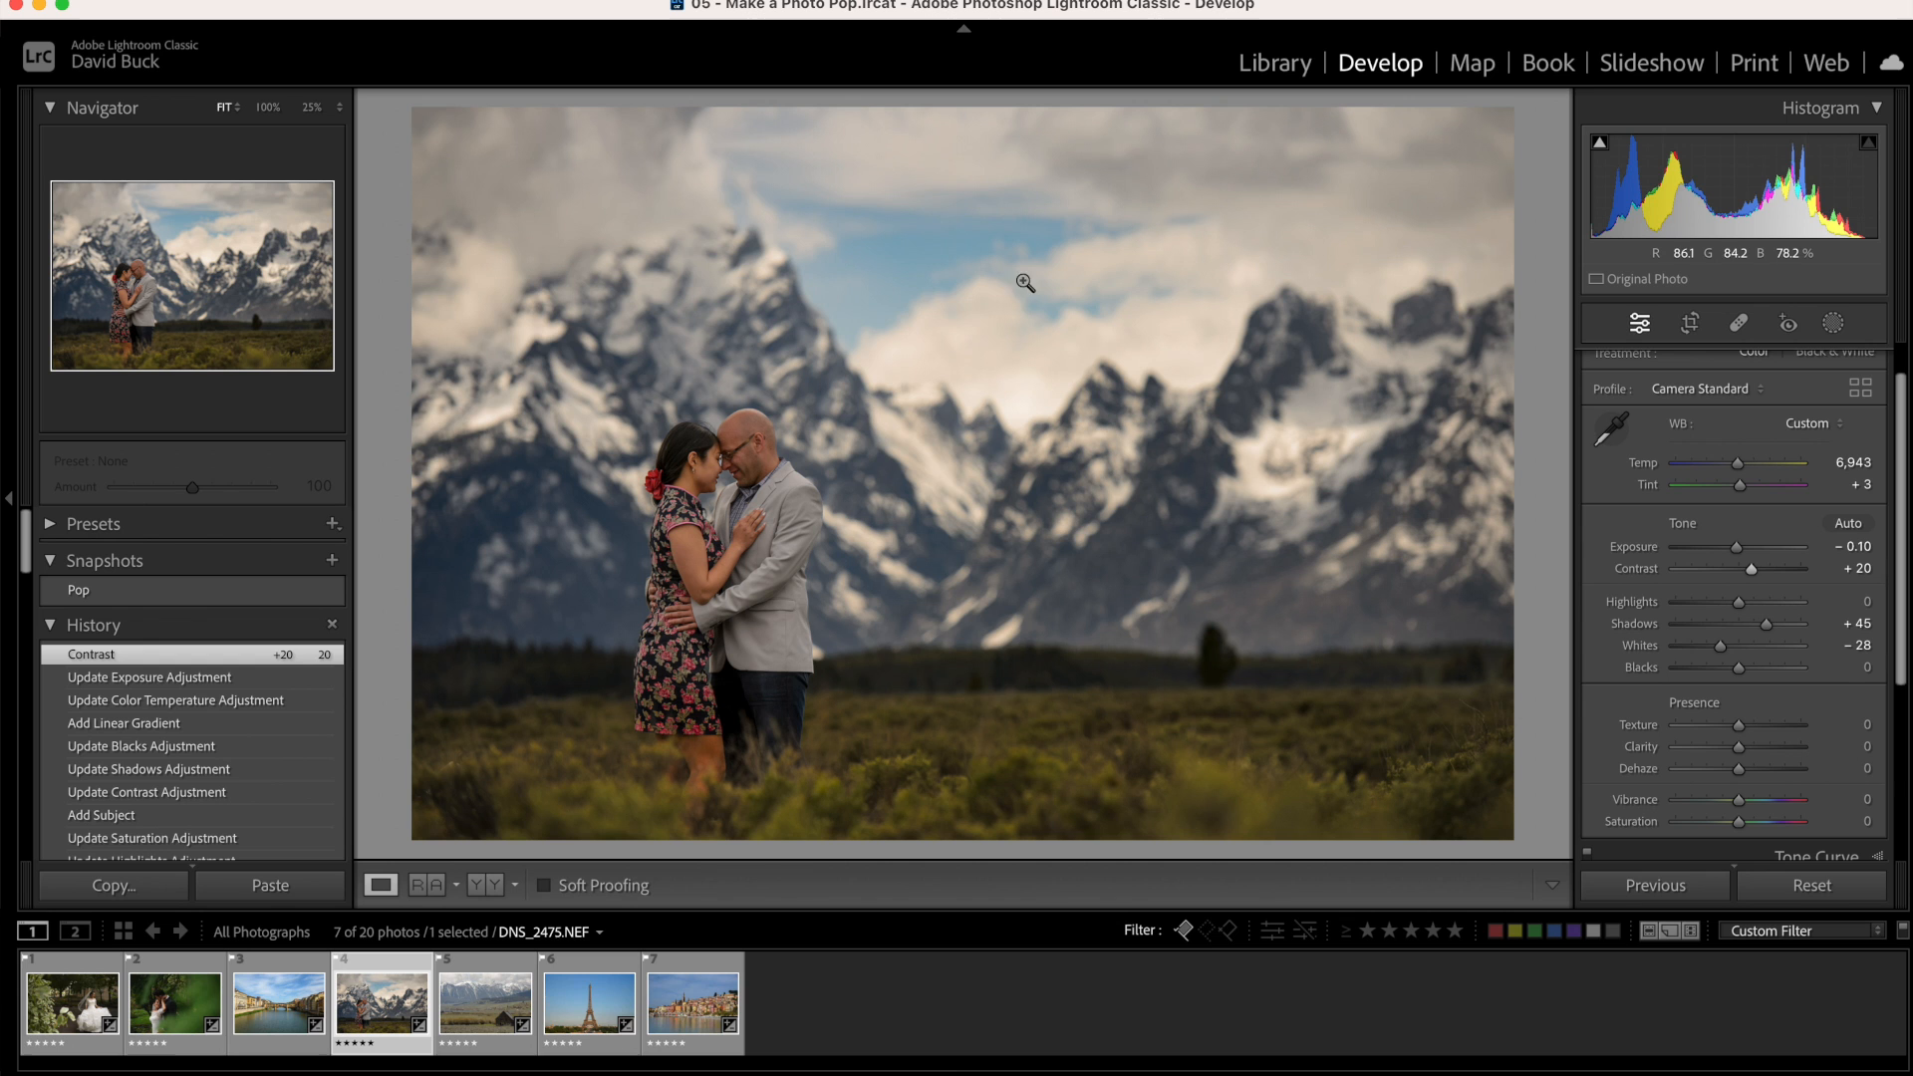
mouse_move(1276, 474)
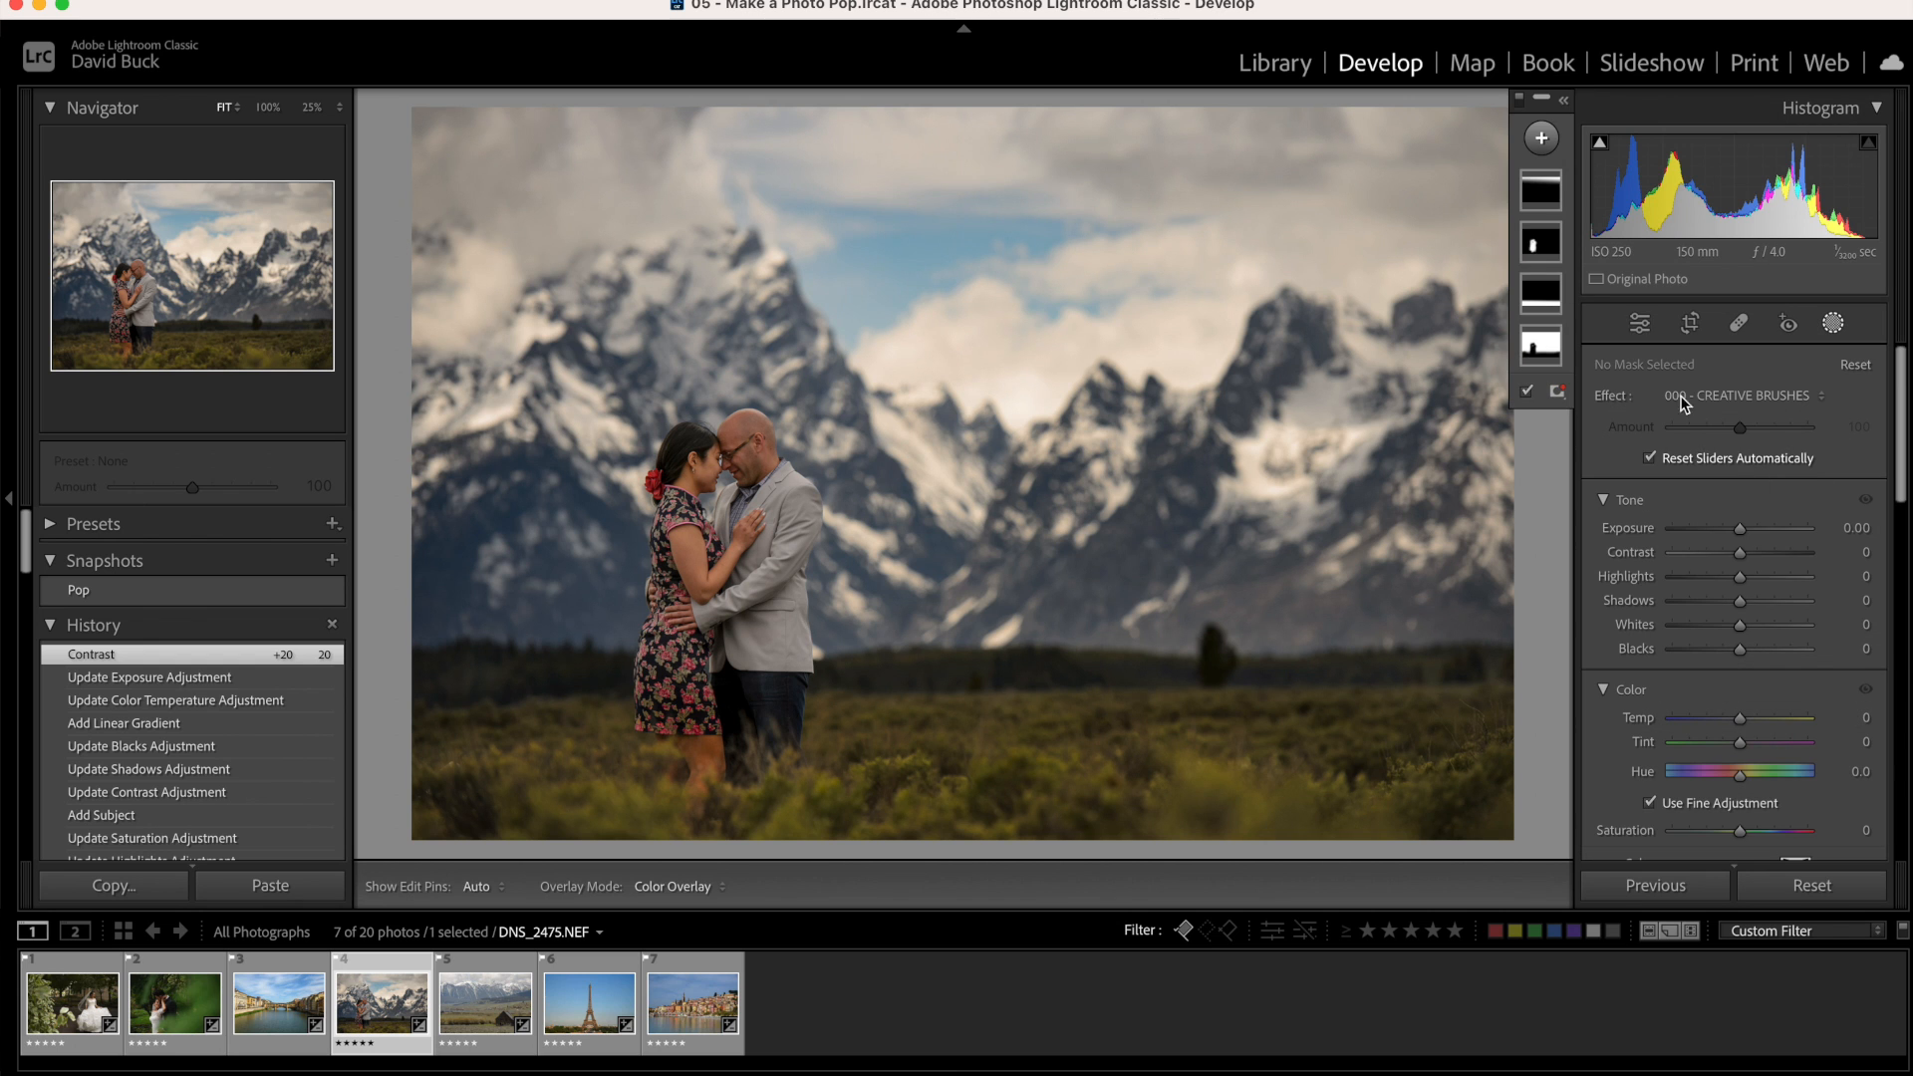
left_click(1540, 138)
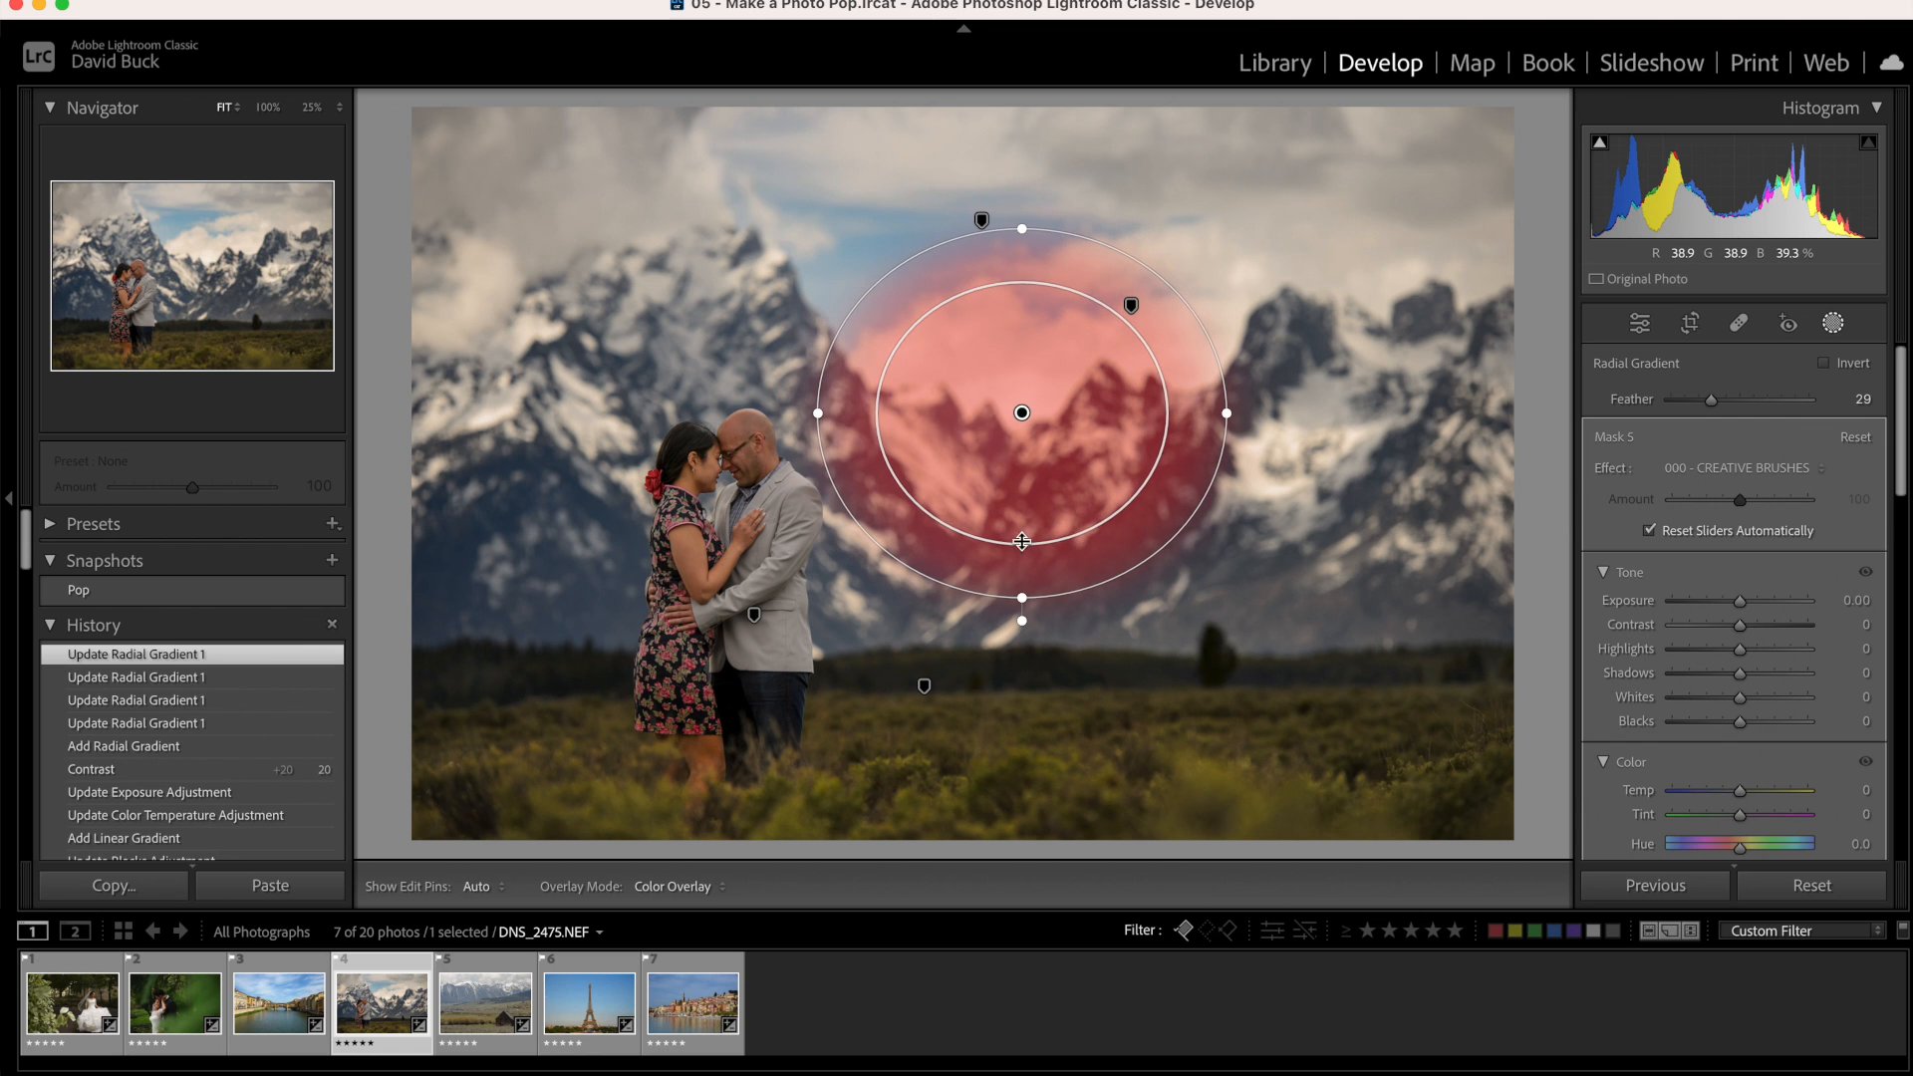
left_click_drag(1714, 399, 1776, 399)
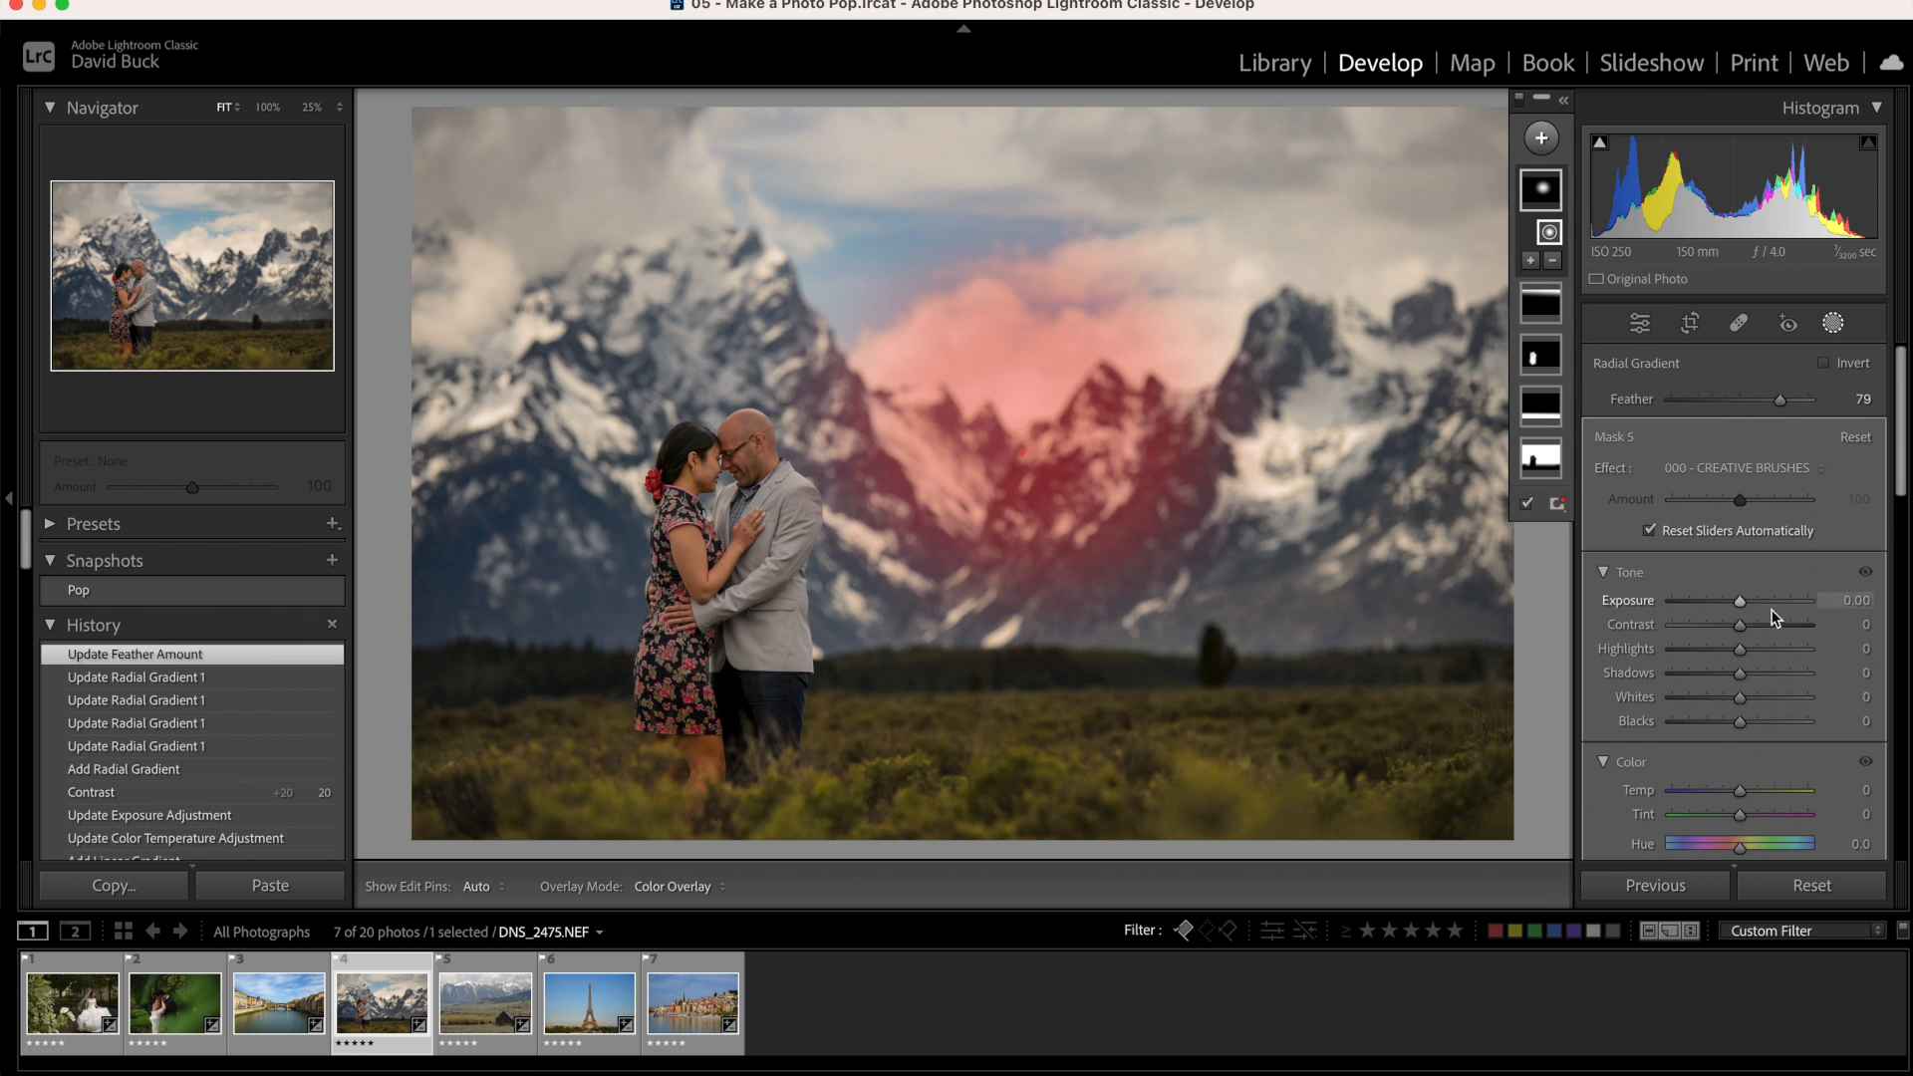
left_click_drag(1776, 648, 1728, 648)
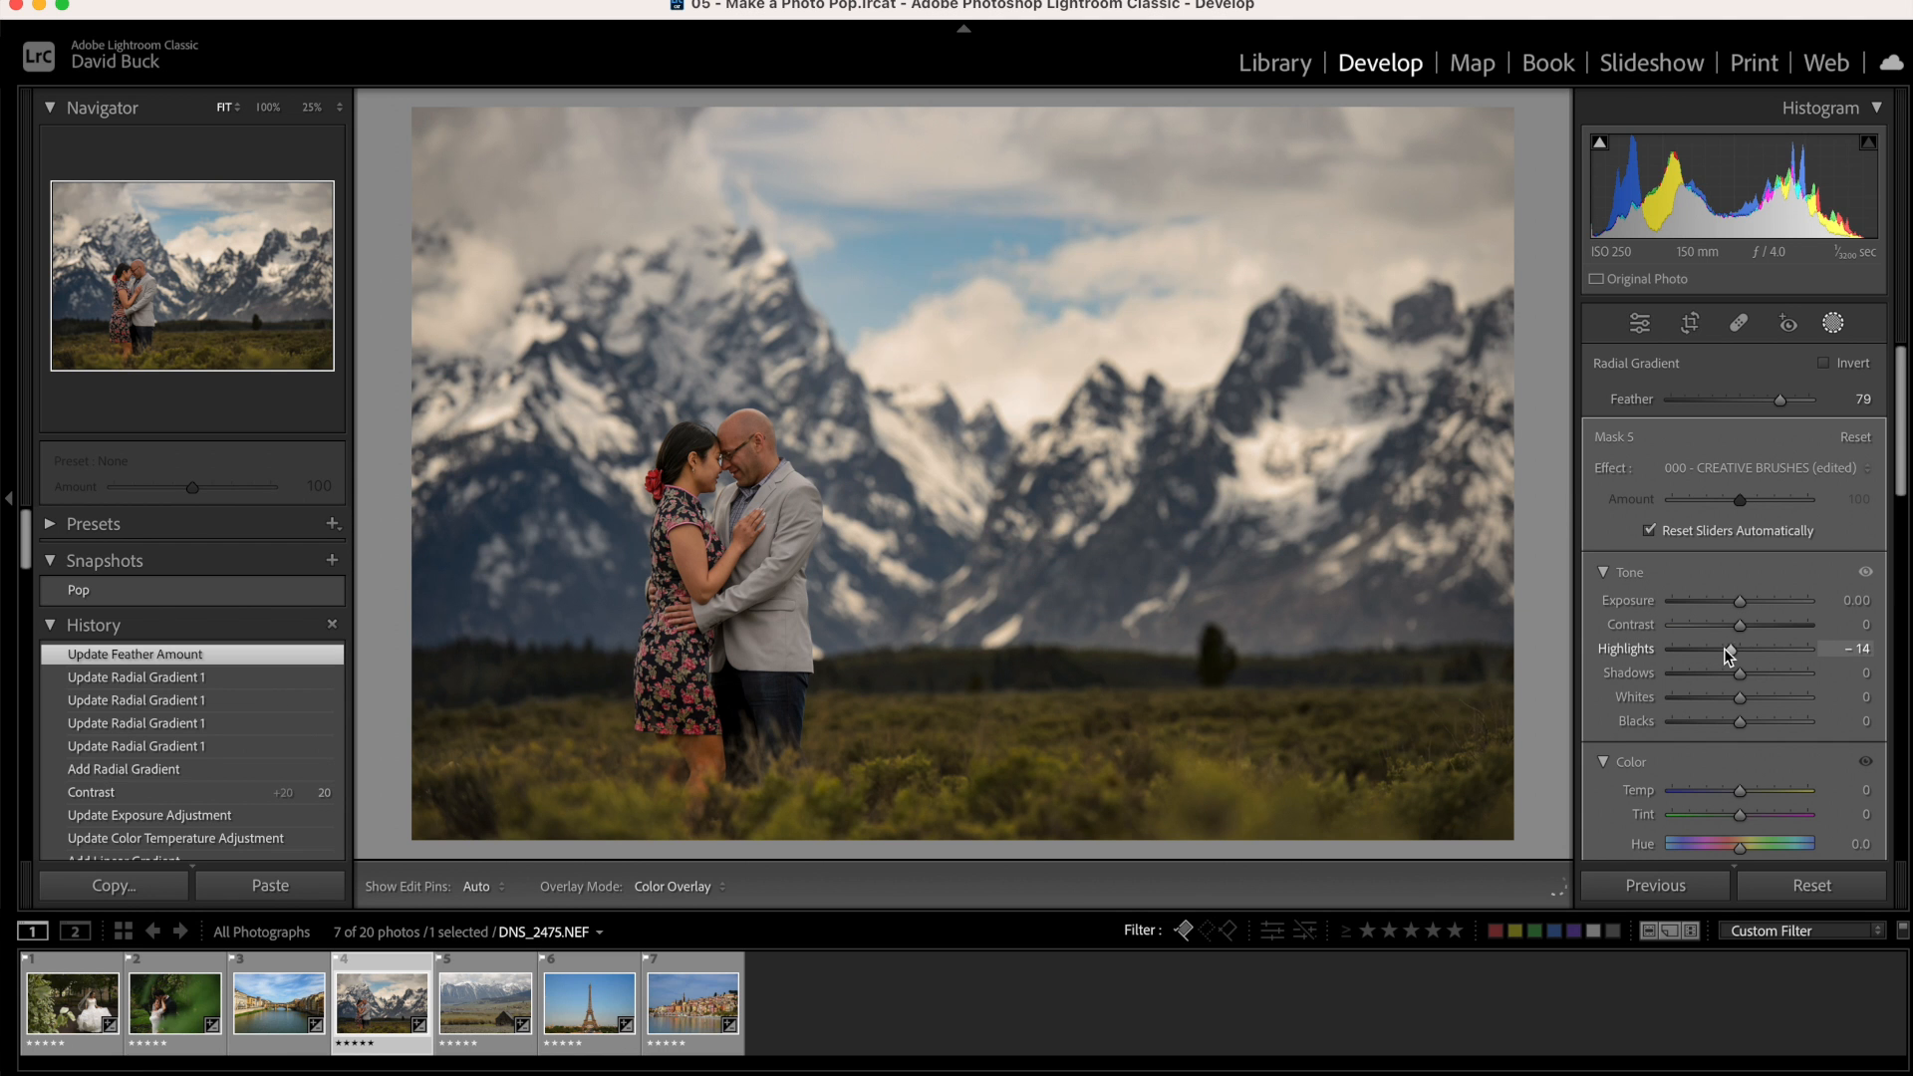
left_click_drag(1730, 648, 1725, 648)
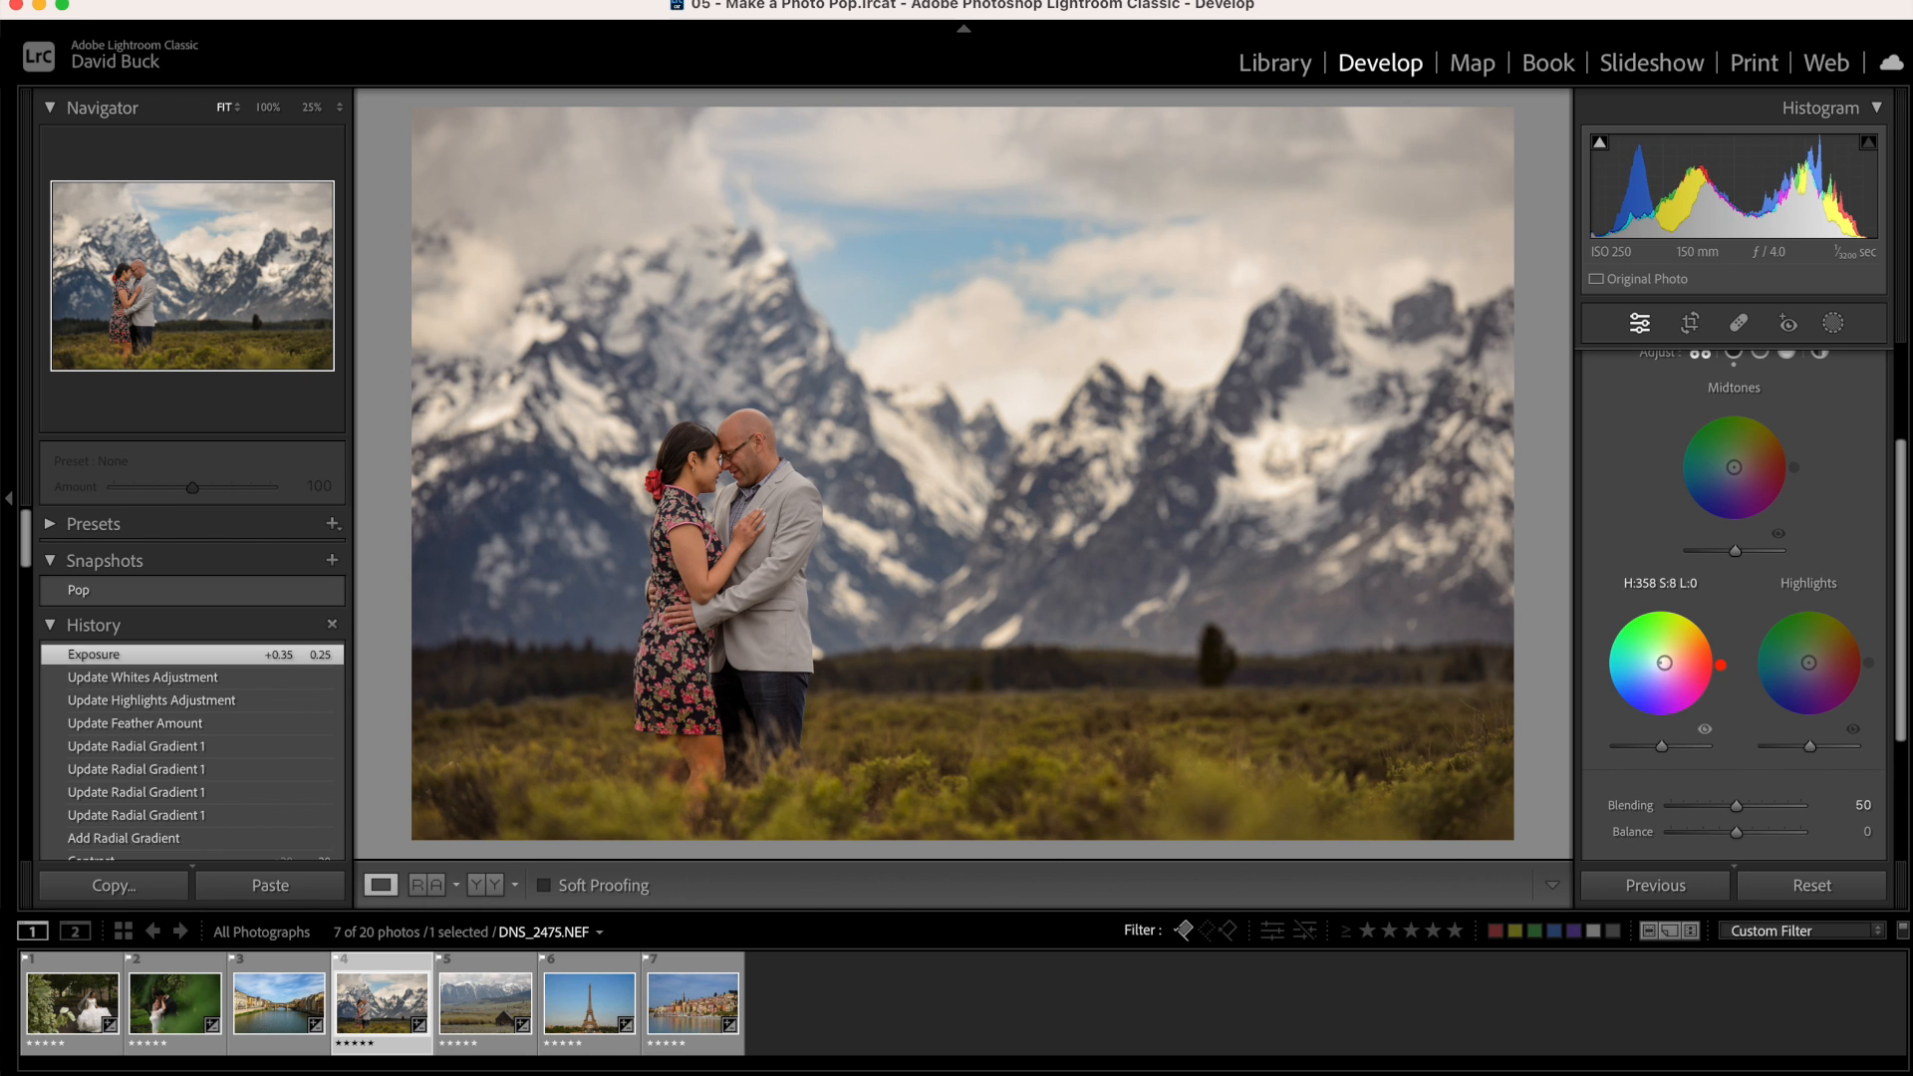
Tint the shadows to hue 233 with the Color Grading Shadows wheel
left_click_drag(1686, 663, 1632, 691)
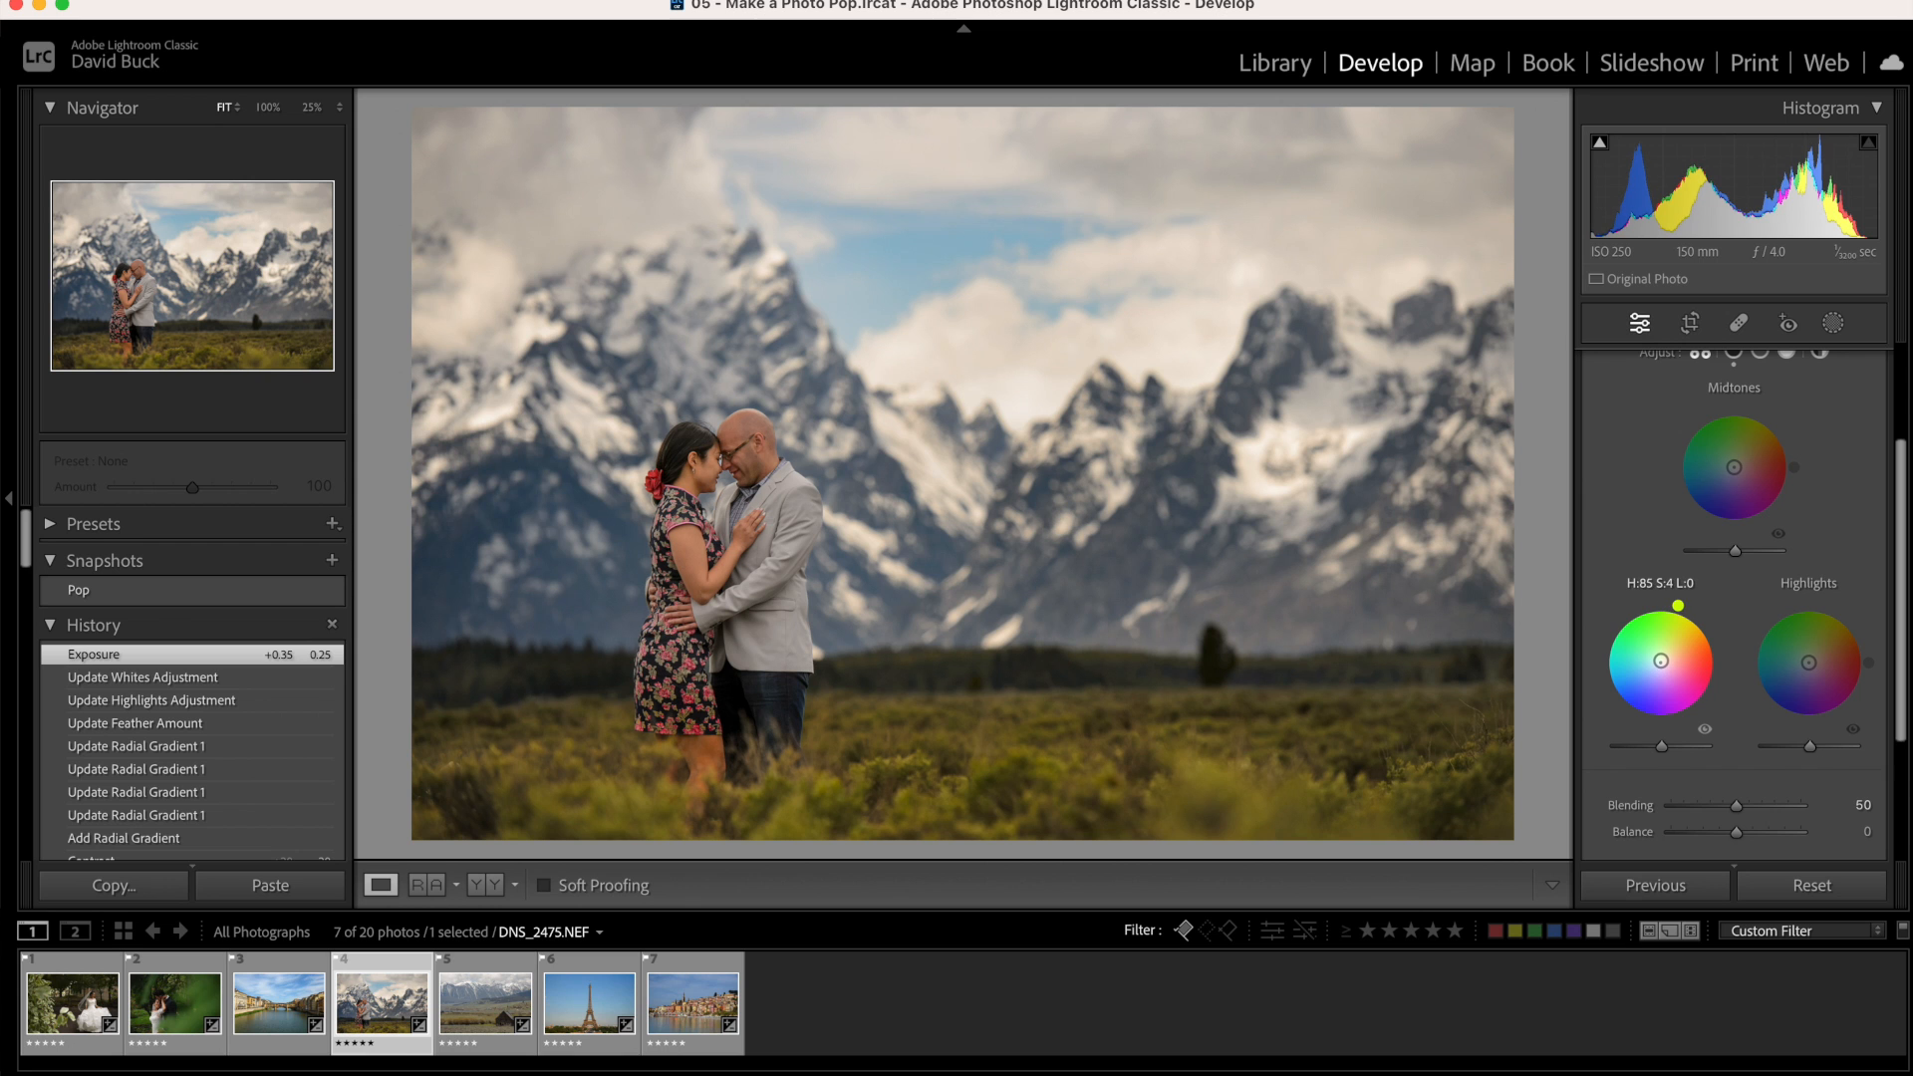
left_click(1662, 668)
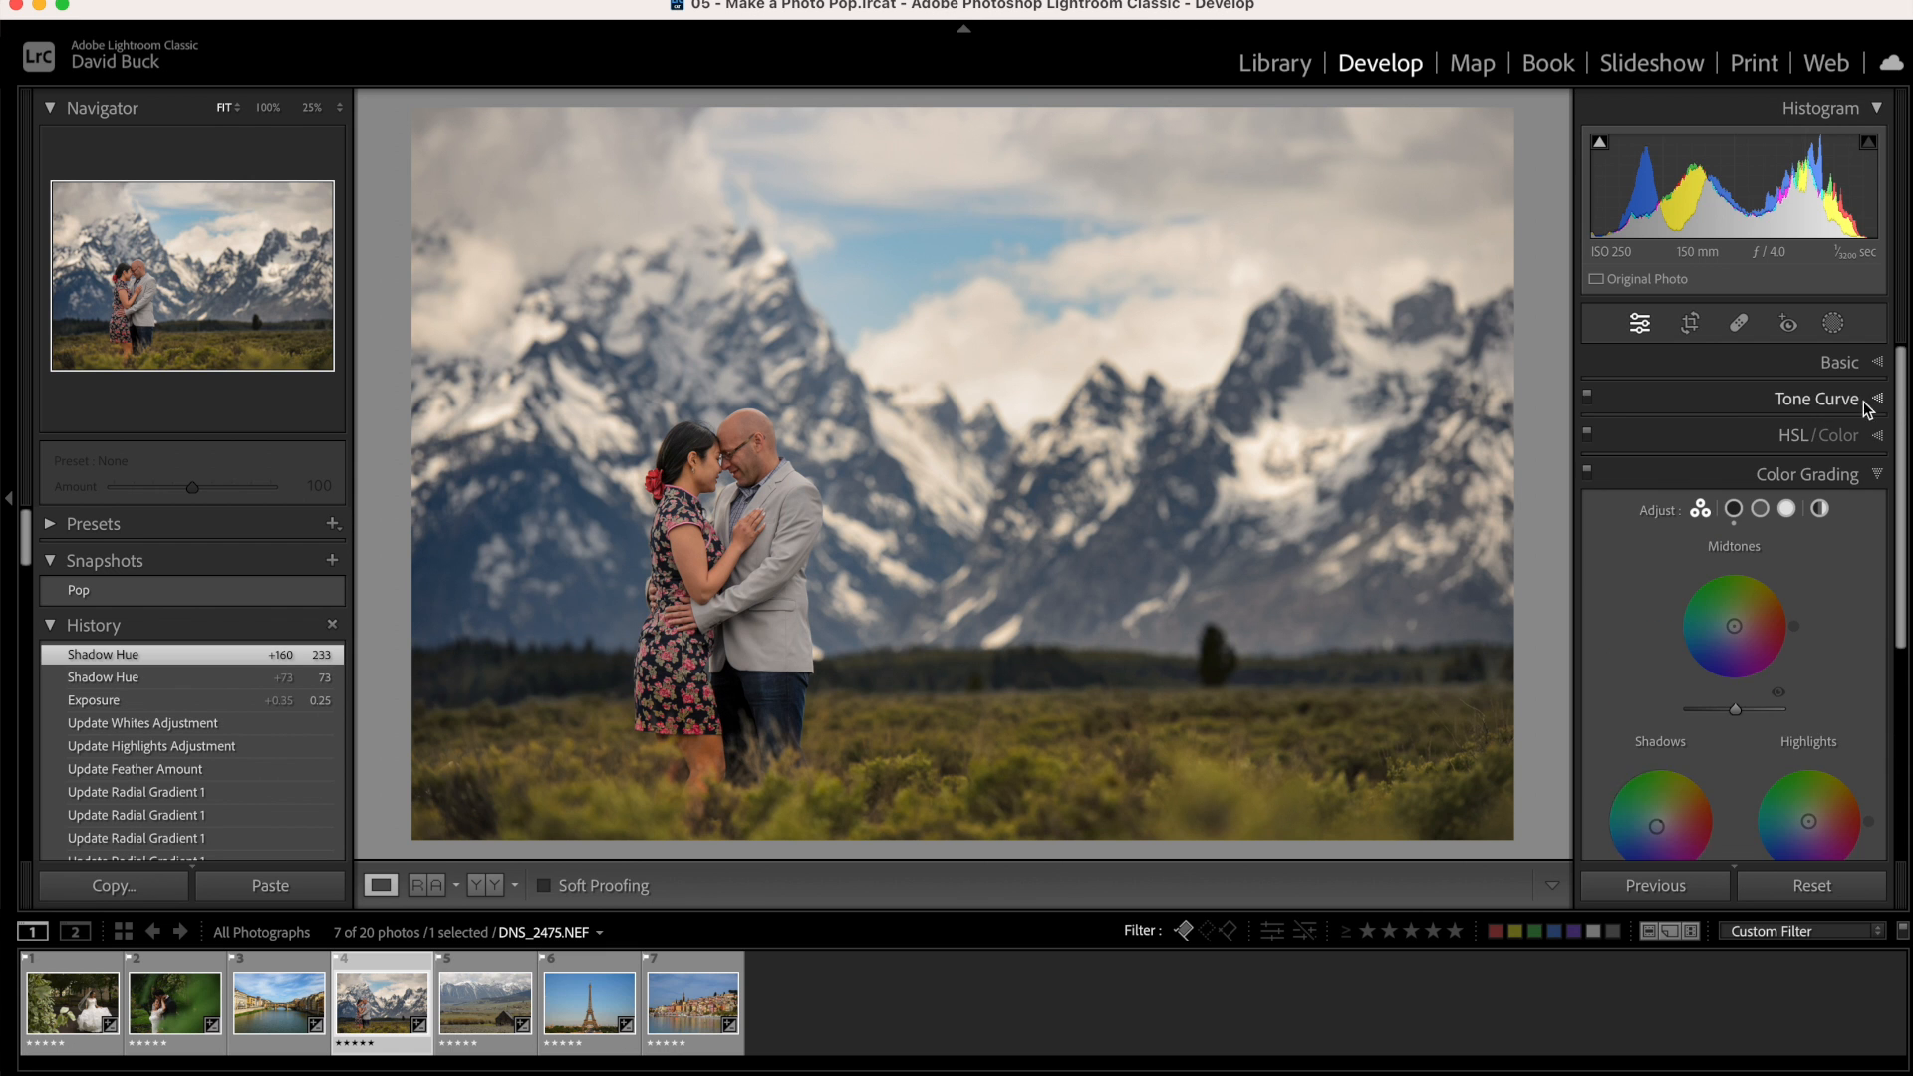
left_click(1840, 361)
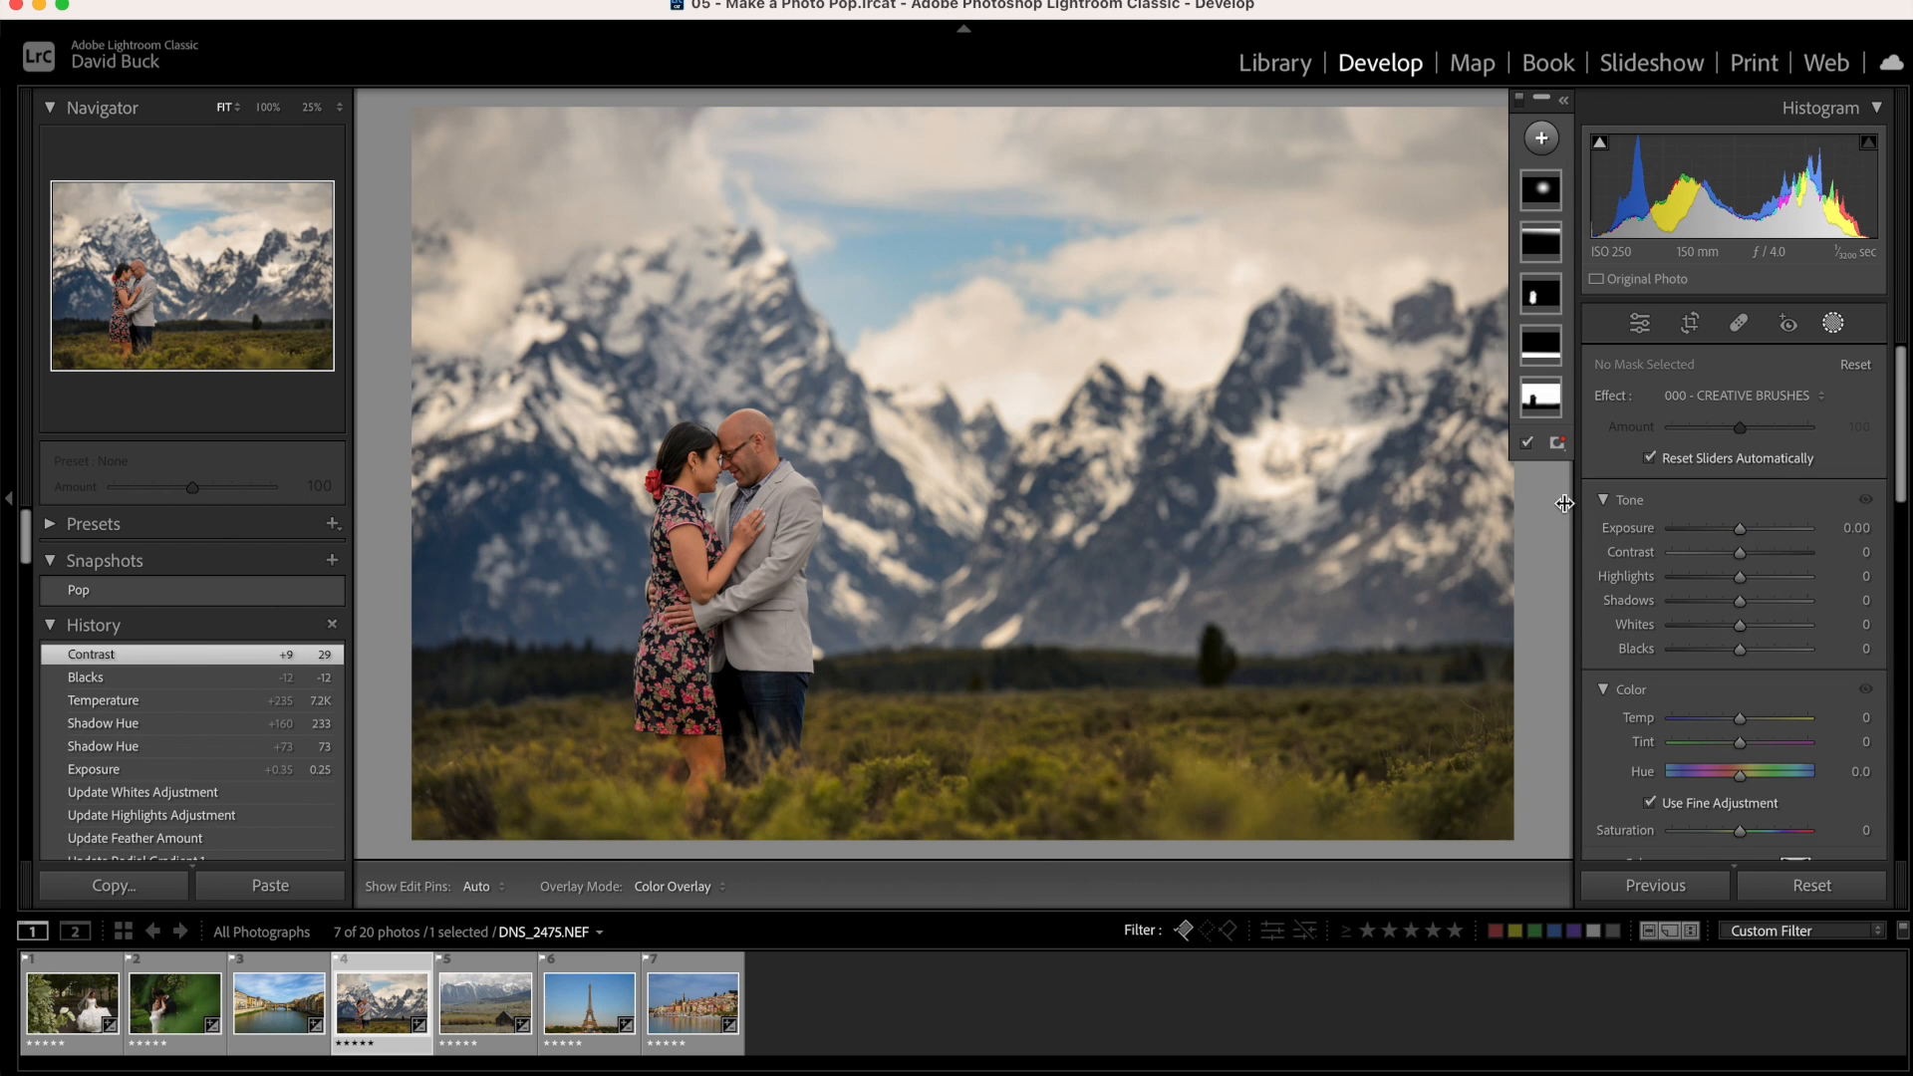
Give the couple a radial mask with Contrast -12, Shadows +14, Exposure +0.11, then view the Eiffel Tower's Pop snapshot
left_click(1542, 137)
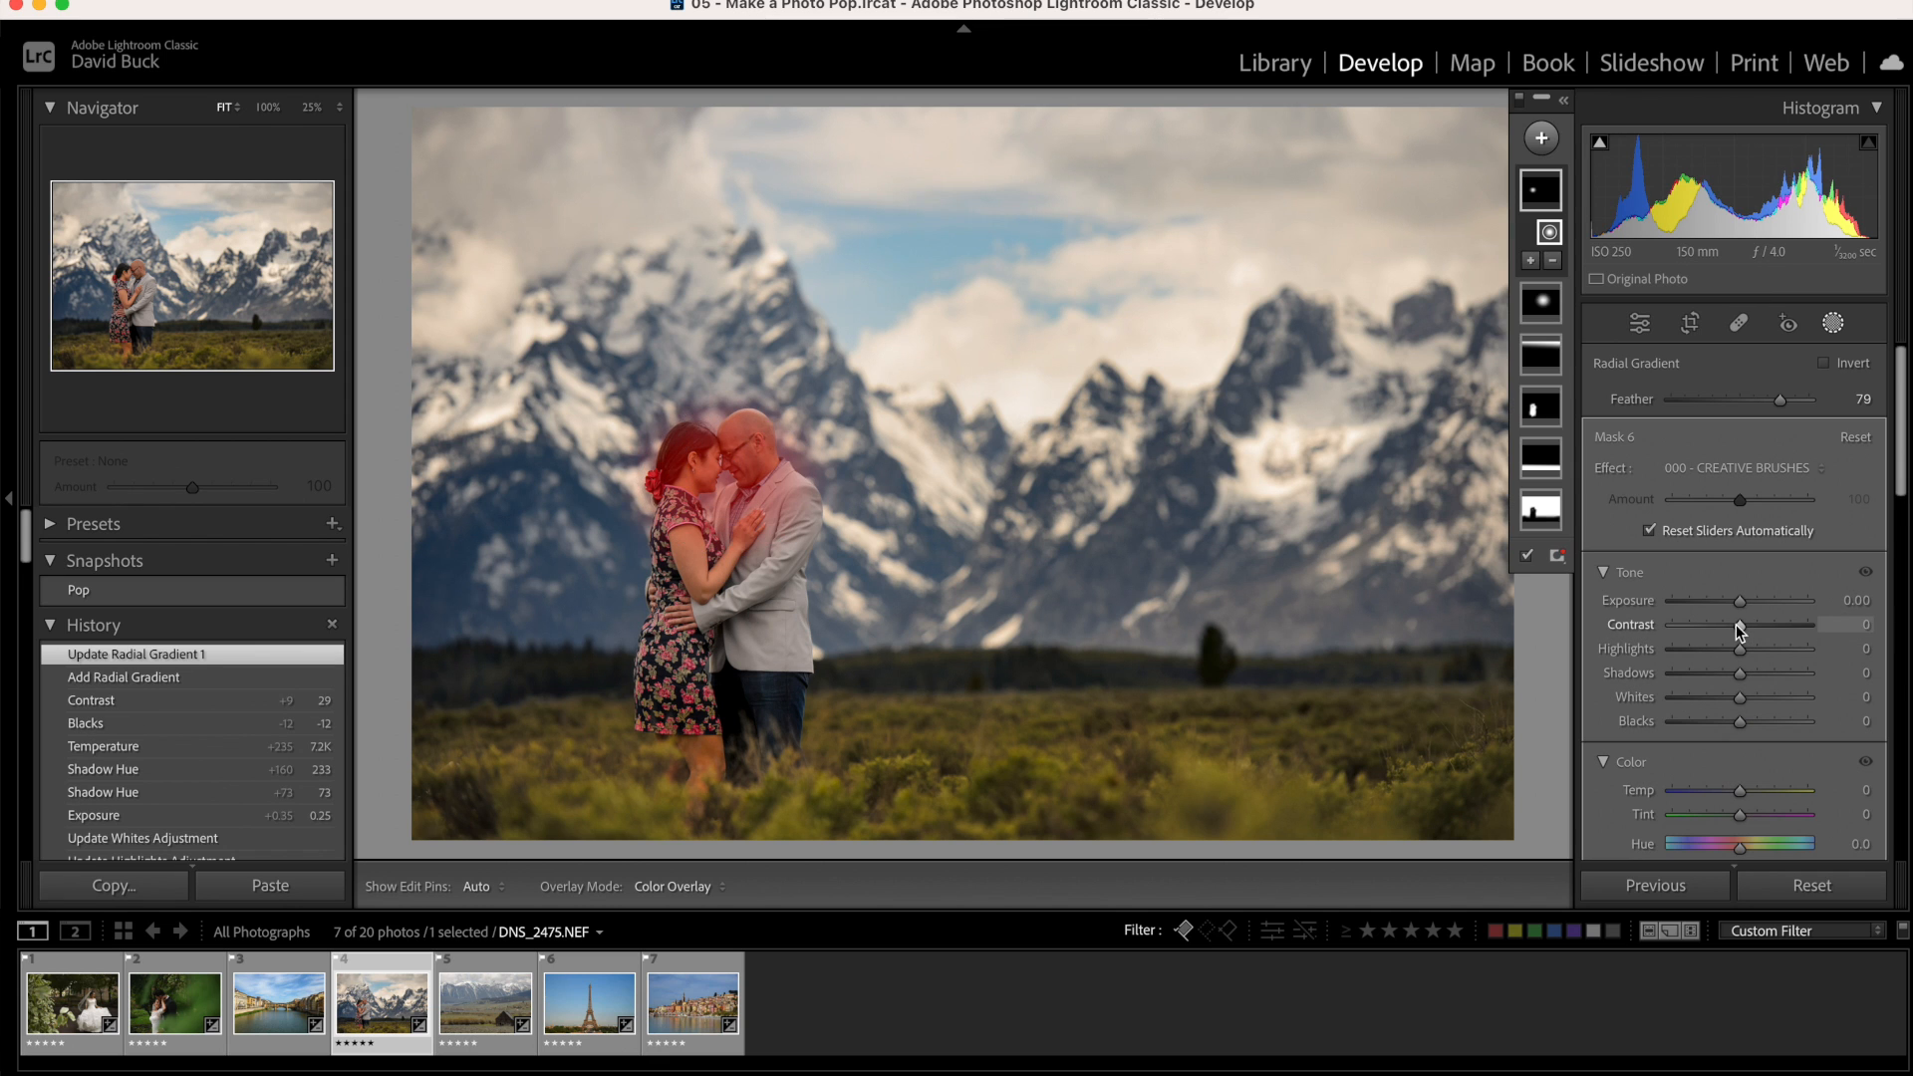
left_click_drag(1743, 624, 1714, 624)
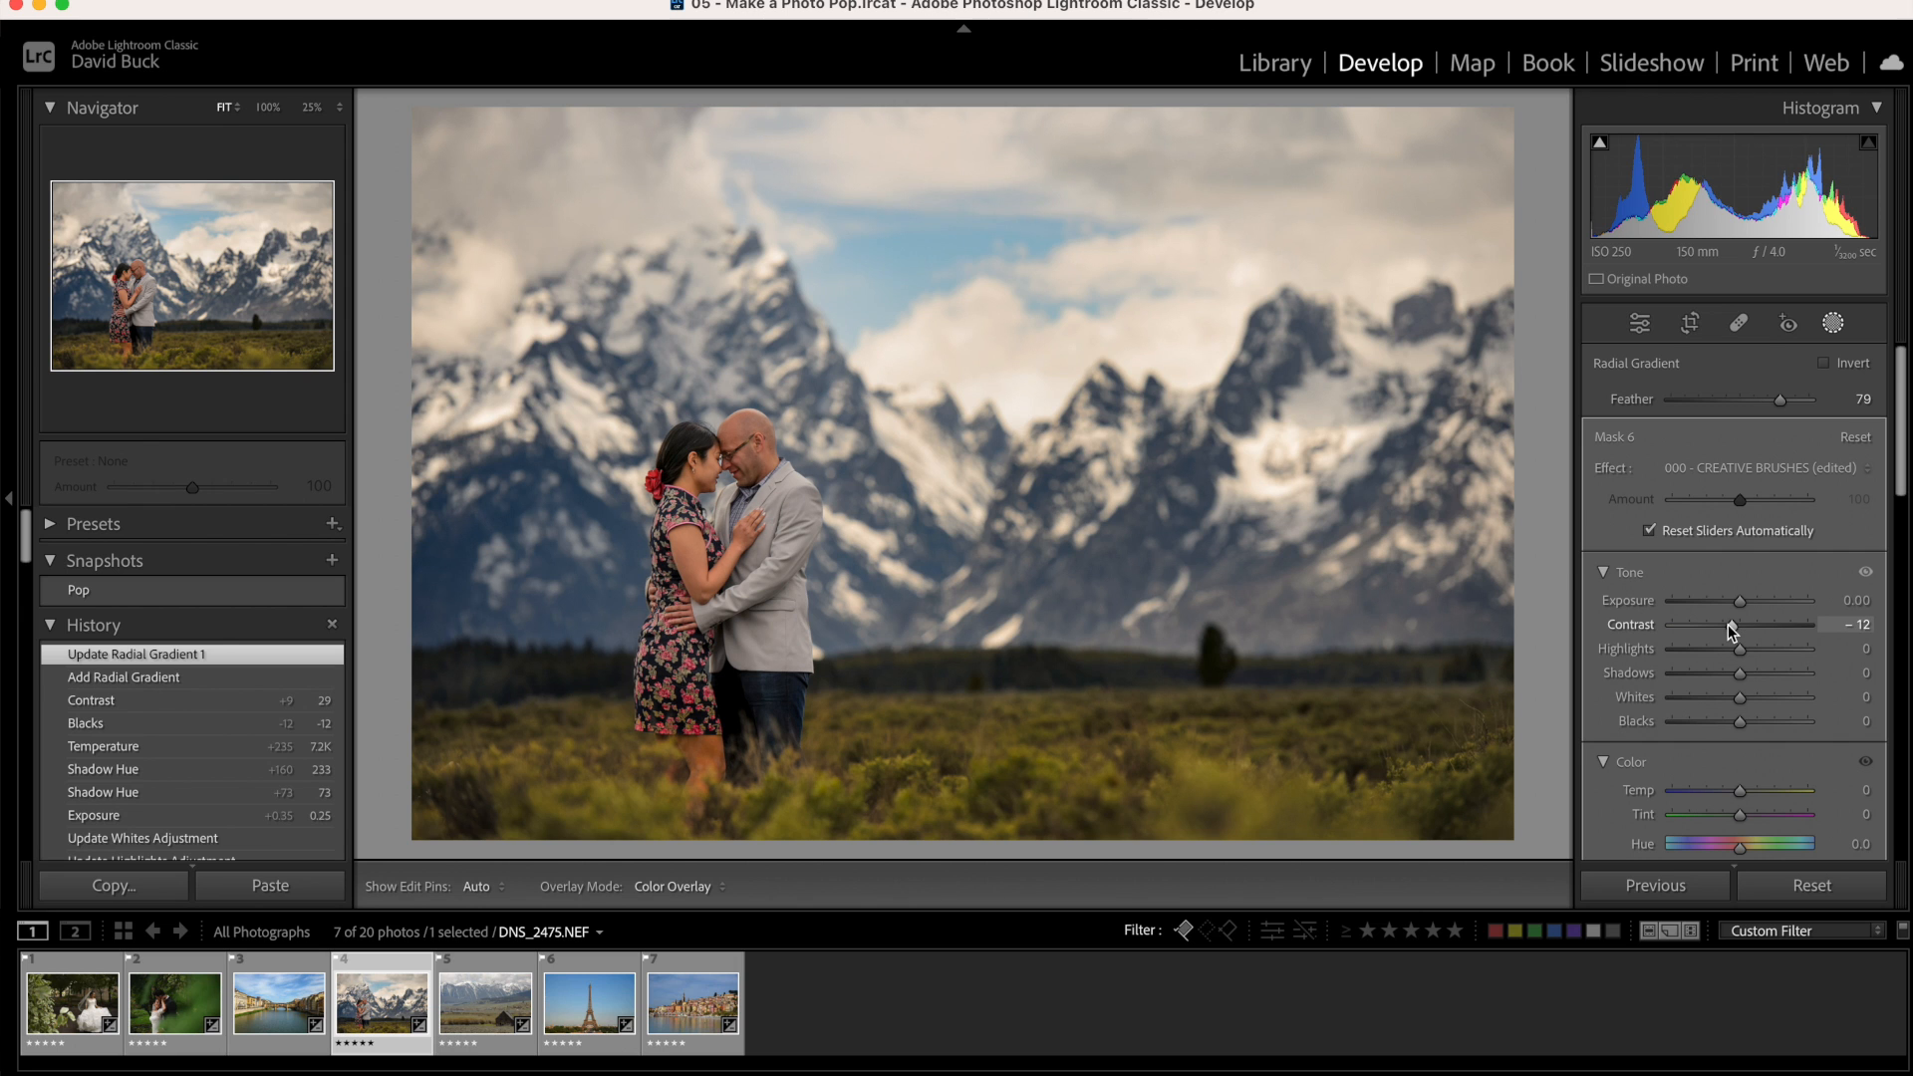
left_click_drag(1739, 600, 1749, 600)
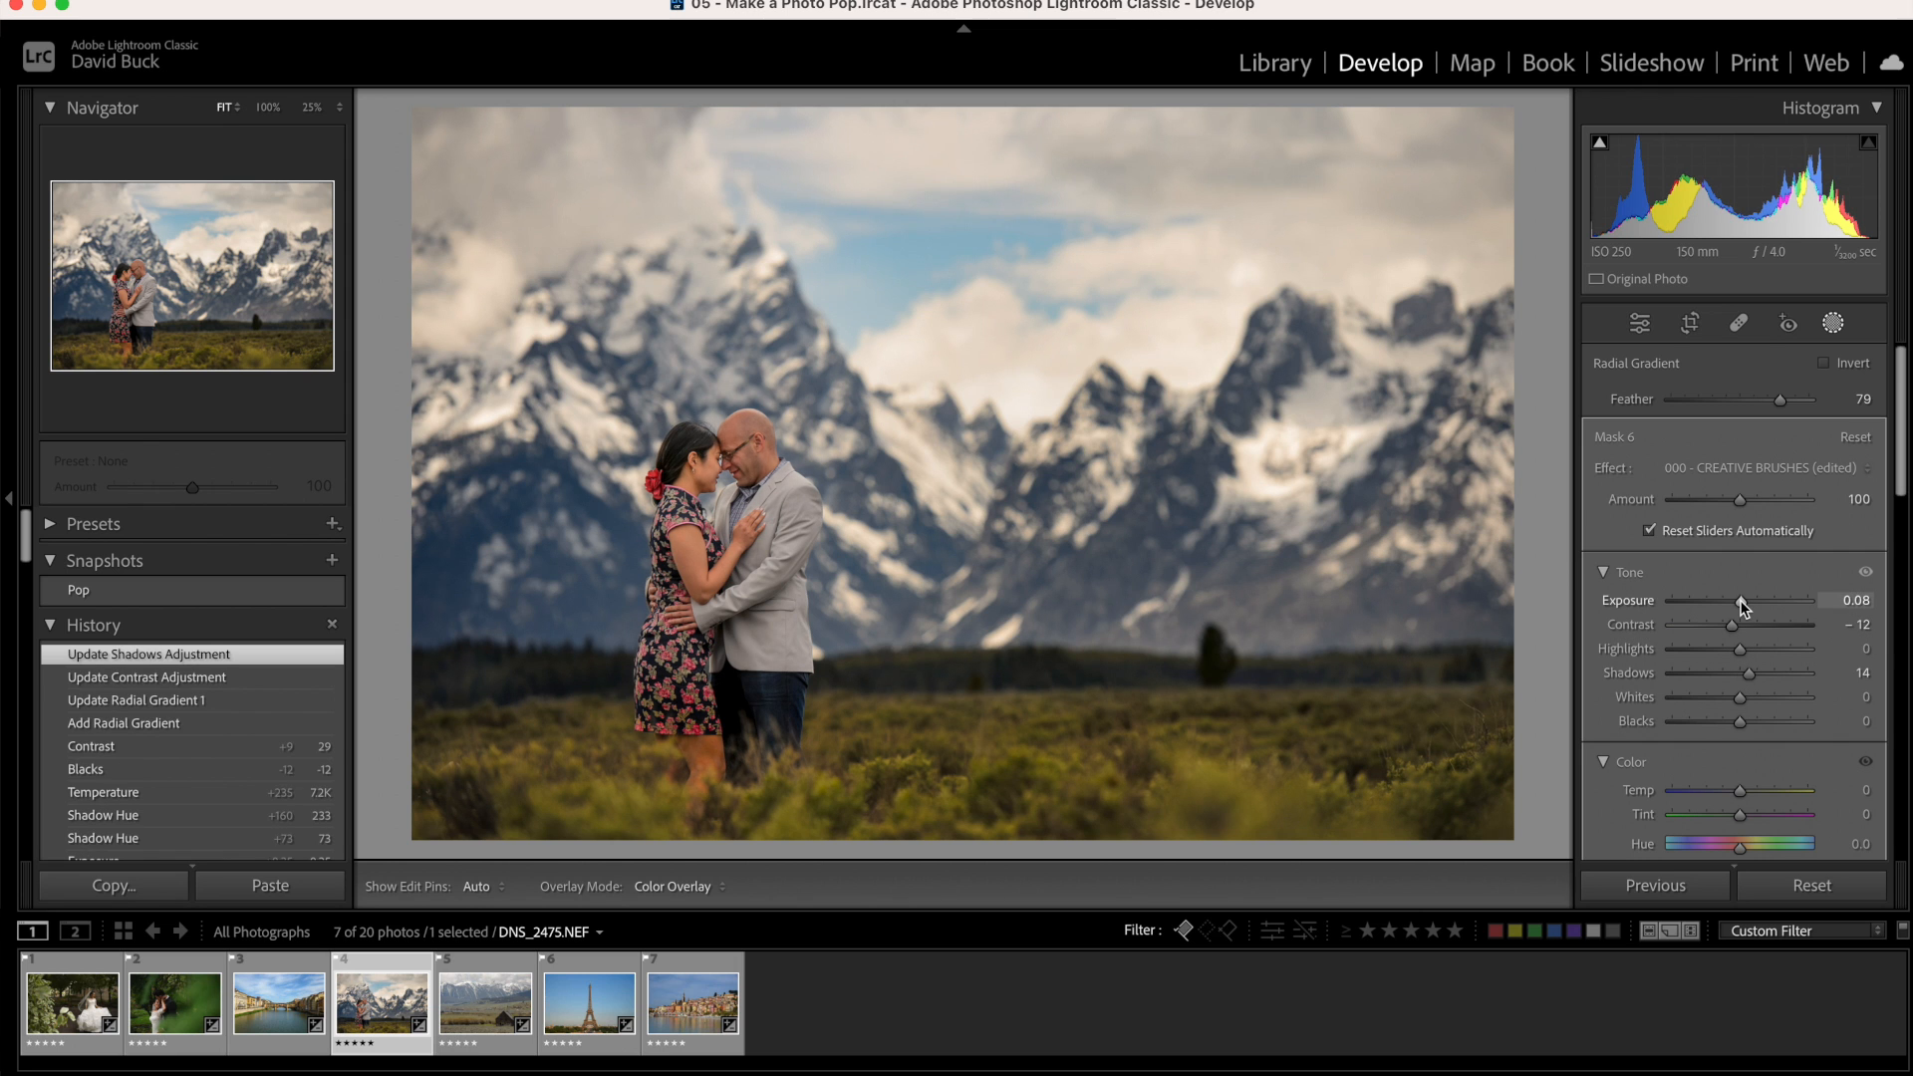
left_click_drag(1743, 599, 1754, 599)
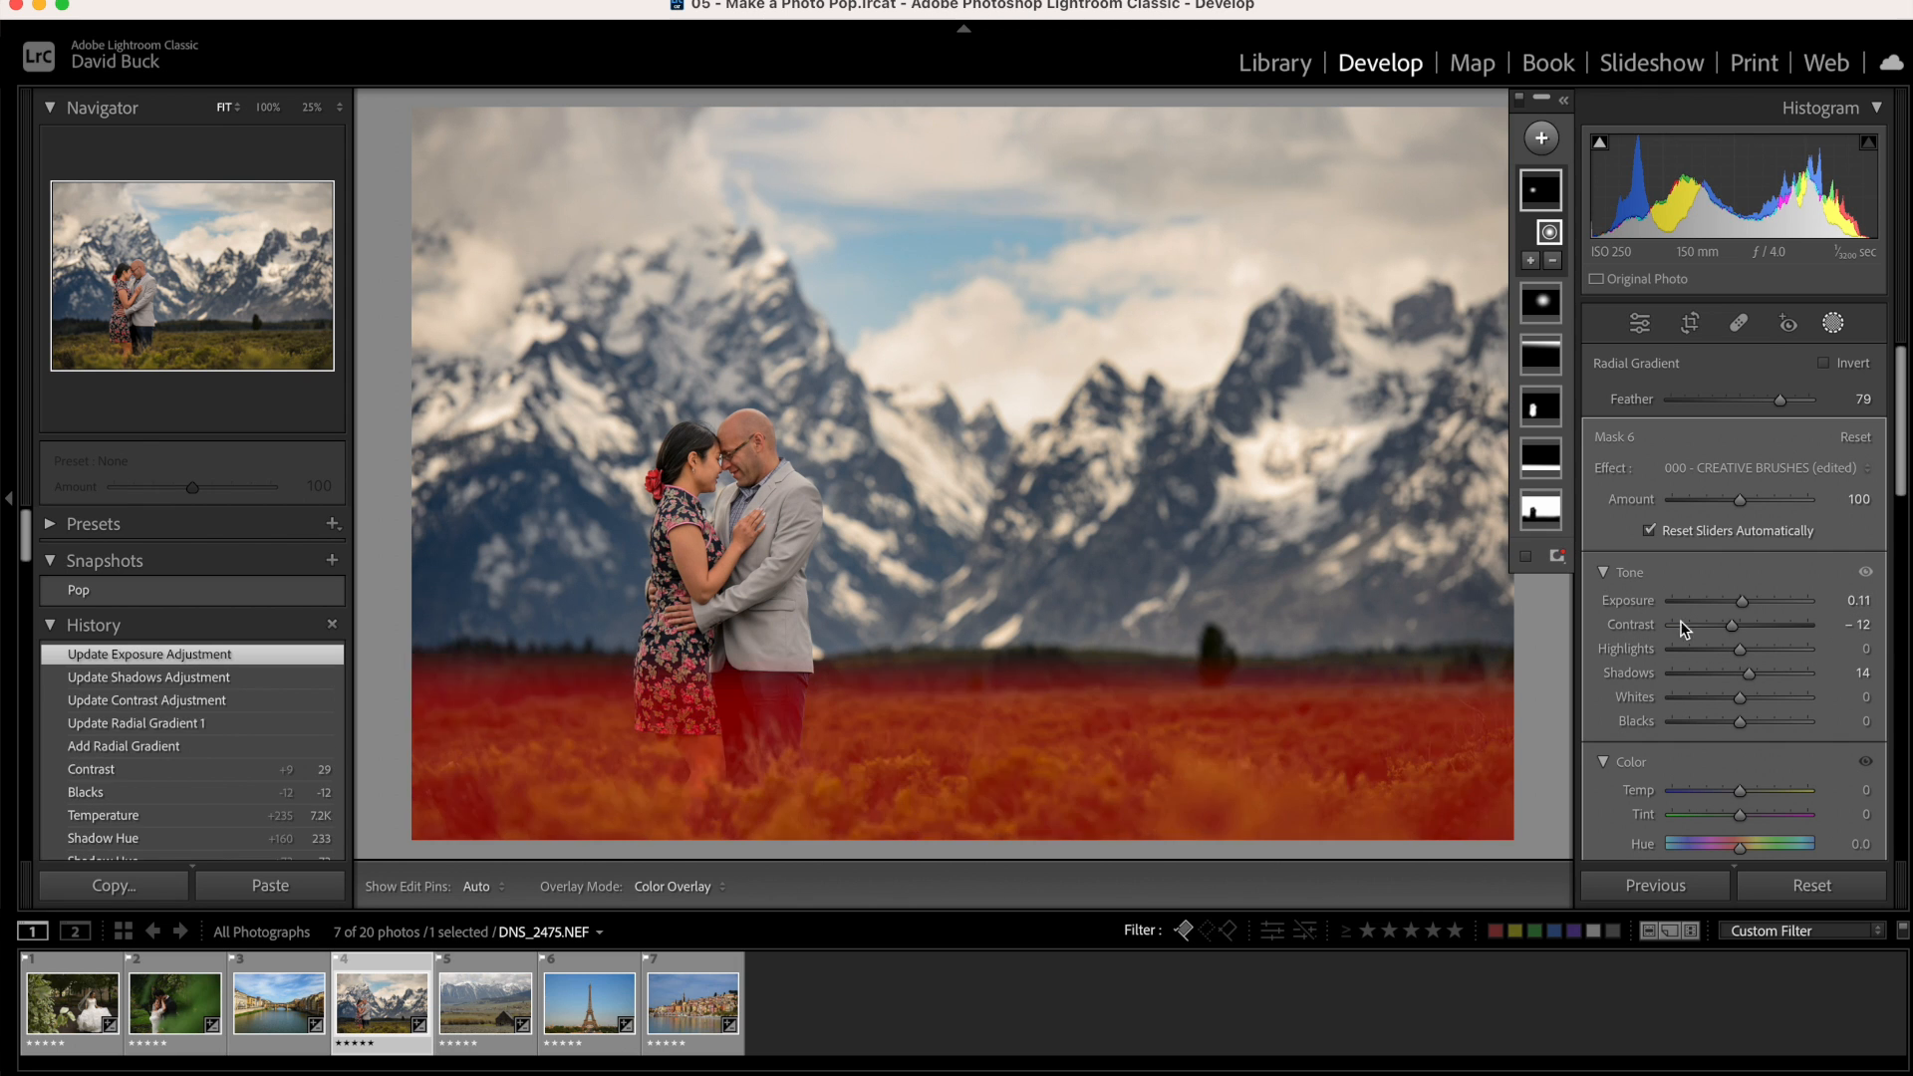
left_click(78, 591)
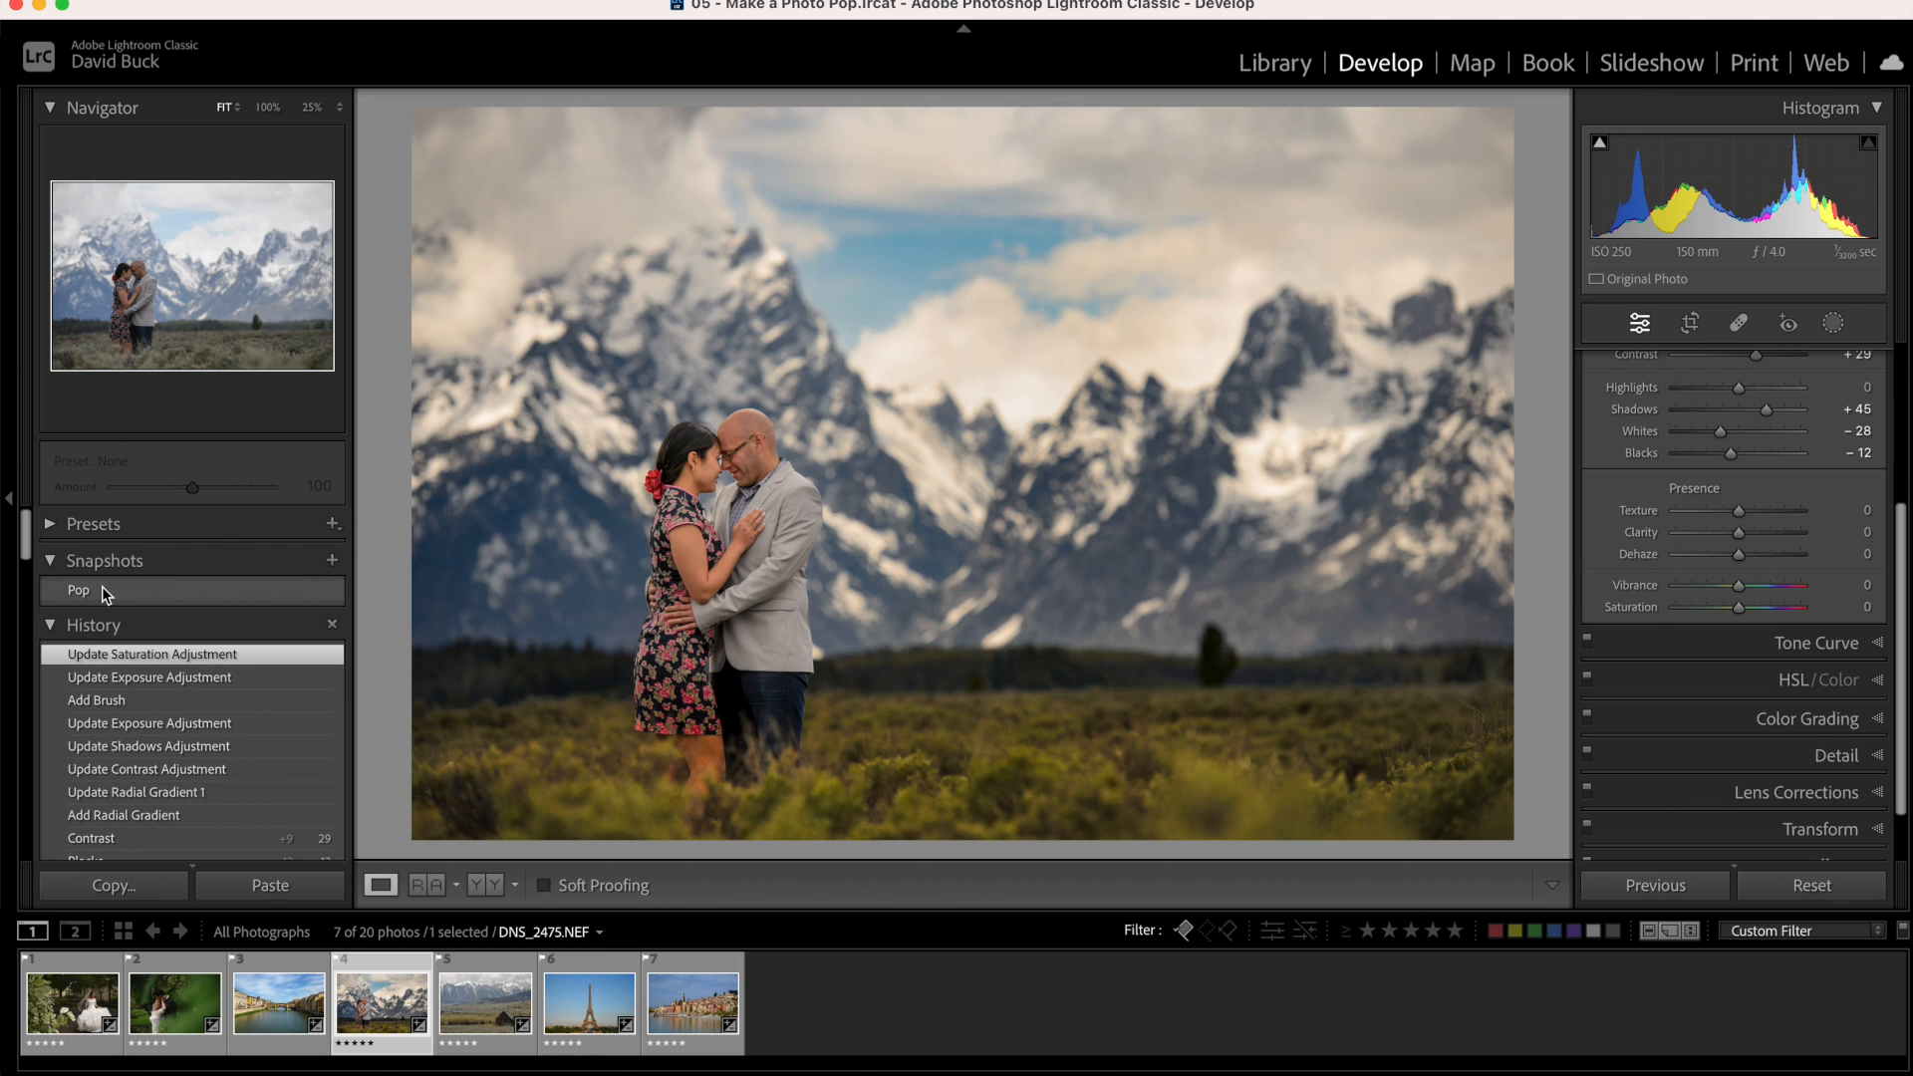
left_click(795, 1000)
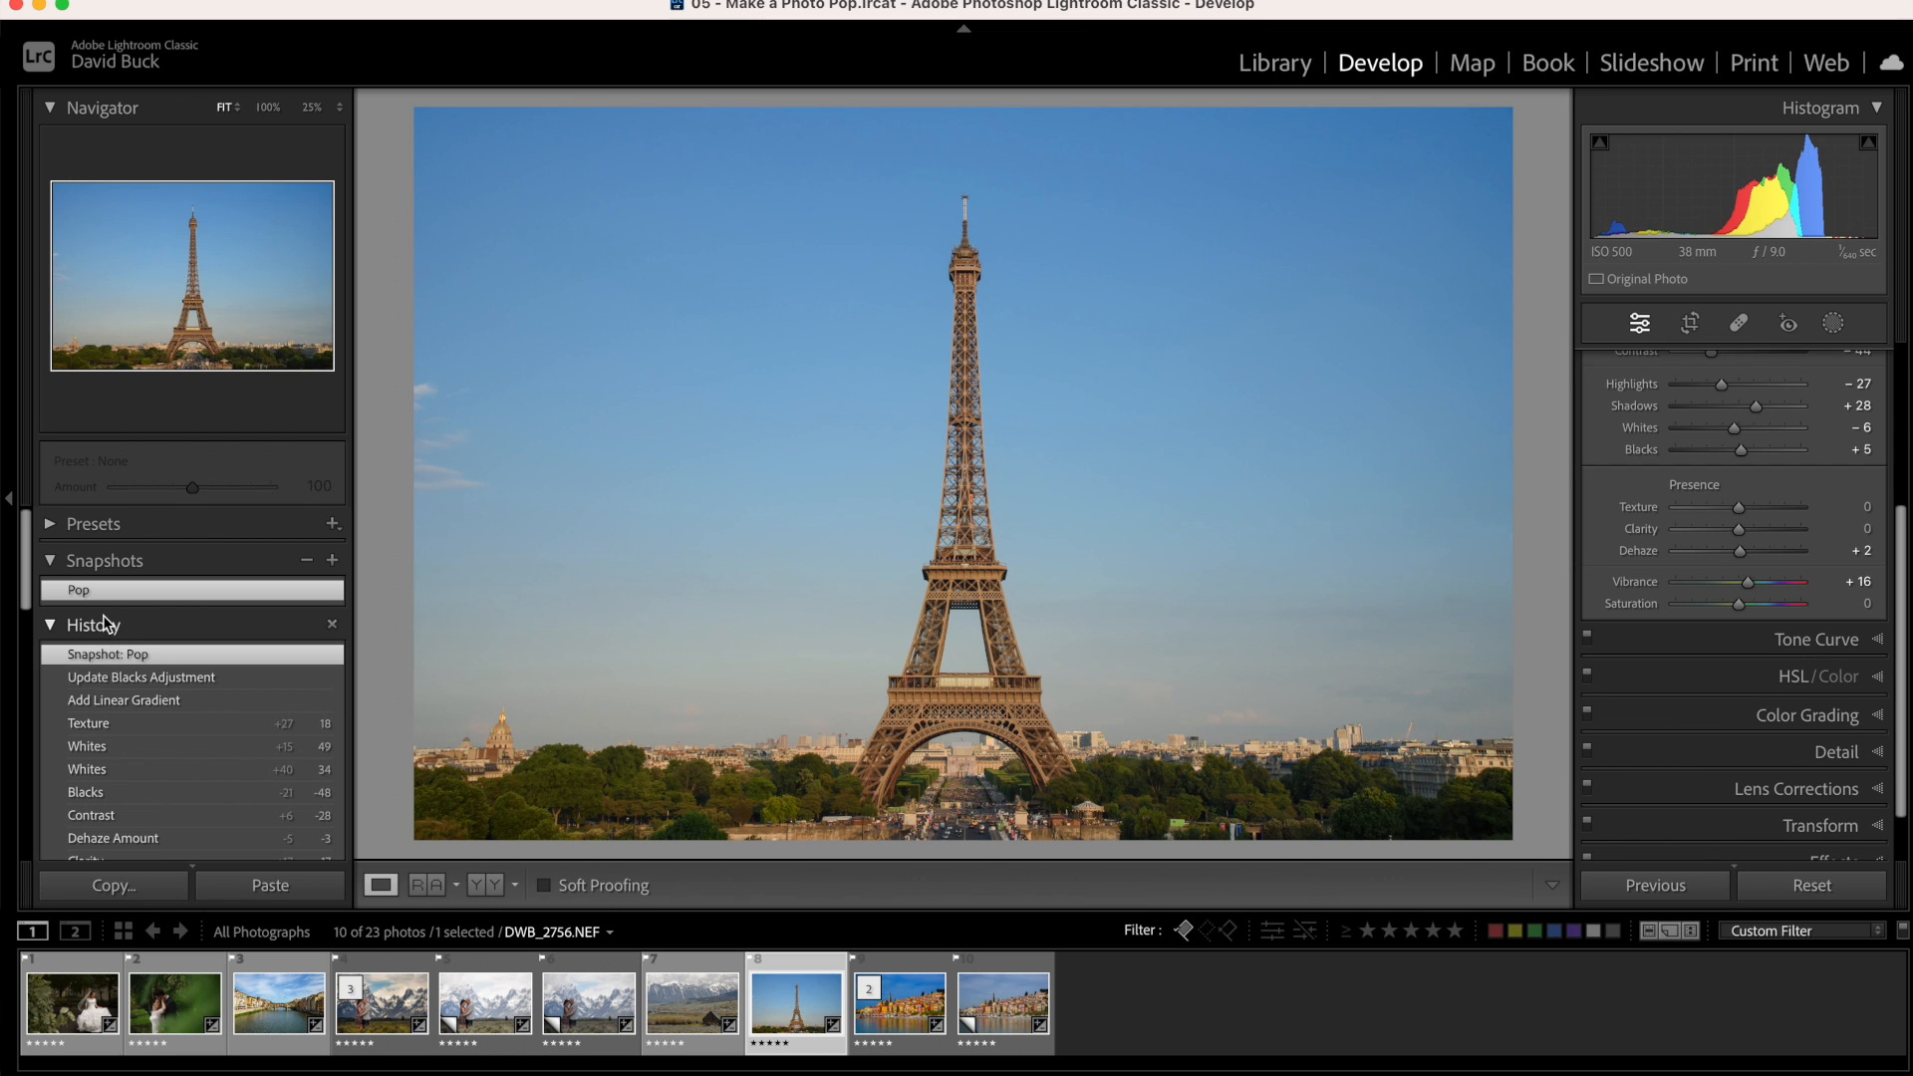
key("cmd+z")
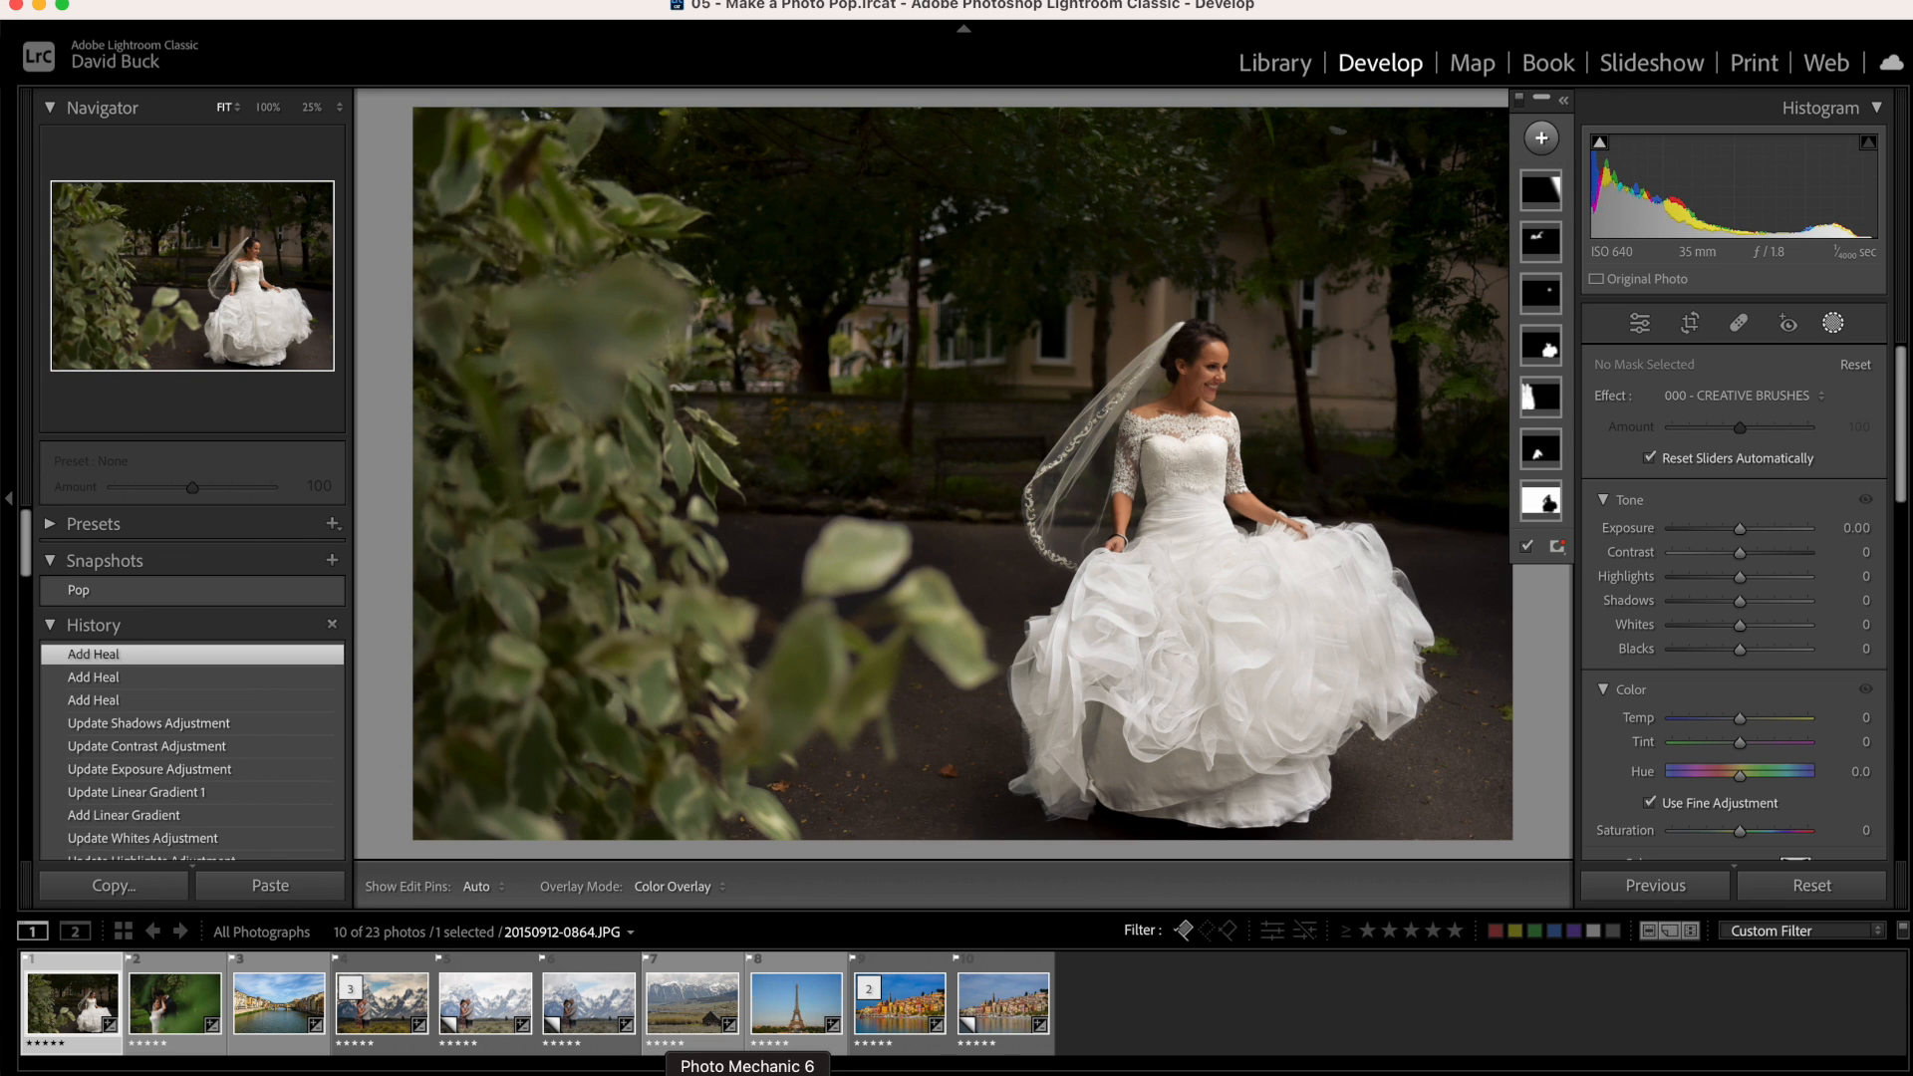
Show the Pop snapshot of the wedding couple among green foliage
left_click(77, 589)
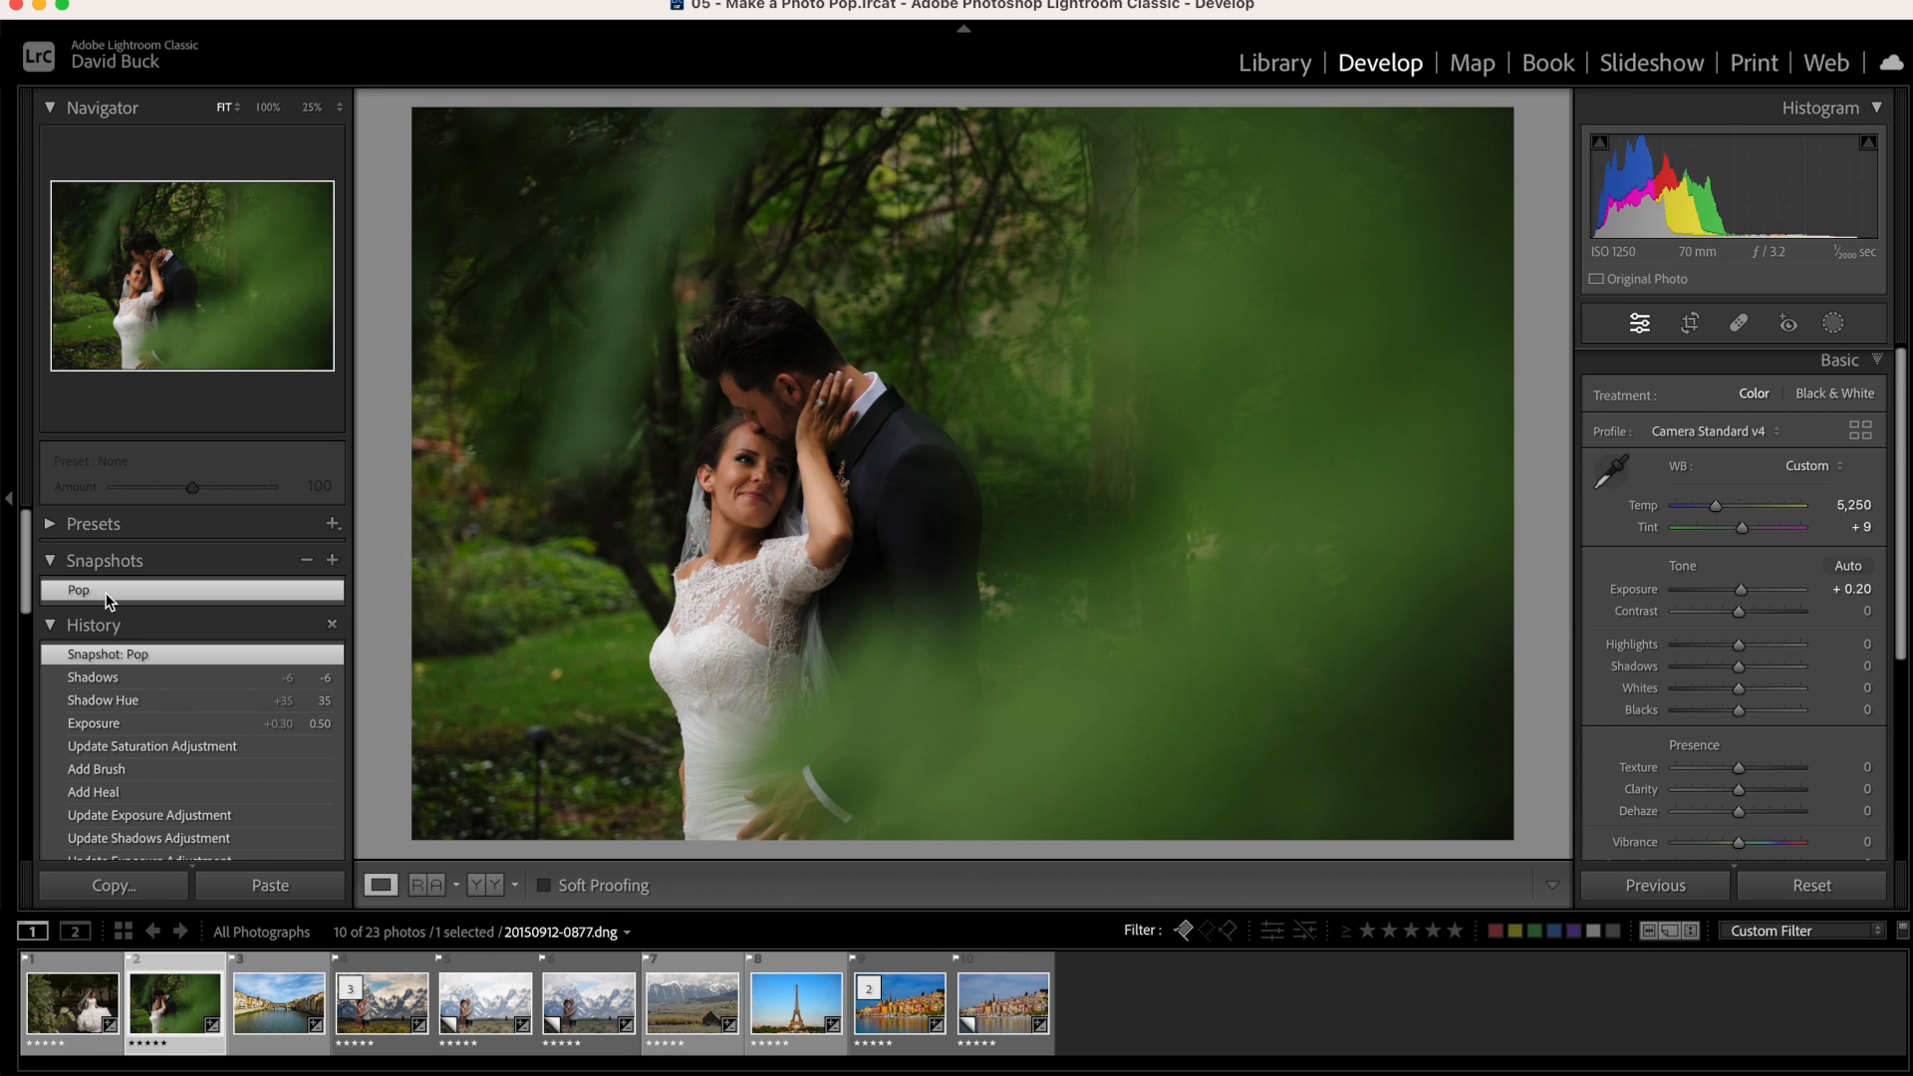